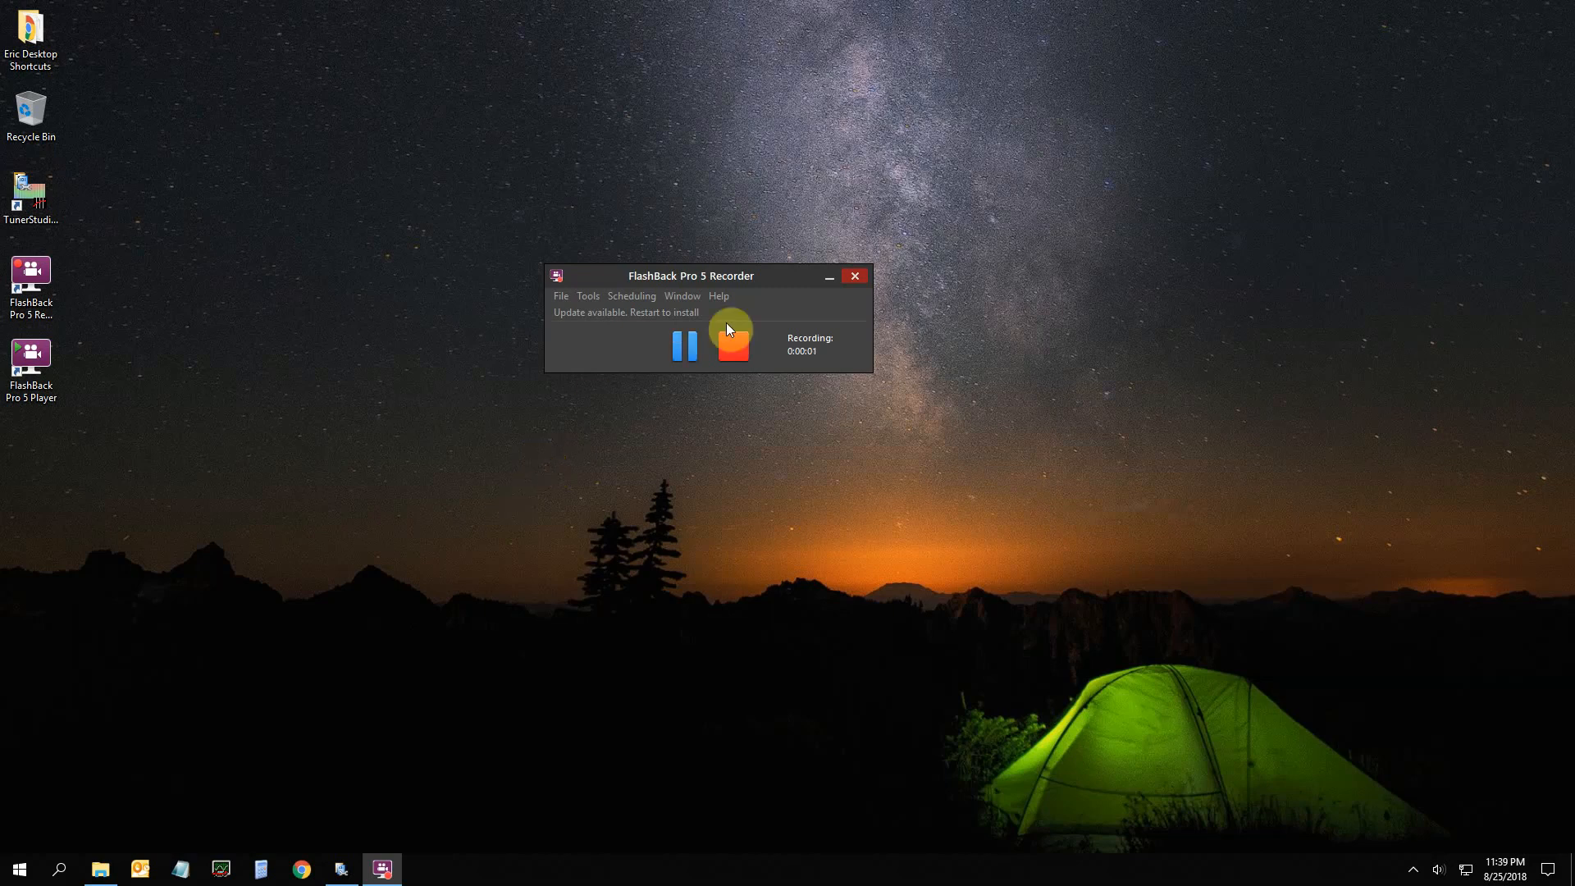
Minimize the recorder and bring TunerStudio's gauge dashboard to the front
left_click(827, 276)
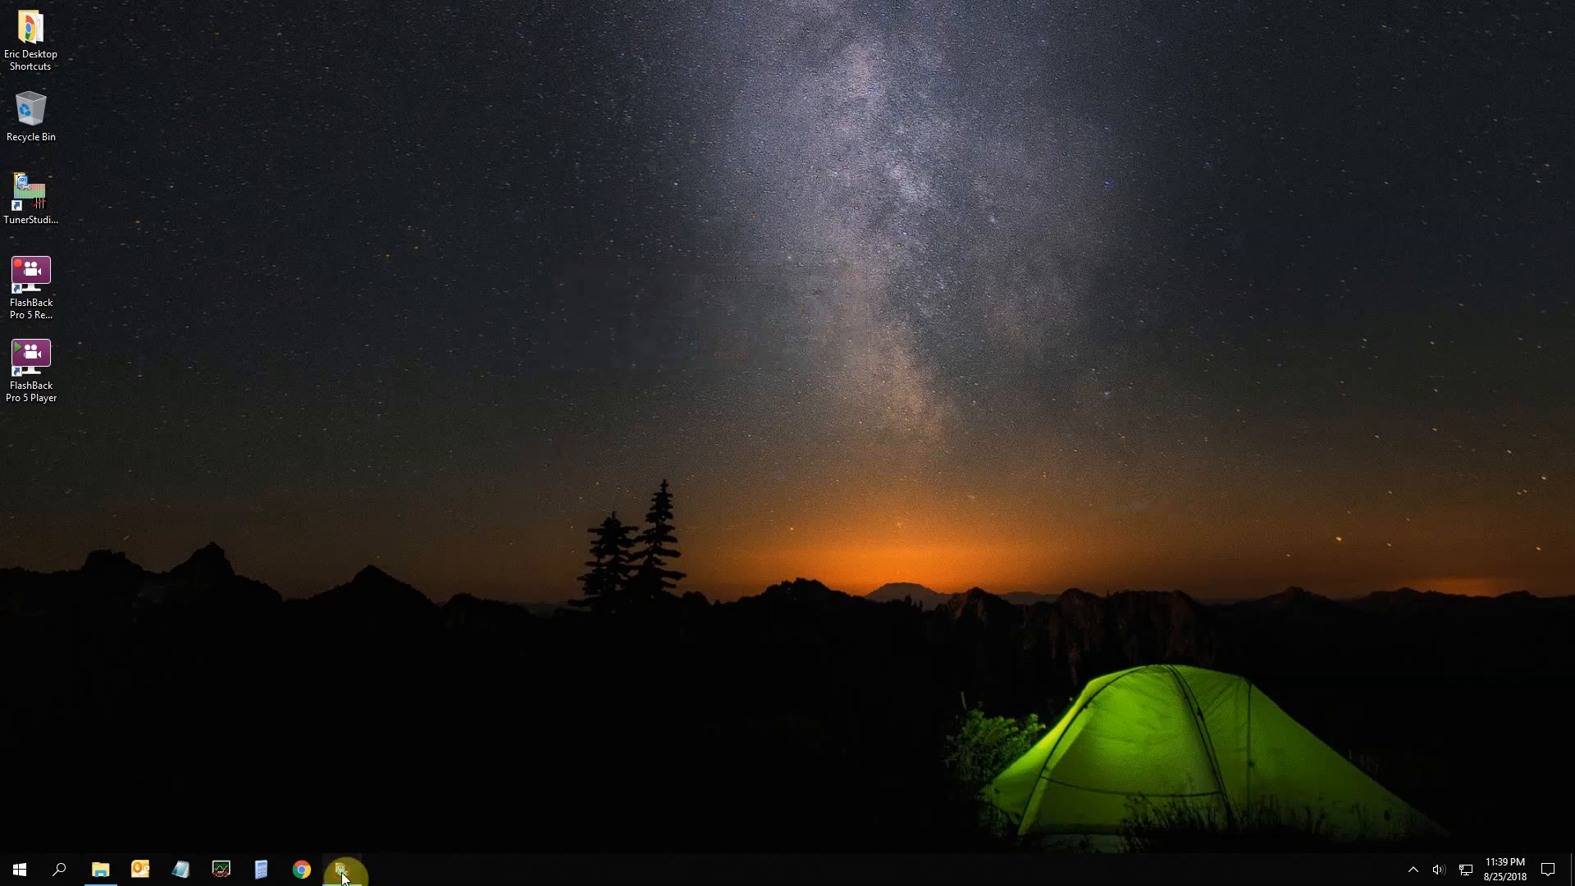
left_click(343, 869)
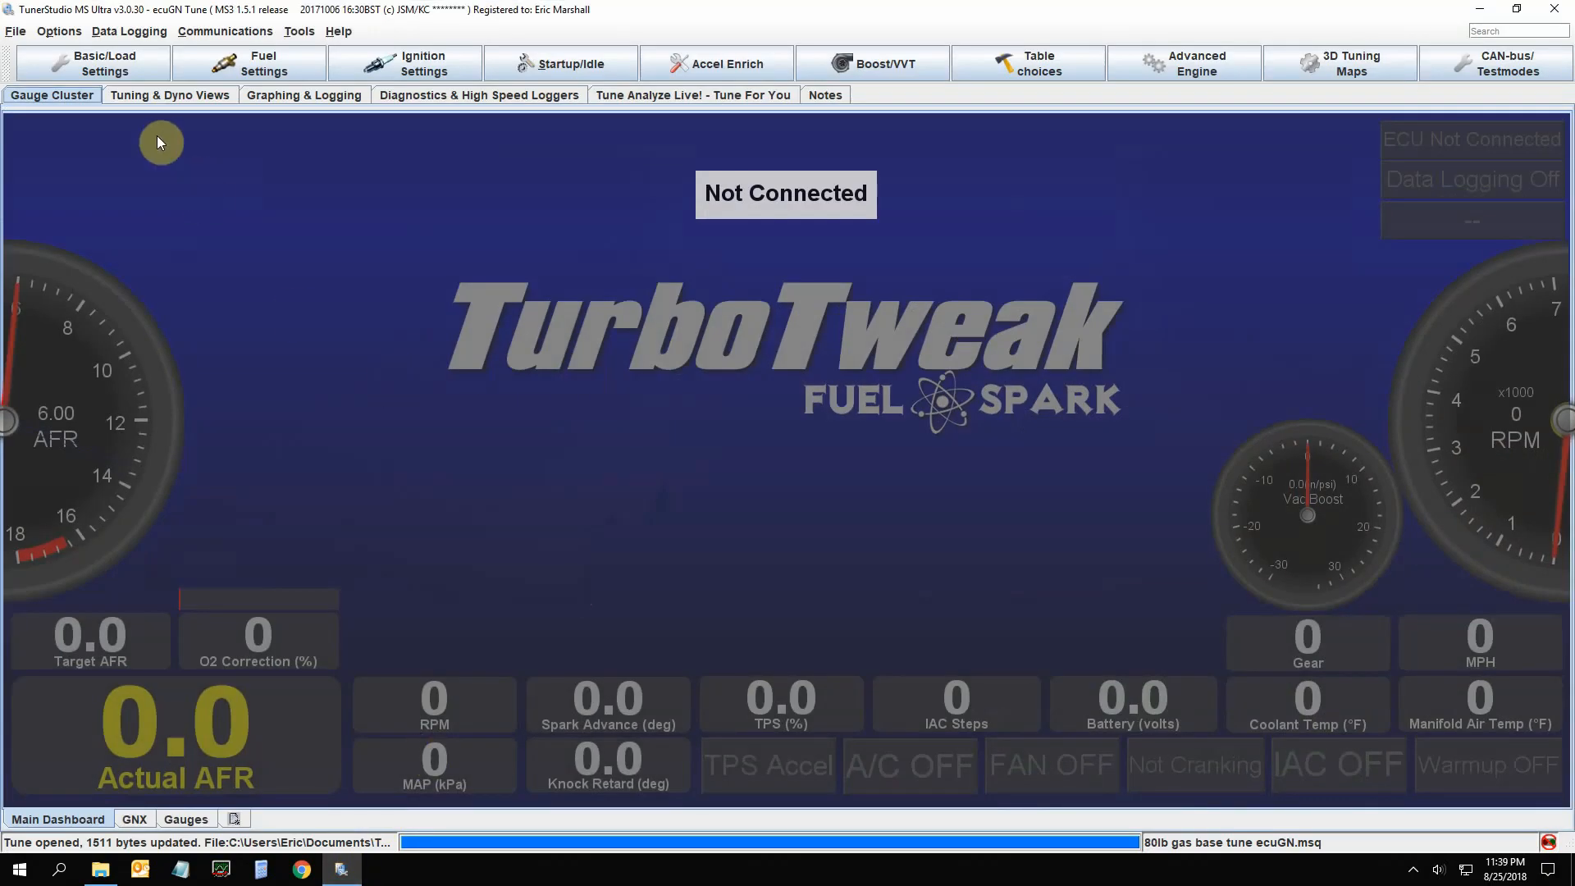
mouse_move(264, 64)
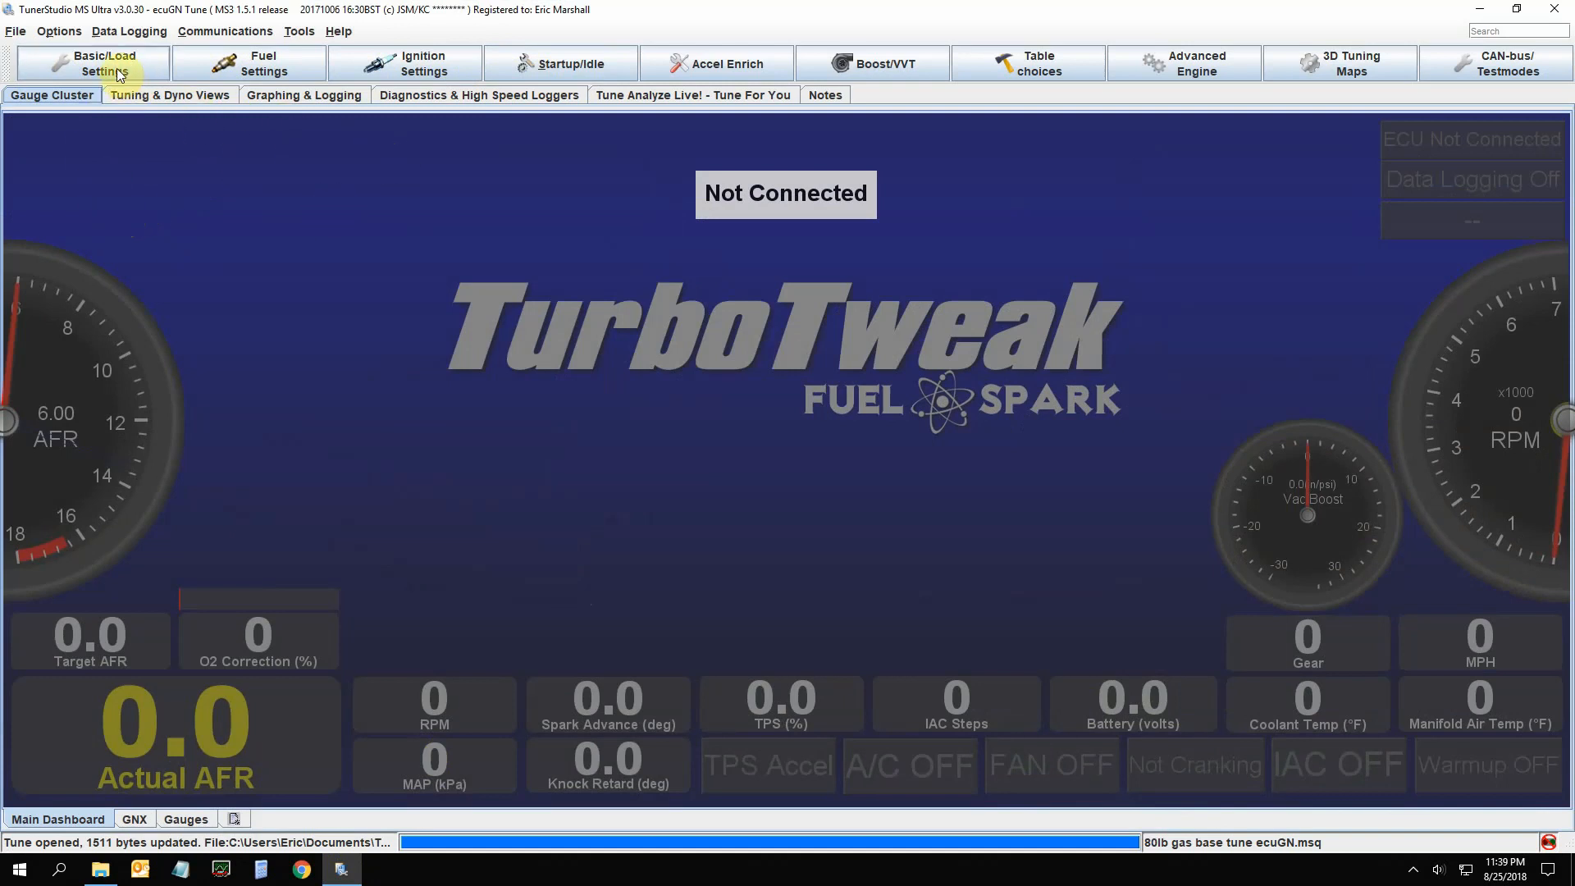
Open Engine and Sequential Settings from the Basic/Load Settings list
left_click(92, 64)
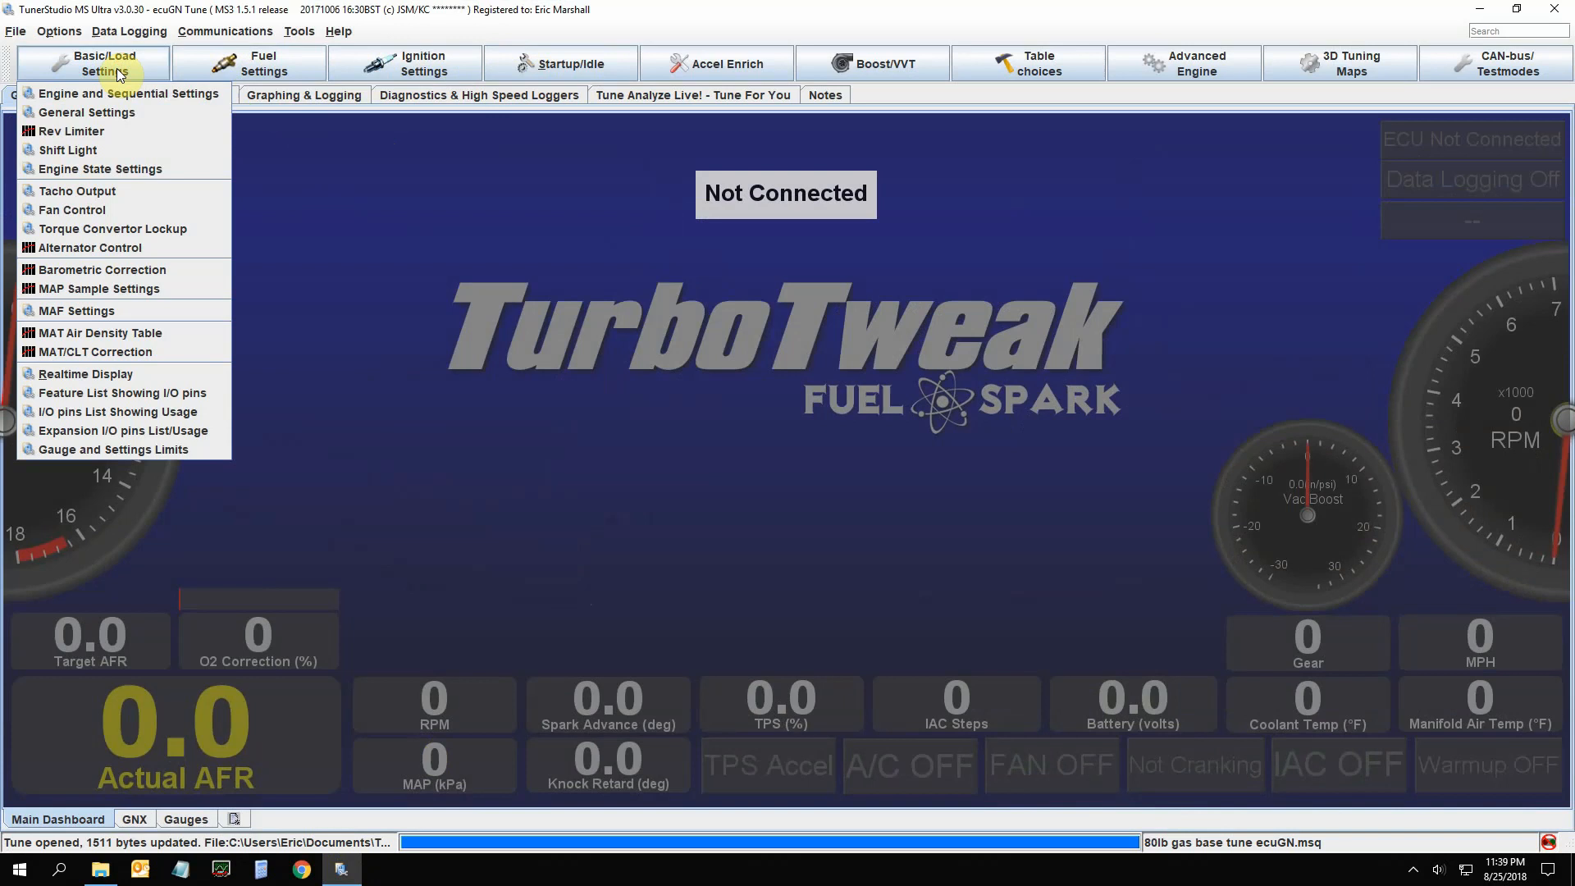
mouse_move(128, 92)
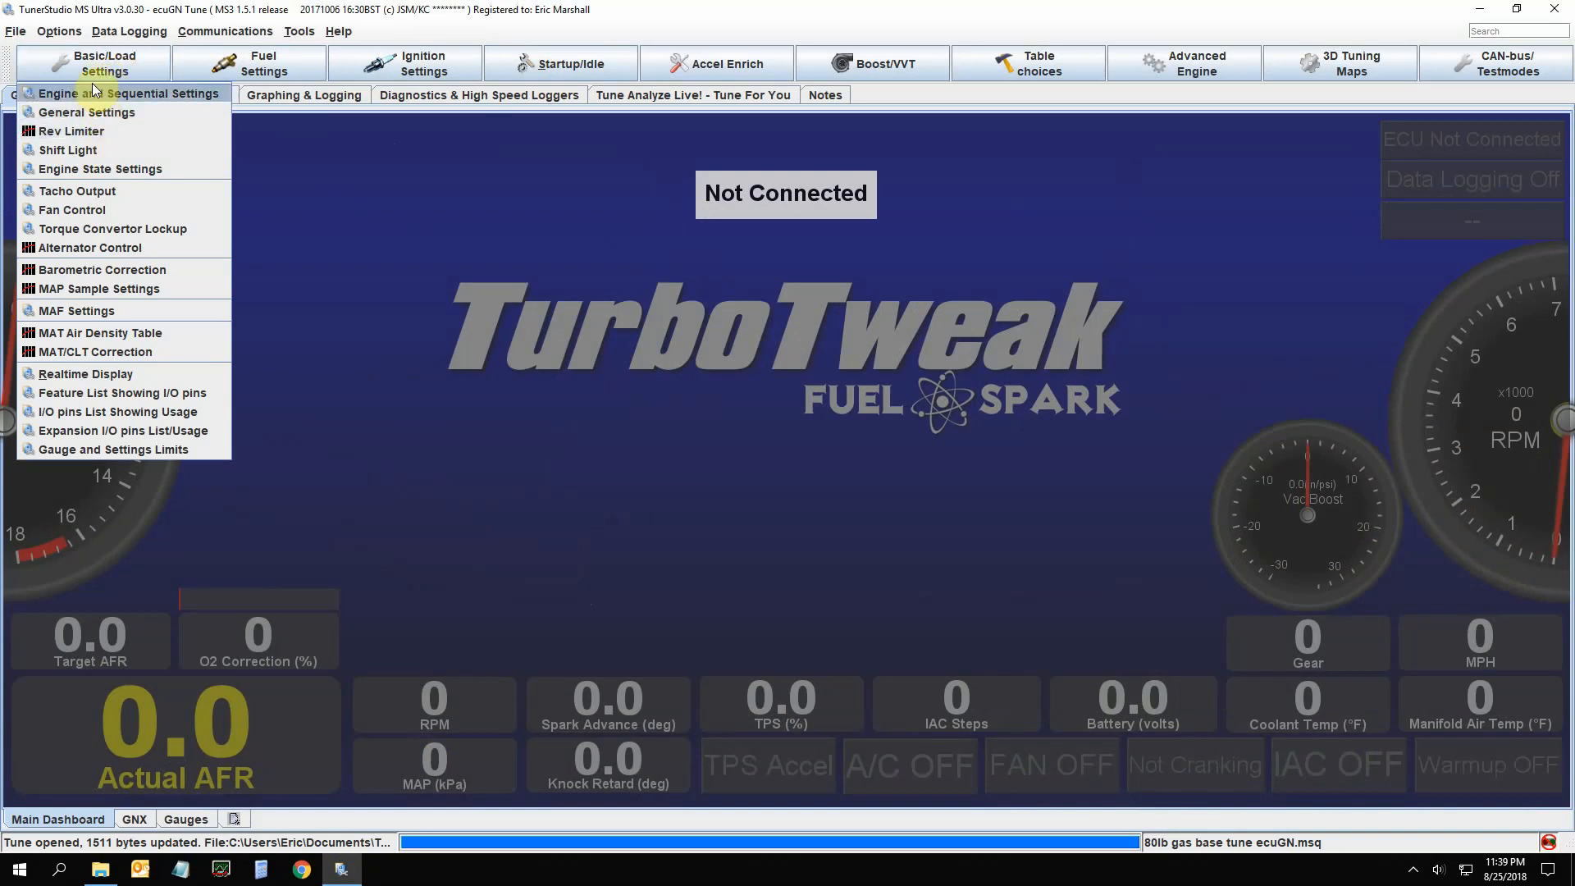
left_click(130, 94)
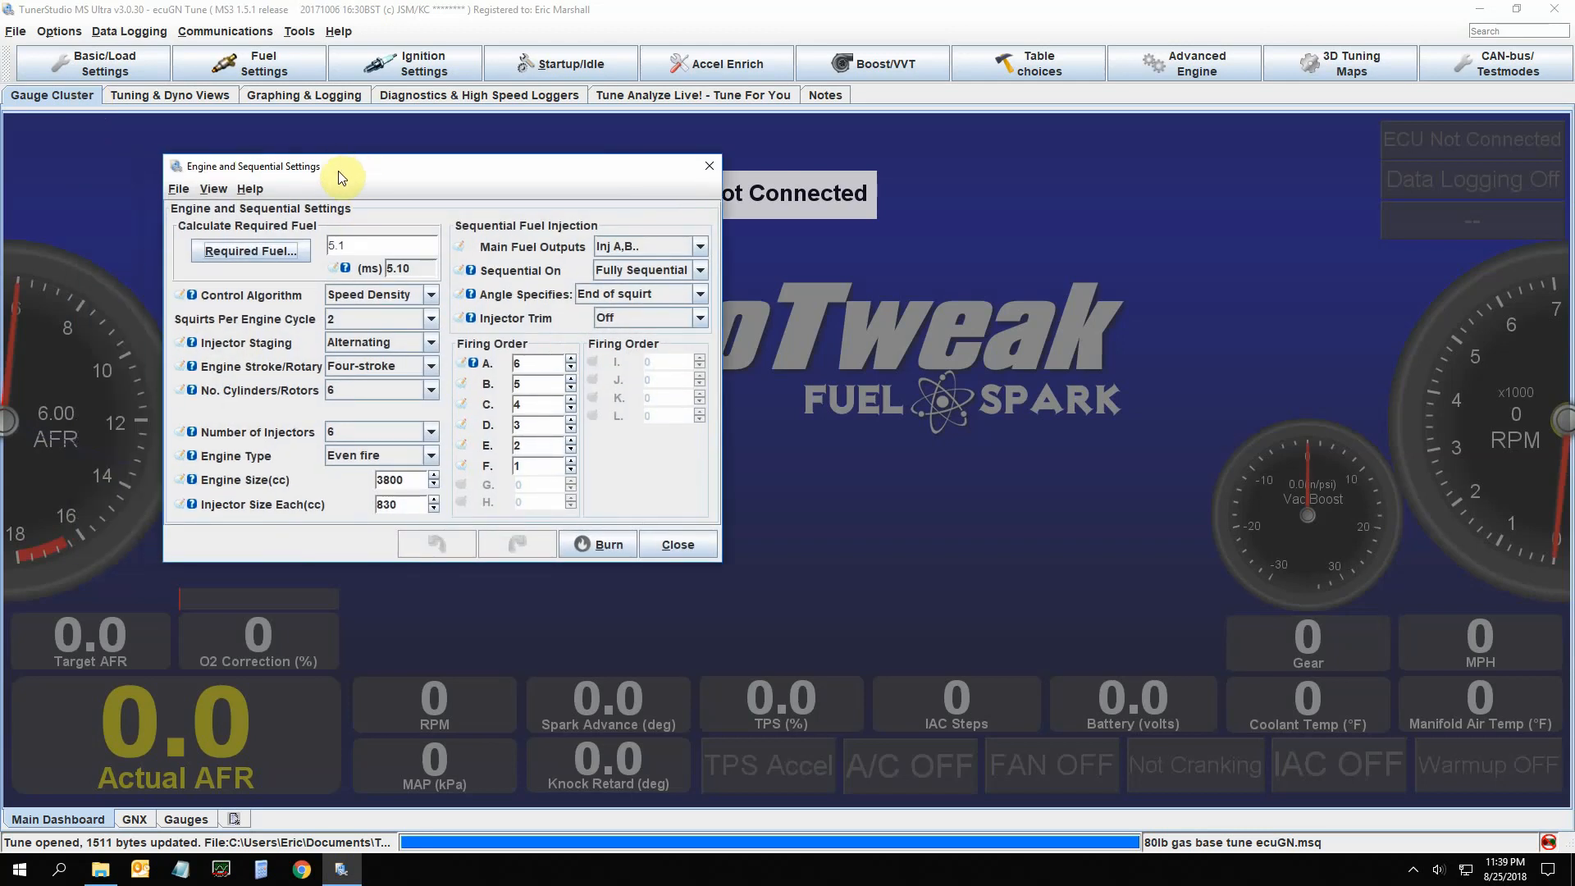
mouse_move(294, 540)
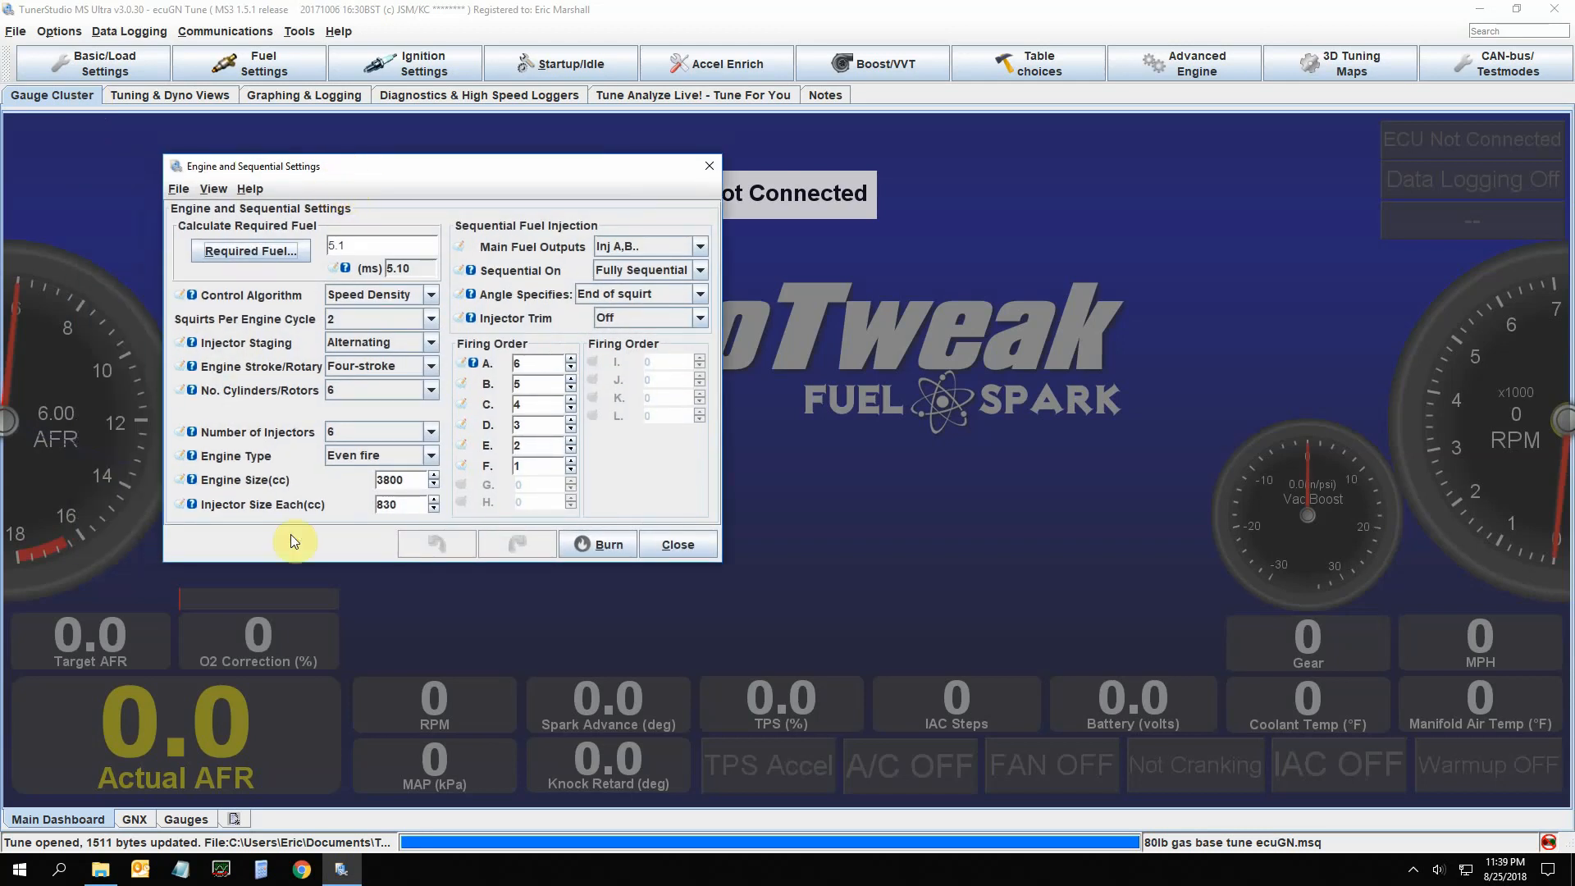
mouse_move(459, 525)
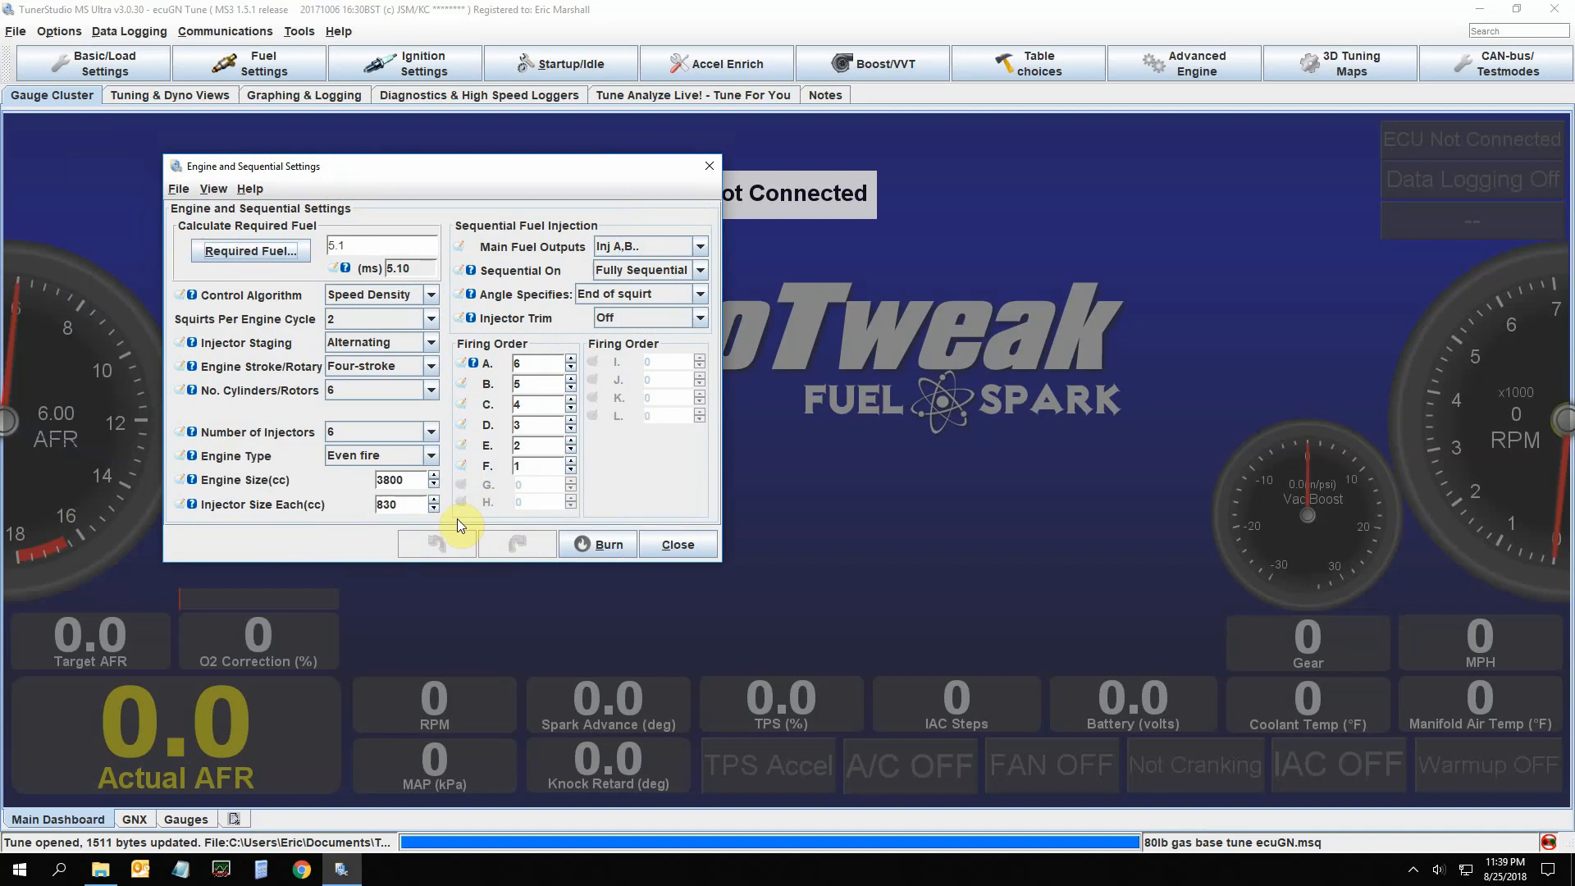
mouse_move(449, 422)
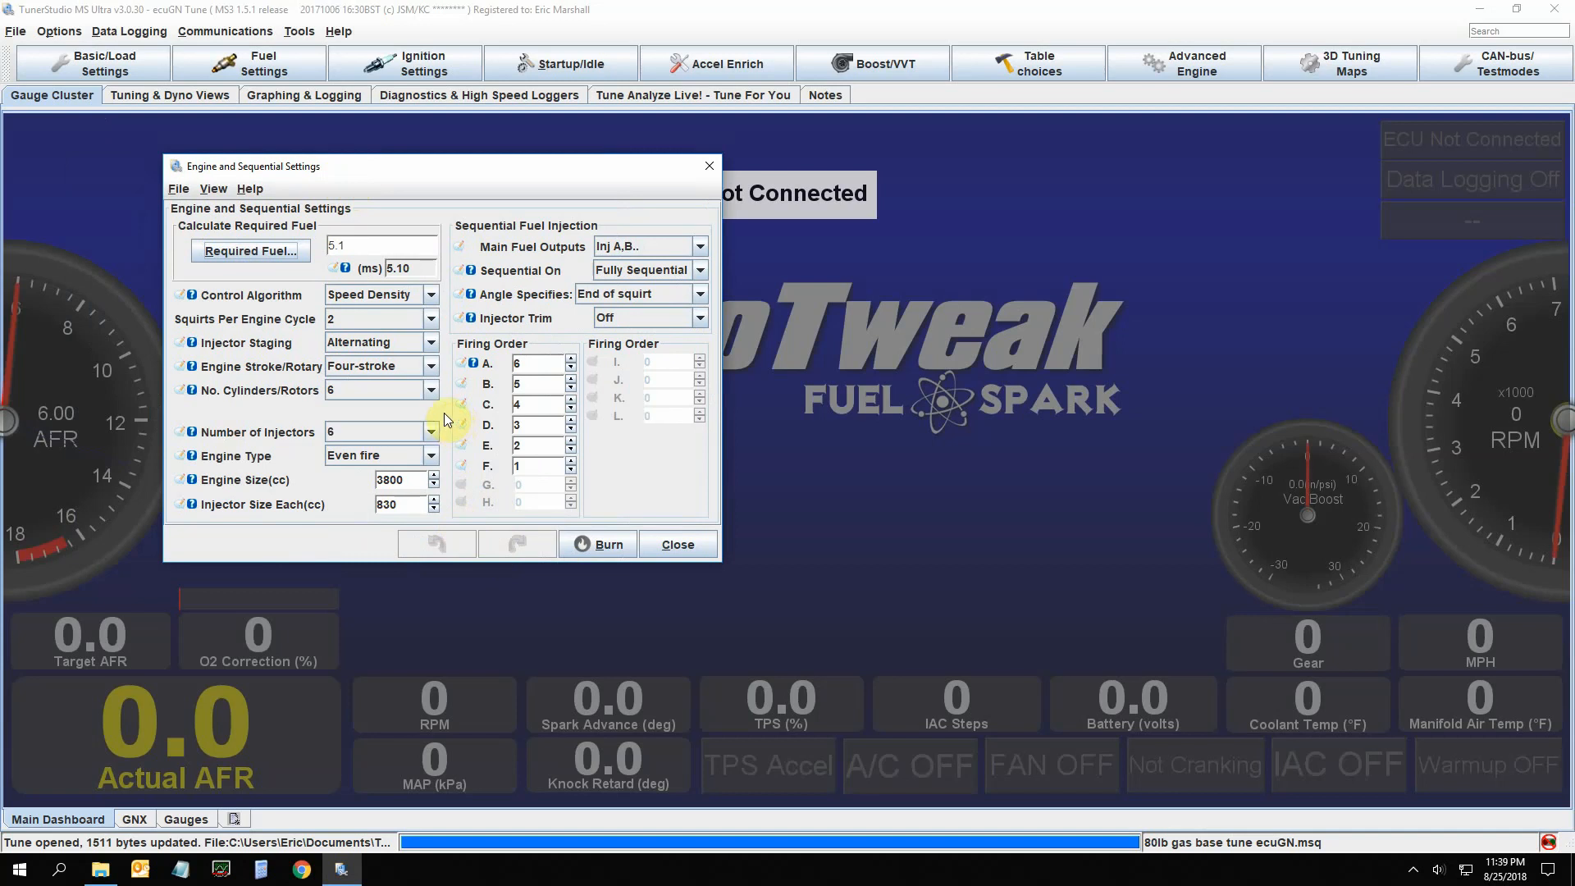
mouse_move(473, 231)
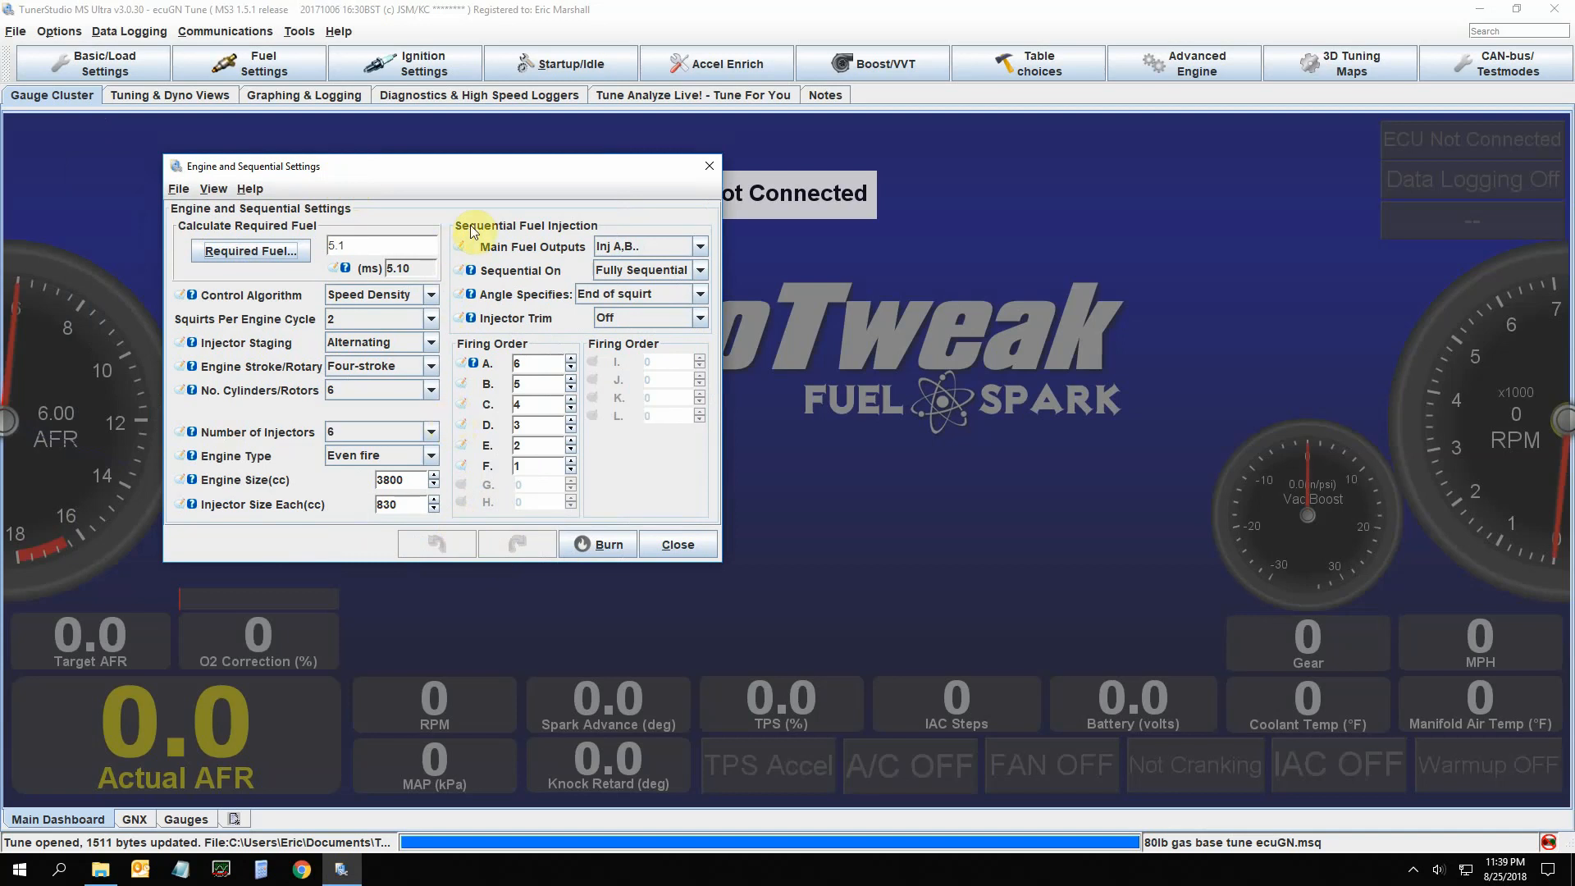
mouse_move(390, 217)
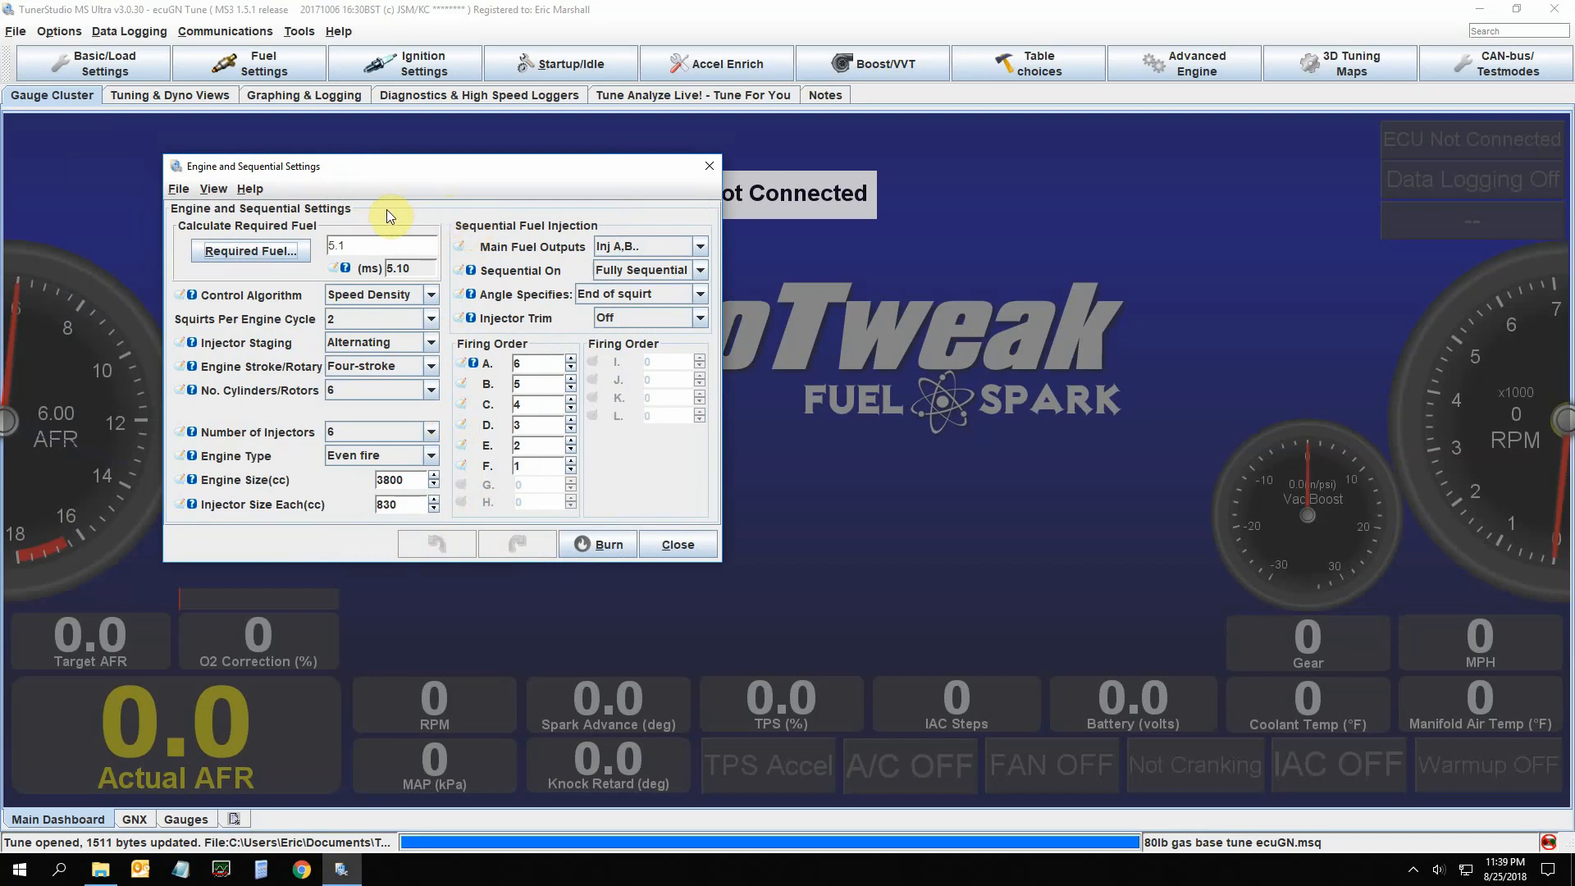
mouse_move(261, 285)
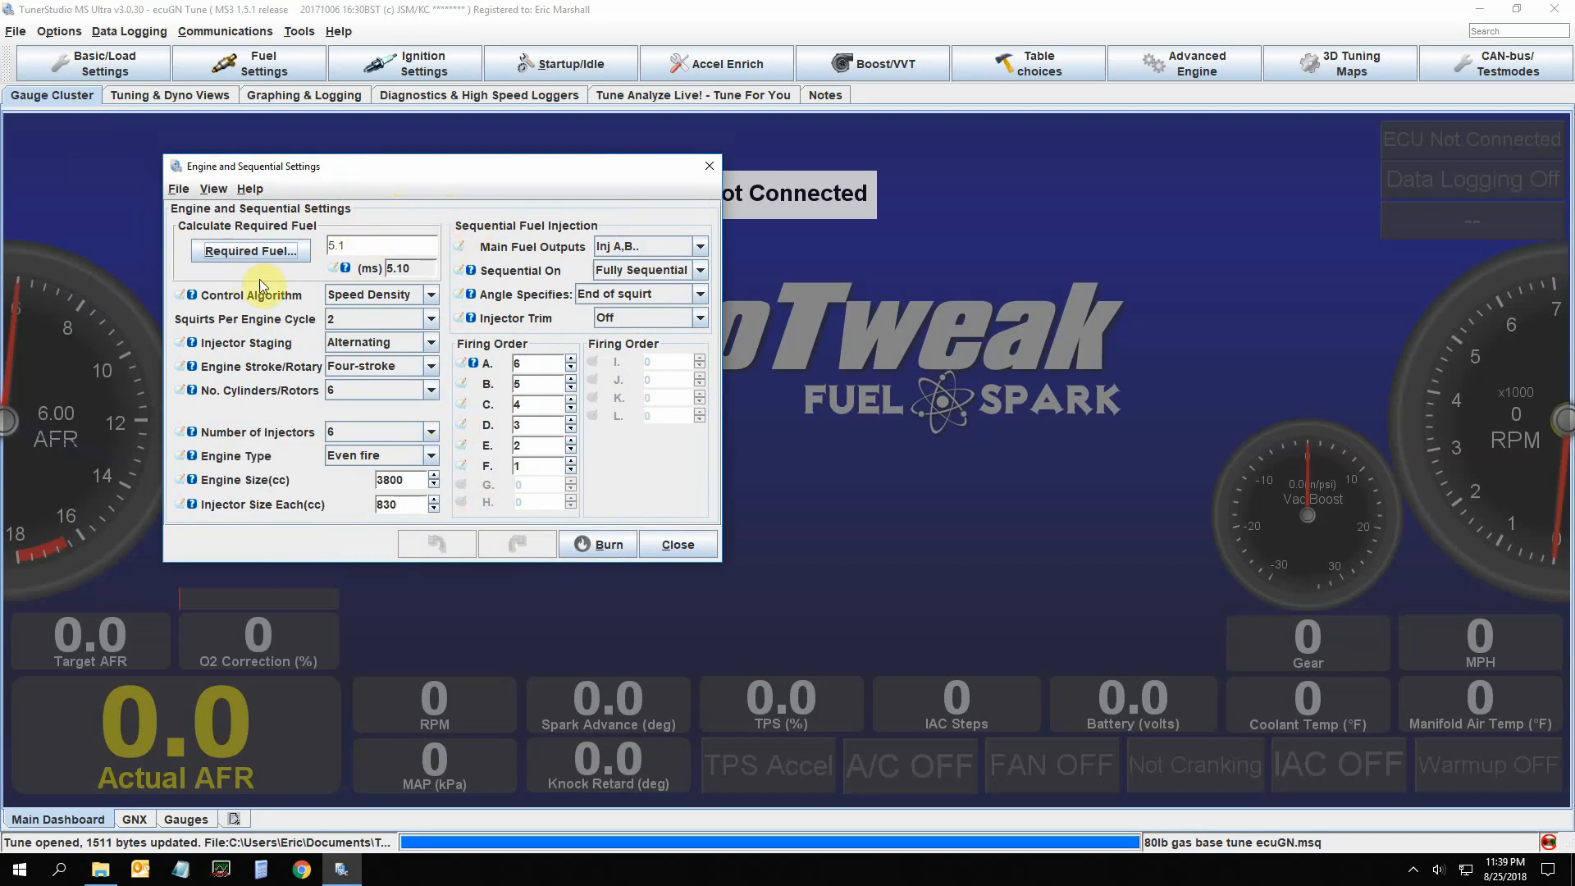
In the Required Fuel Calculator, set air-fuel ratio to 9.8, then back to 14.7
left_click(249, 250)
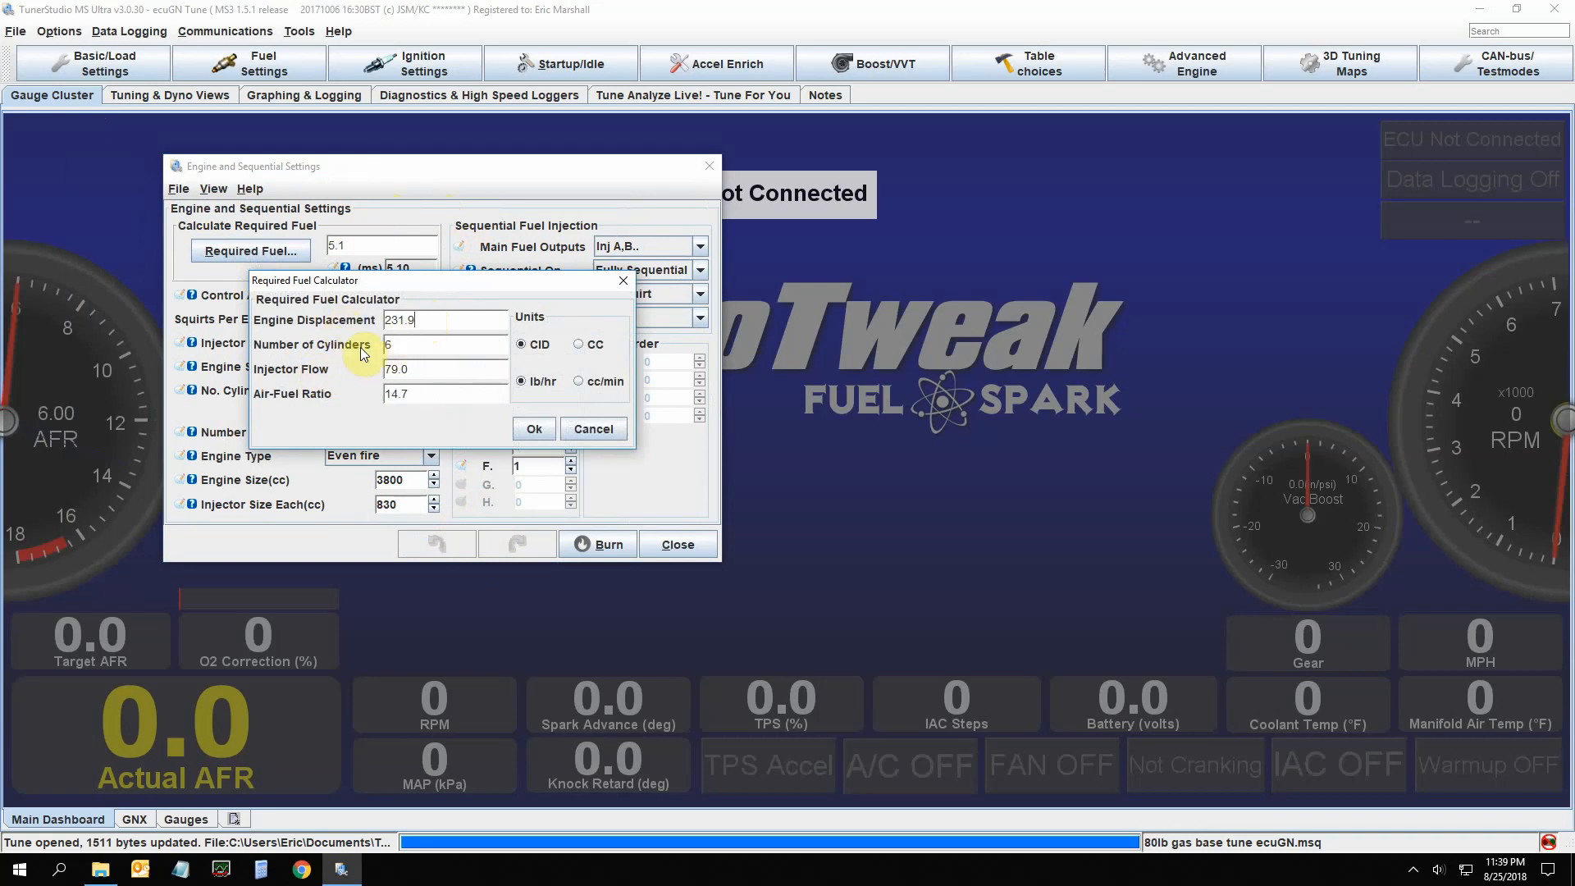
mouse_move(341, 374)
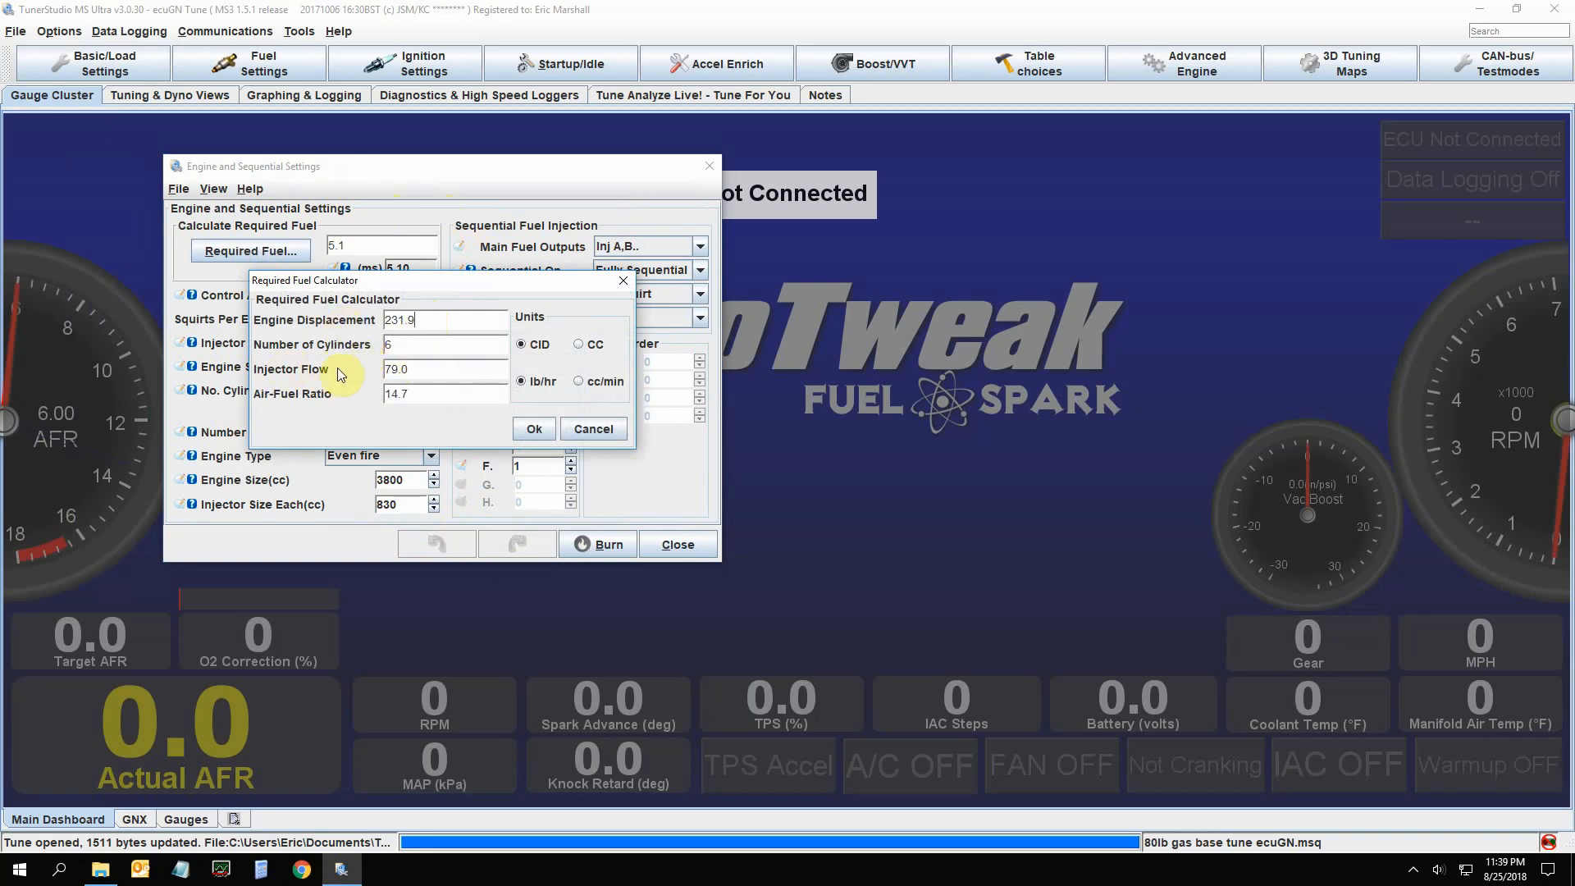
mouse_move(351, 382)
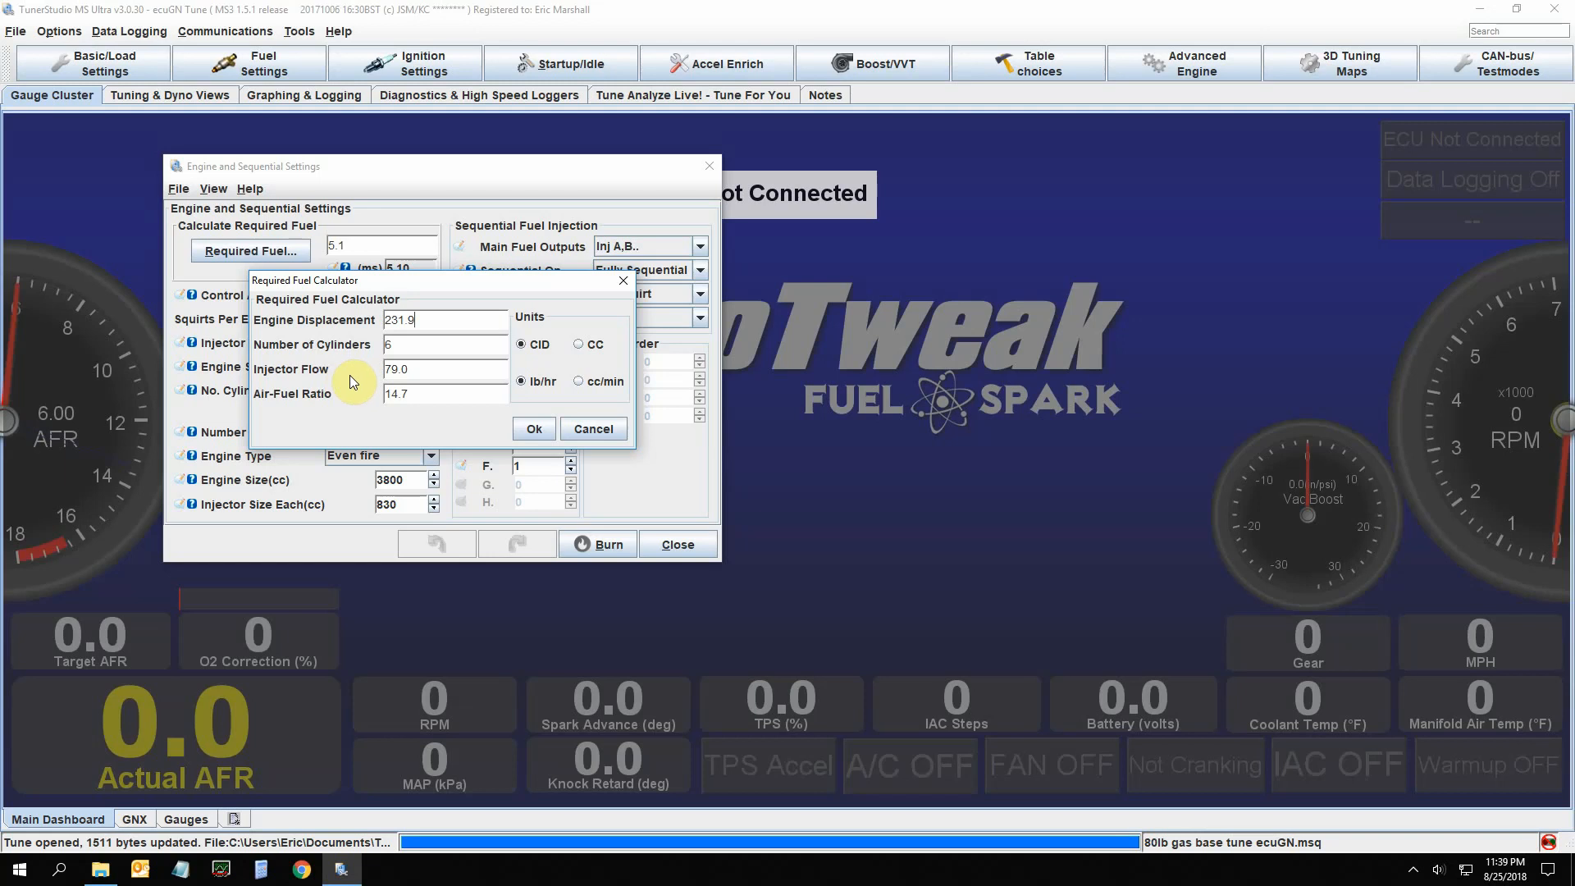
mouse_move(458, 376)
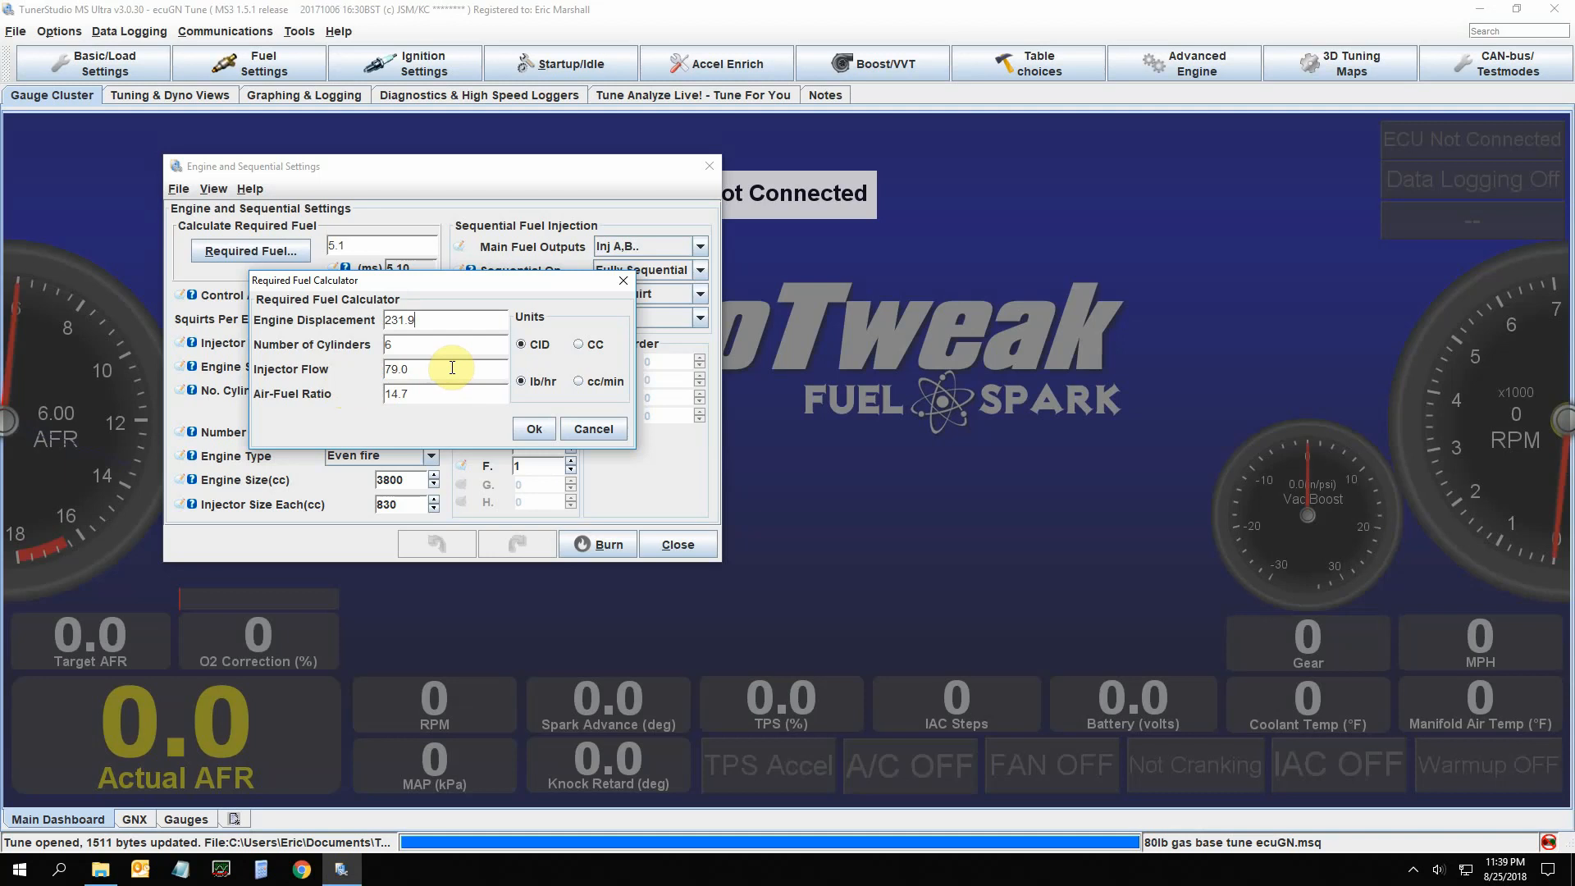
mouse_move(410, 375)
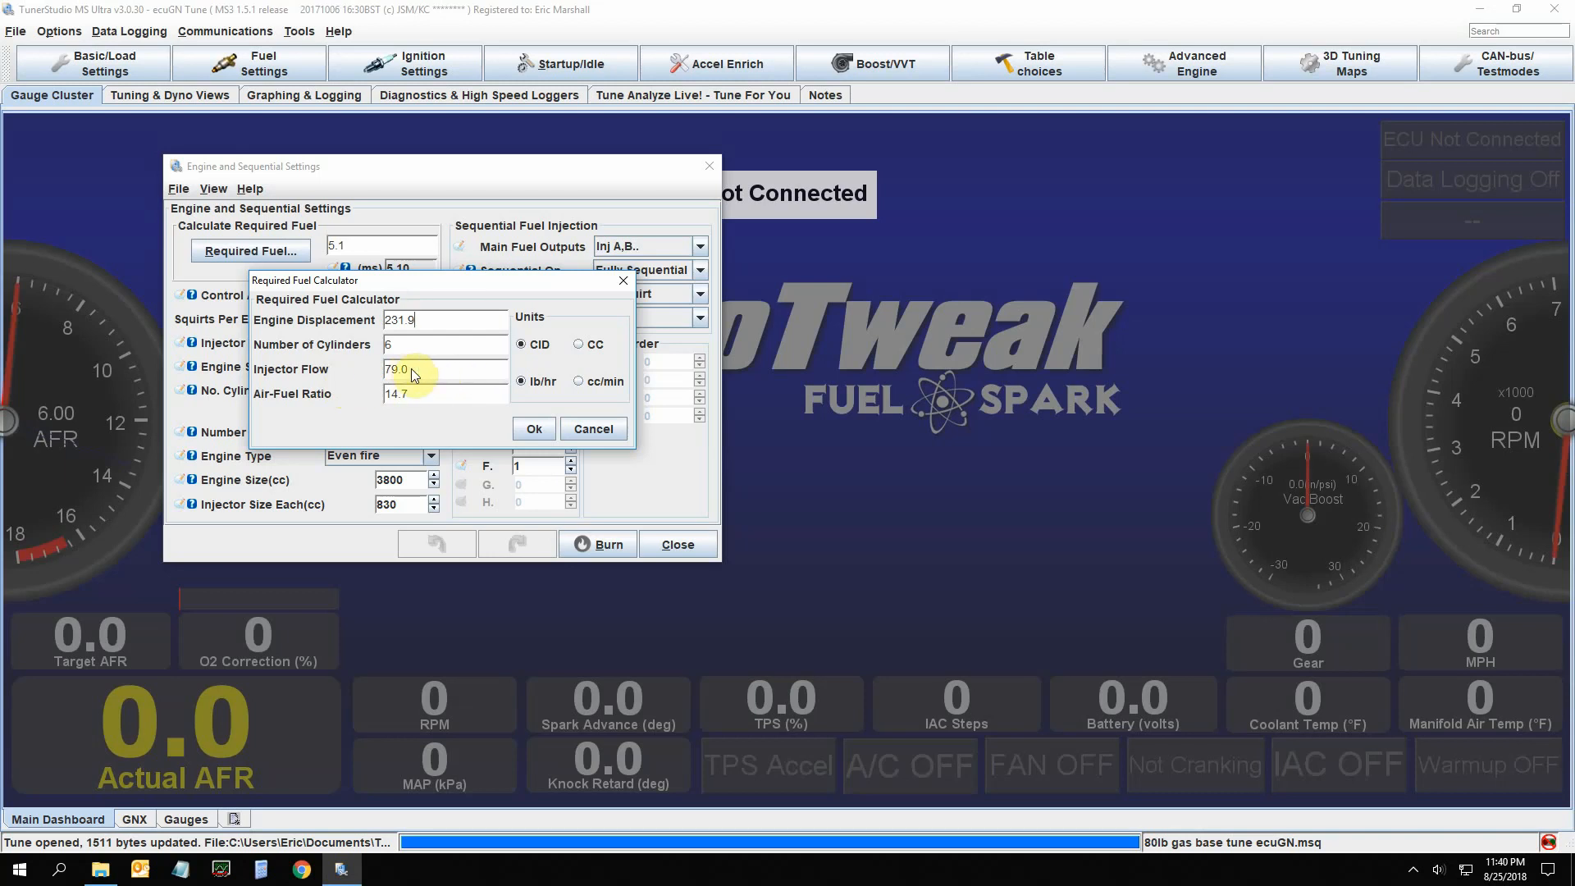
left_click(441, 392)
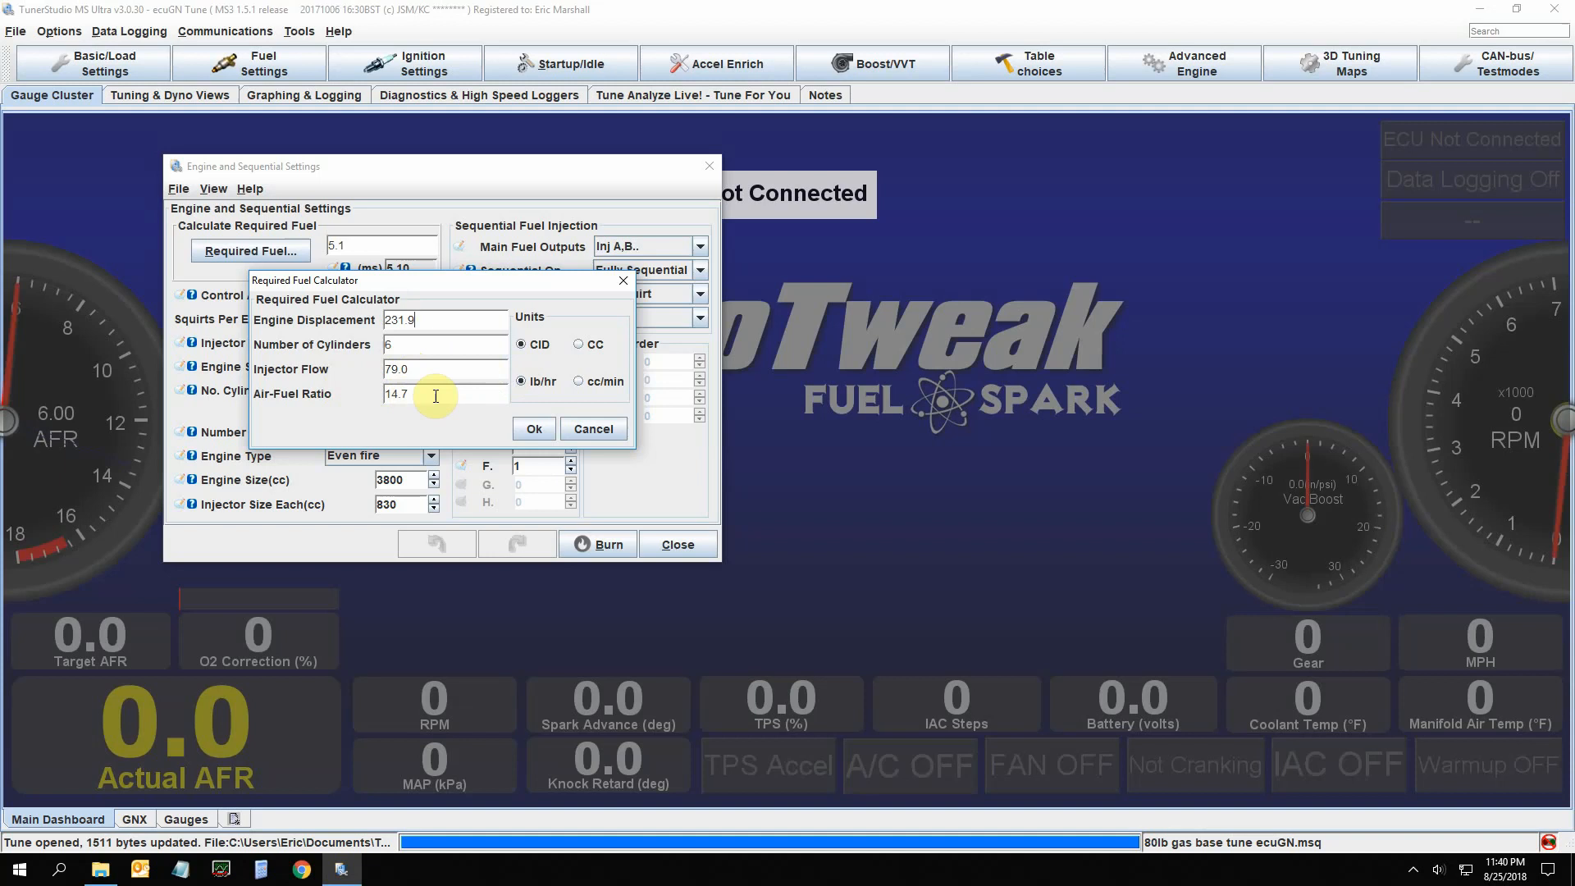
mouse_move(443, 404)
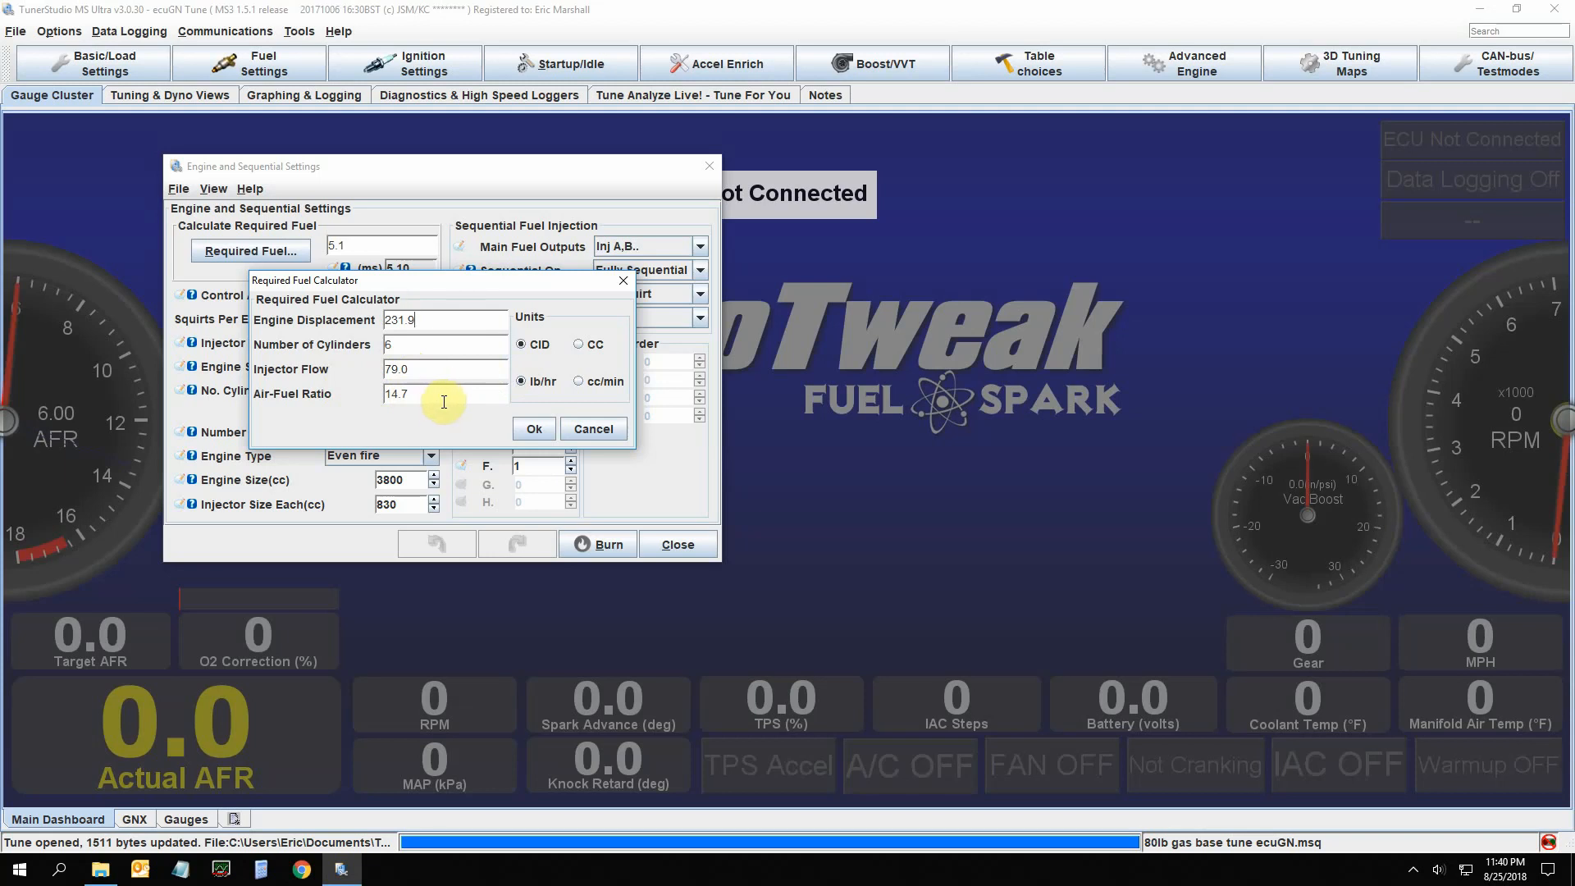
mouse_move(430, 421)
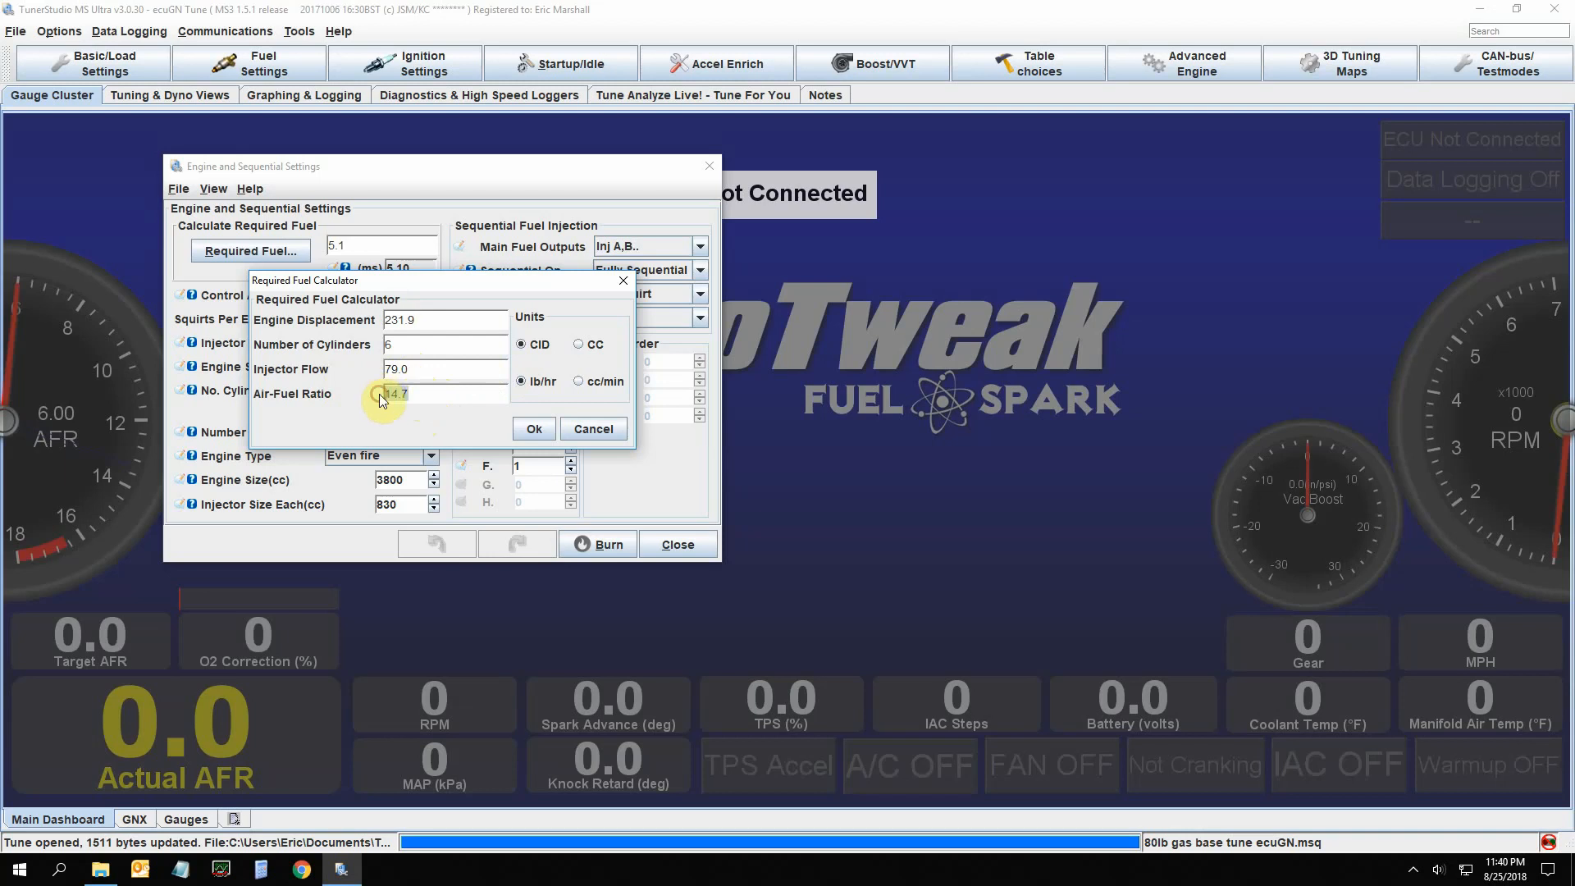
type("9.8")
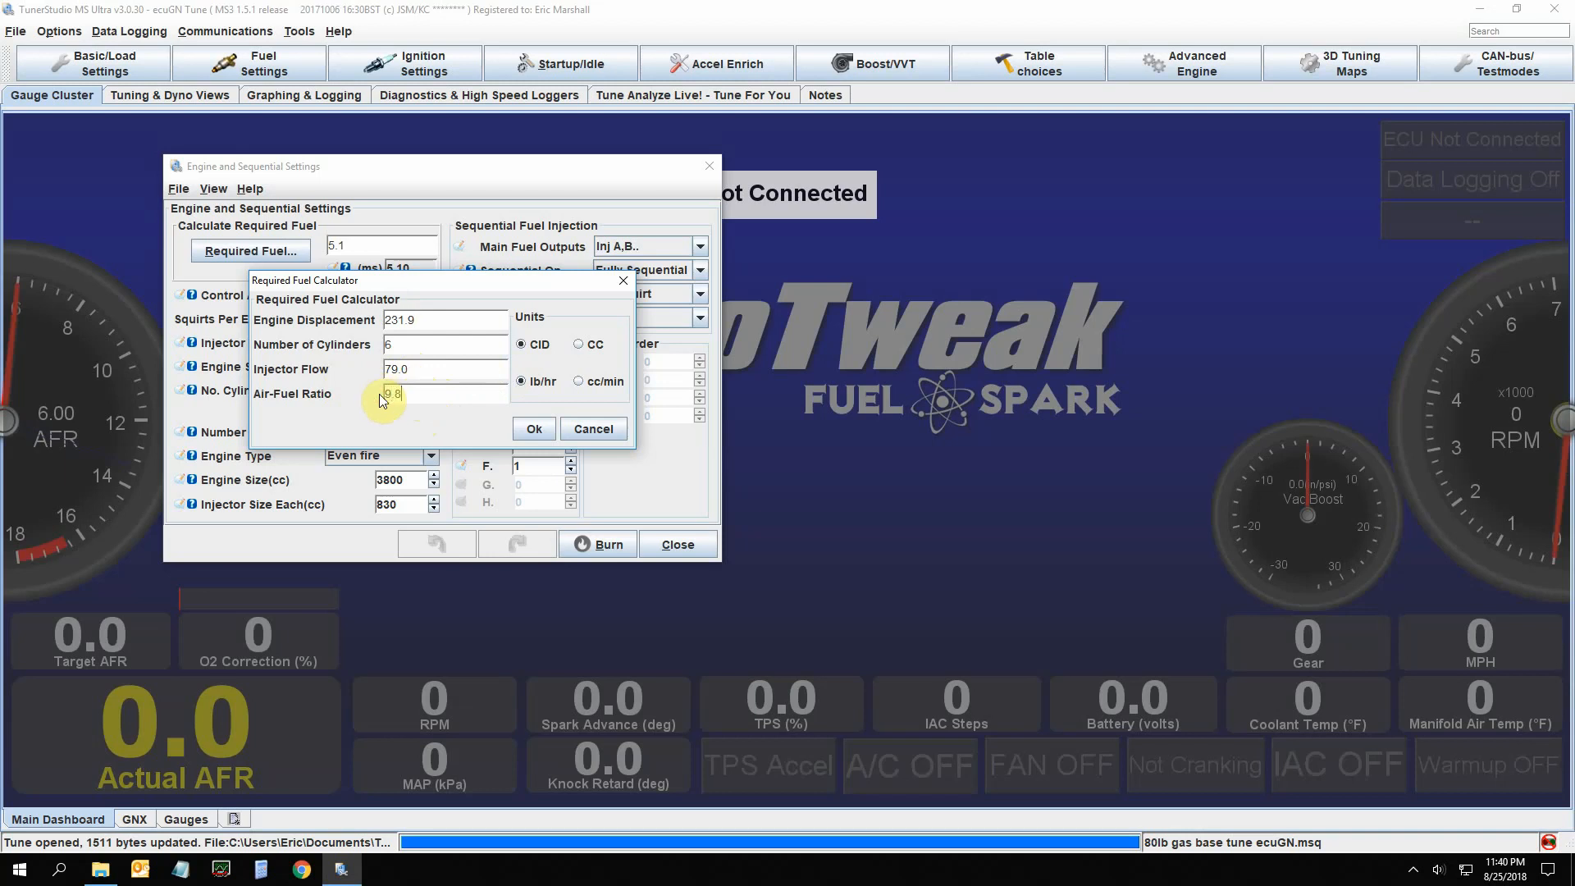
left_click(392, 393)
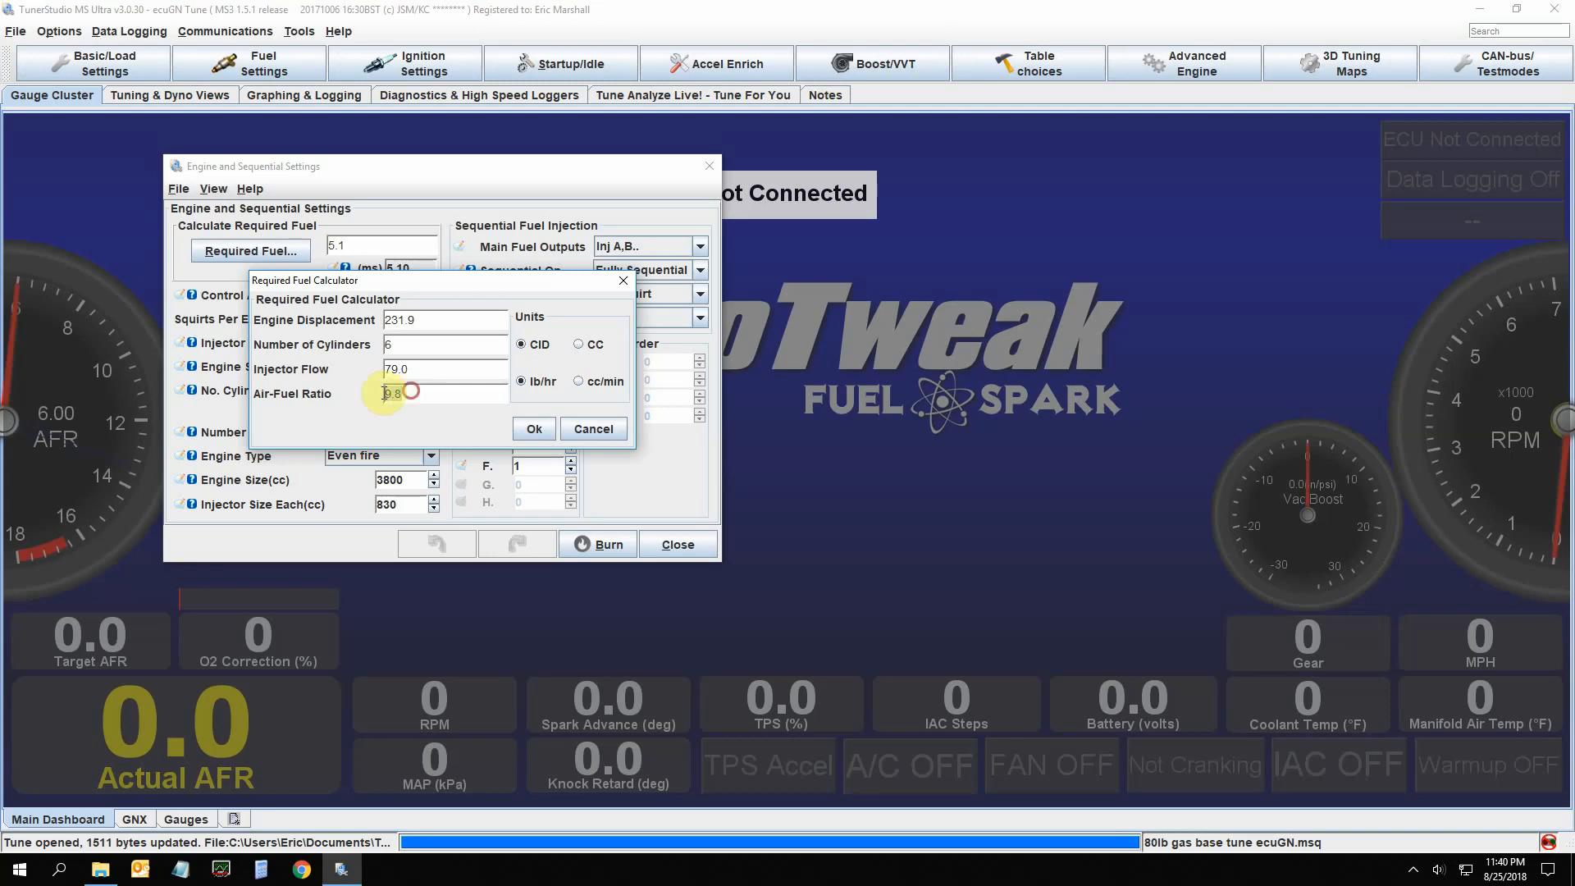
type("14.7")
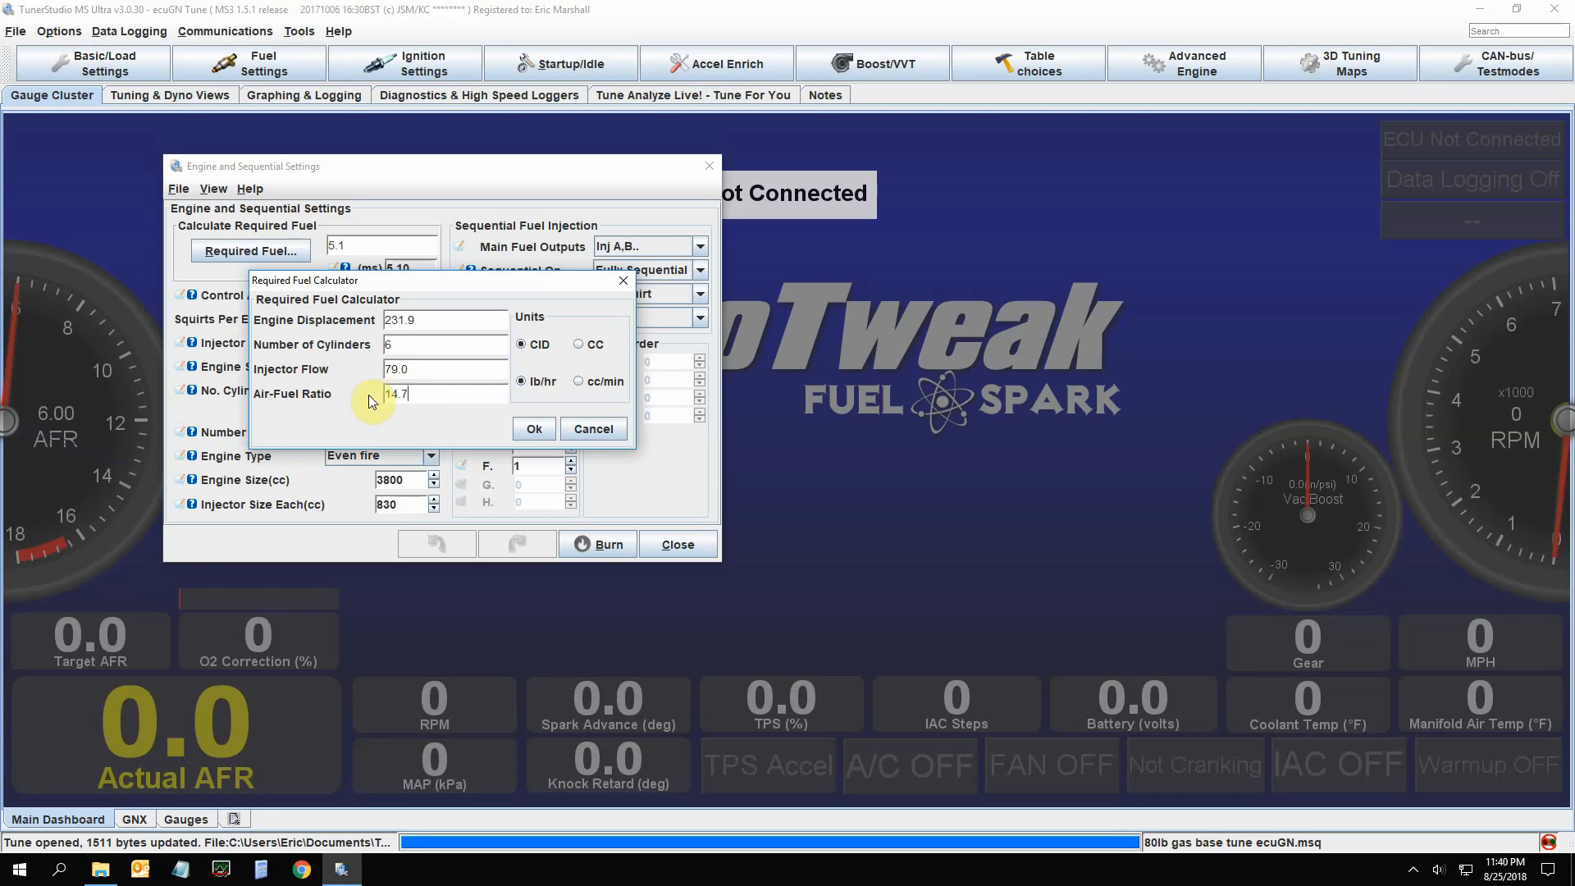
mouse_move(418, 412)
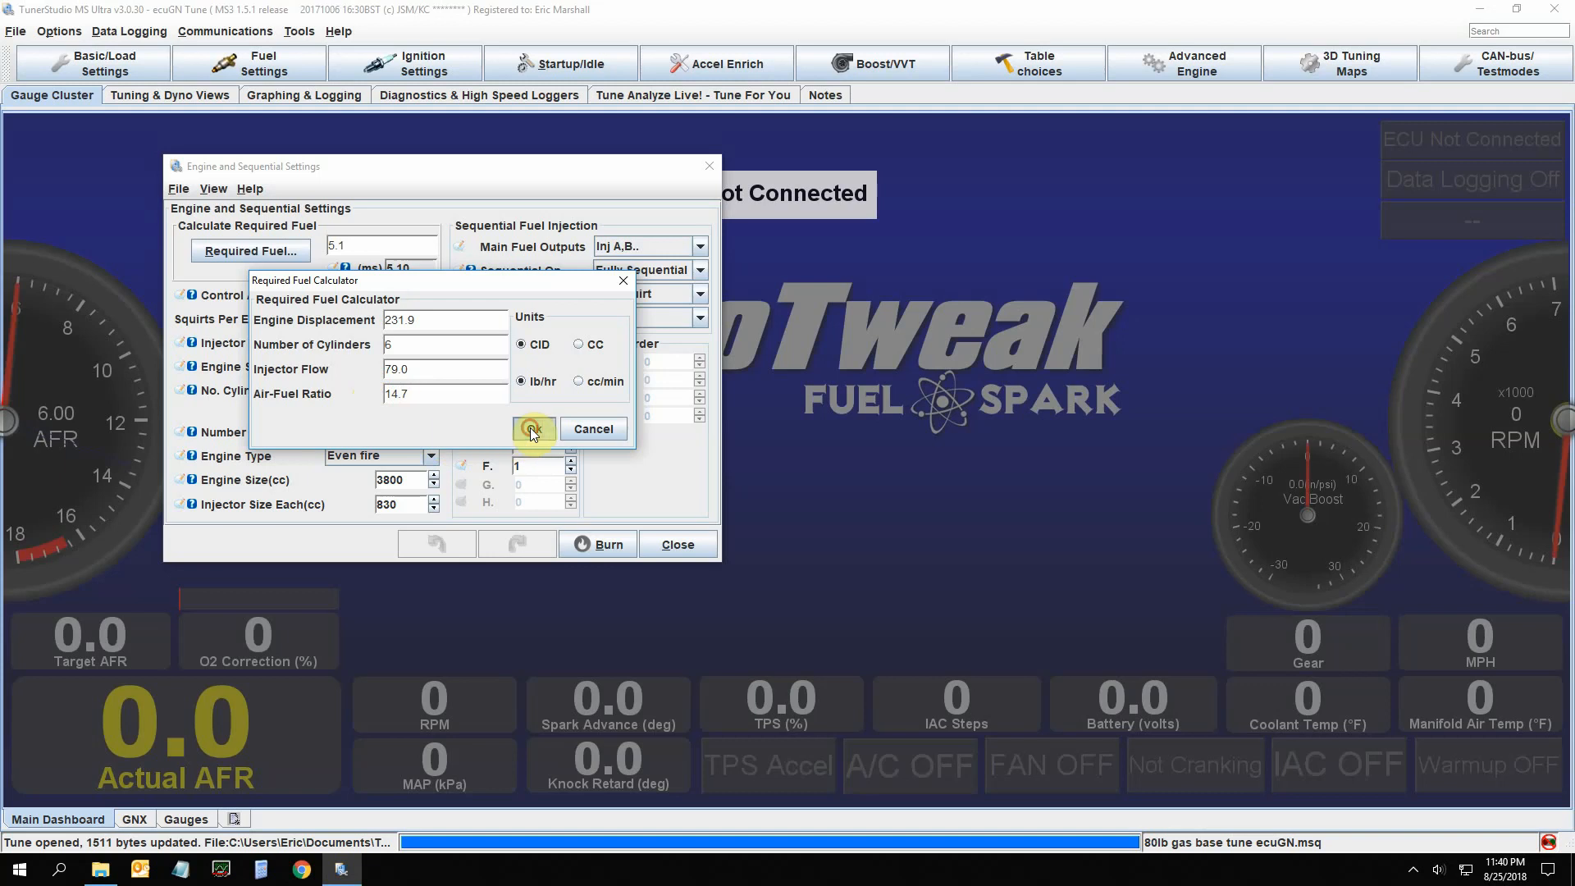
Accept the 5.1 ms required fuel, close the calculator and the engine settings dialog
left_click(533, 428)
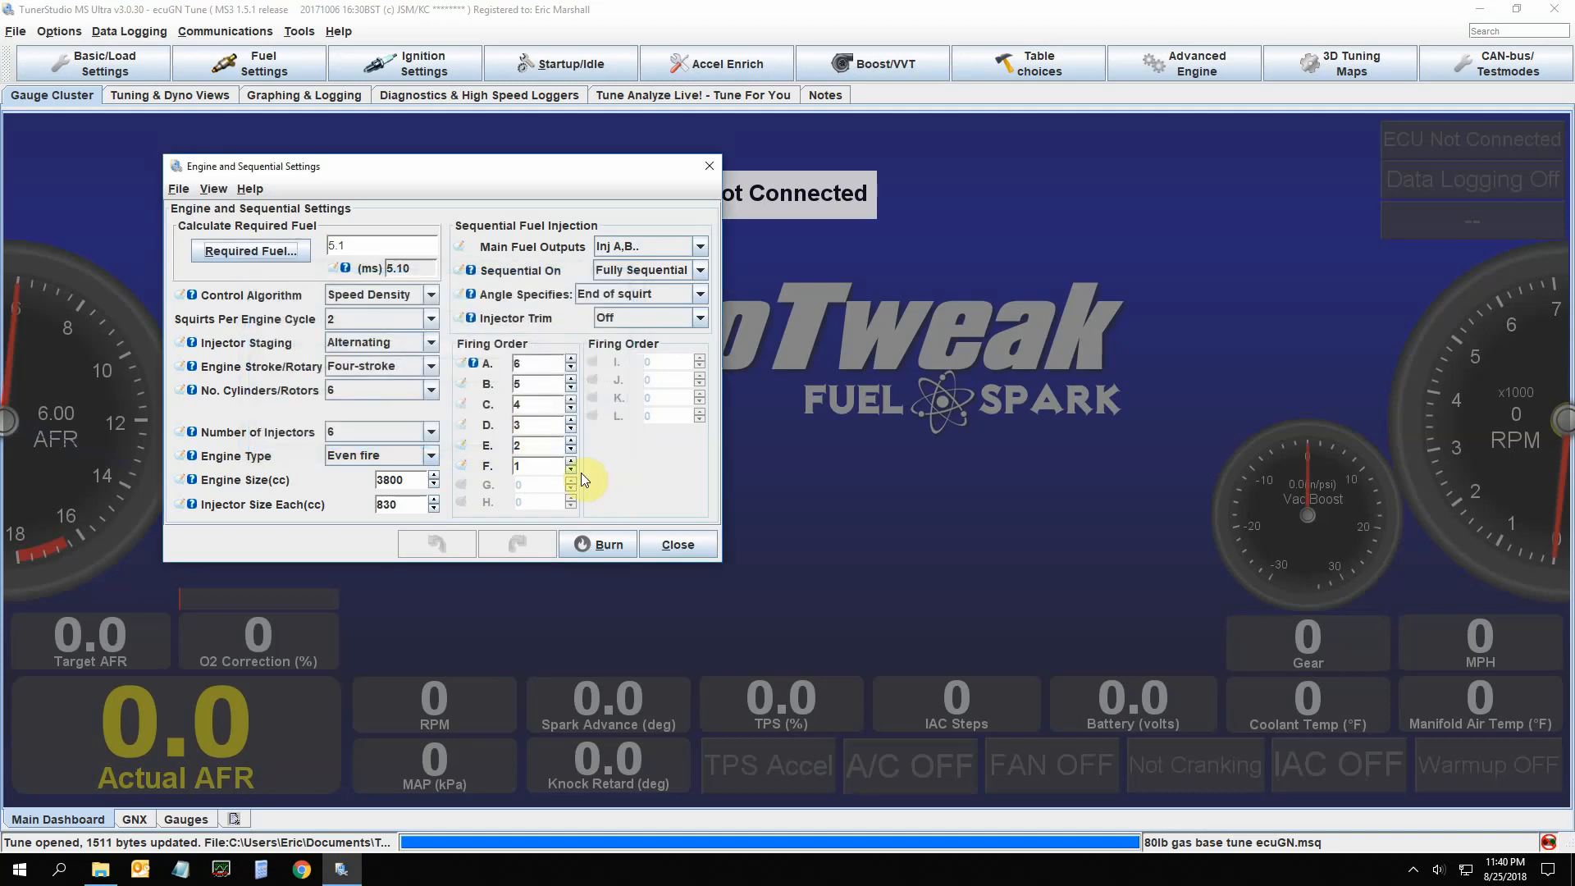
mouse_move(391, 172)
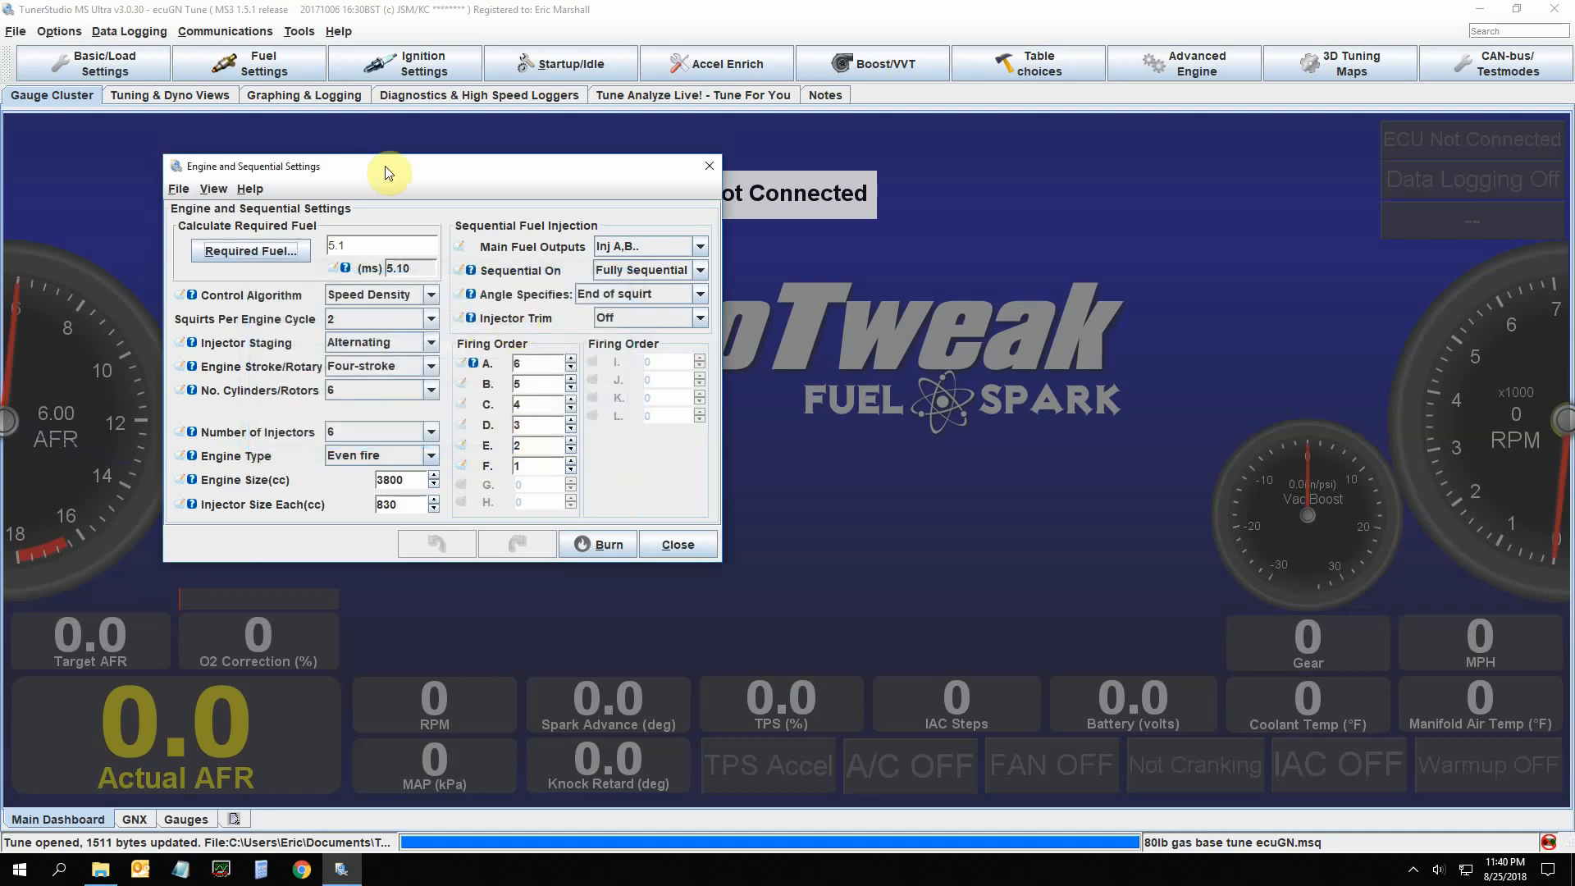
mouse_move(377, 169)
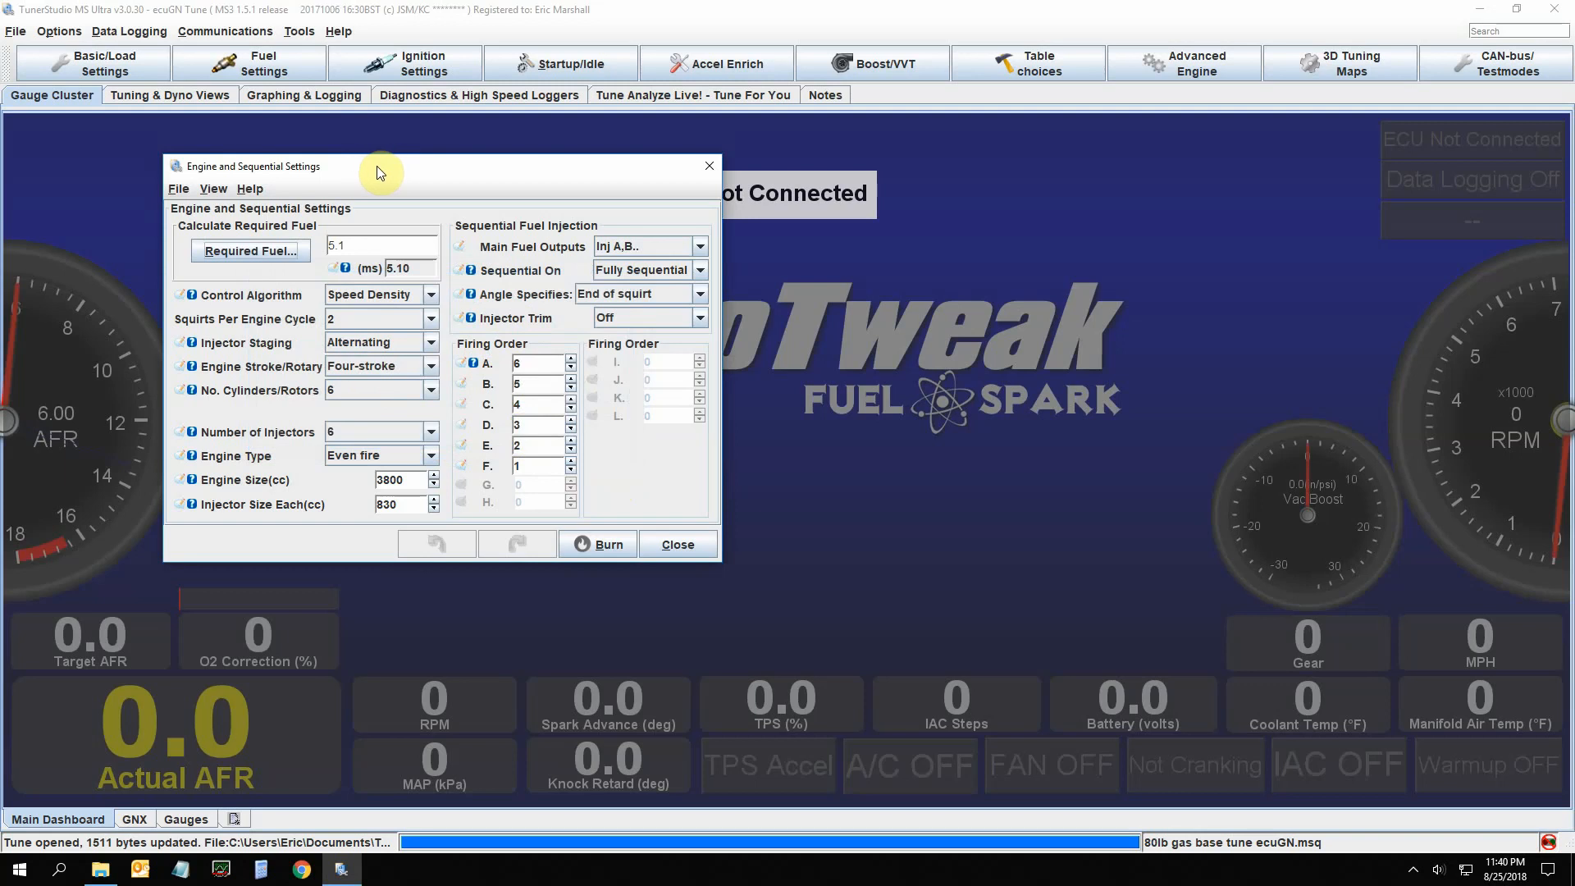
mouse_move(400, 176)
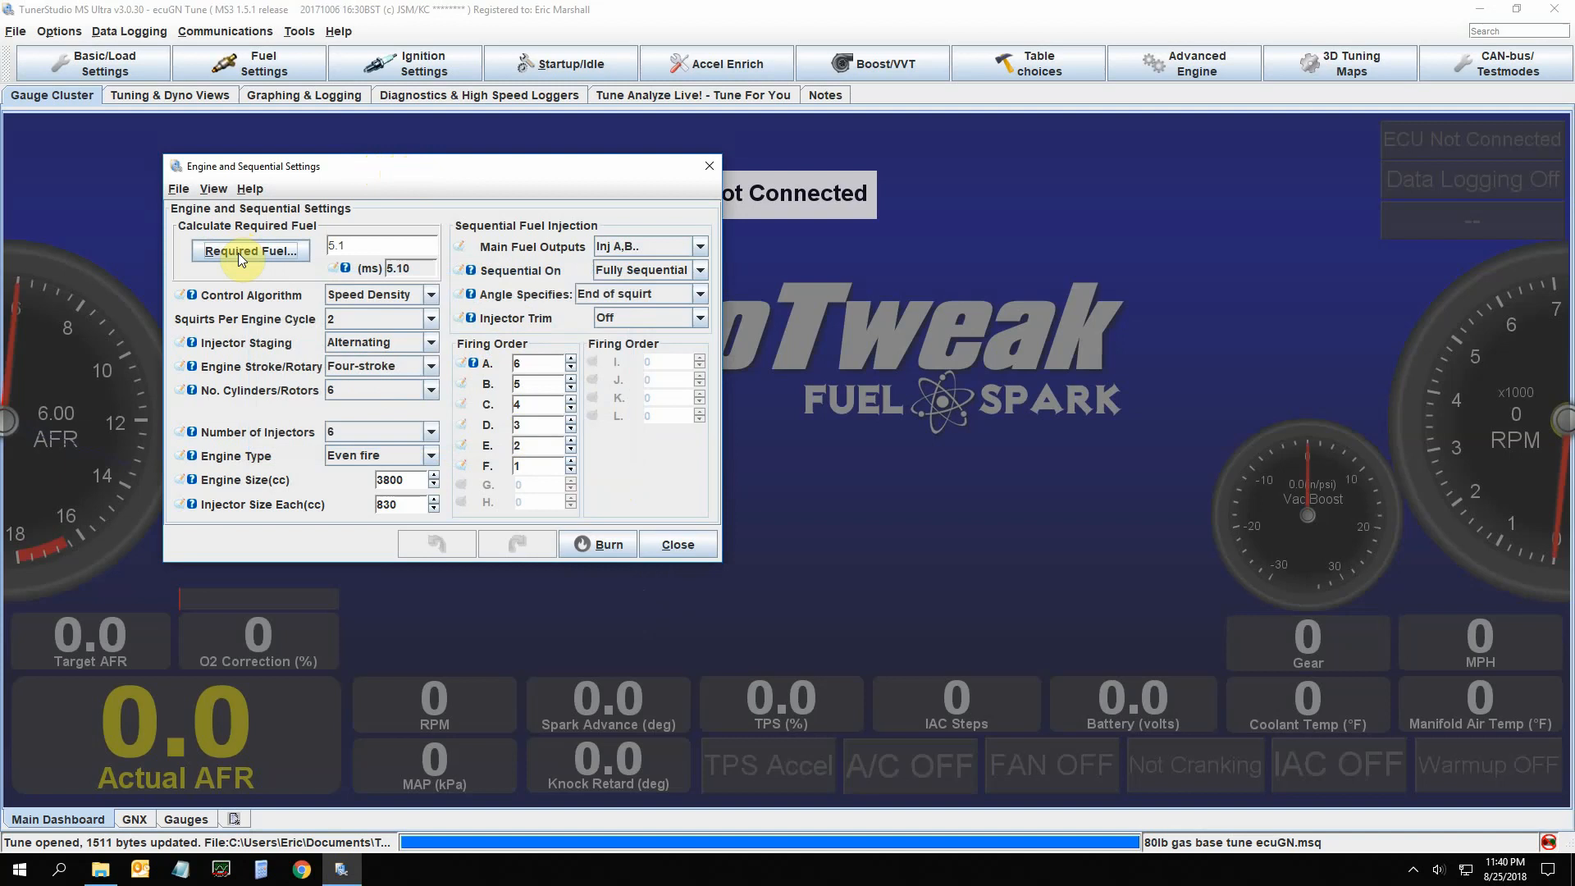
left_click(249, 249)
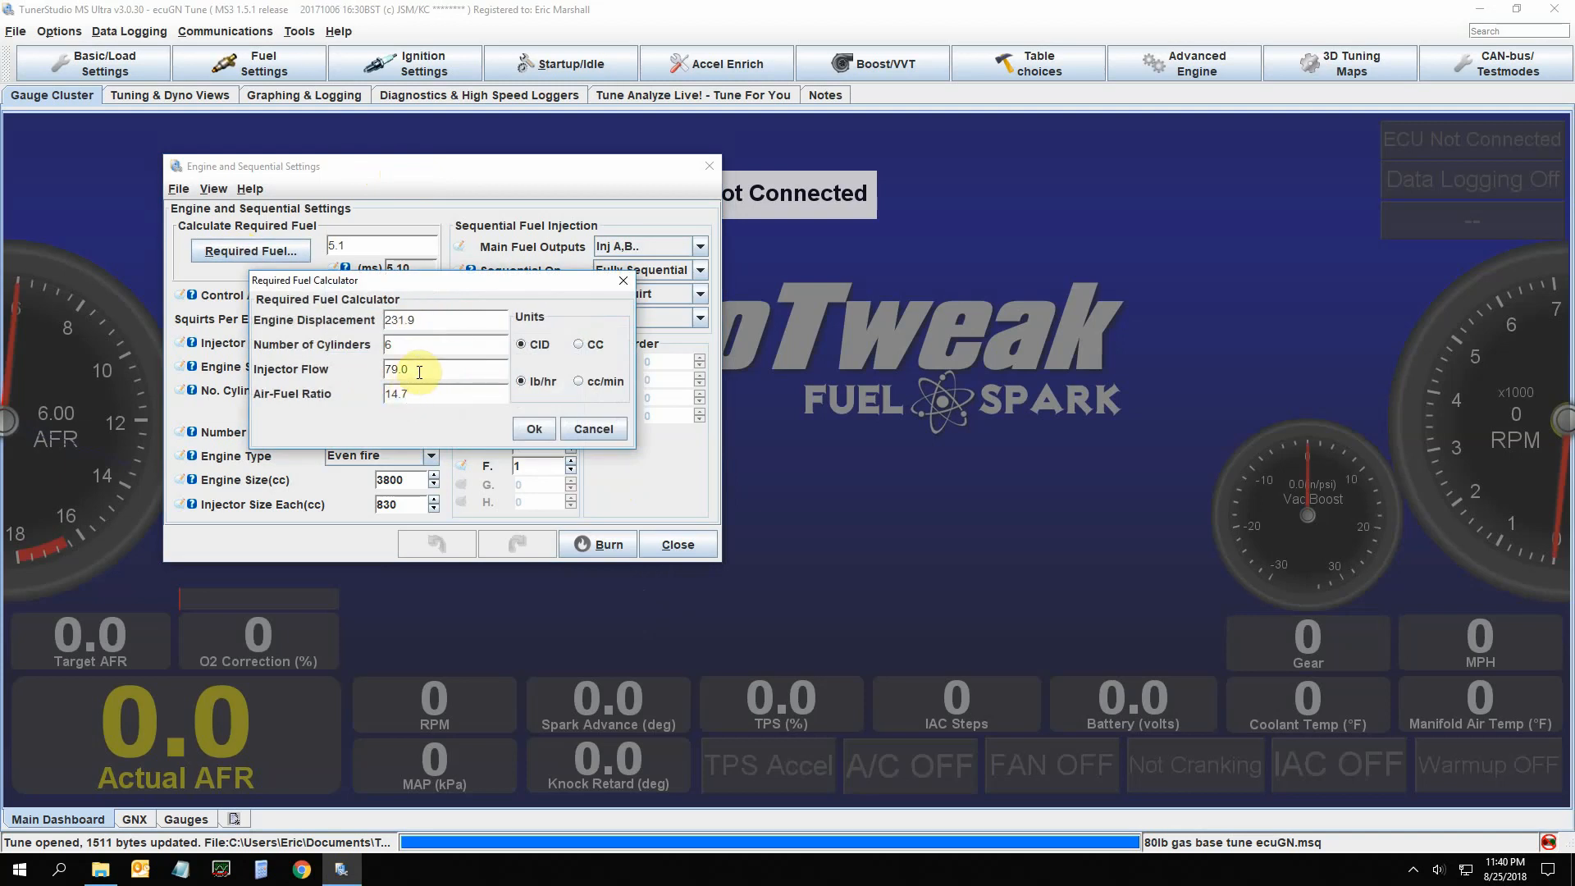
left_click(533, 429)
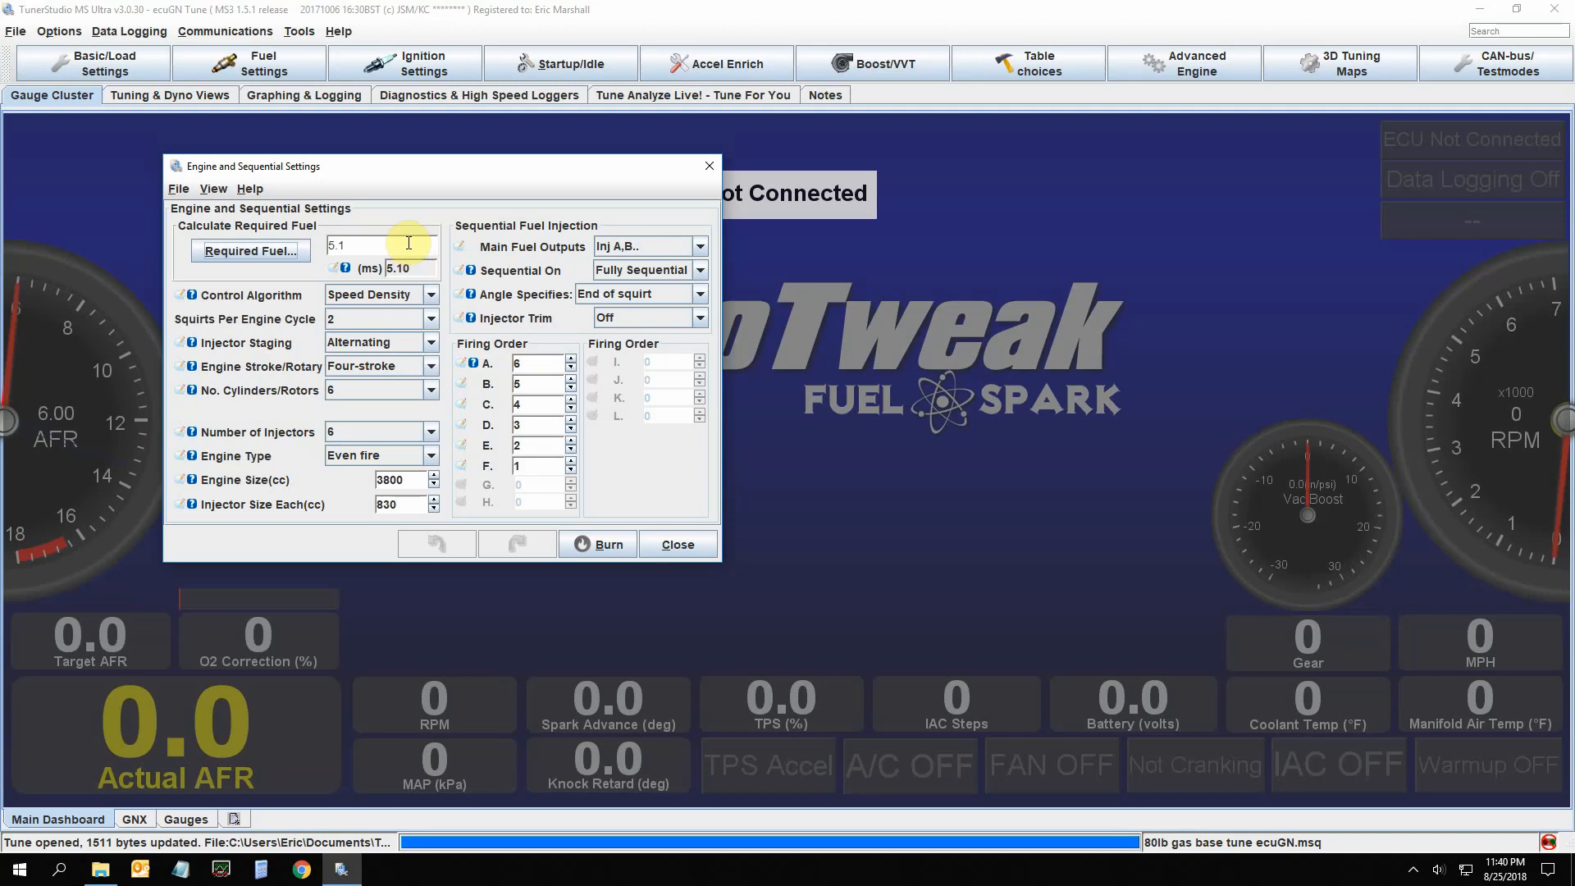
mouse_move(639, 548)
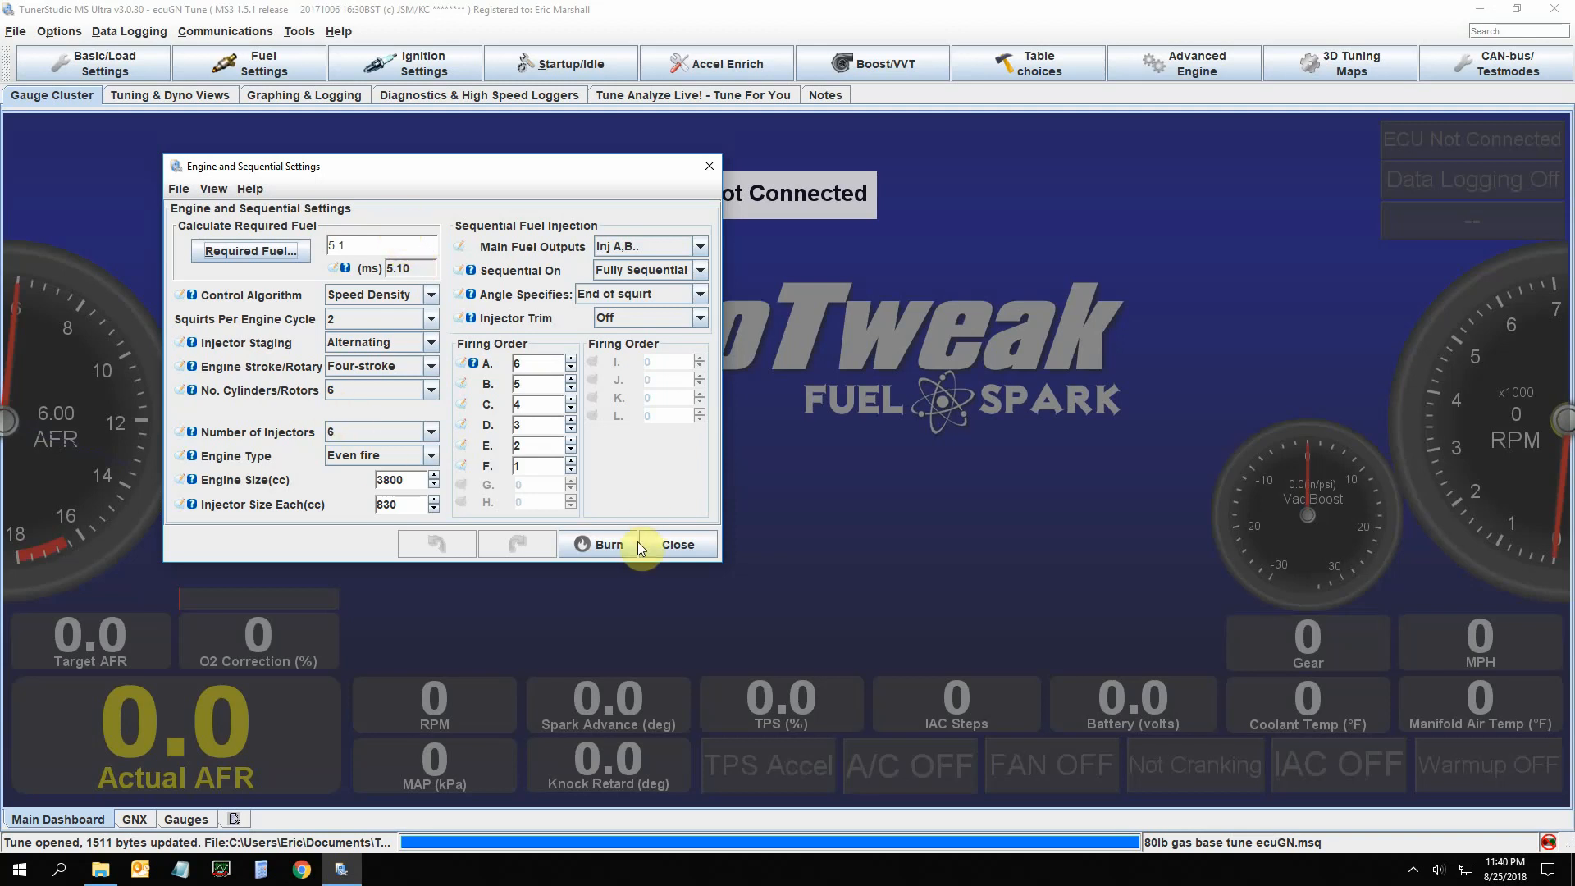
left_click(678, 543)
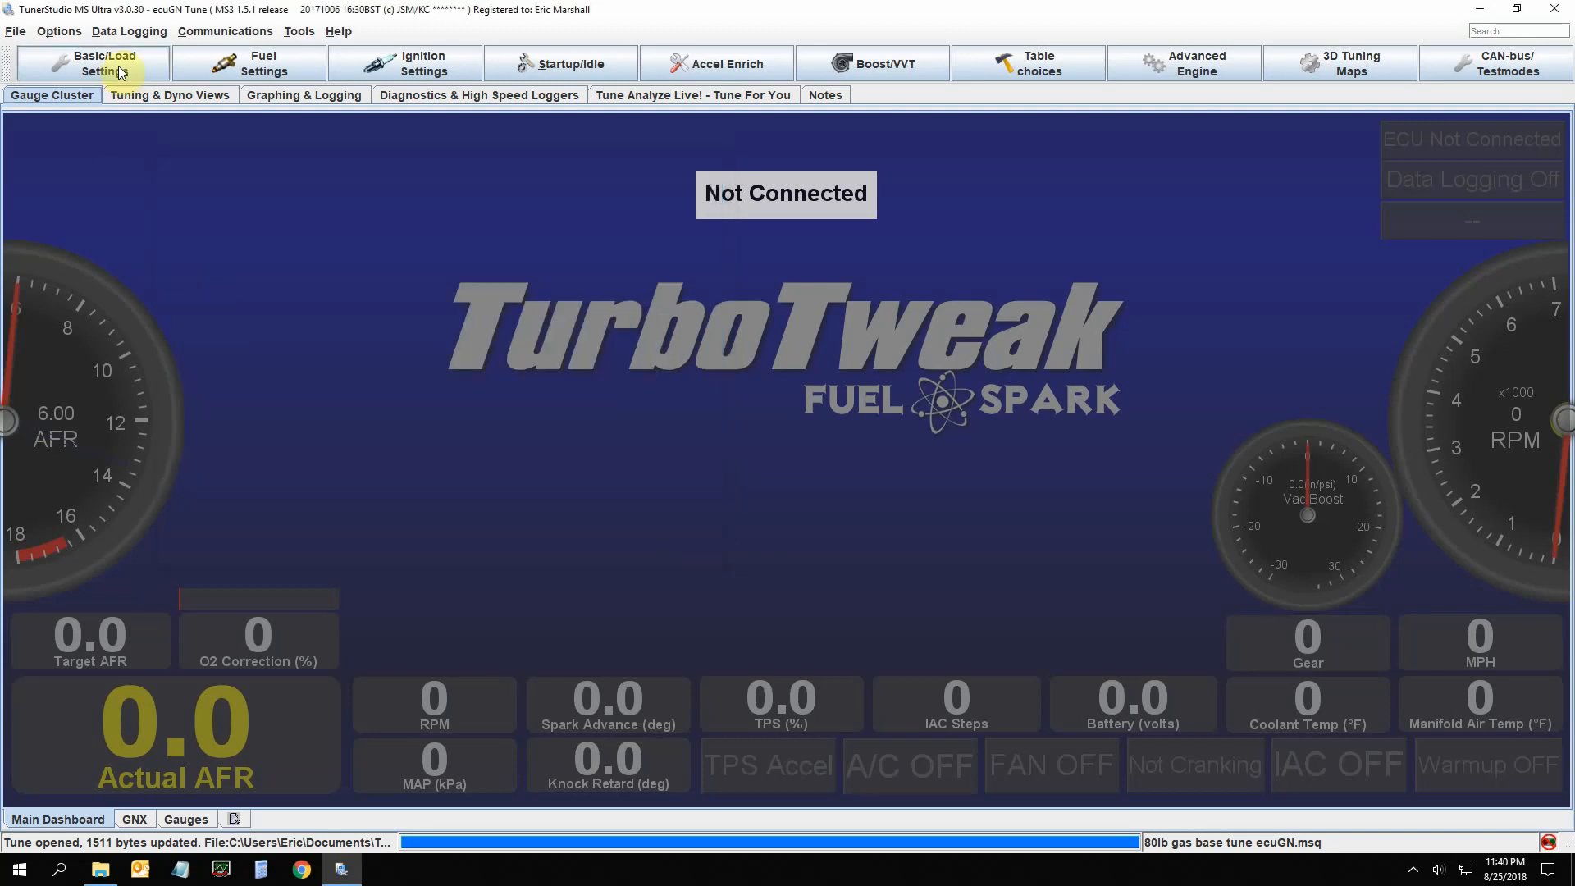
In General Settings, browse the MAP voltage input ports and keep MAP selected
left_click(105, 62)
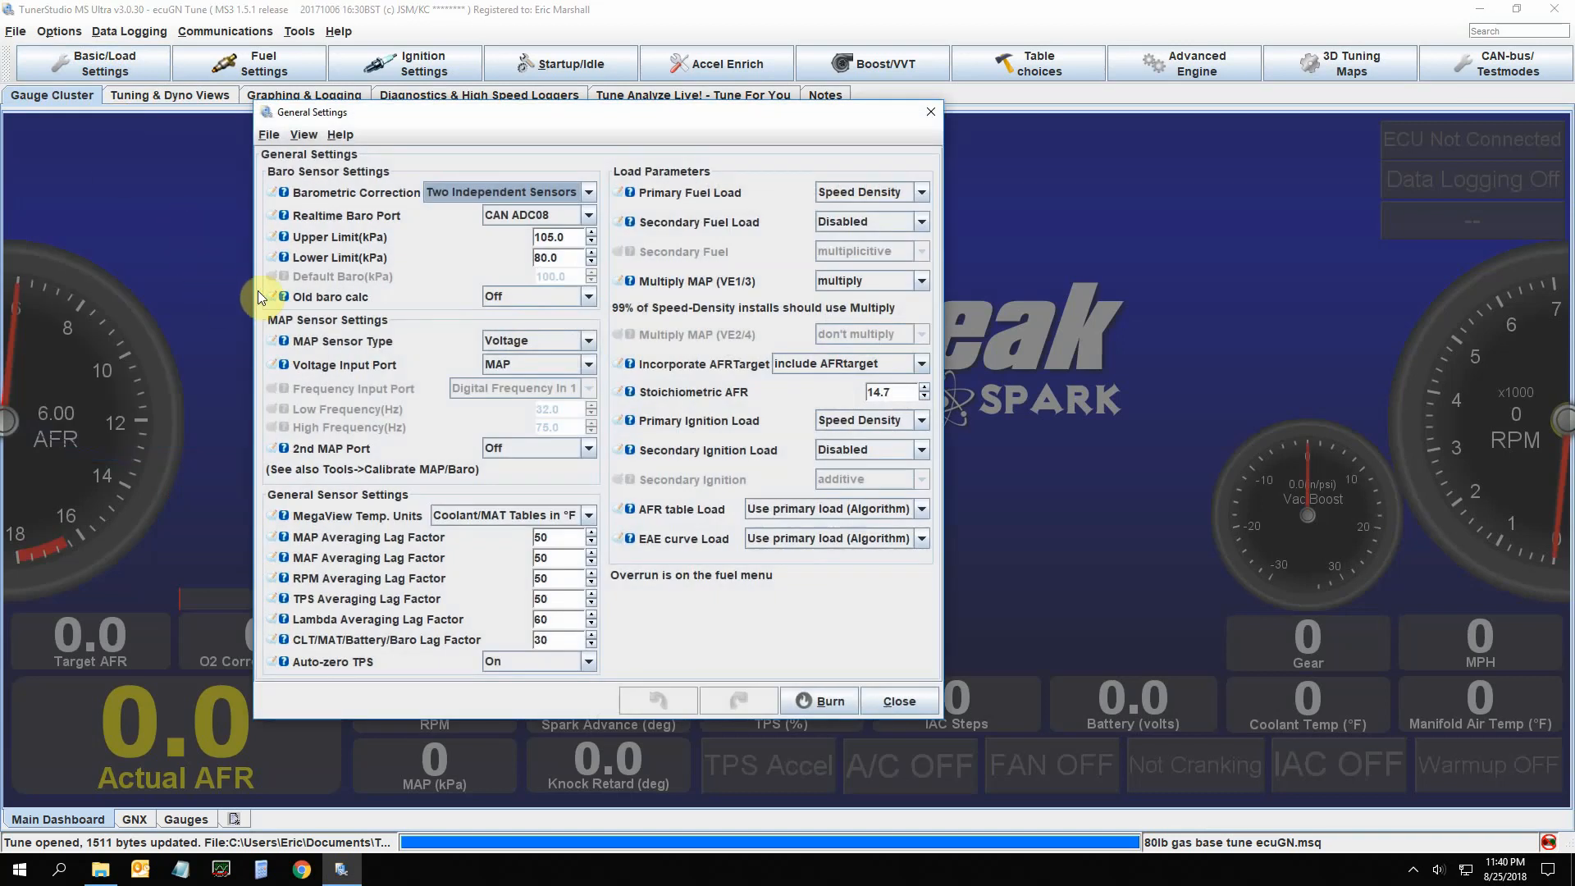
mouse_move(477, 342)
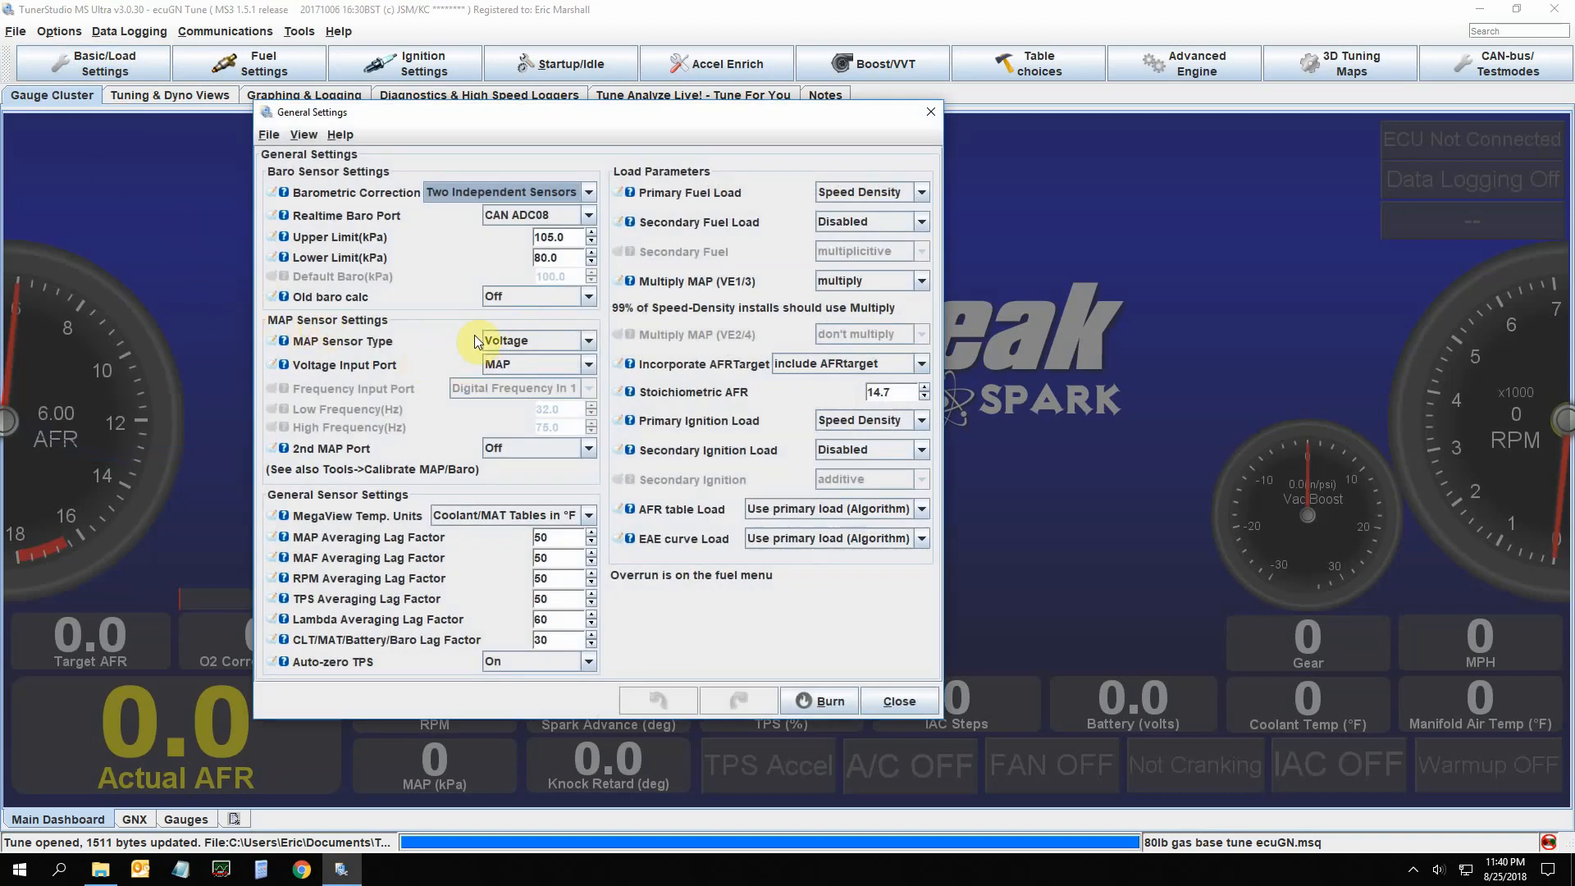
mouse_move(755, 309)
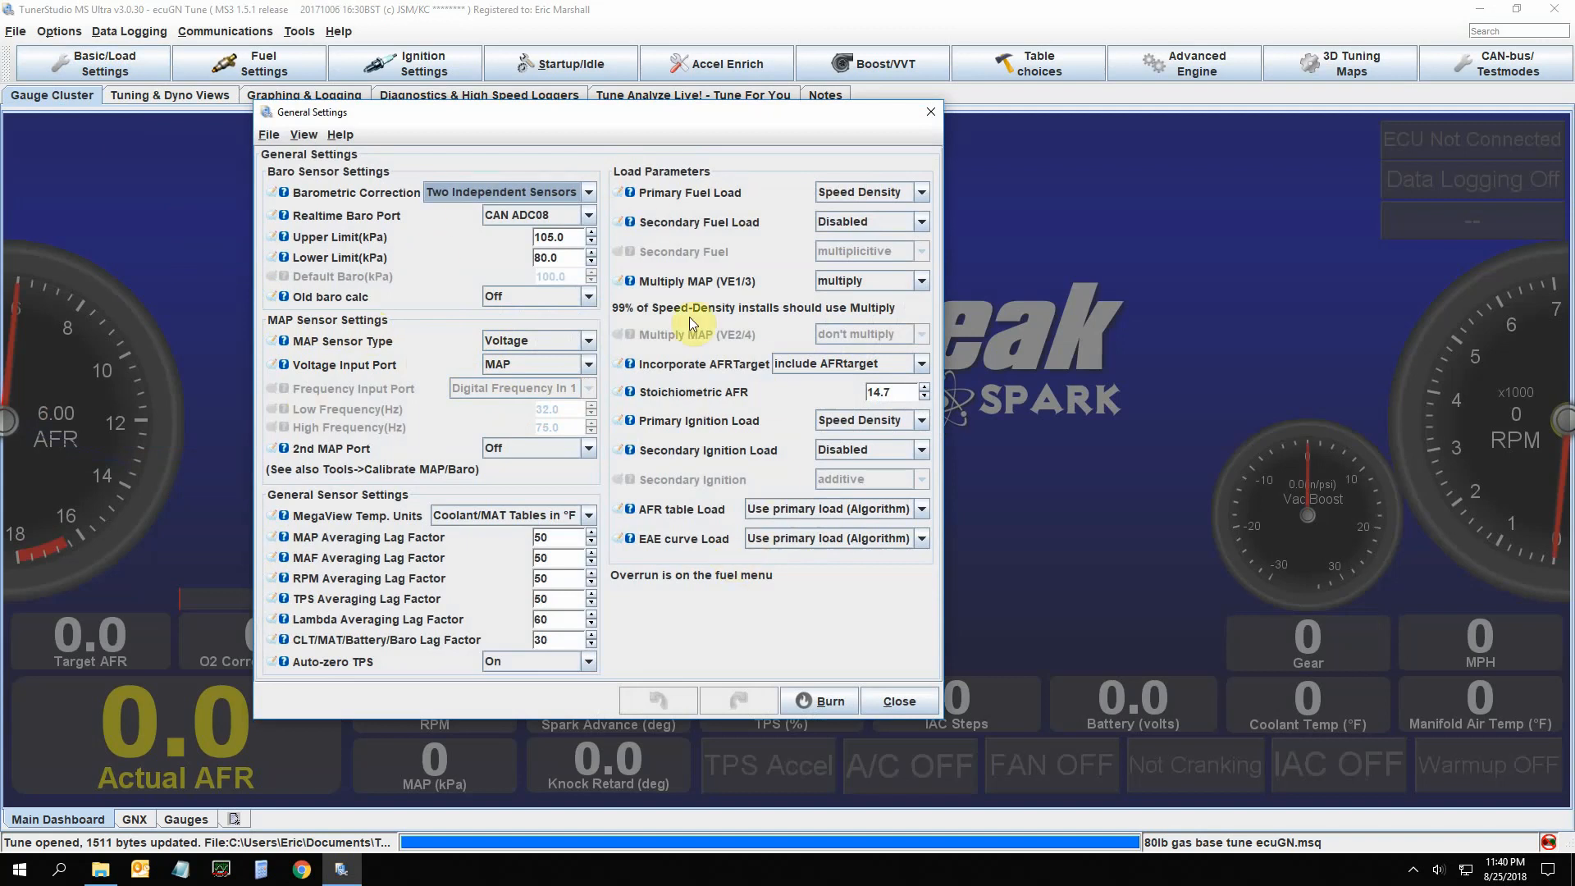
mouse_move(668, 392)
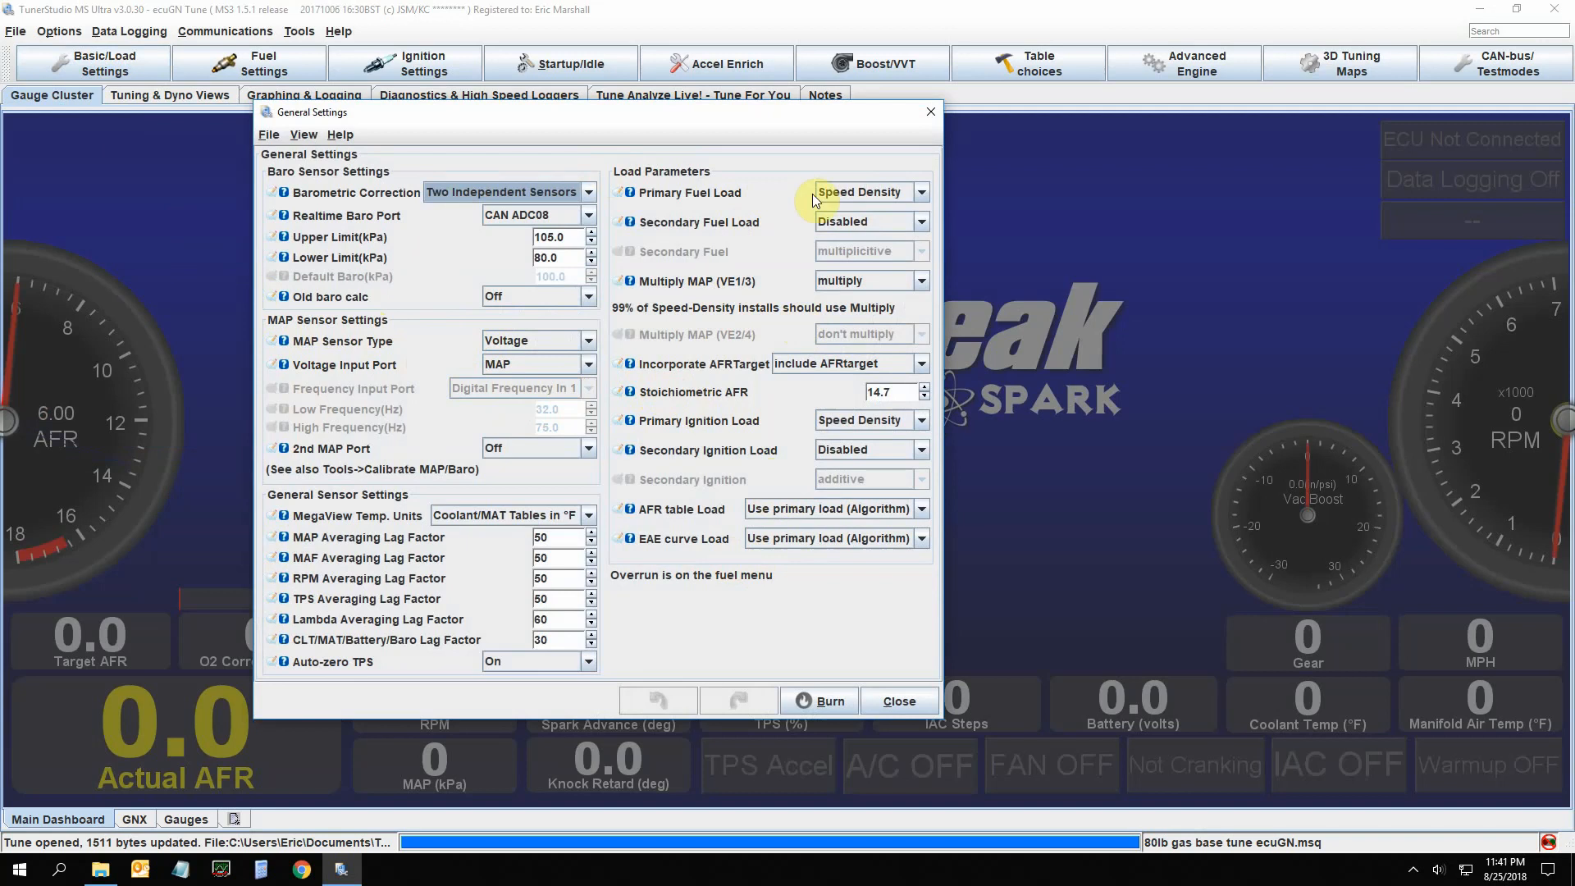
mouse_move(823, 530)
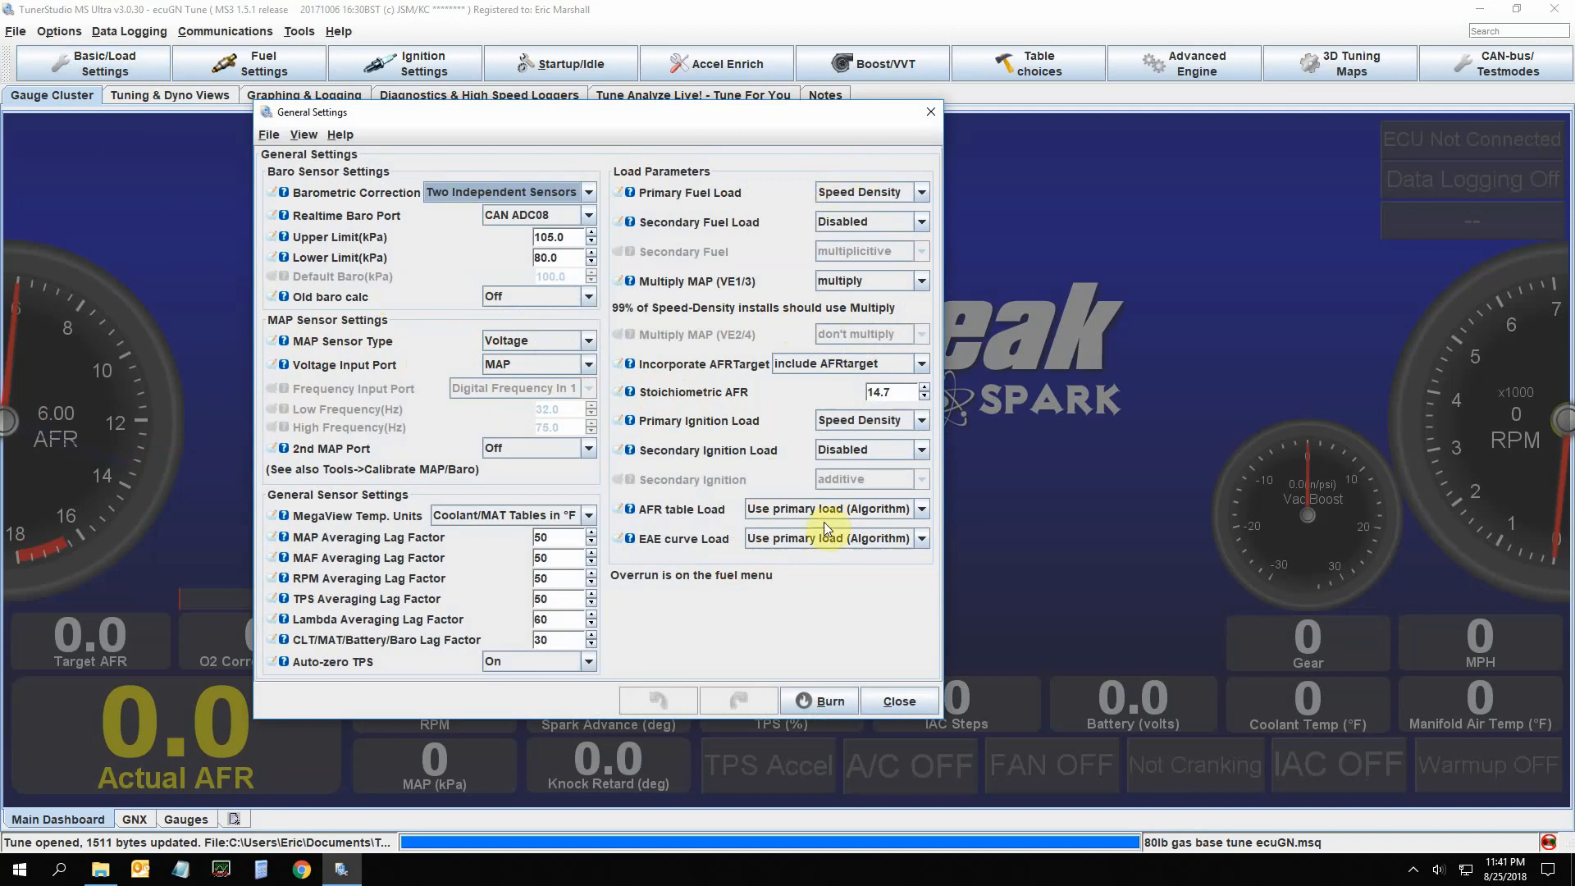
mouse_move(464, 487)
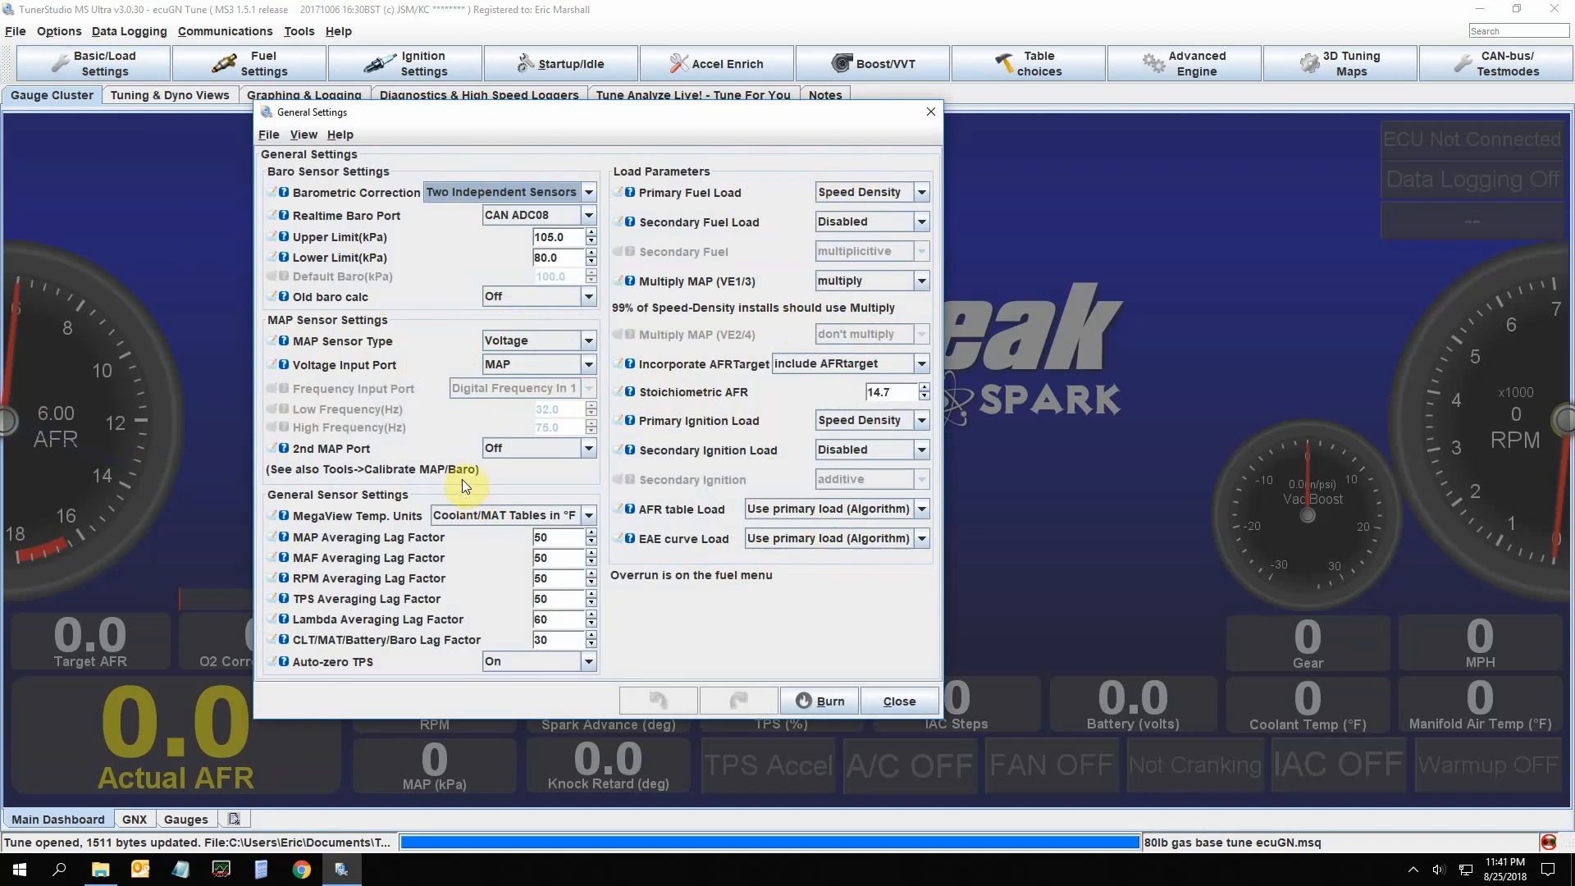
mouse_move(607, 356)
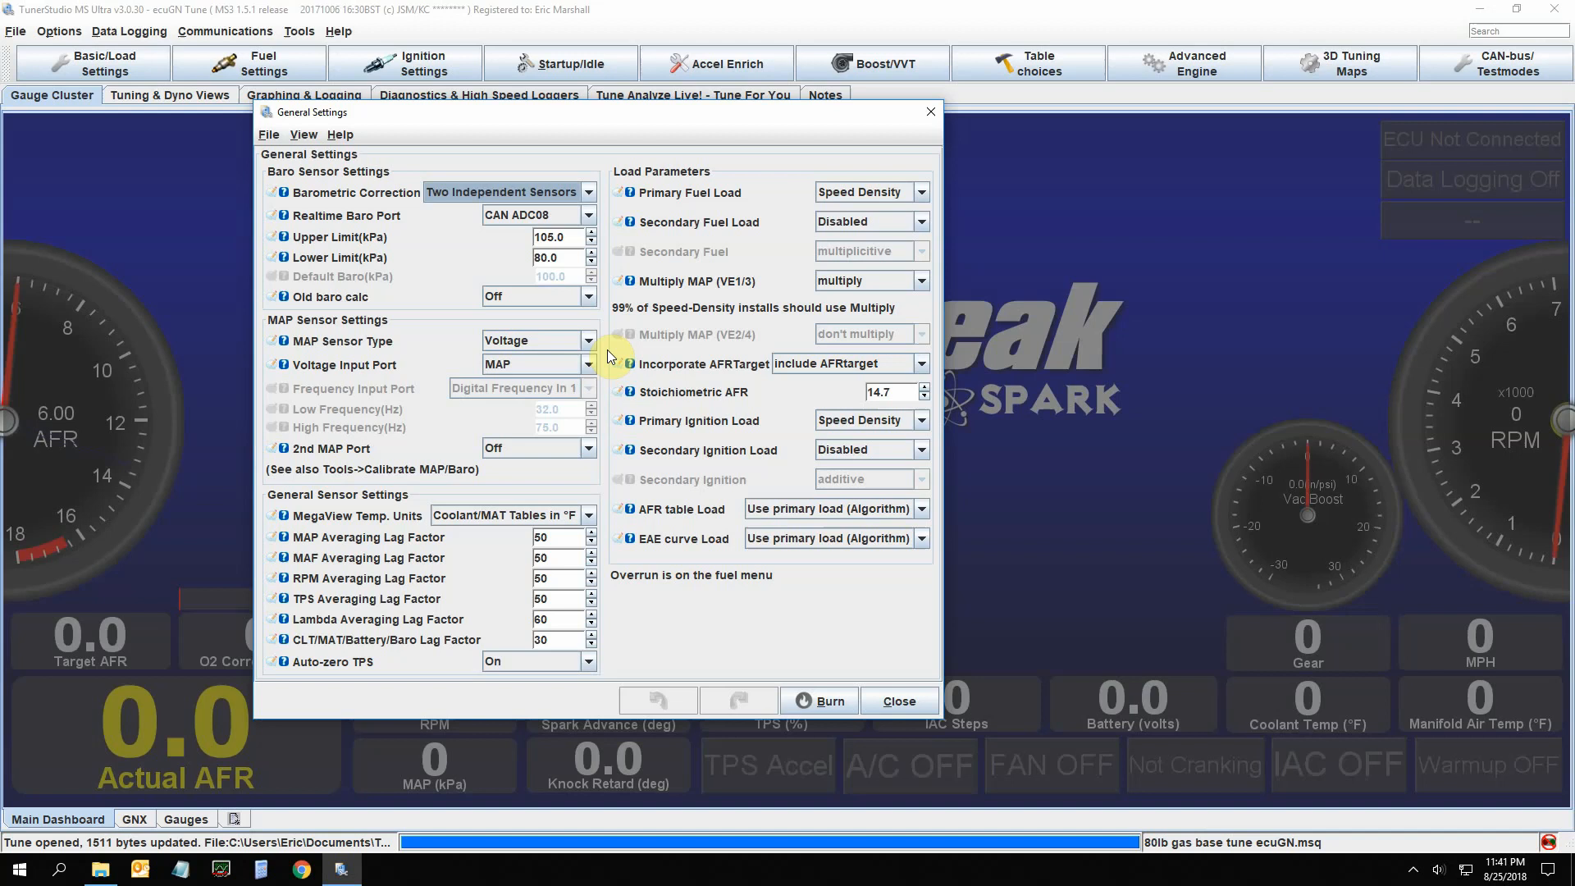
mouse_move(602, 369)
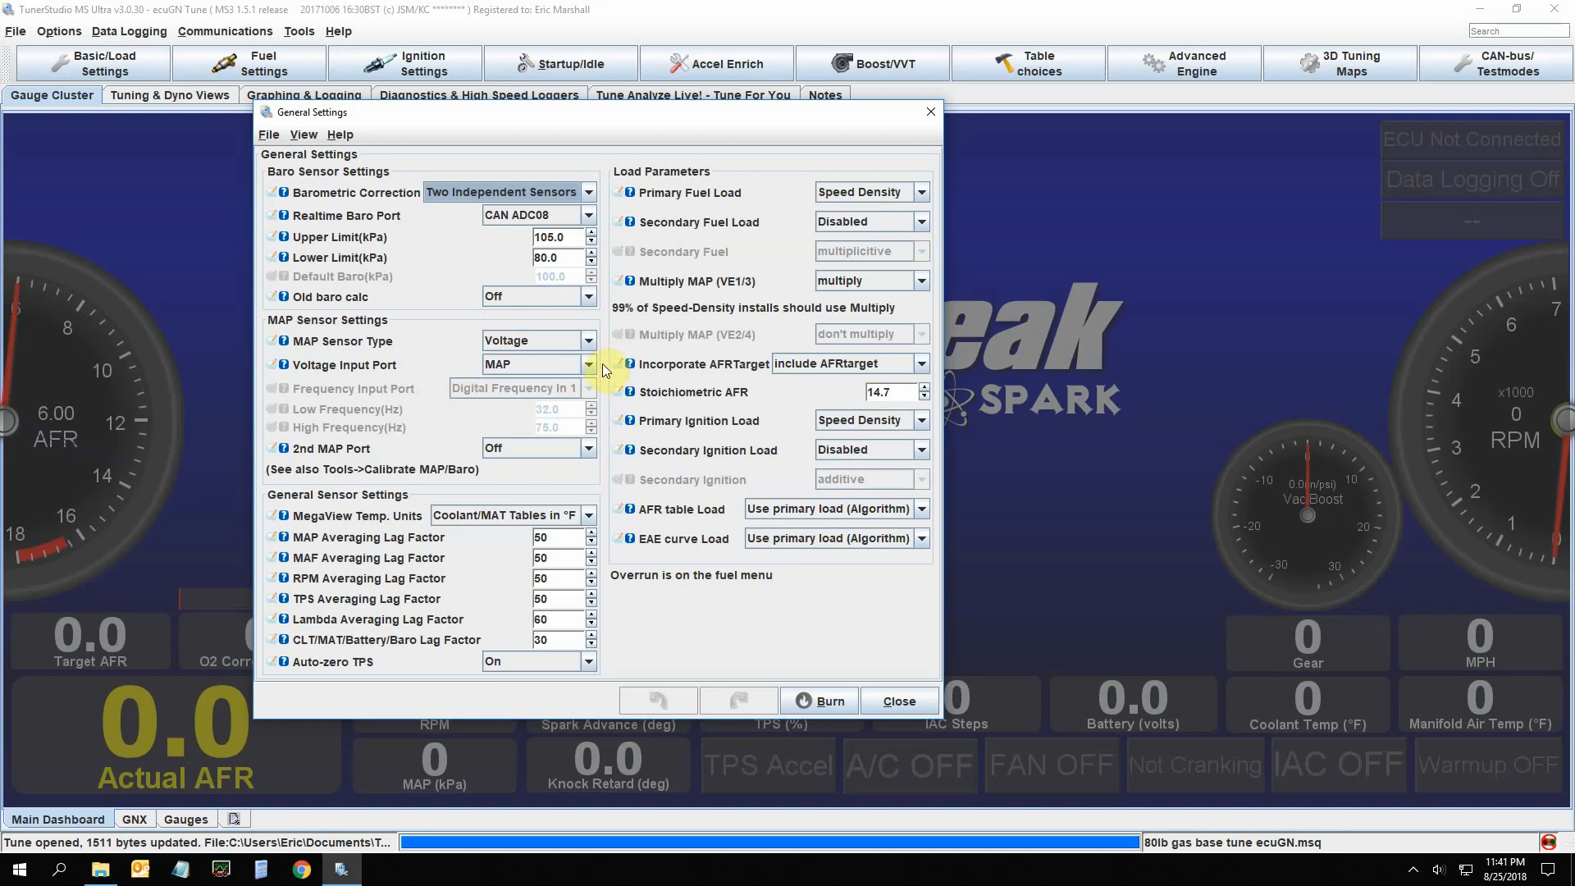
mouse_move(540, 342)
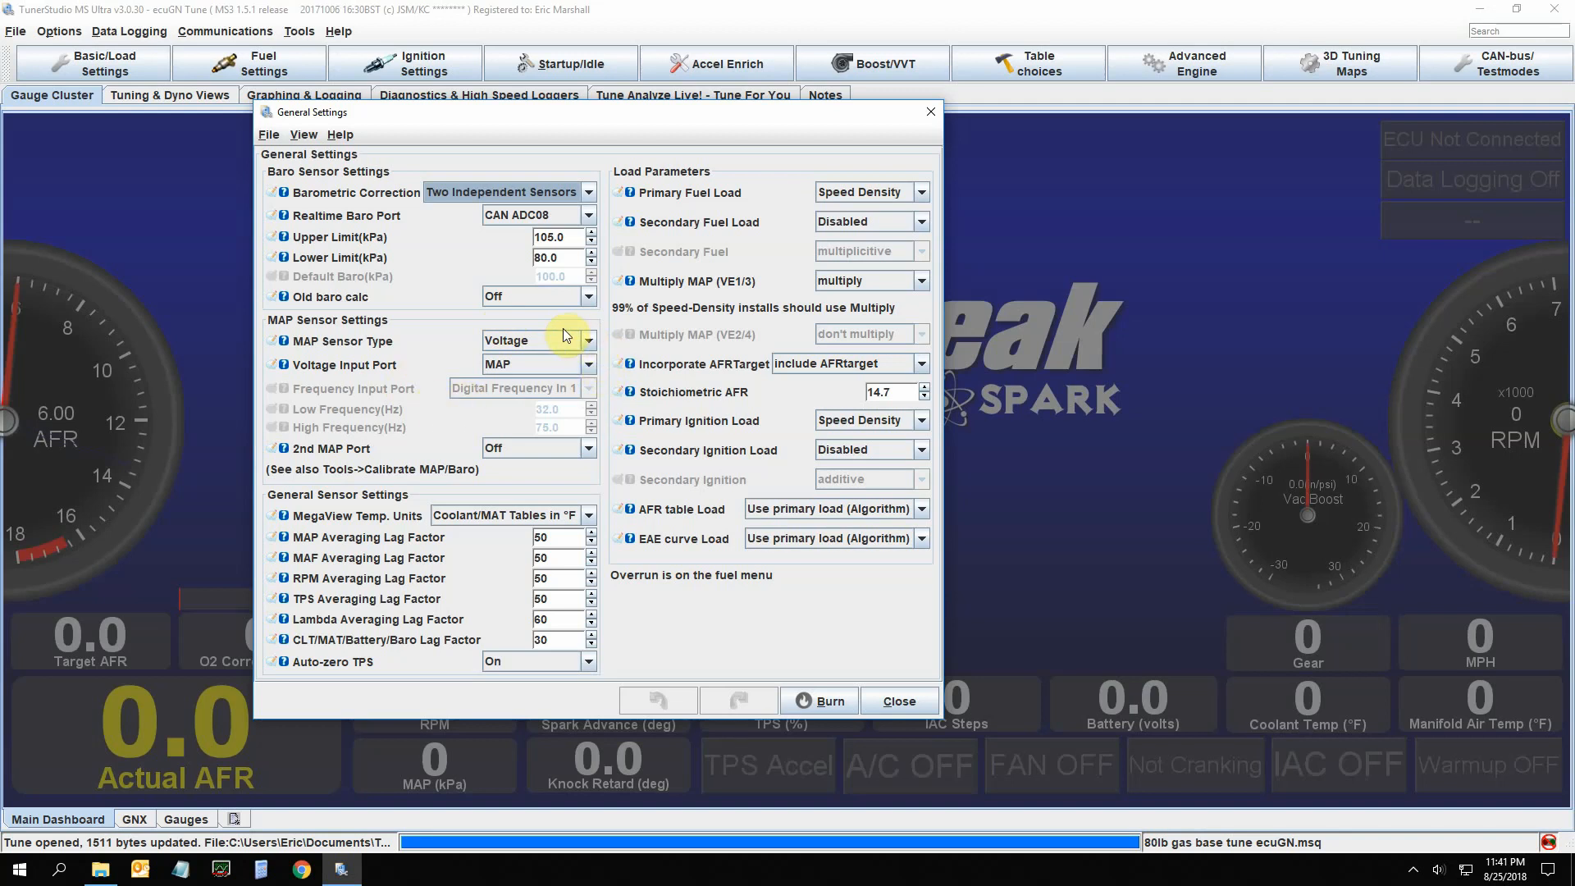
mouse_move(538, 365)
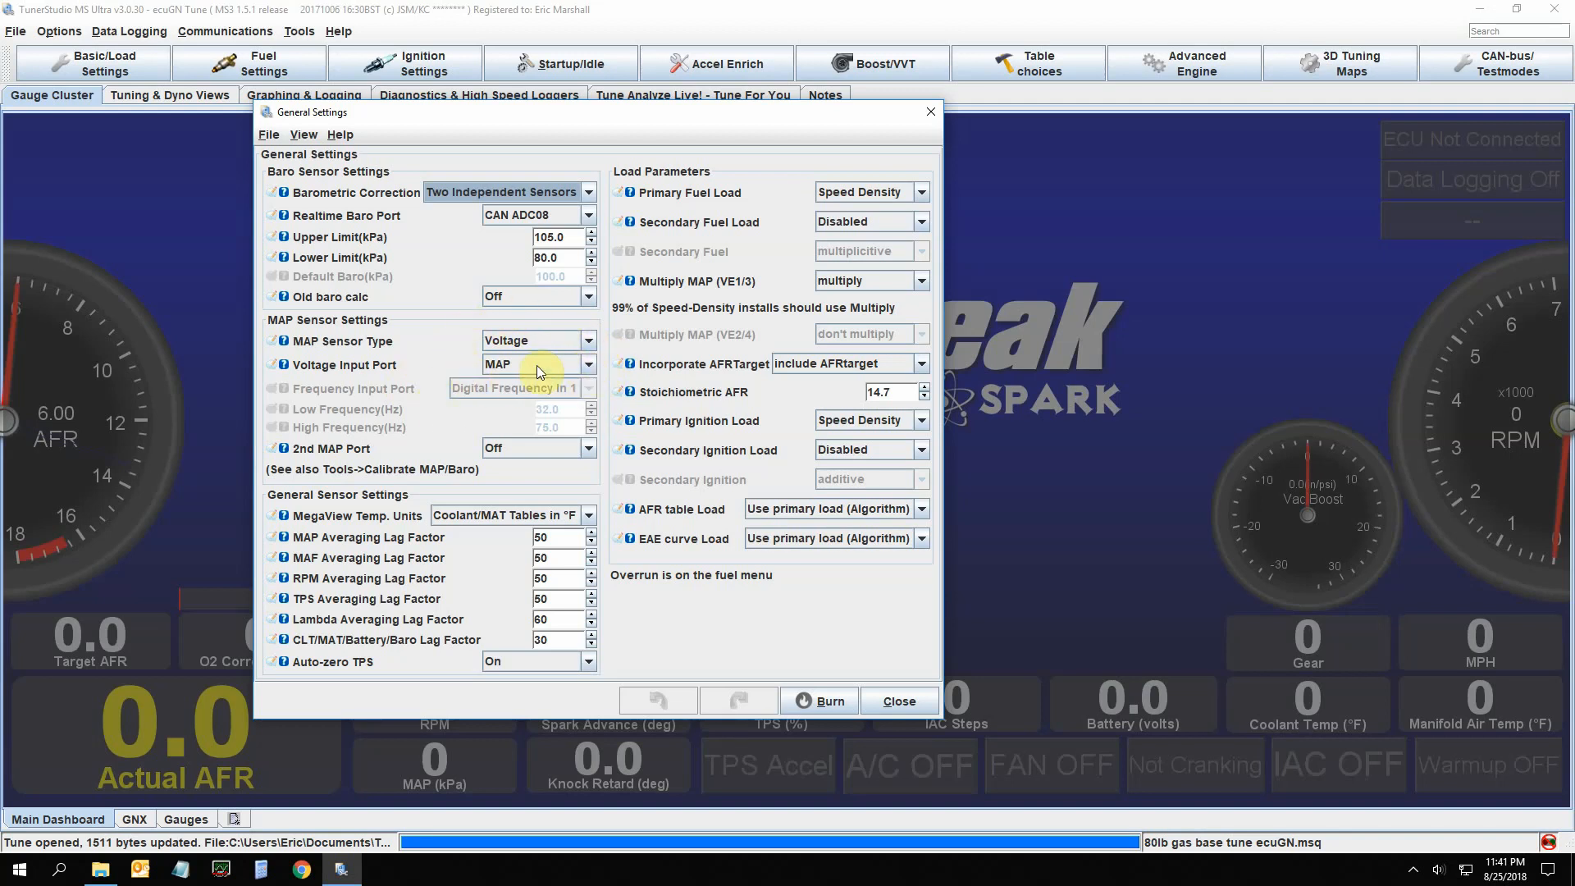
mouse_move(347, 375)
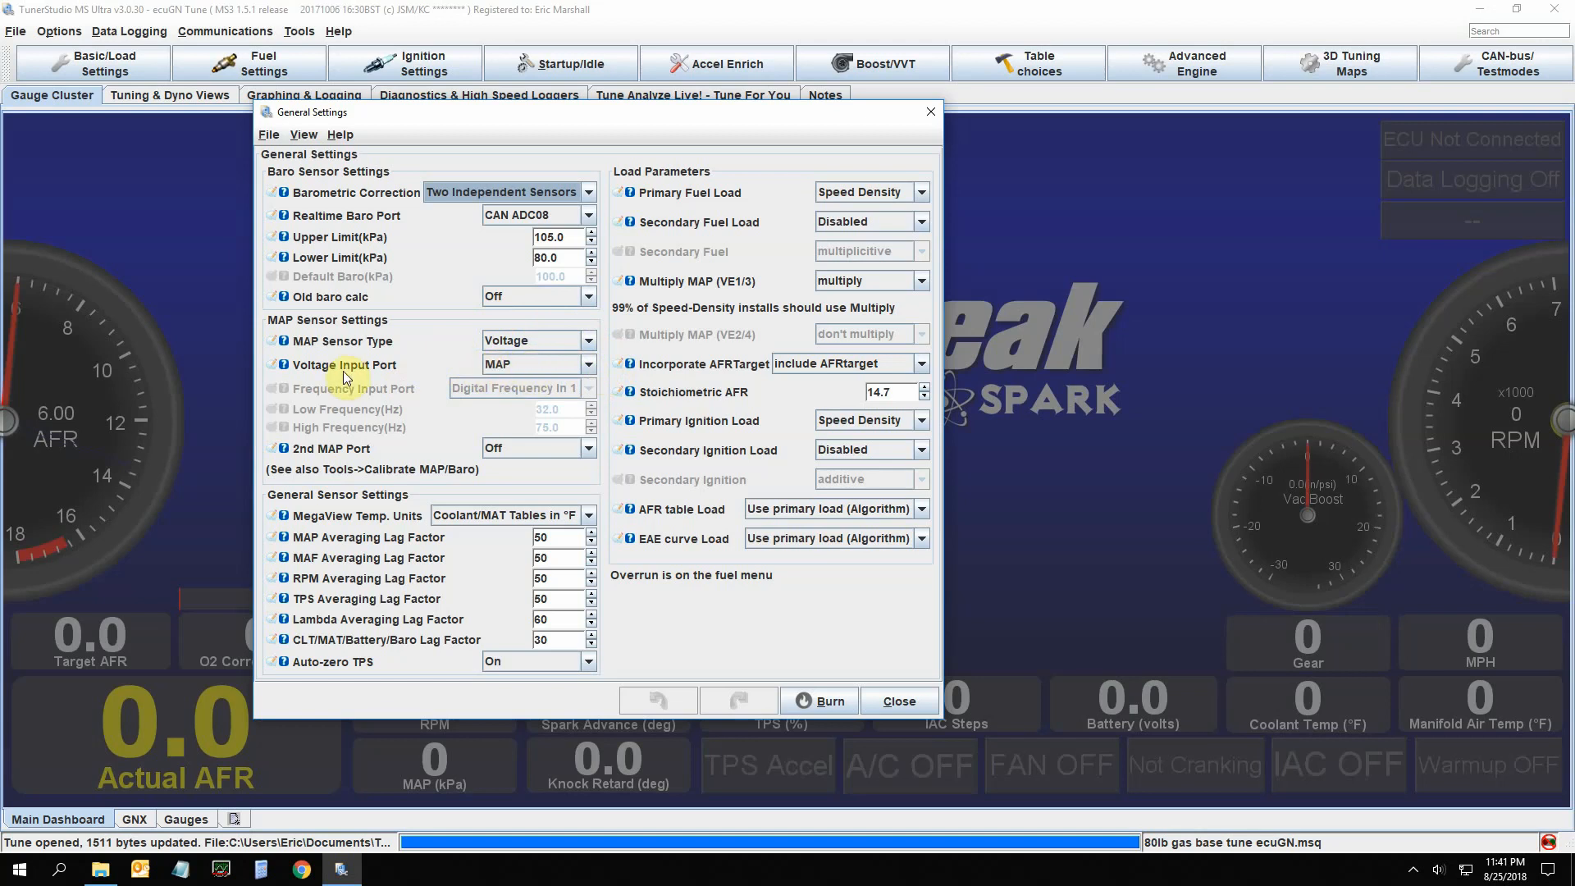
mouse_move(437, 374)
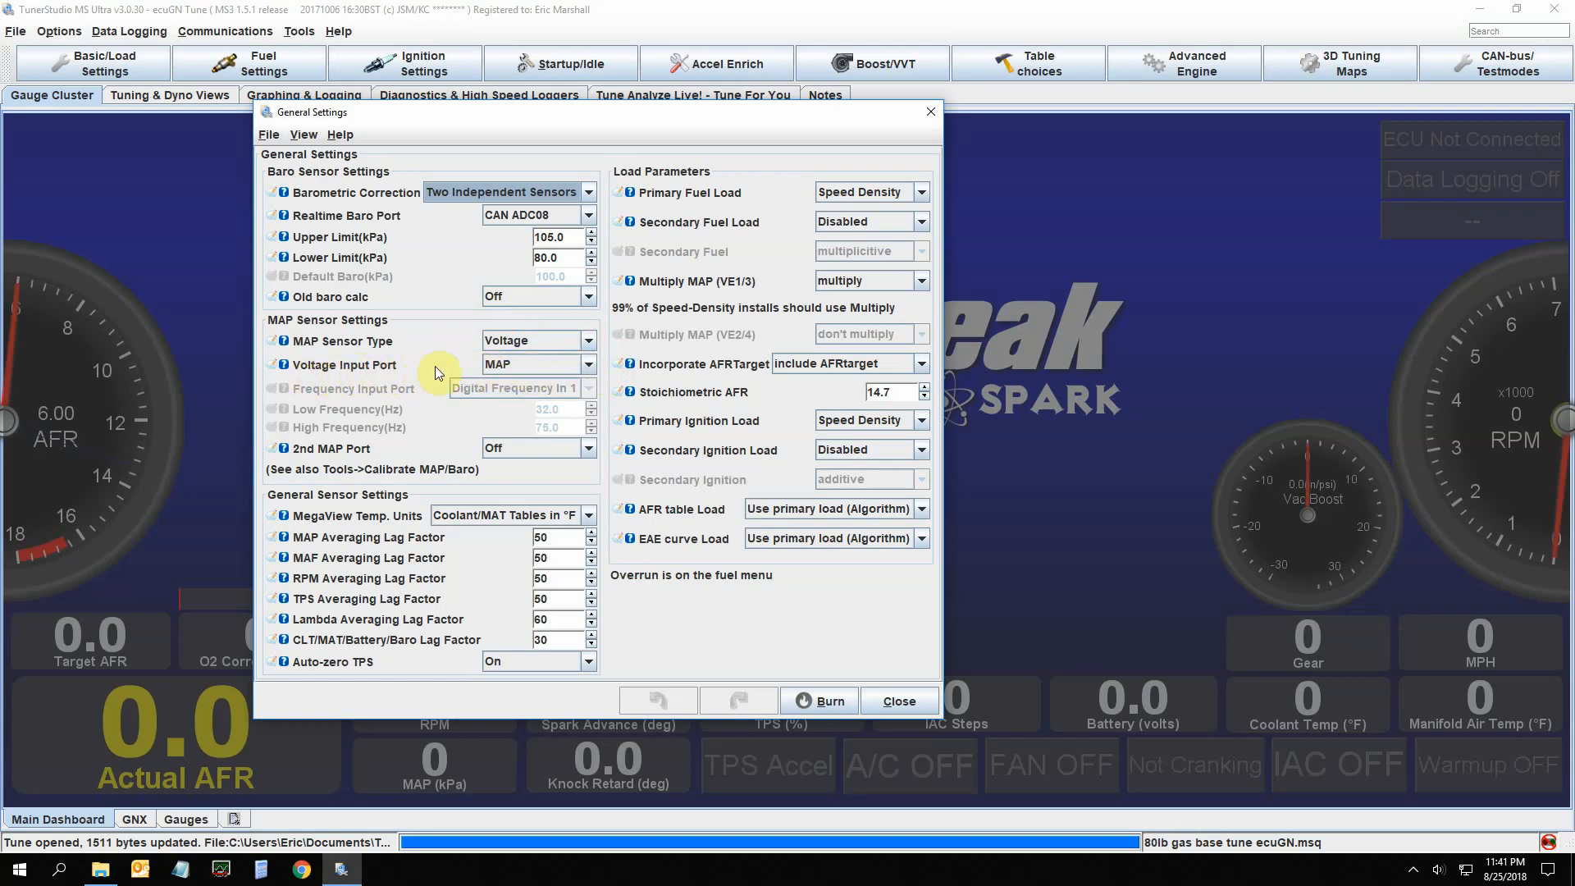
mouse_move(416, 364)
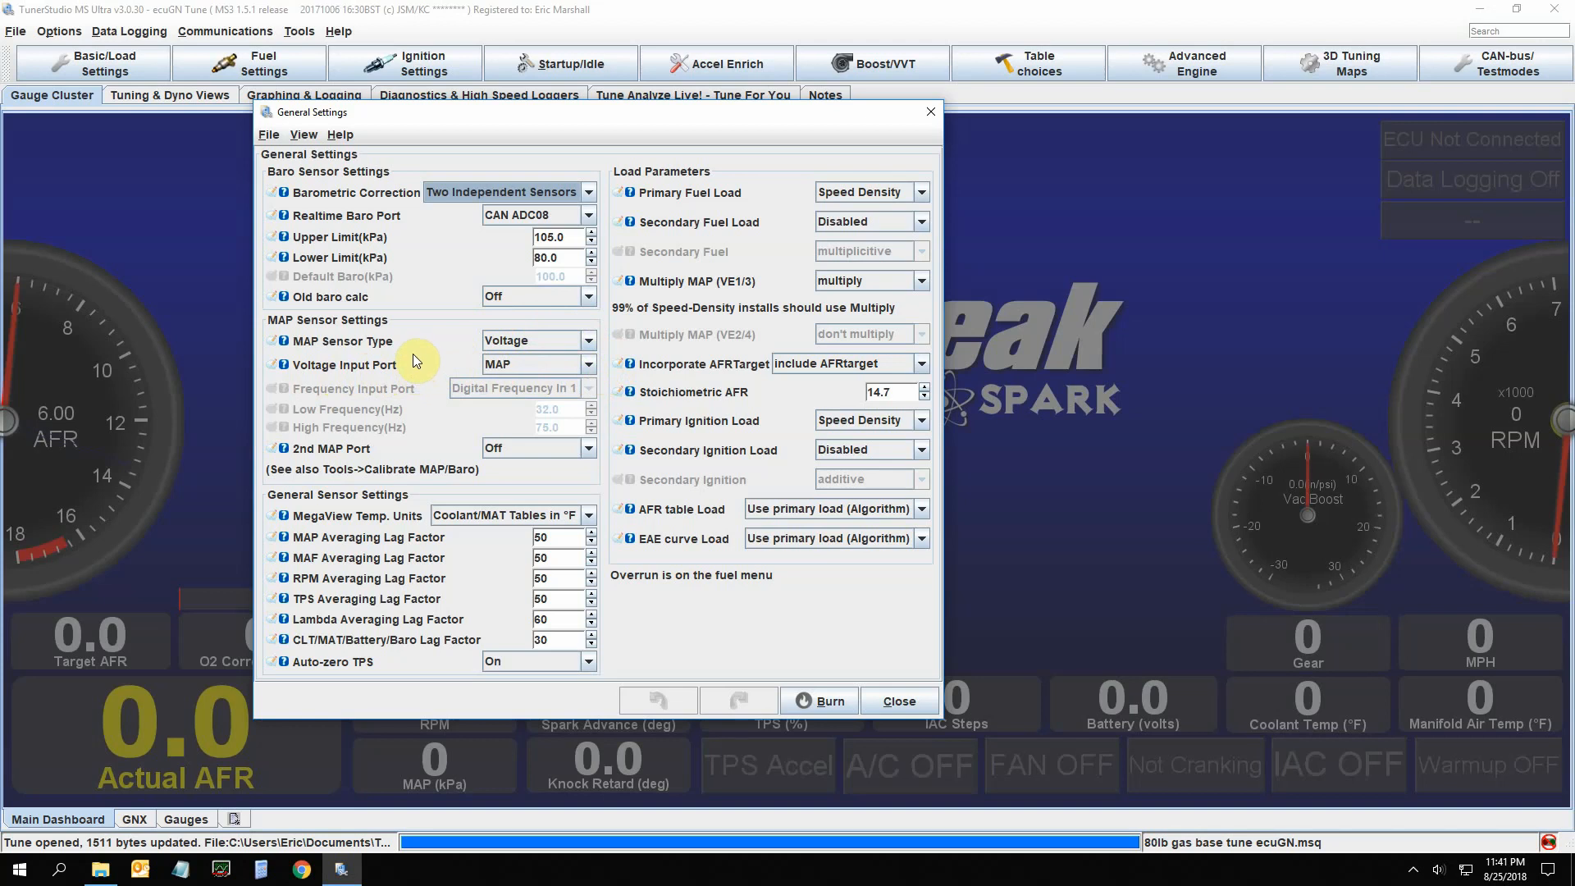
left_click(589, 364)
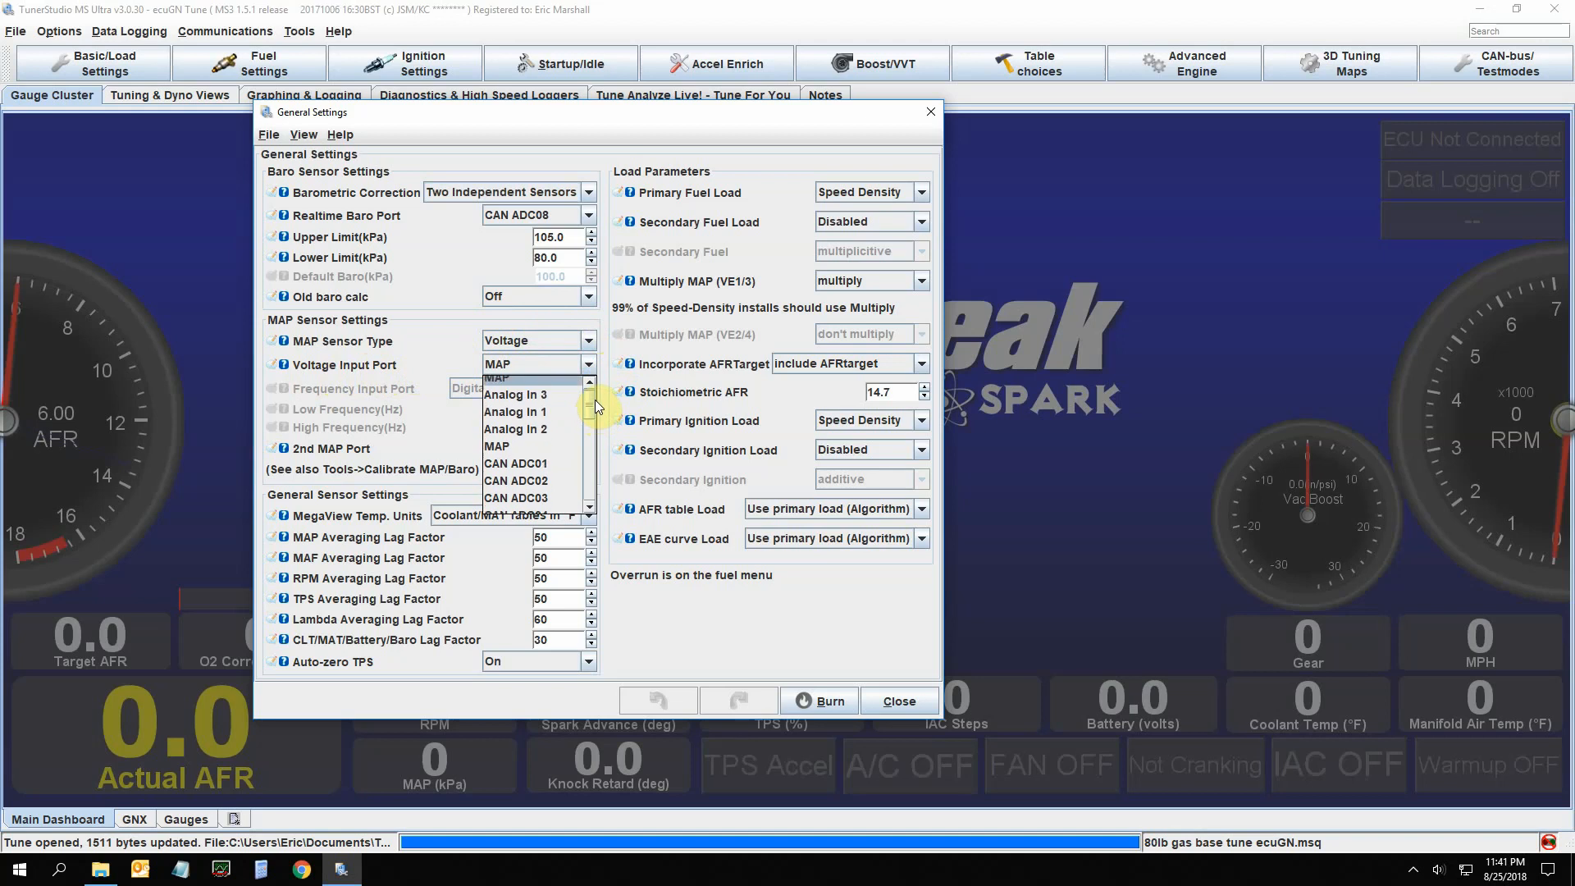
mouse_move(586, 410)
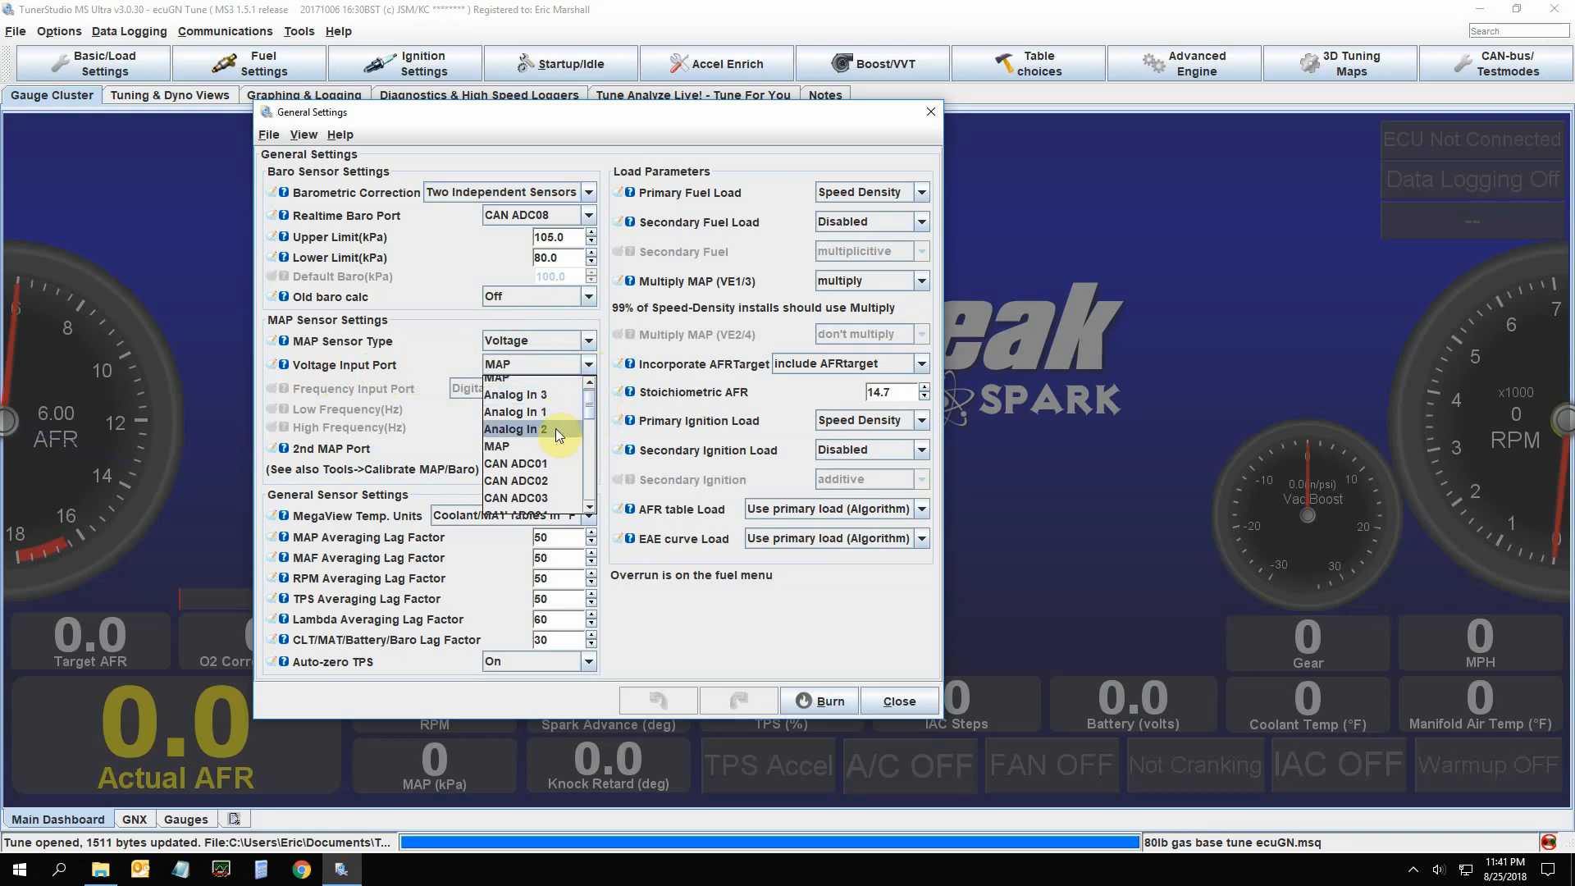
mouse_move(551, 463)
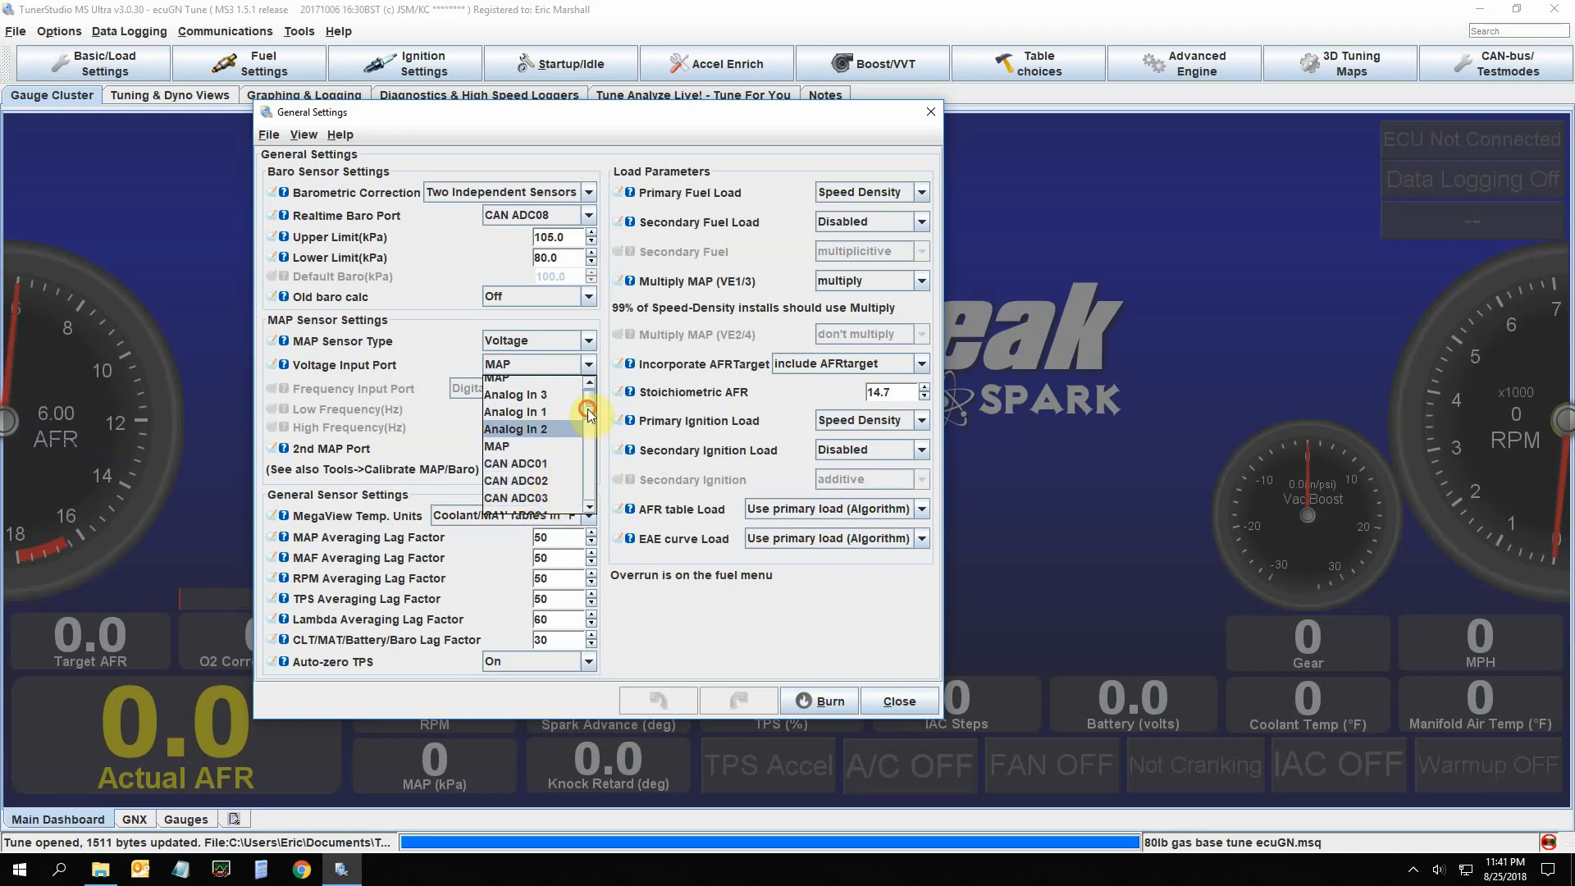
scroll("down", 3)
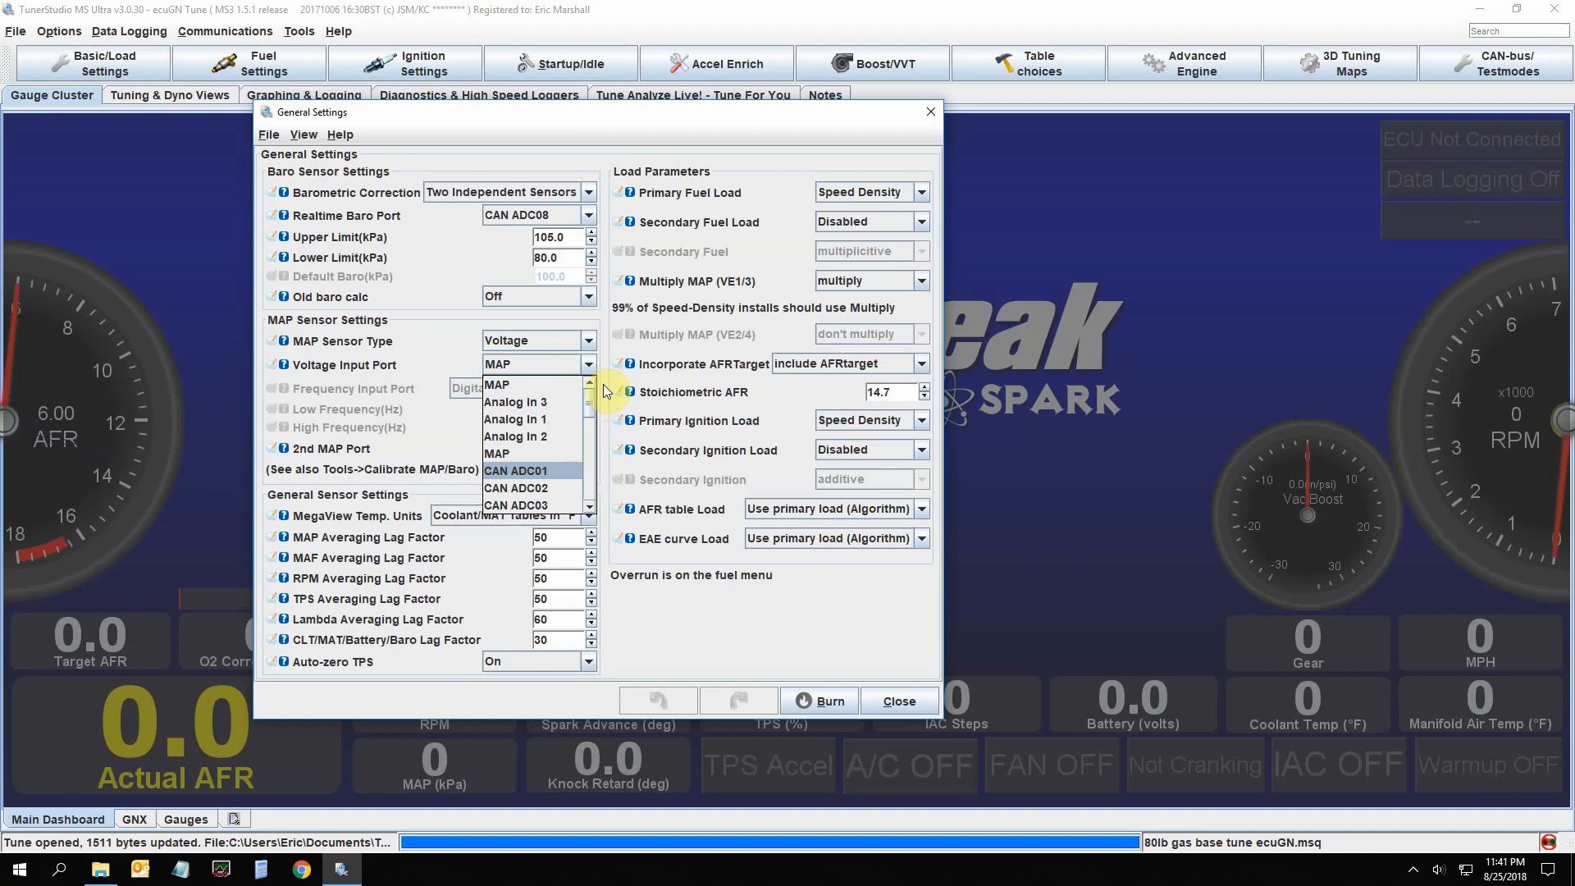
left_click(496, 384)
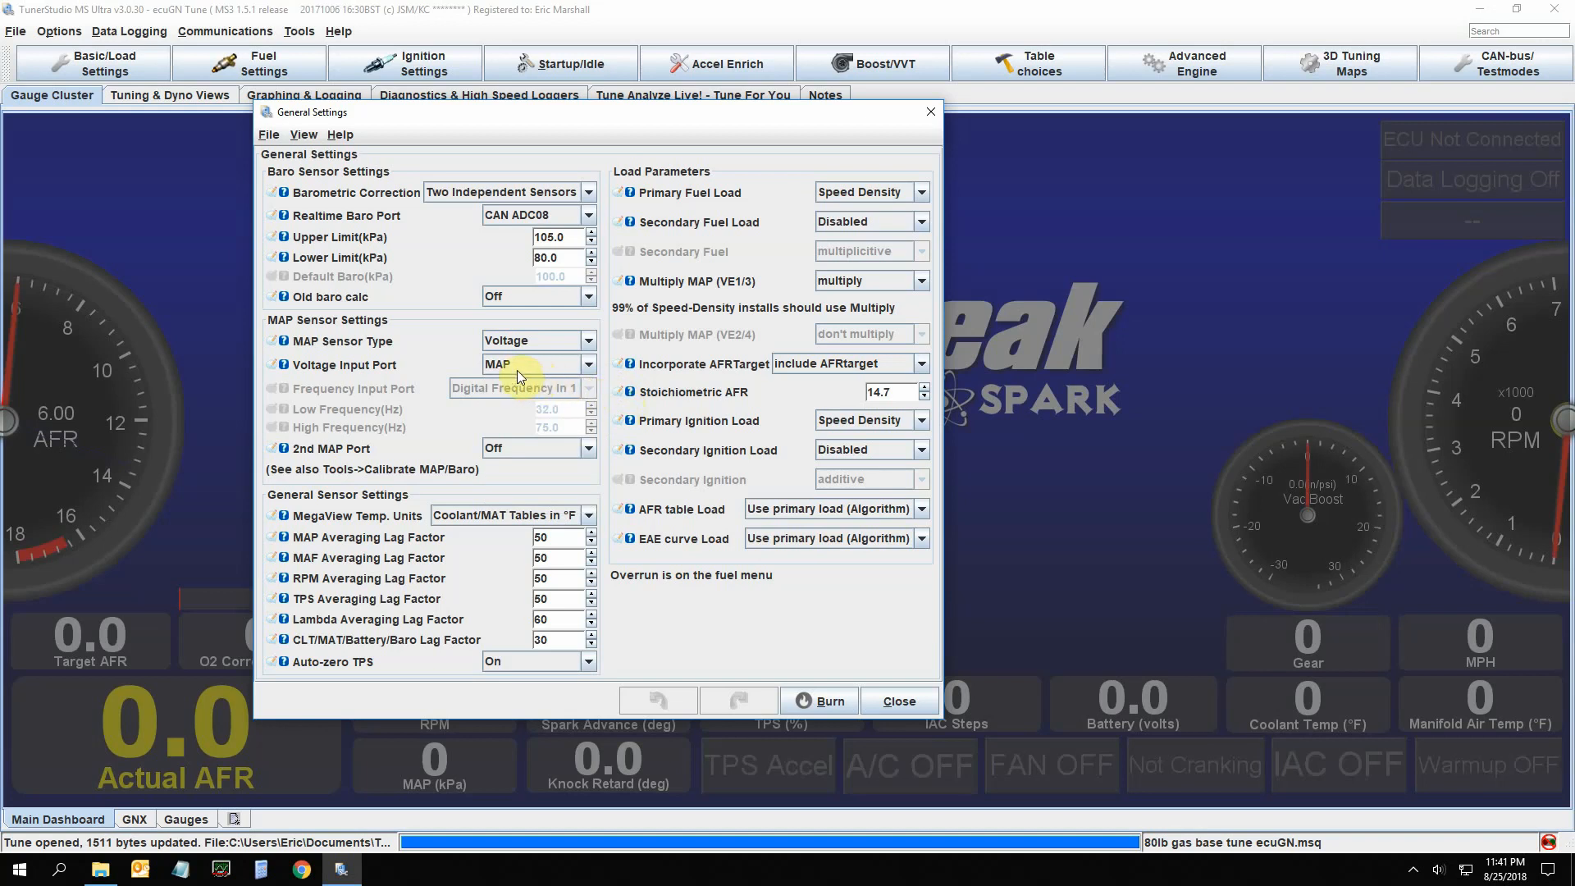
mouse_move(602, 576)
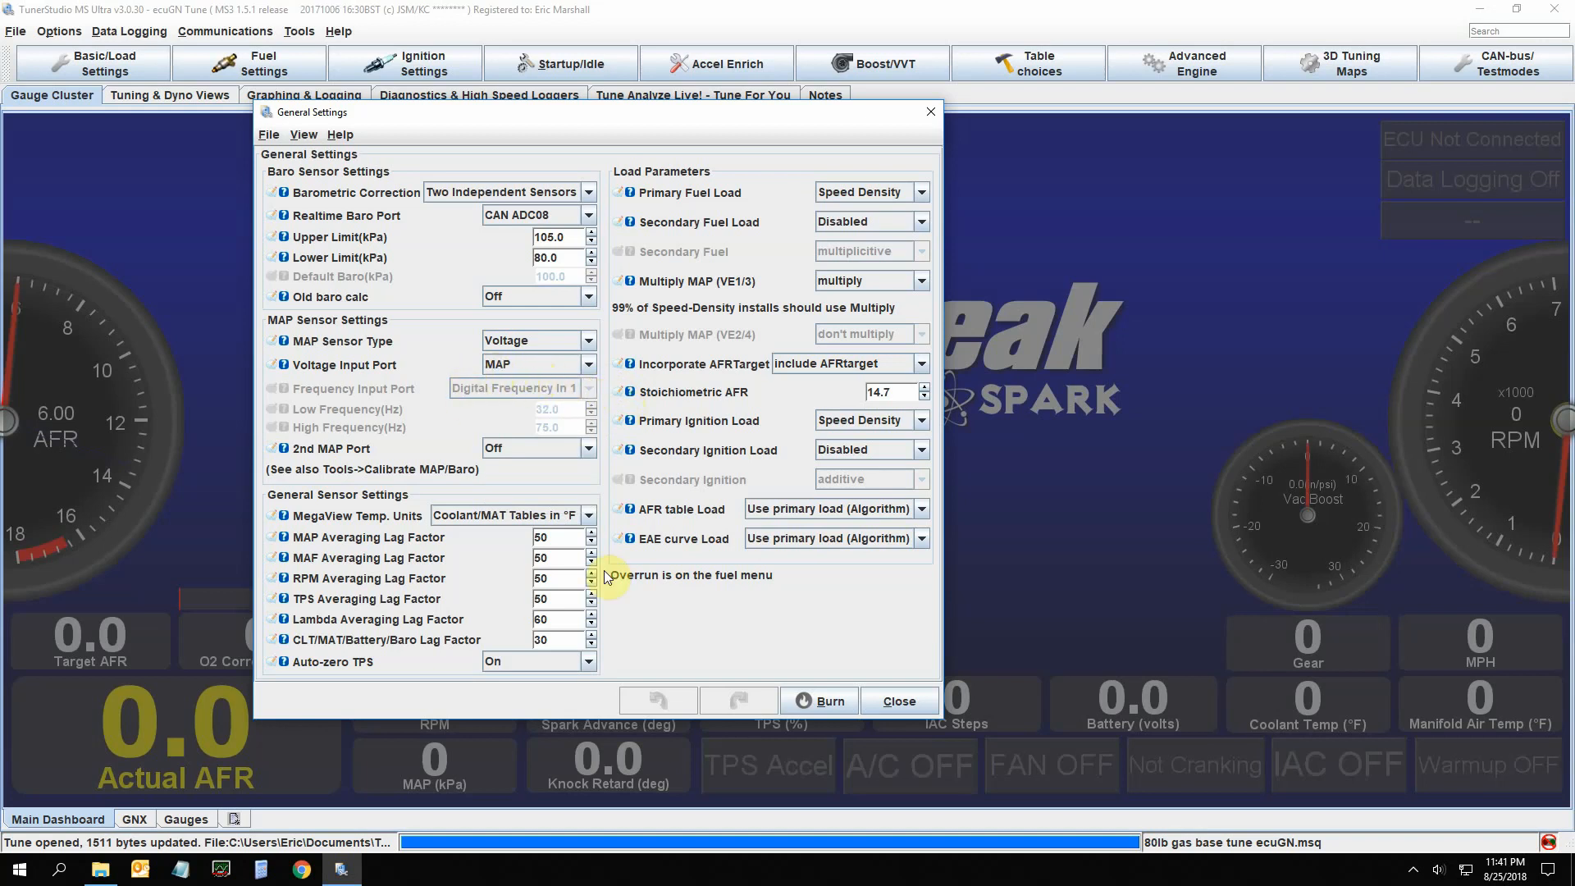
Open Engine State Settings showing the VSS, TPS and overrun MAP thresholds
left_click(105, 64)
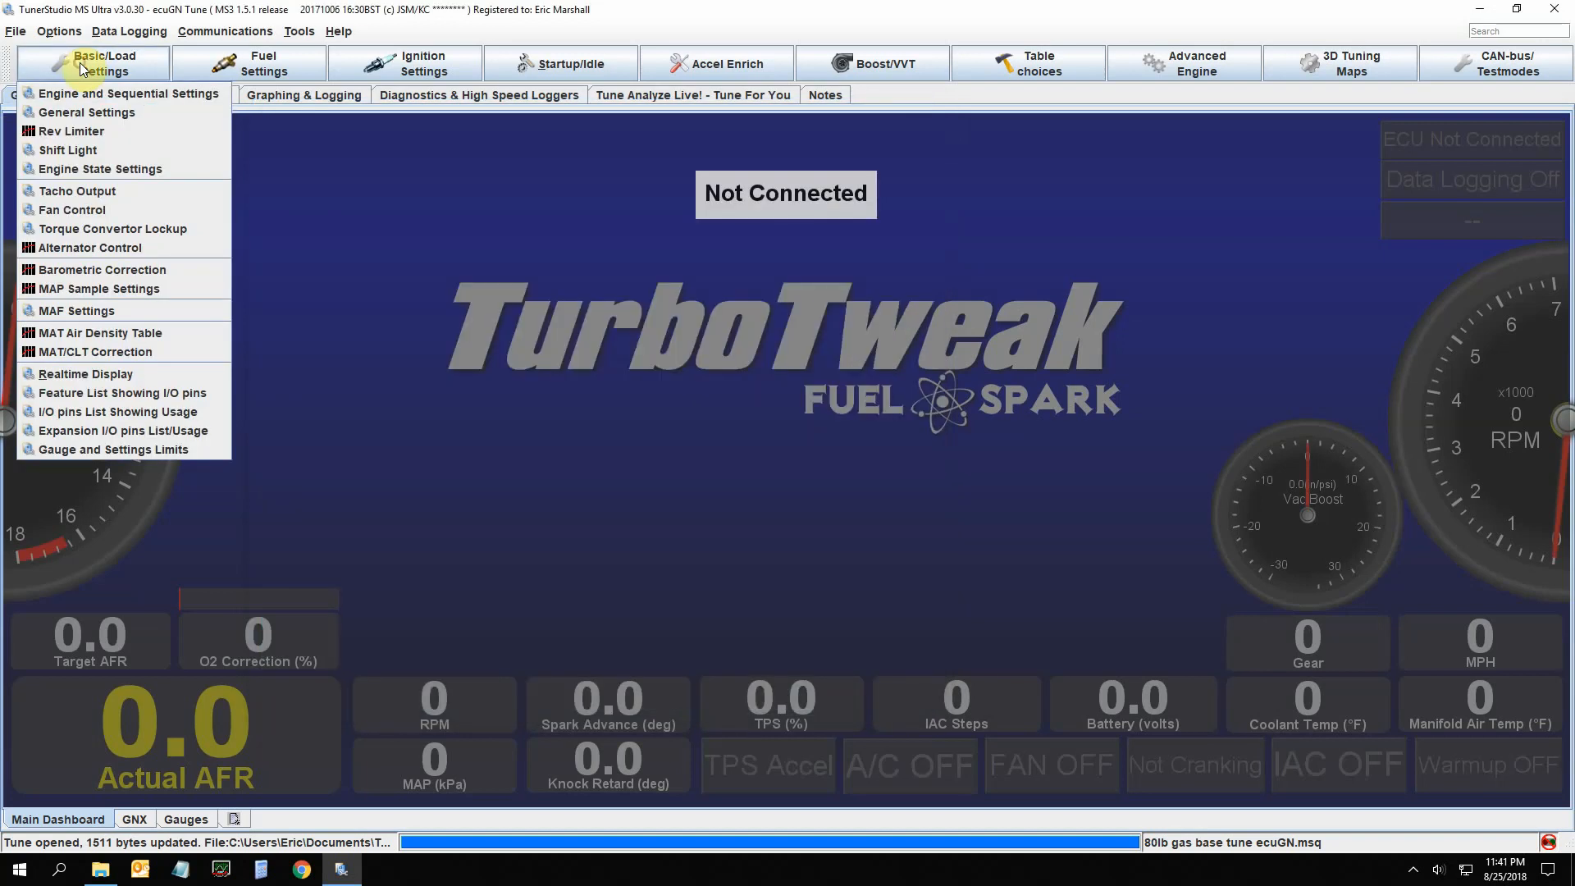
mouse_move(128, 131)
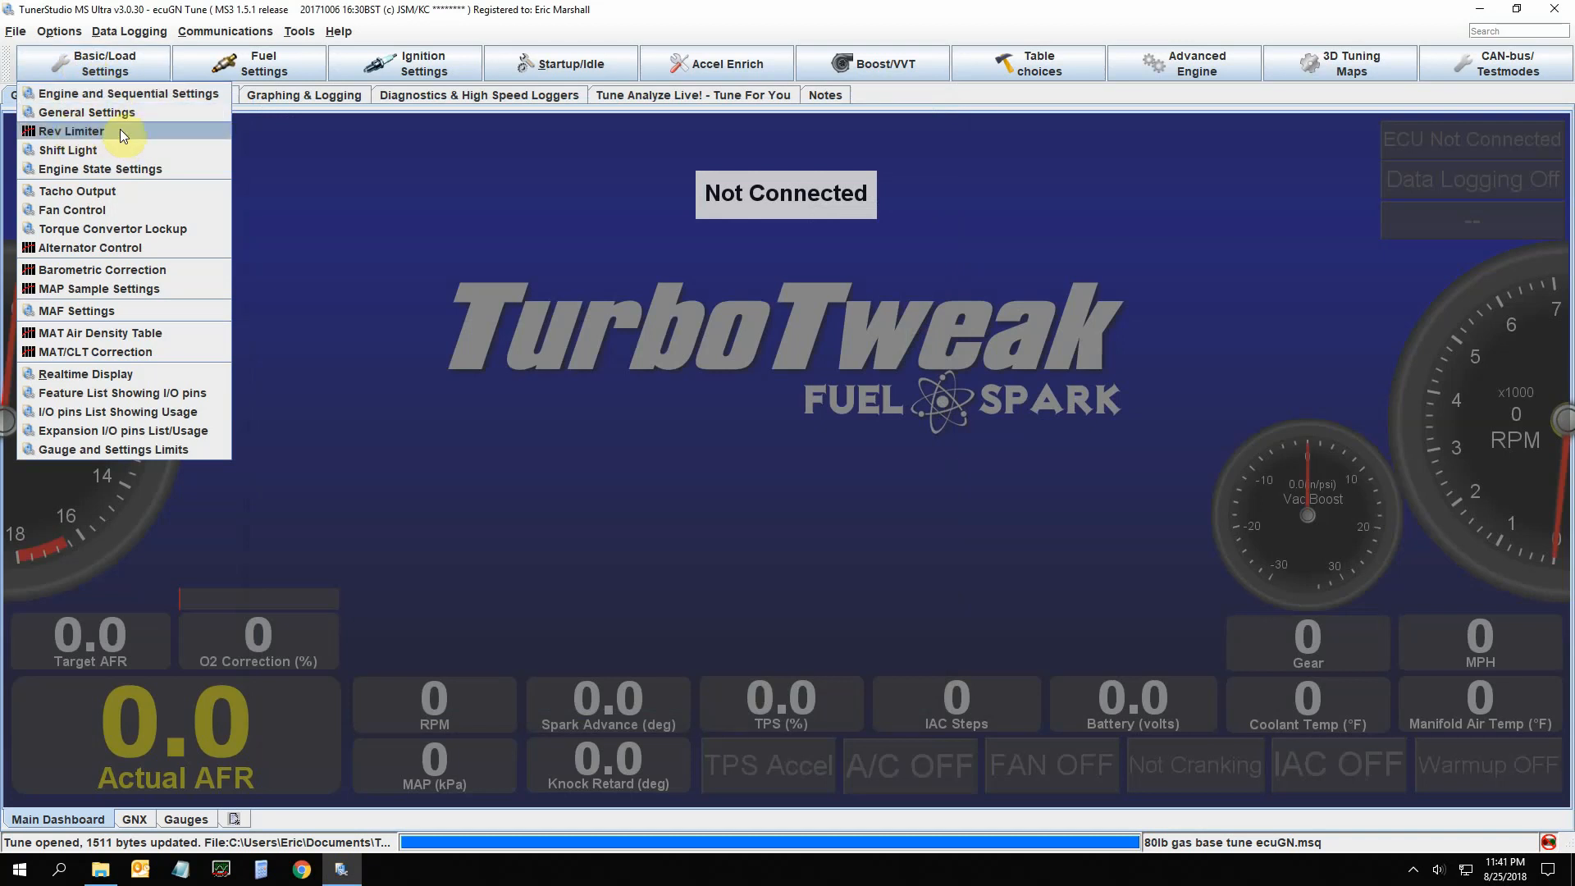
mouse_move(147, 159)
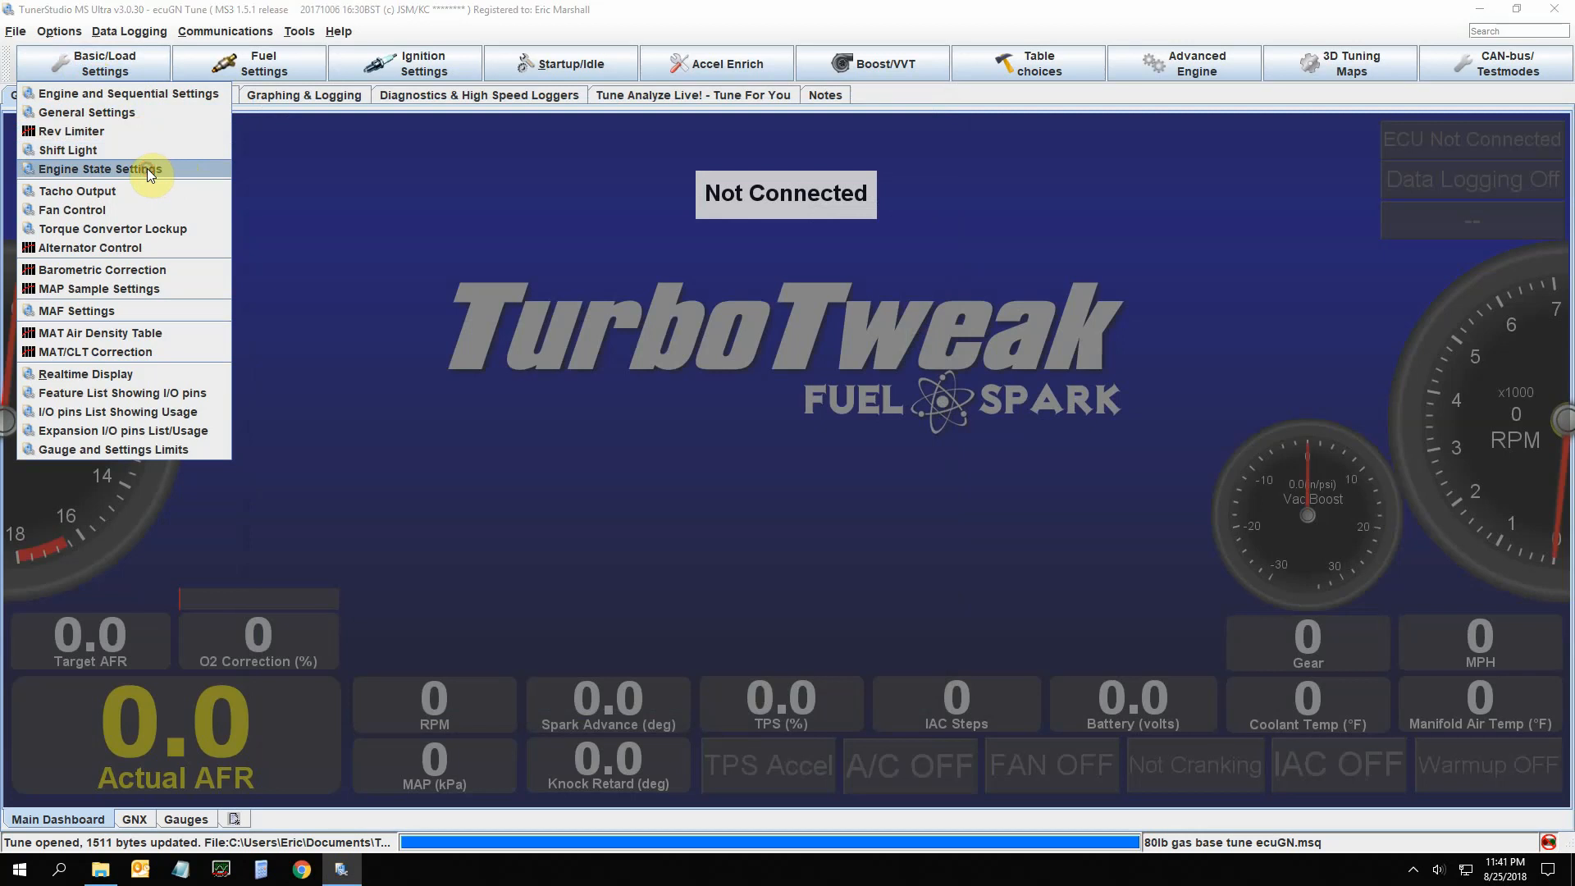
left_click(100, 167)
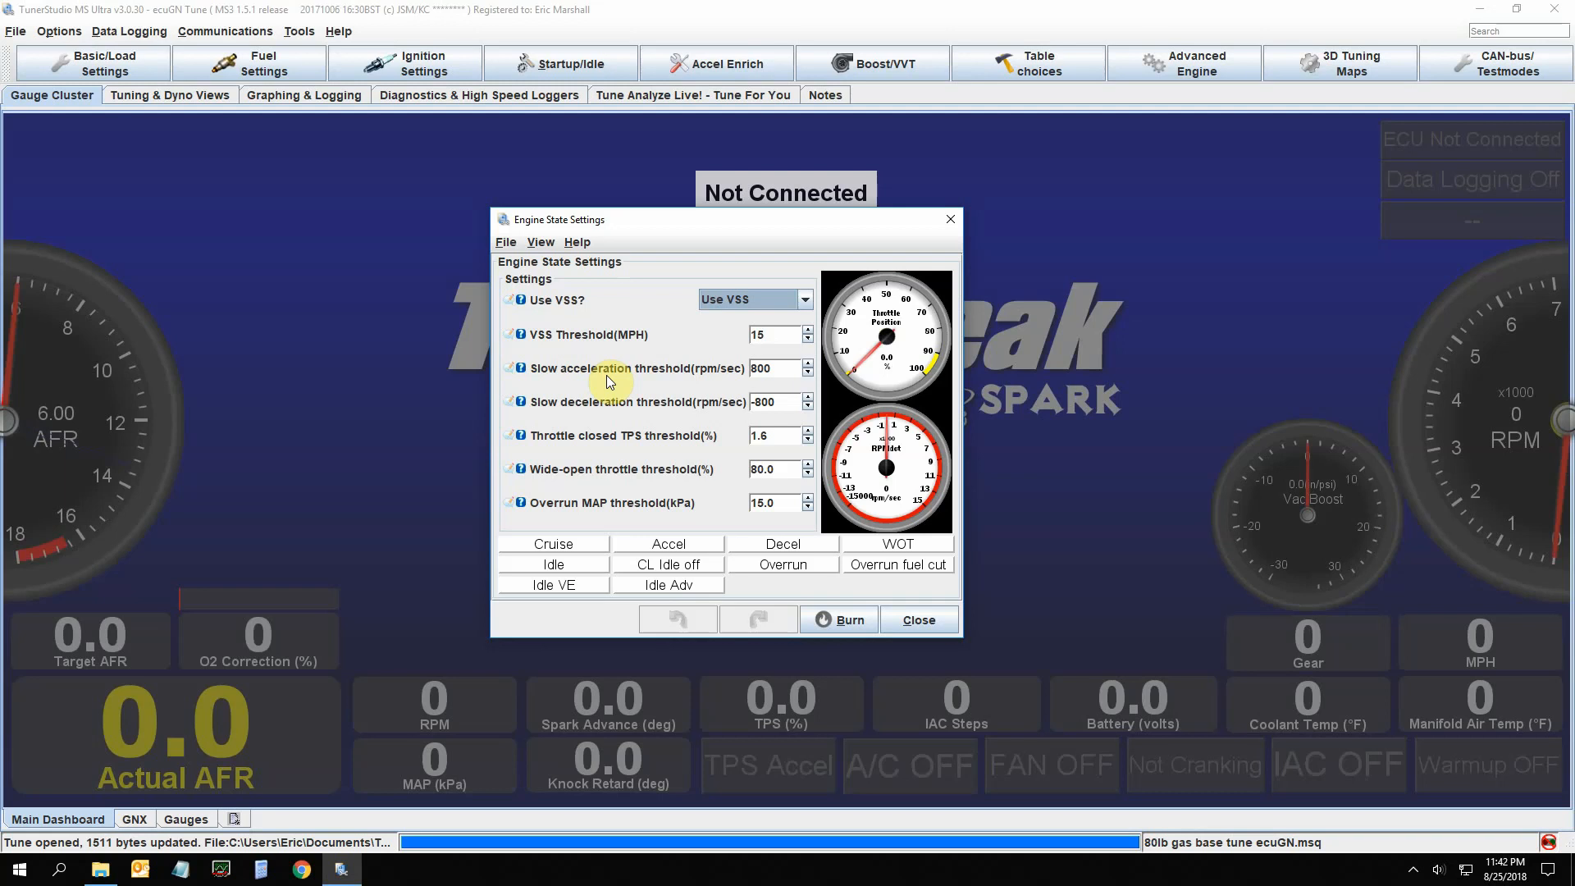
mouse_move(621, 388)
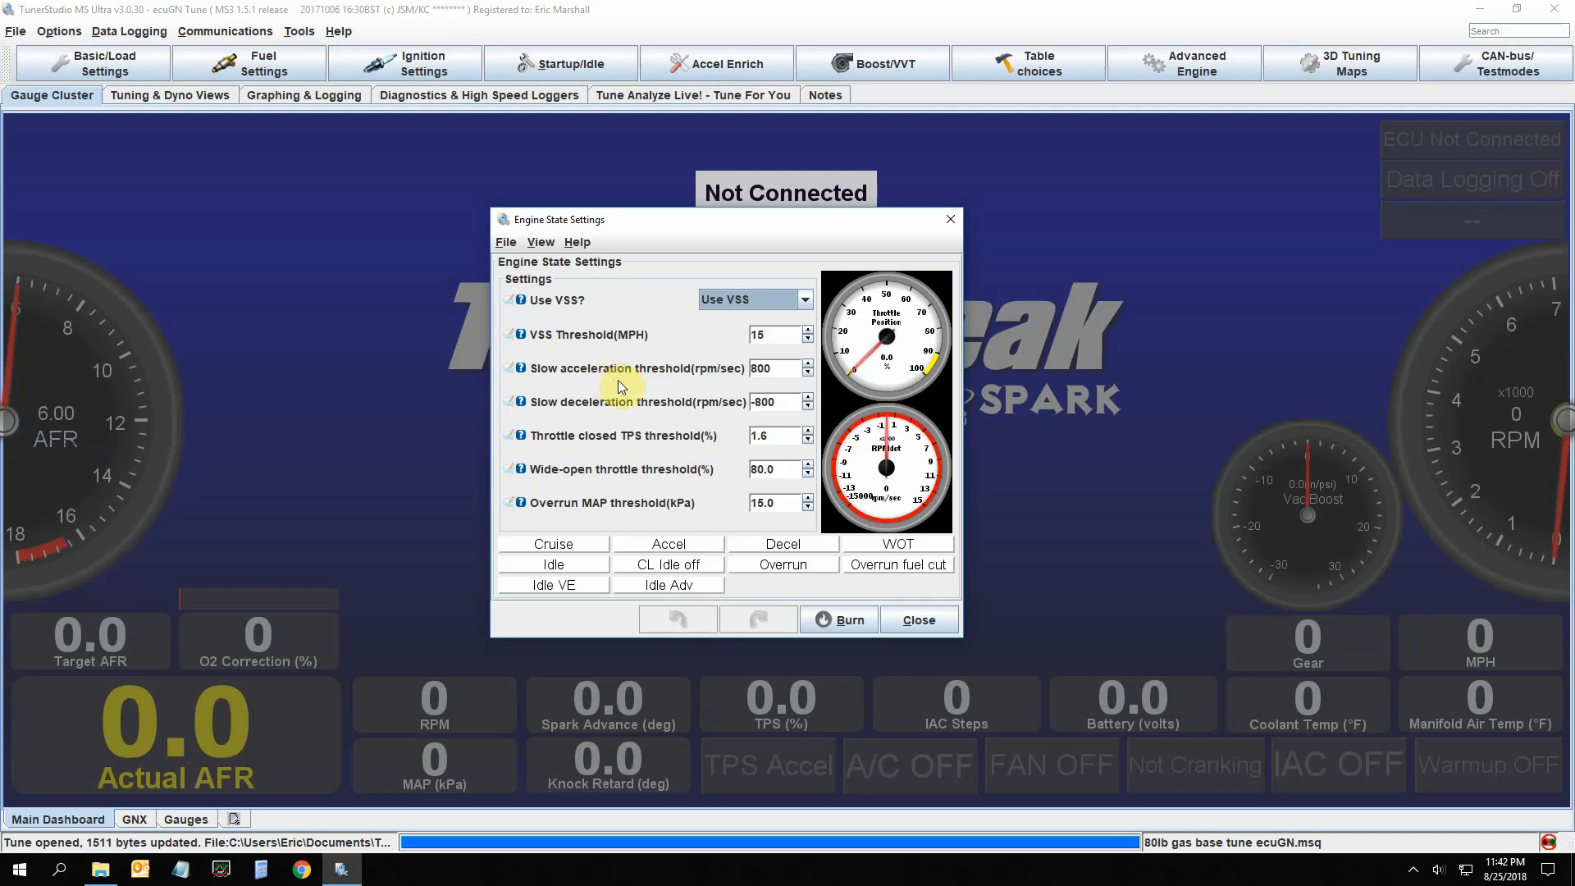
mouse_move(681, 469)
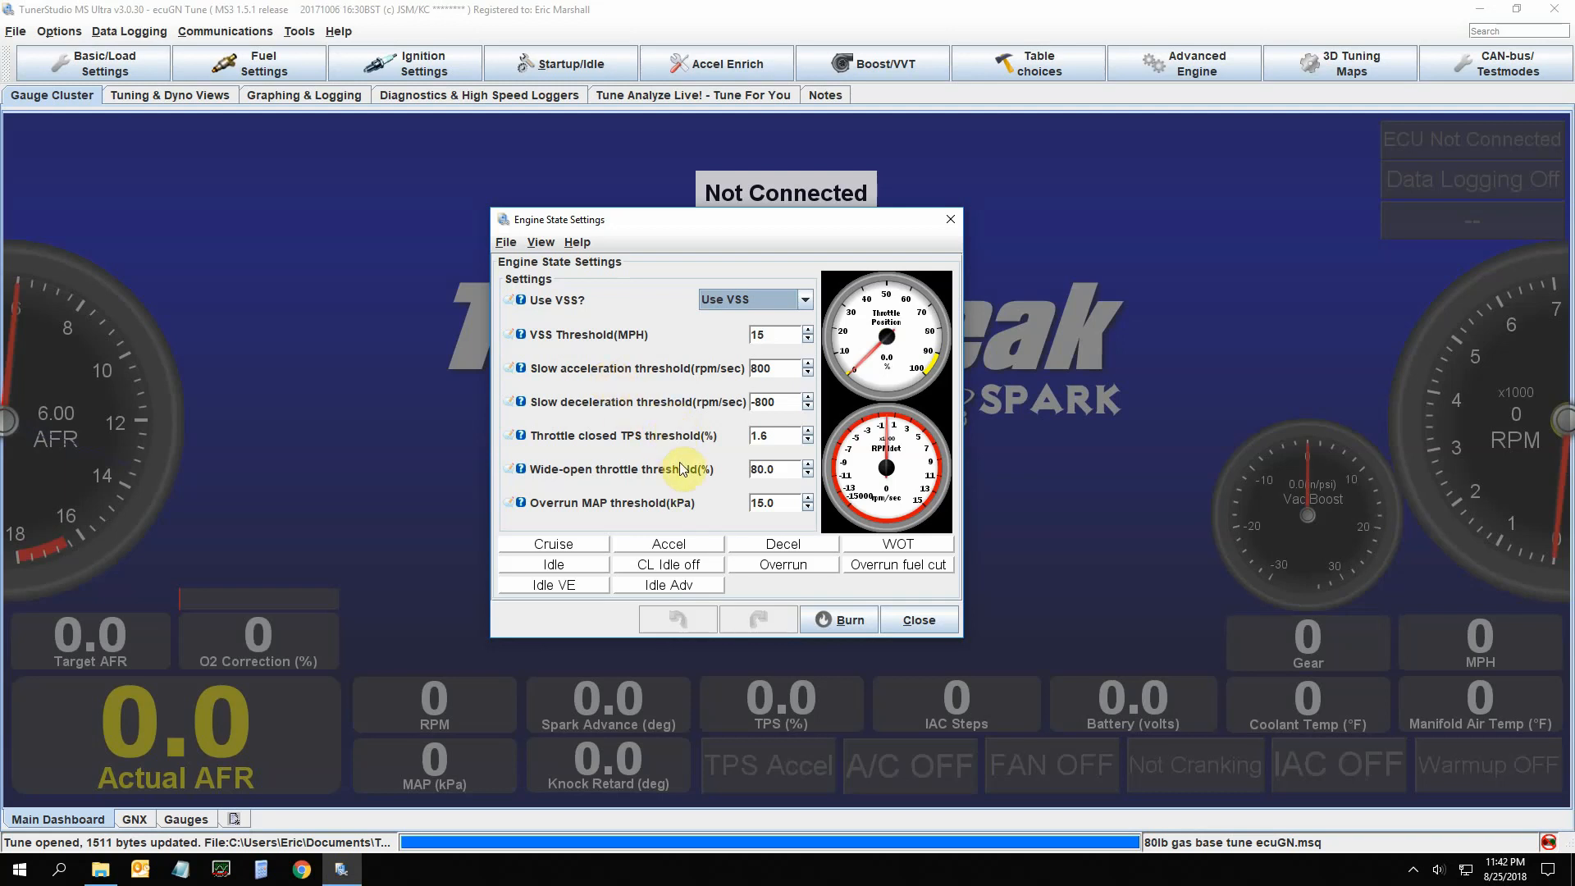
mouse_move(606, 449)
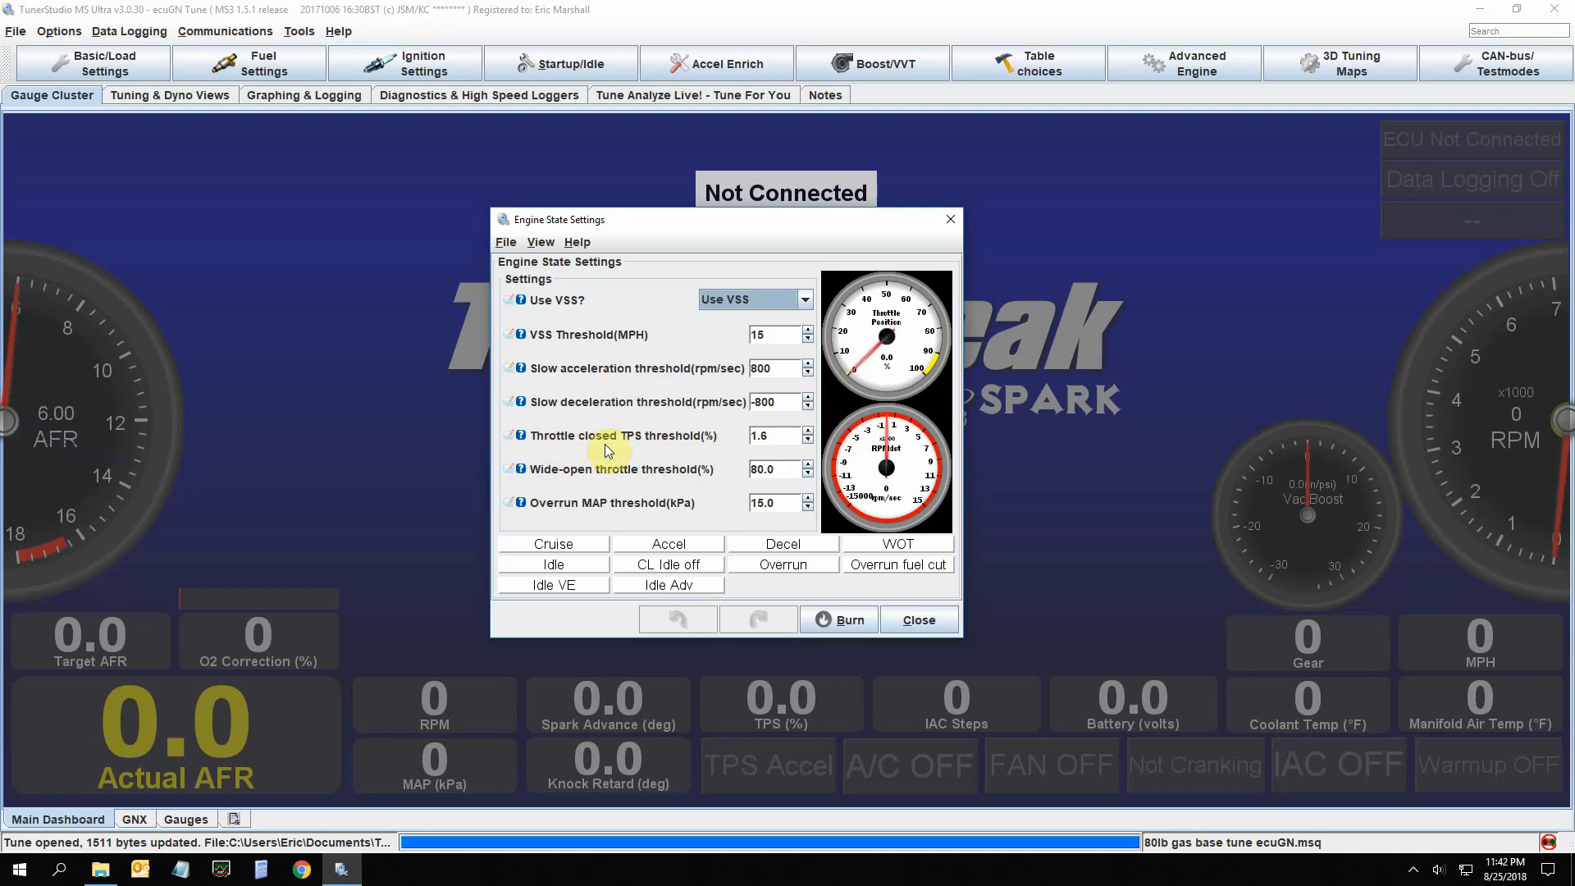
mouse_move(620, 430)
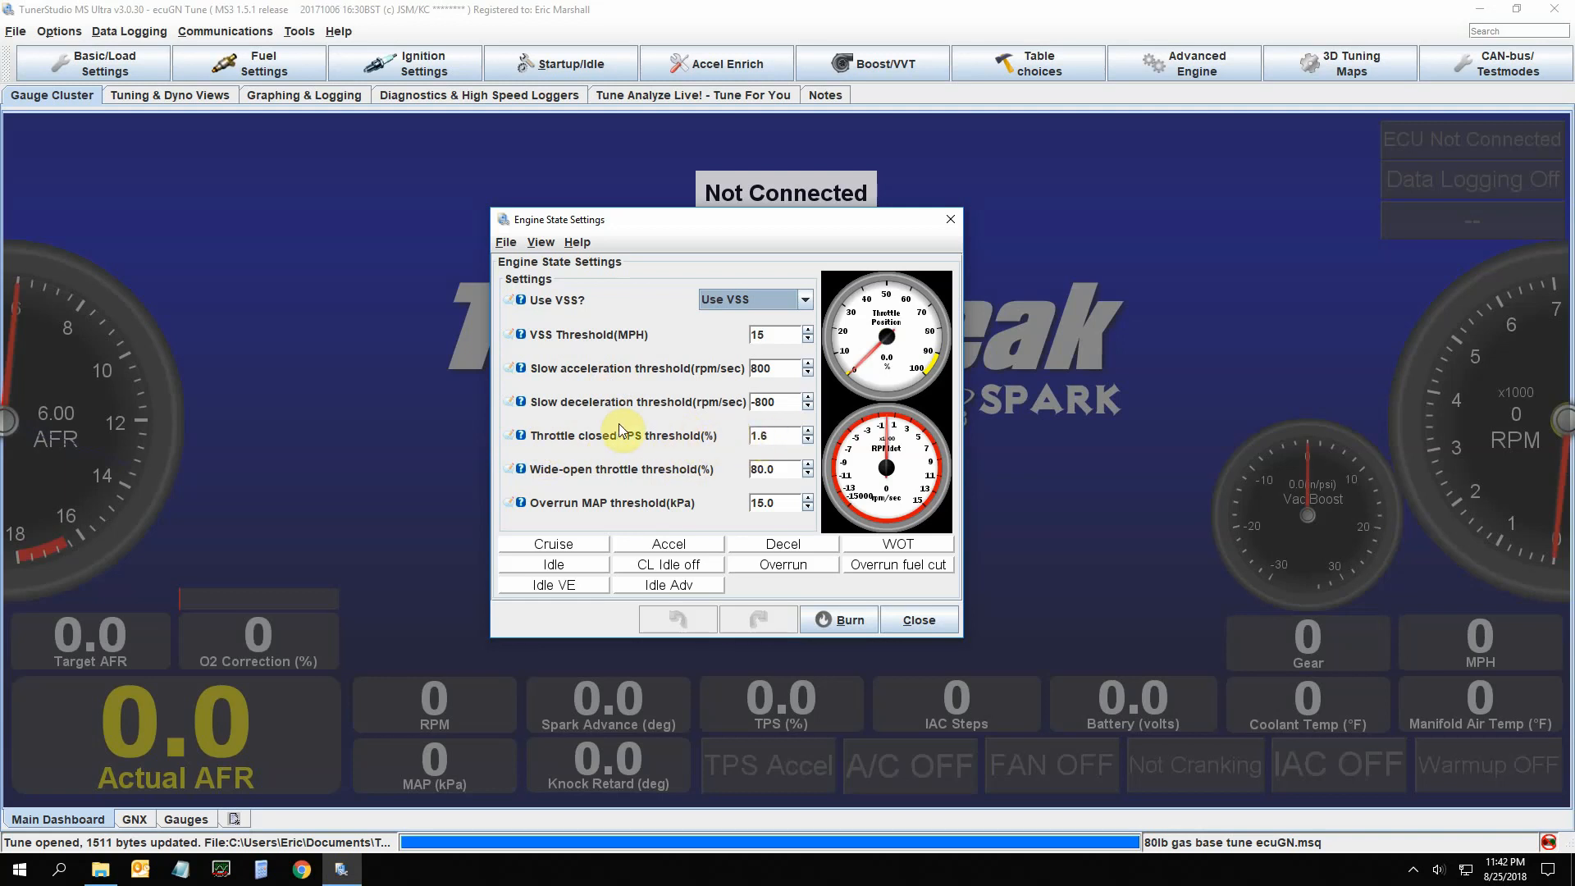
mouse_move(706, 434)
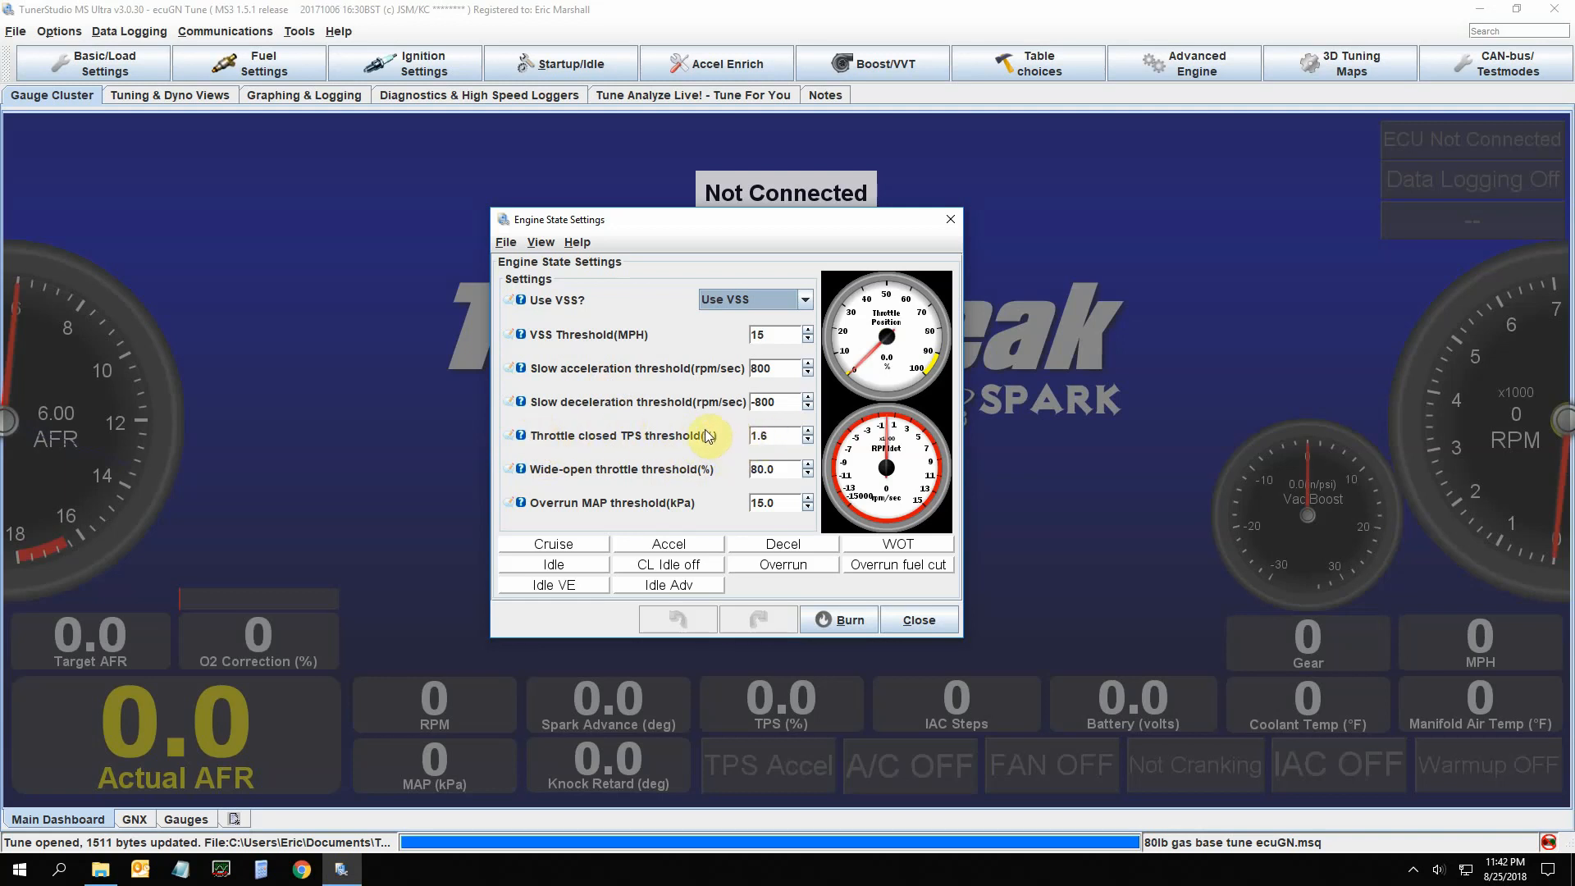
mouse_move(738, 446)
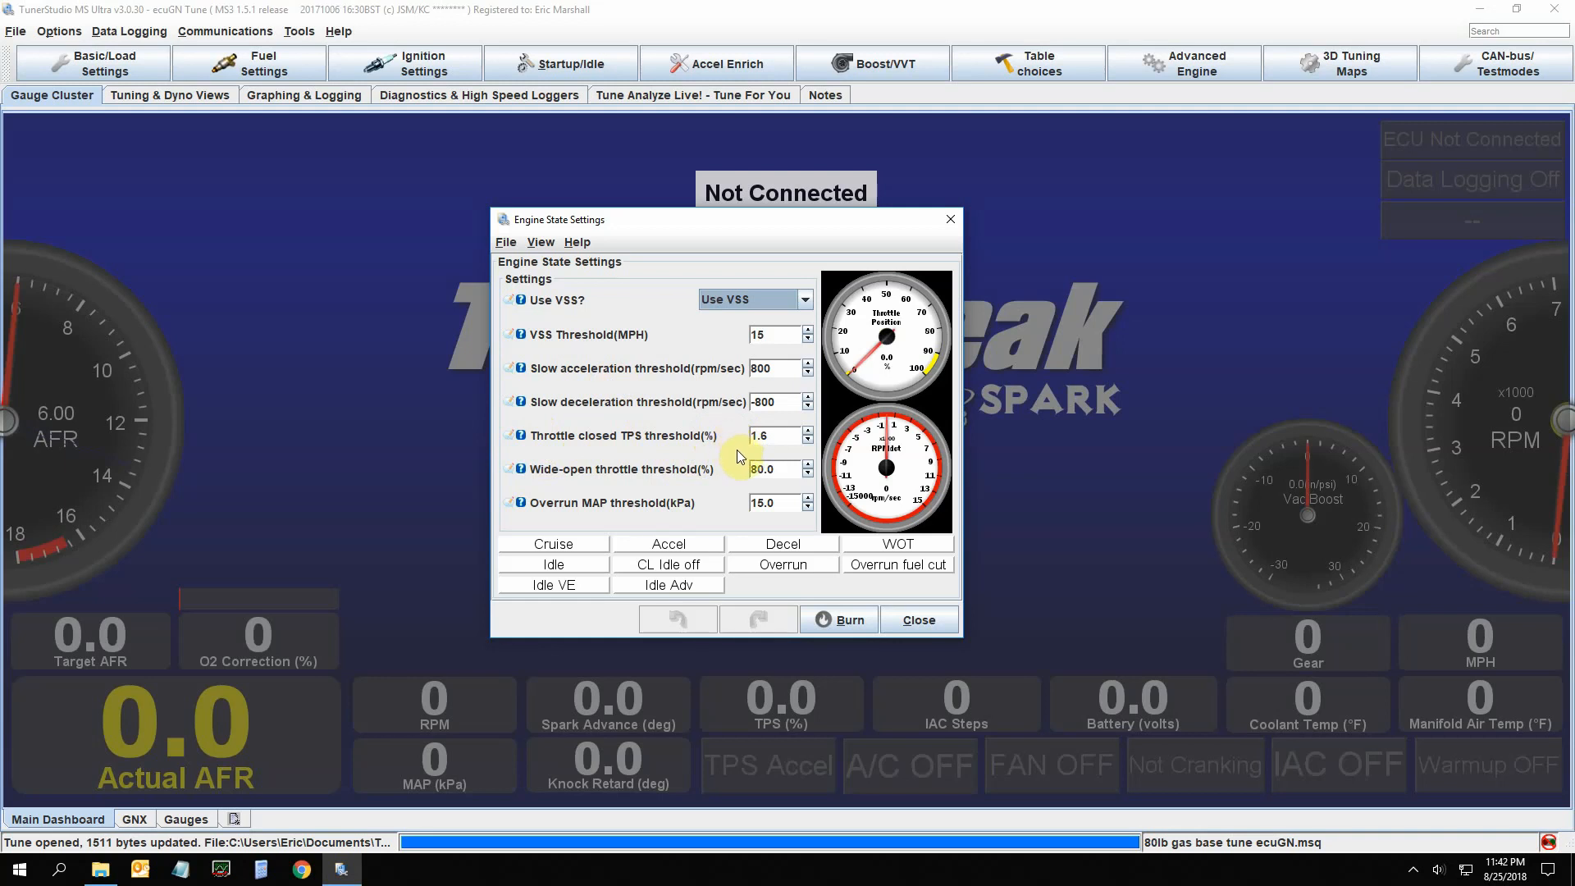
mouse_move(703, 458)
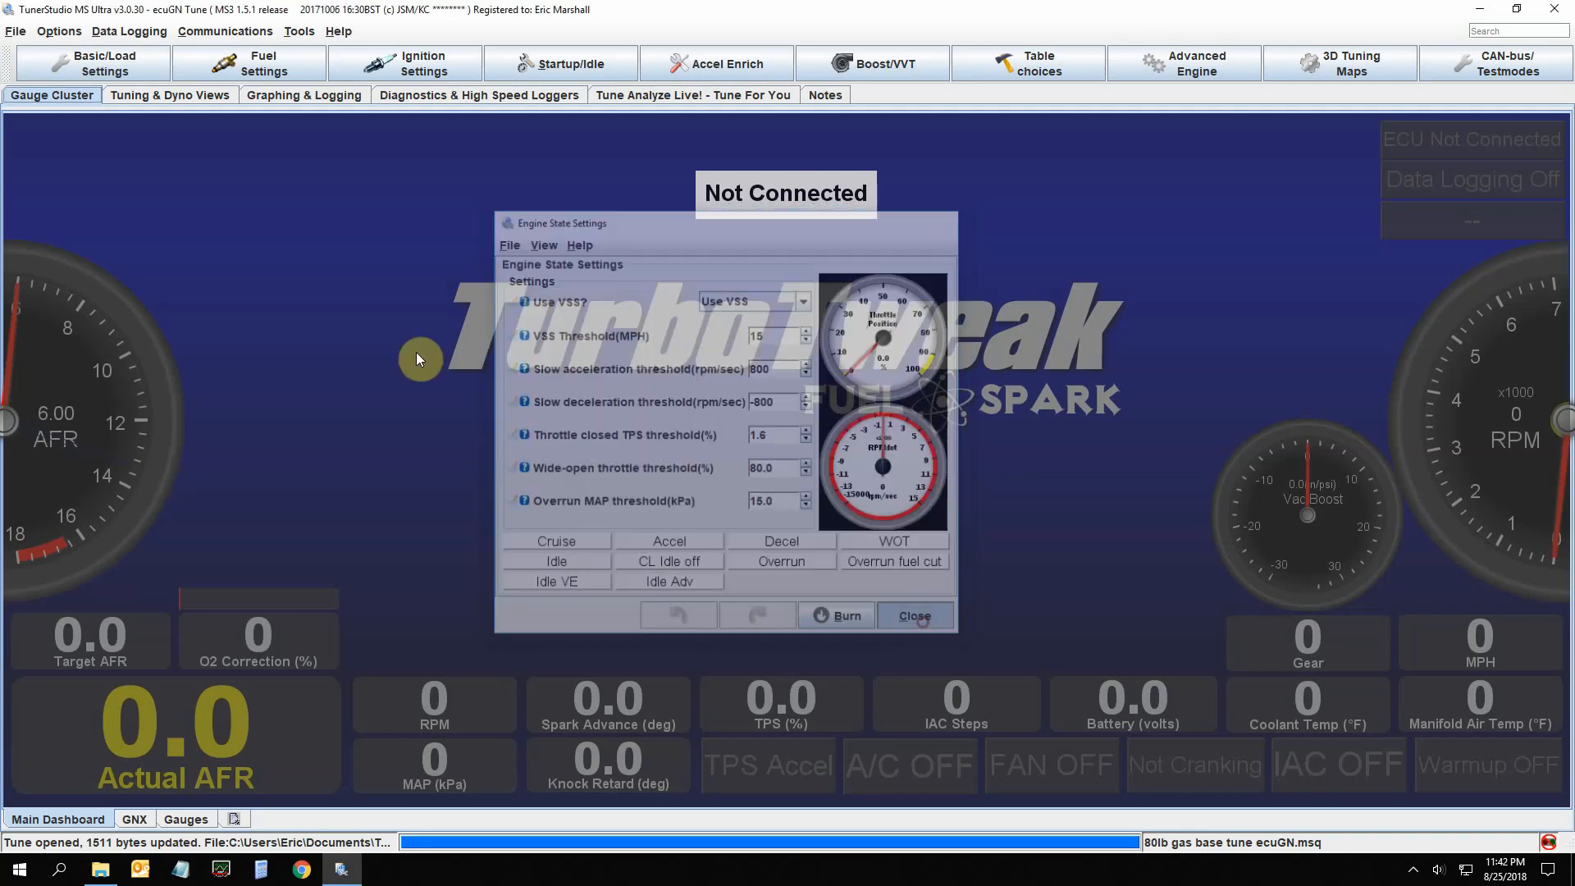
Review Fan Control's idle-up steps and VSS shutoff values, then close it
left_click(105, 64)
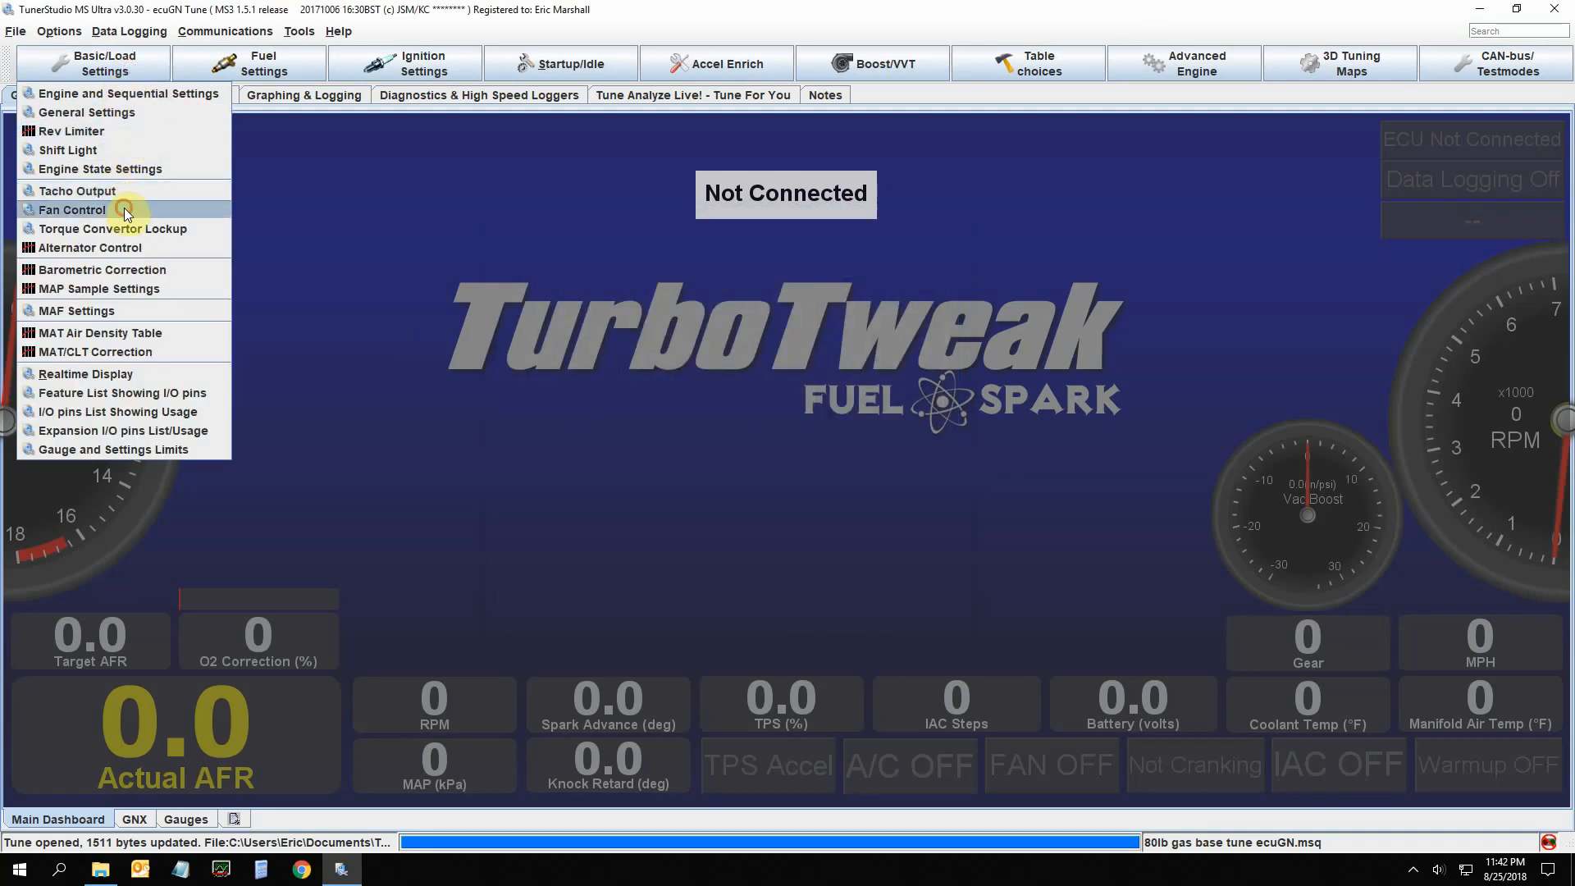
left_click(71, 208)
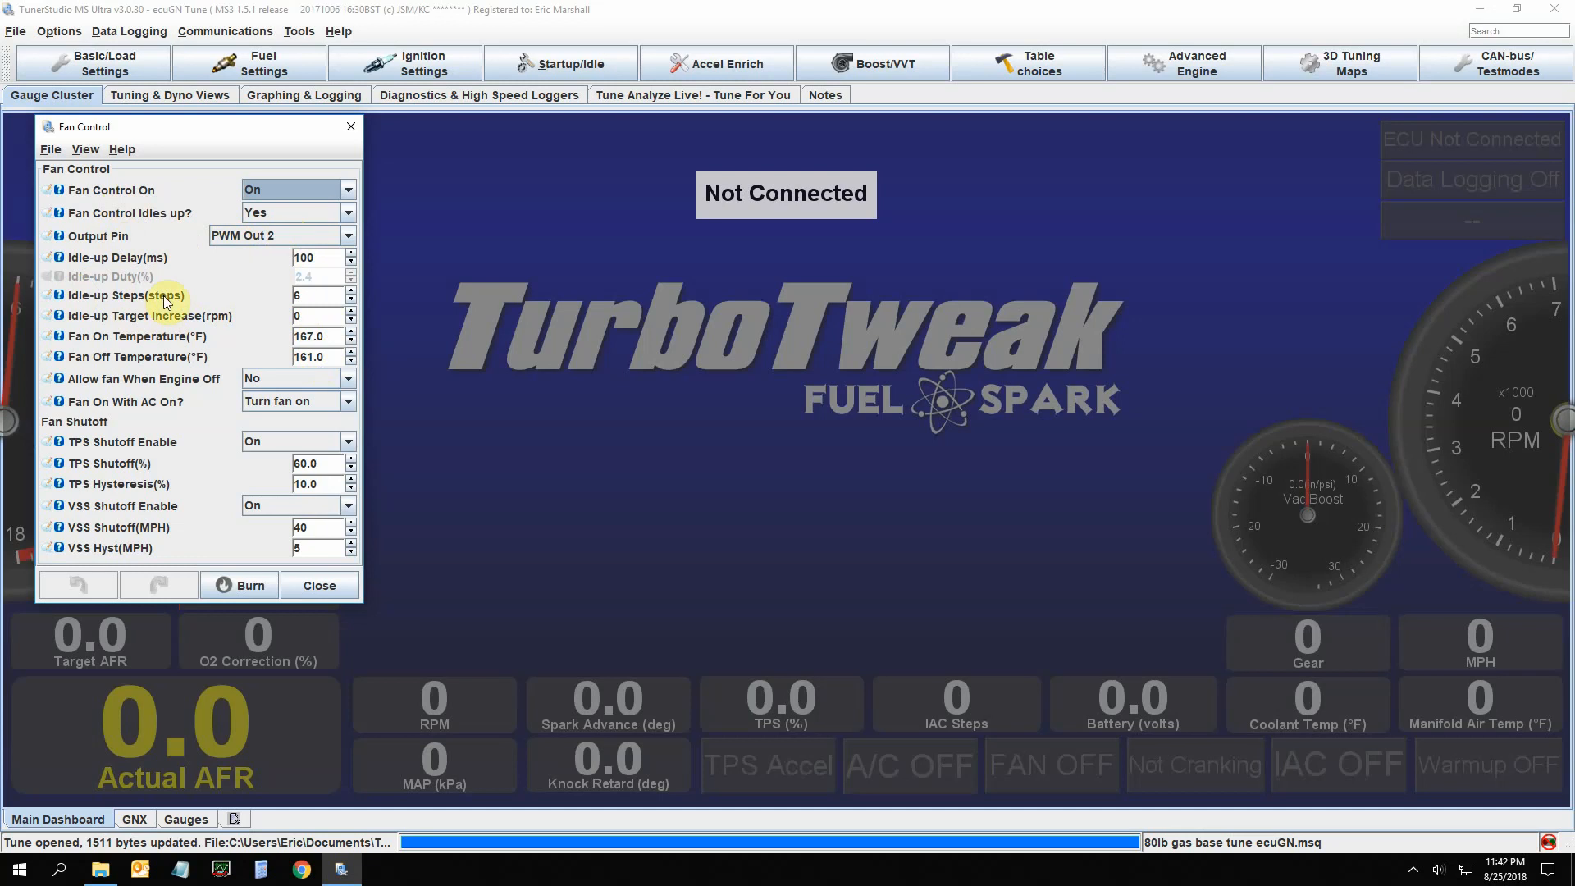
mouse_move(191, 302)
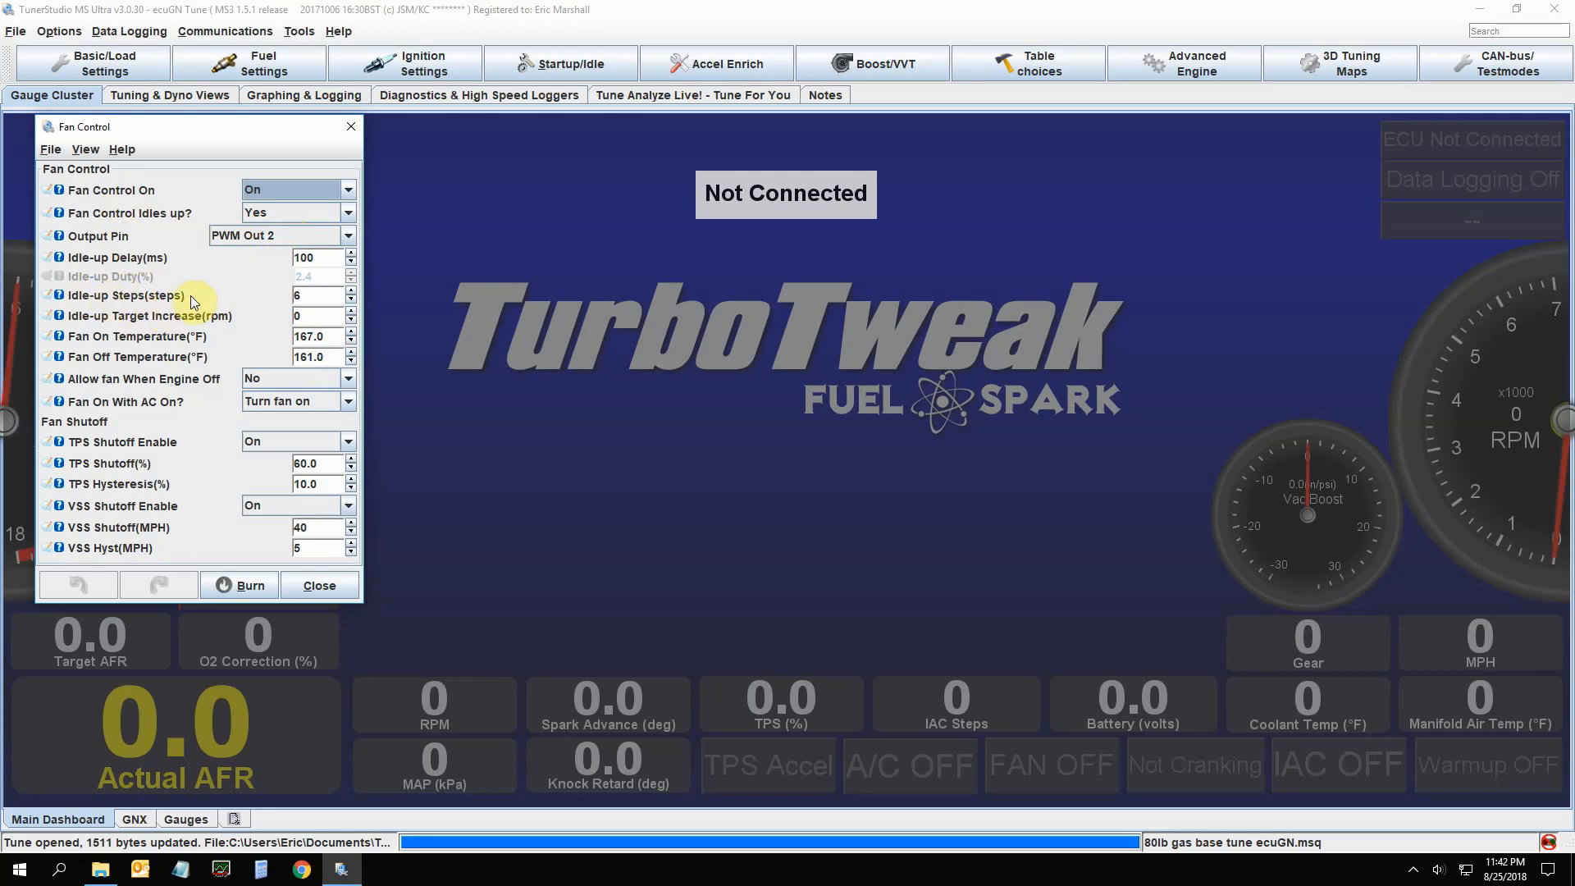
mouse_move(207, 303)
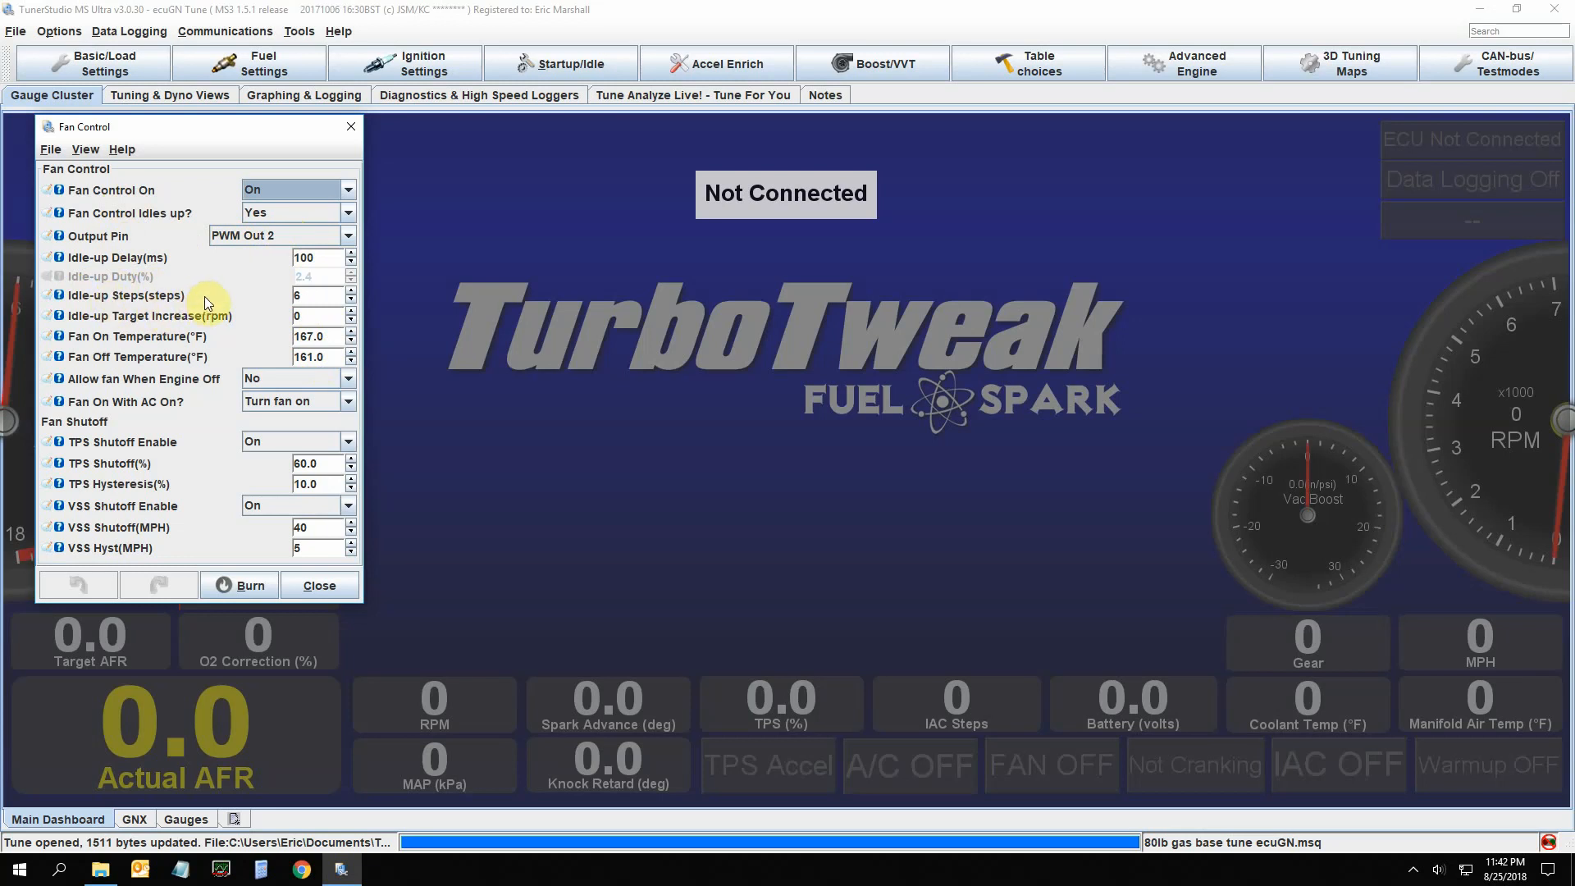
left_click(314, 296)
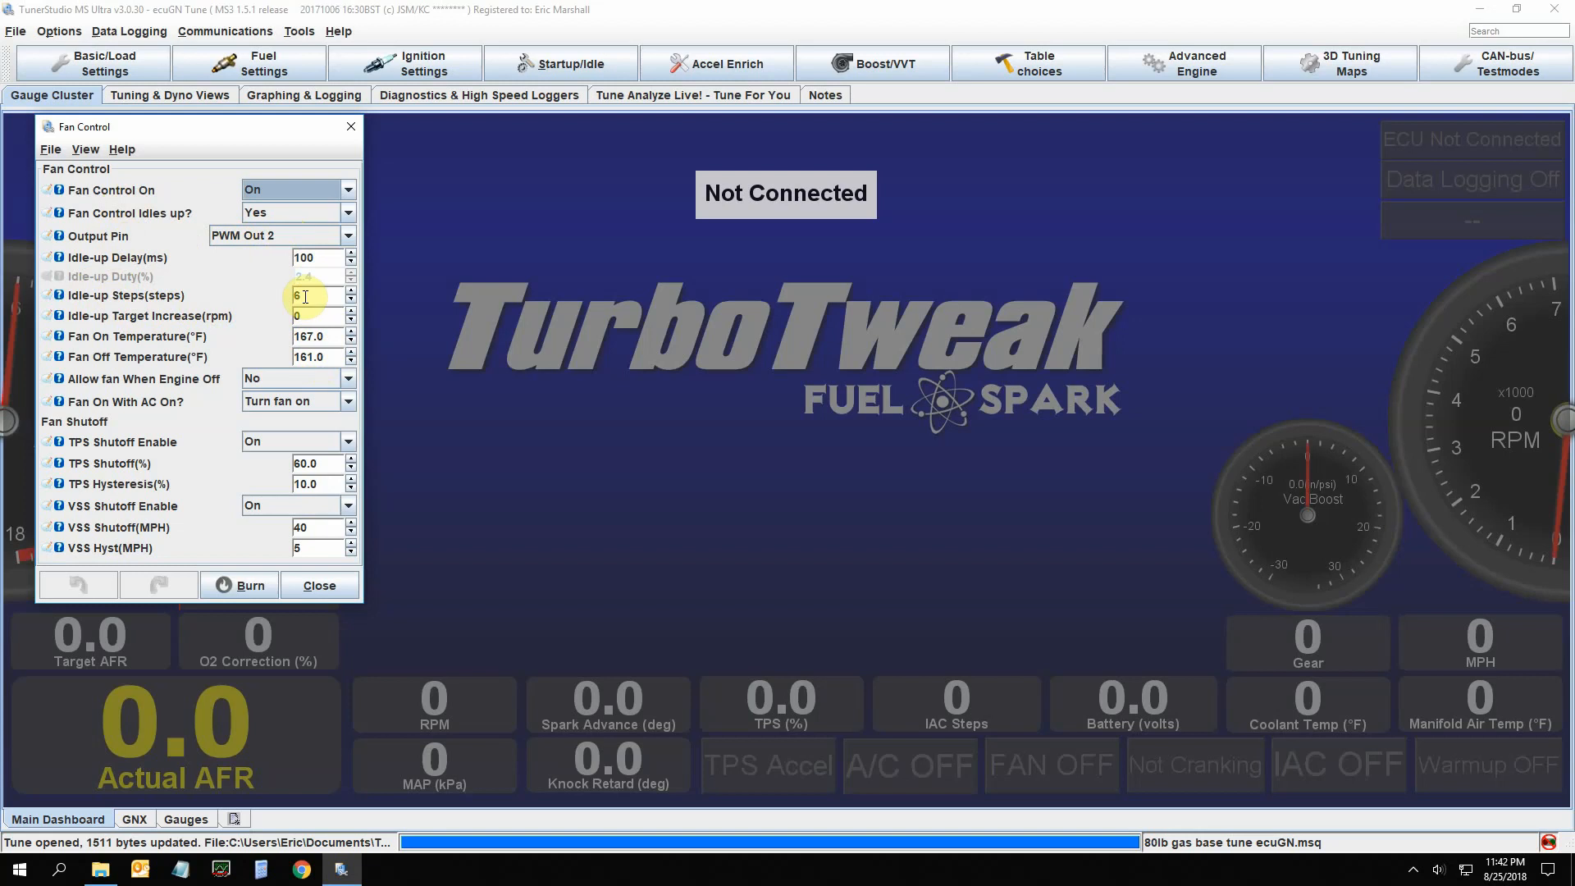
mouse_move(280, 292)
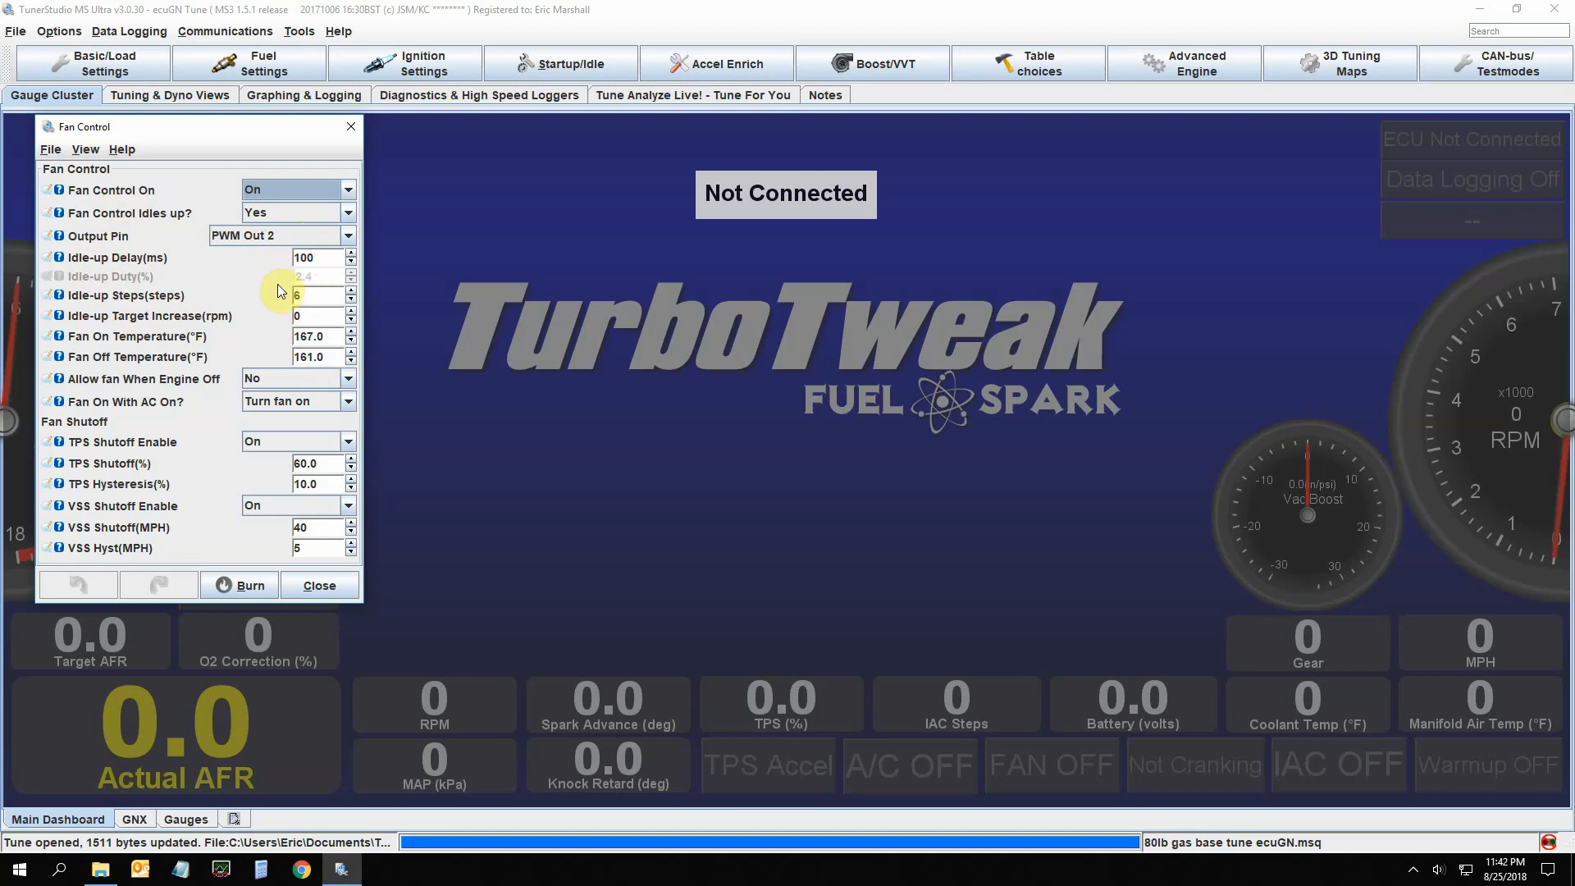
mouse_move(292, 315)
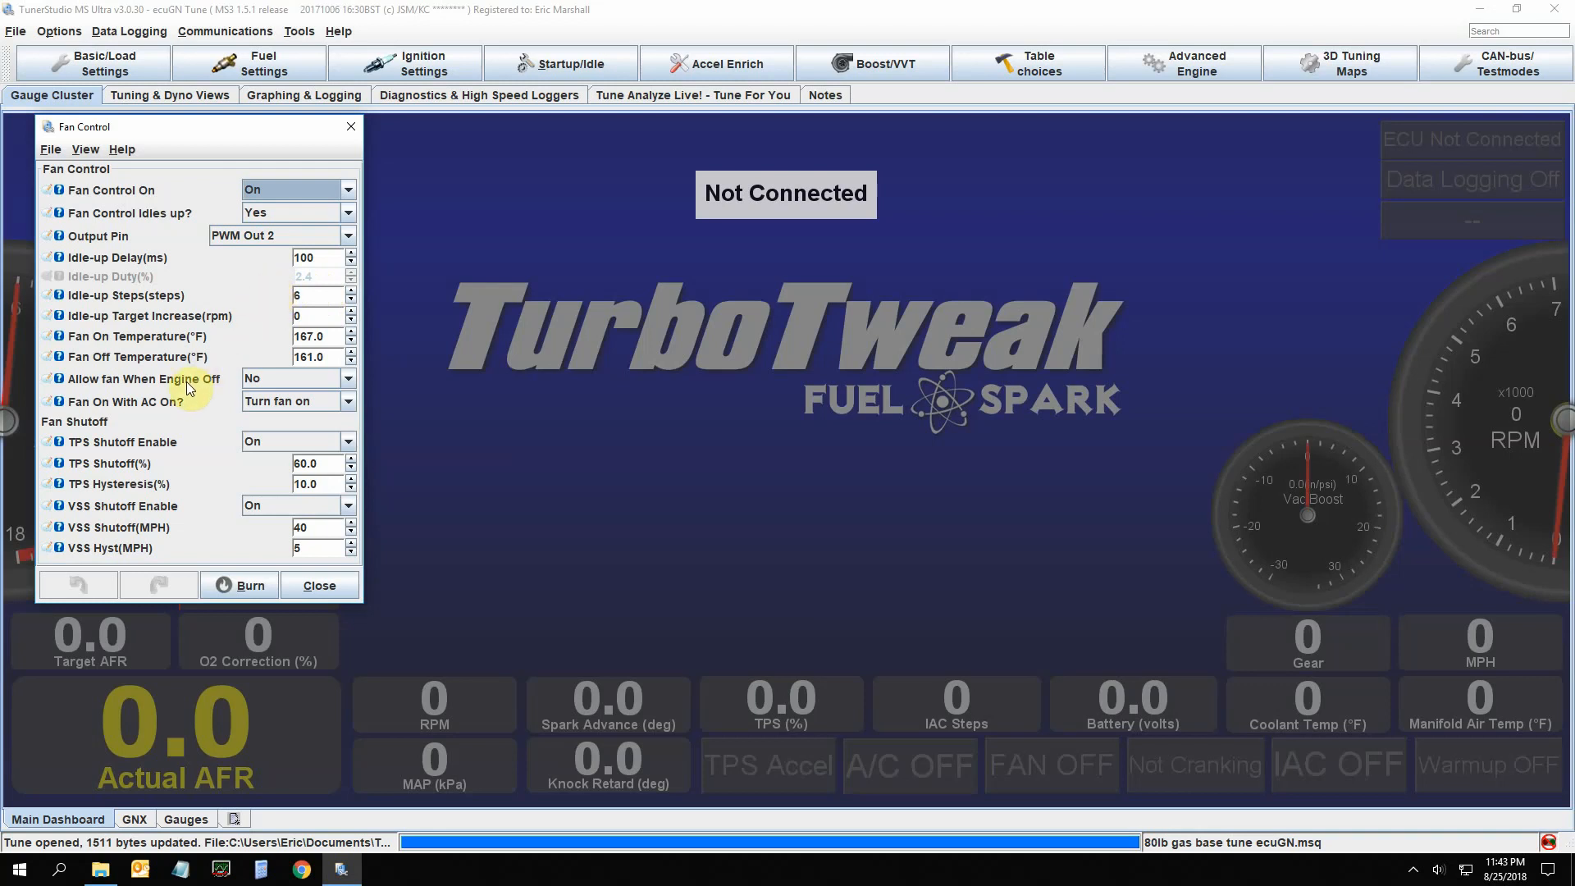
mouse_move(100, 412)
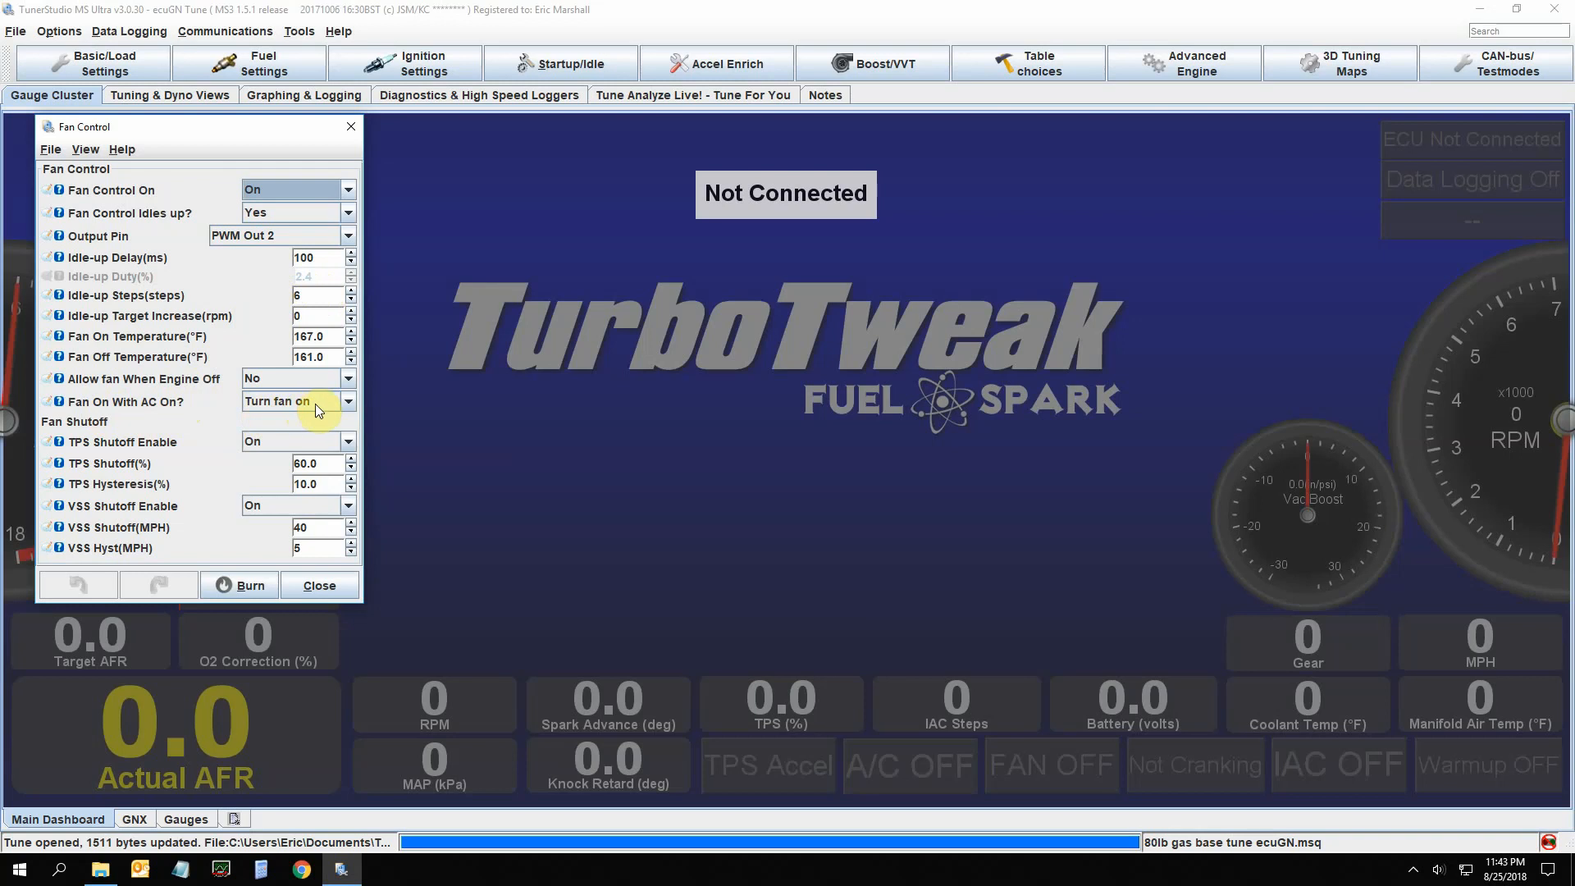
mouse_move(219, 464)
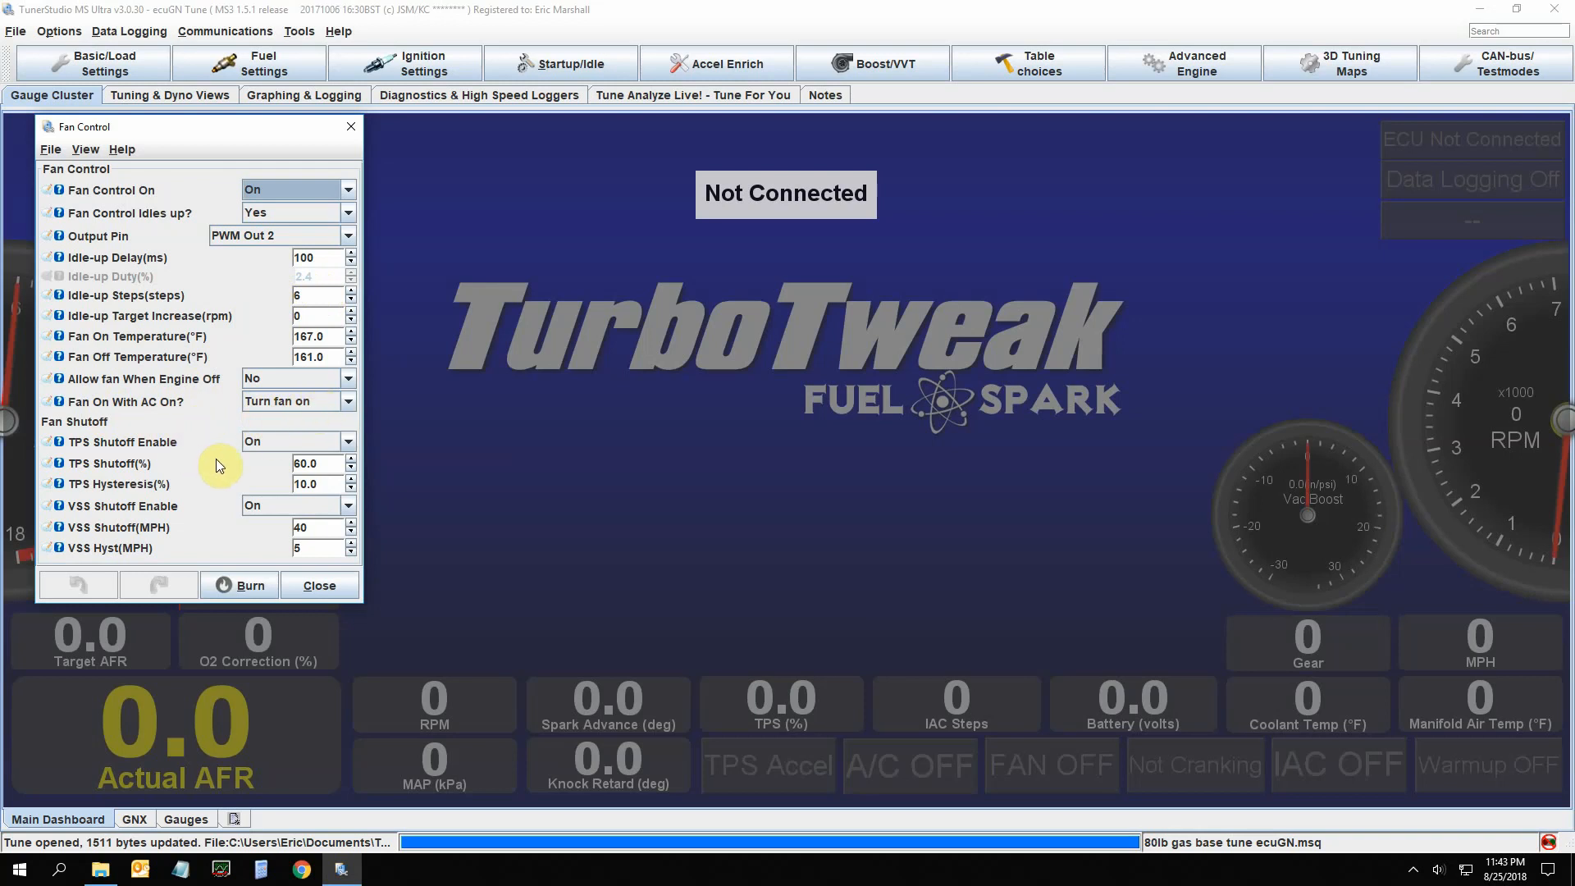
mouse_move(209, 453)
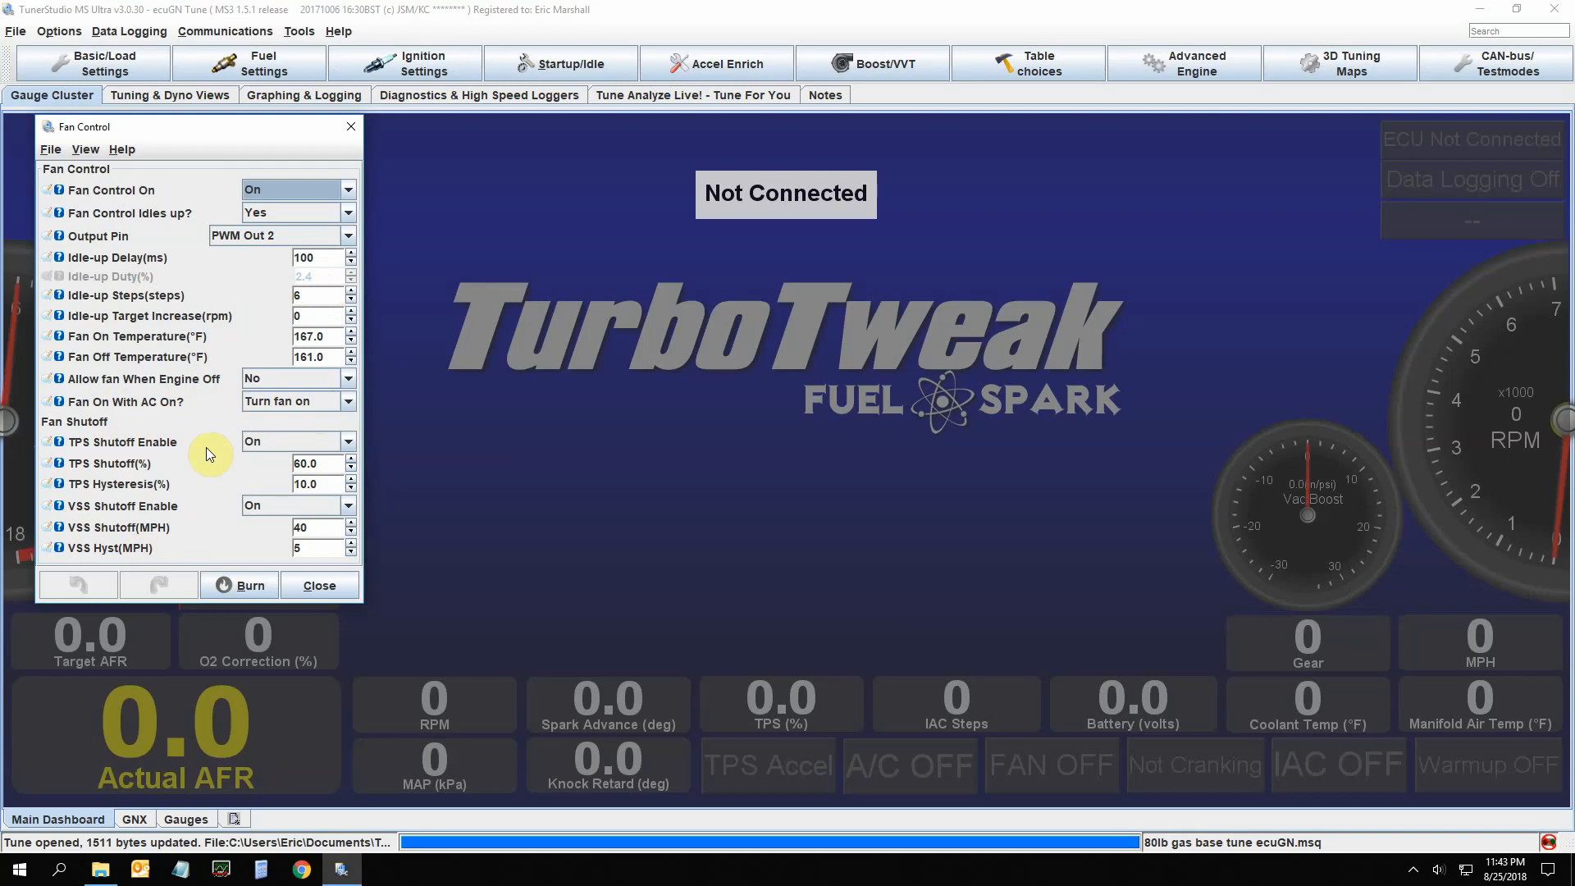
mouse_move(176, 441)
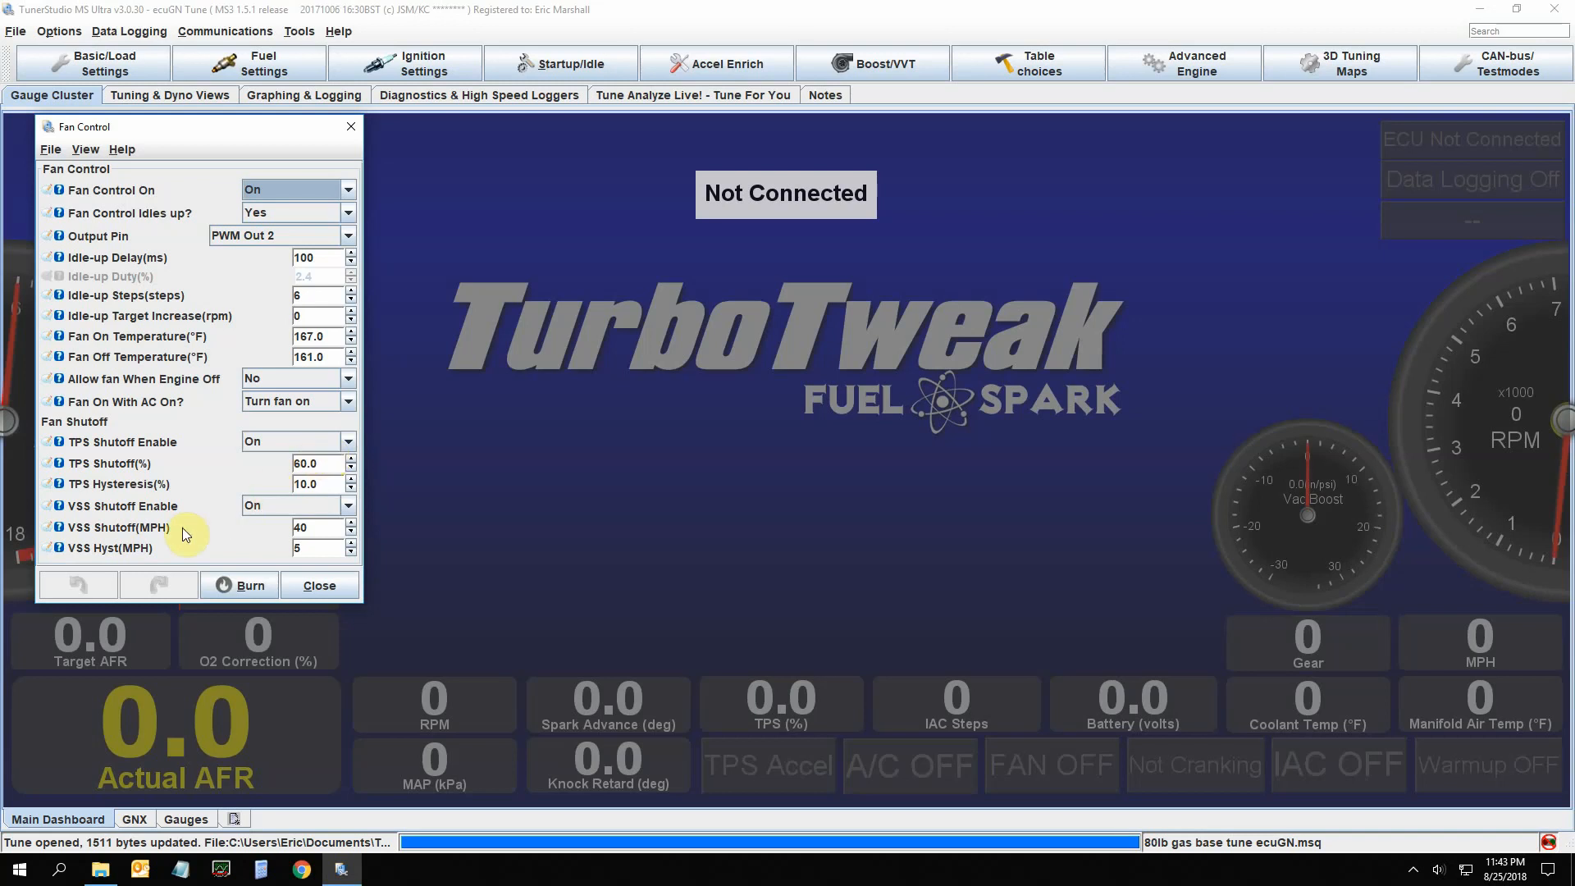
mouse_move(254, 534)
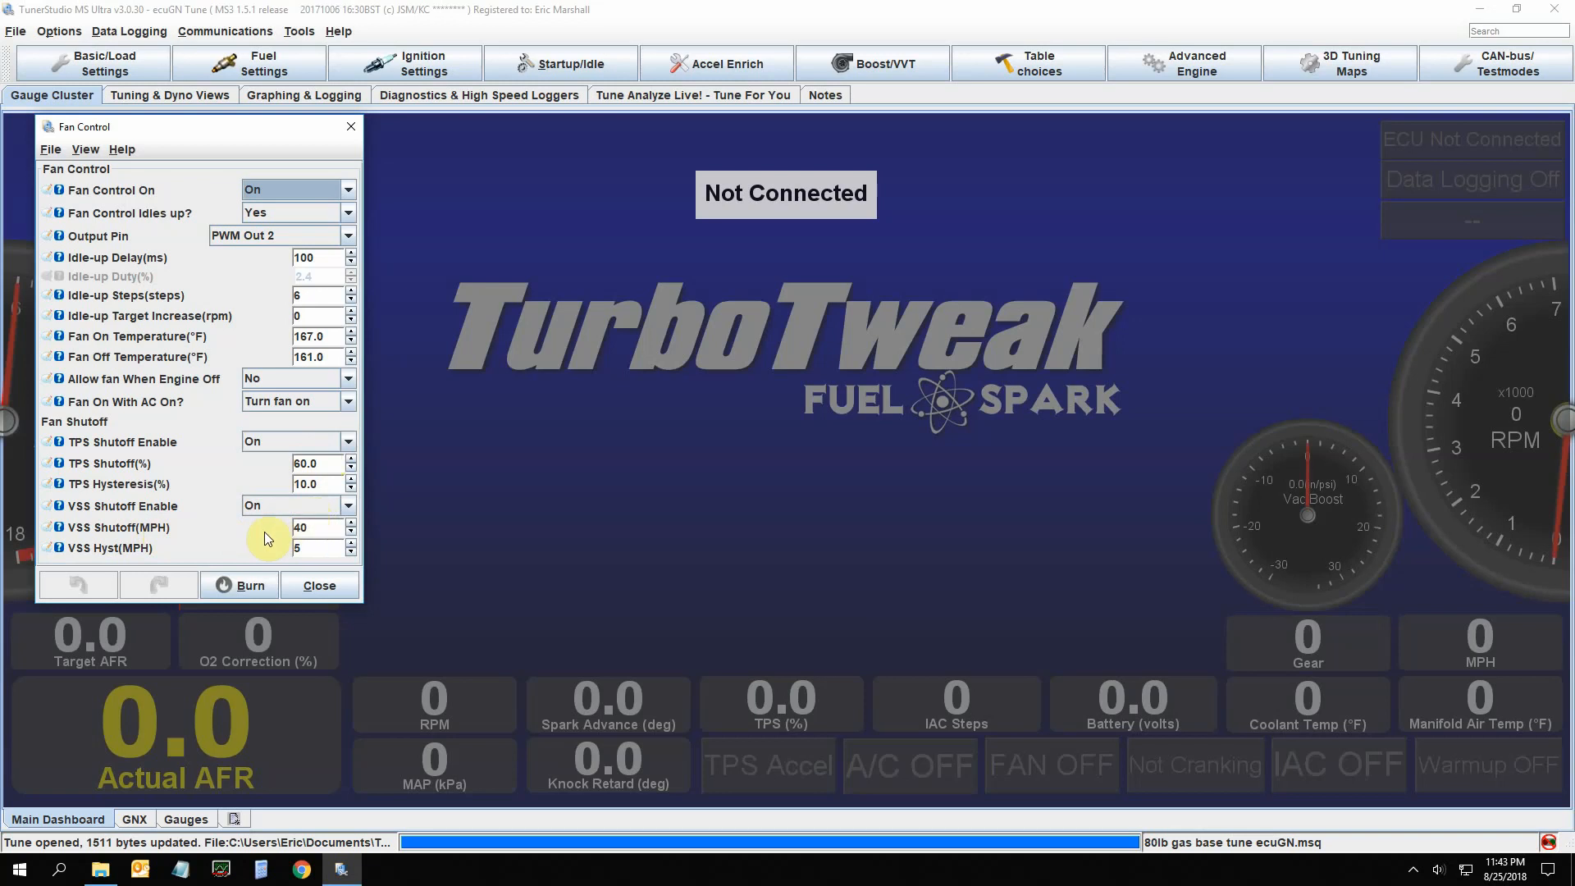
left_click(315, 526)
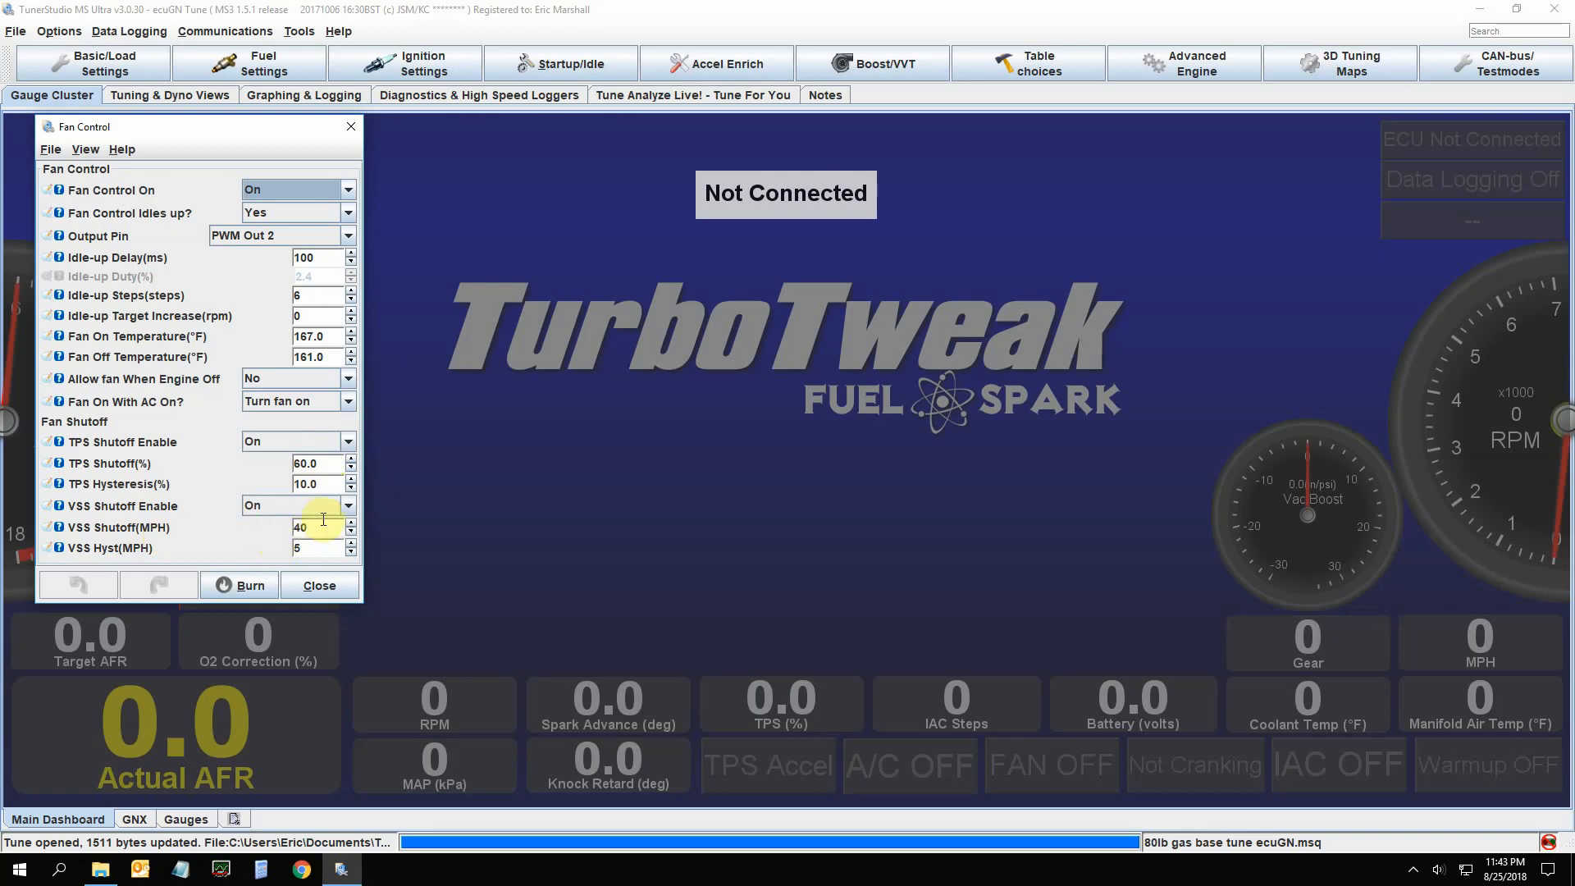
mouse_move(254, 545)
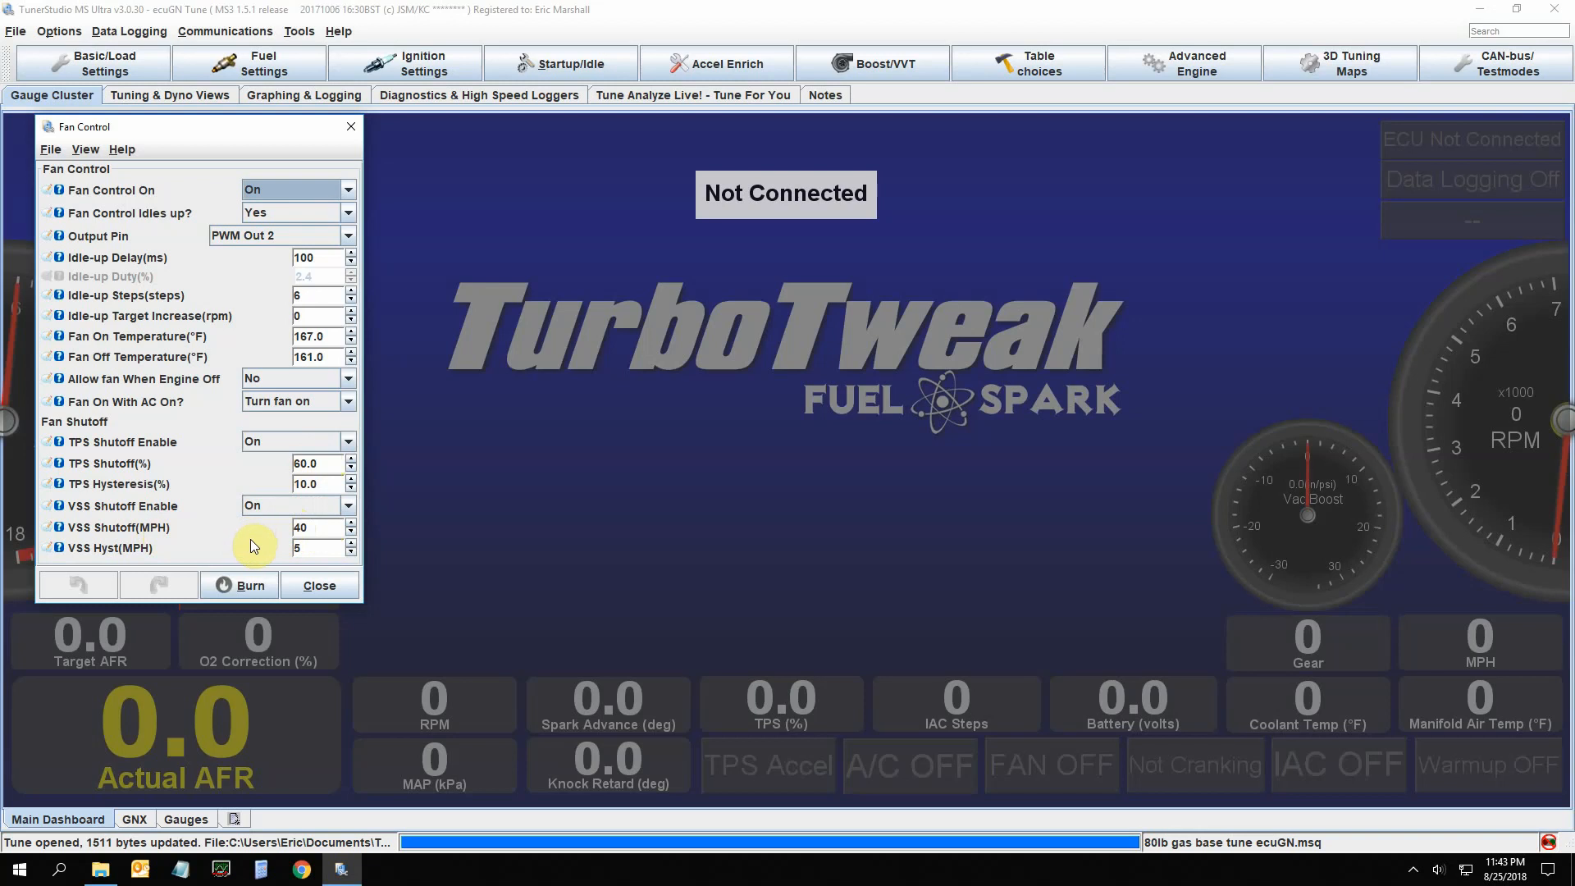
mouse_move(241, 530)
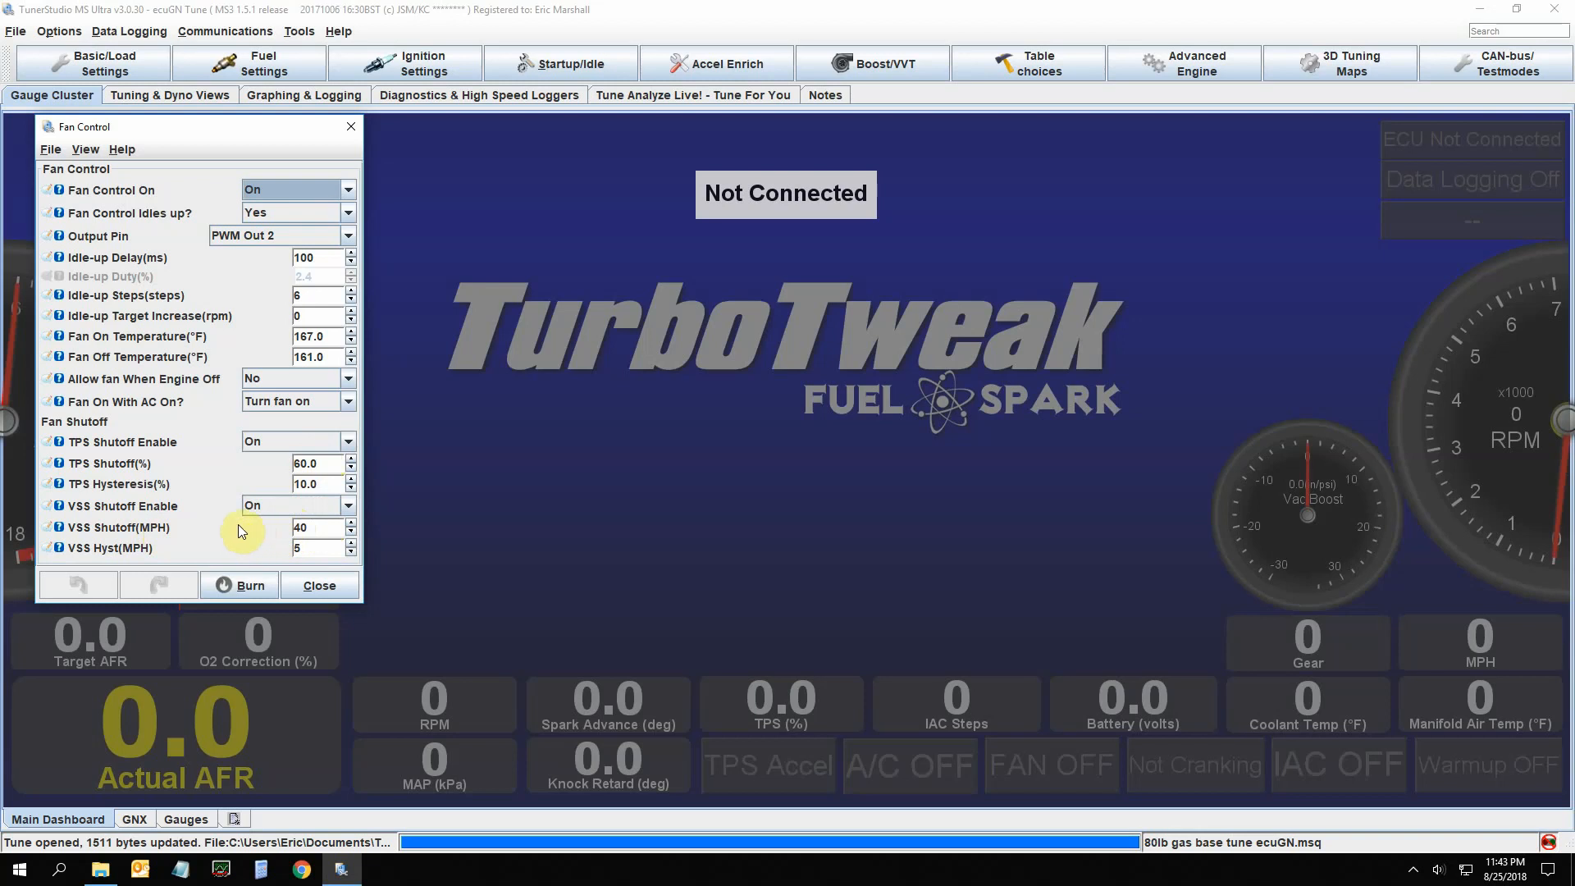
left_click(105, 64)
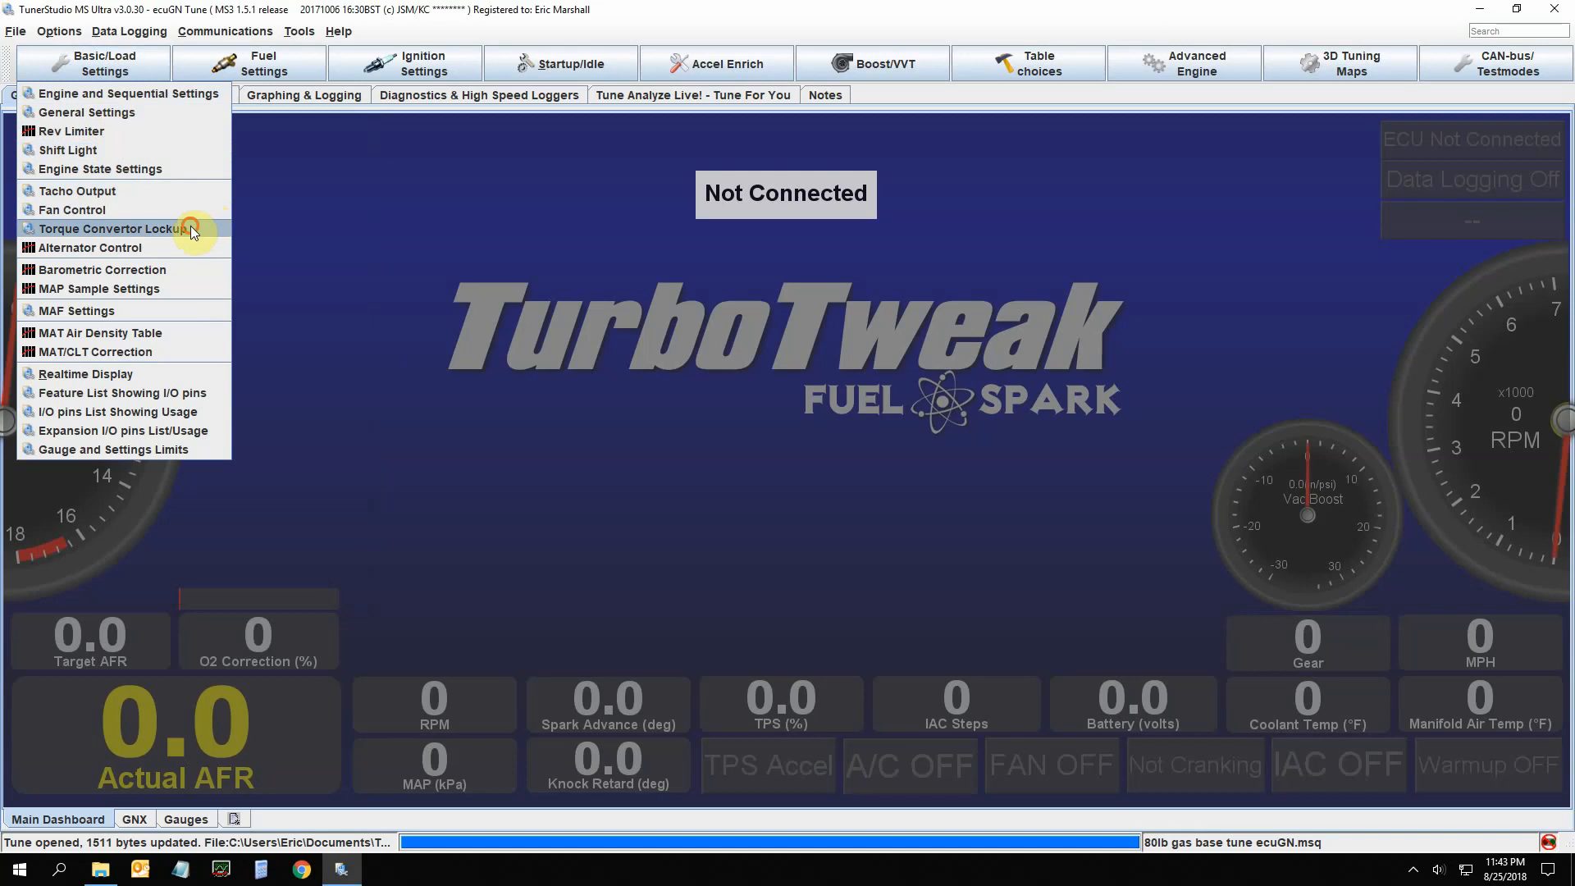
In Torque Convertor Lockup, set the Maximum MAP value to 50
left_click(108, 229)
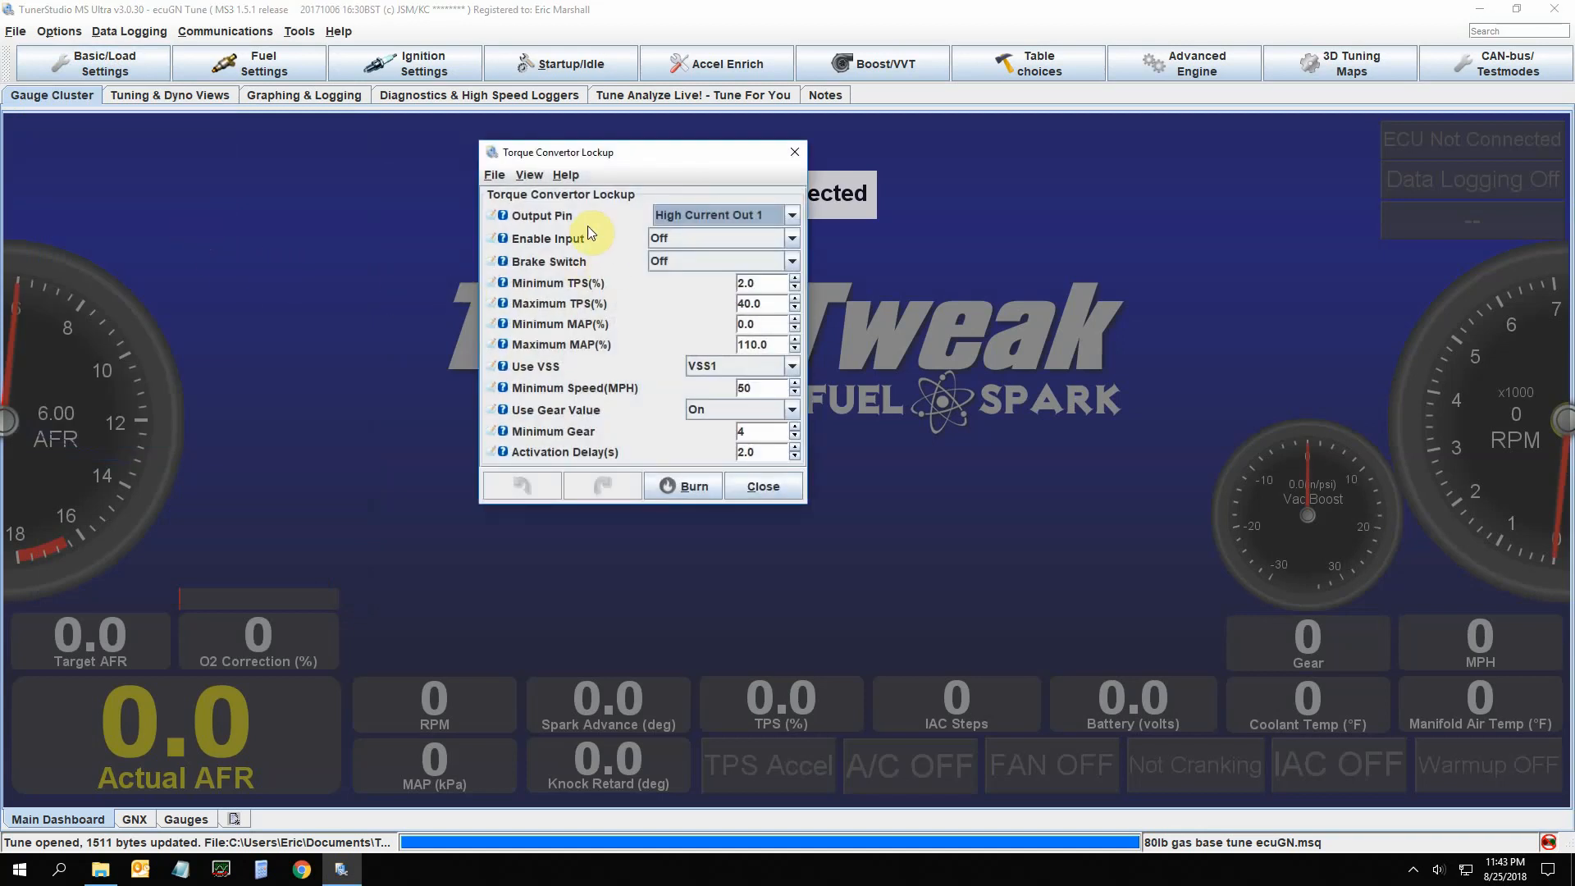
mouse_move(633, 214)
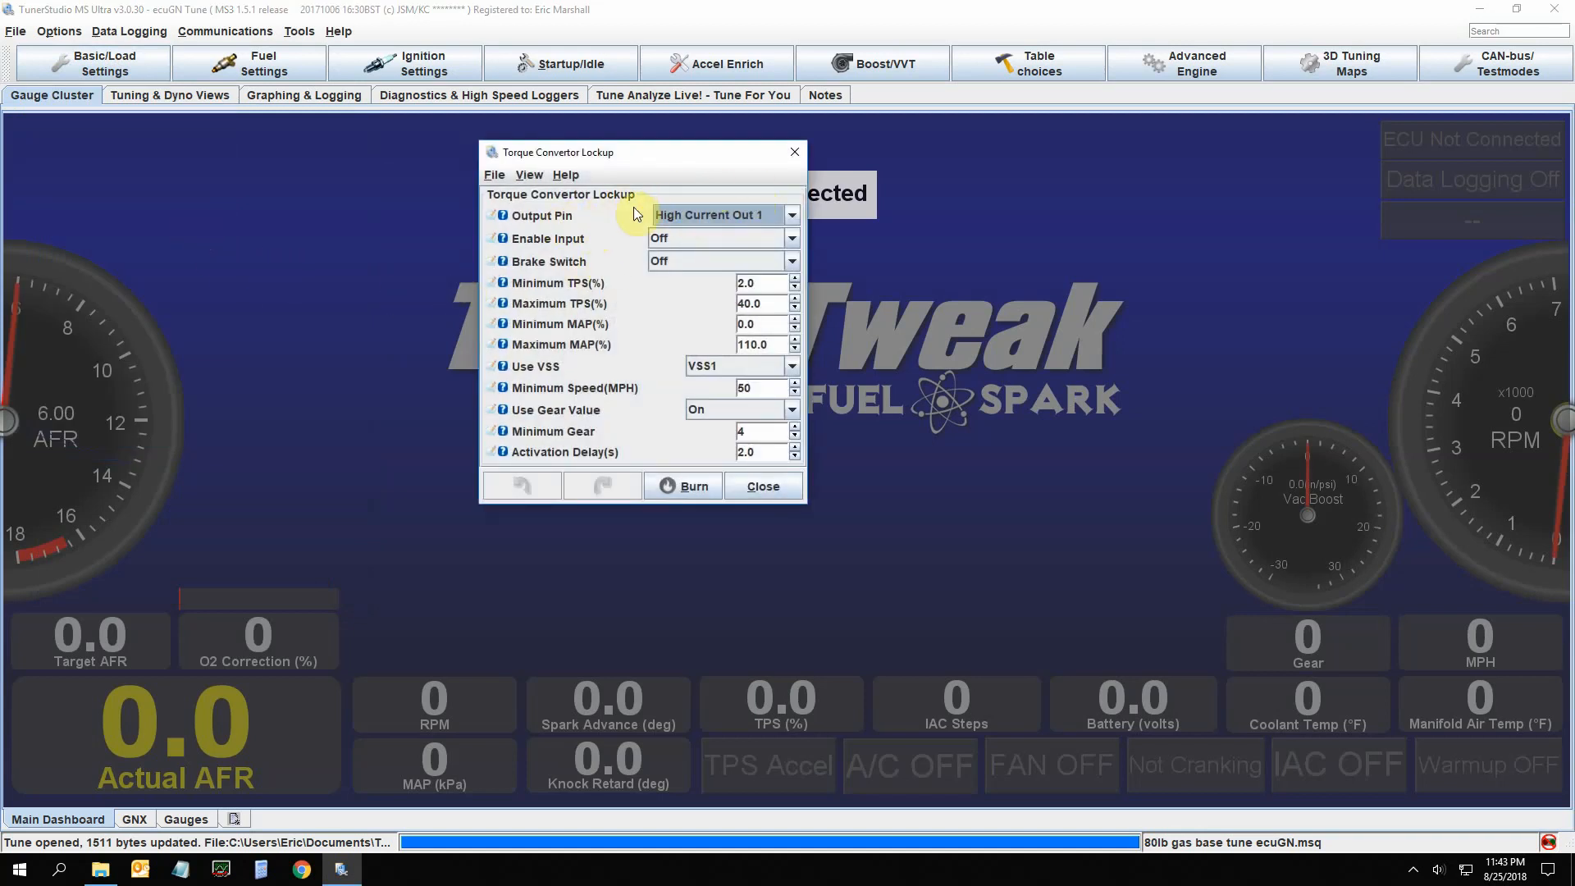
mouse_move(672, 325)
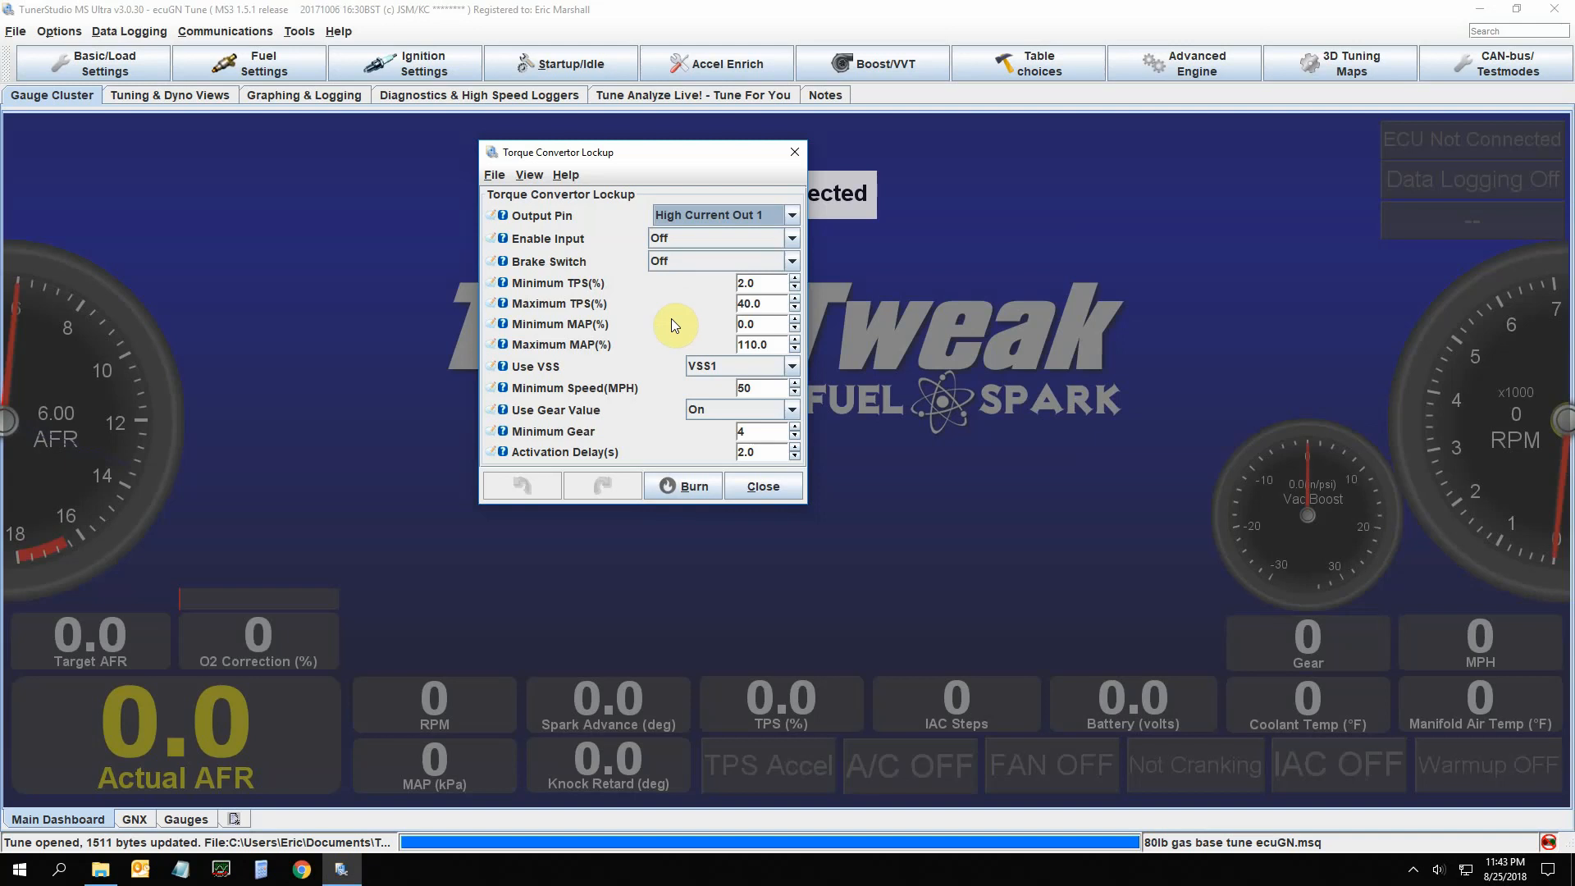
left_click(758, 282)
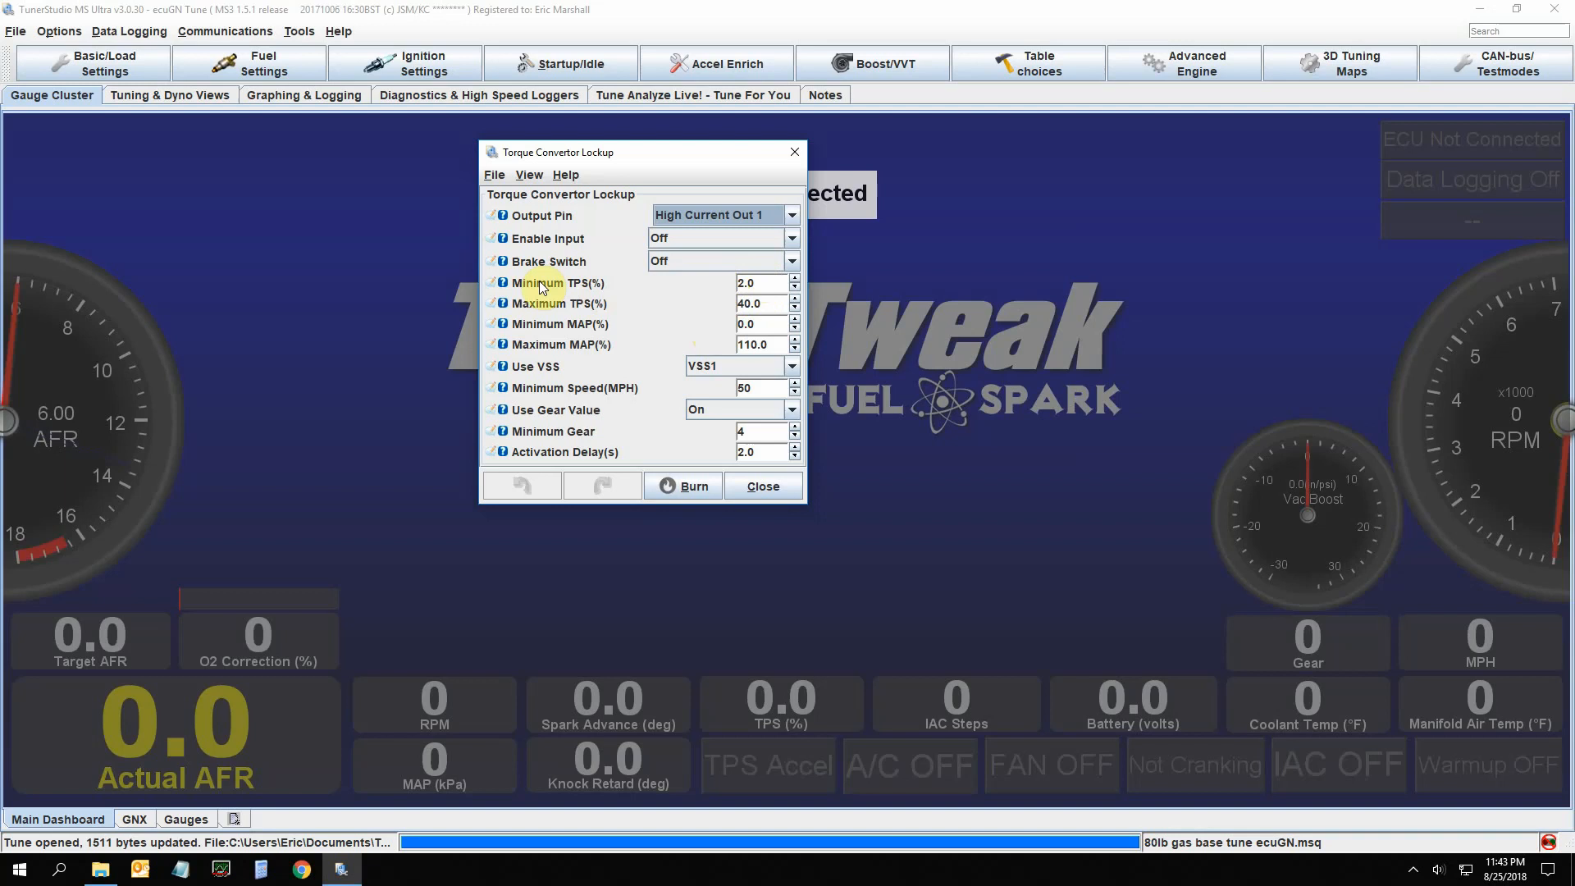
mouse_move(683, 322)
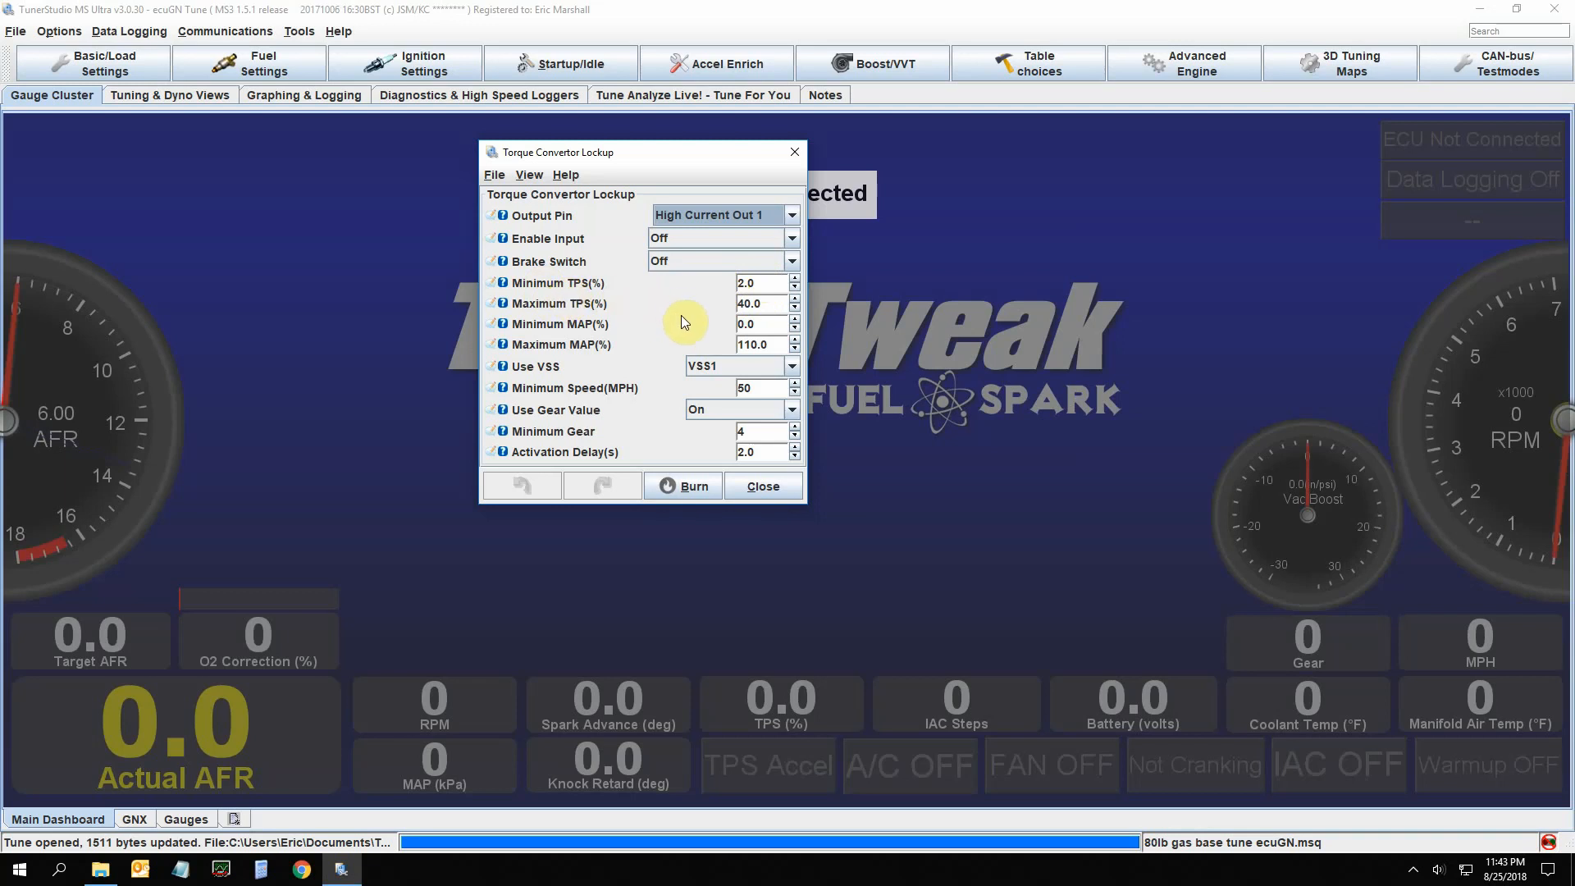
mouse_move(619, 310)
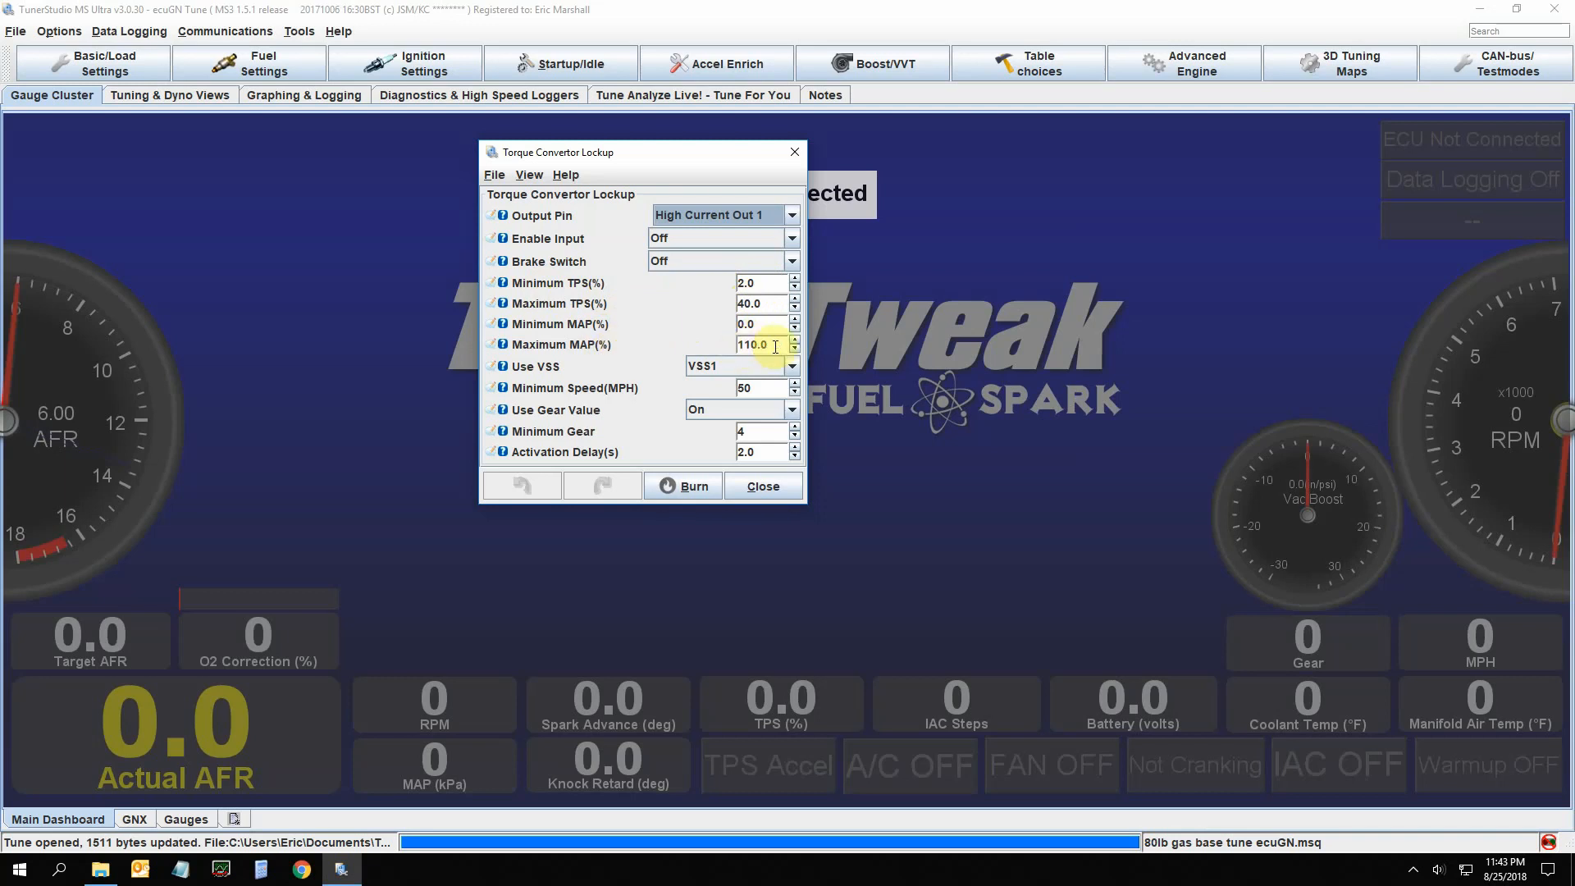
left_click(758, 344)
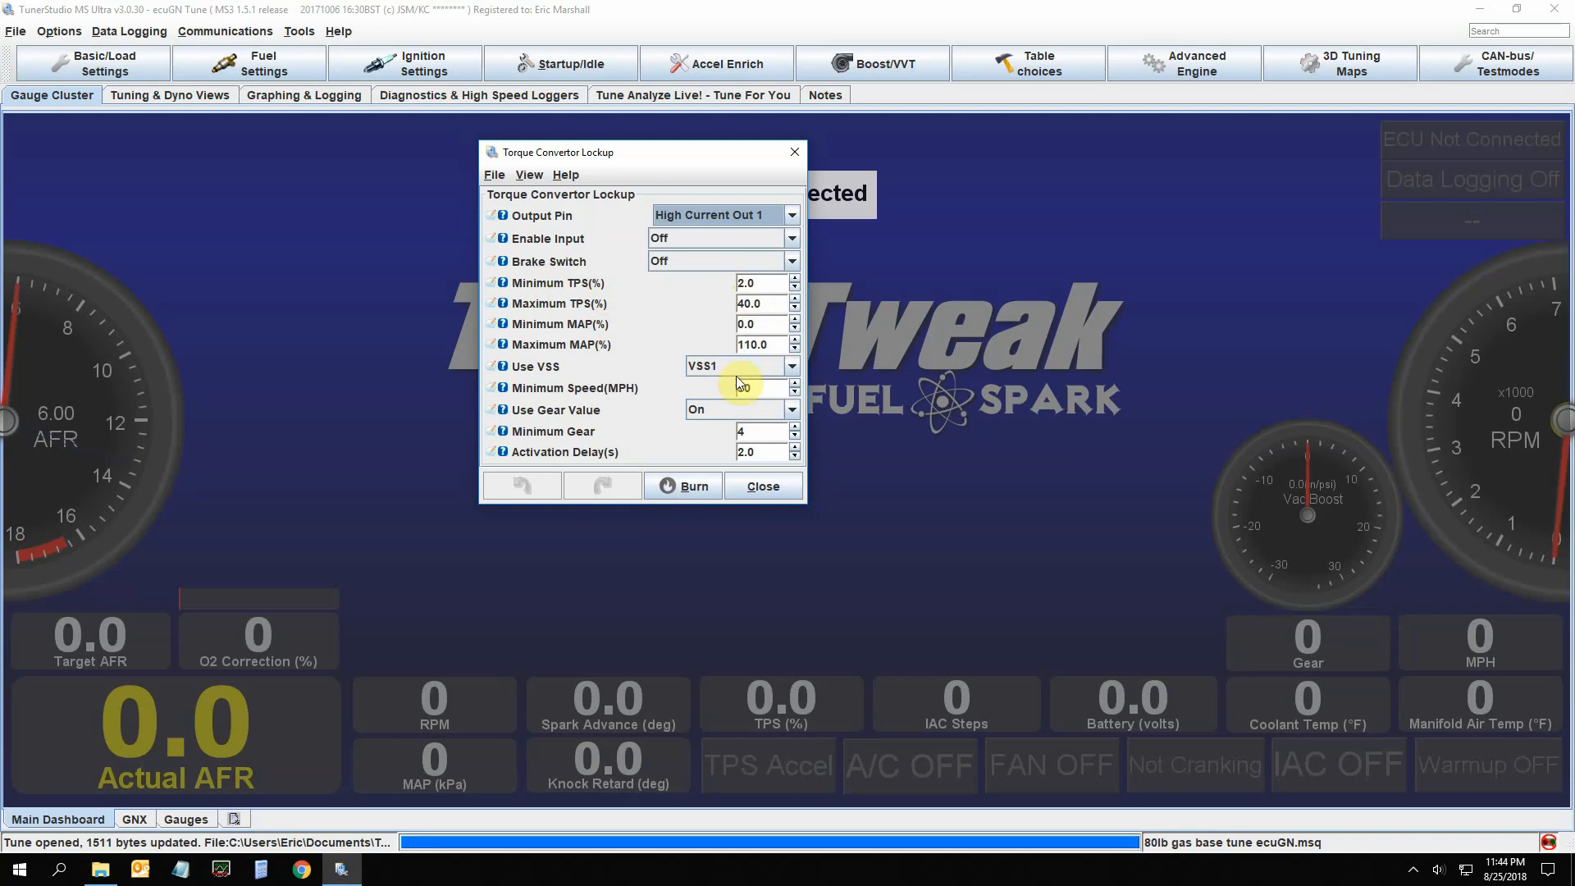
type("50")
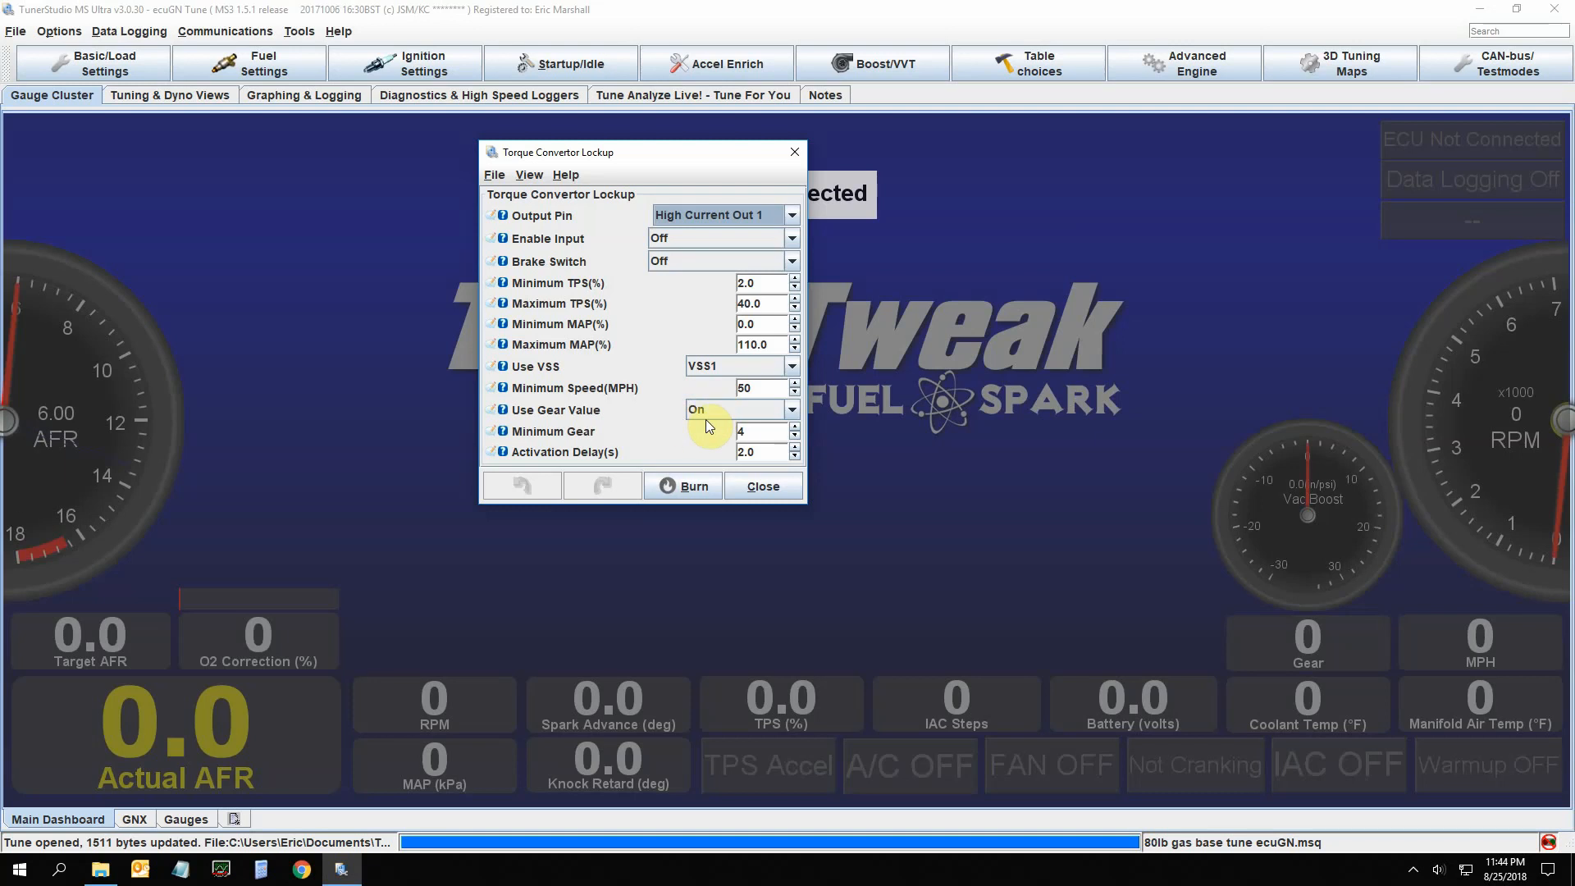
mouse_move(673, 420)
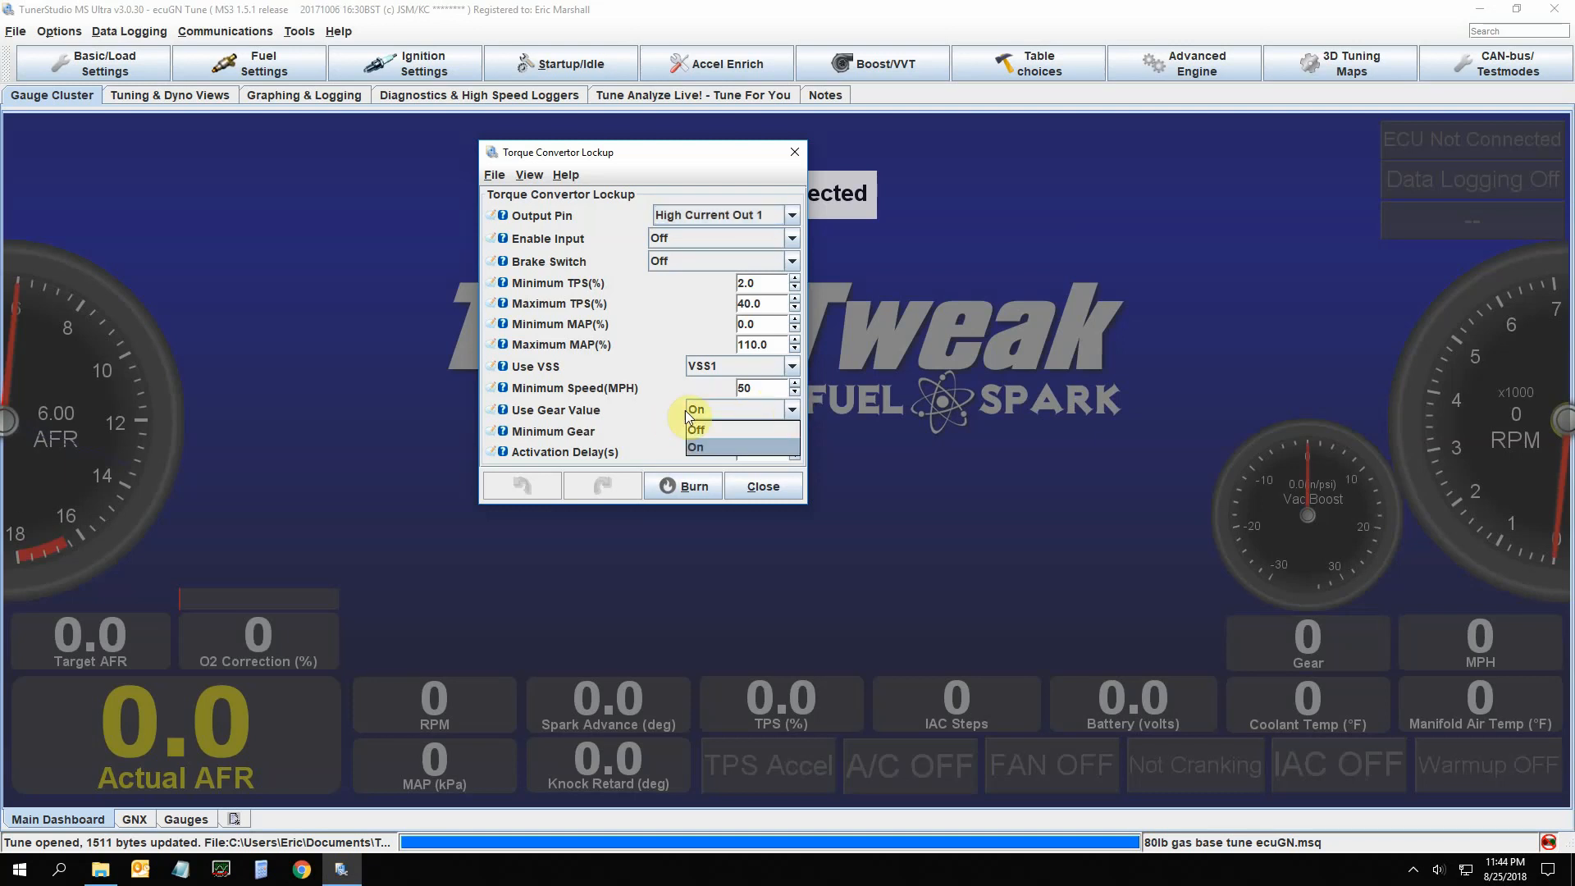
Keep Use Gear Value On with minimum gear 4, check activation delay, and close
left_click(695, 430)
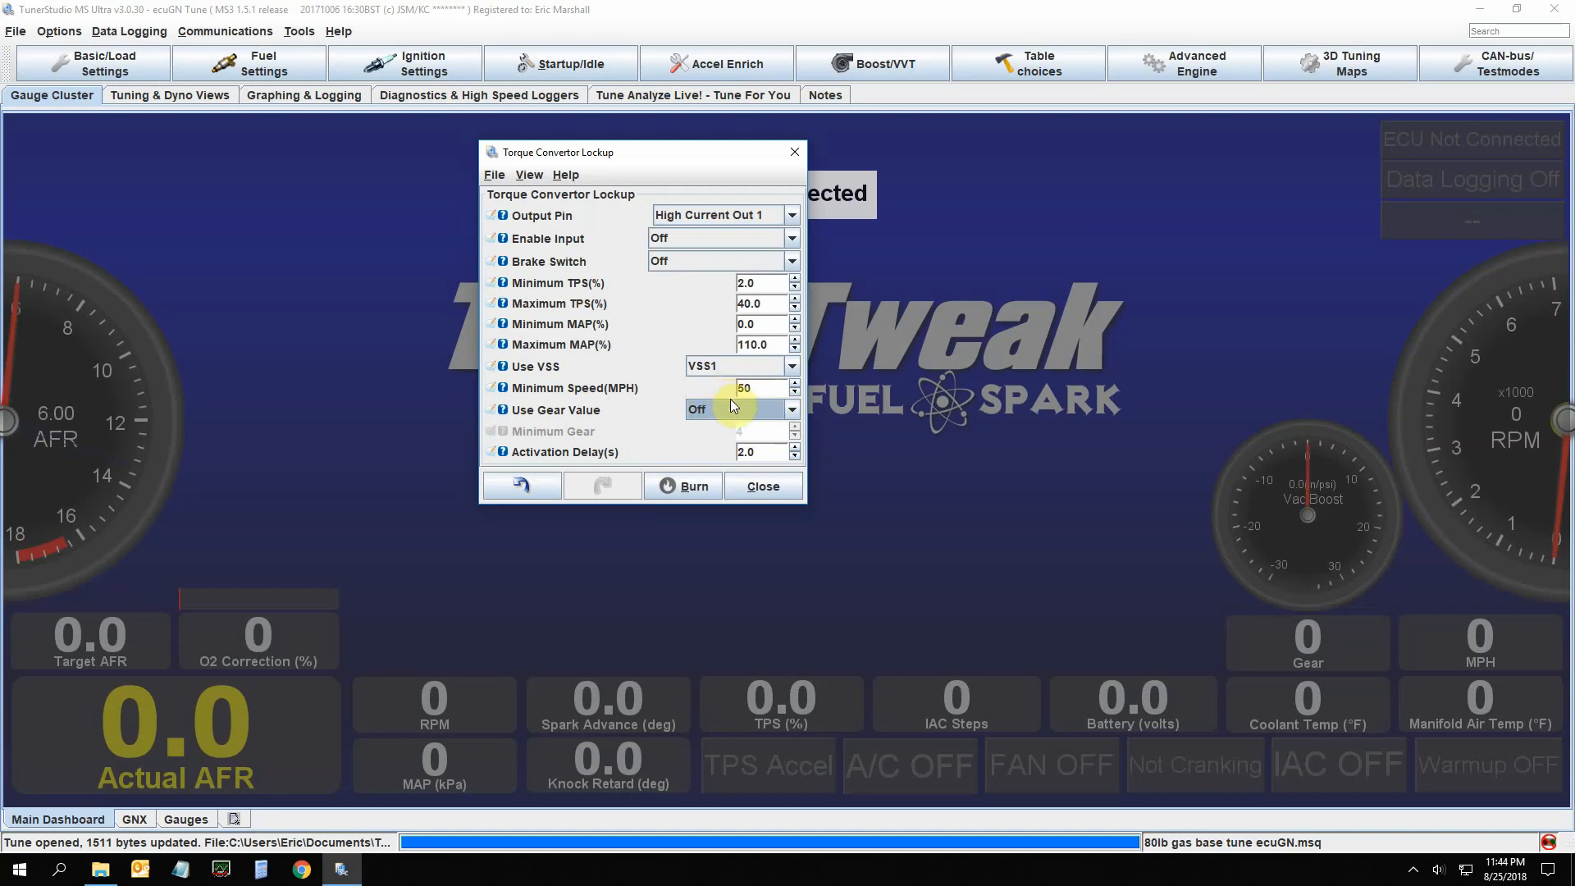
left_click(739, 408)
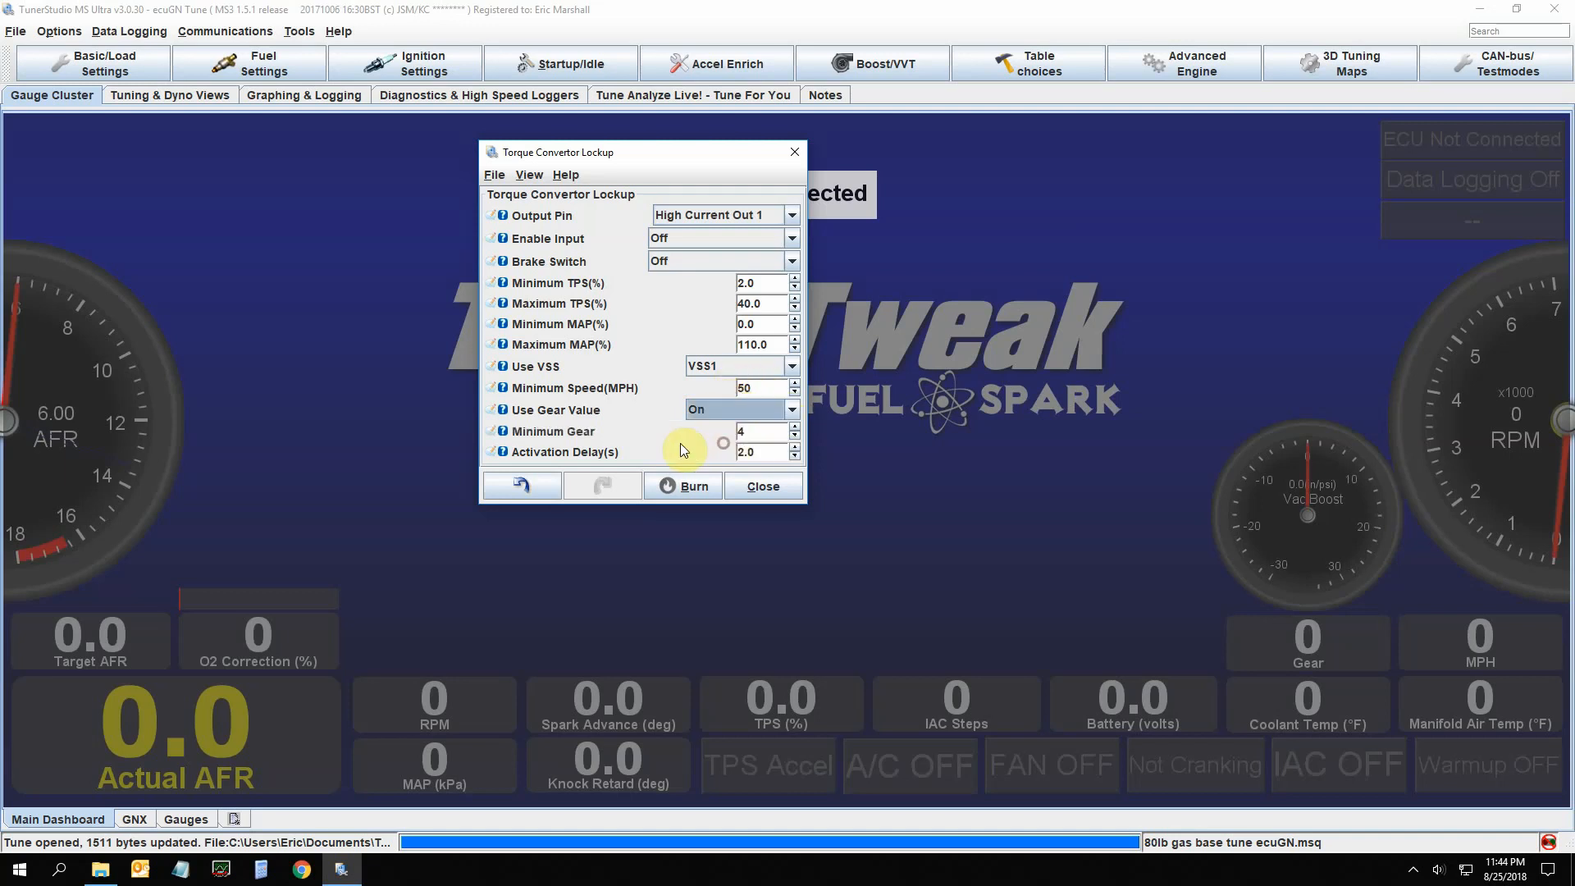
mouse_move(704, 444)
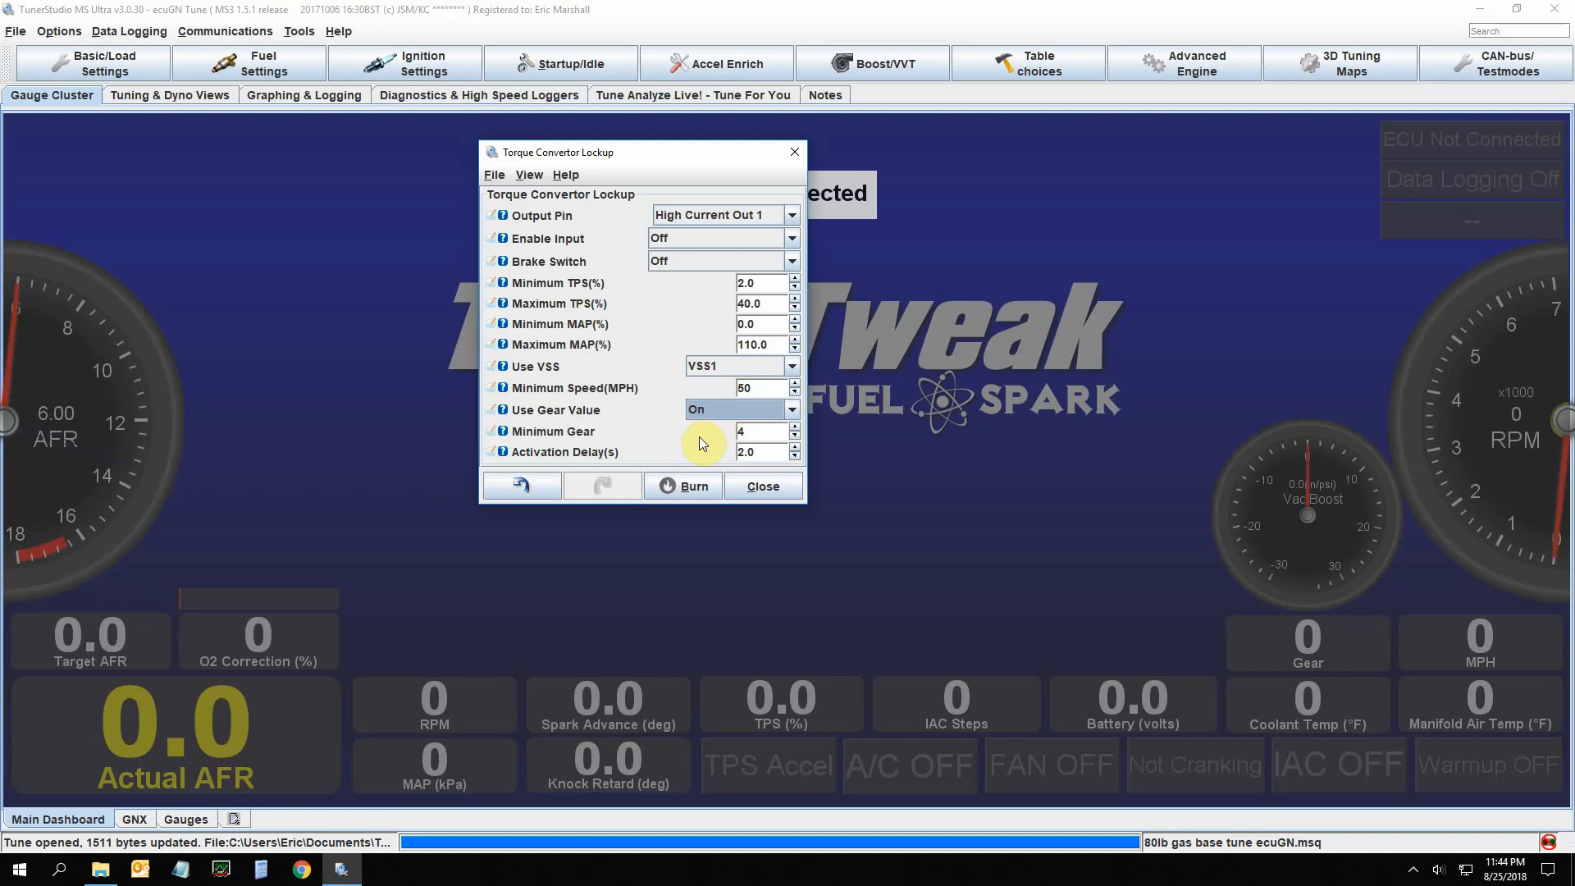
mouse_move(697, 447)
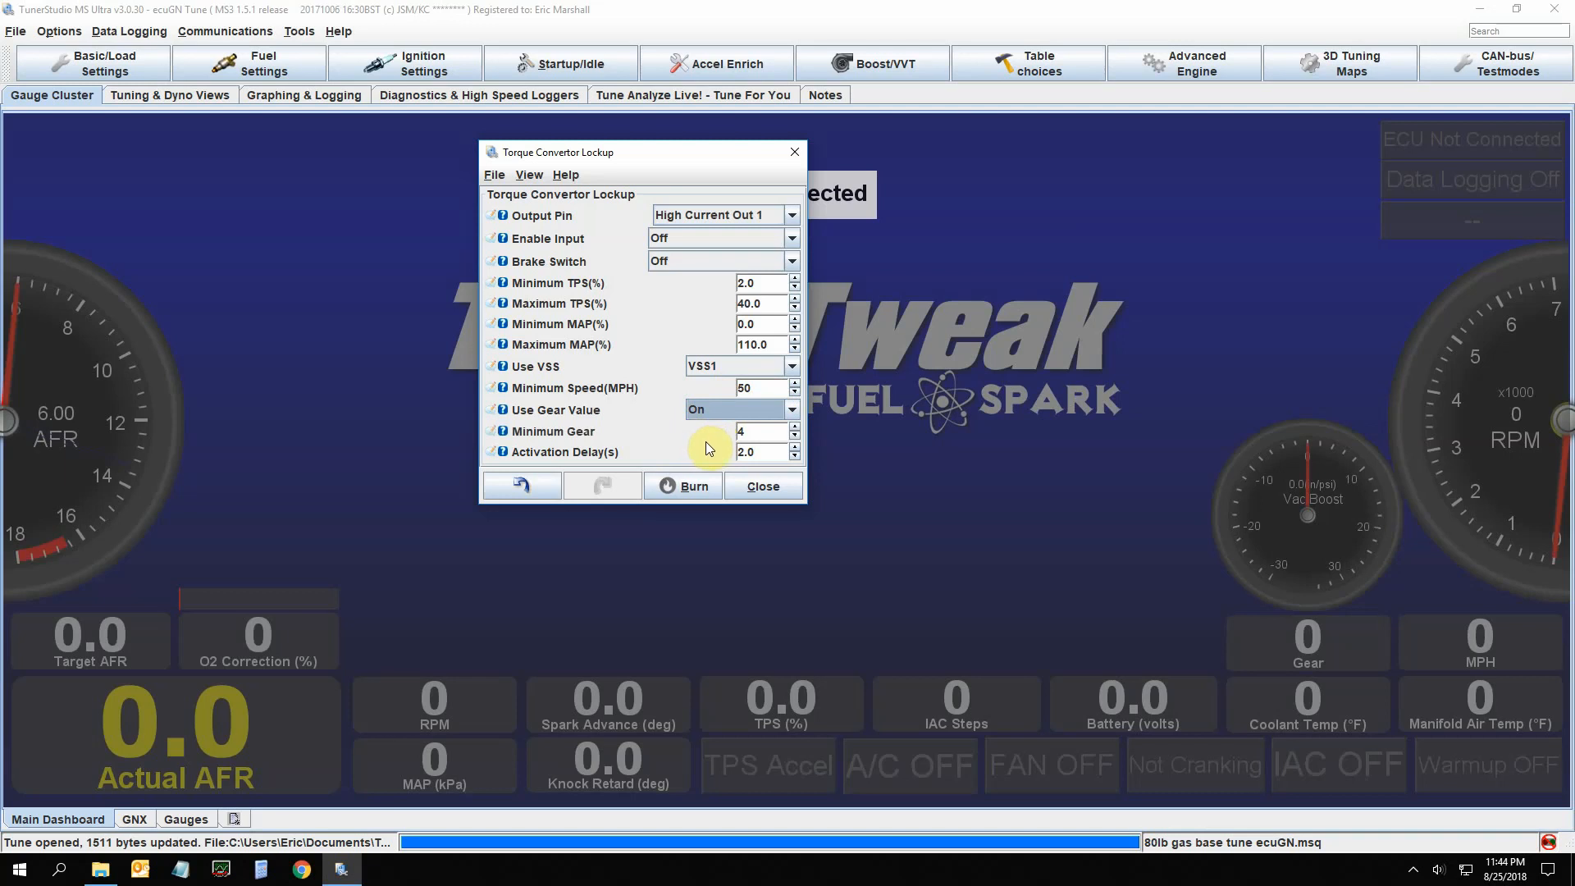
mouse_move(716, 457)
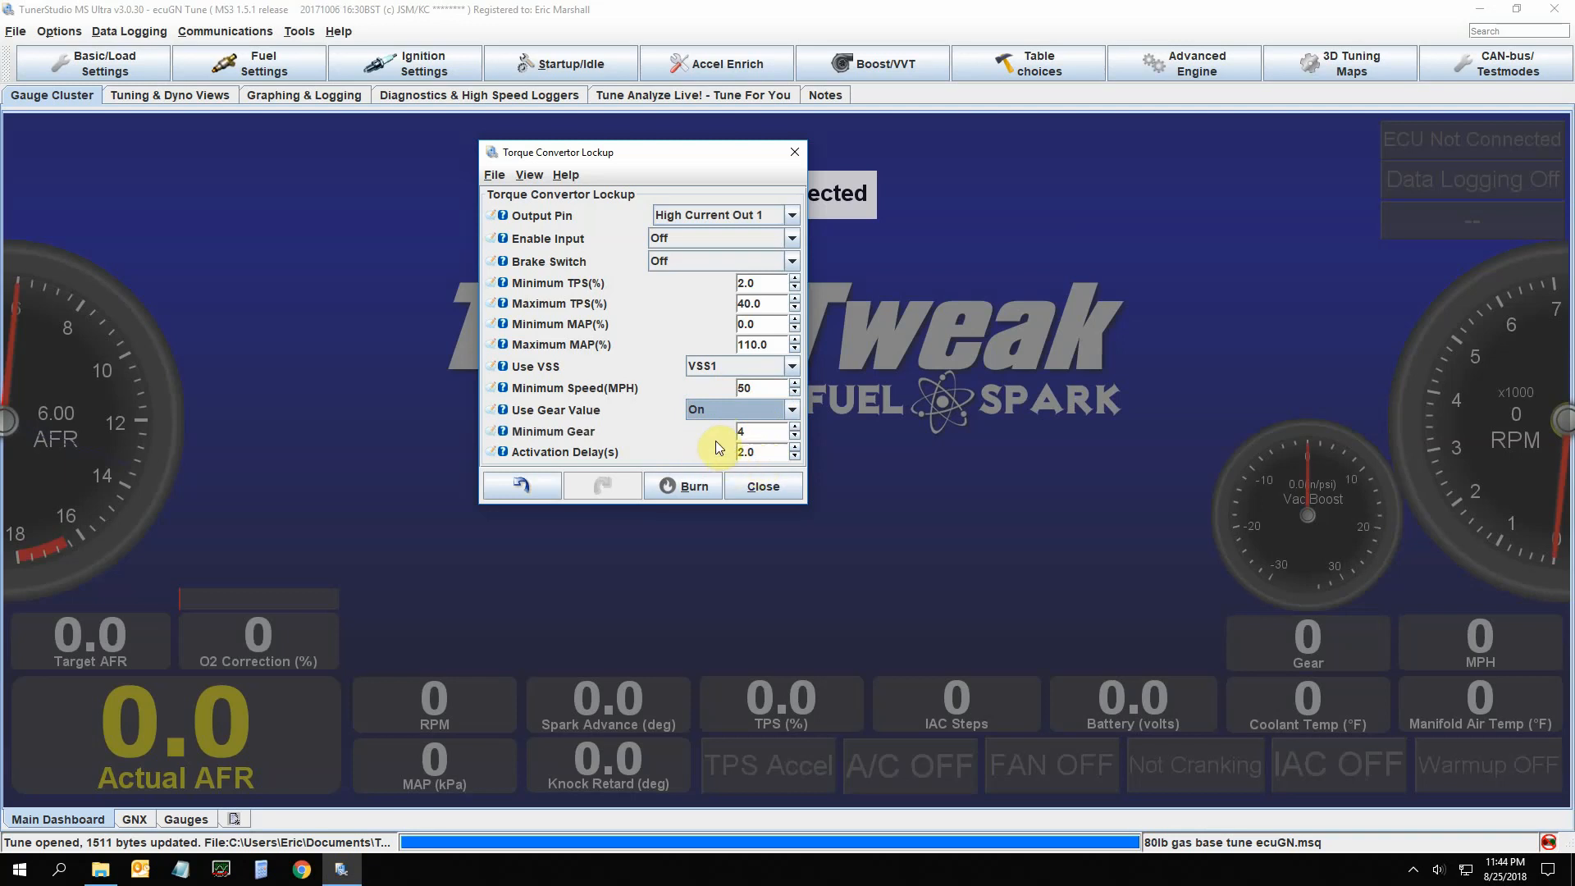
left_click(758, 387)
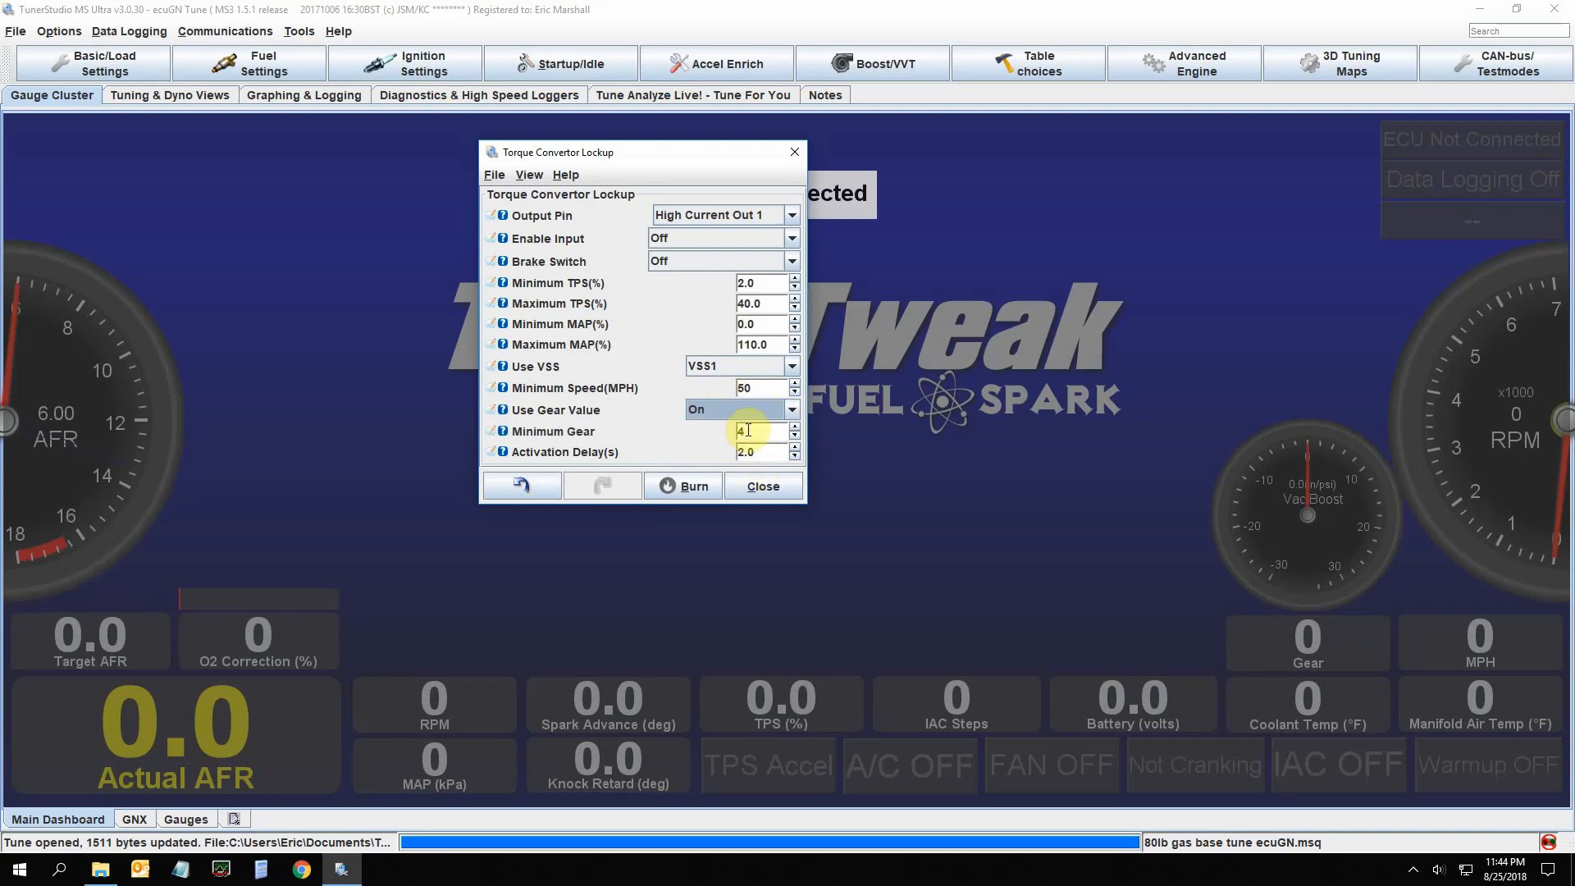
left_click(755, 453)
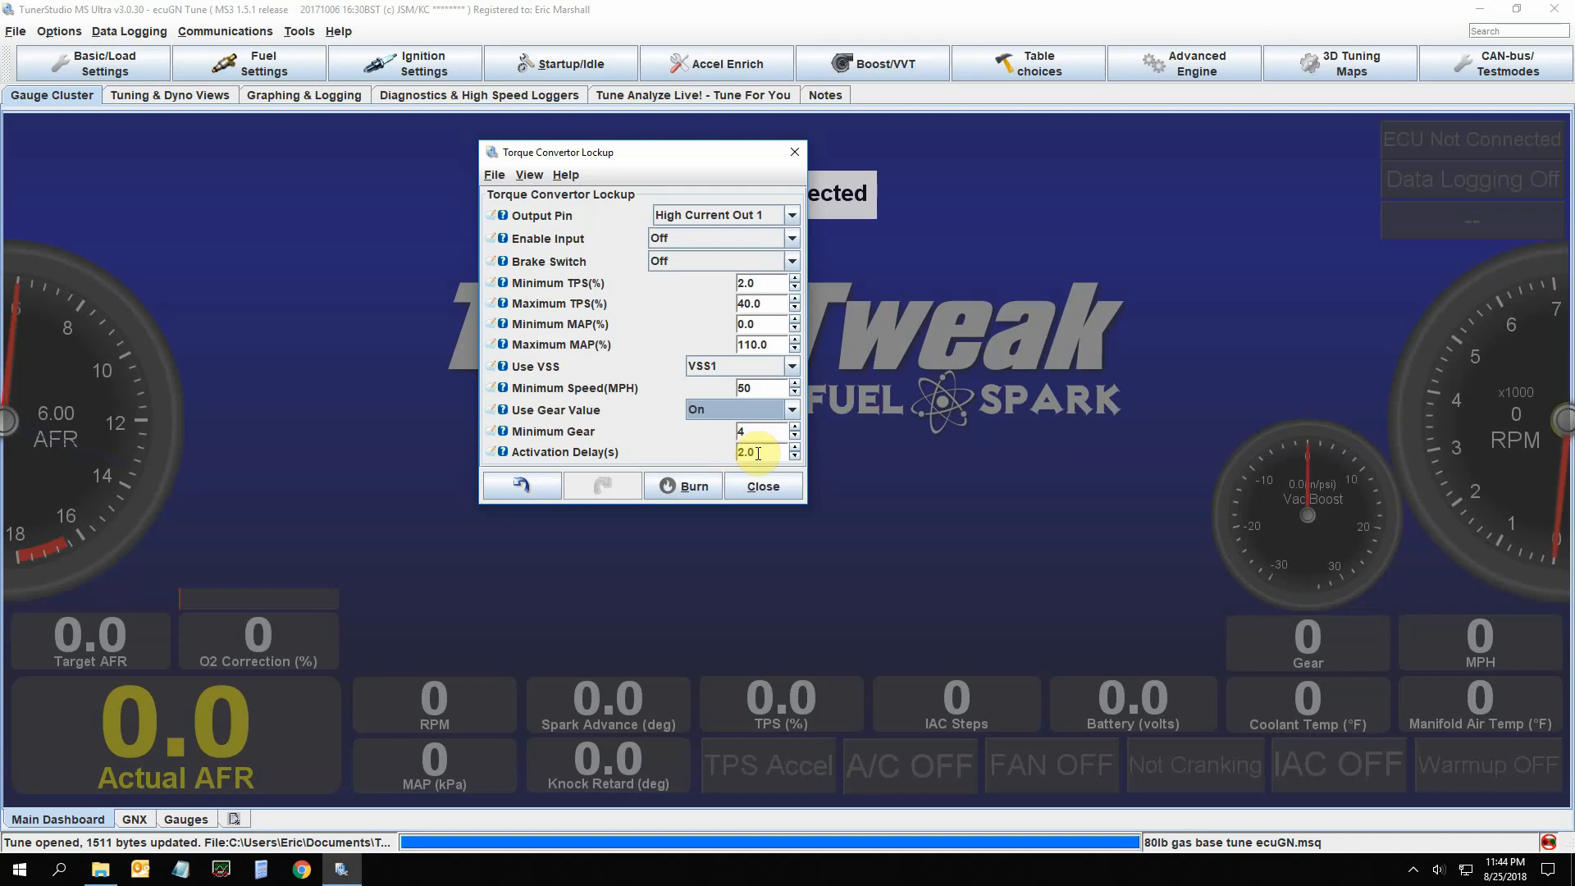
left_click(763, 486)
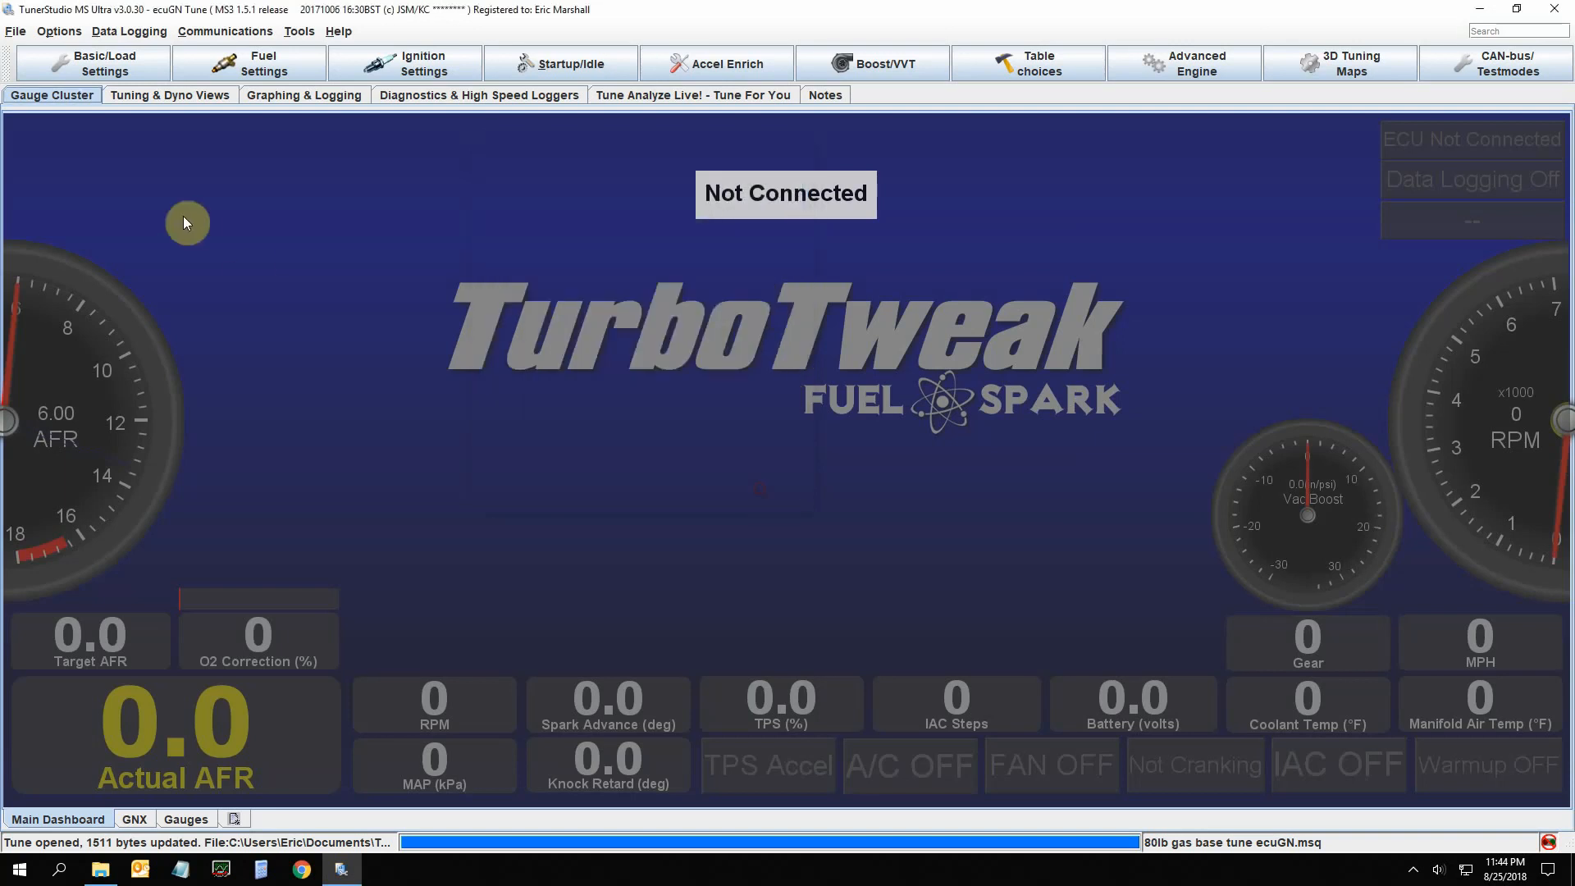
left_click(94, 64)
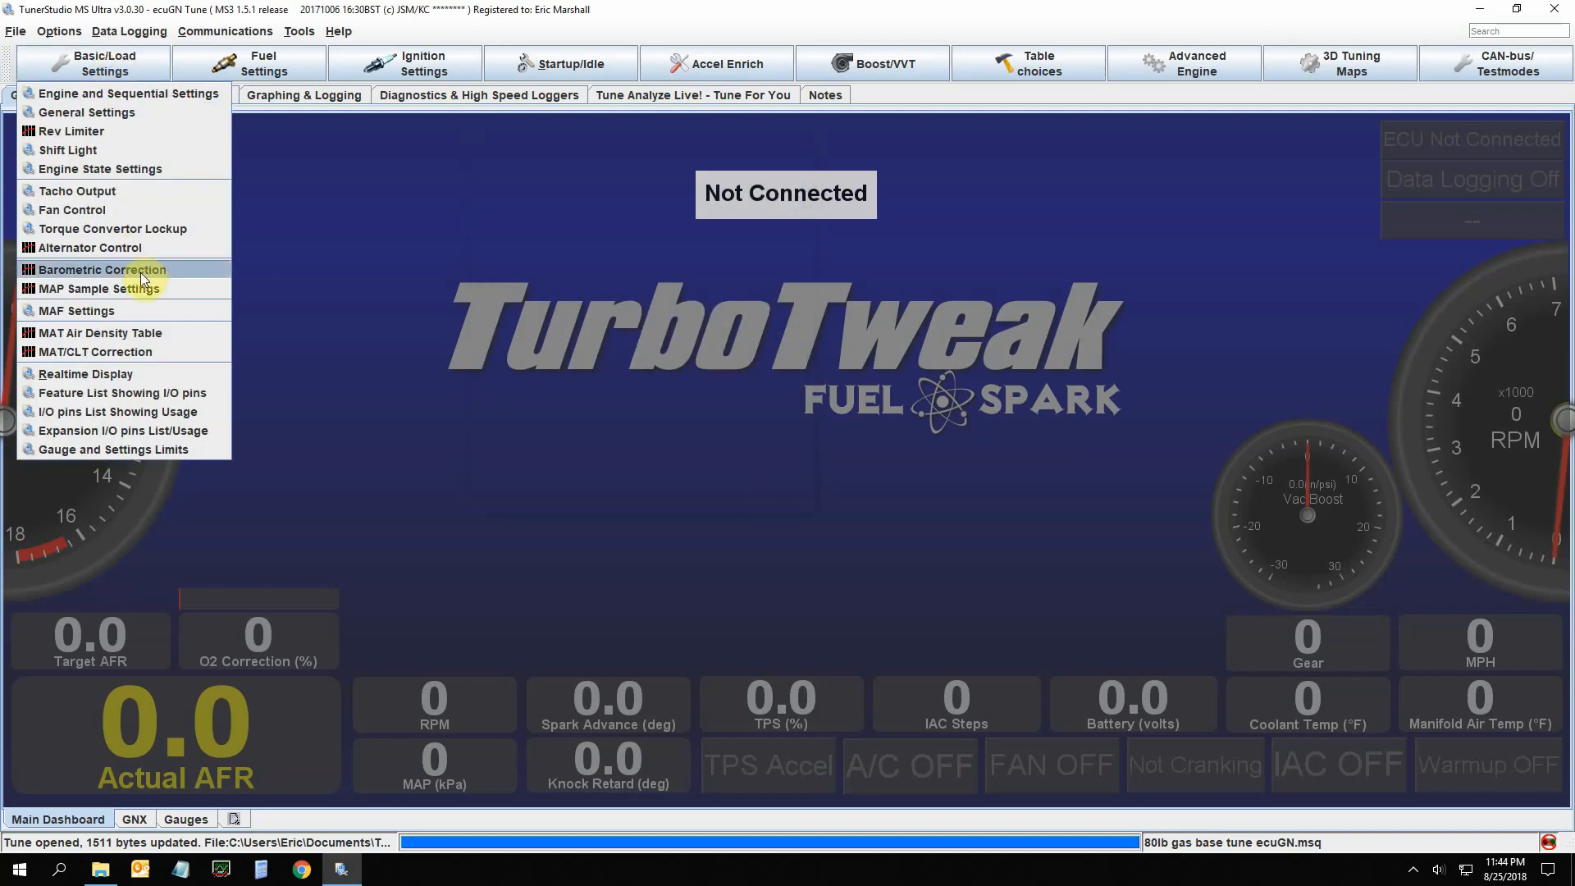
left_click(100, 269)
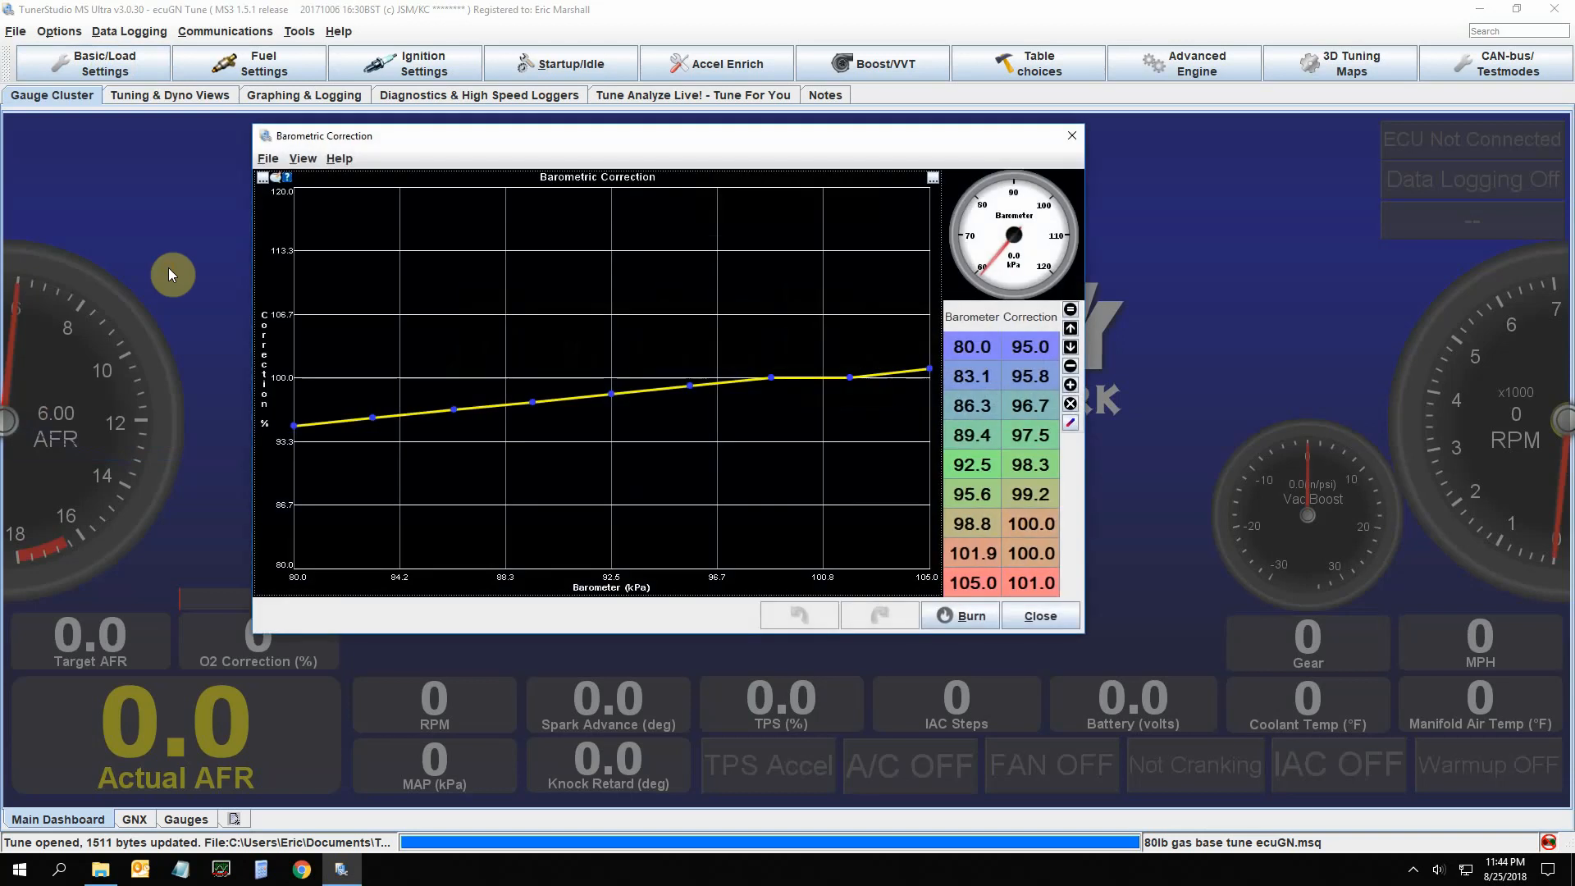
mouse_move(323, 361)
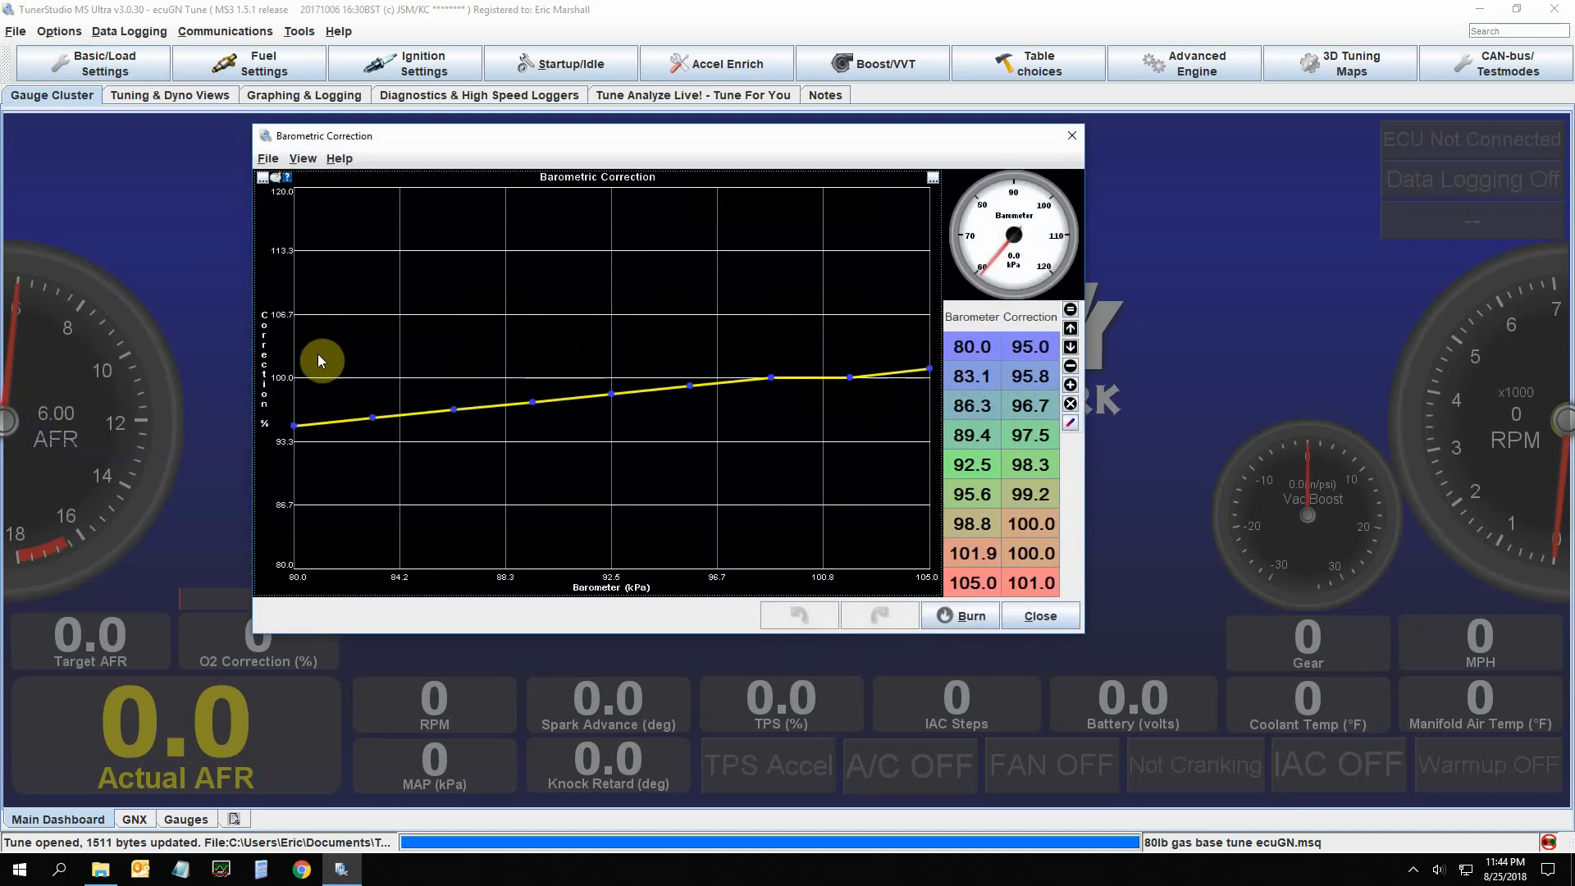
mouse_move(325, 361)
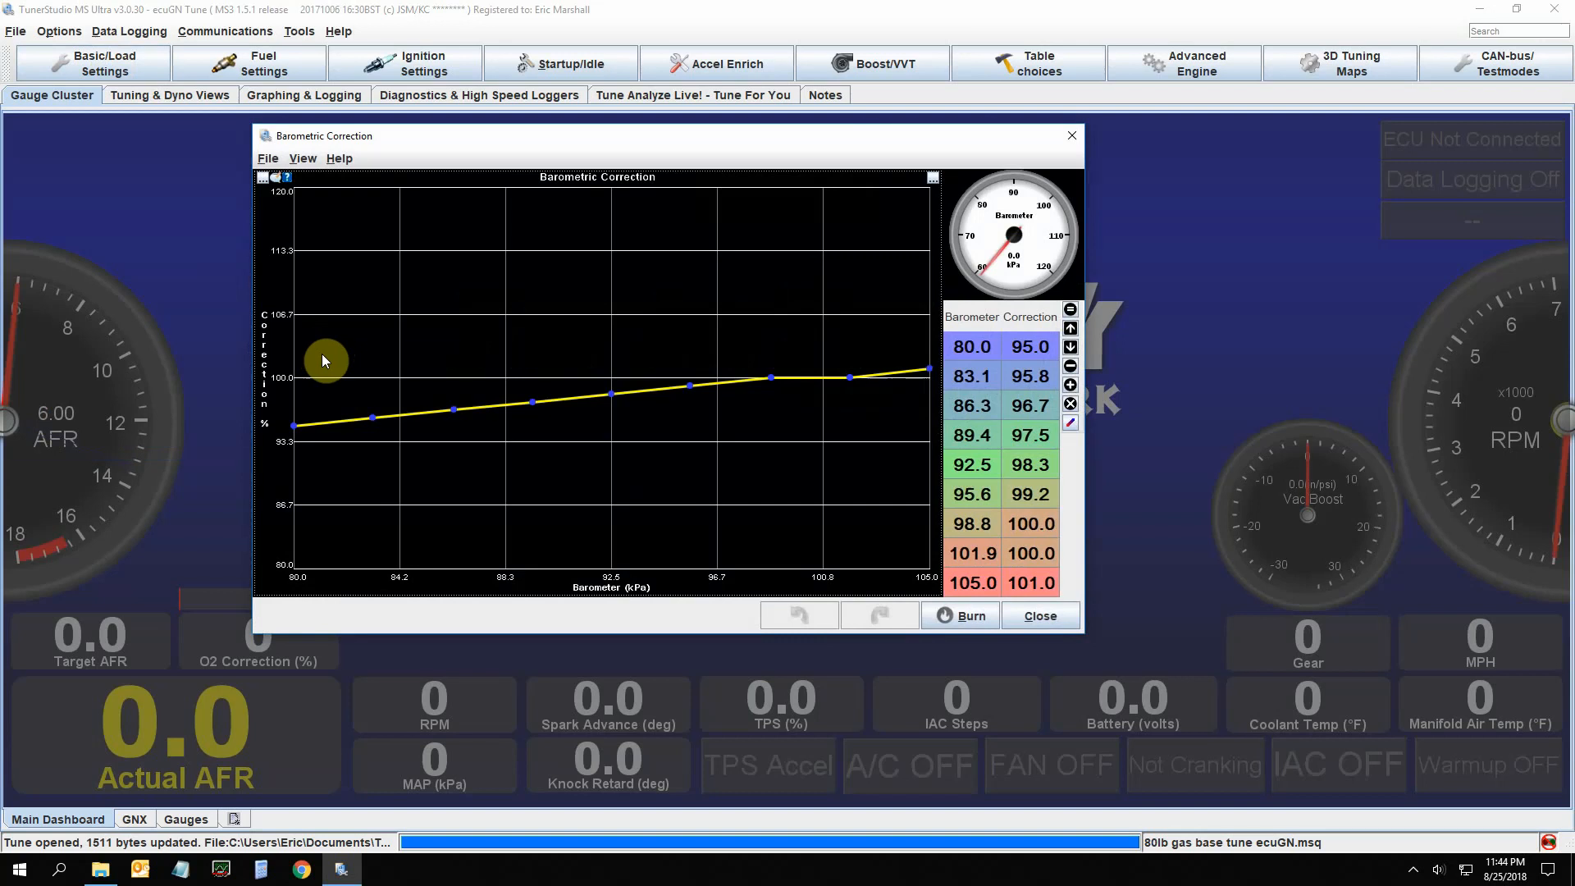
mouse_move(346, 351)
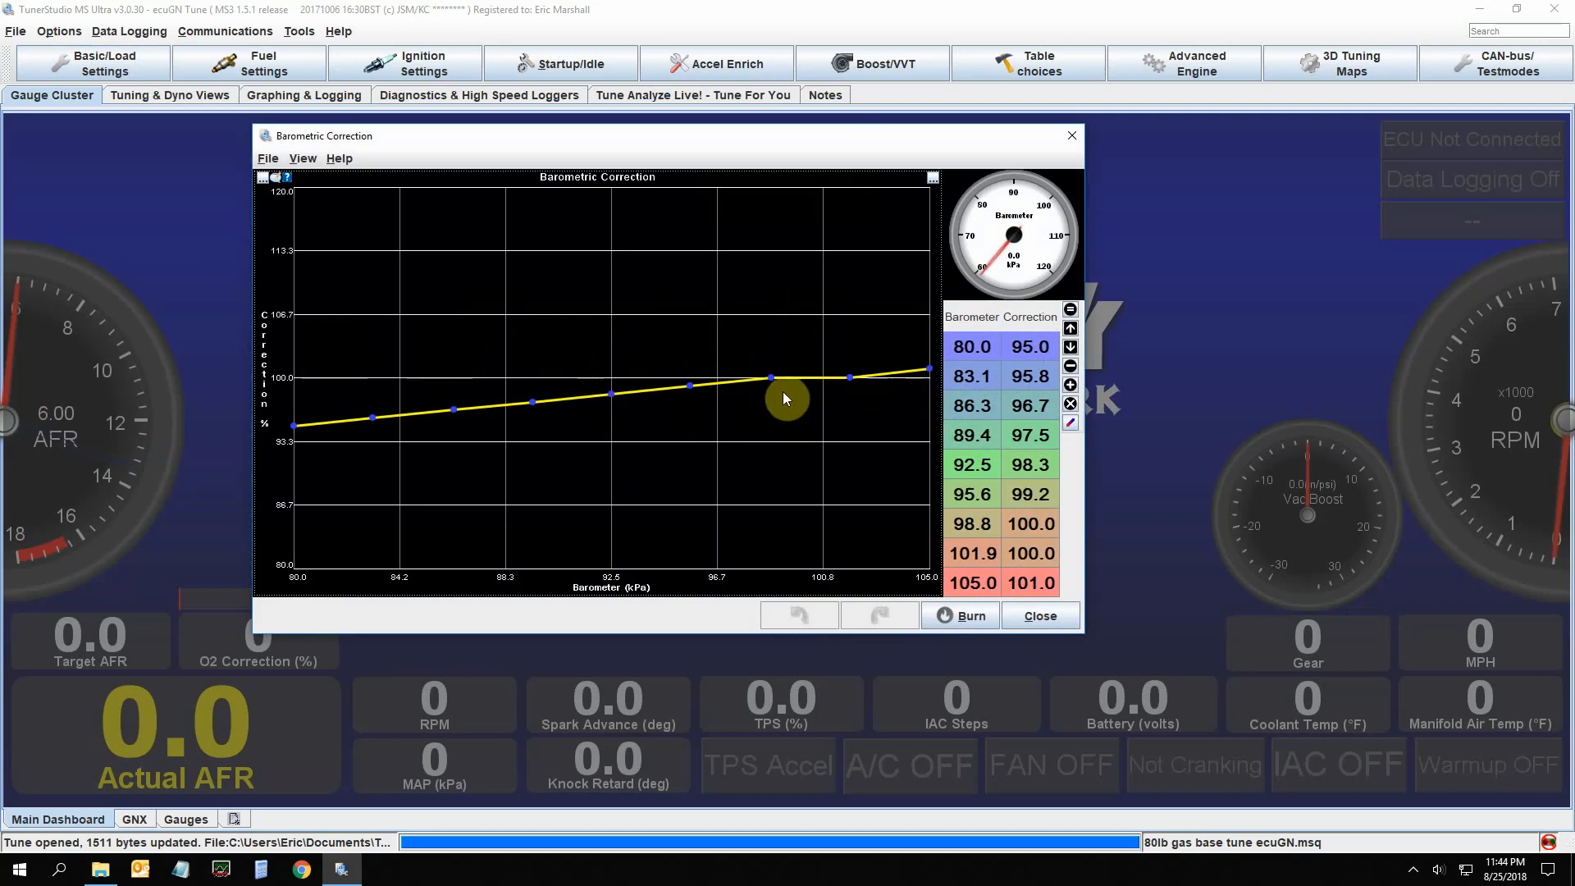
mouse_move(701, 391)
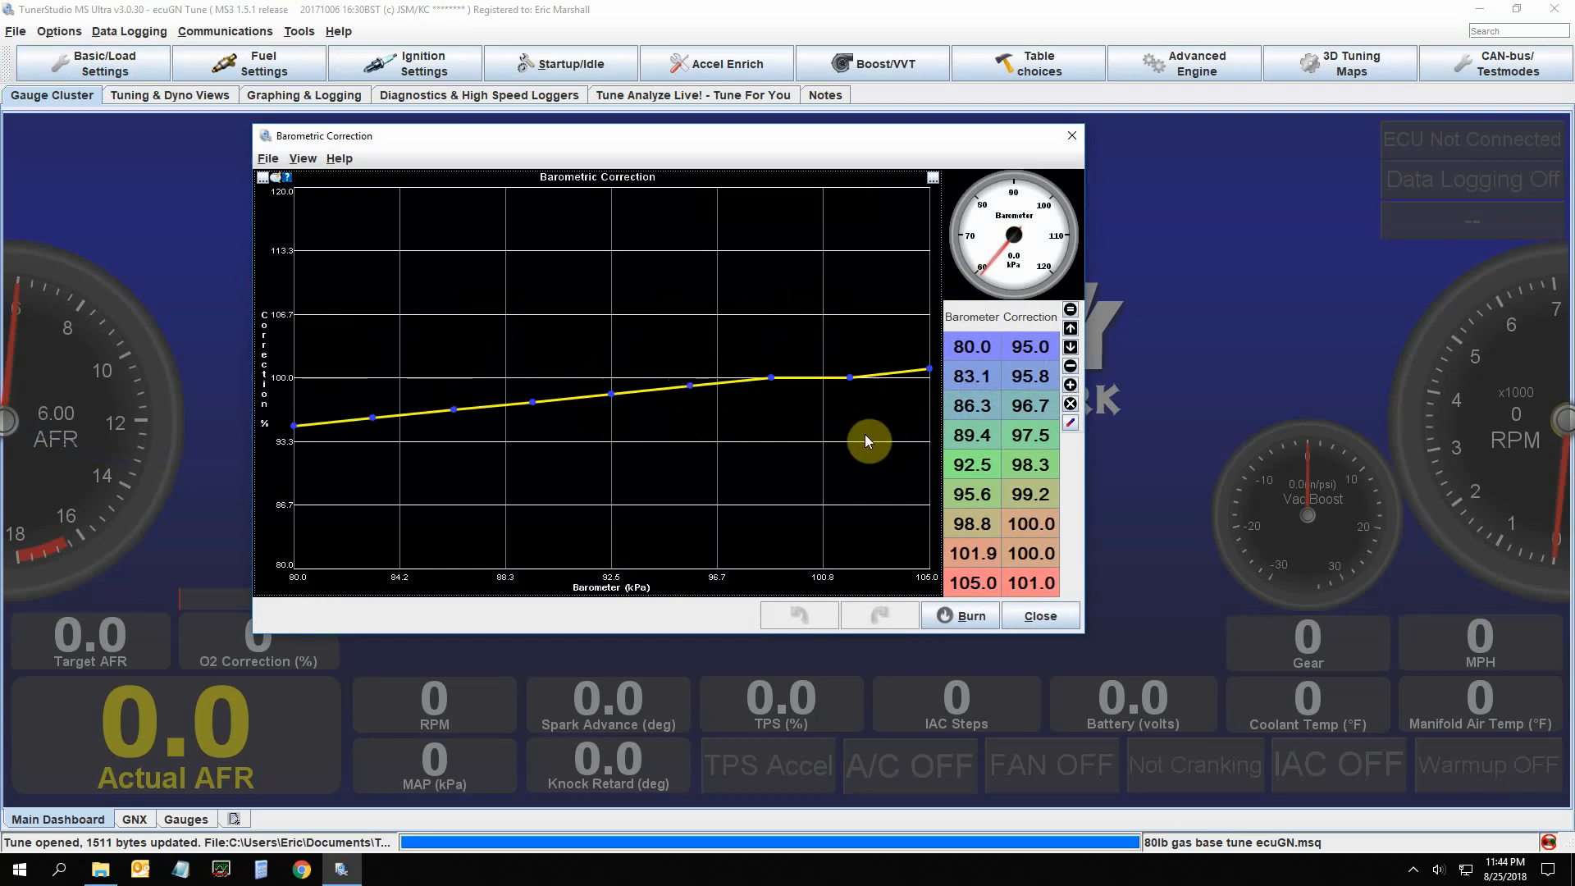
mouse_move(801, 405)
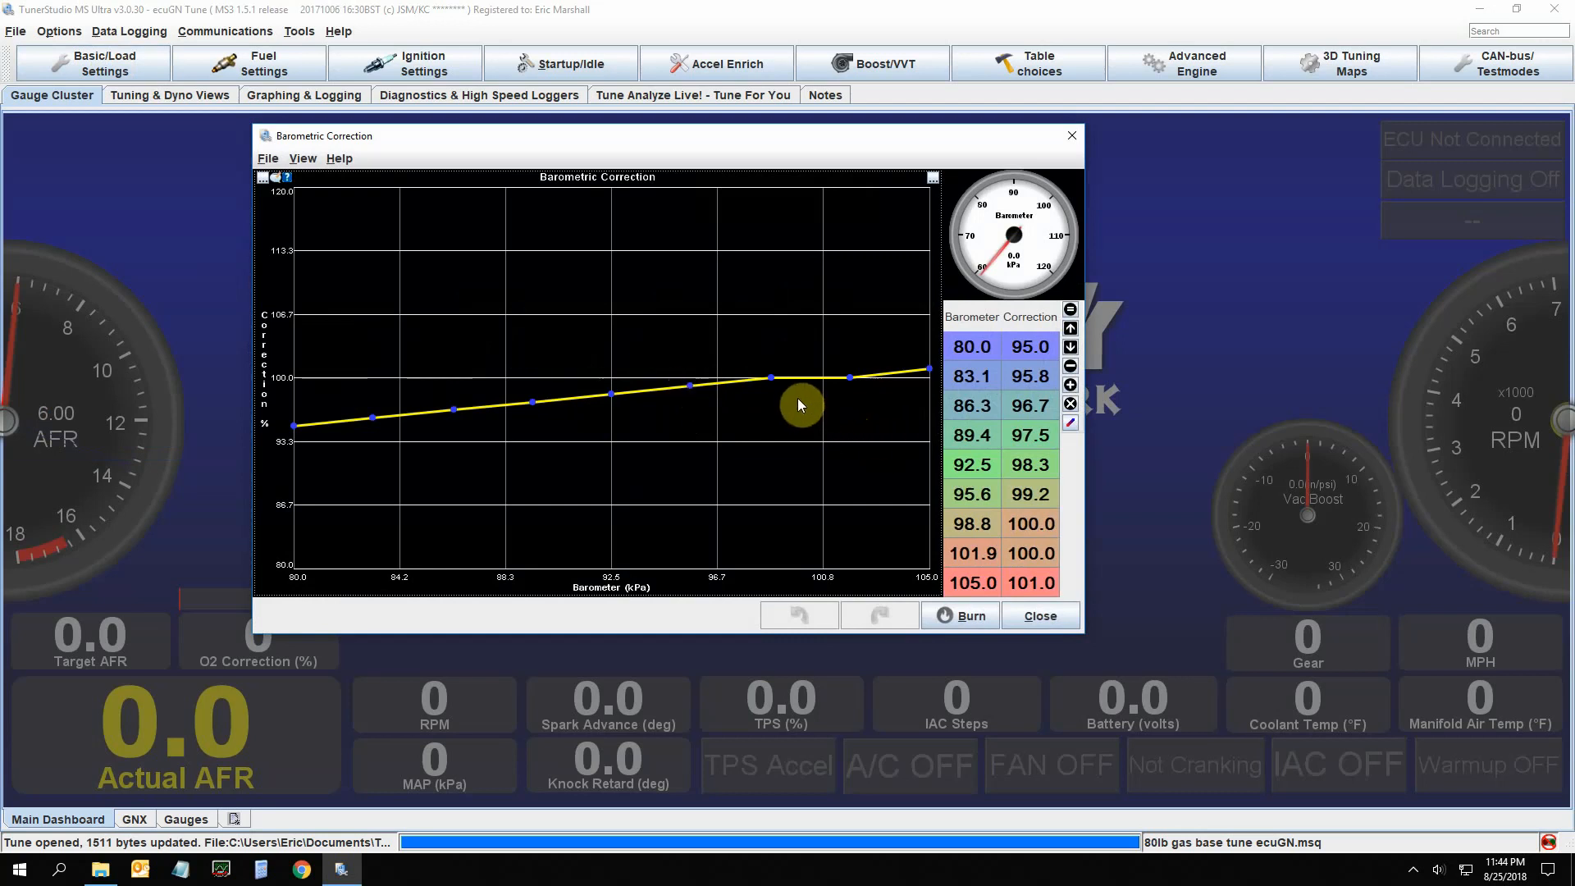
mouse_move(720, 424)
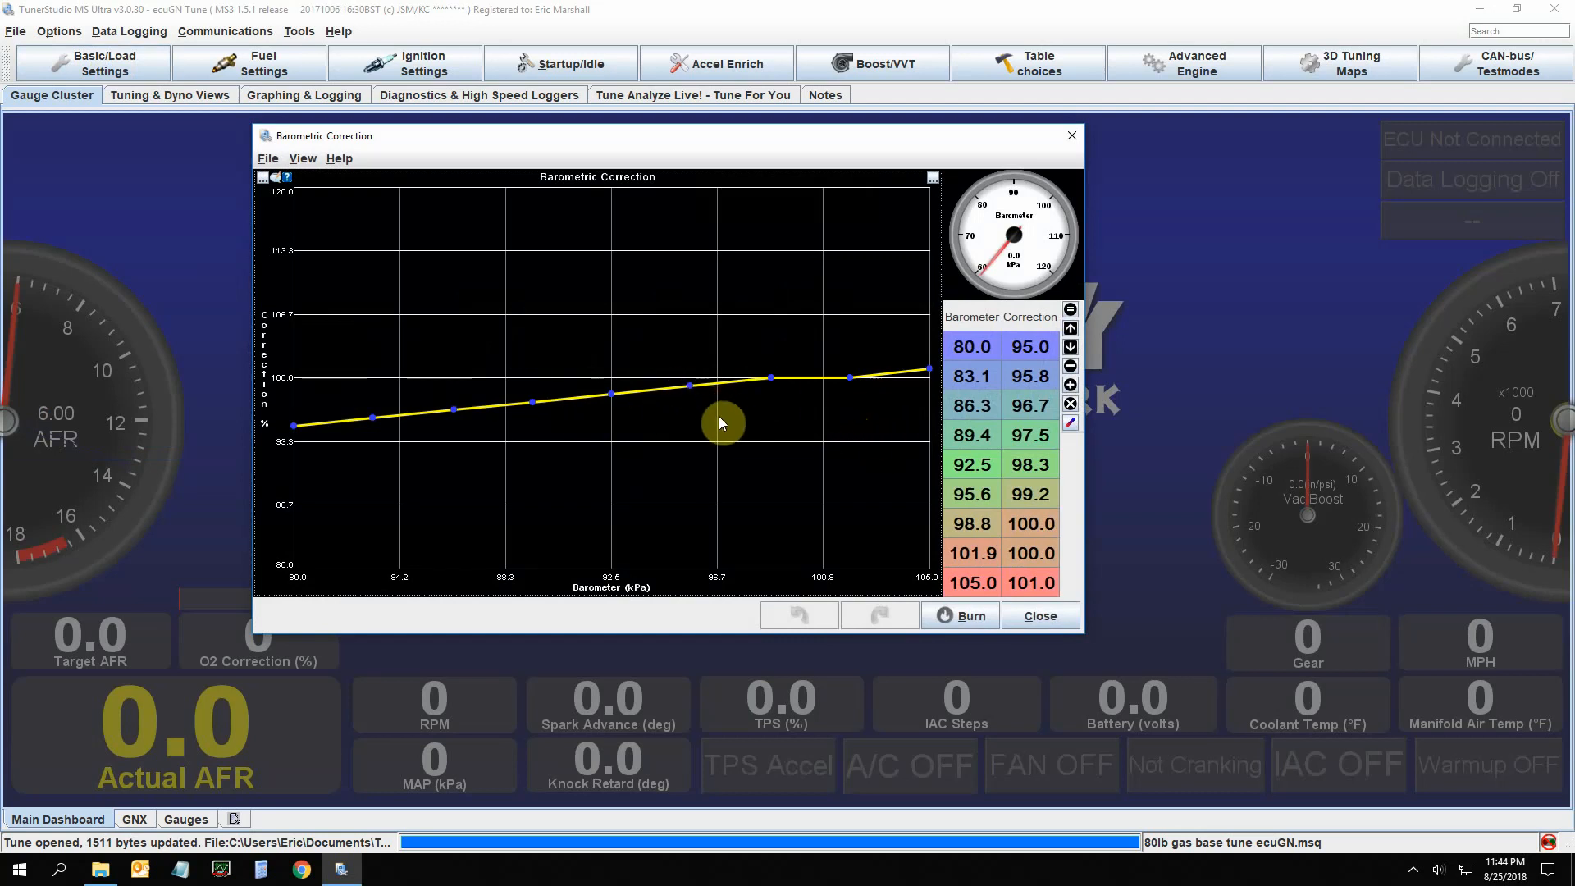
mouse_move(715, 426)
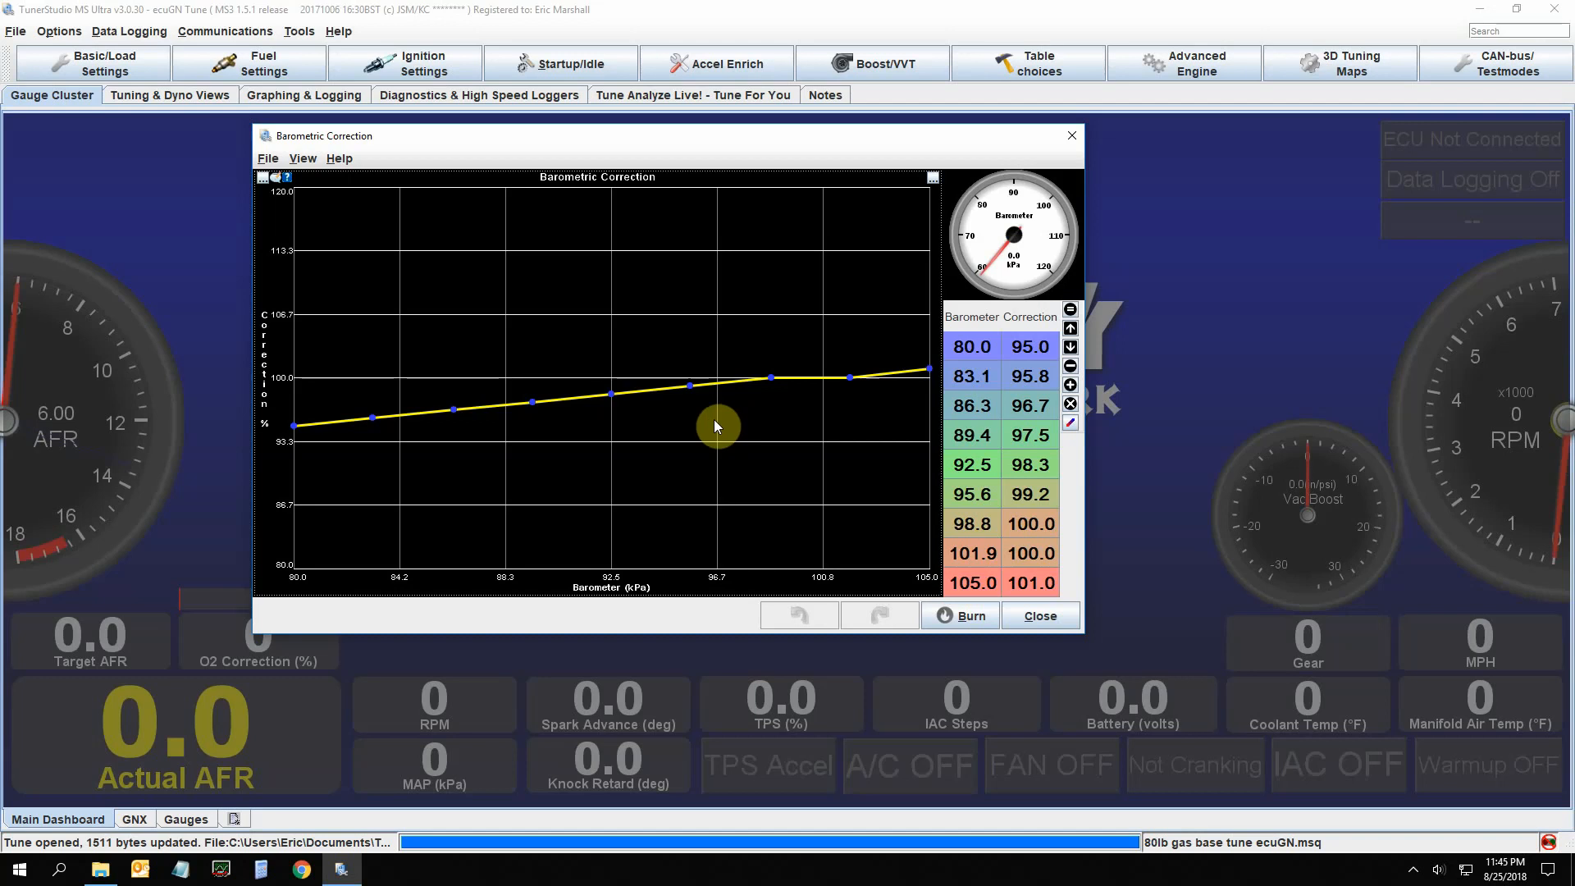
mouse_move(751, 520)
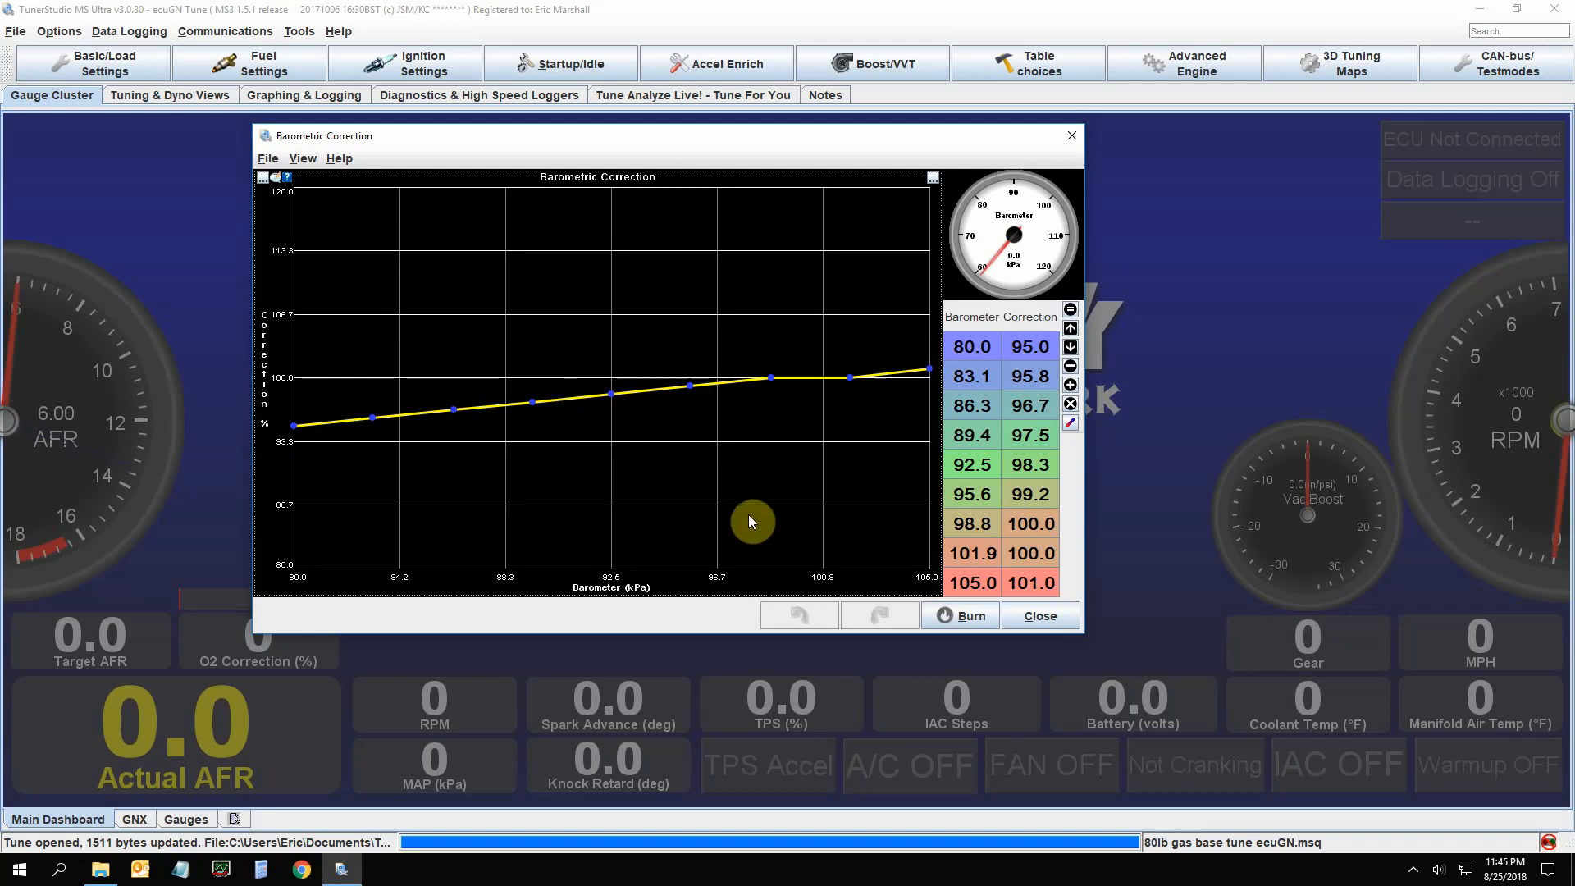
left_click(1040, 615)
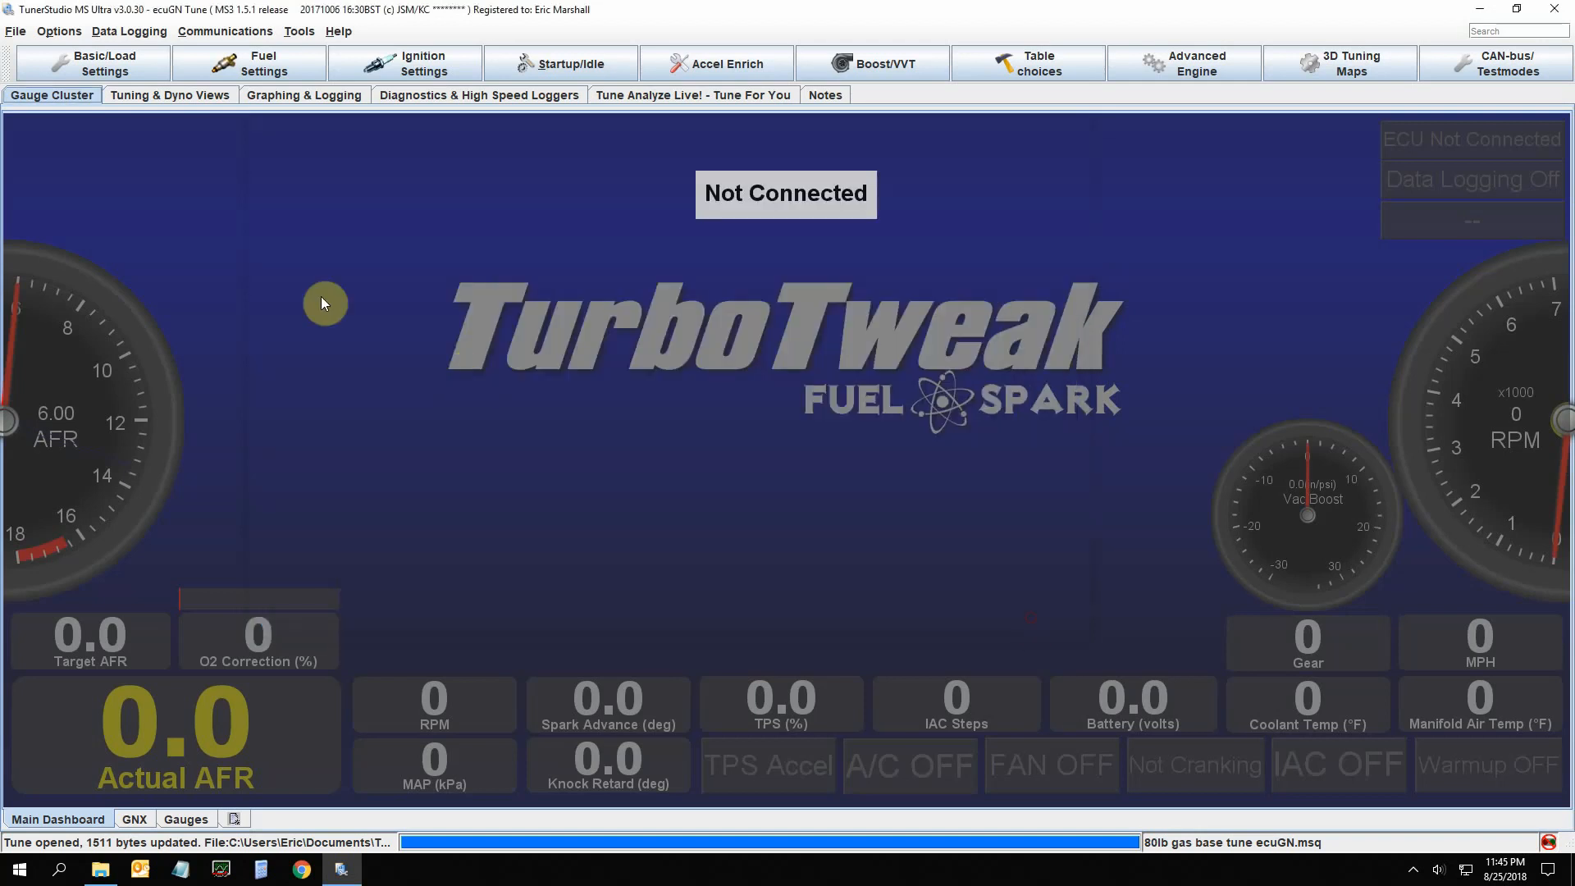
left_click(105, 64)
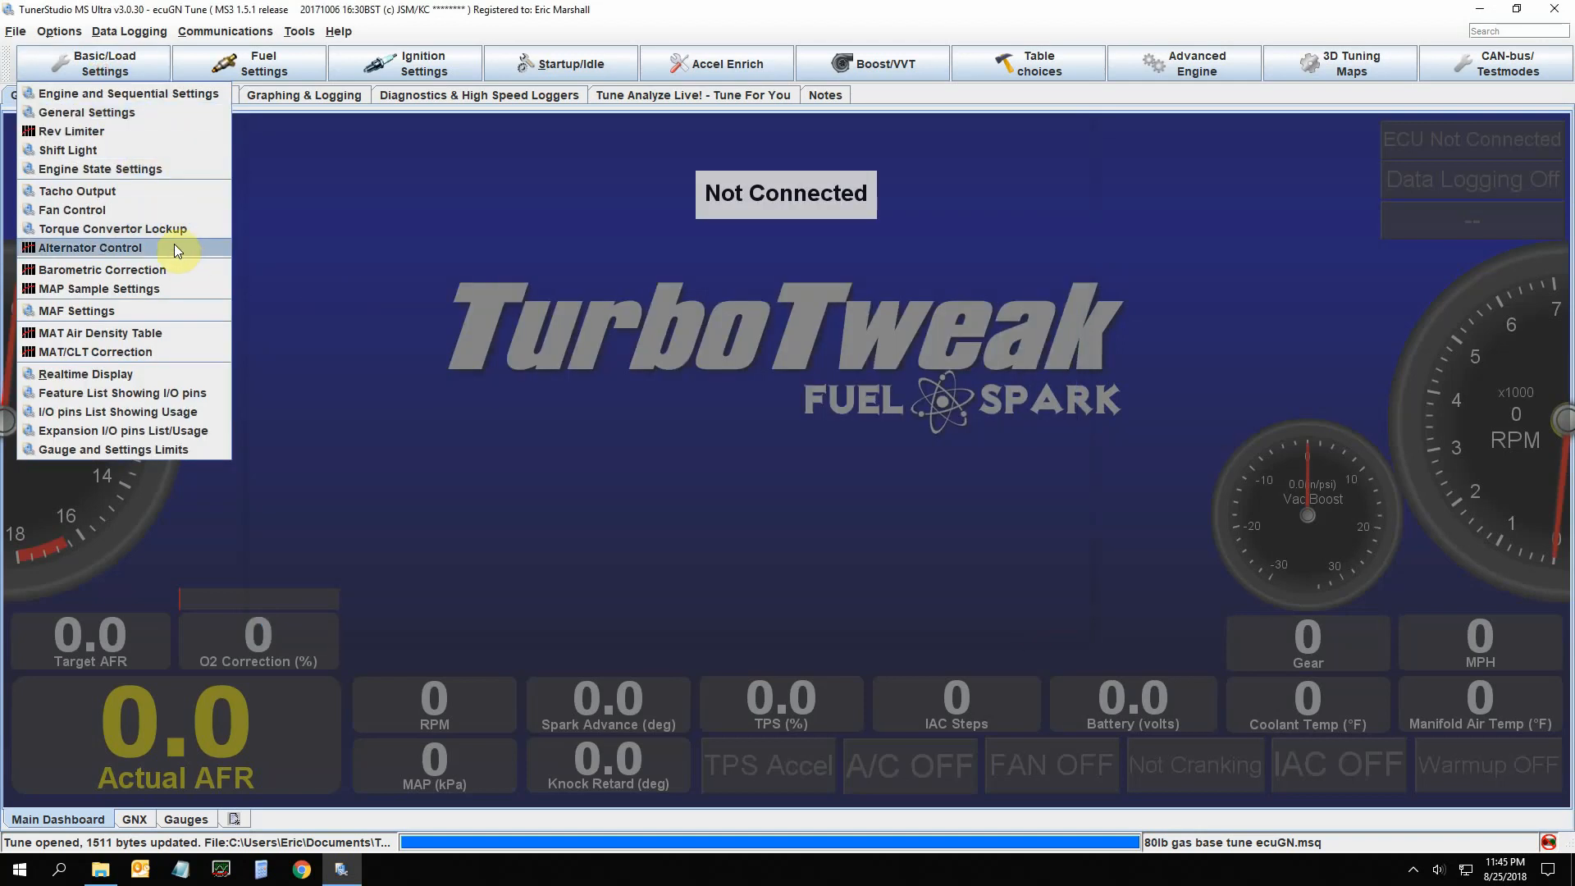
mouse_move(178, 294)
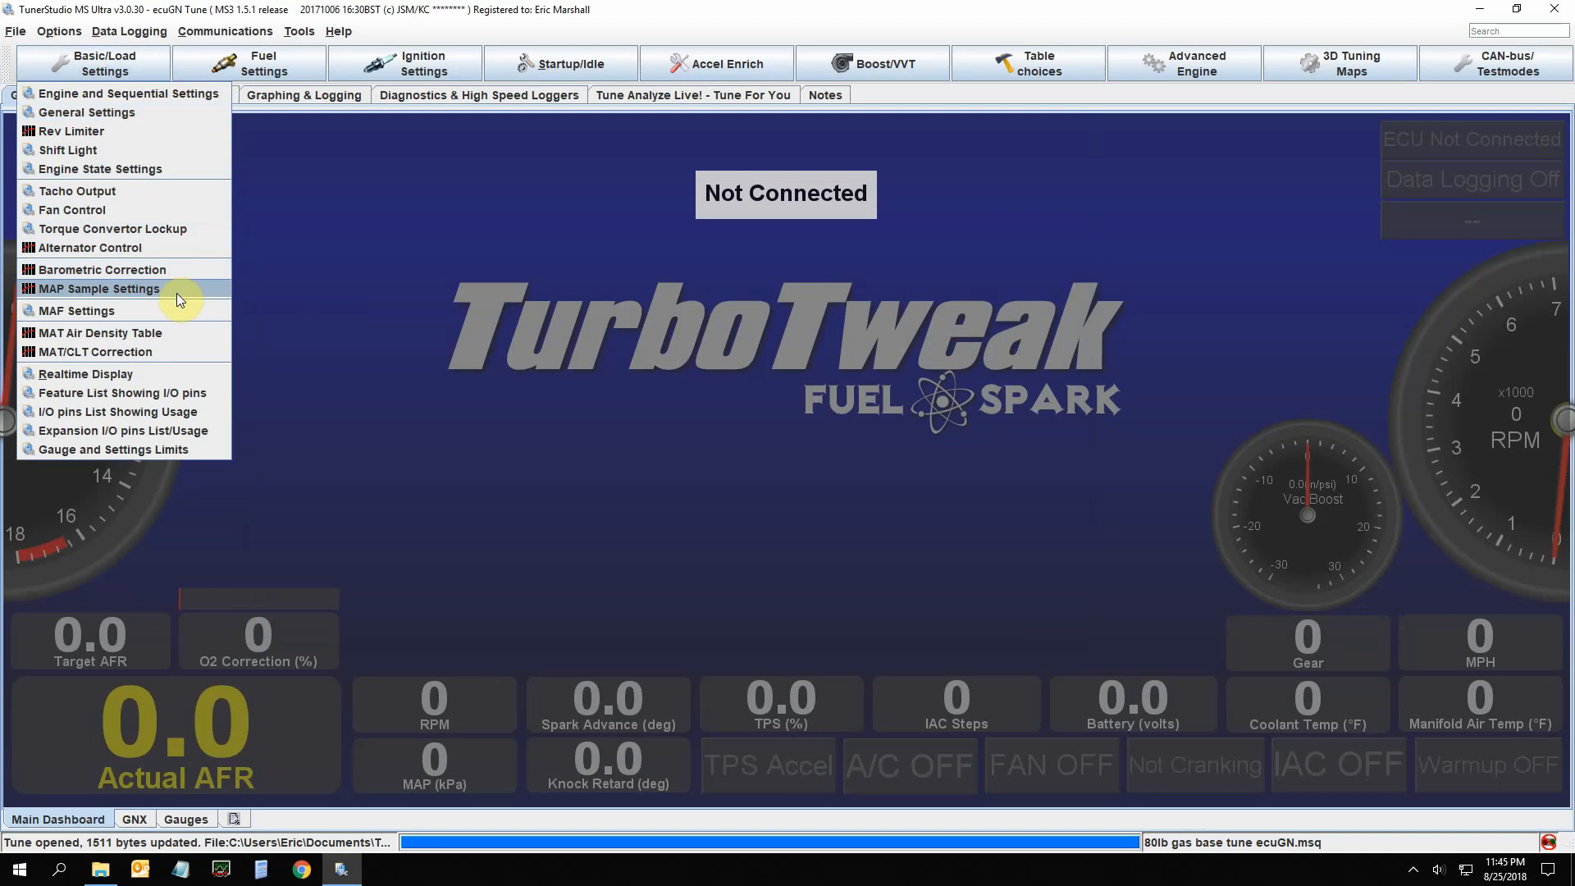
mouse_move(119, 313)
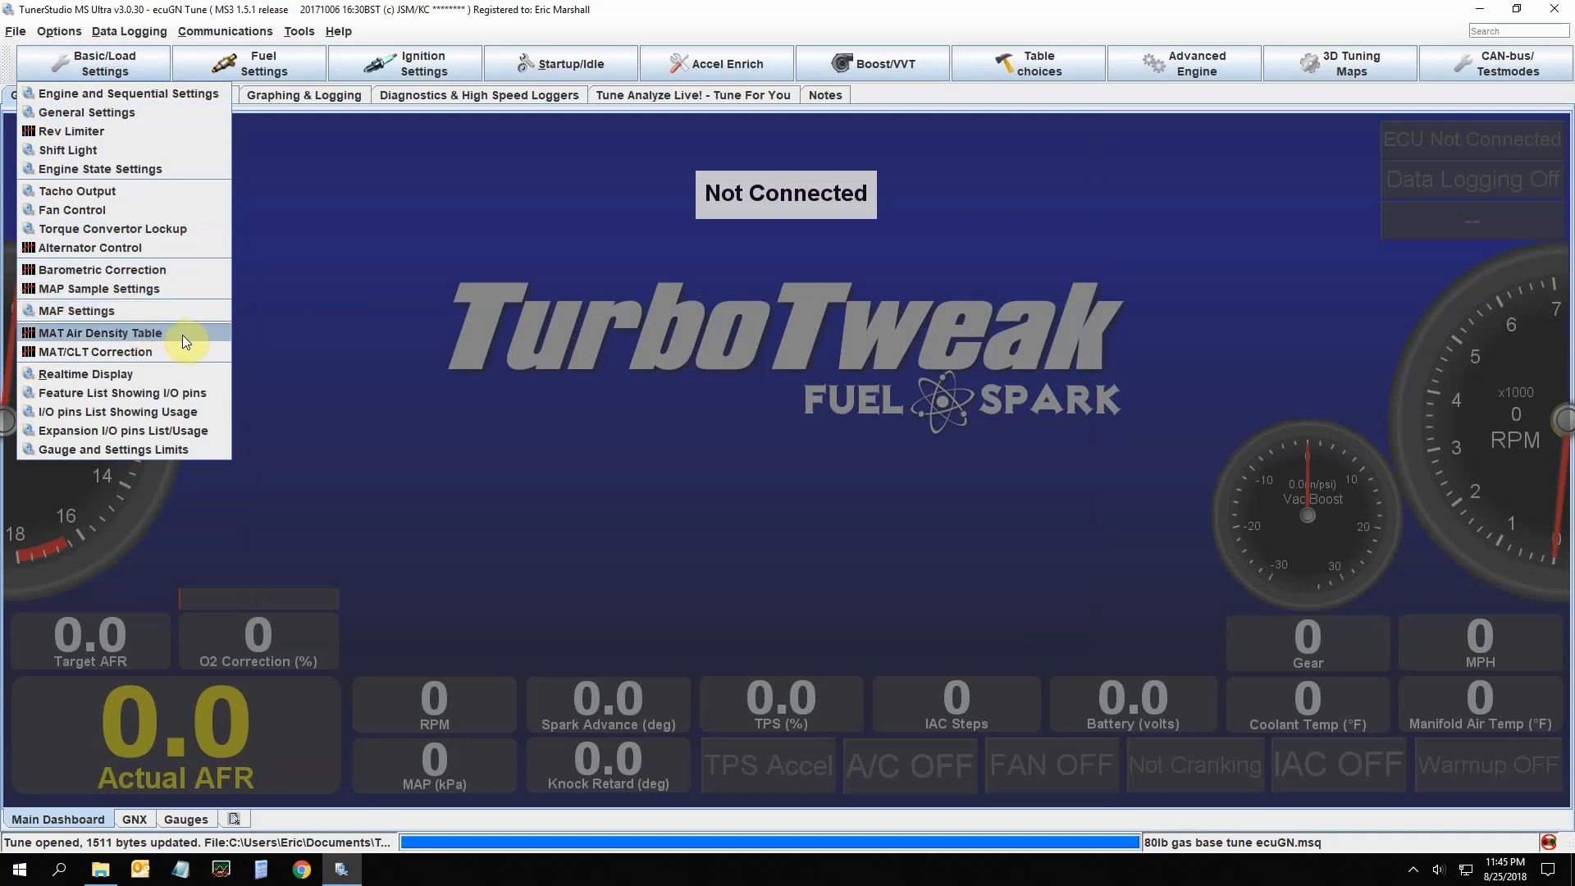
mouse_move(186, 362)
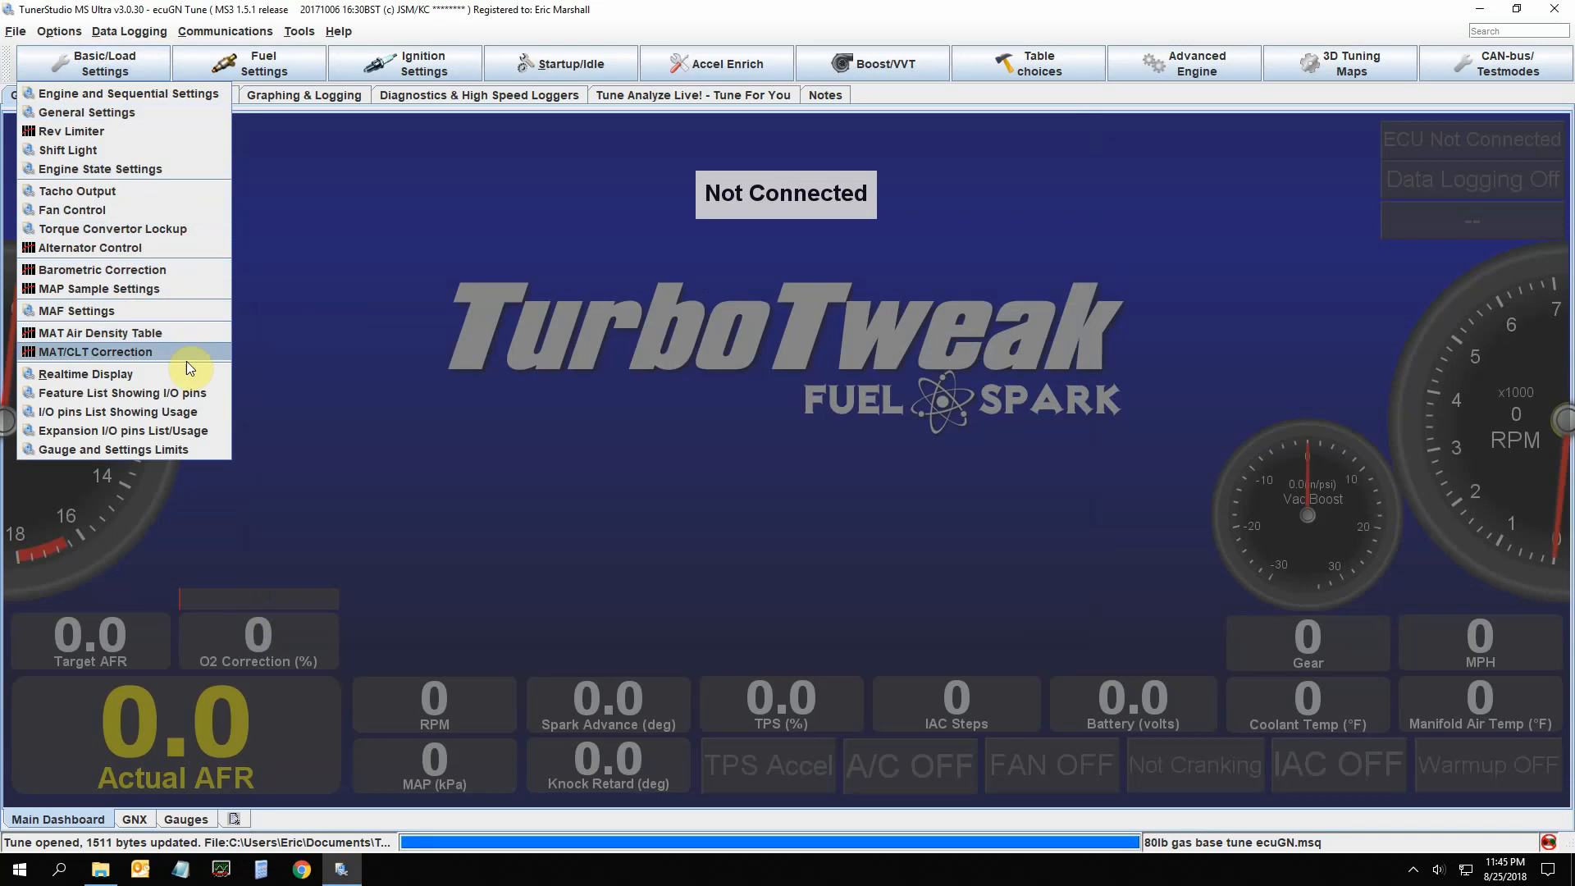
mouse_move(199, 274)
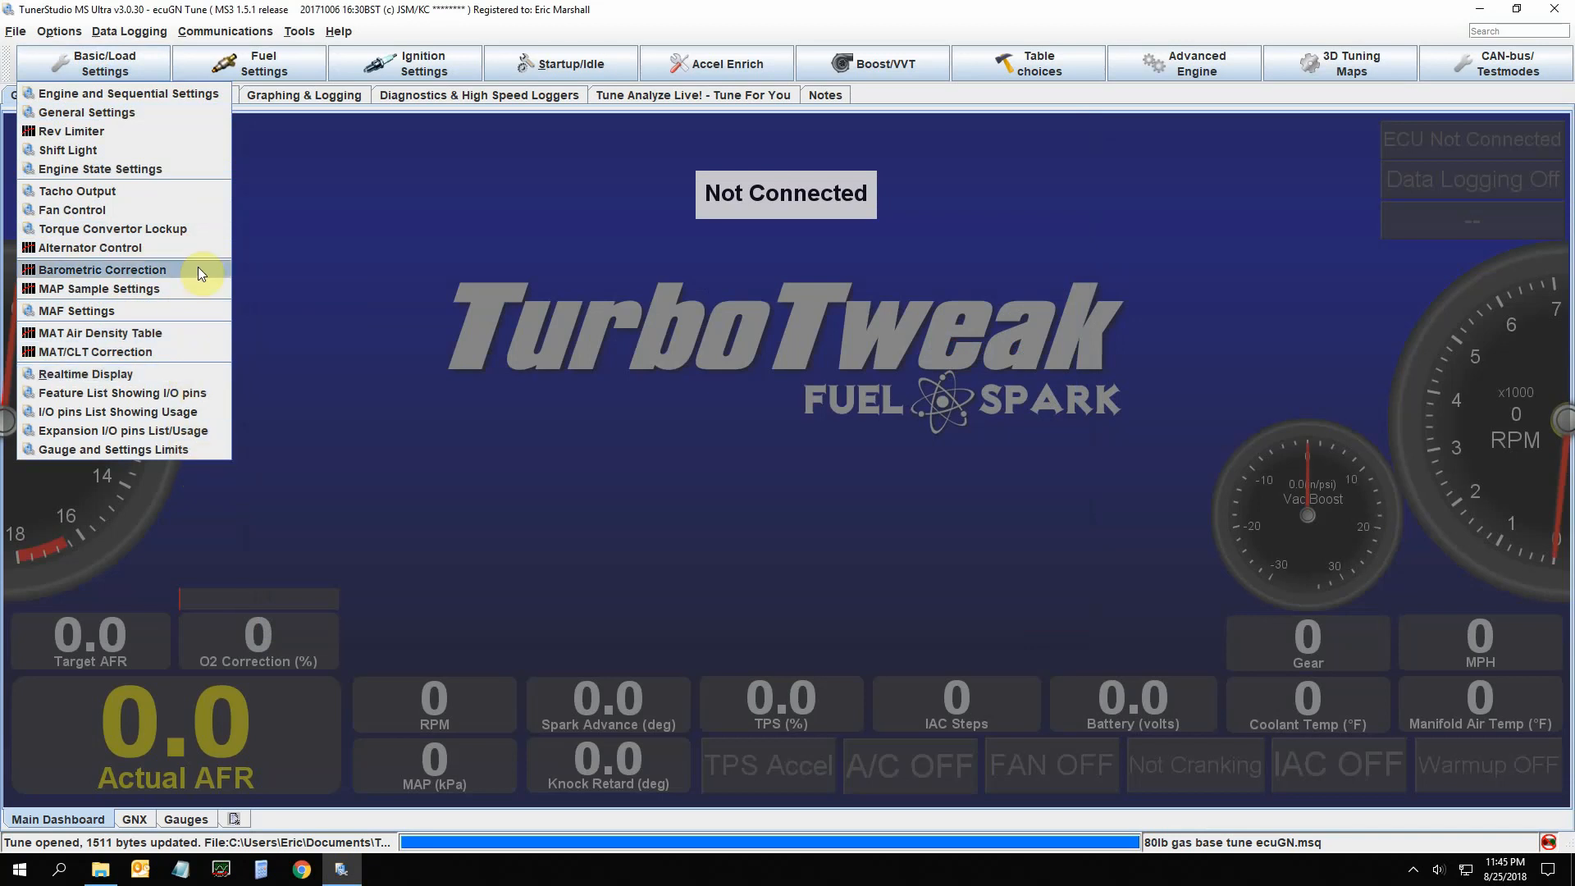
mouse_move(354, 392)
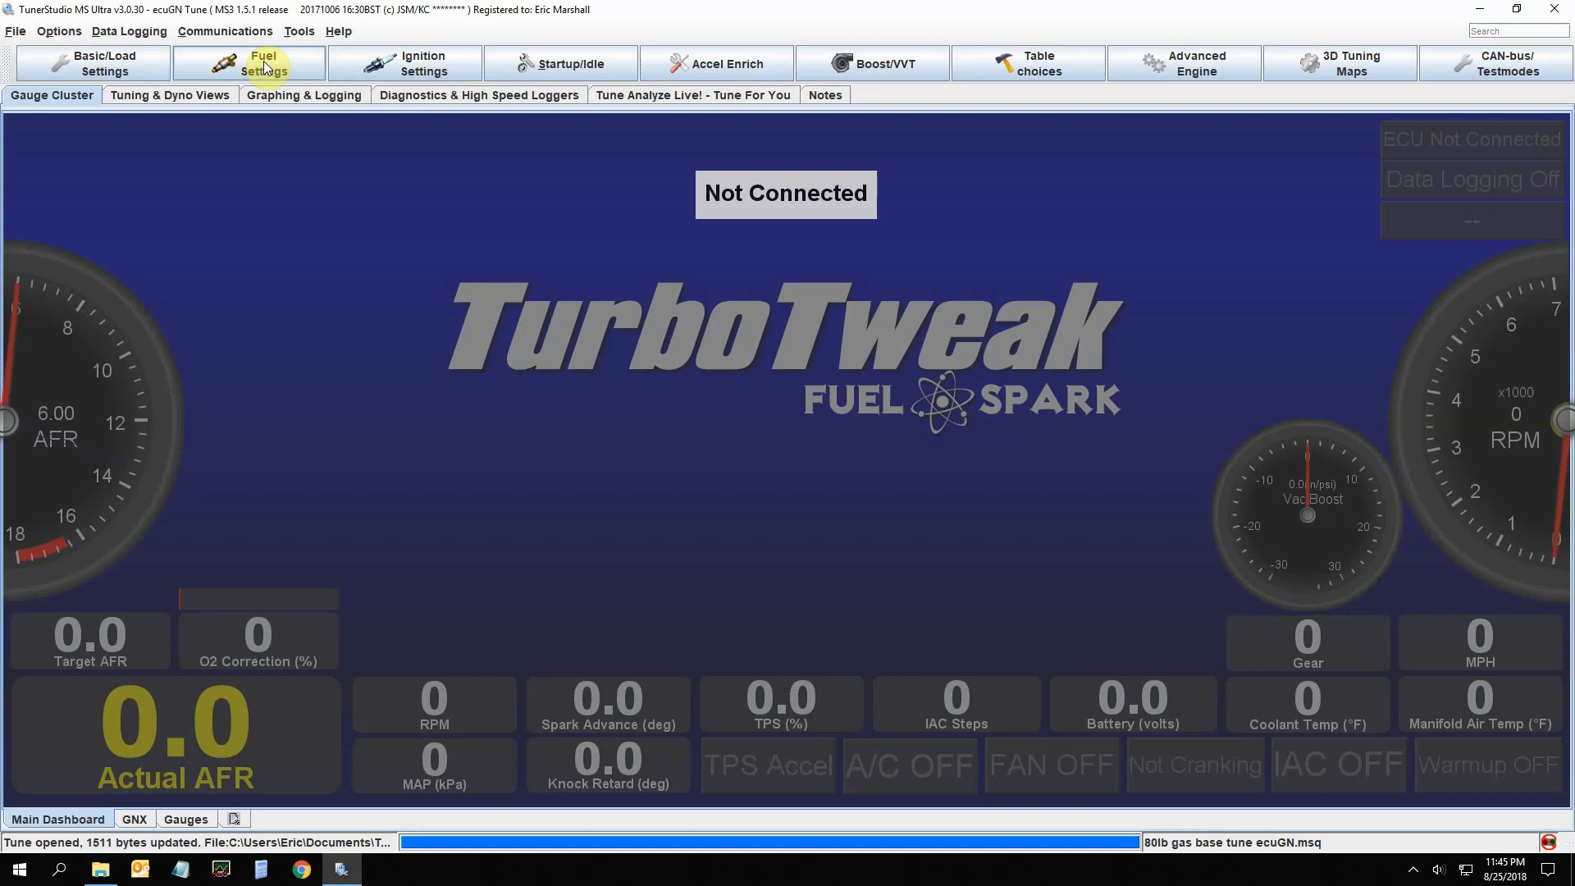
Close the leftover Engine and Sequential Settings dialog
left_click(247, 64)
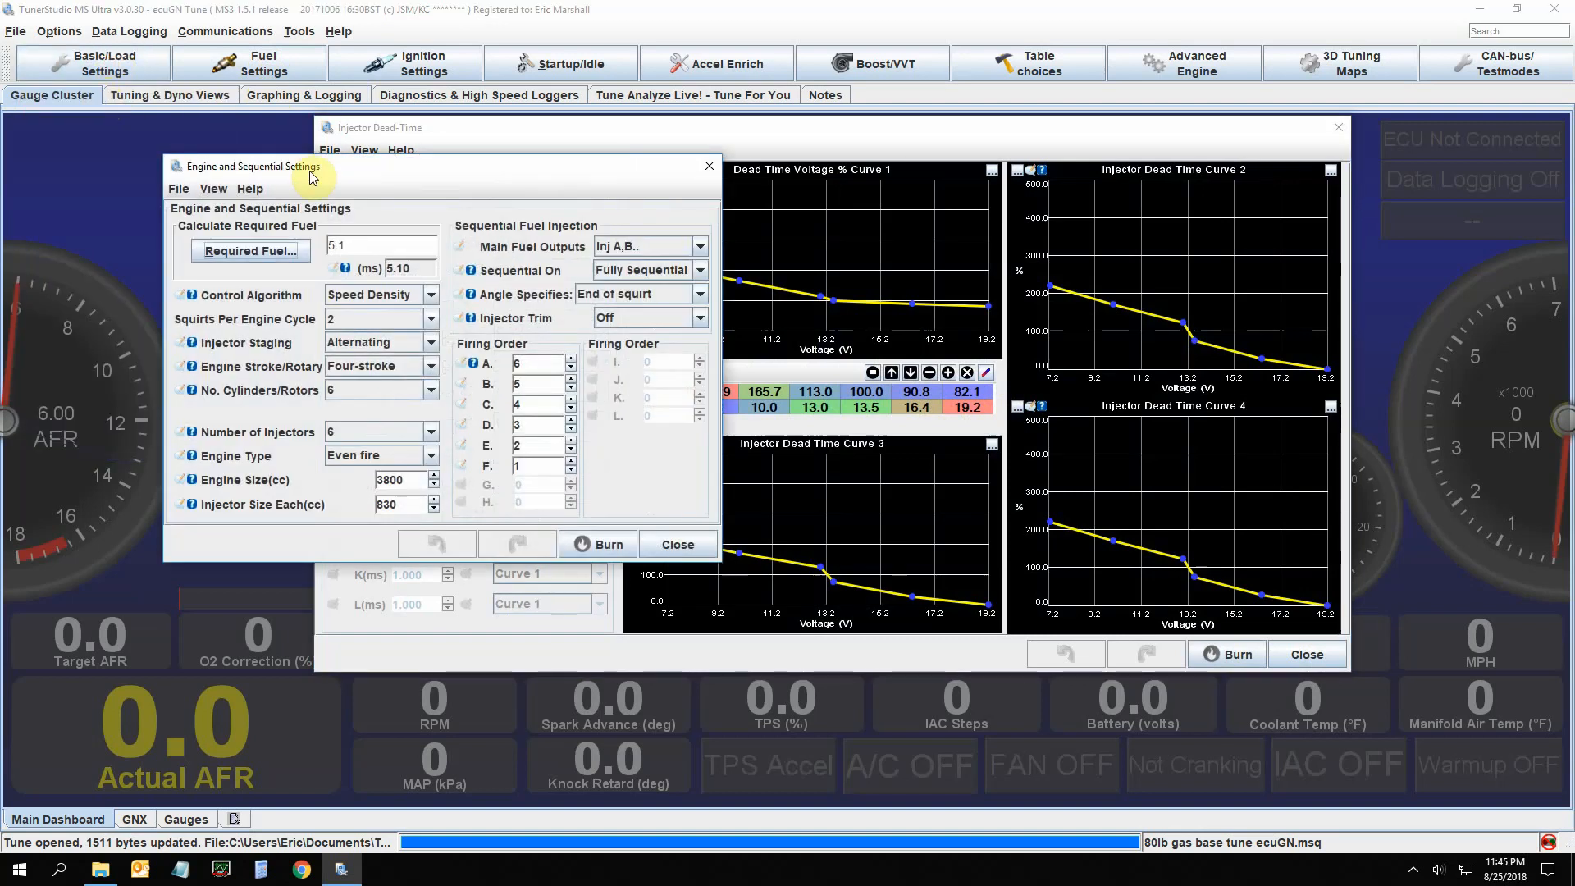
left_click(249, 250)
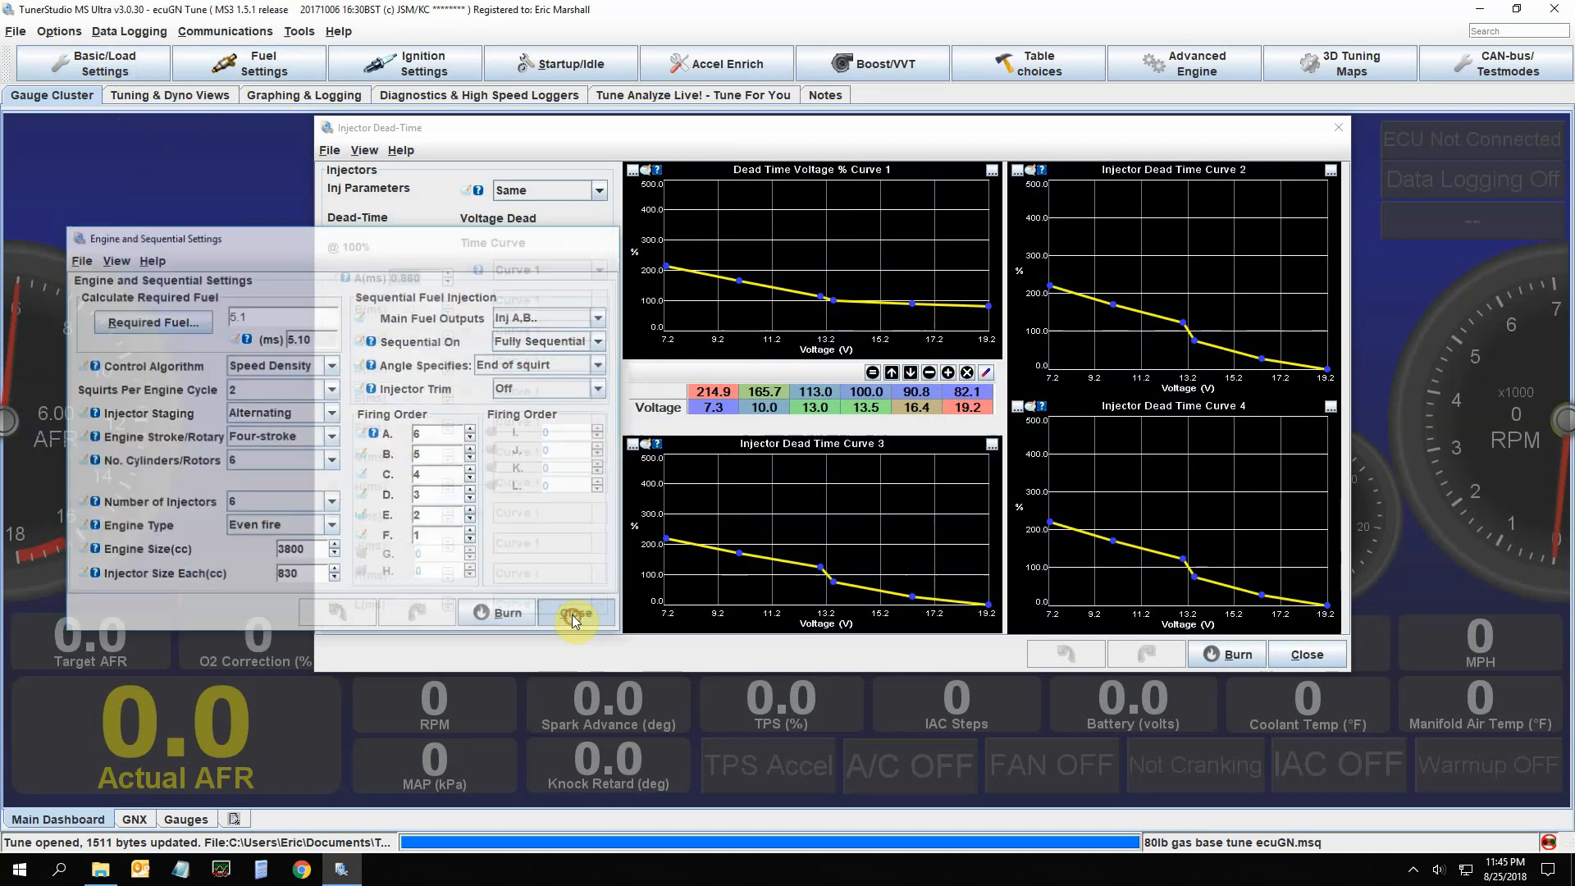
left_click(576, 612)
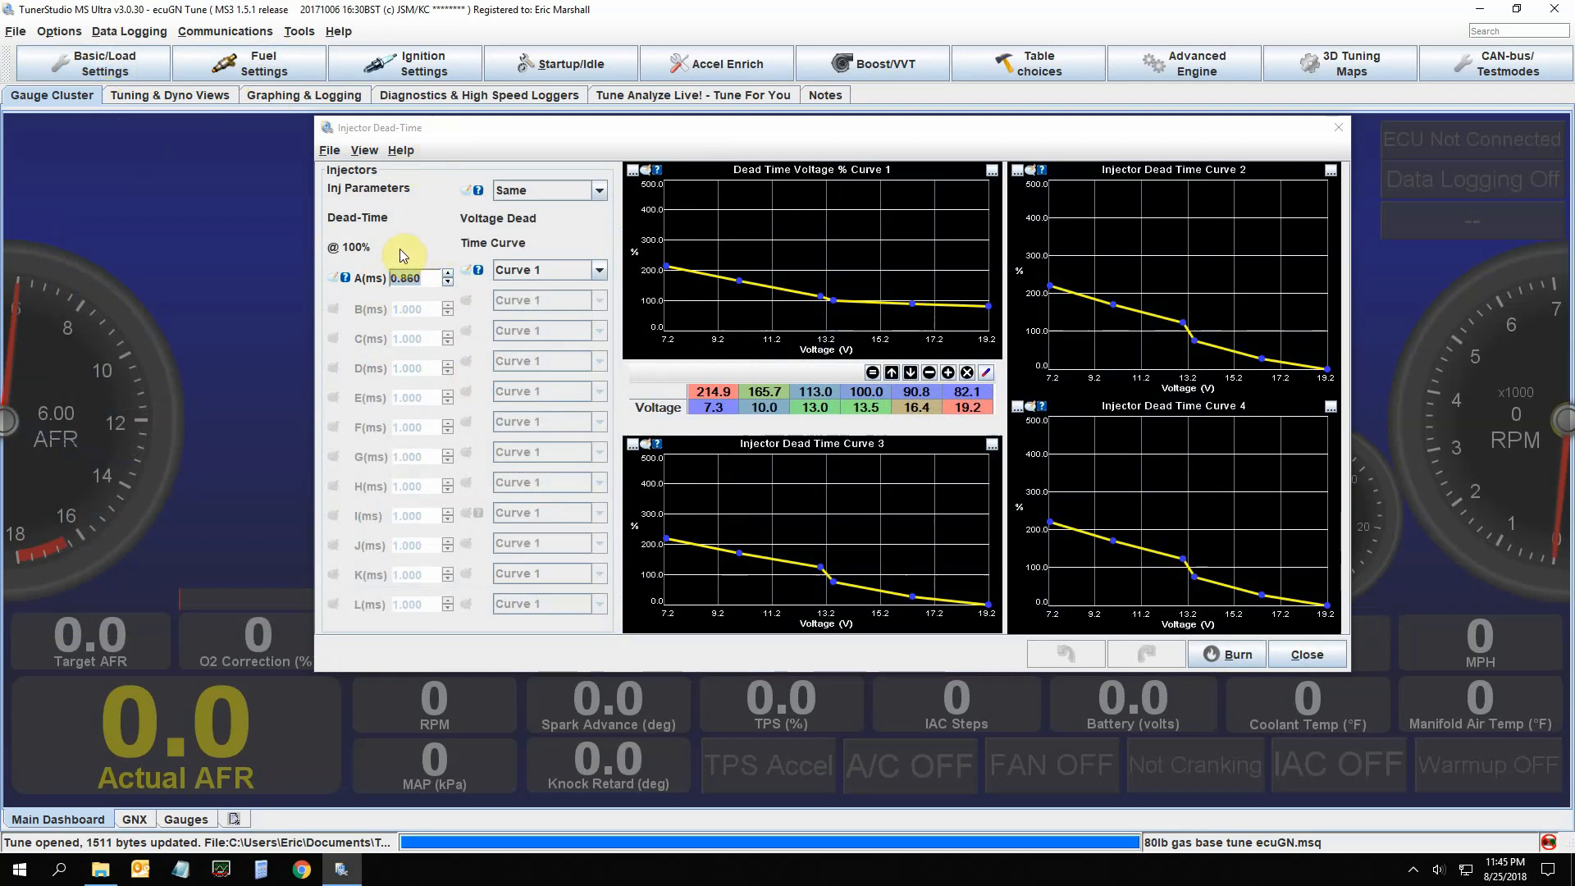
mouse_move(427, 249)
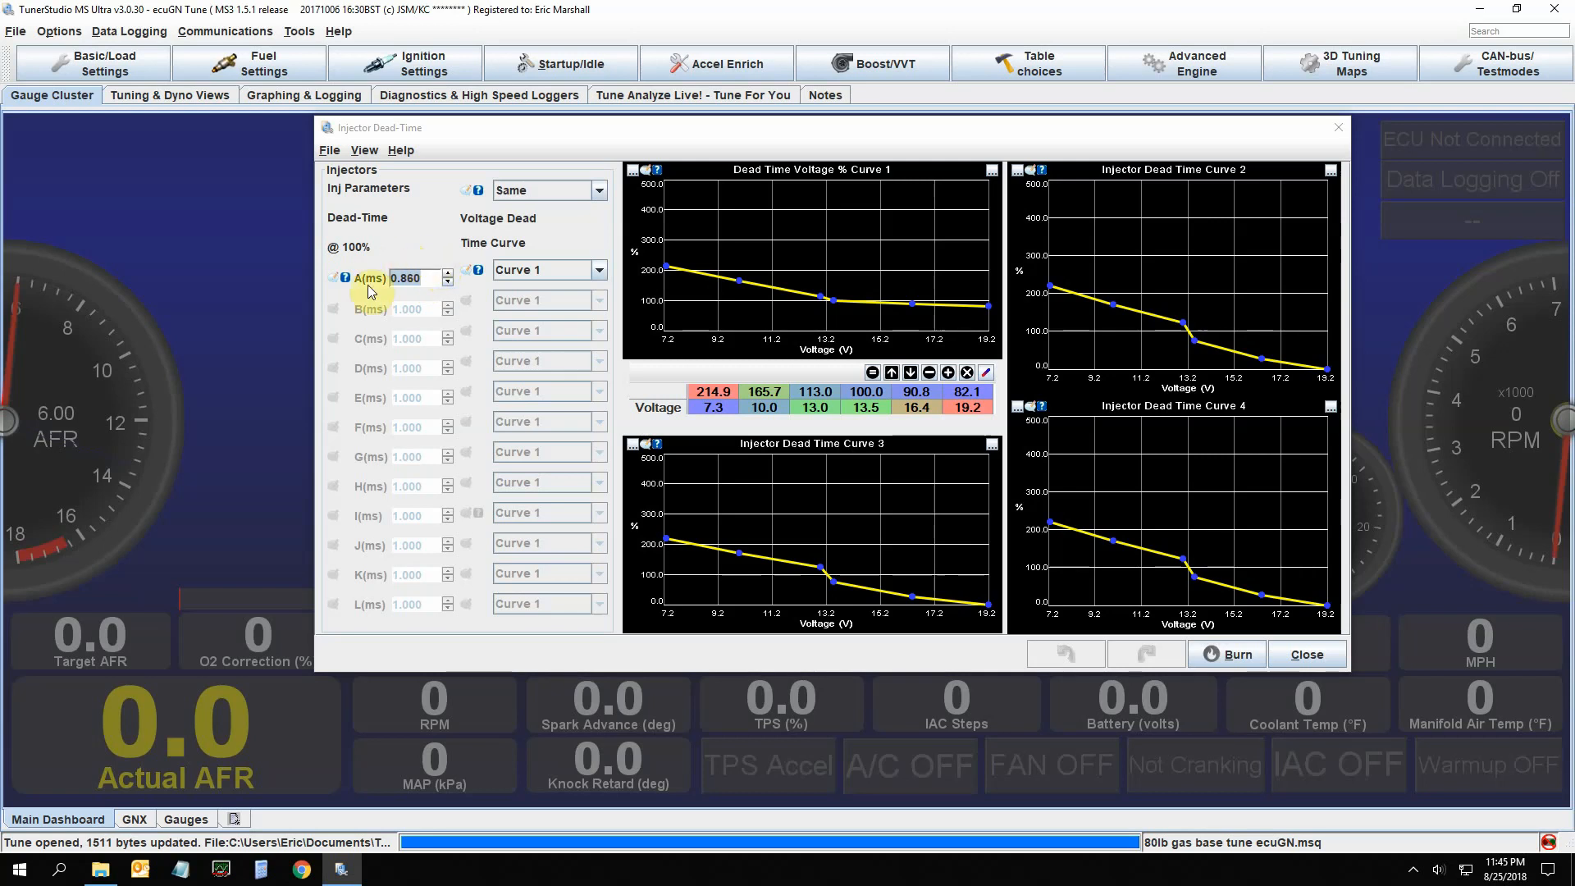
mouse_move(404, 302)
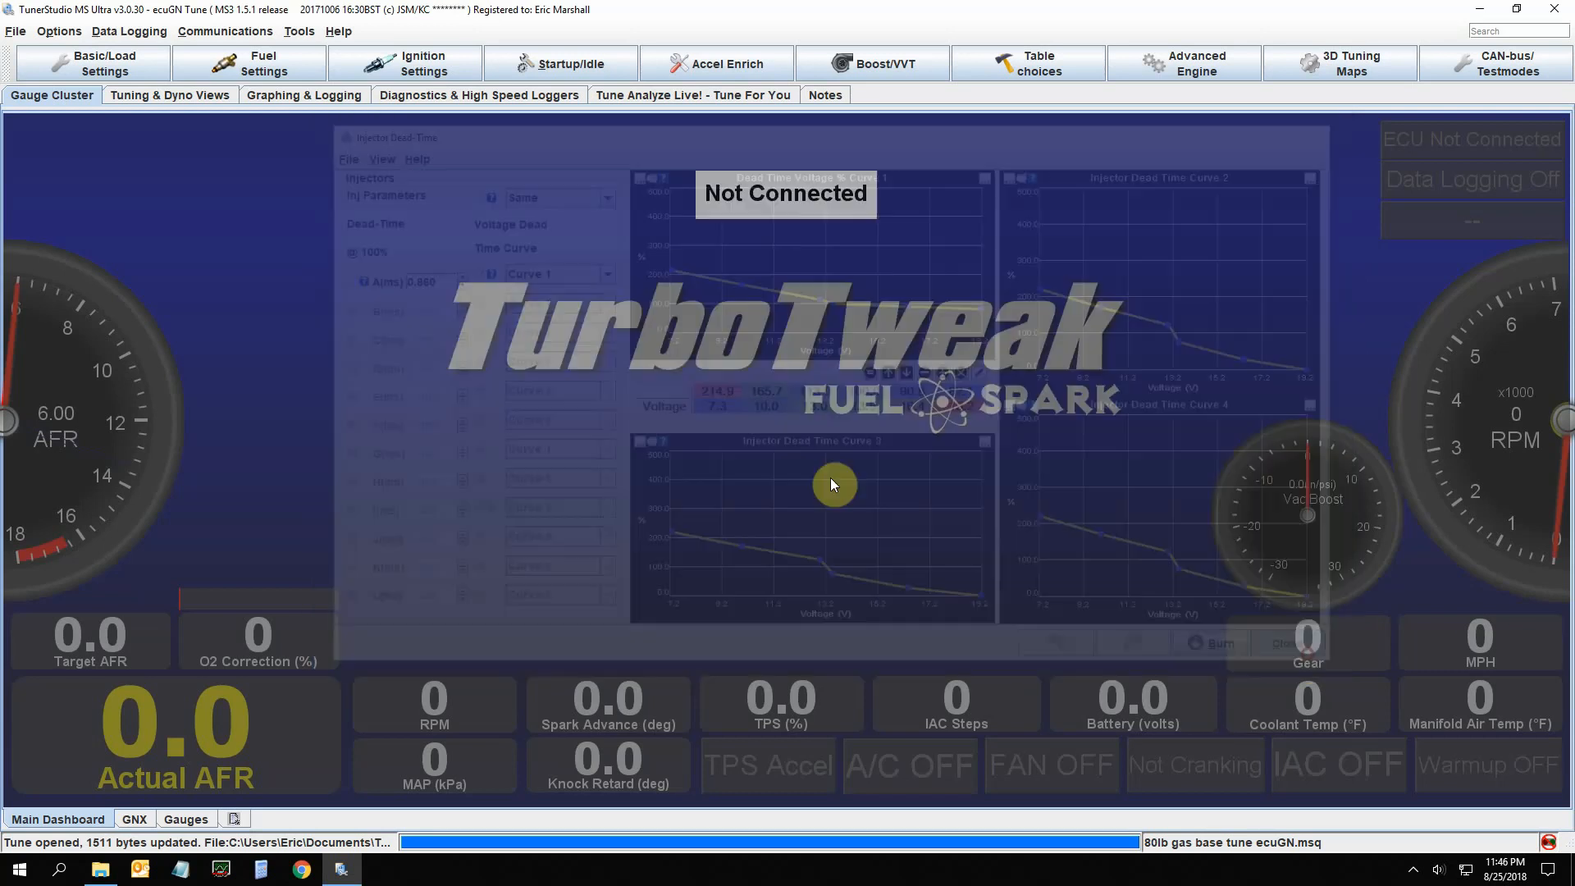
Review Injector Dead-Time (0.860 ms, Curve 1 voltage curves) and close it
left_click(264, 64)
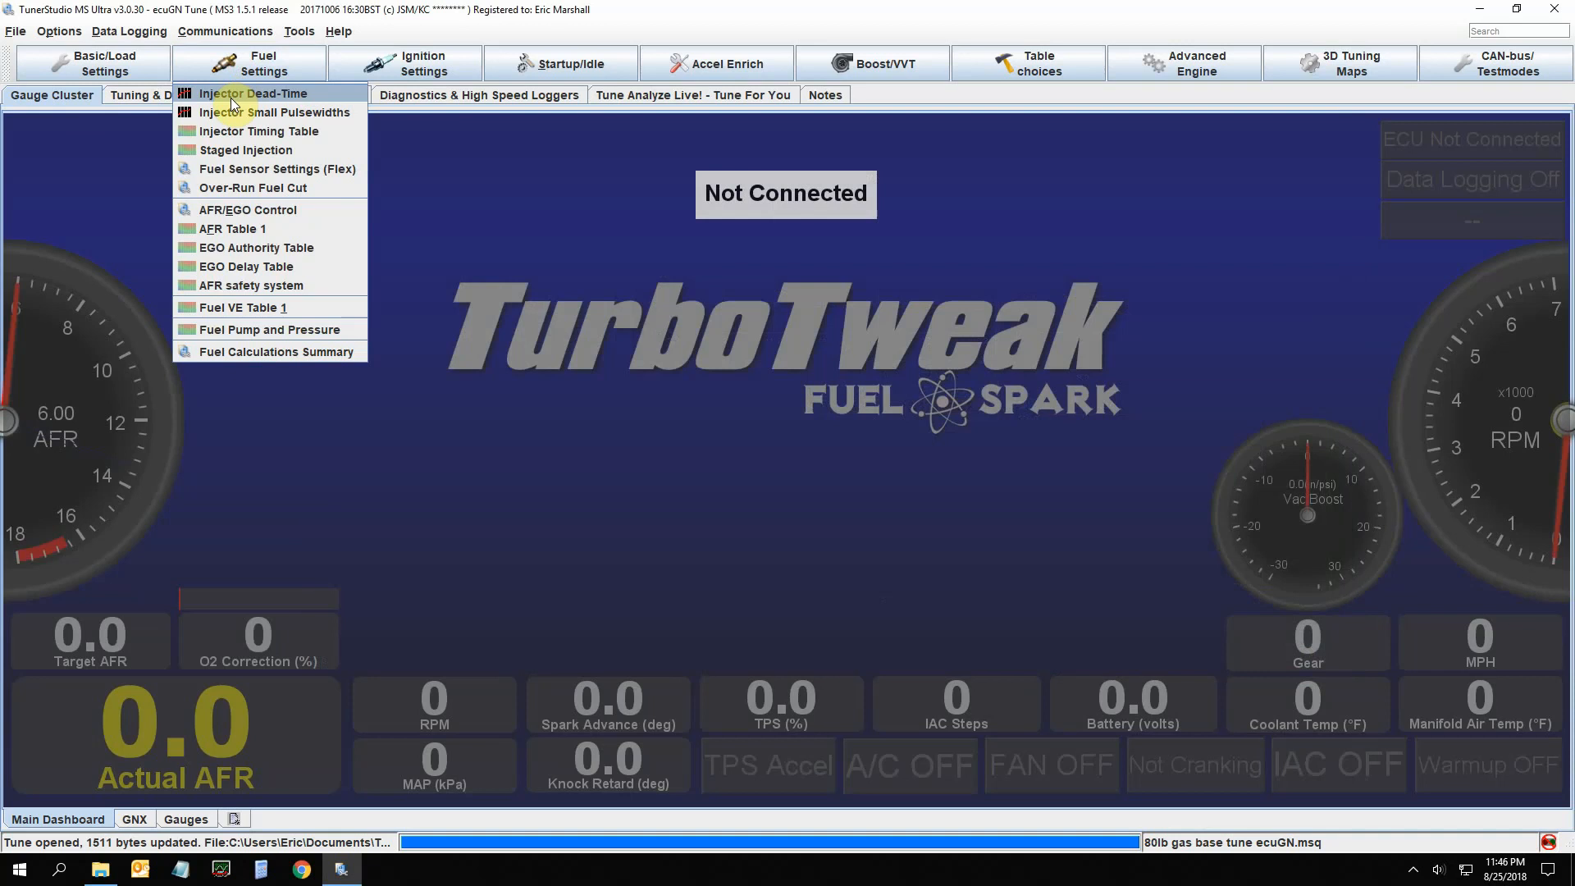
left_click(255, 92)
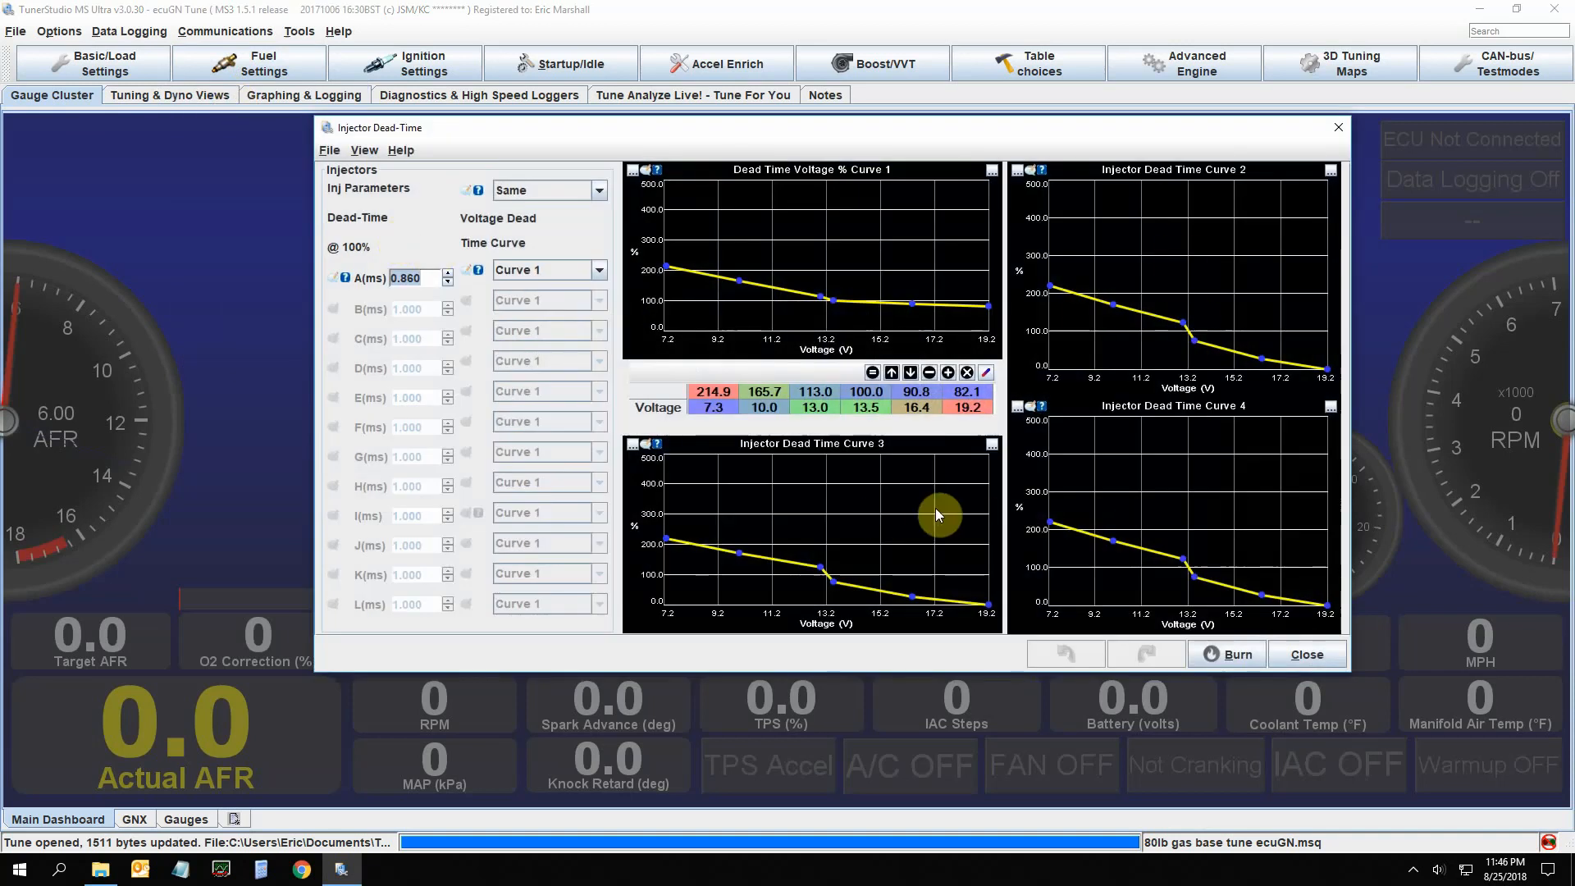
mouse_move(1093, 331)
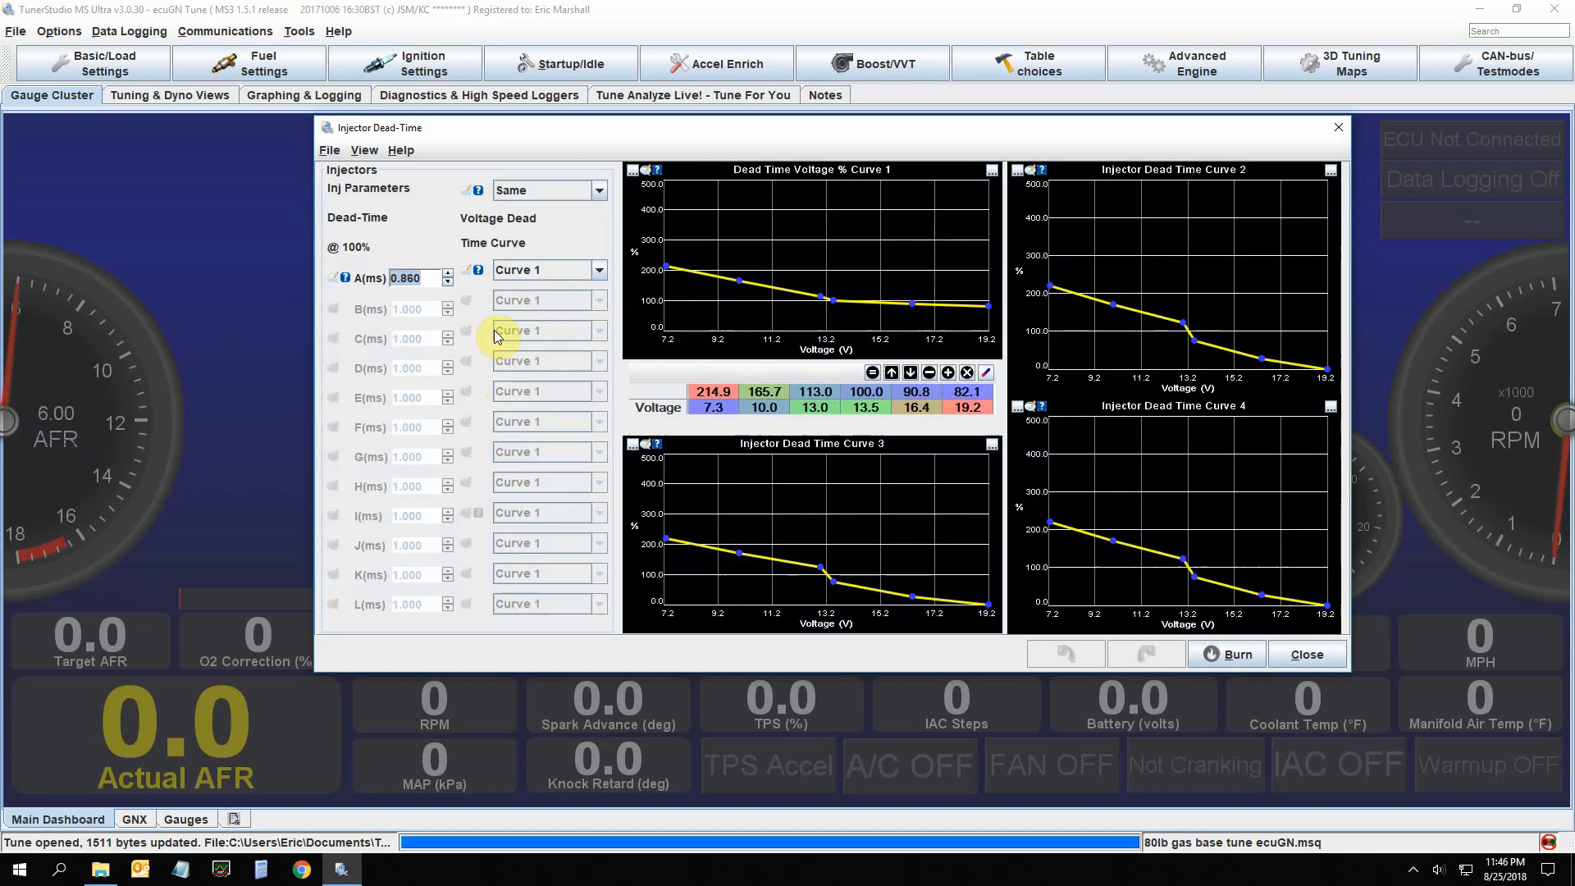
mouse_move(415, 241)
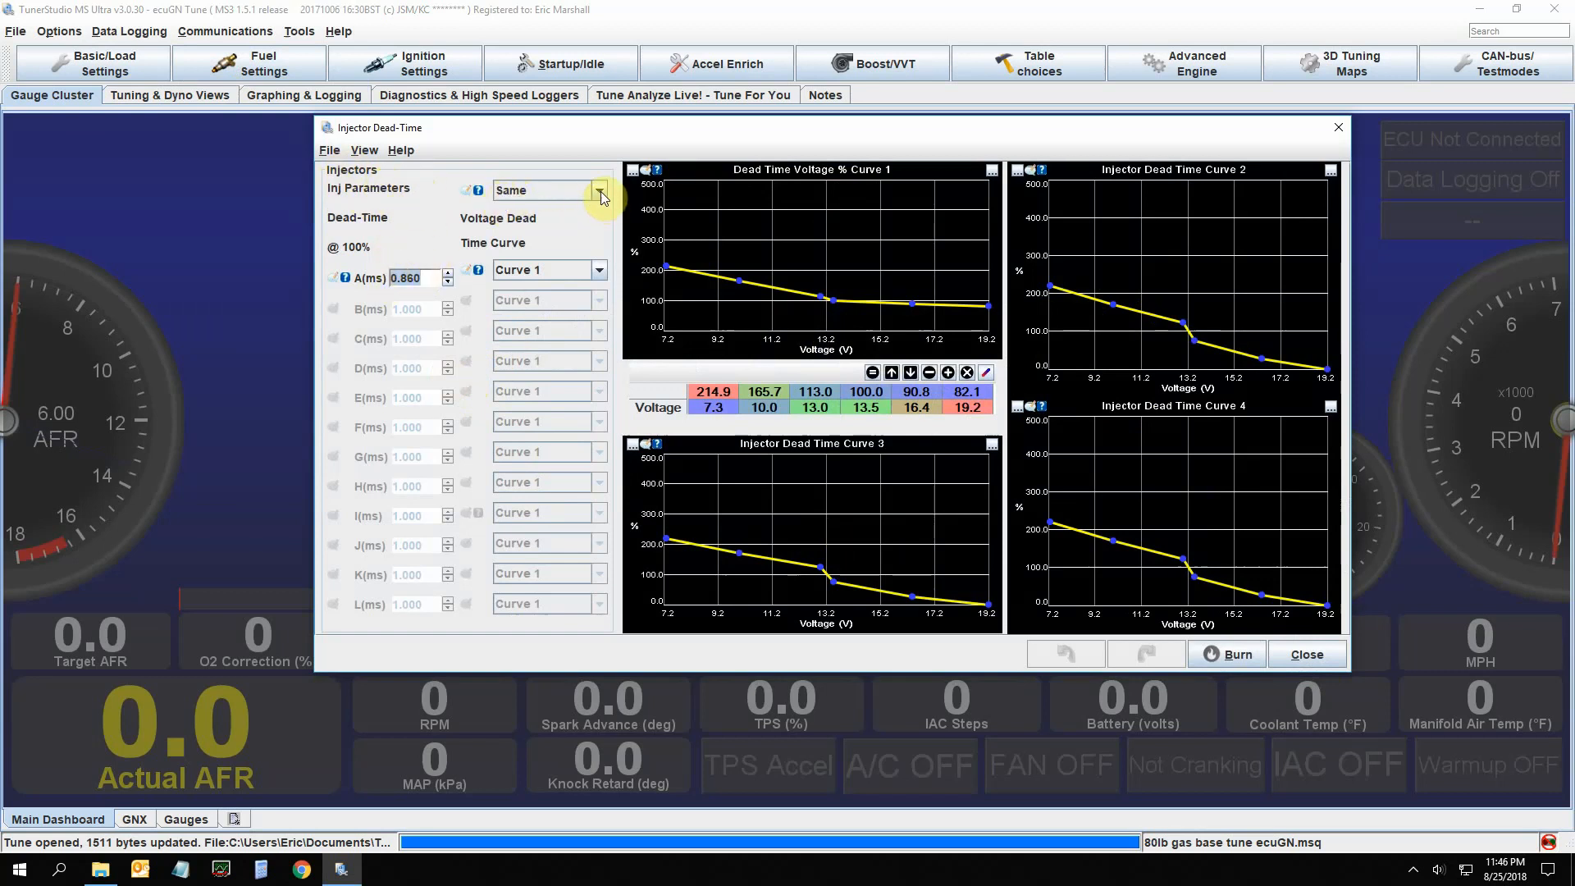
mouse_move(576, 222)
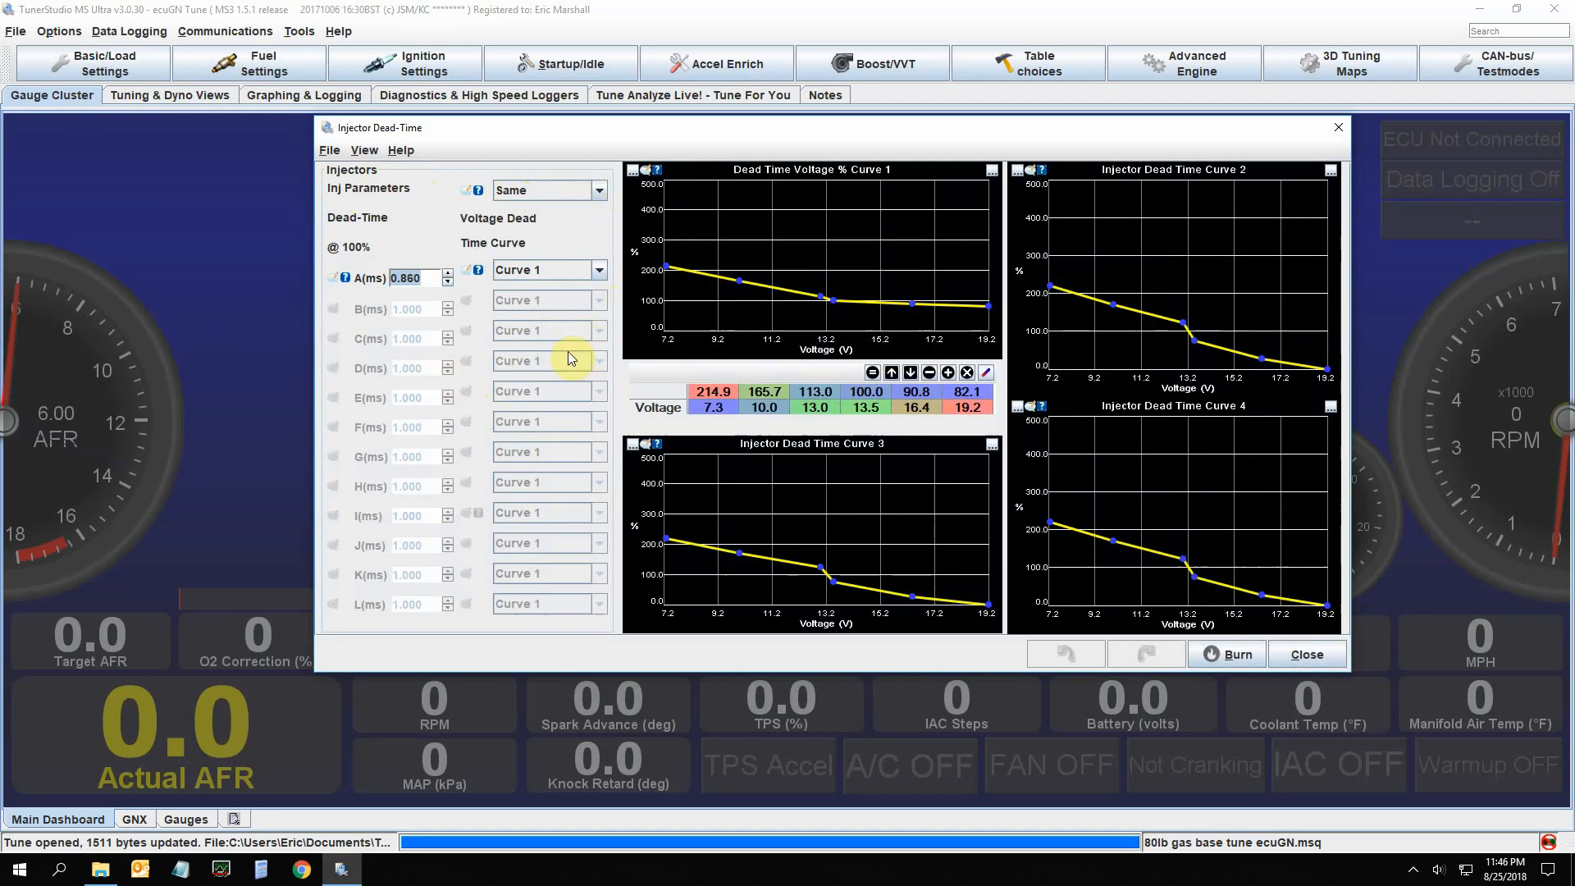
mouse_move(1175, 366)
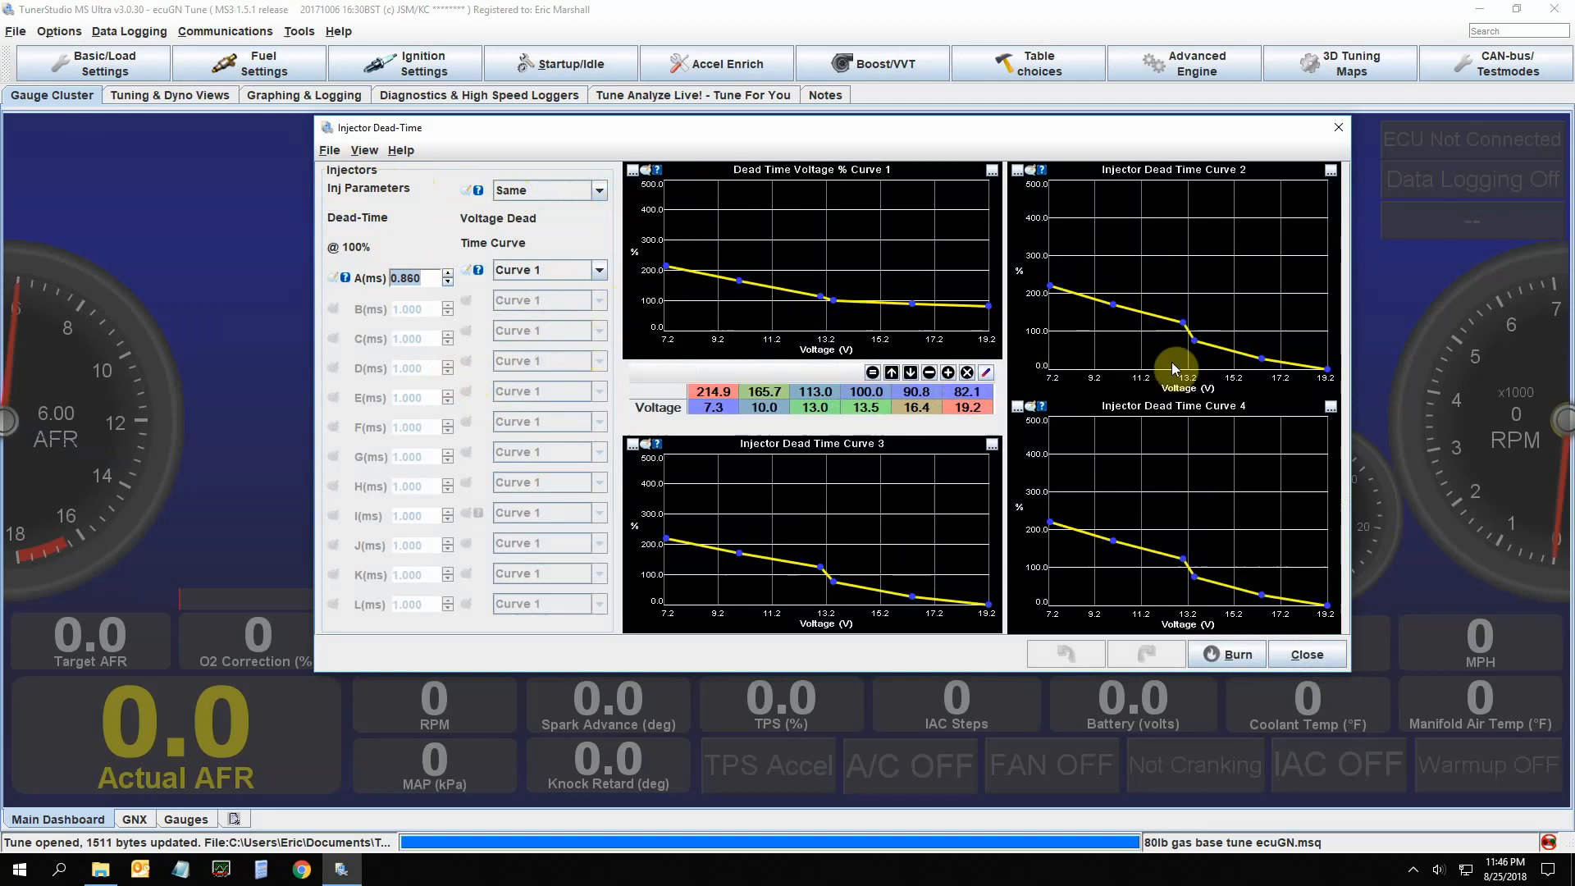
mouse_move(1240, 590)
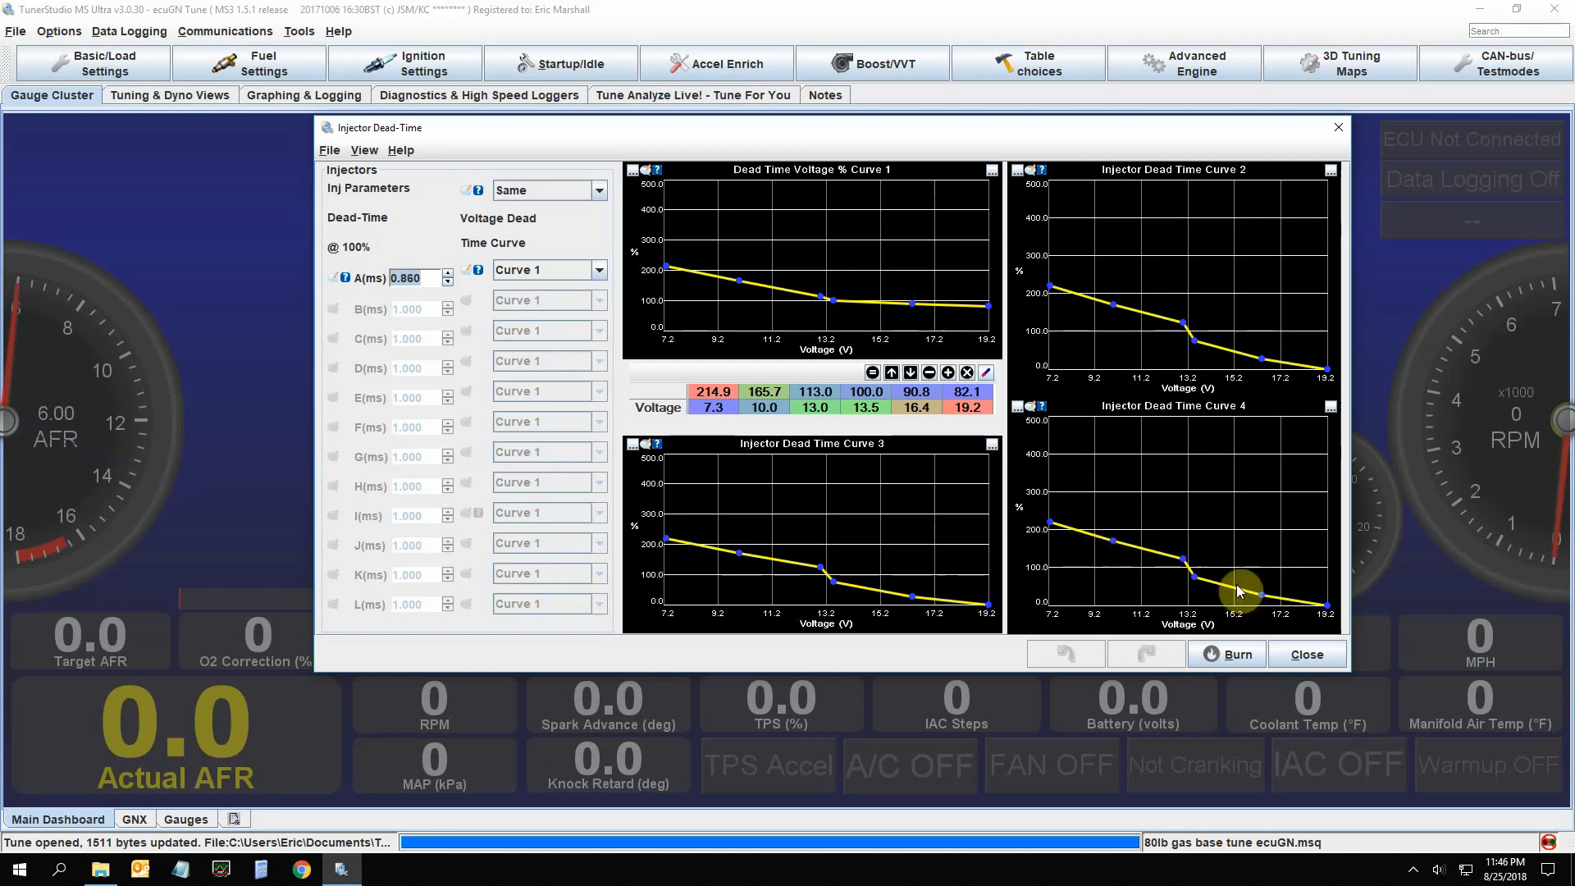
left_click(1307, 655)
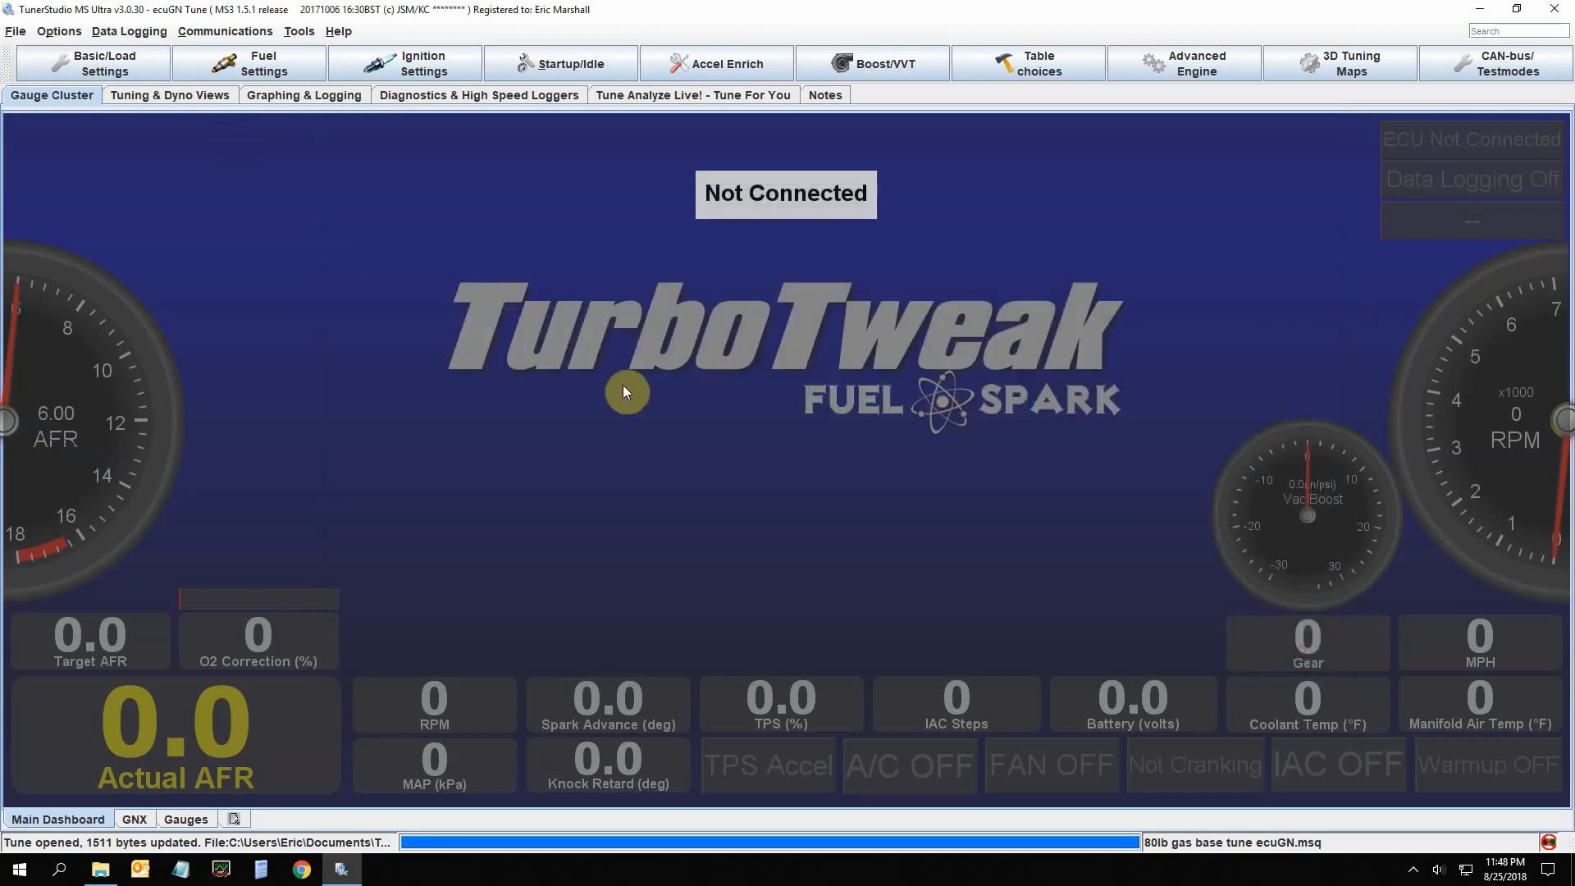
Open Injector Small Pulsewidths from the Fuel Settings list
left_click(248, 64)
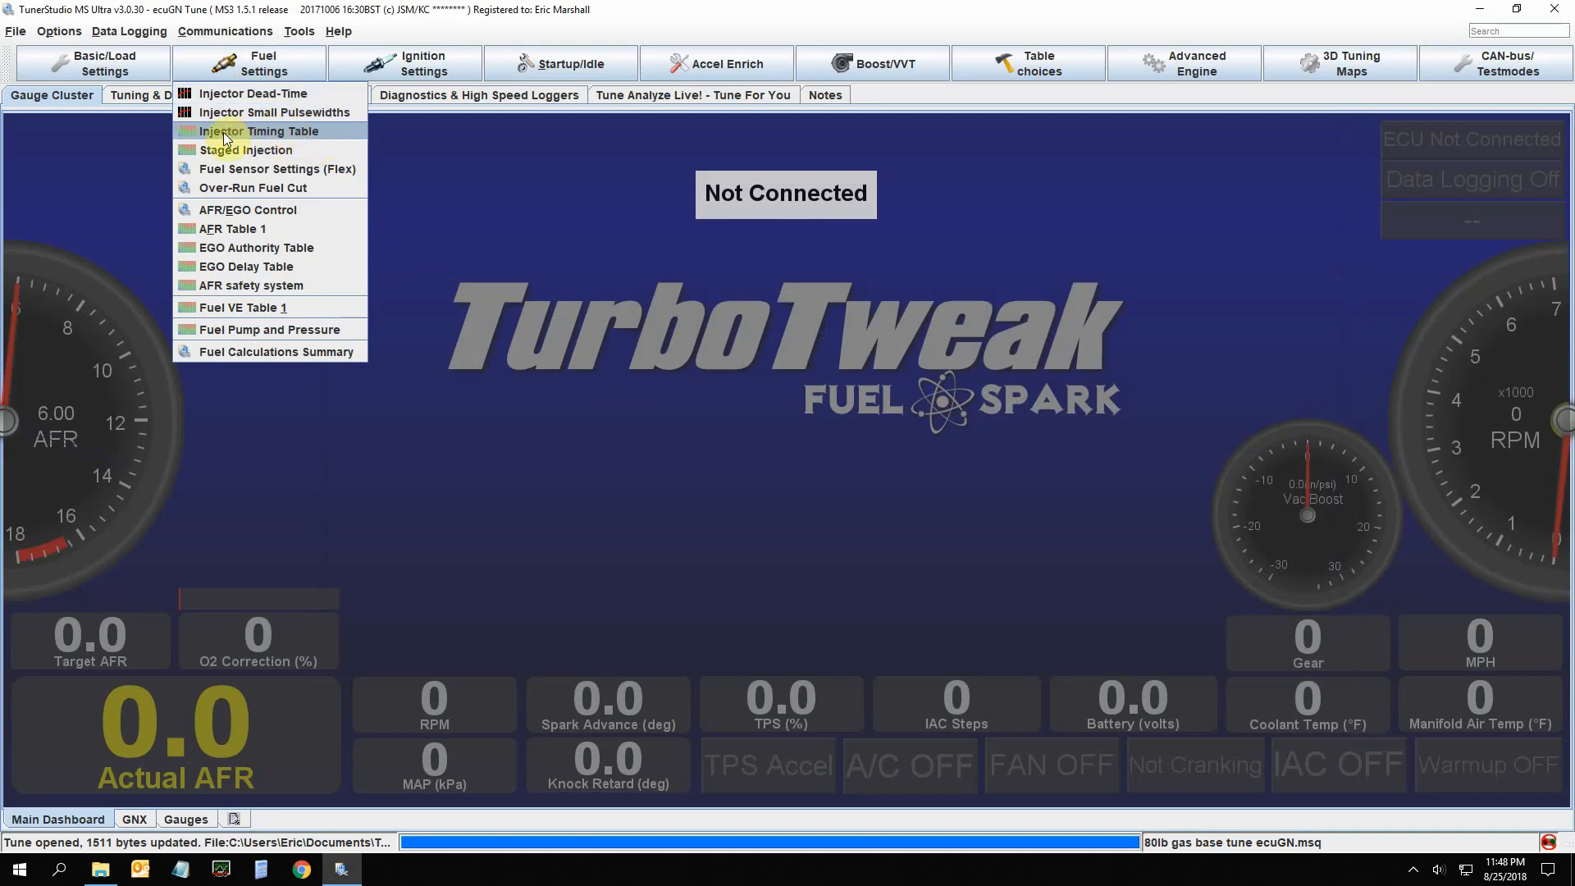
mouse_move(299, 150)
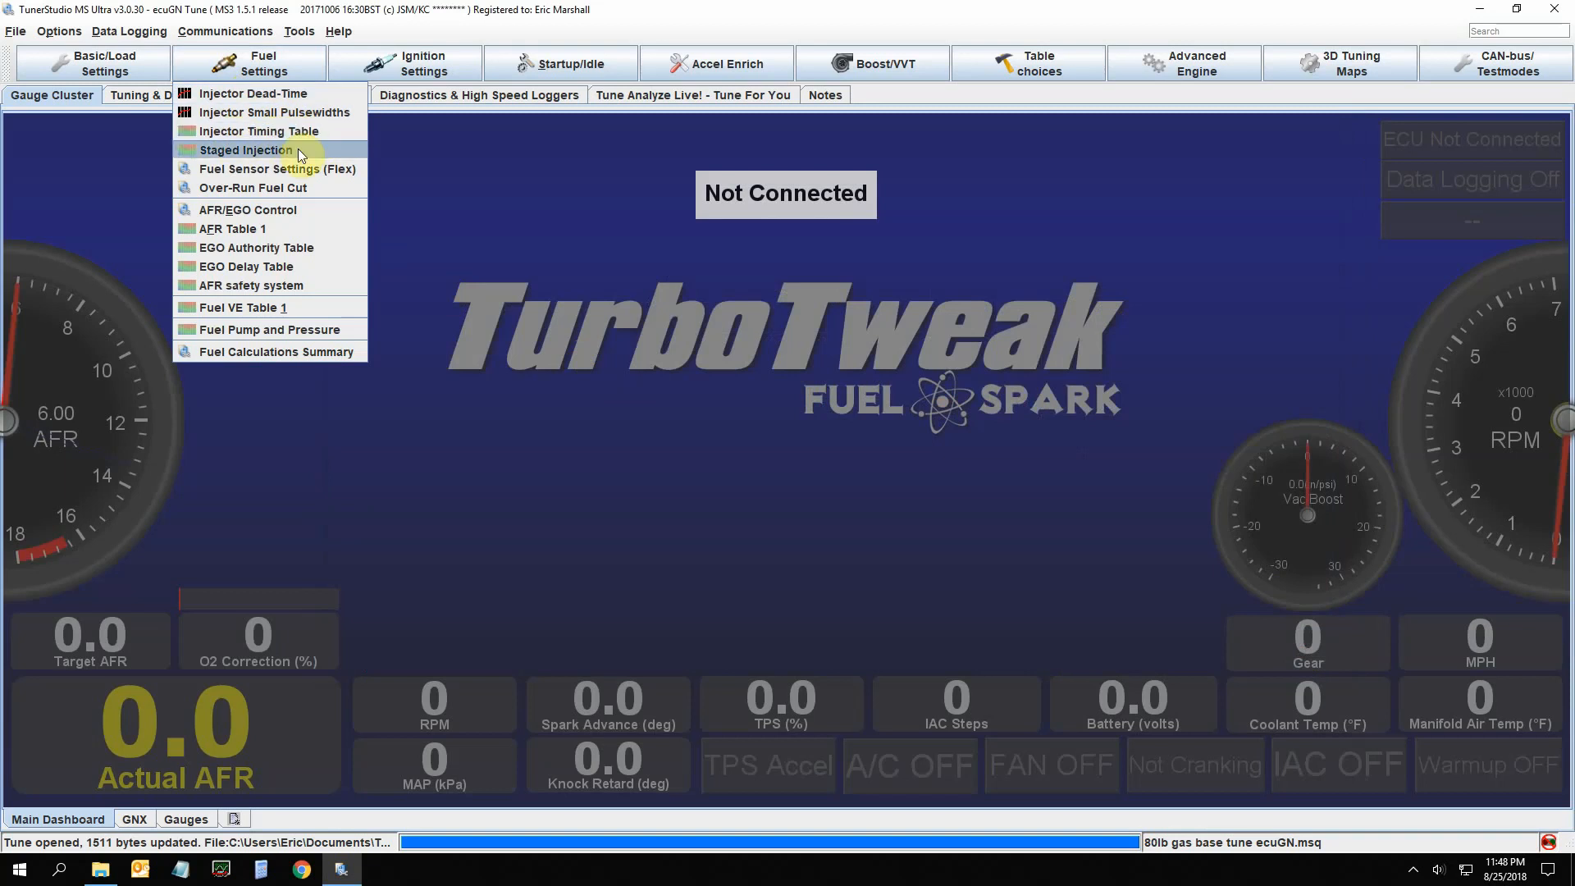
mouse_move(307, 150)
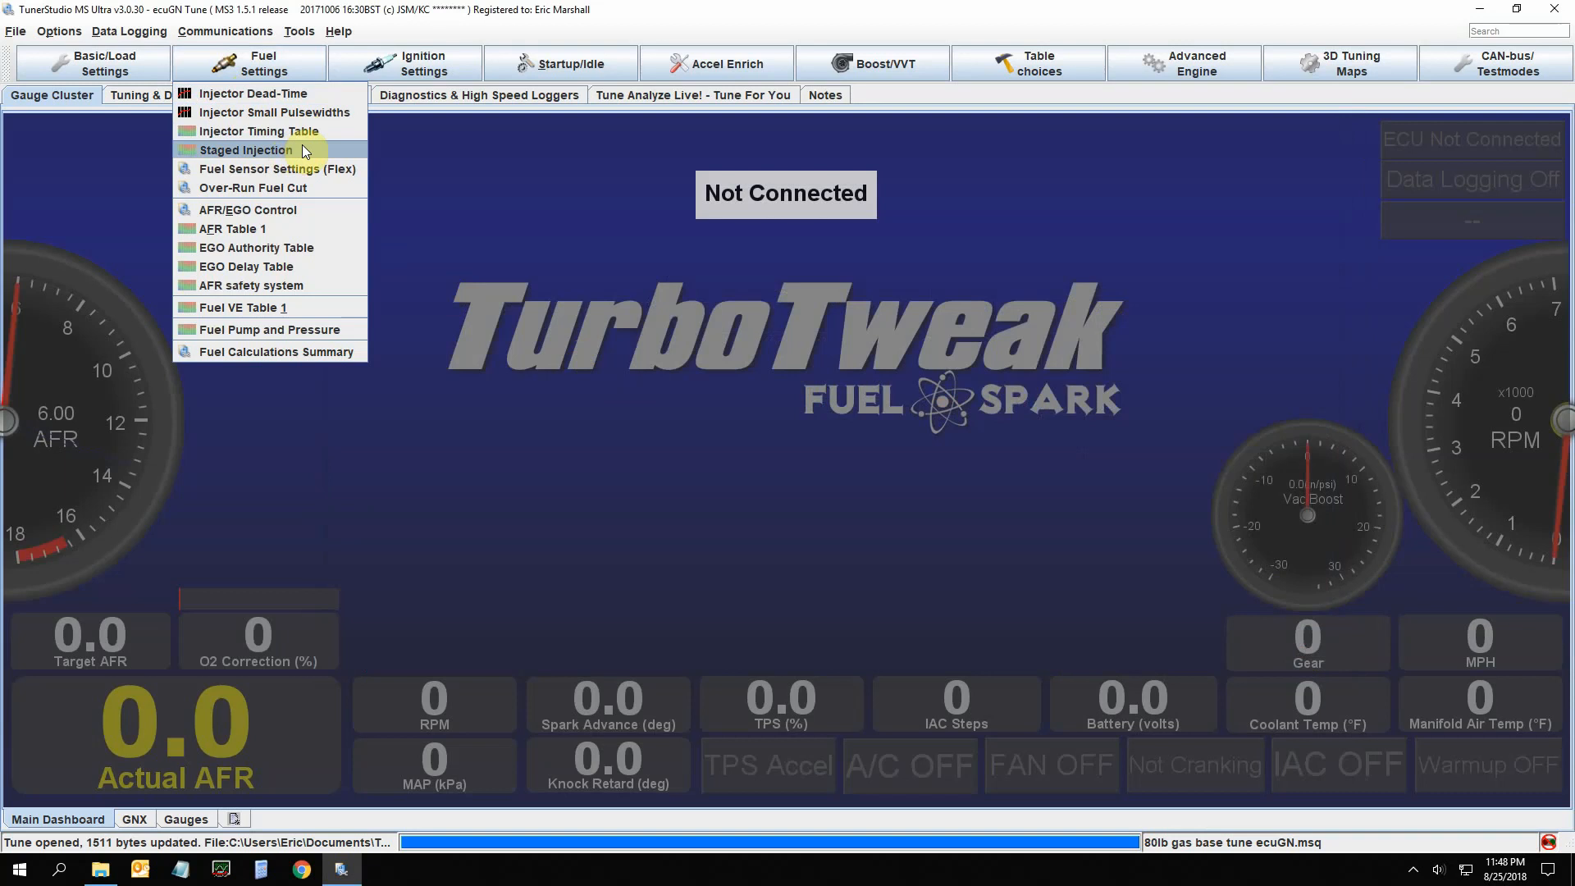
mouse_move(316, 156)
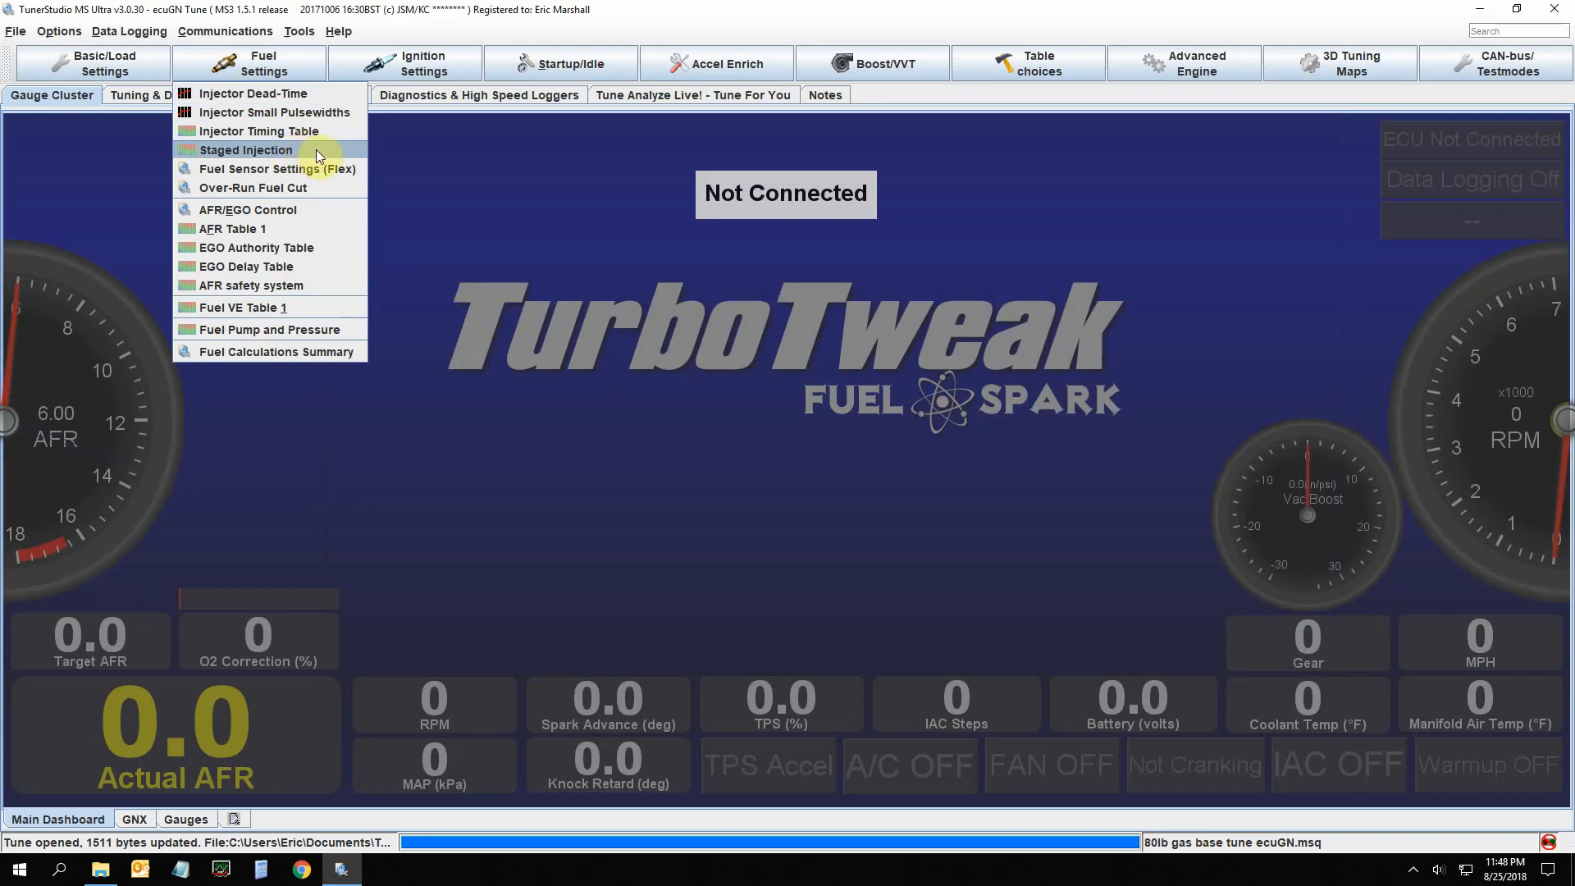
mouse_move(305, 177)
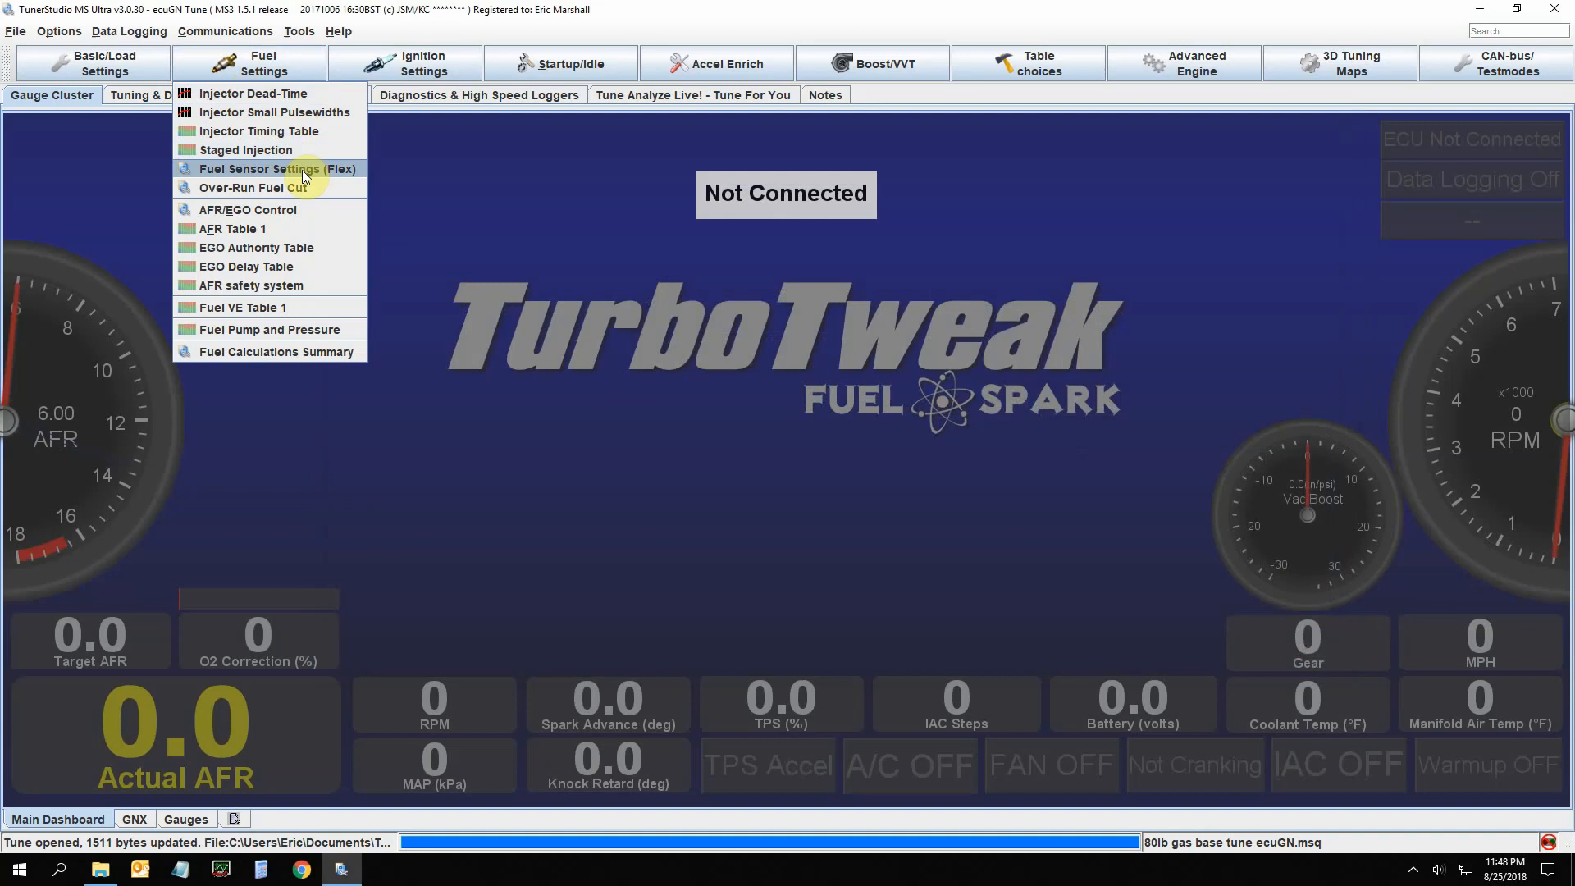
mouse_move(266, 112)
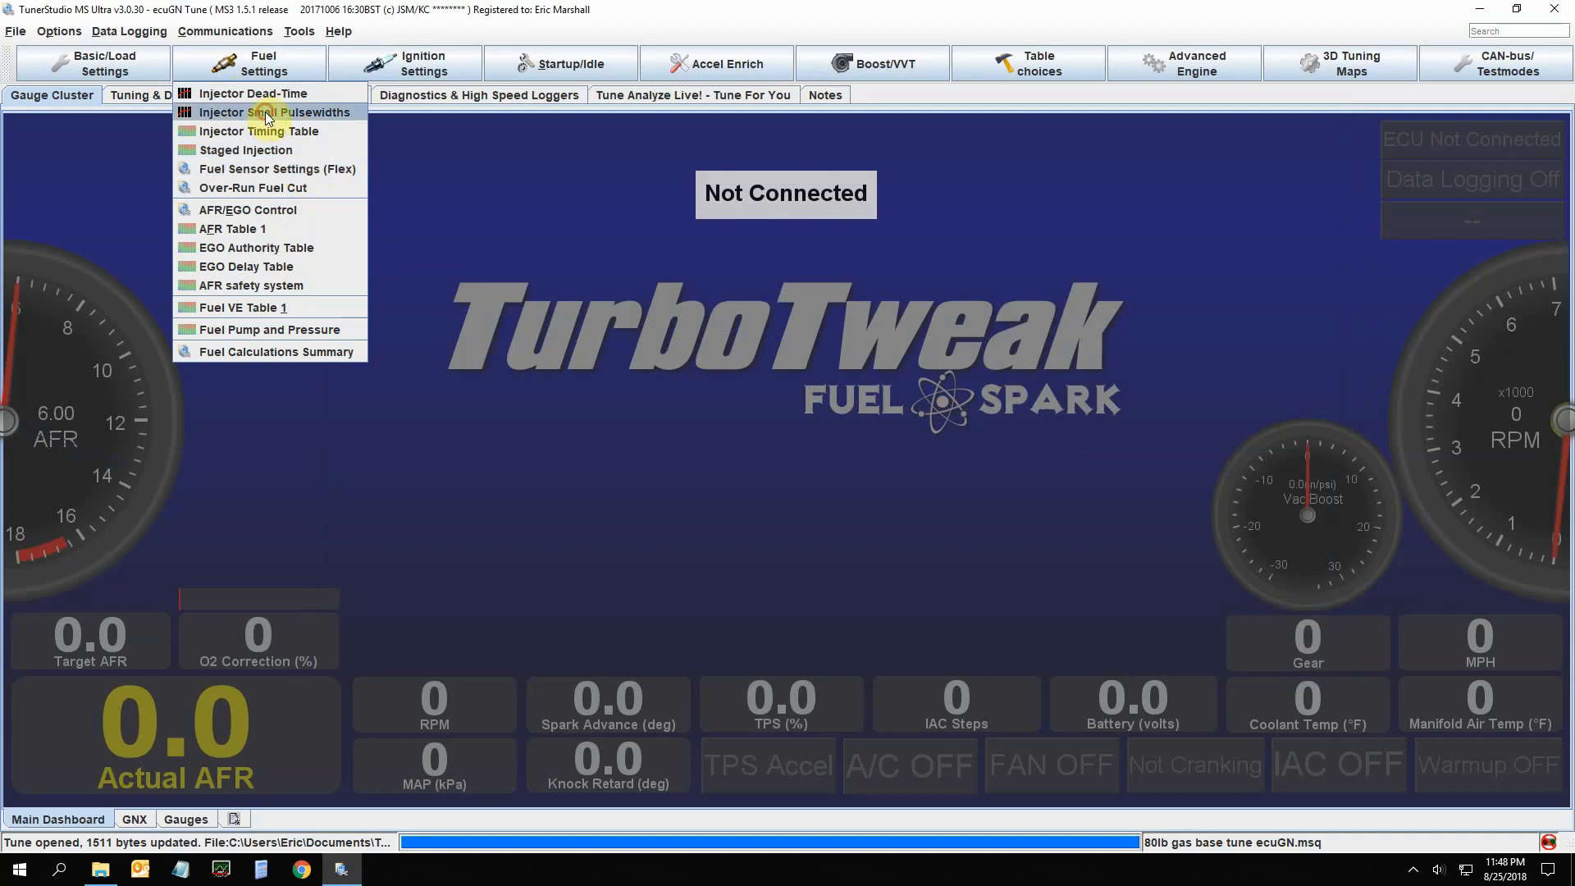
left_click(271, 112)
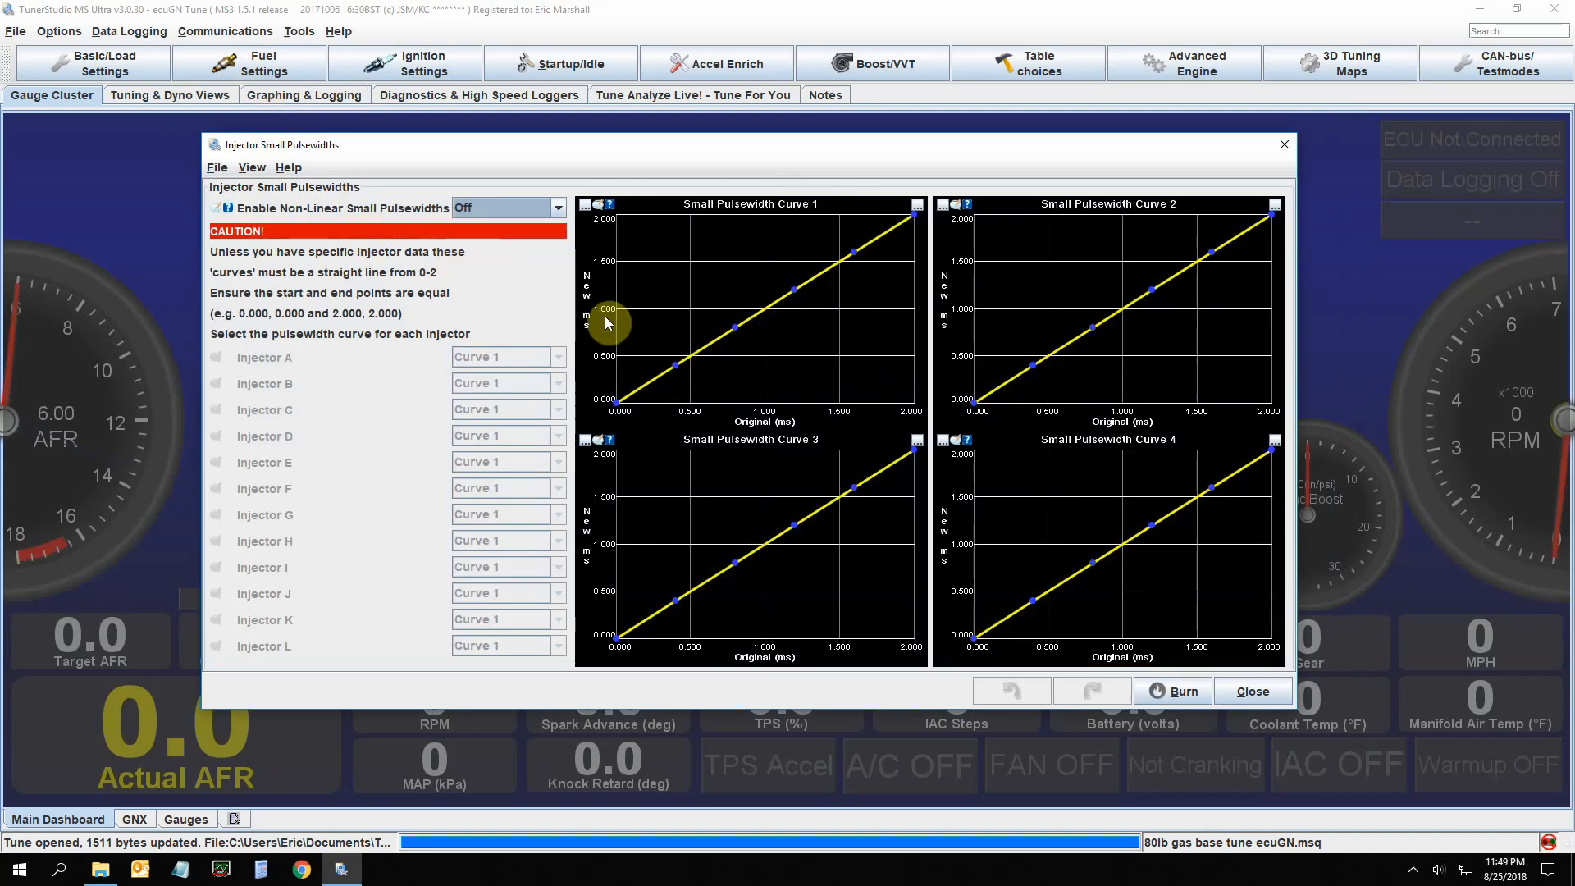
mouse_move(494, 307)
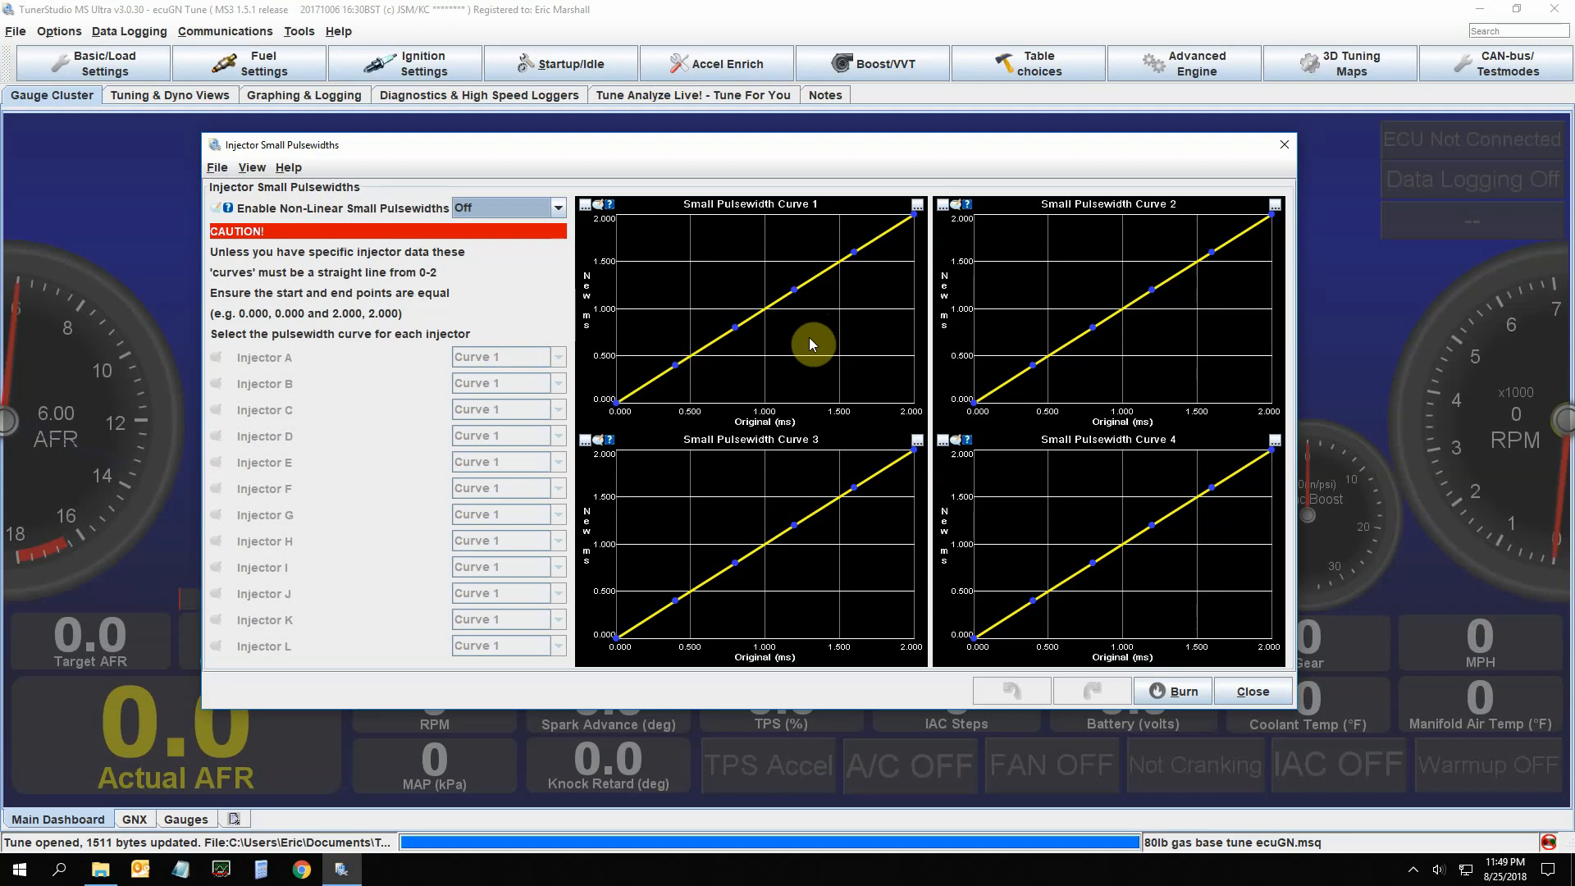
mouse_move(793, 366)
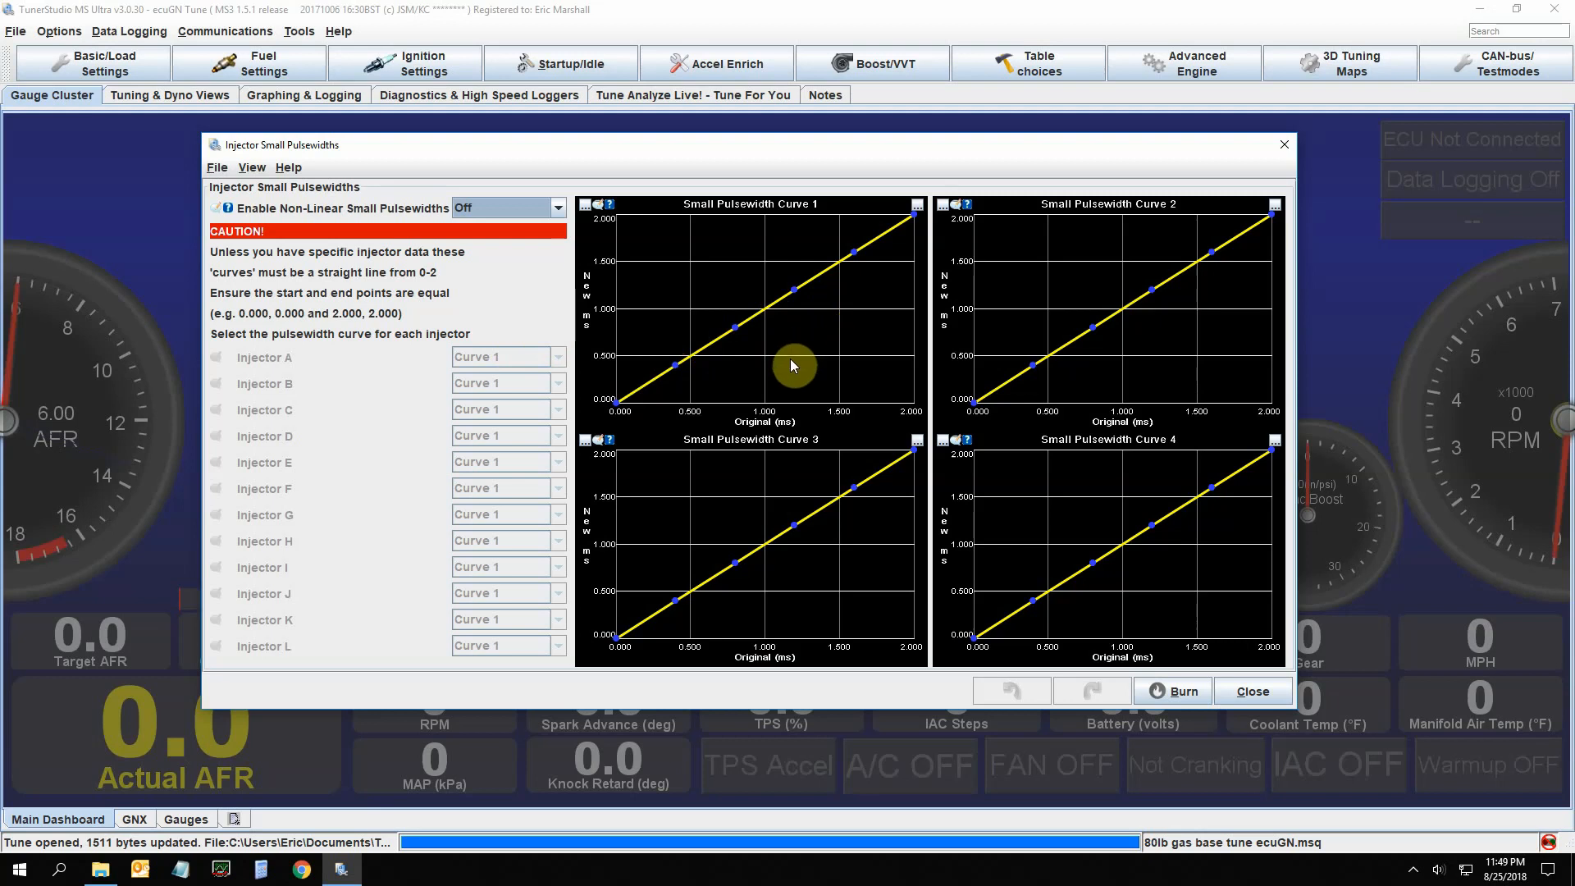
mouse_move(819, 292)
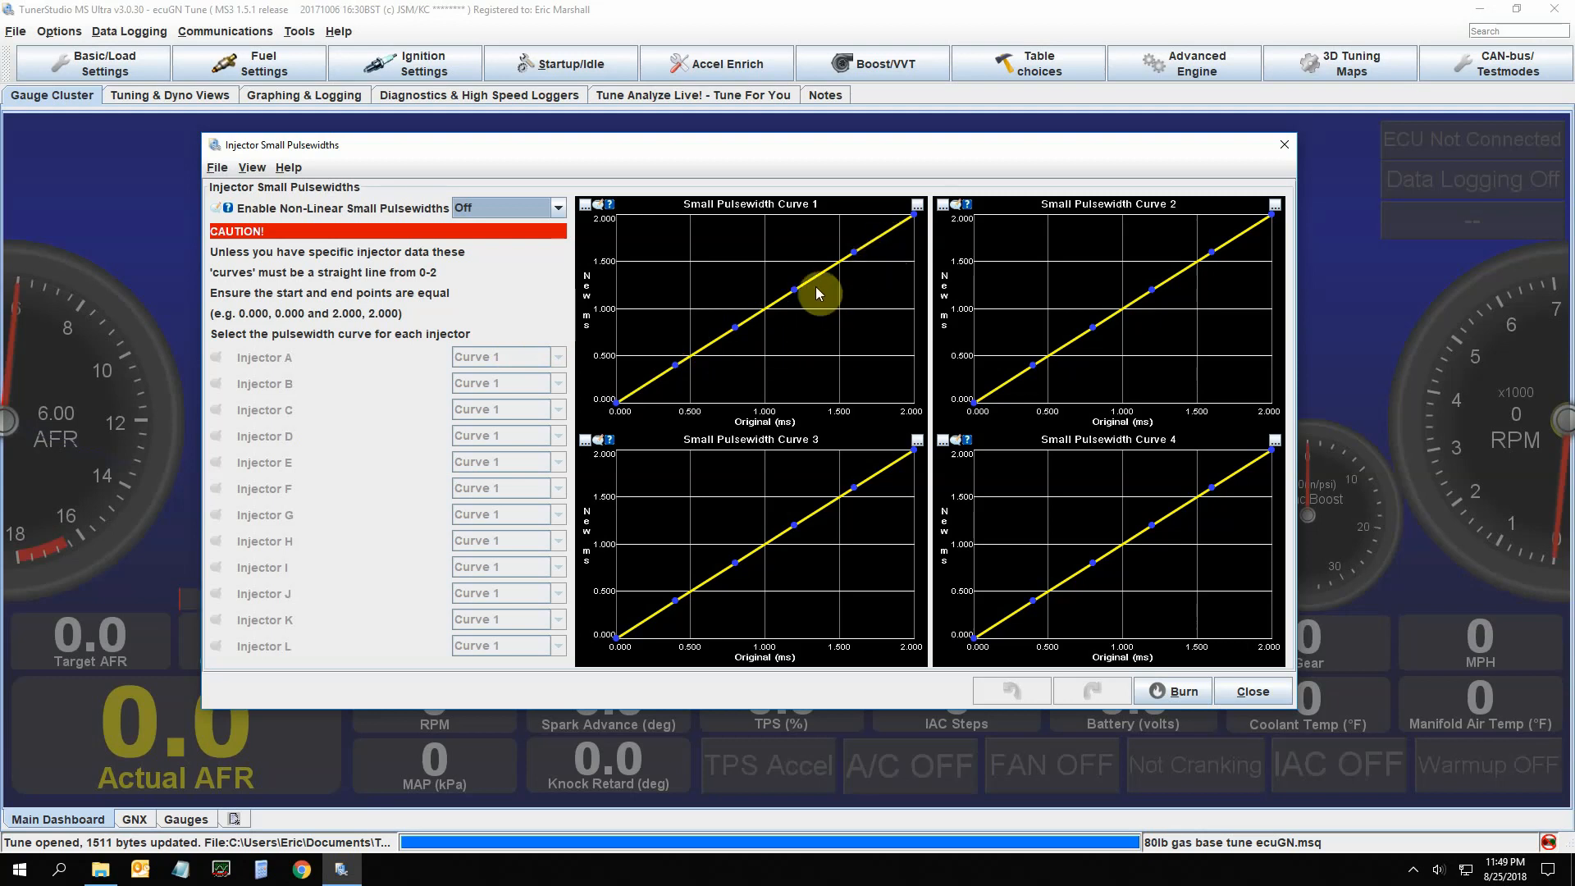
mouse_move(784, 280)
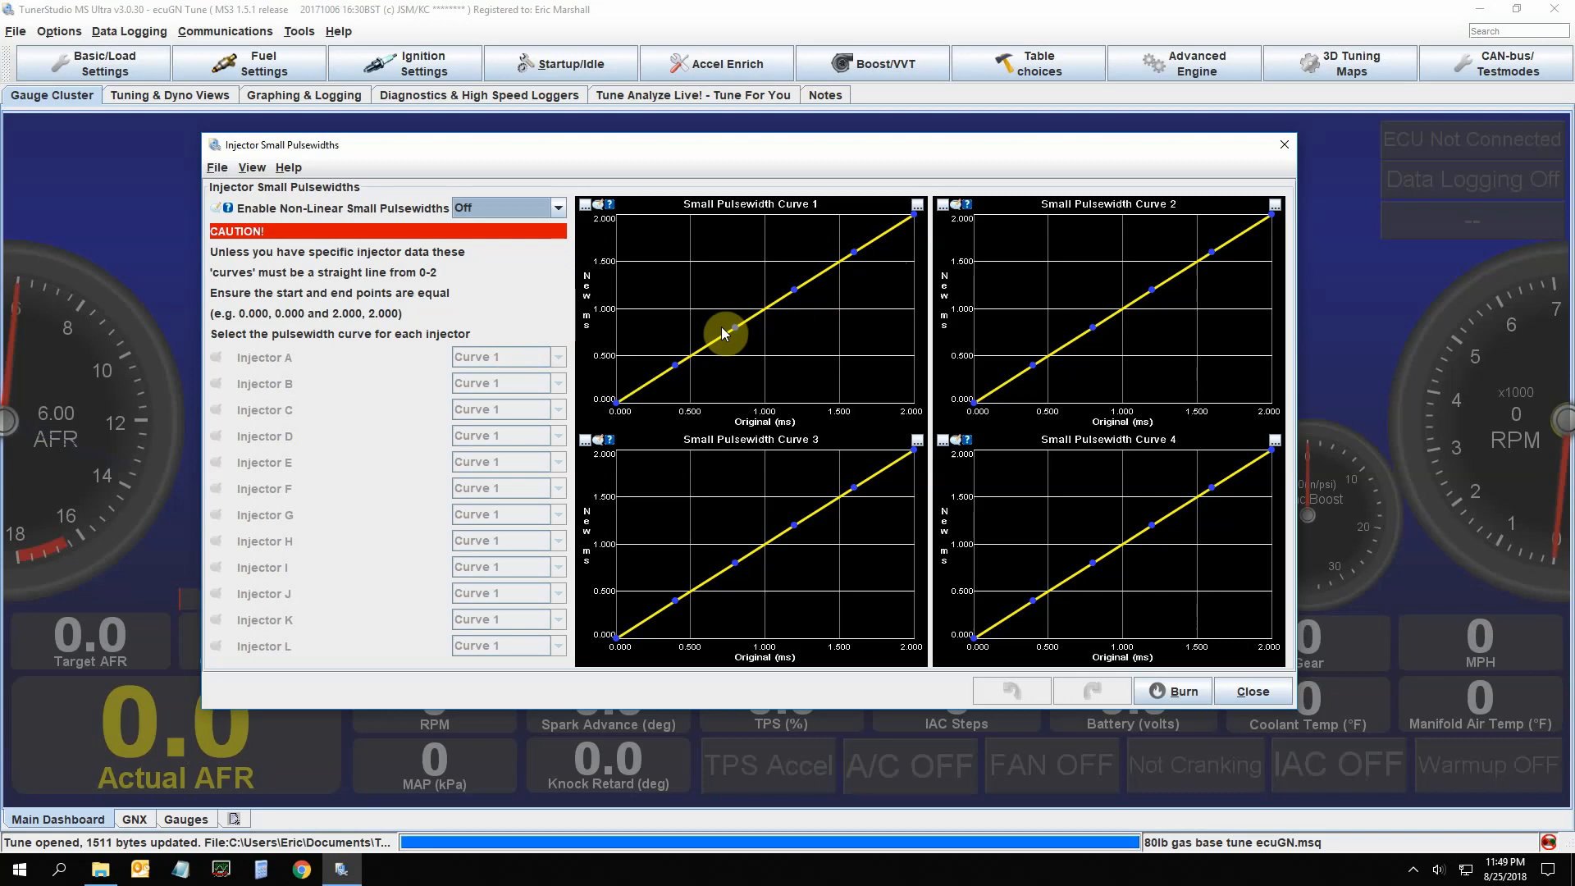
mouse_move(653, 292)
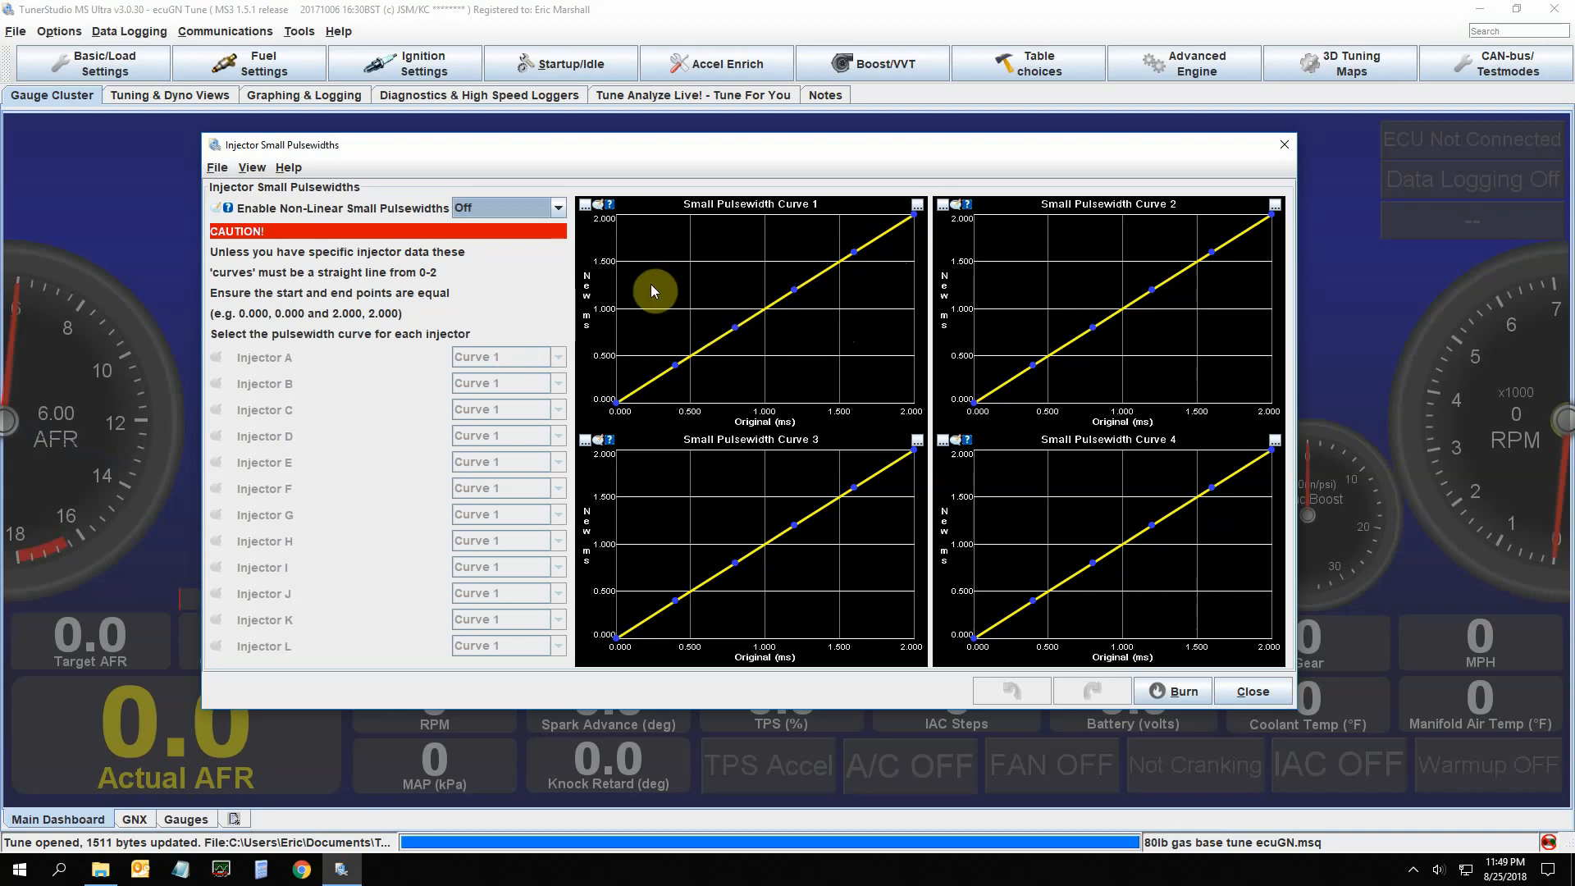
mouse_move(710, 344)
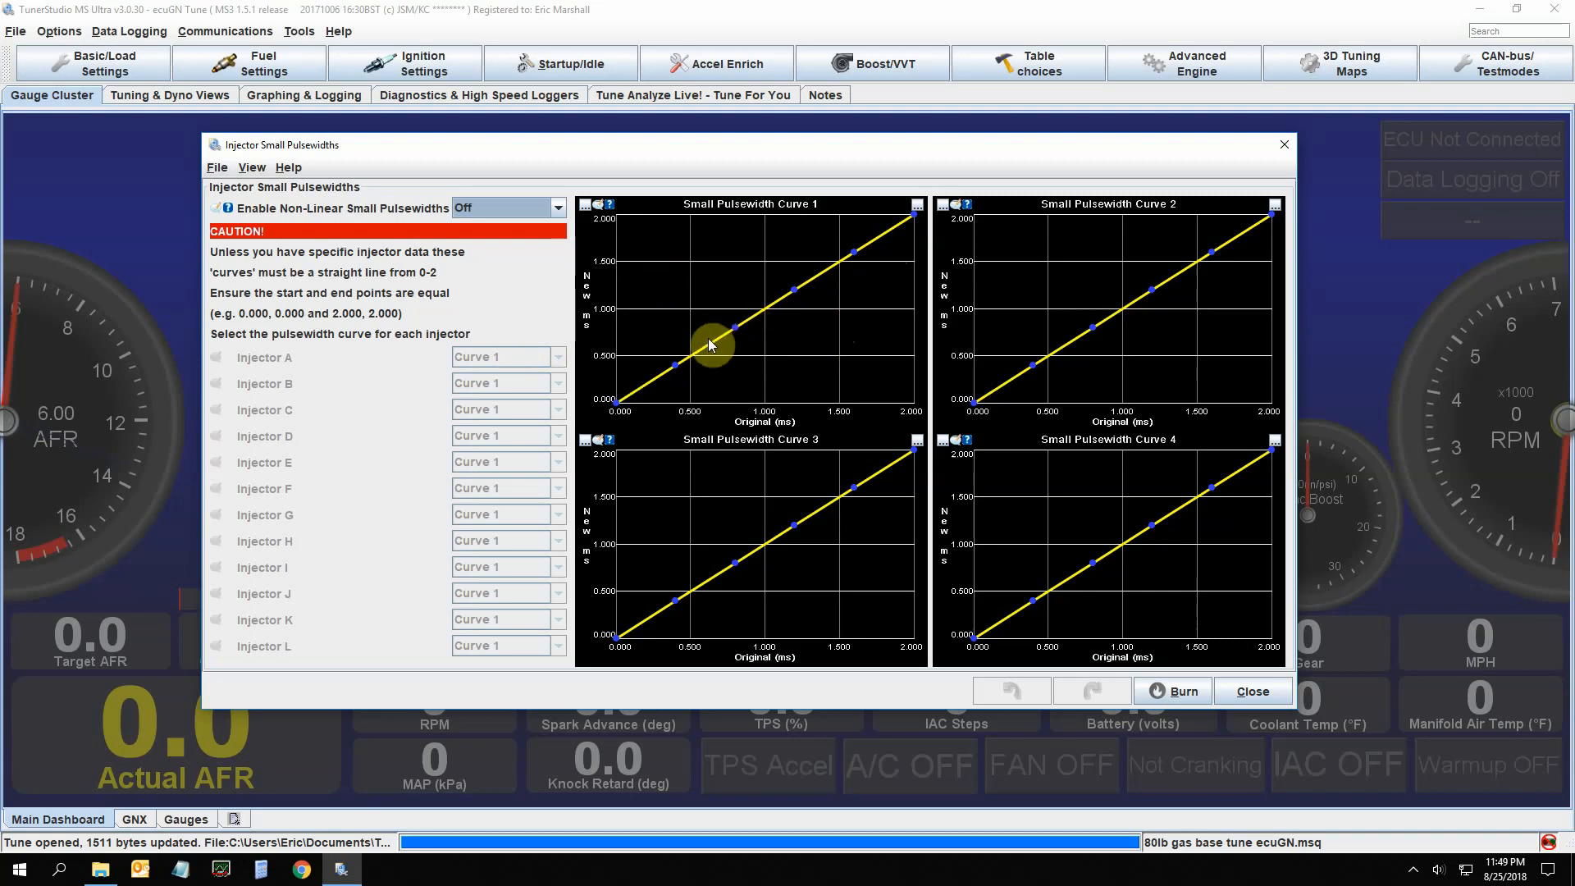
mouse_move(829, 369)
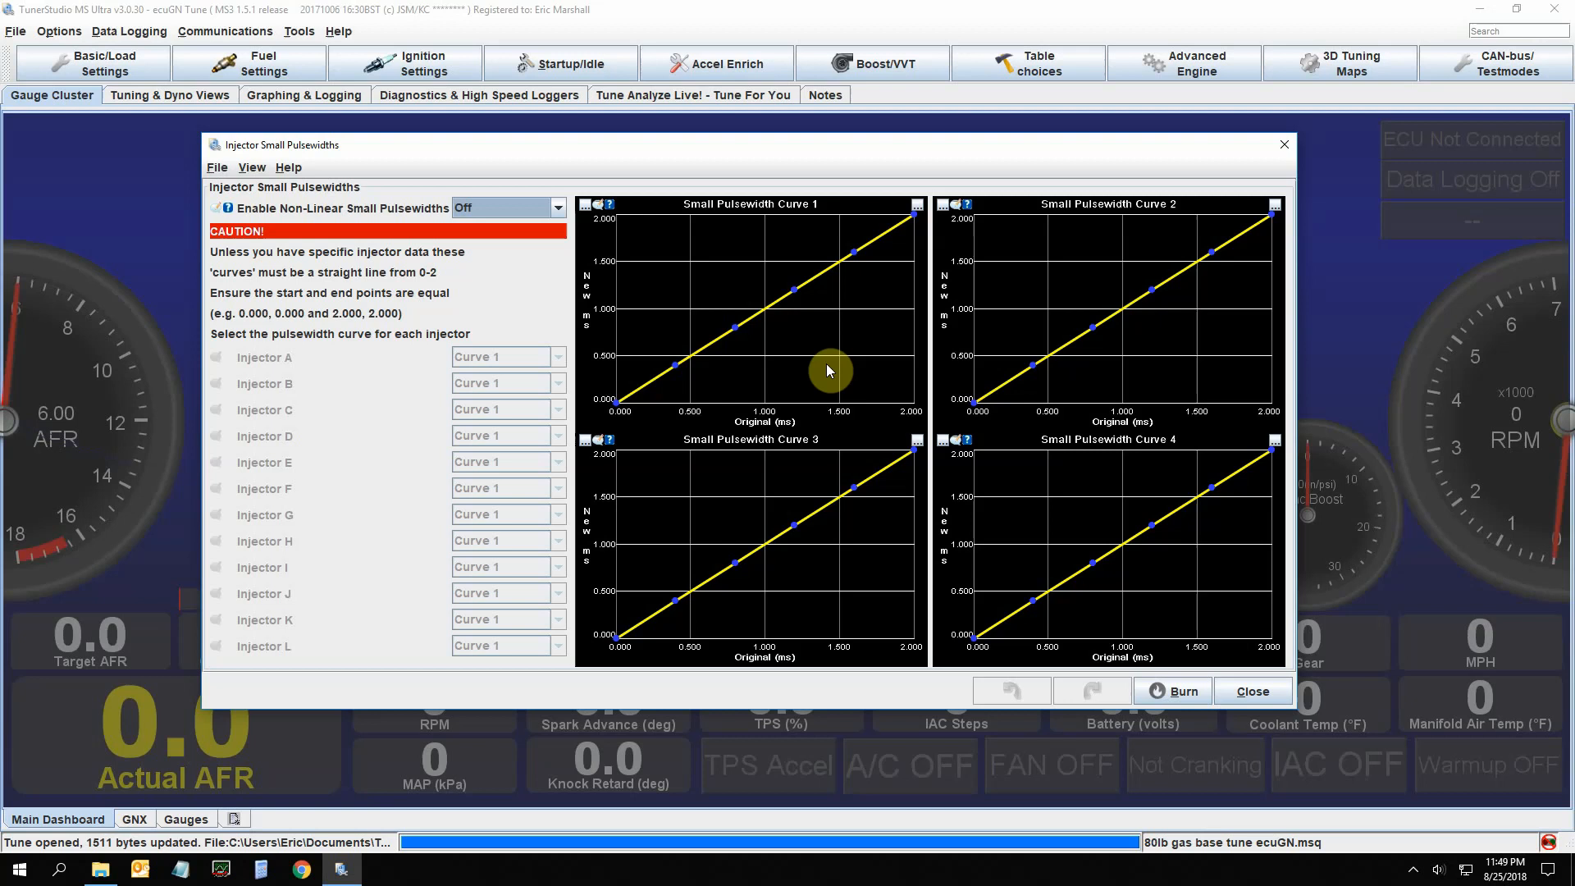
Close the Injector Small Pulsewidths settings and reopen the Fuel Settings list
left_click(248, 64)
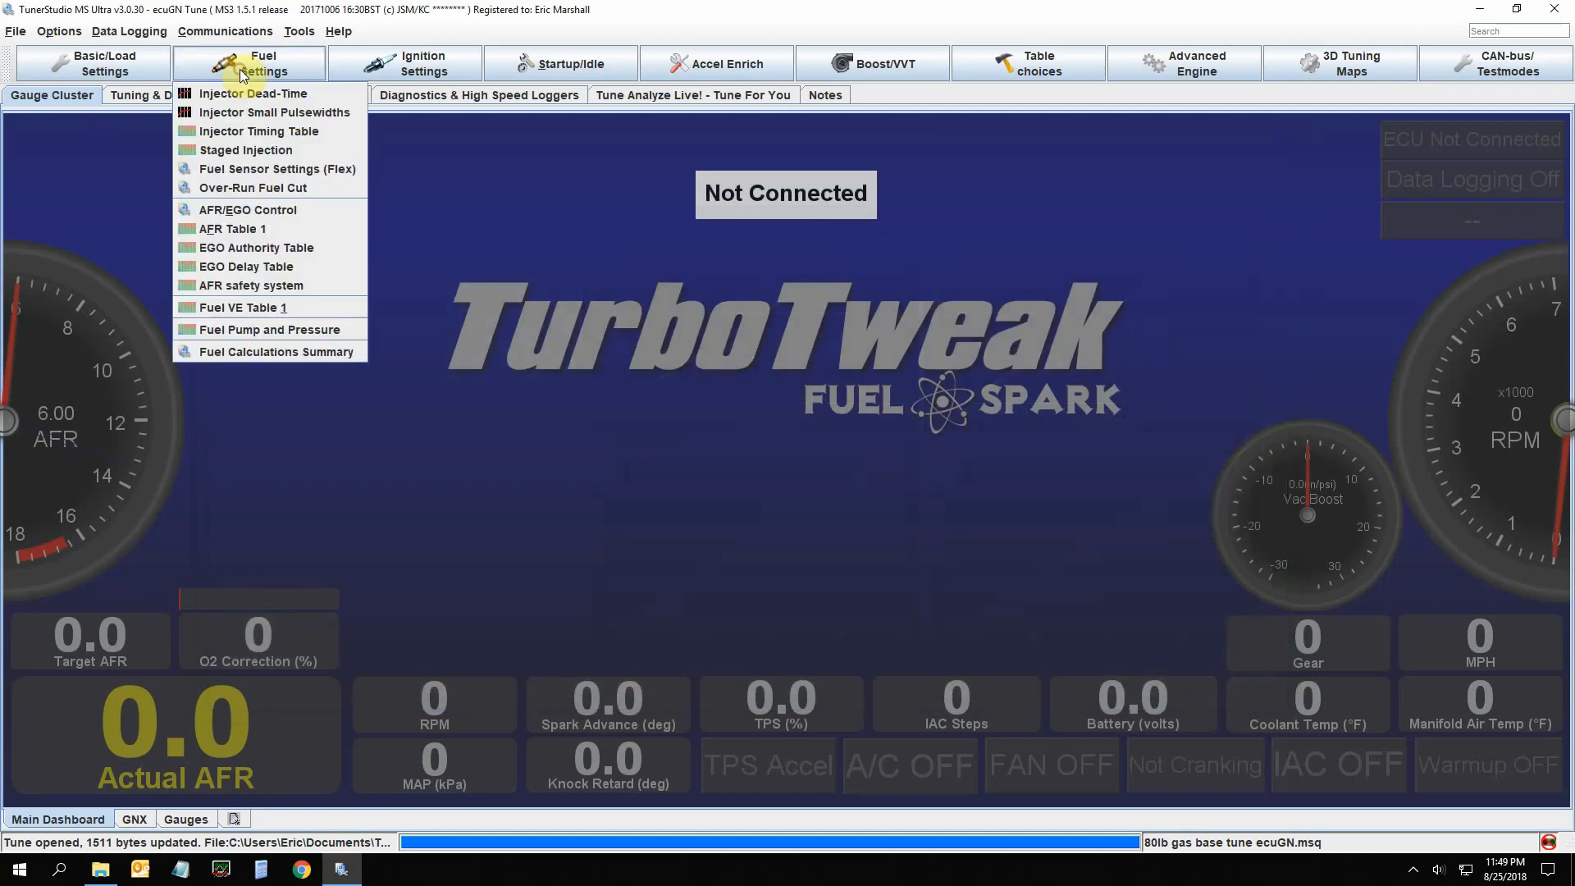
left_click(276, 169)
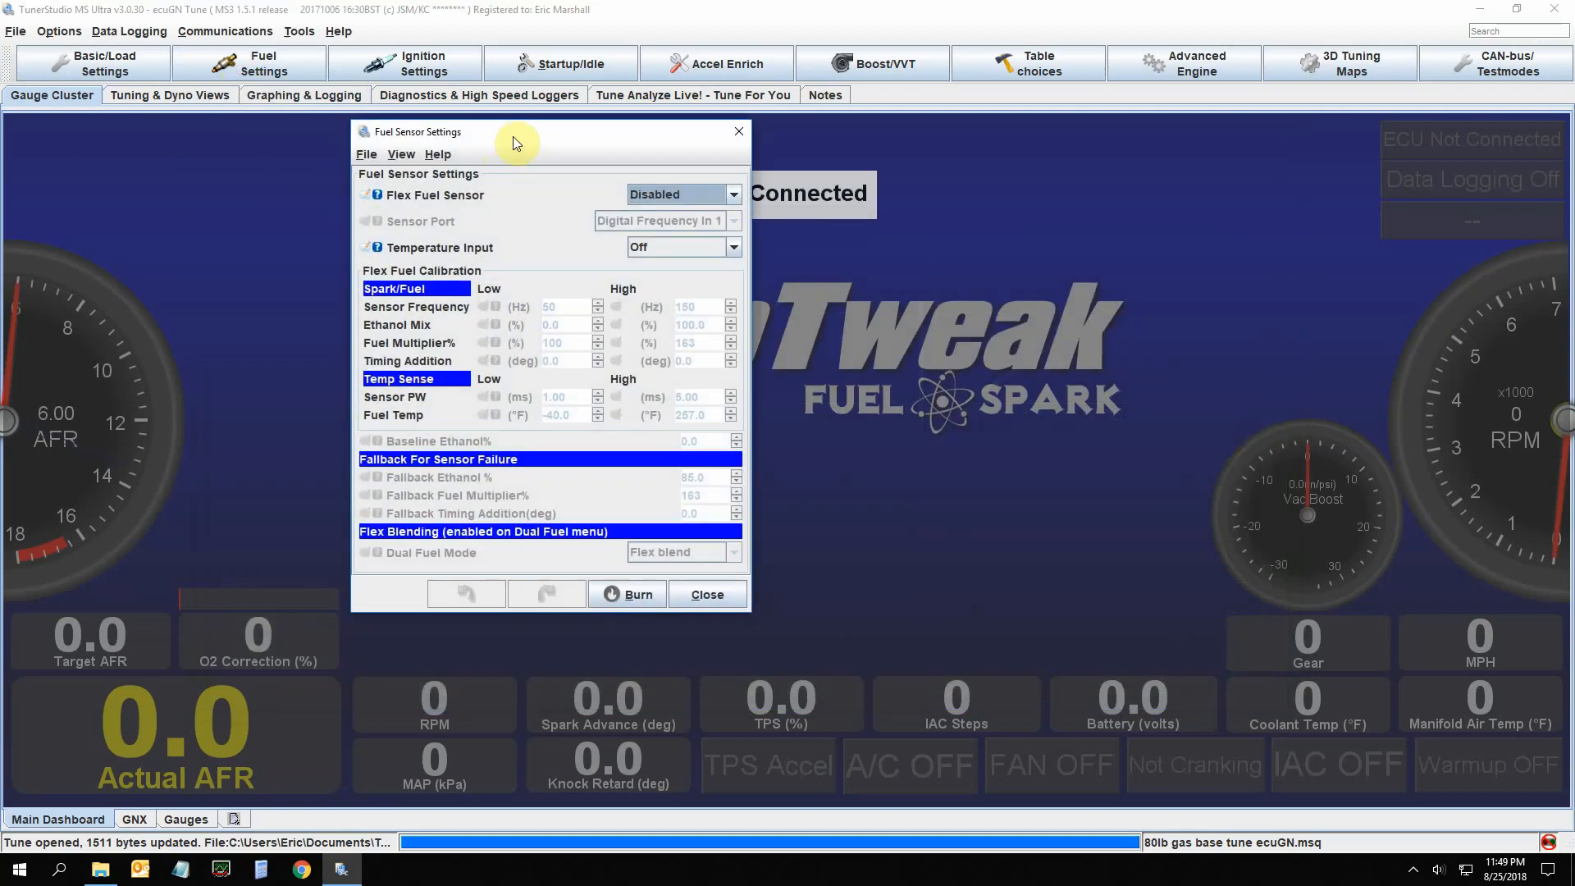
left_click_drag(512, 138, 463, 171)
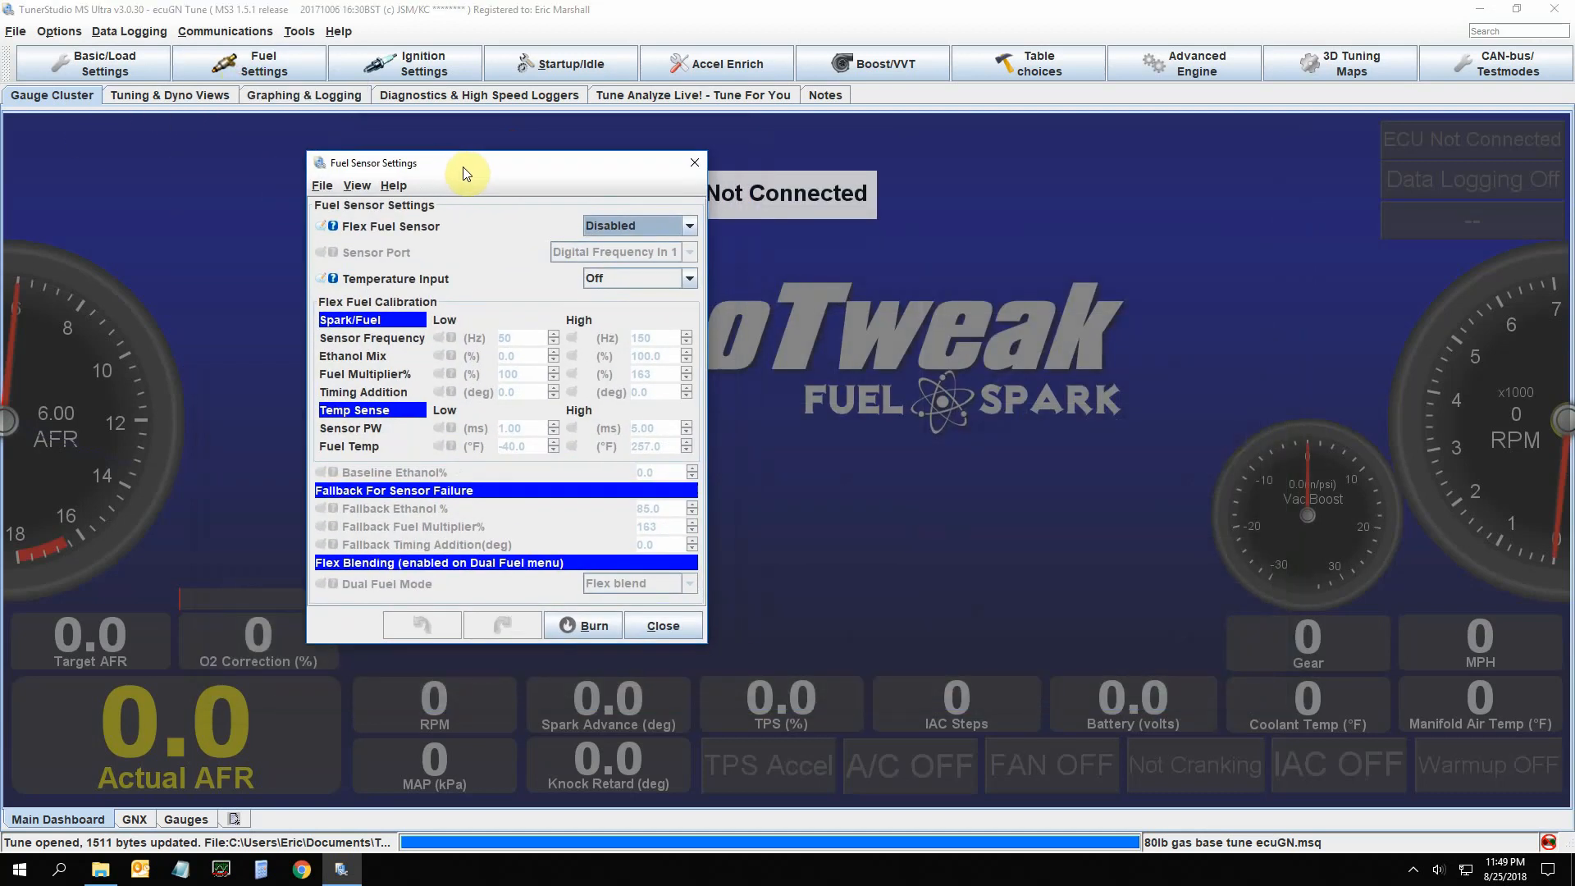
mouse_move(479, 177)
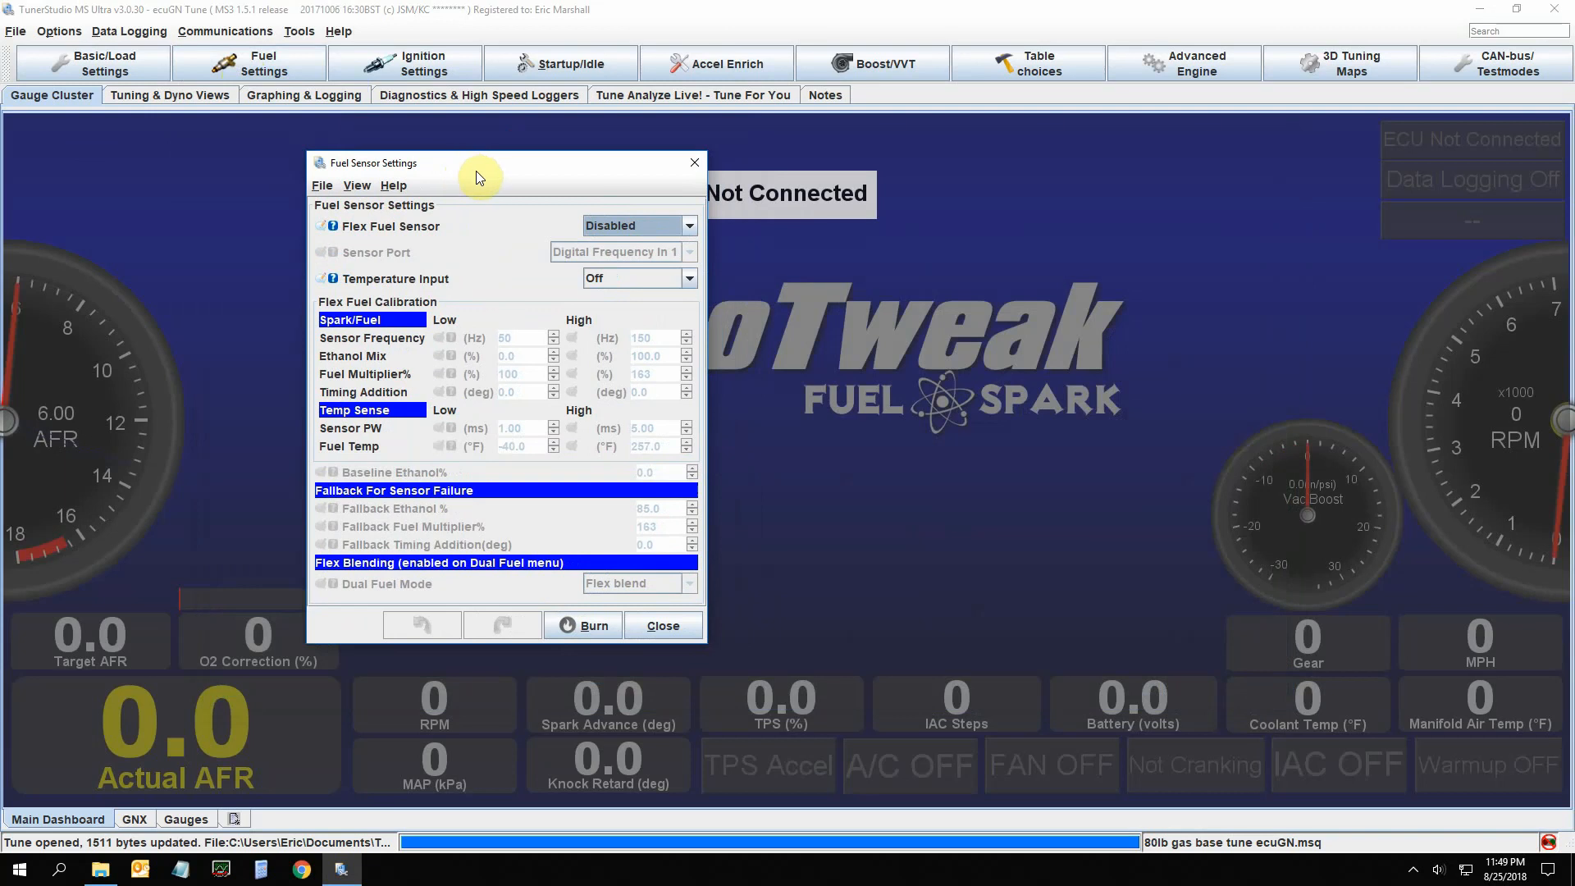
mouse_move(482, 180)
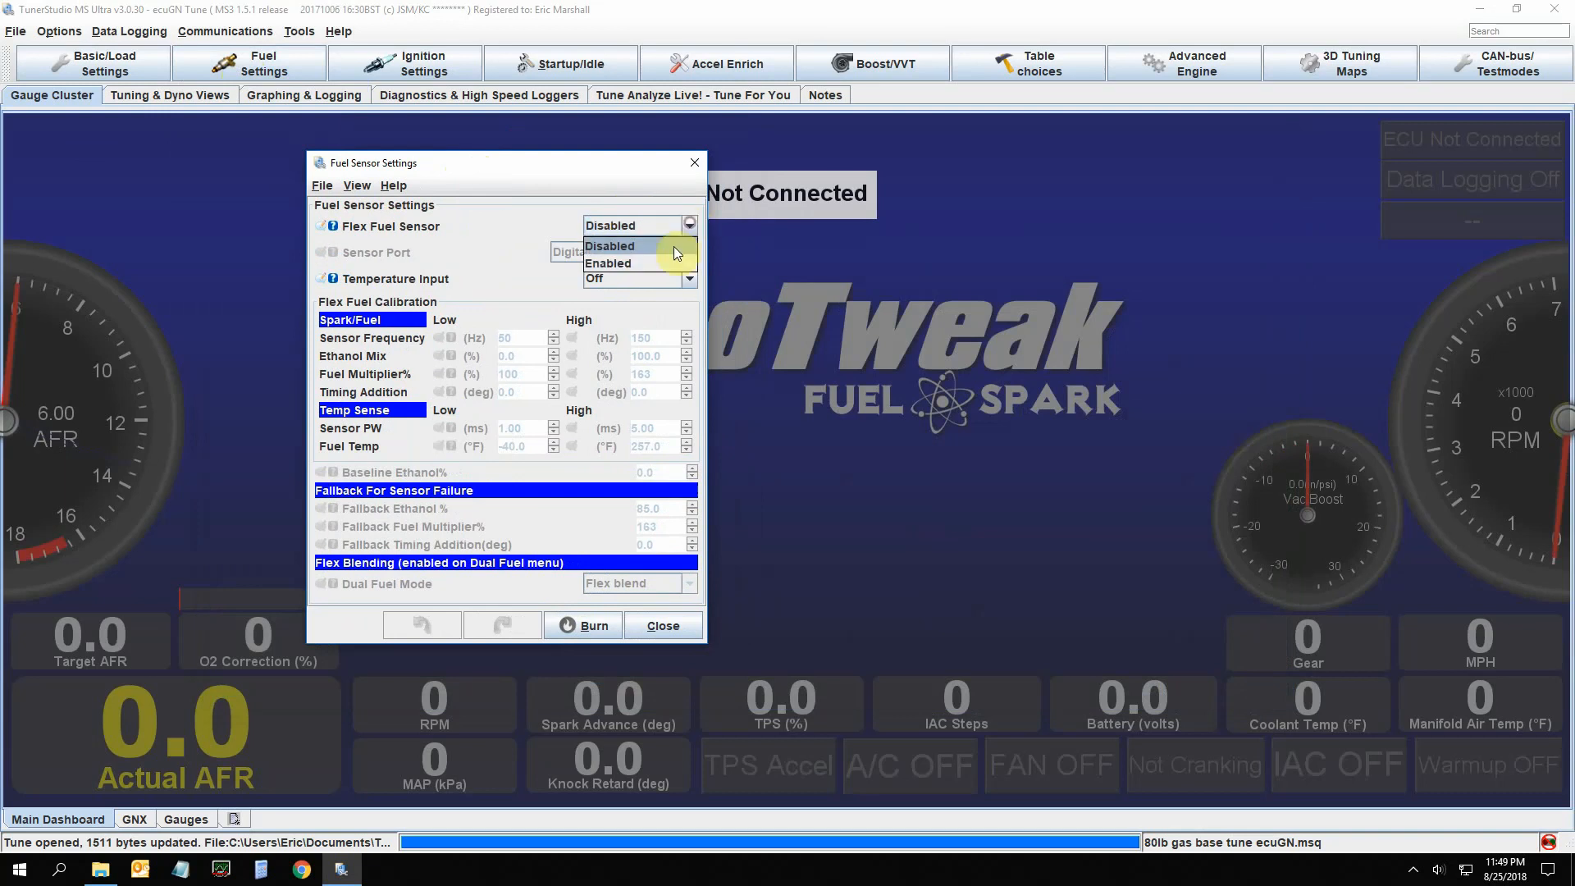
left_click(607, 263)
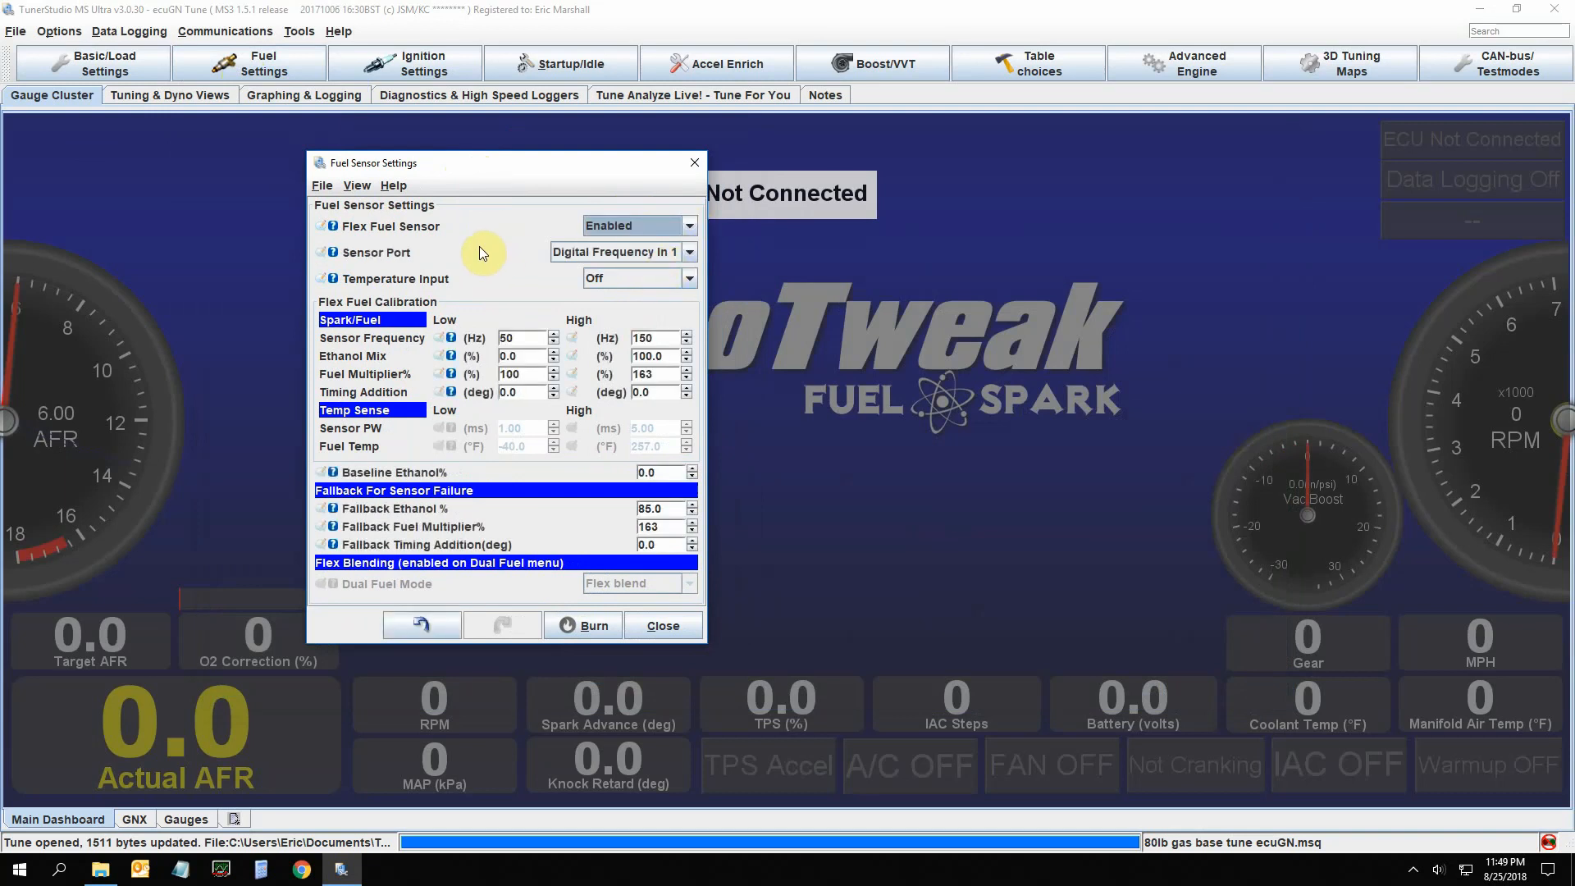
mouse_move(457, 241)
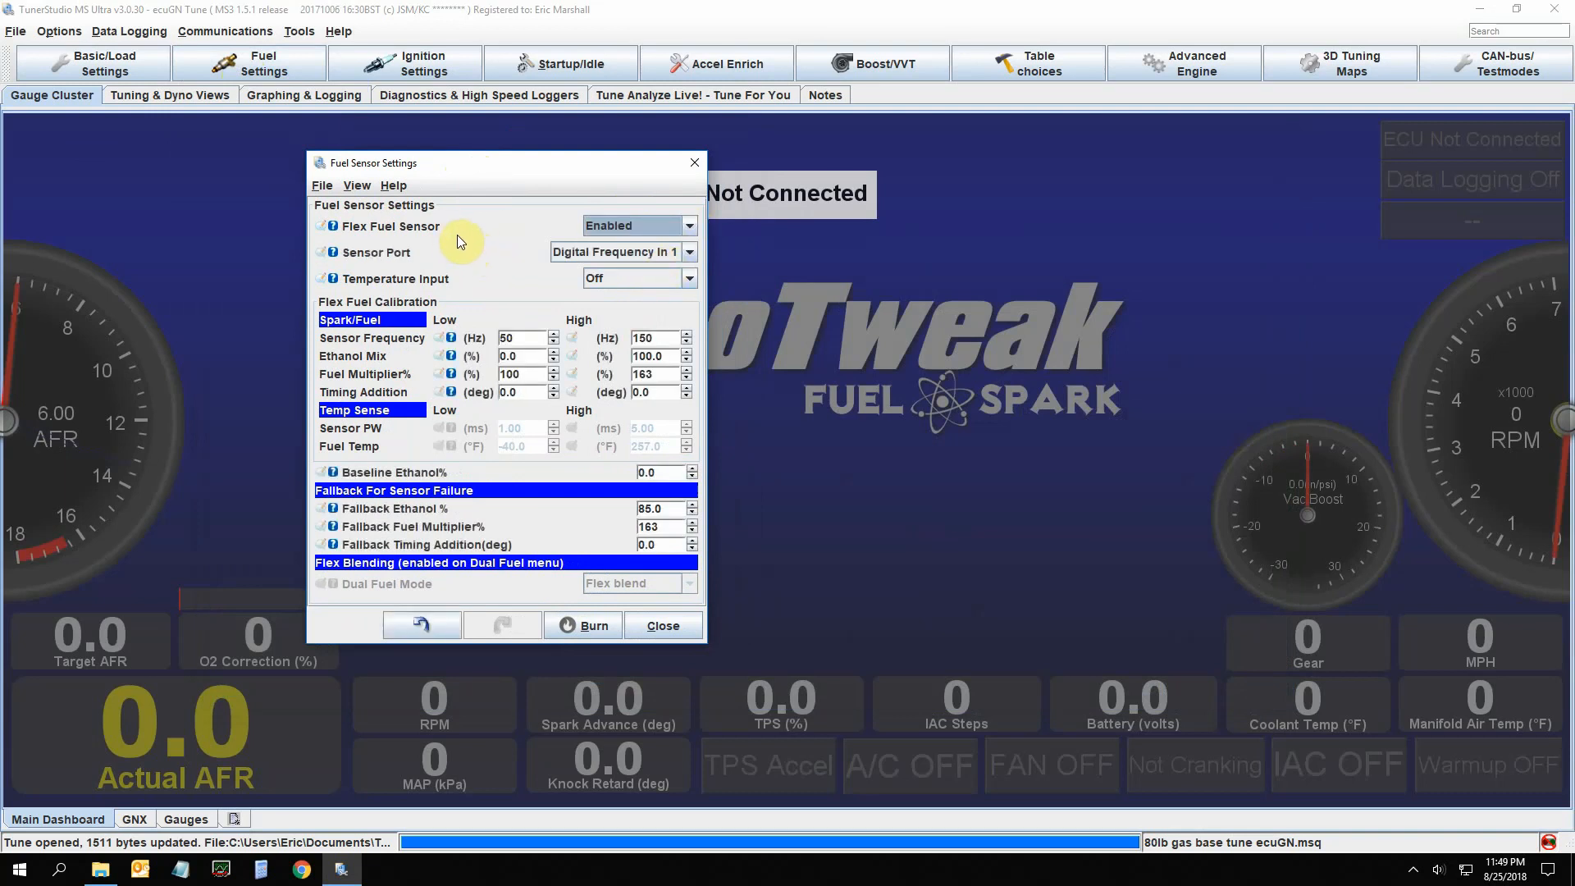
mouse_move(447, 223)
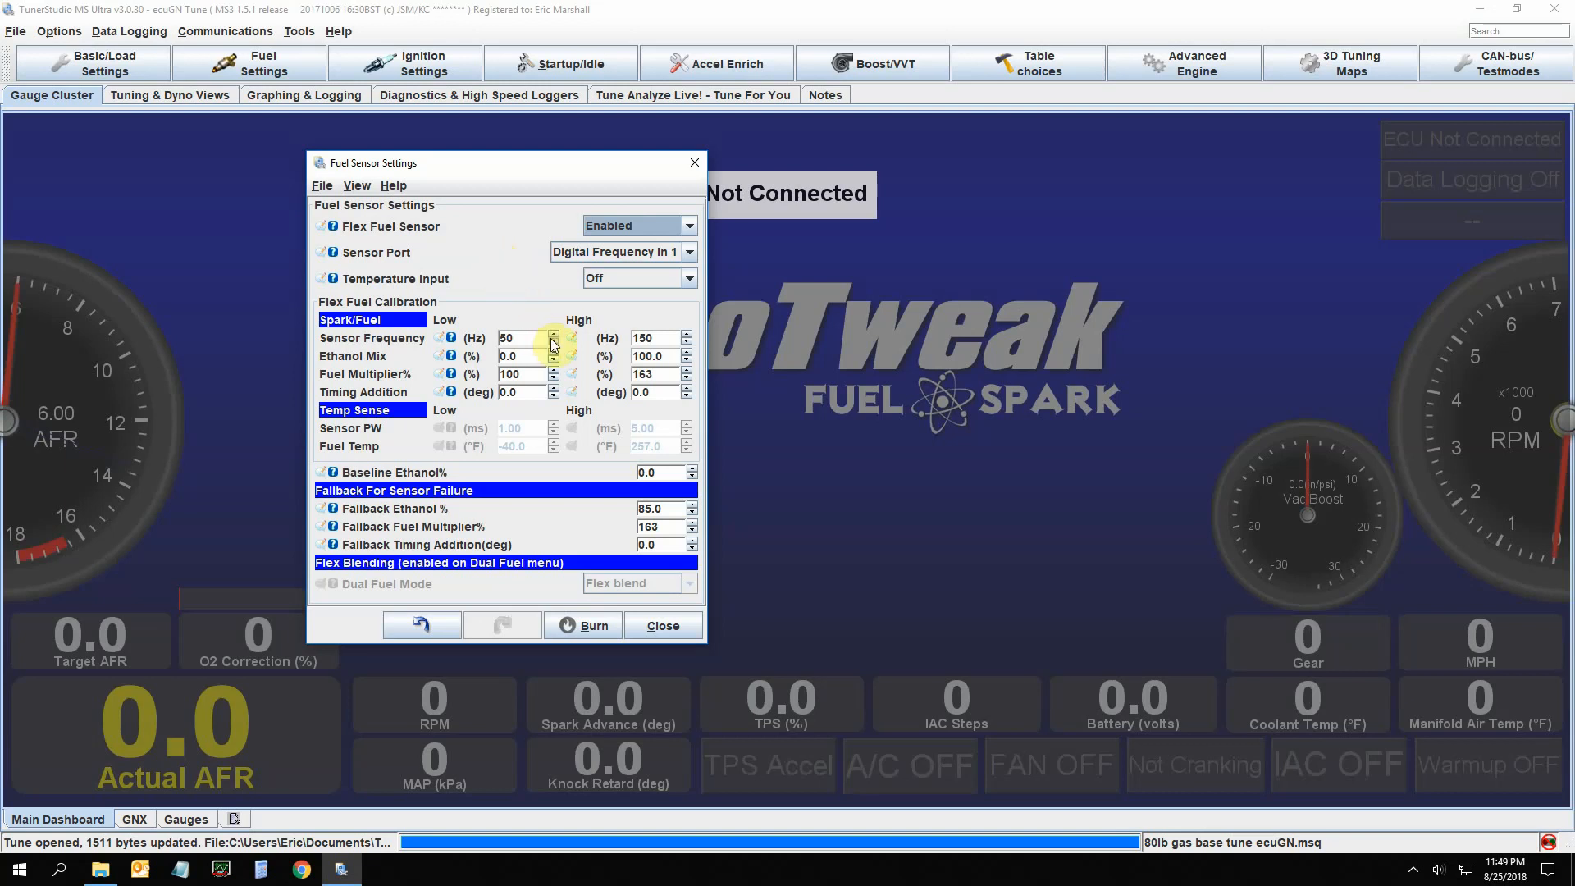
mouse_move(673, 307)
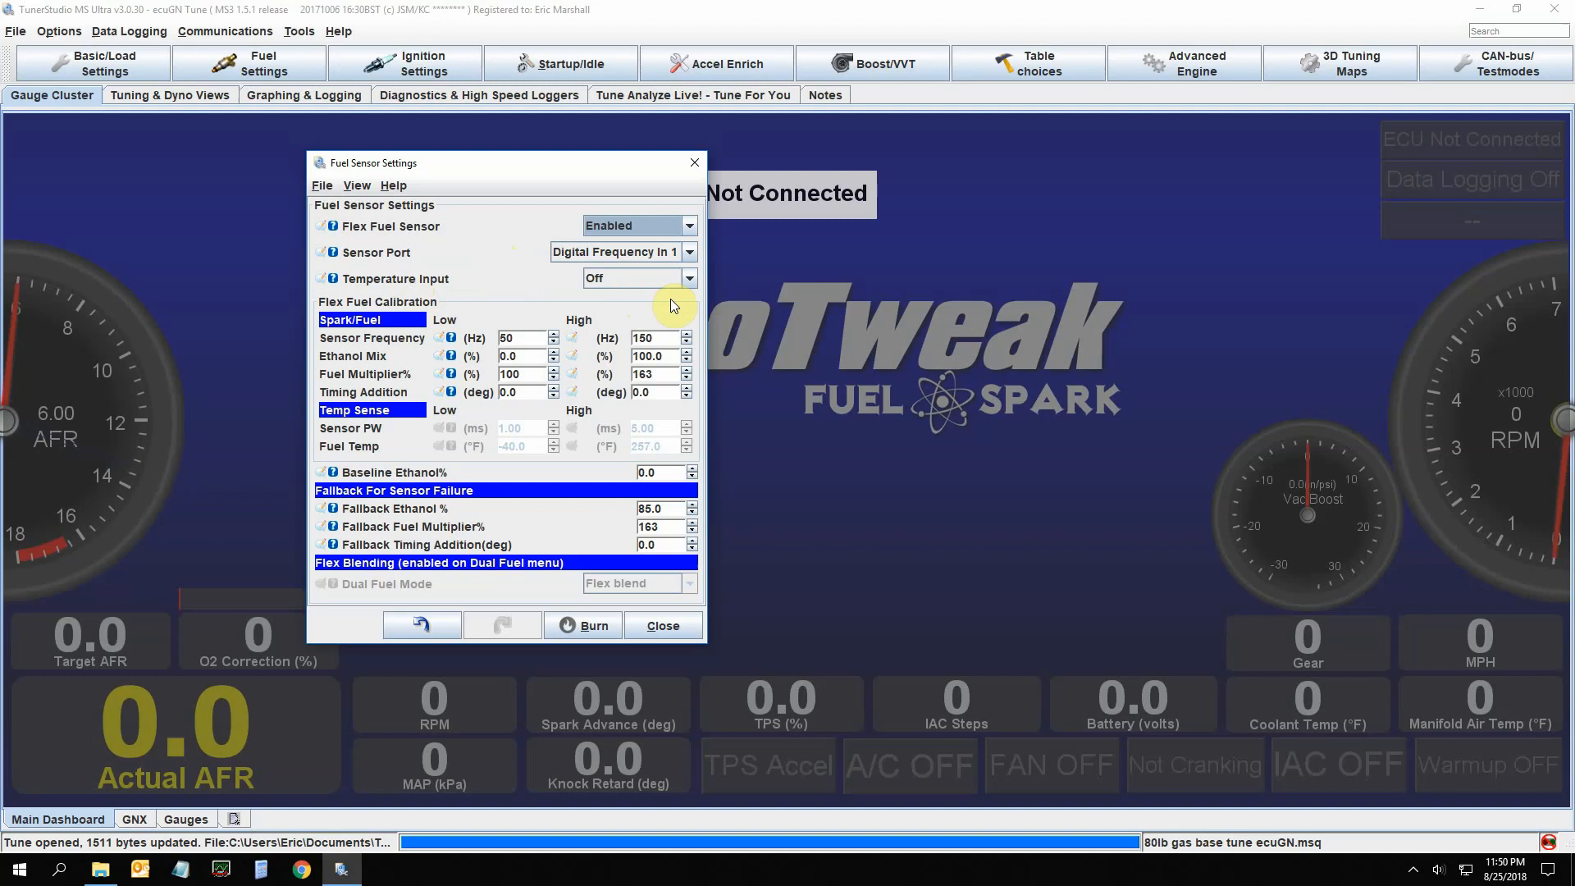
mouse_move(690, 284)
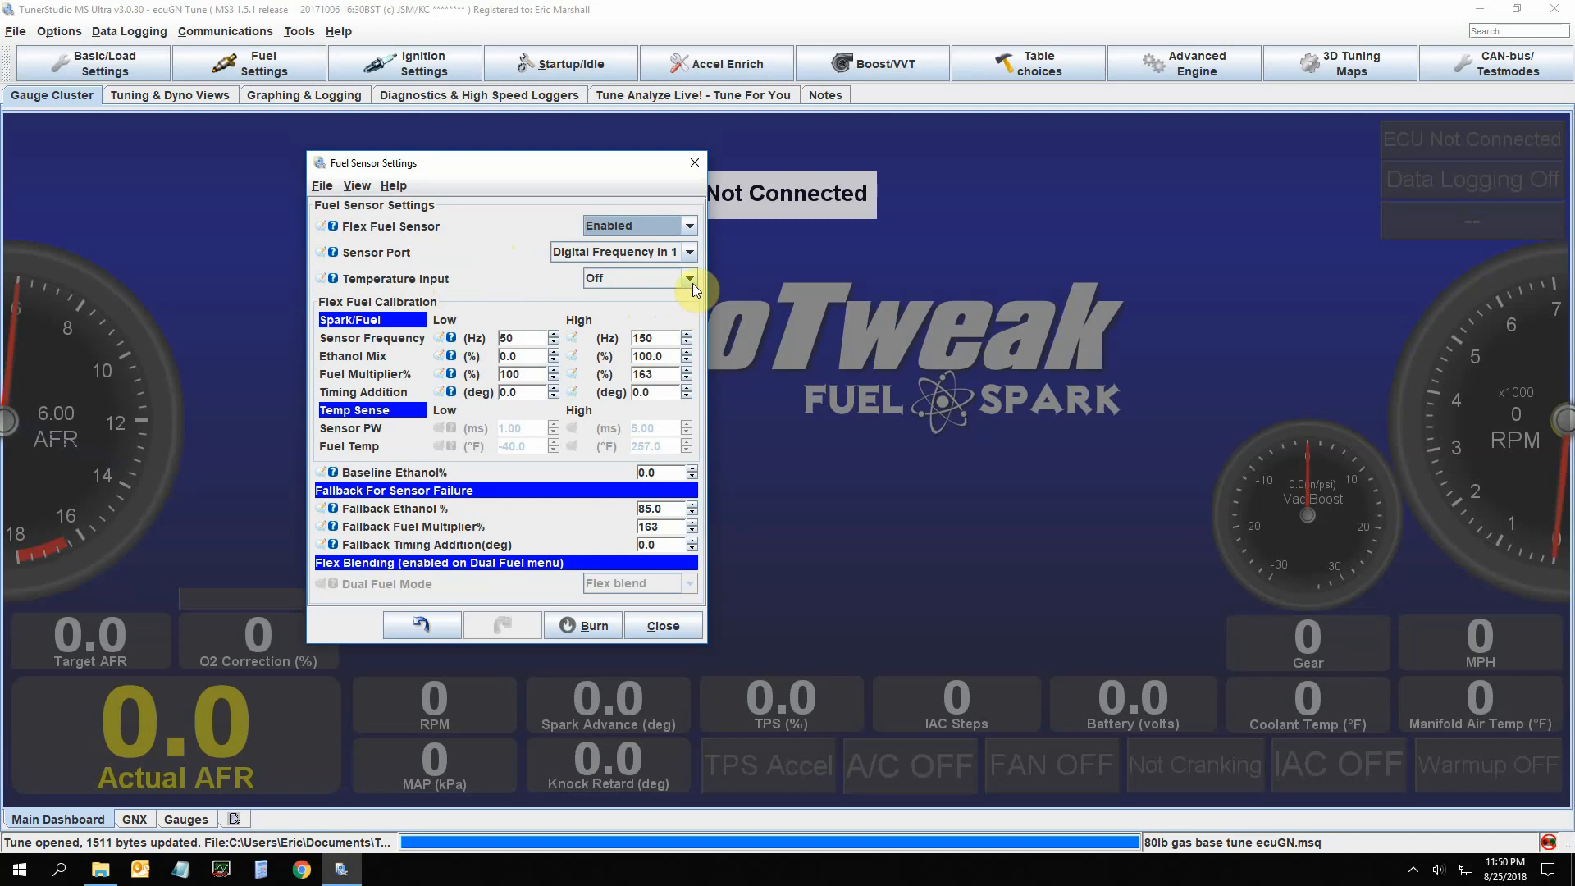
Set Temperature Input to Flex fuel and begin editing the low Sensor Frequency value
left_click(689, 279)
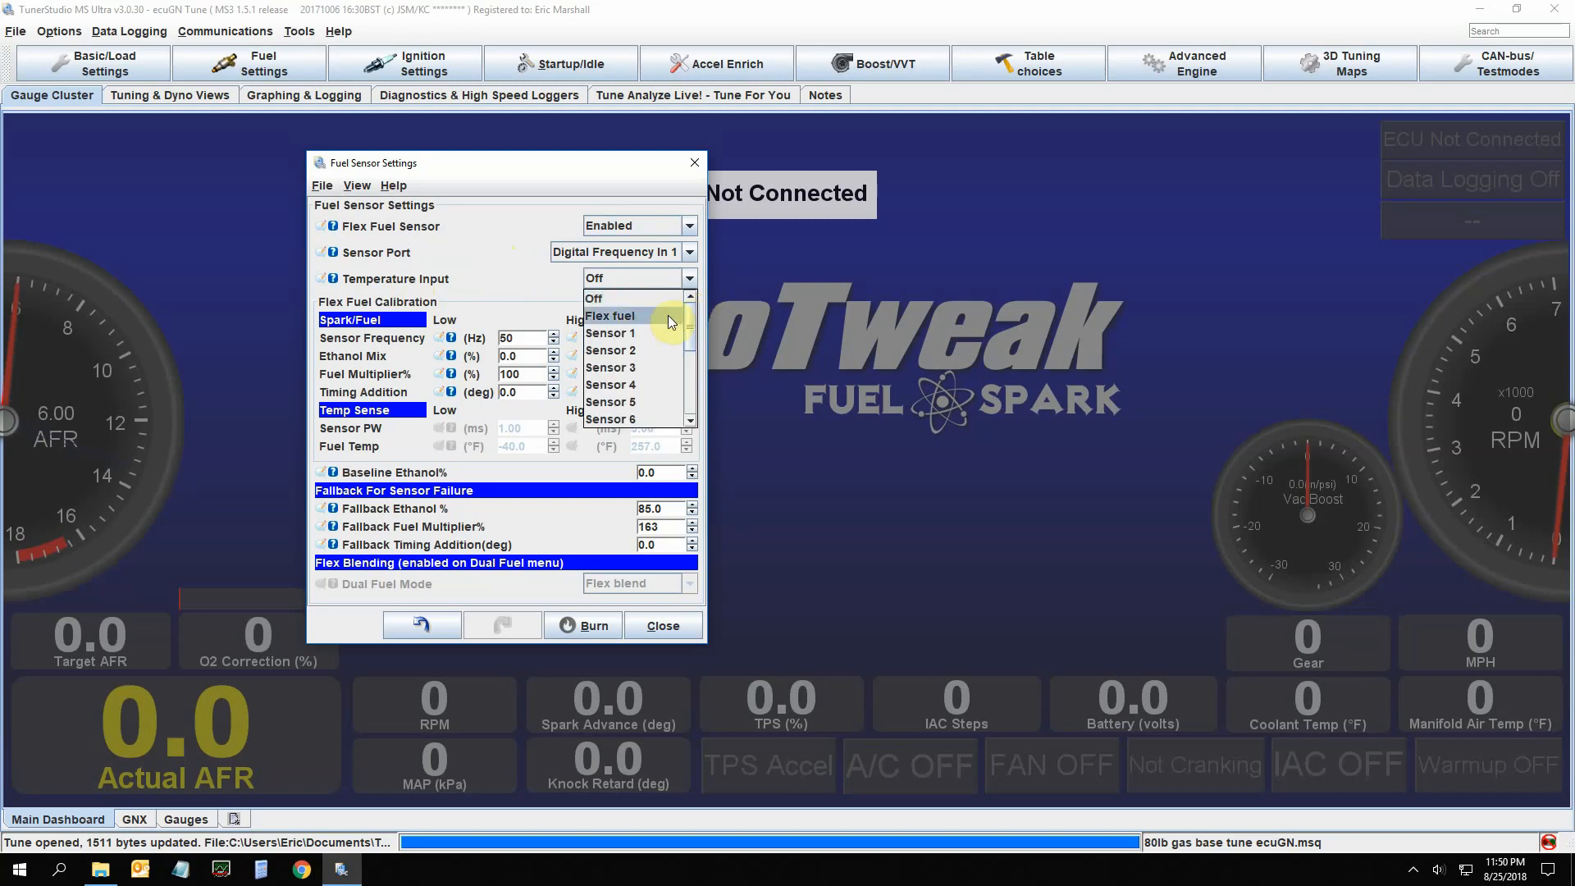
left_click(611, 315)
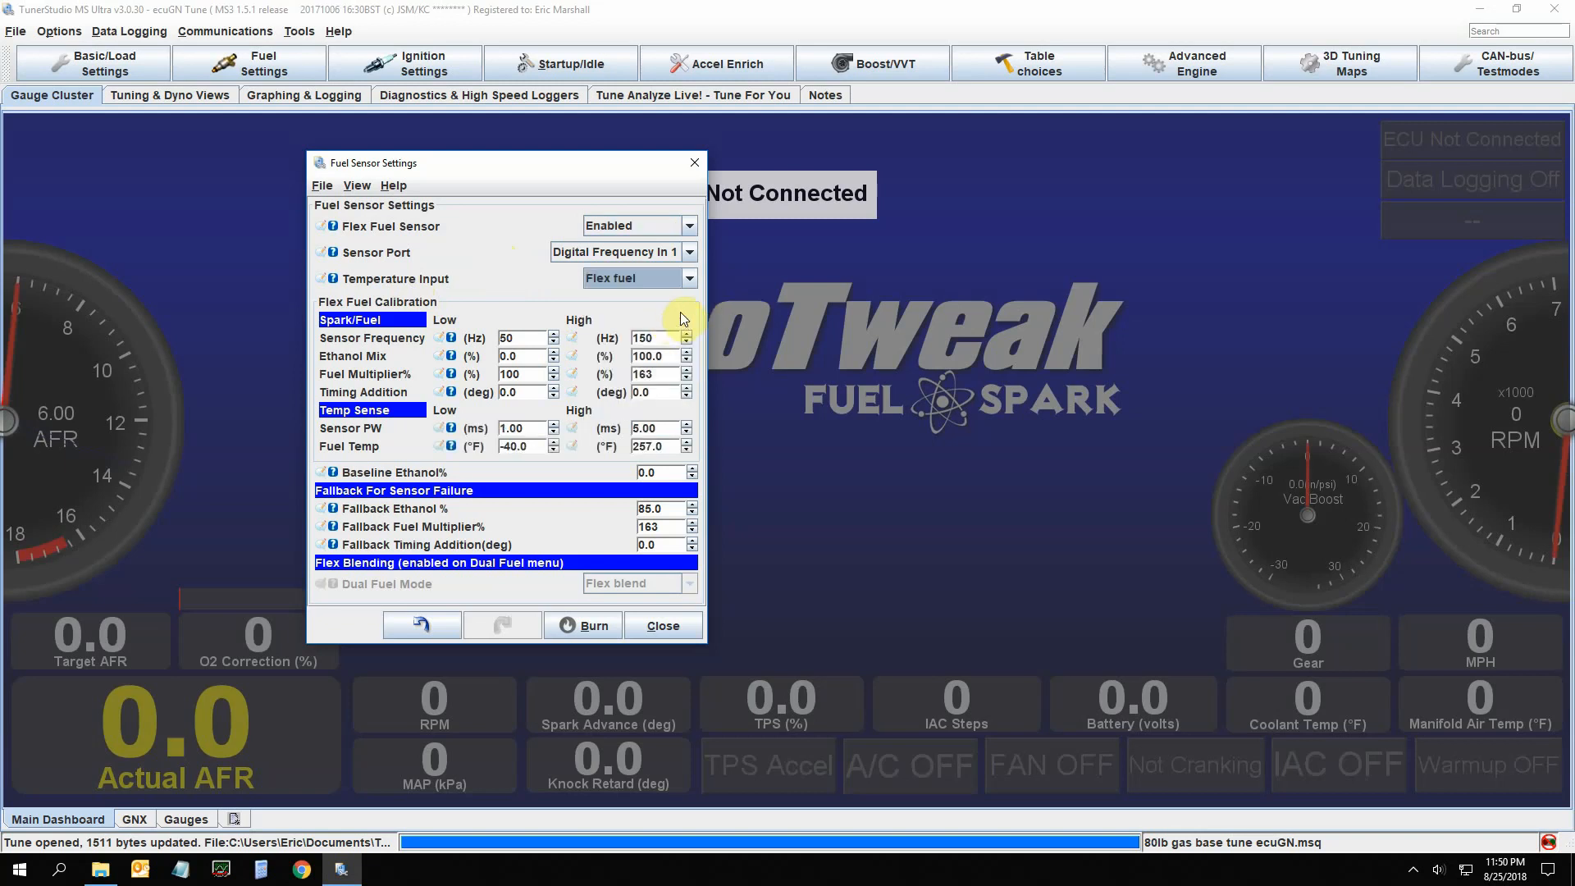
mouse_move(691, 298)
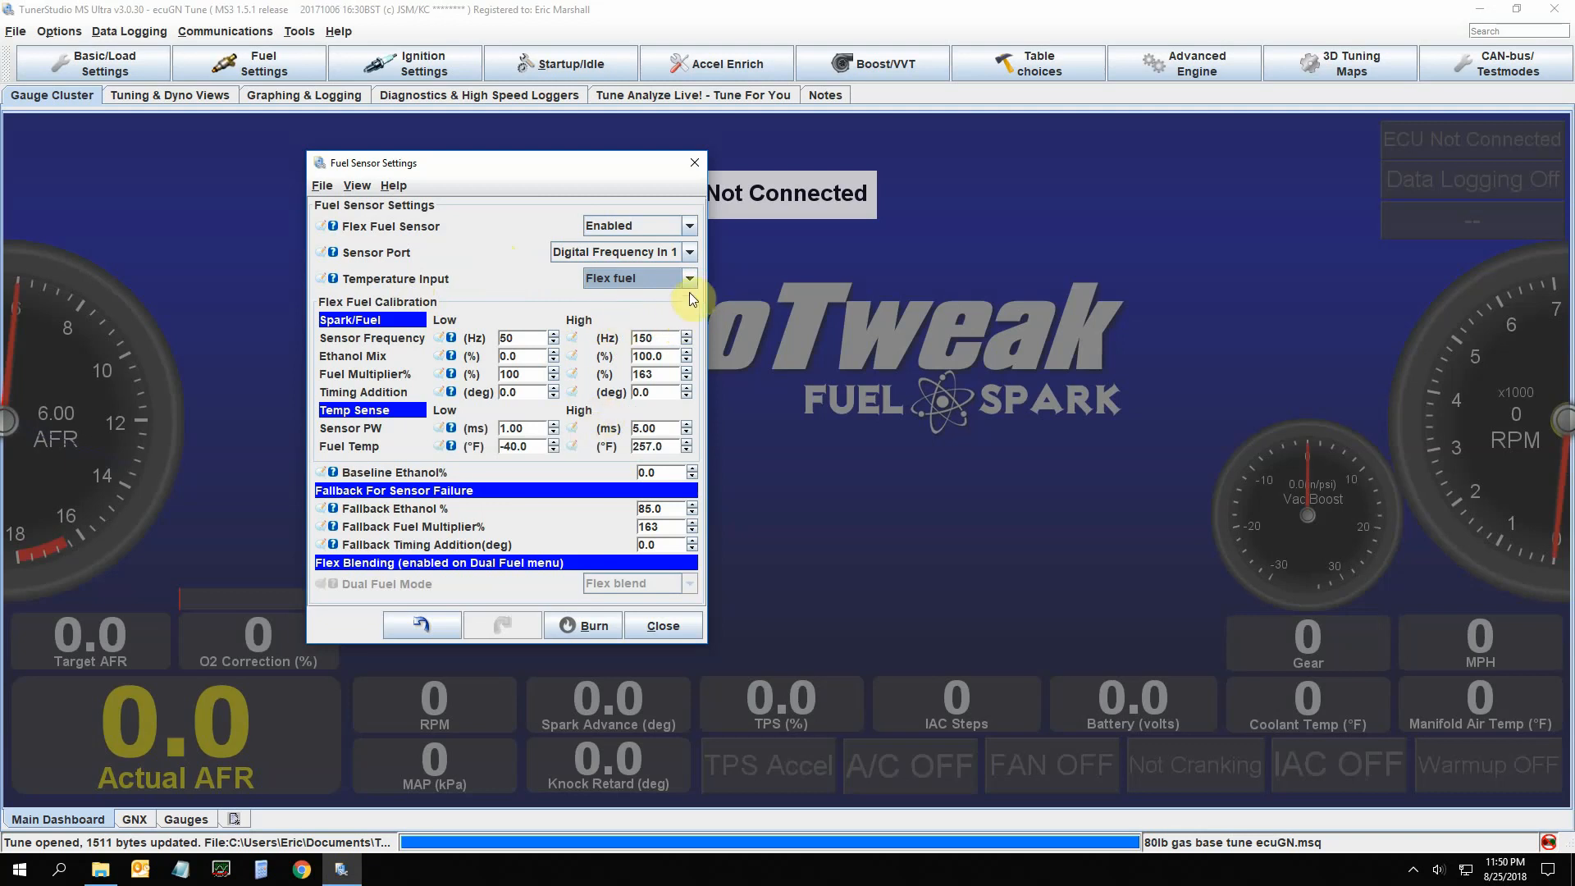
mouse_move(620, 476)
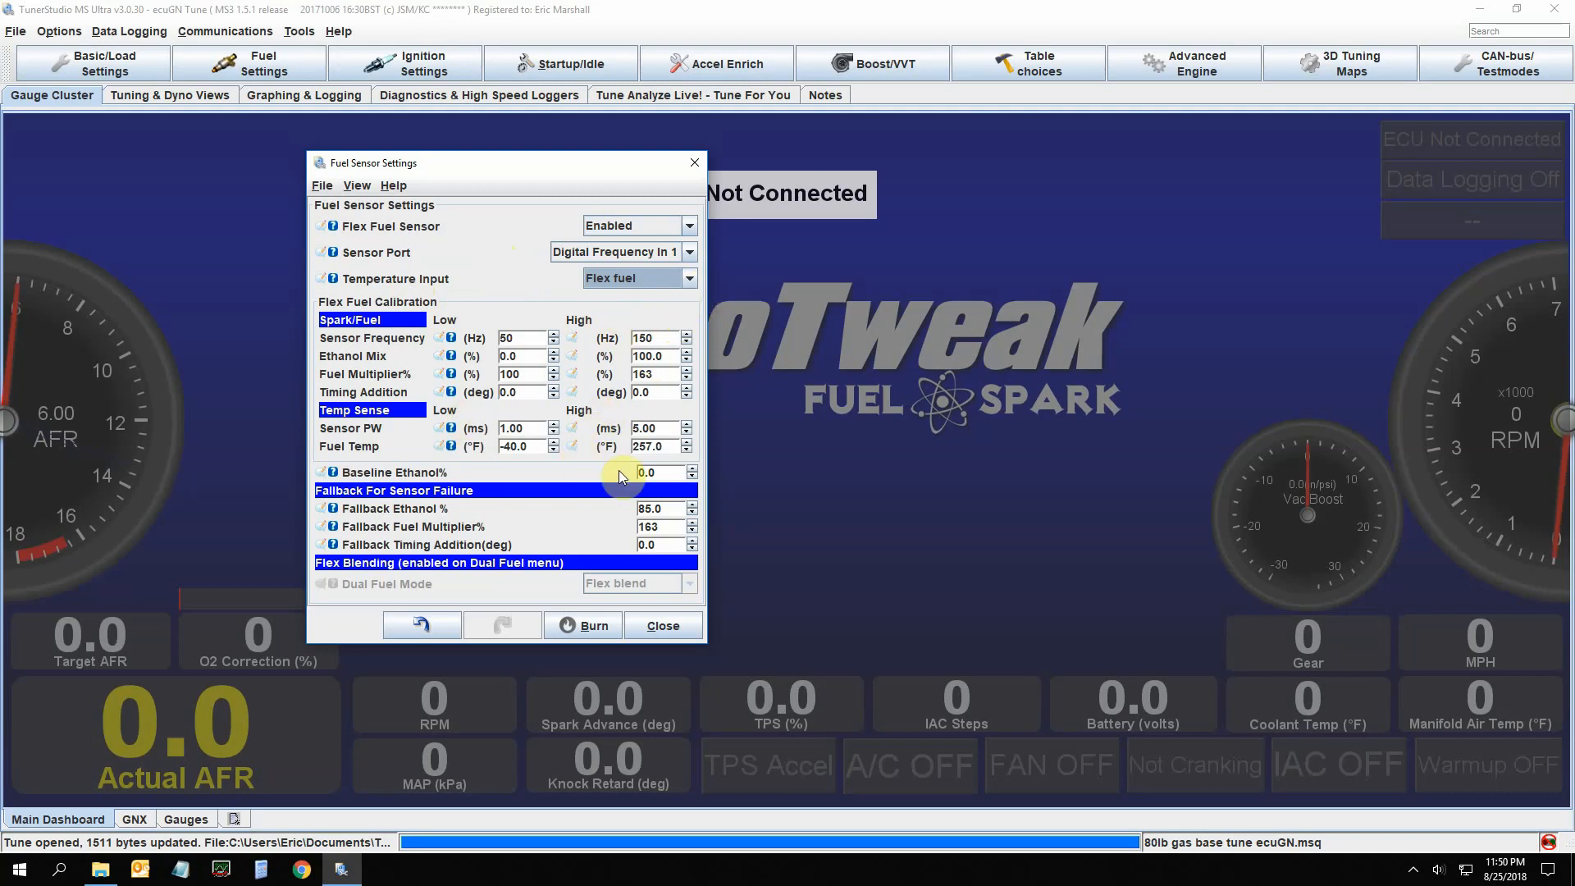
mouse_move(569, 468)
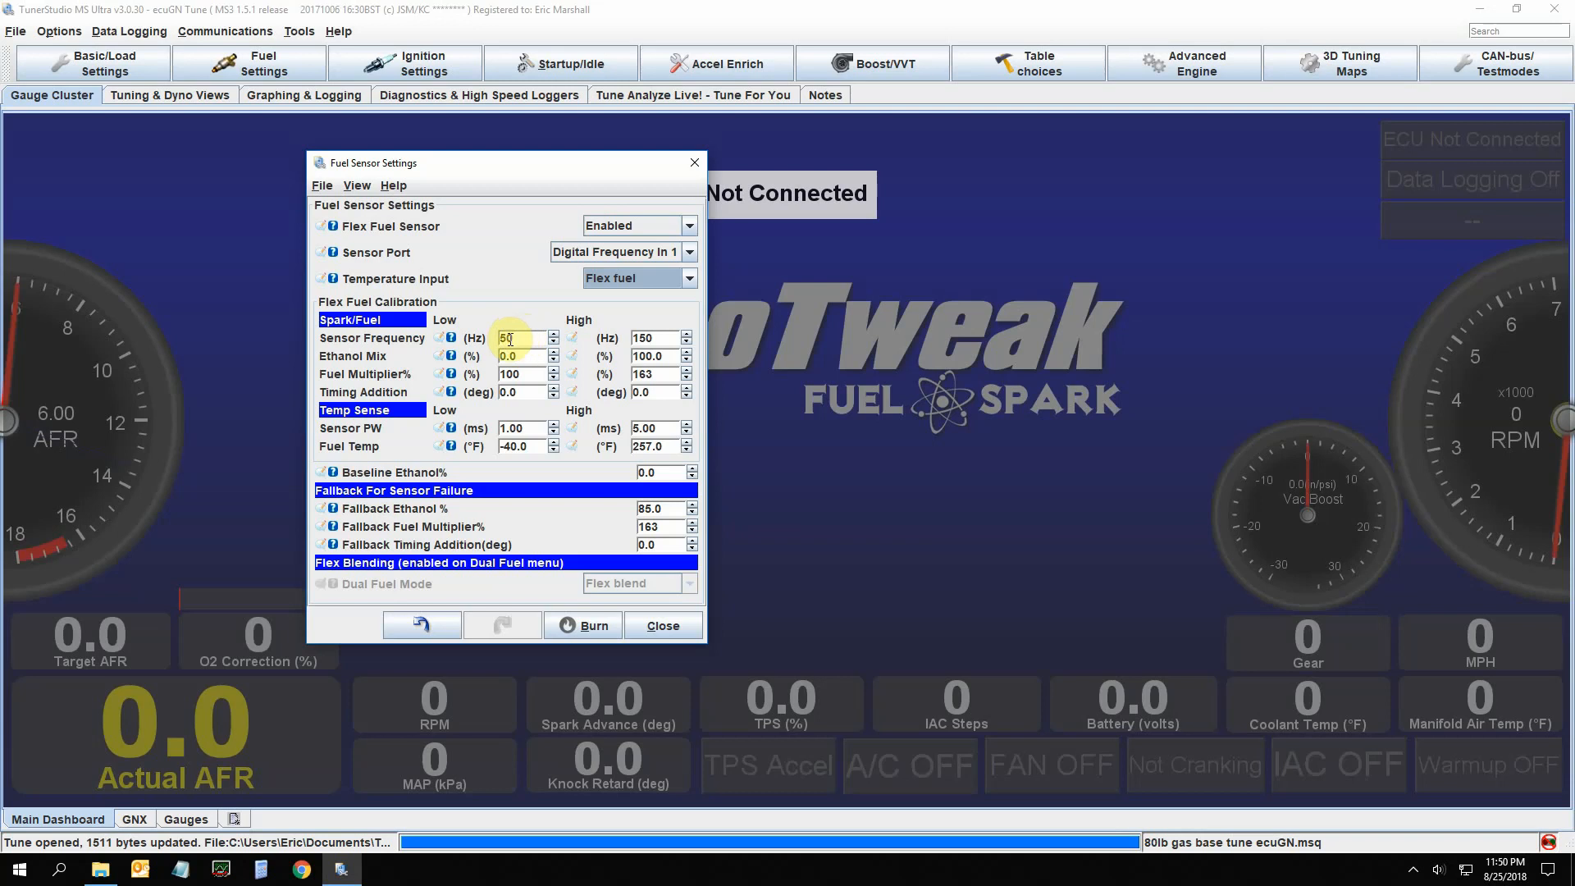
left_click(517, 338)
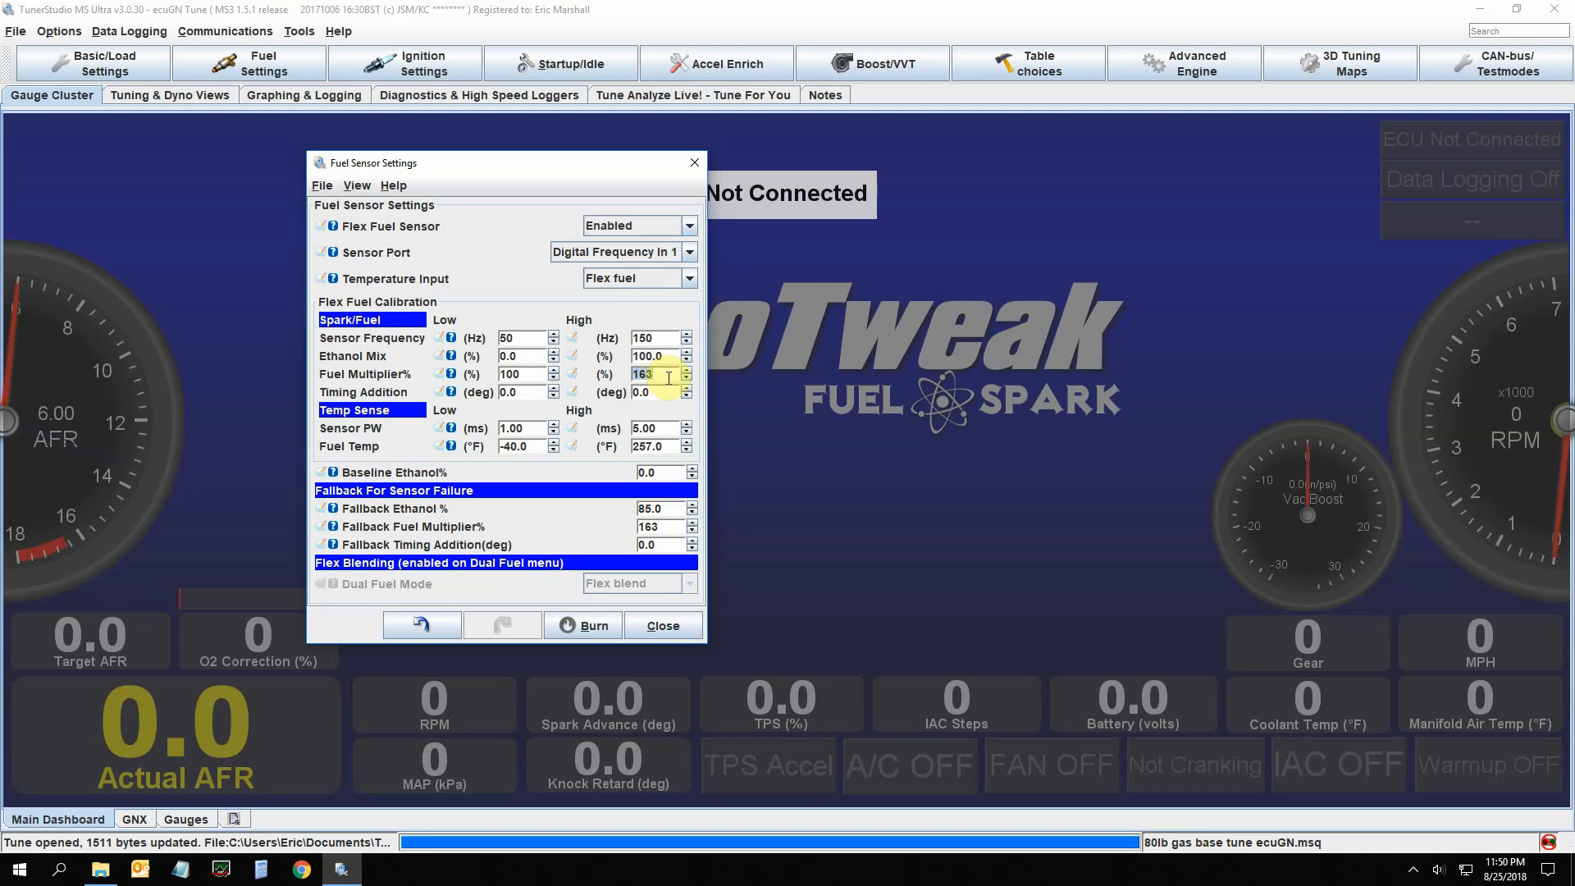
mouse_move(661, 392)
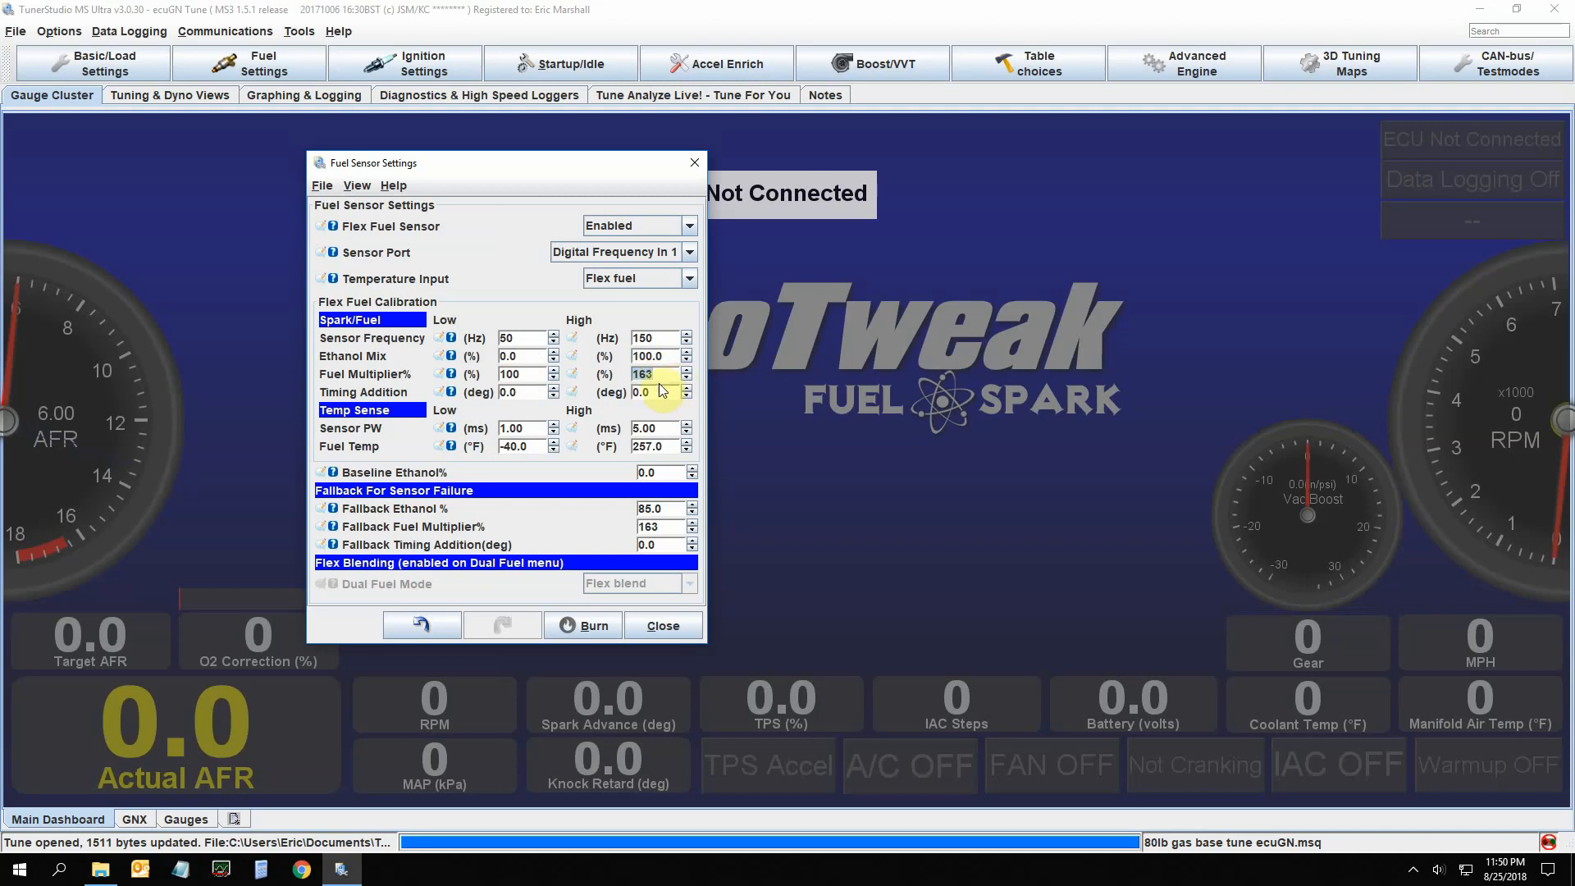
left_click(653, 374)
type("153")
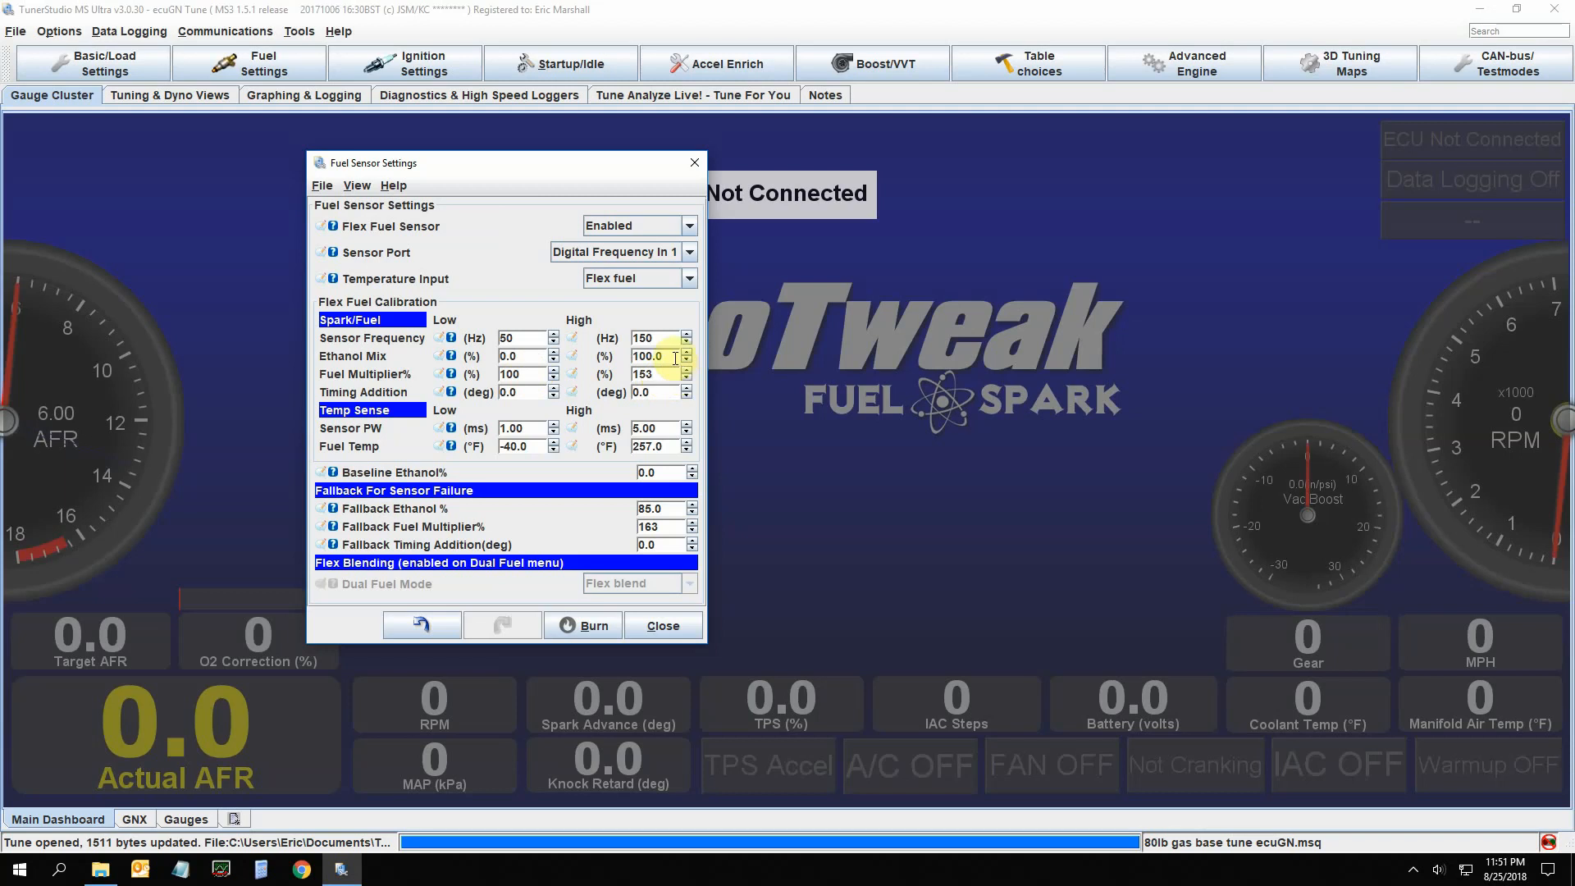
left_click(656, 374)
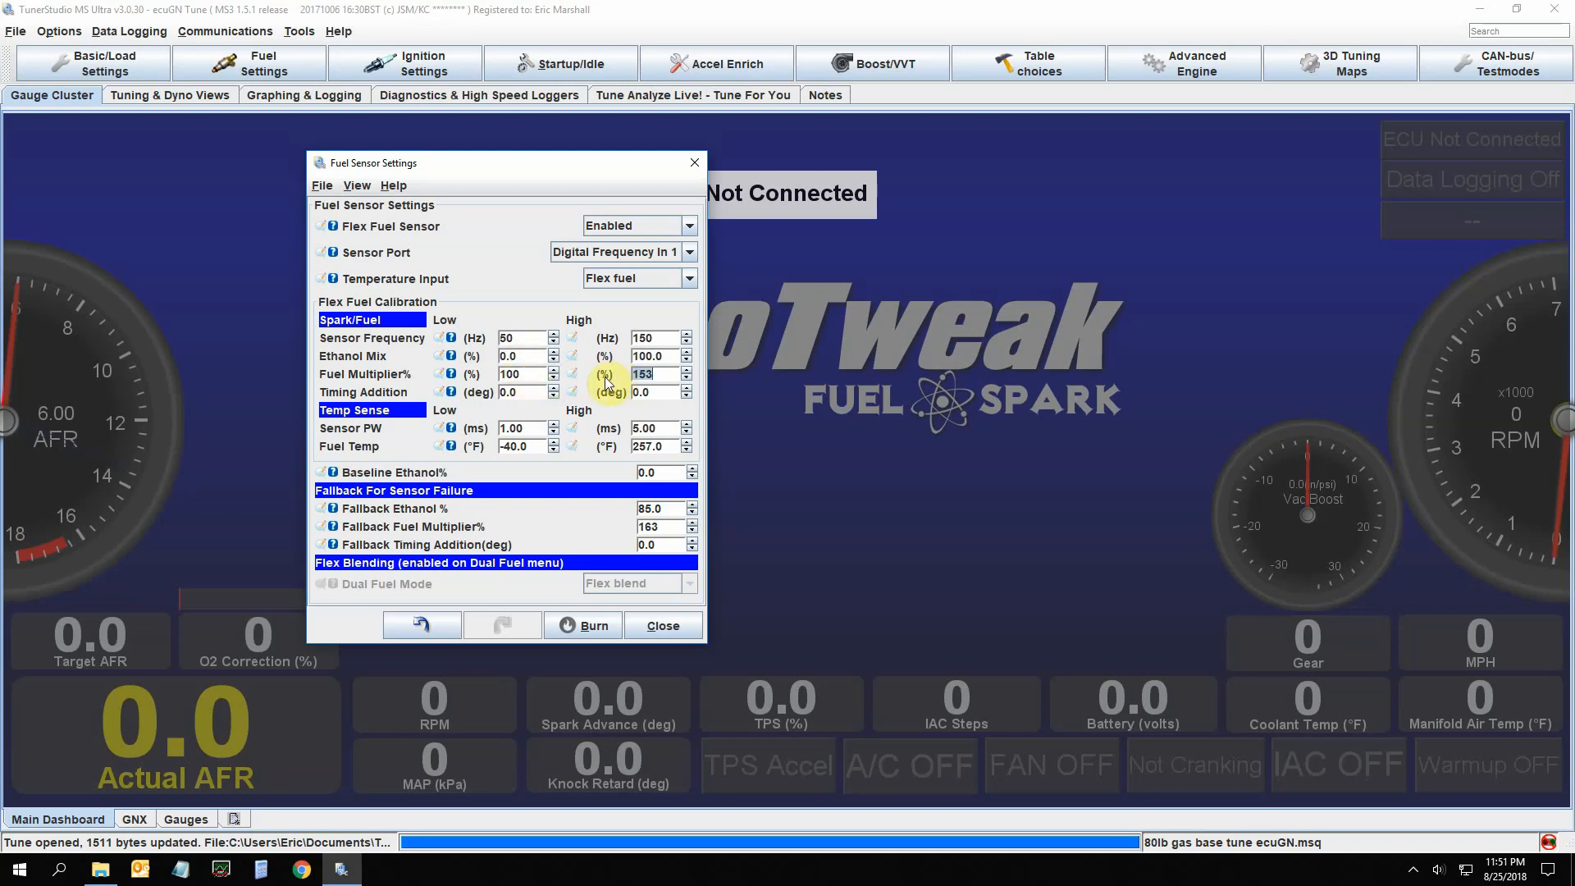
mouse_move(587, 381)
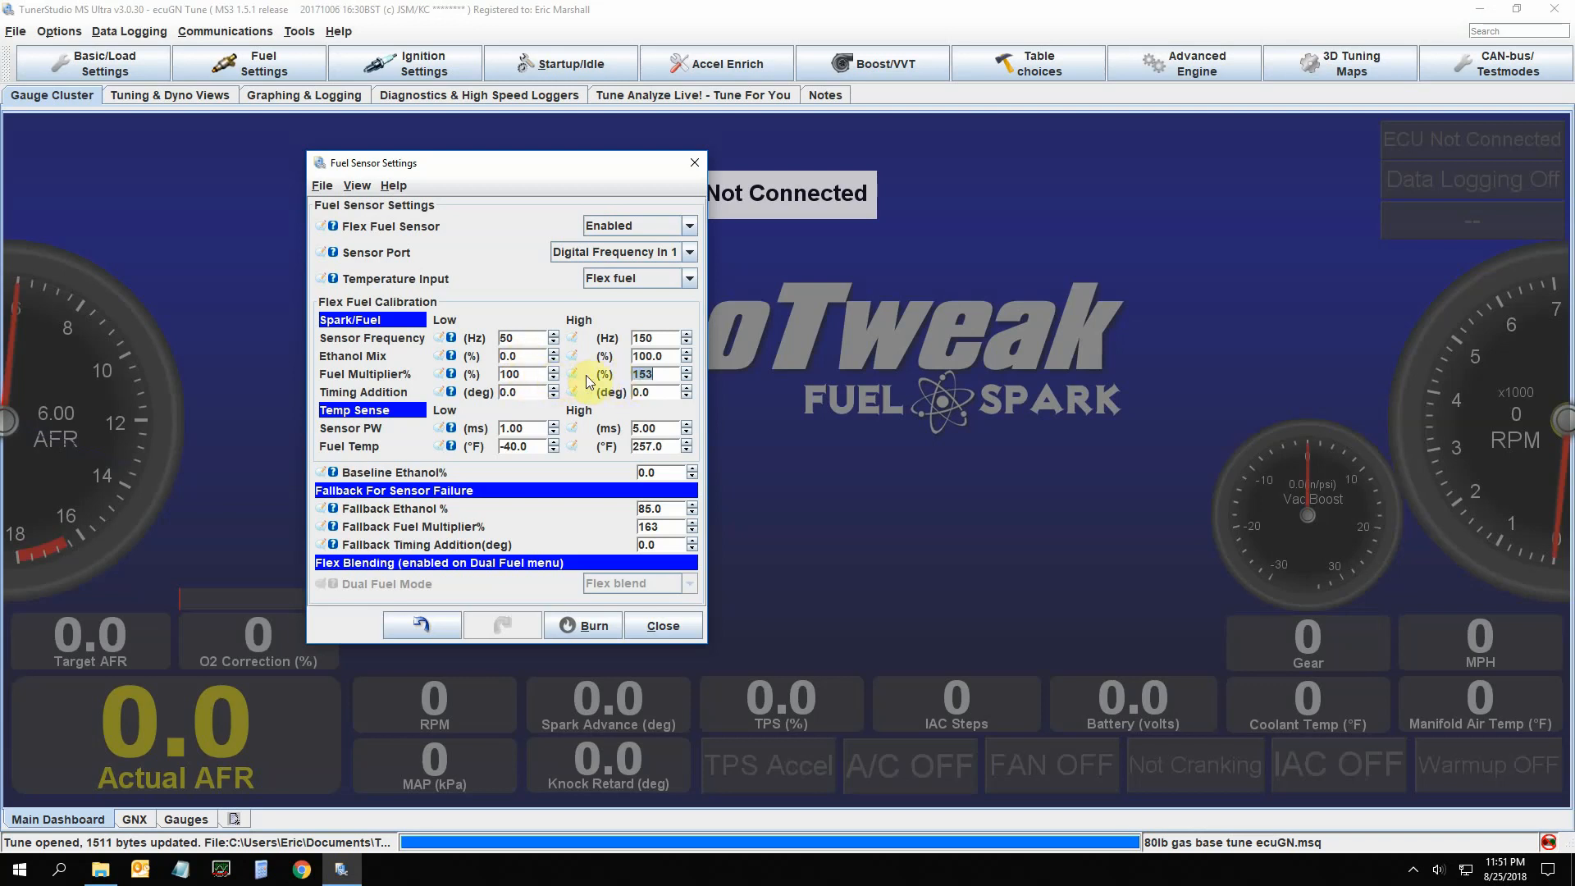
left_click(651, 374)
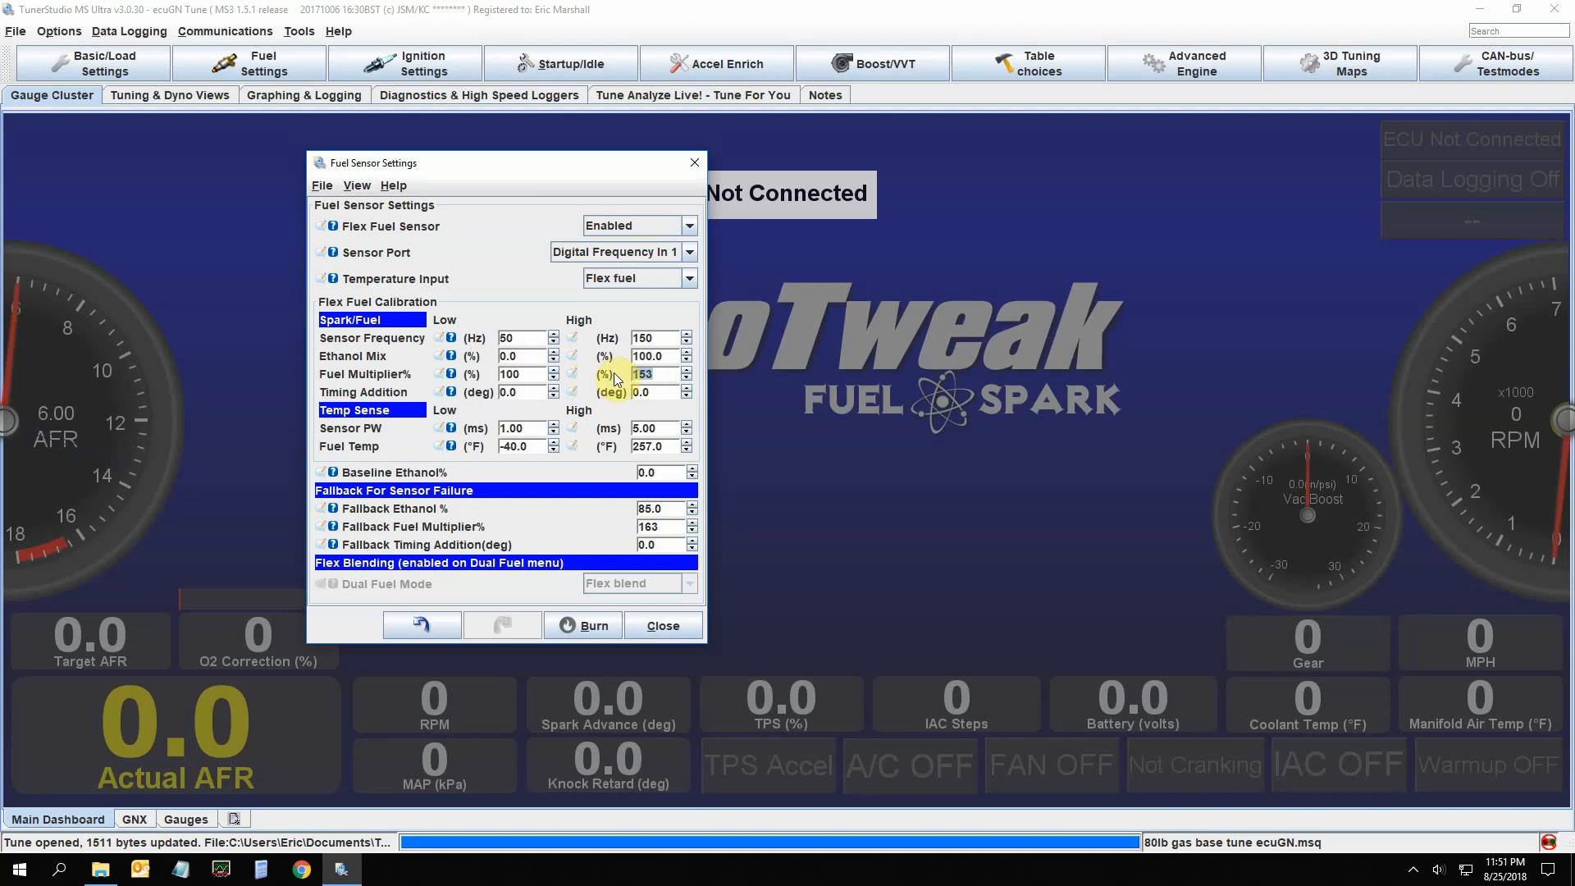
mouse_move(610, 392)
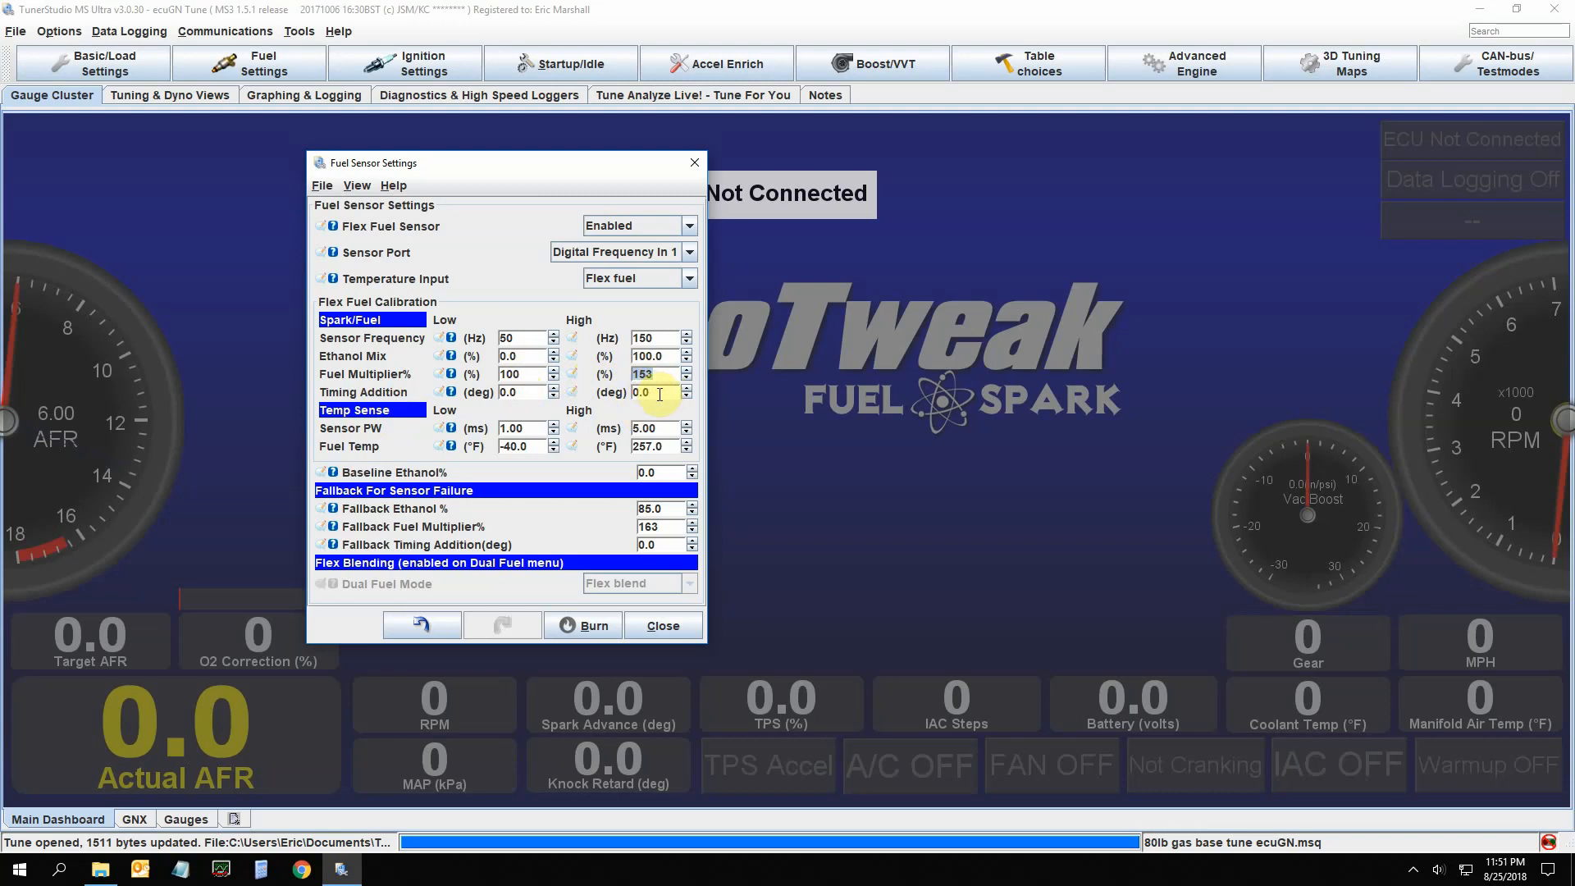
mouse_move(666, 396)
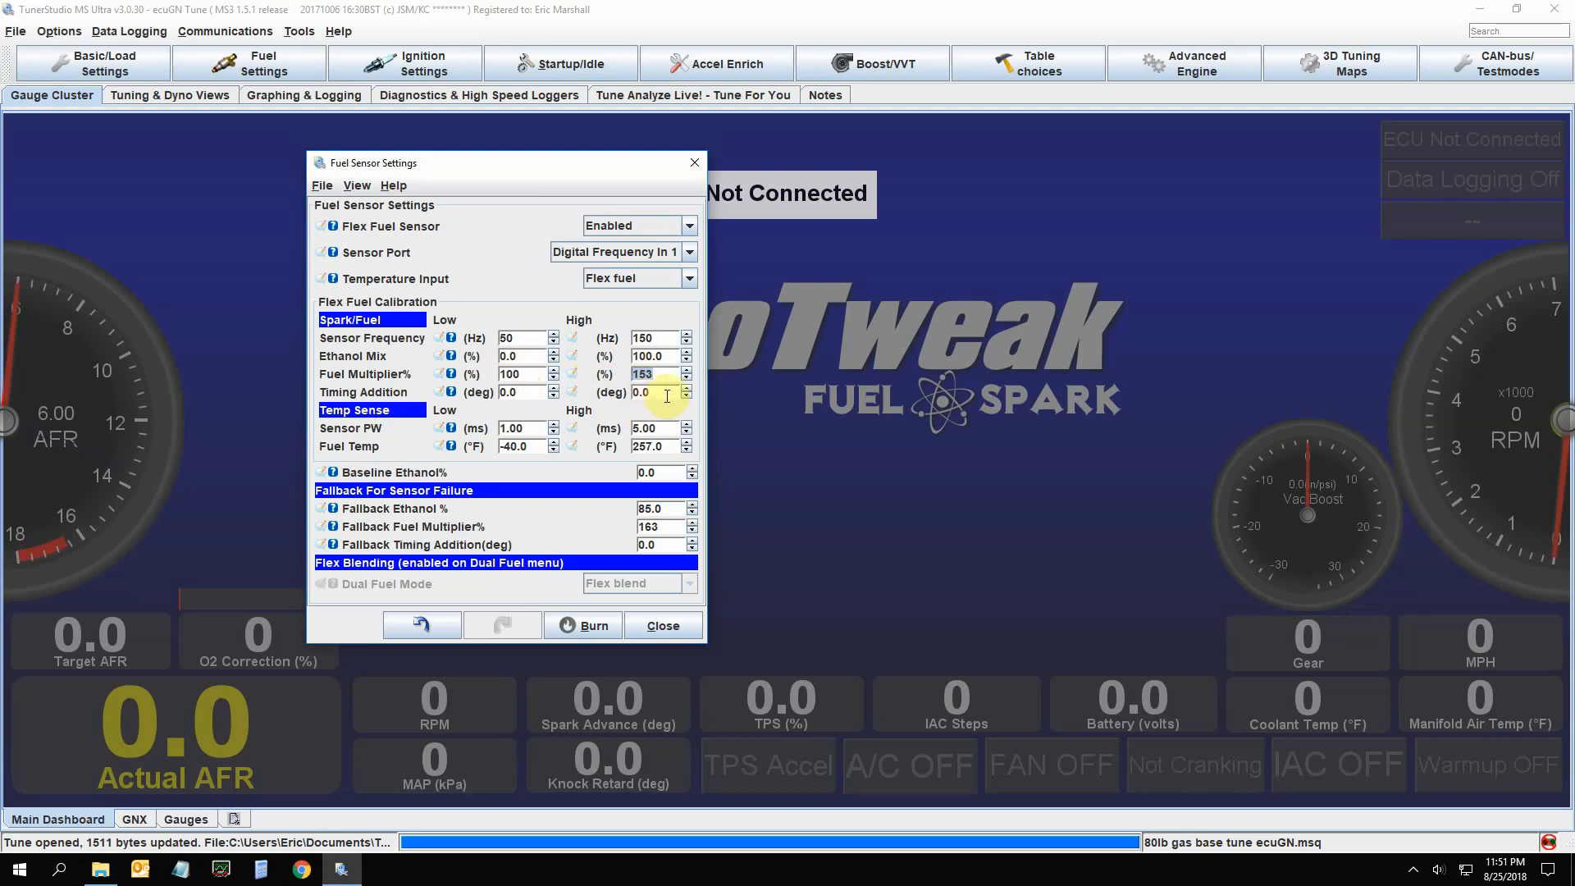
mouse_move(595, 463)
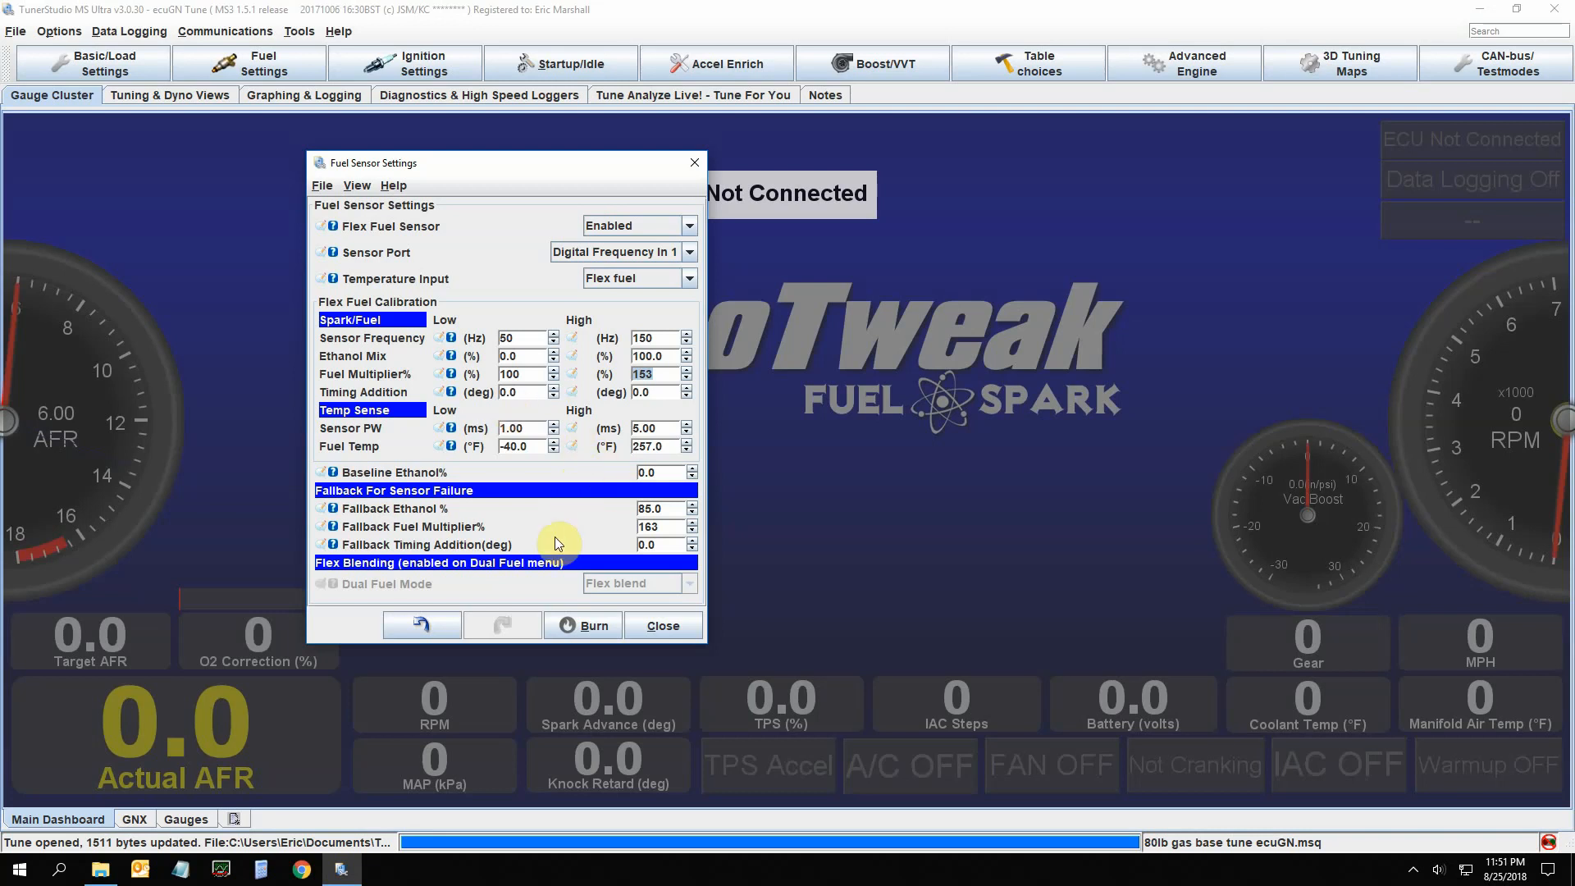
mouse_move(512, 514)
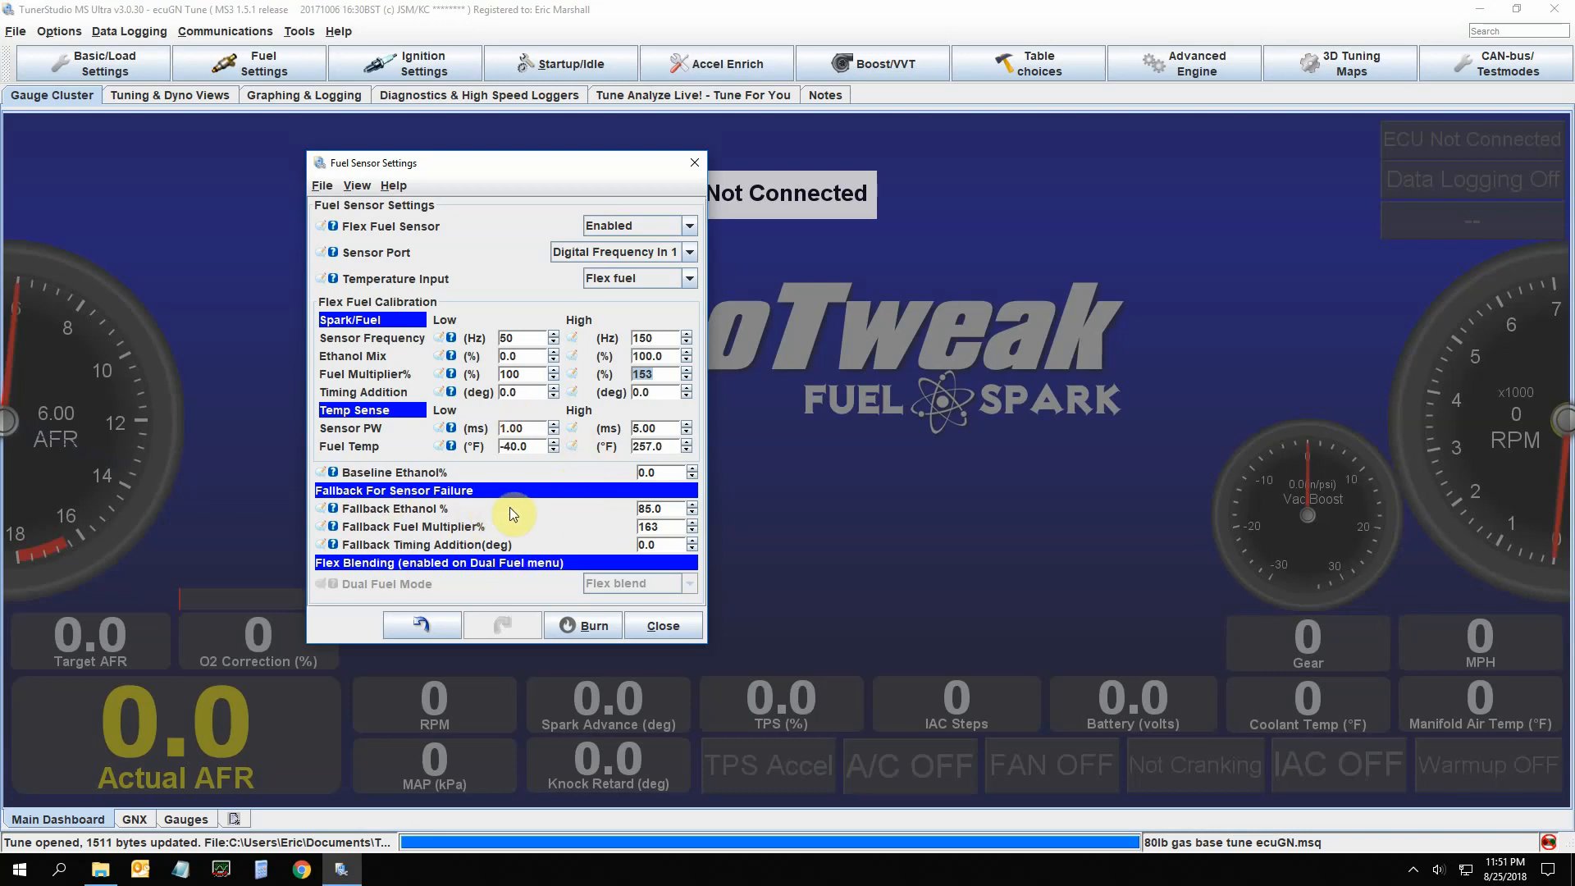
mouse_move(561, 522)
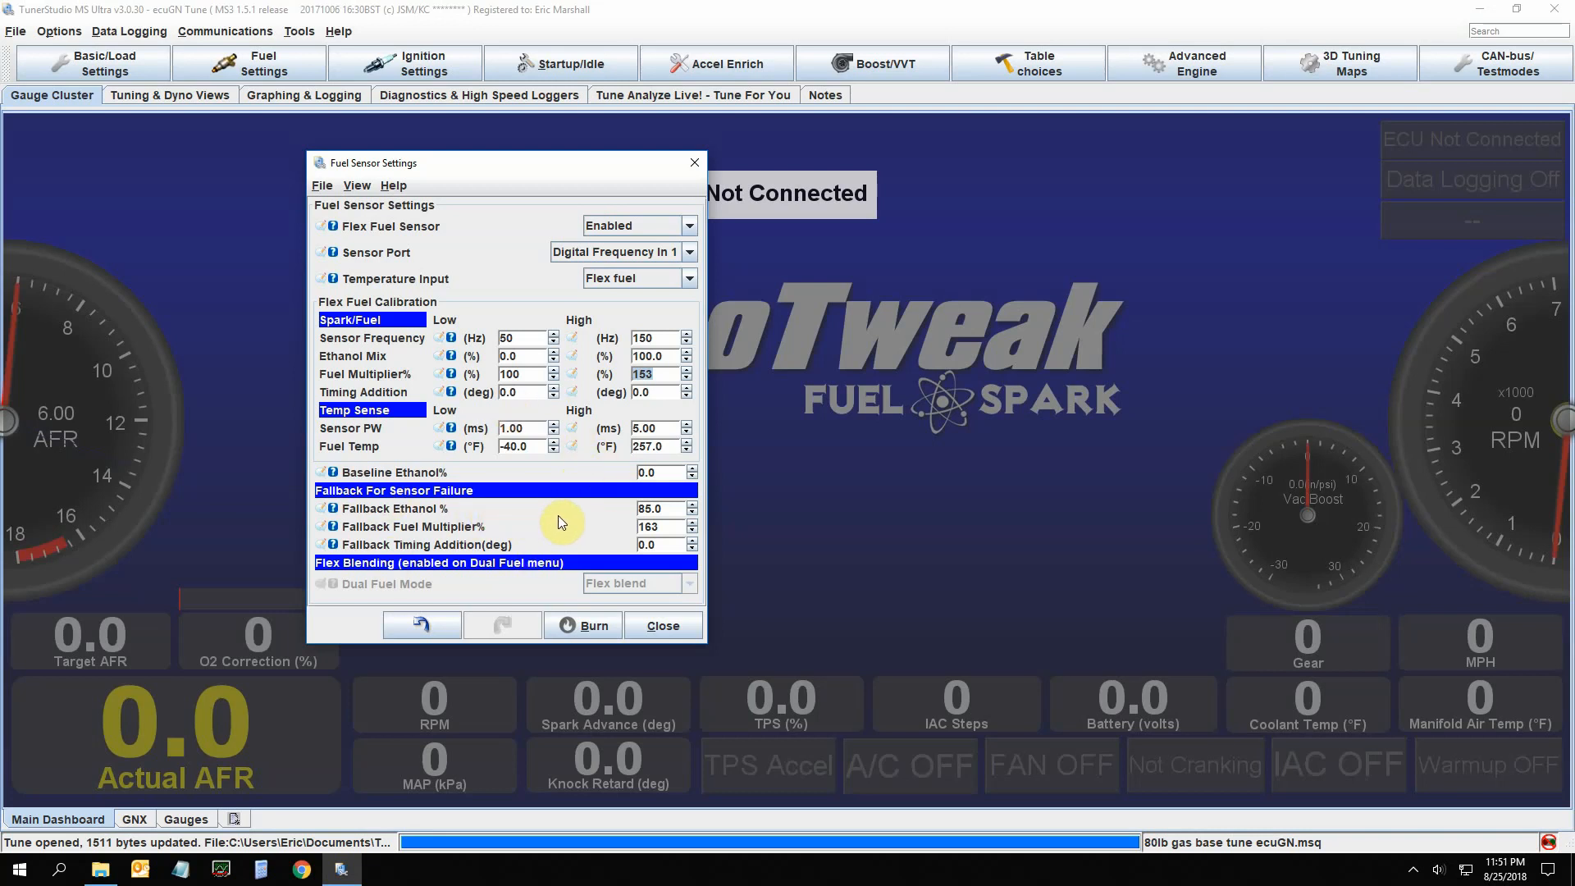
mouse_move(557, 511)
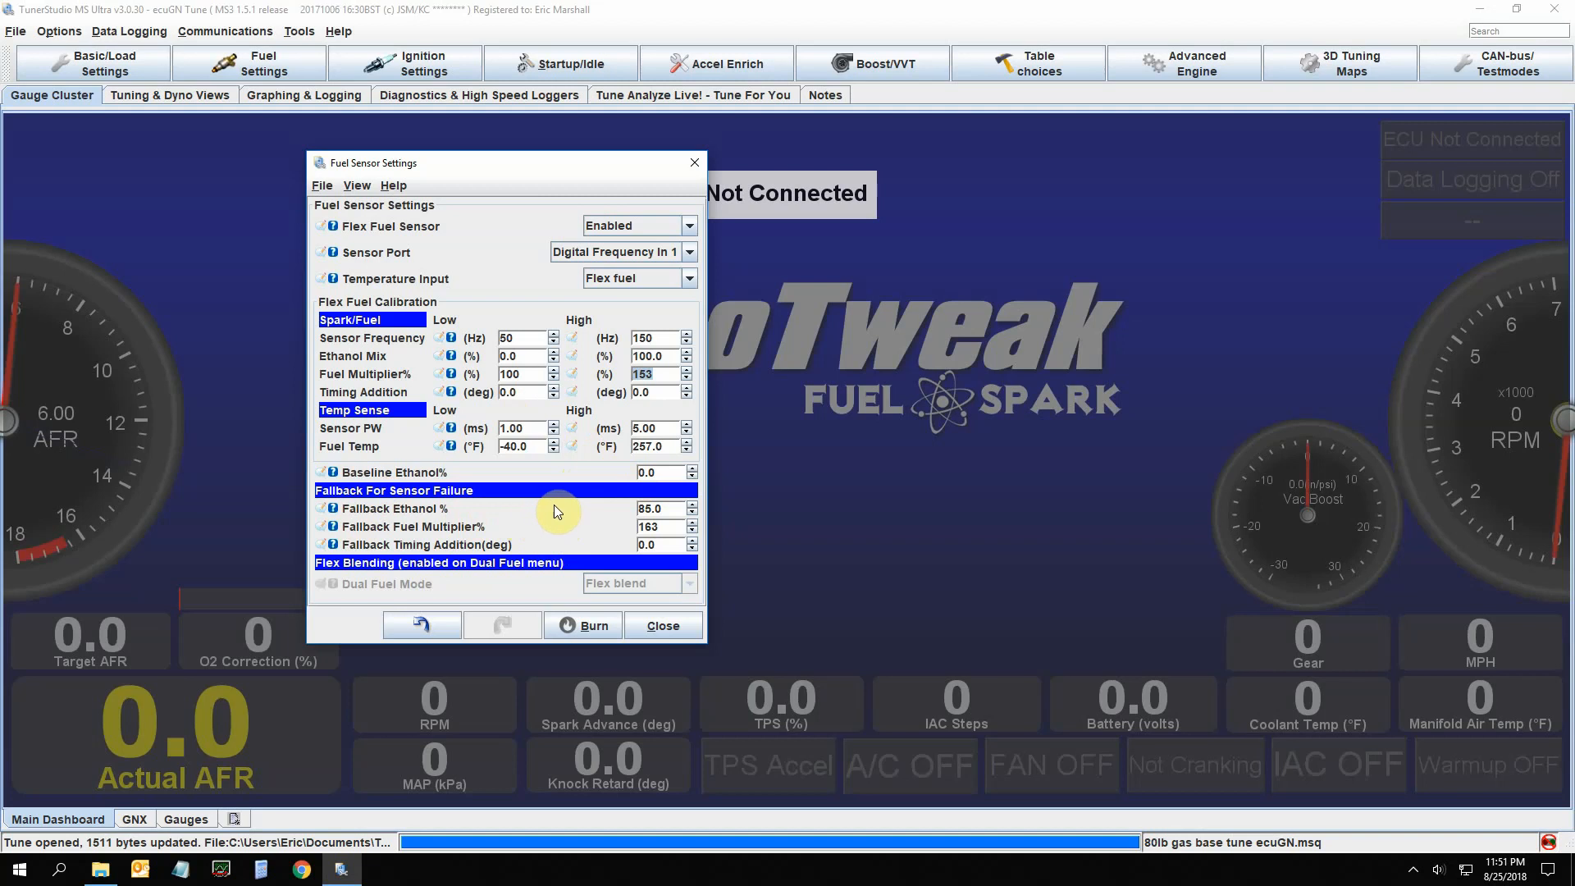
mouse_move(639, 512)
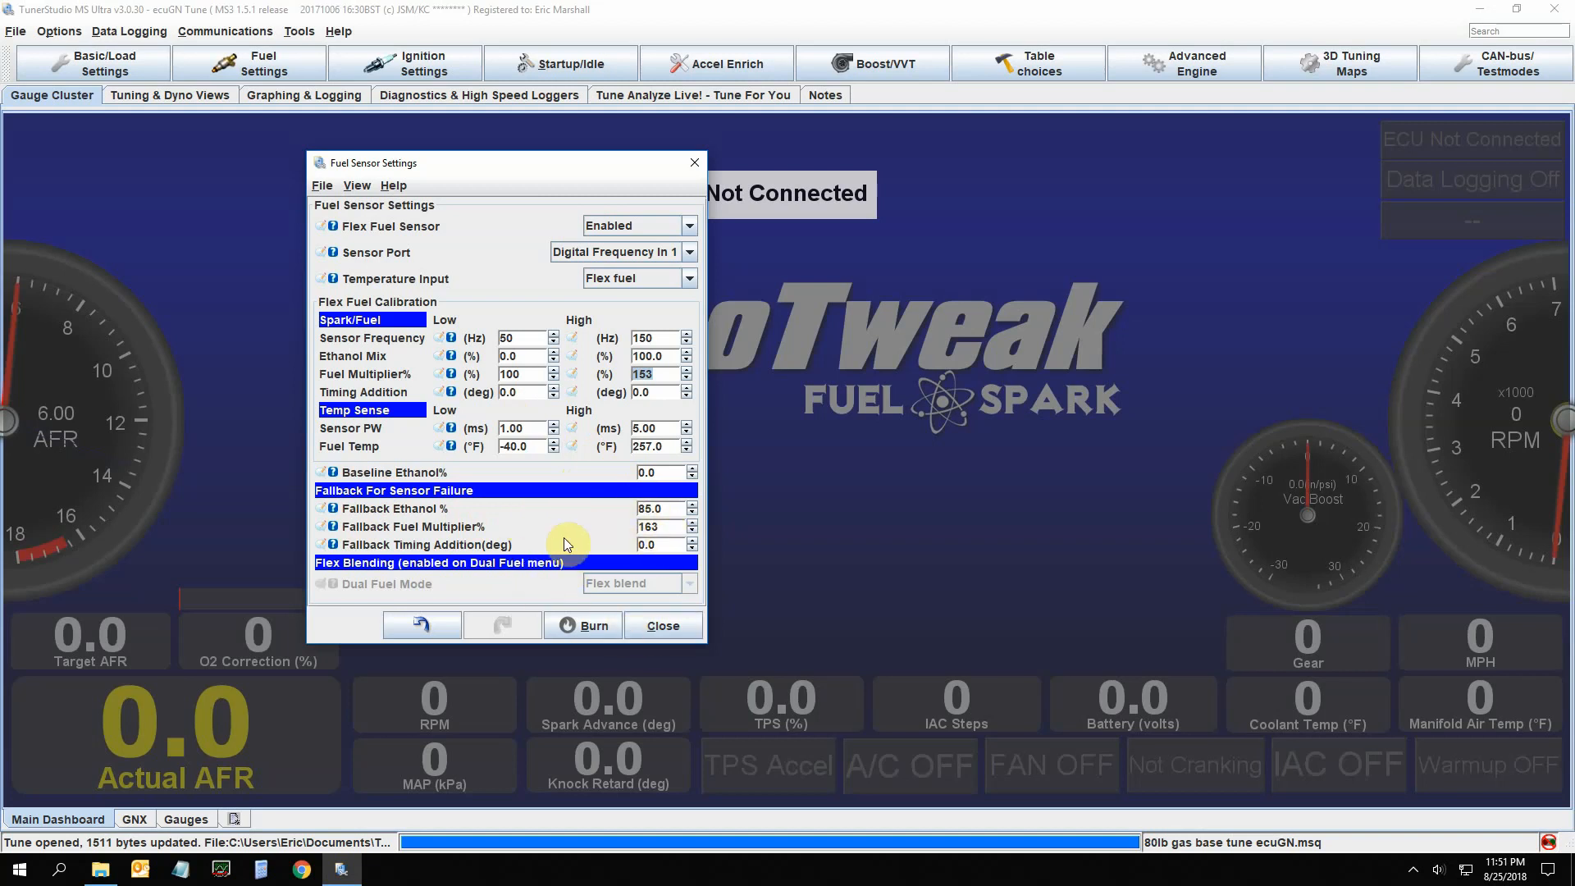
mouse_move(422, 161)
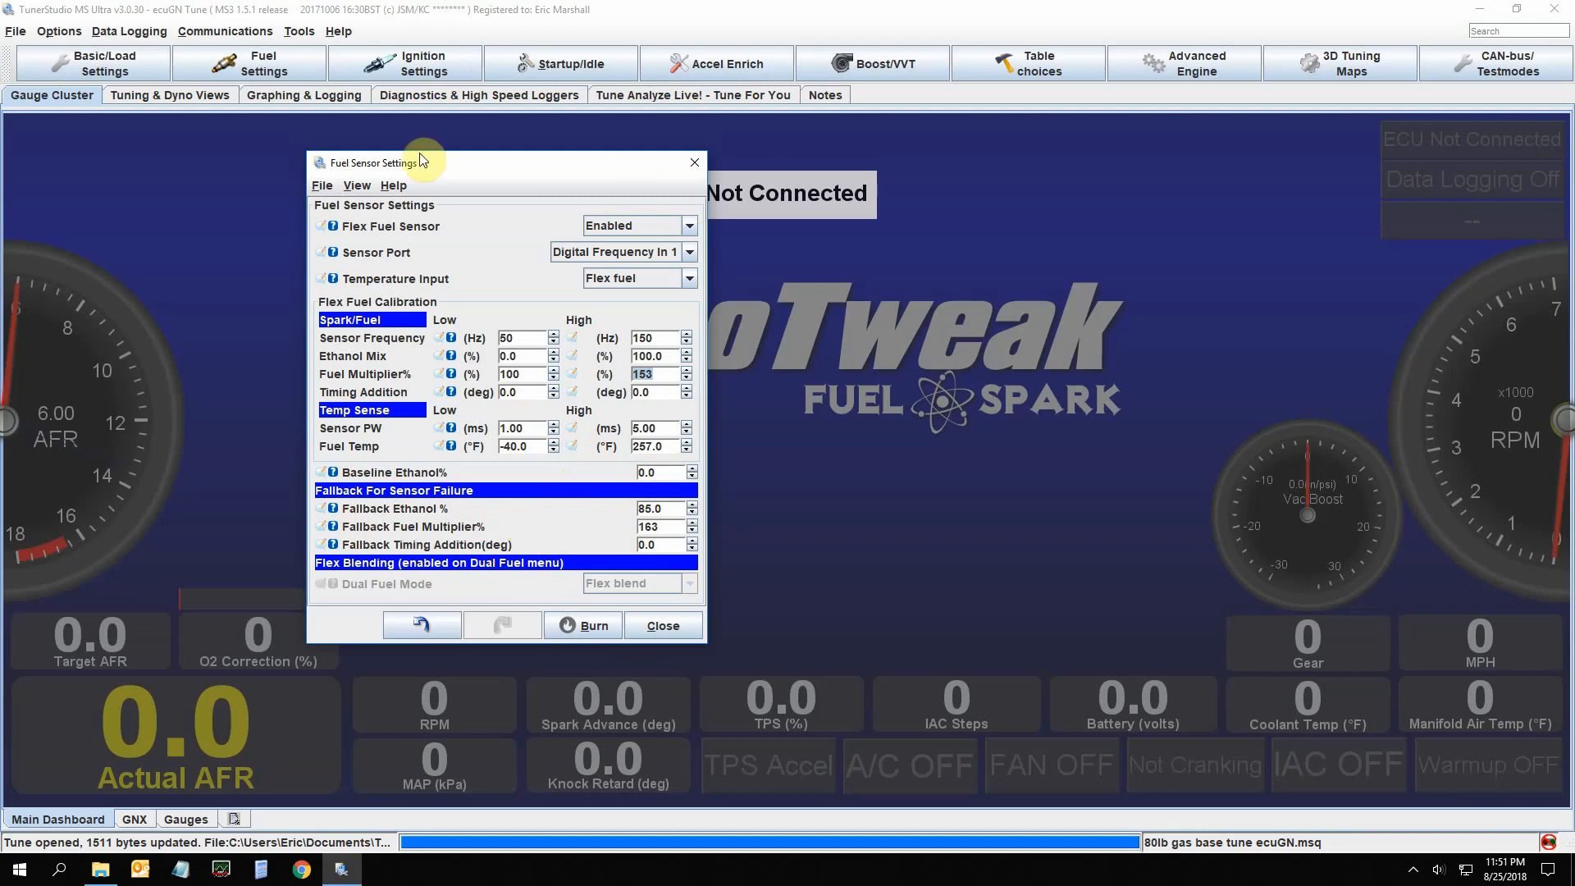
mouse_move(598, 507)
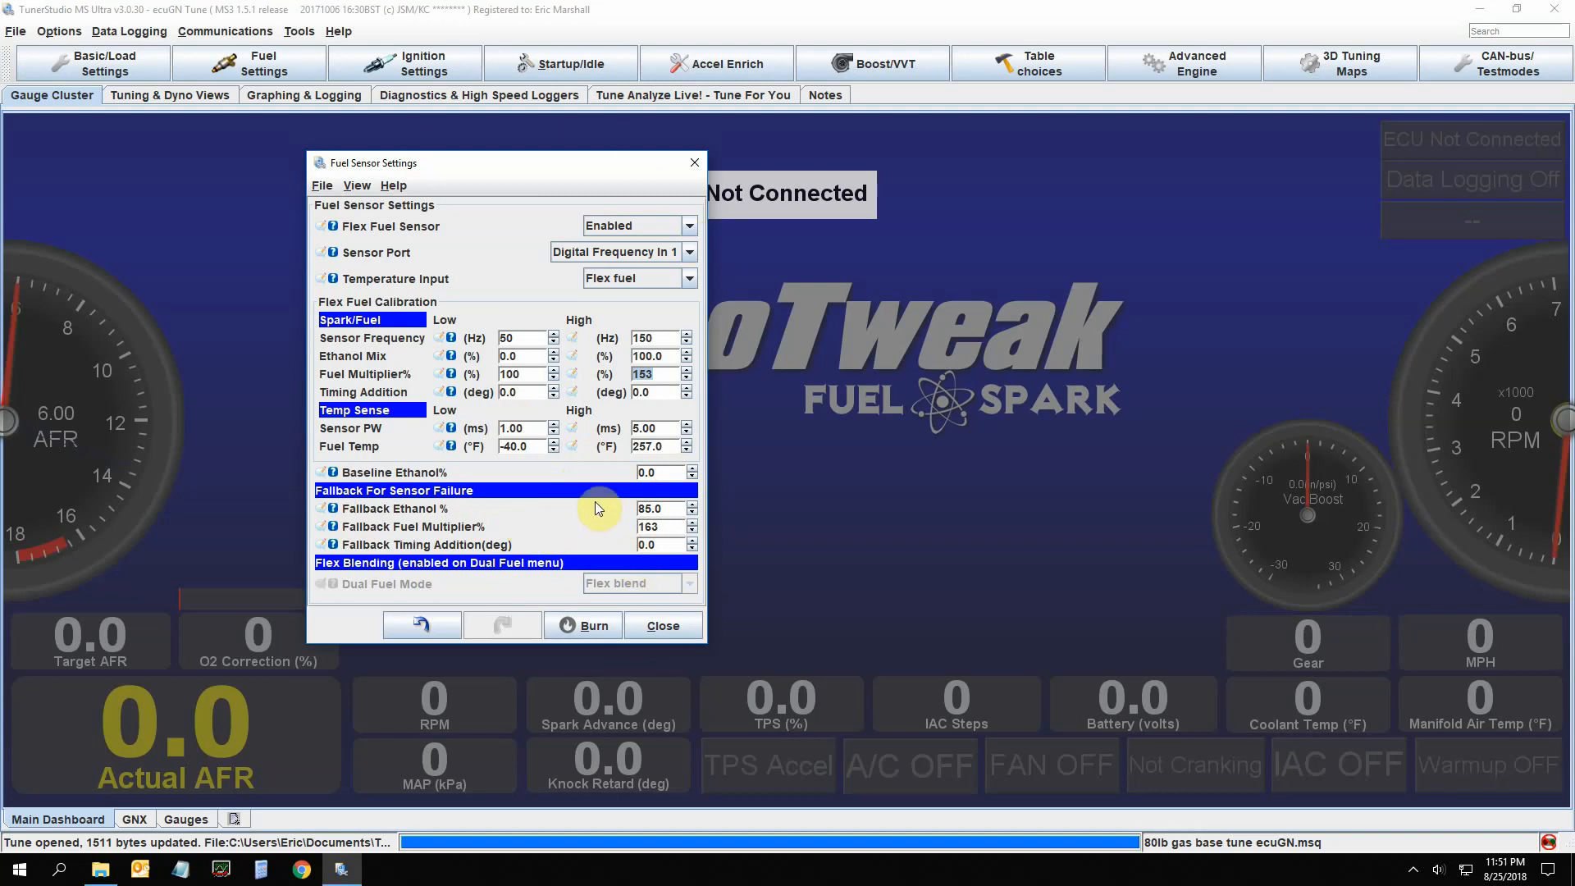
mouse_move(590, 495)
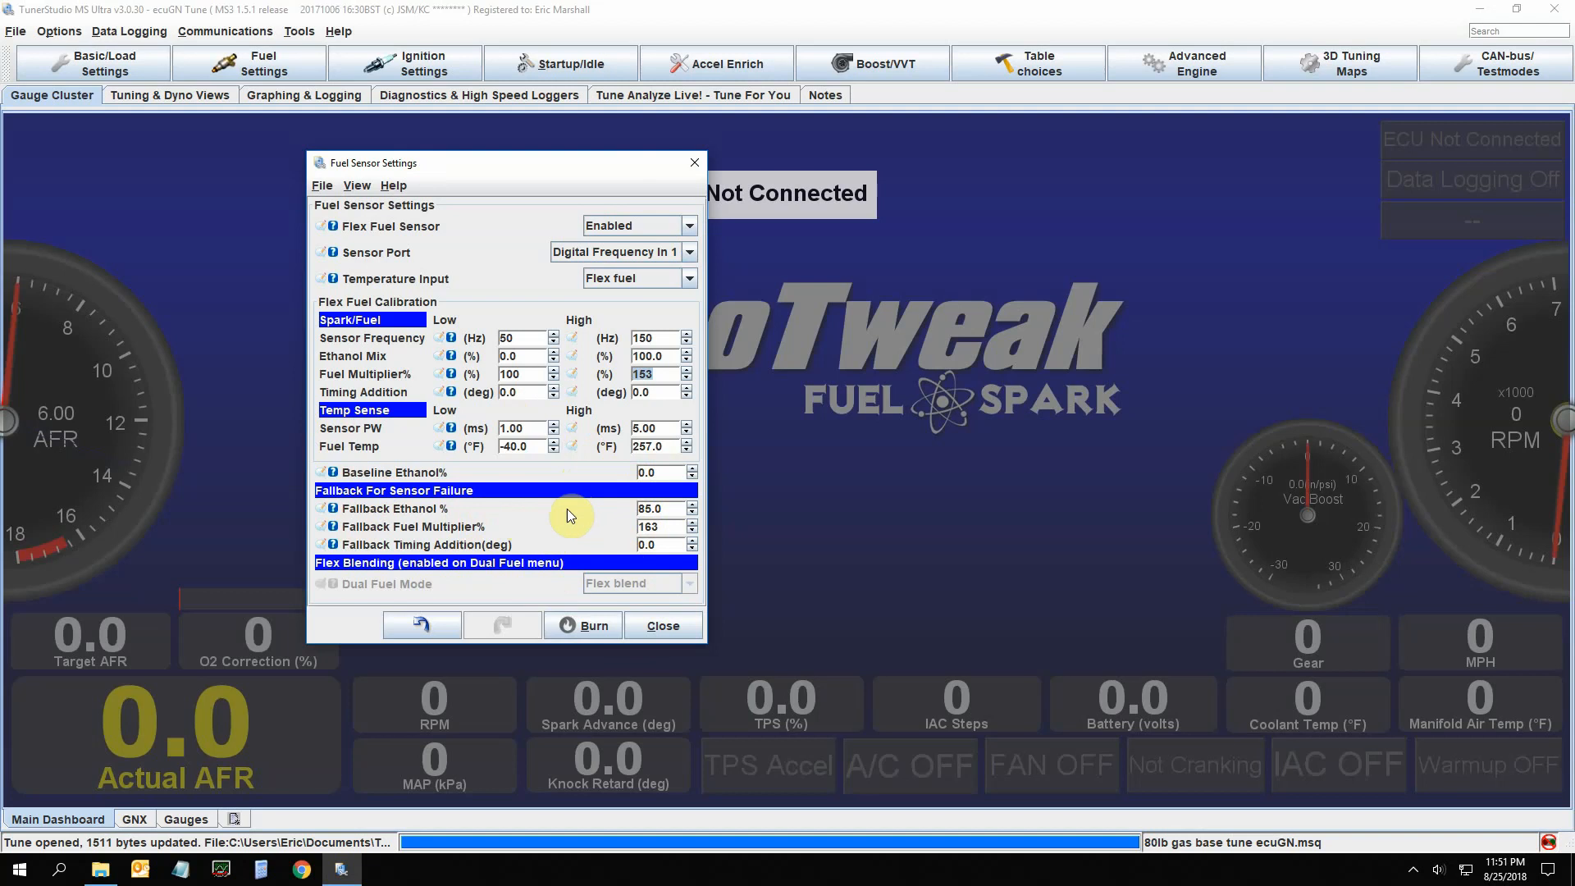
mouse_move(975, 258)
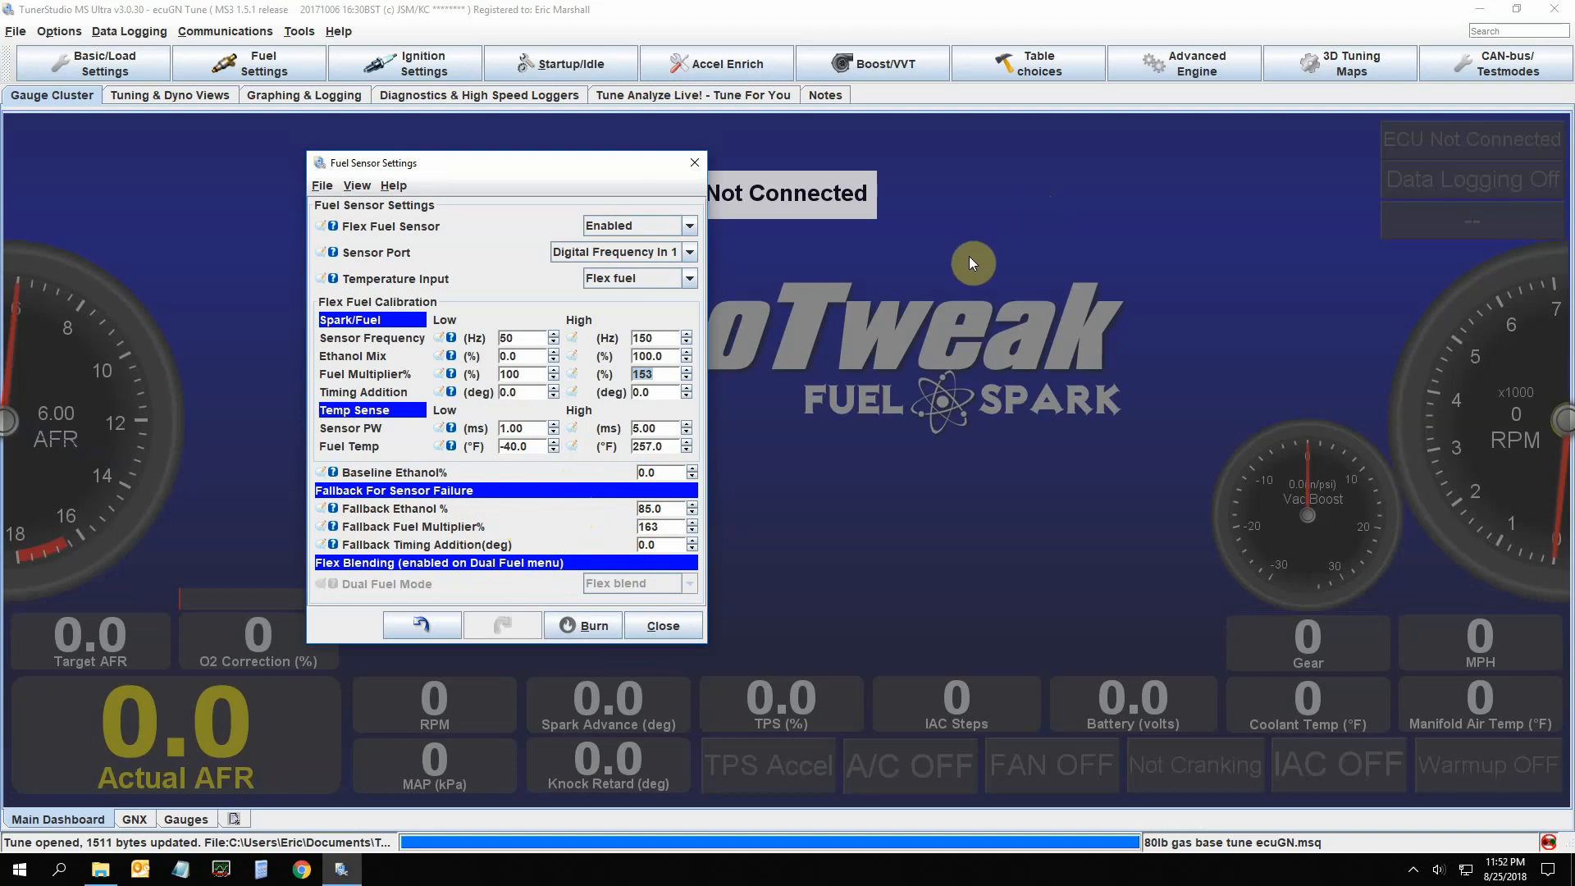
mouse_move(974, 262)
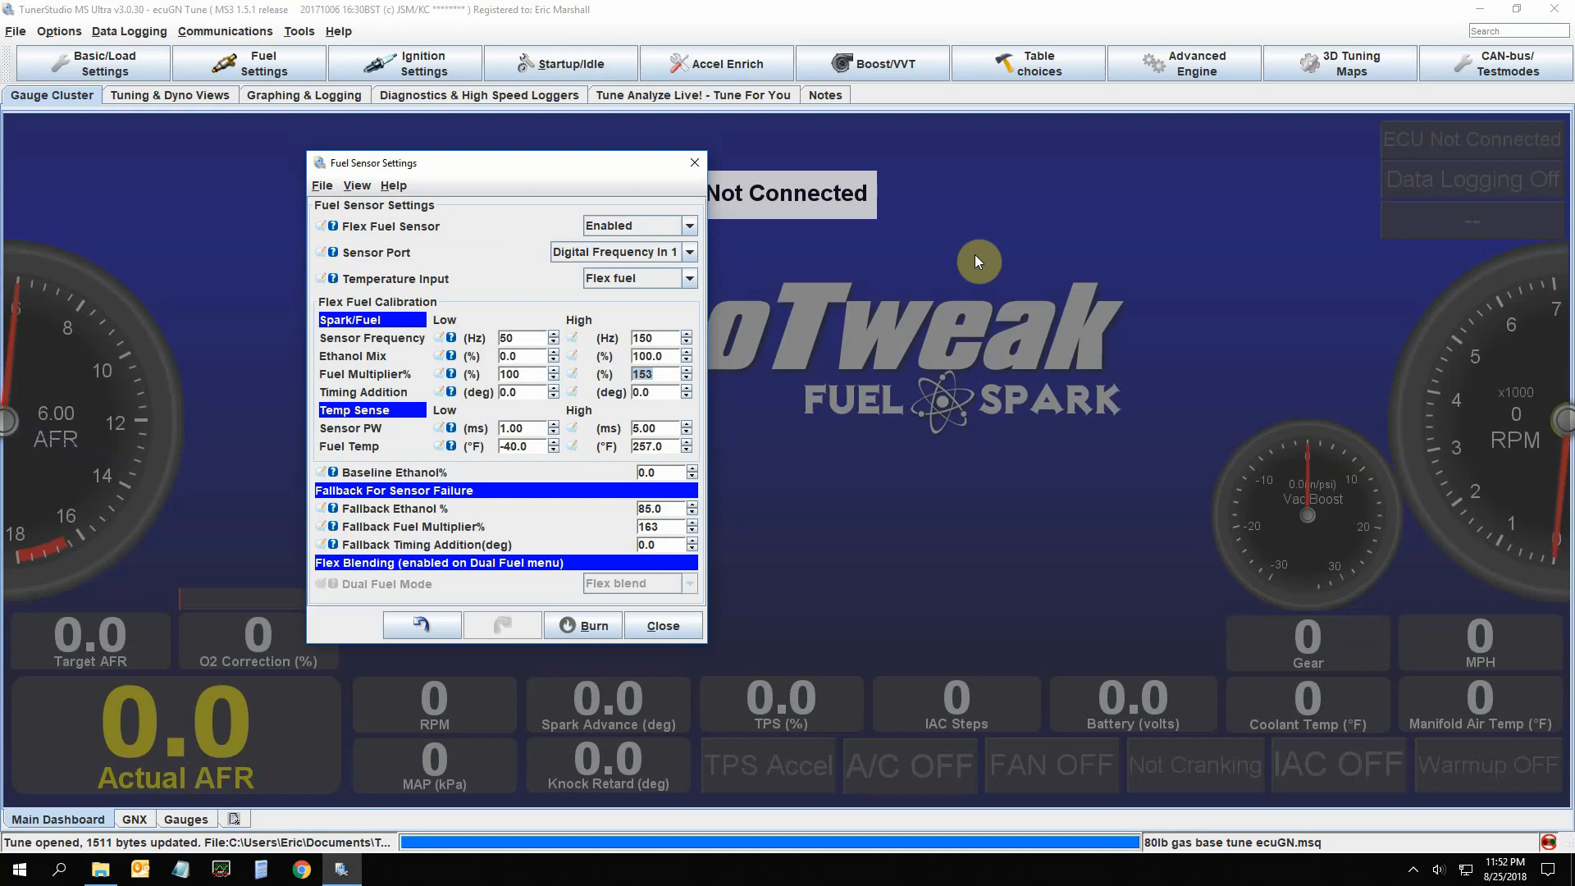
mouse_move(1017, 192)
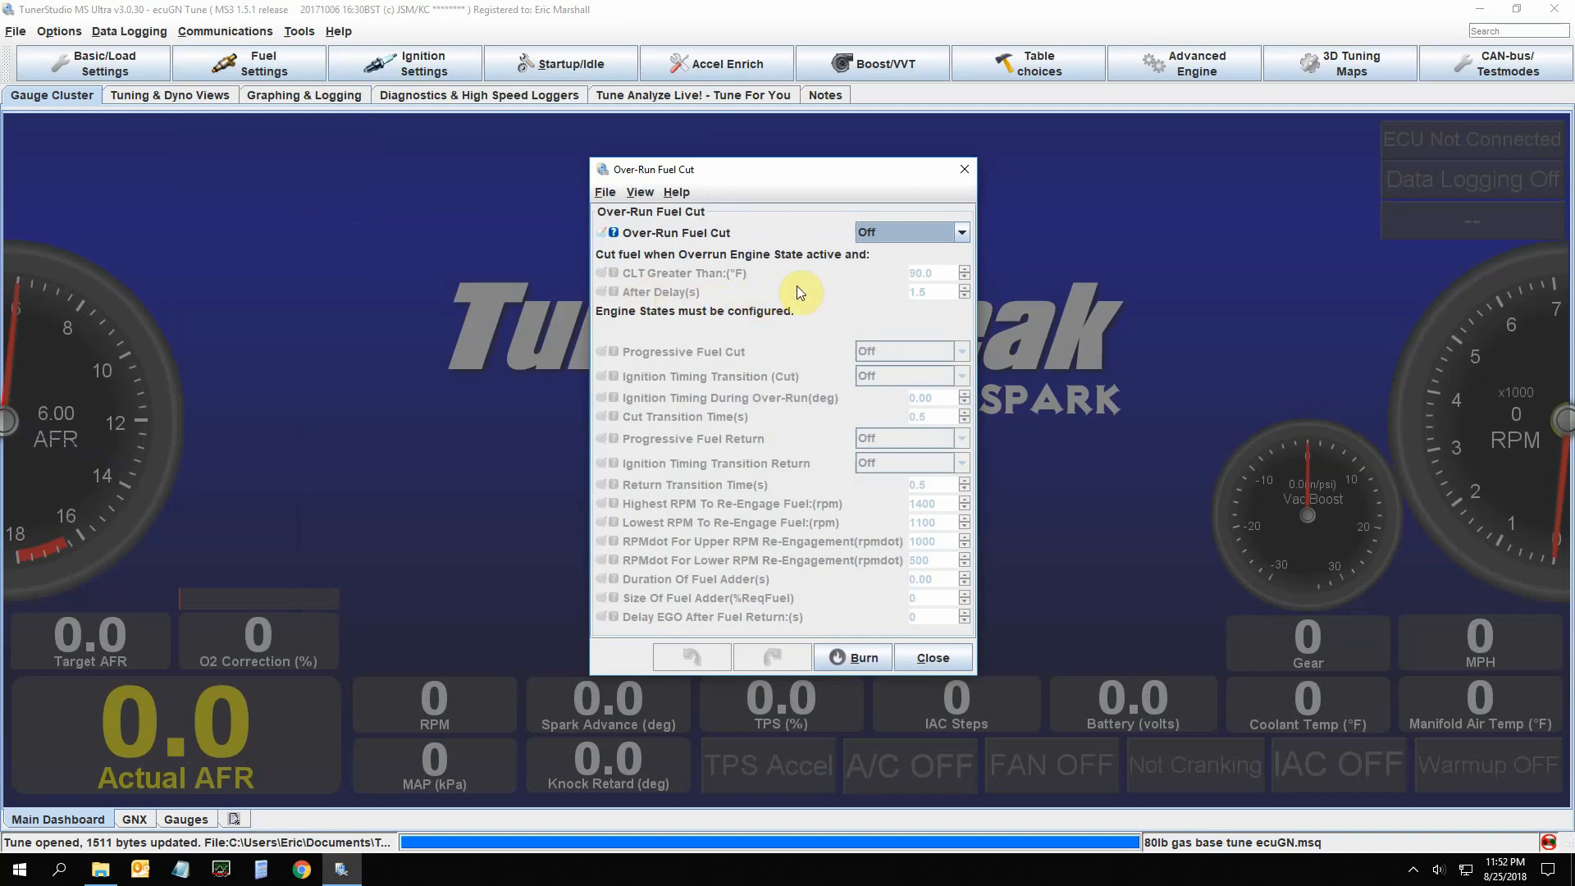
mouse_move(828, 278)
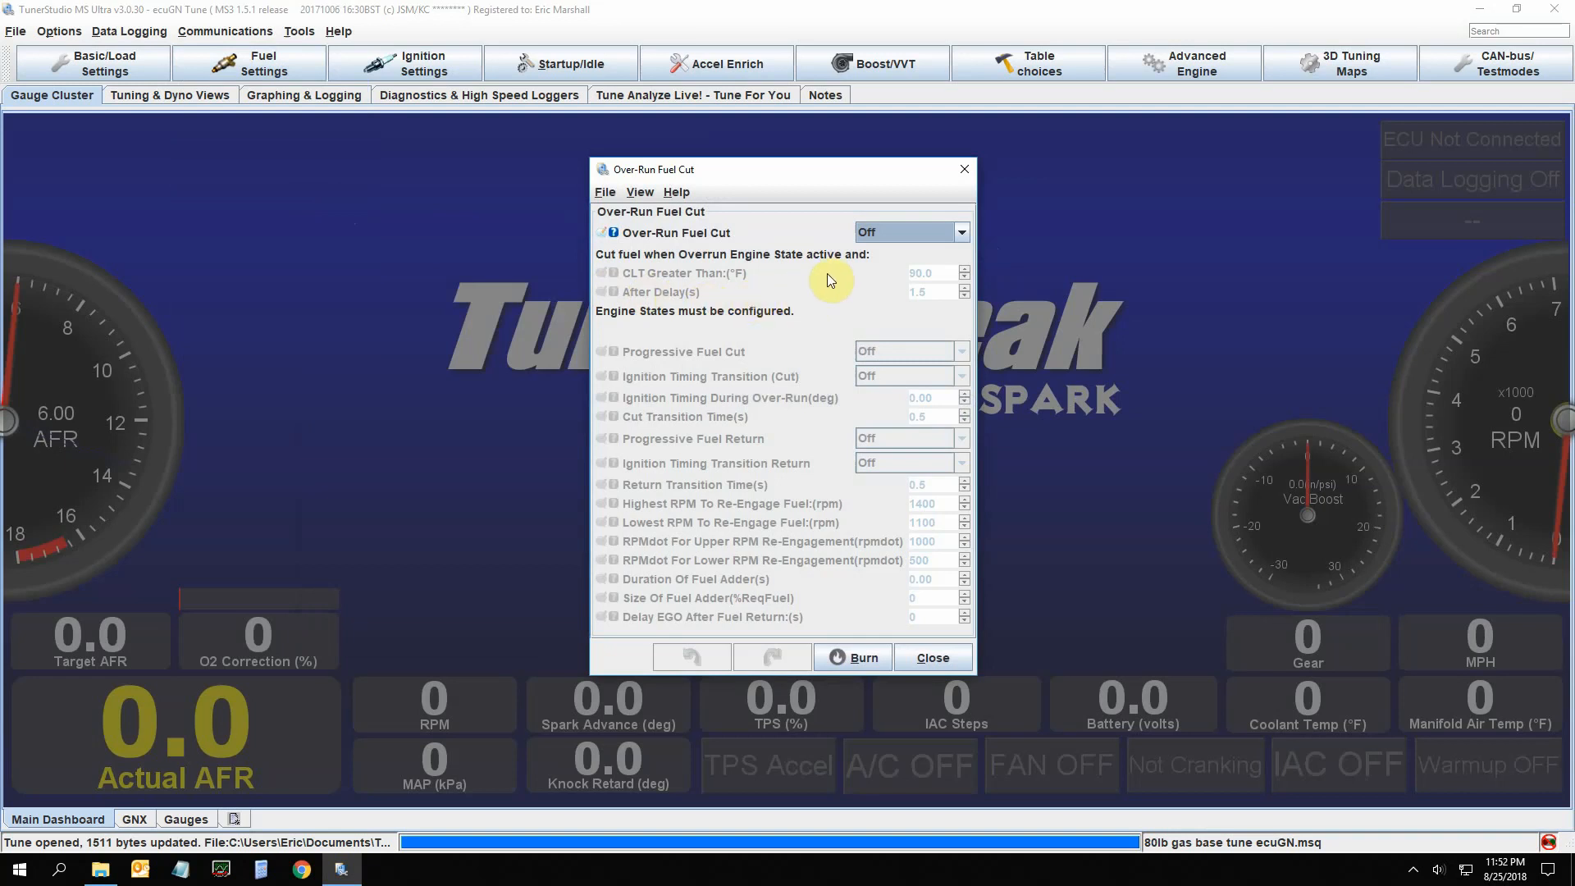
mouse_move(858, 637)
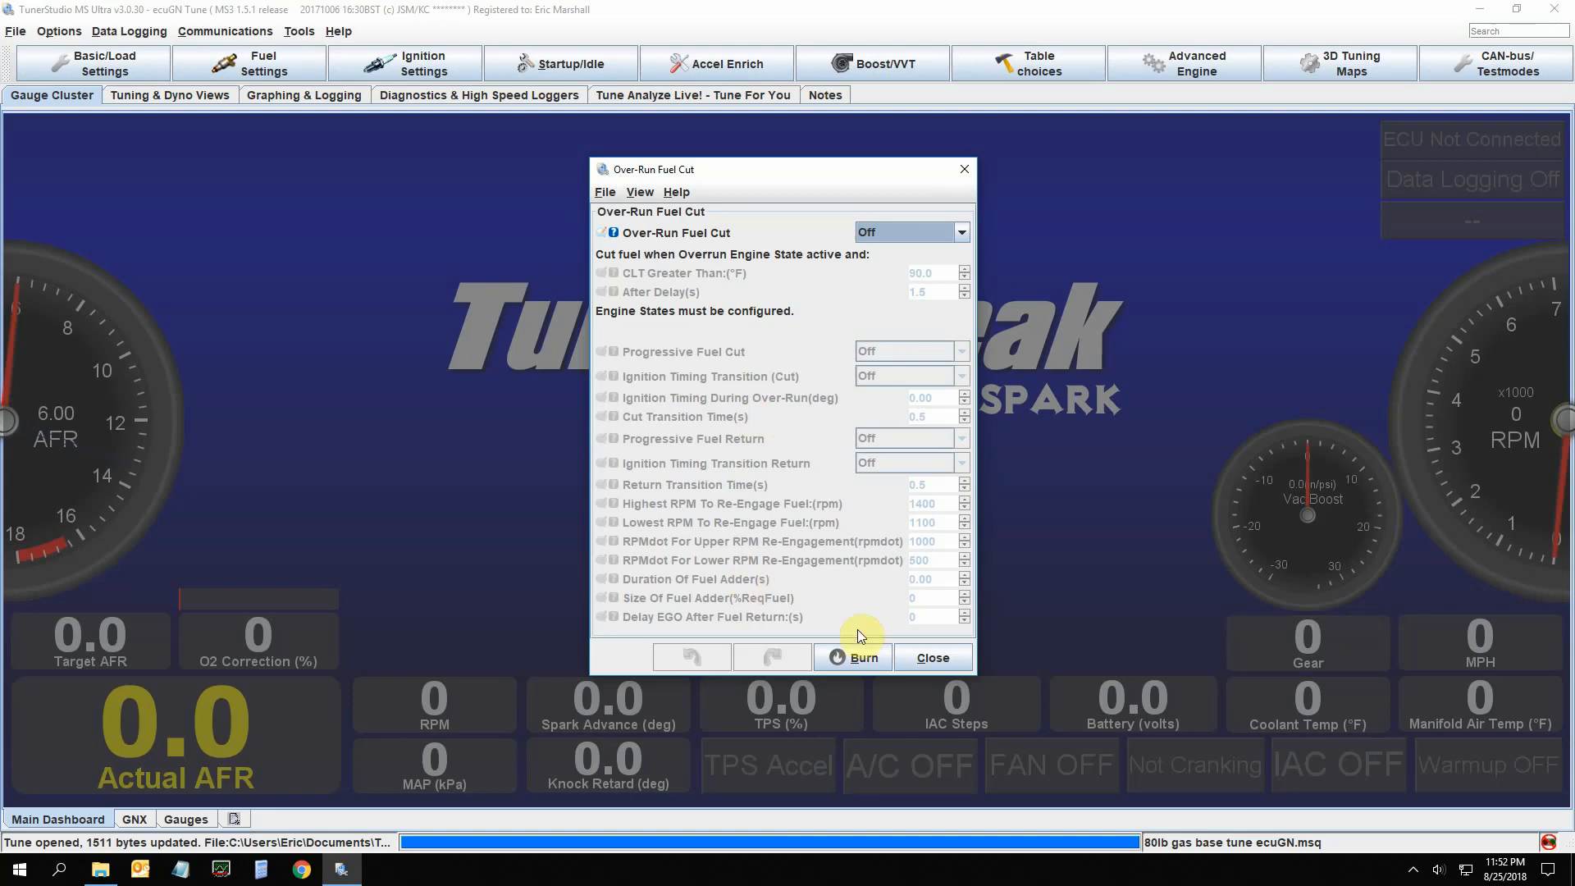
Close the Over-Run Fuel Cut settings, leaving them Off
left_click(932, 656)
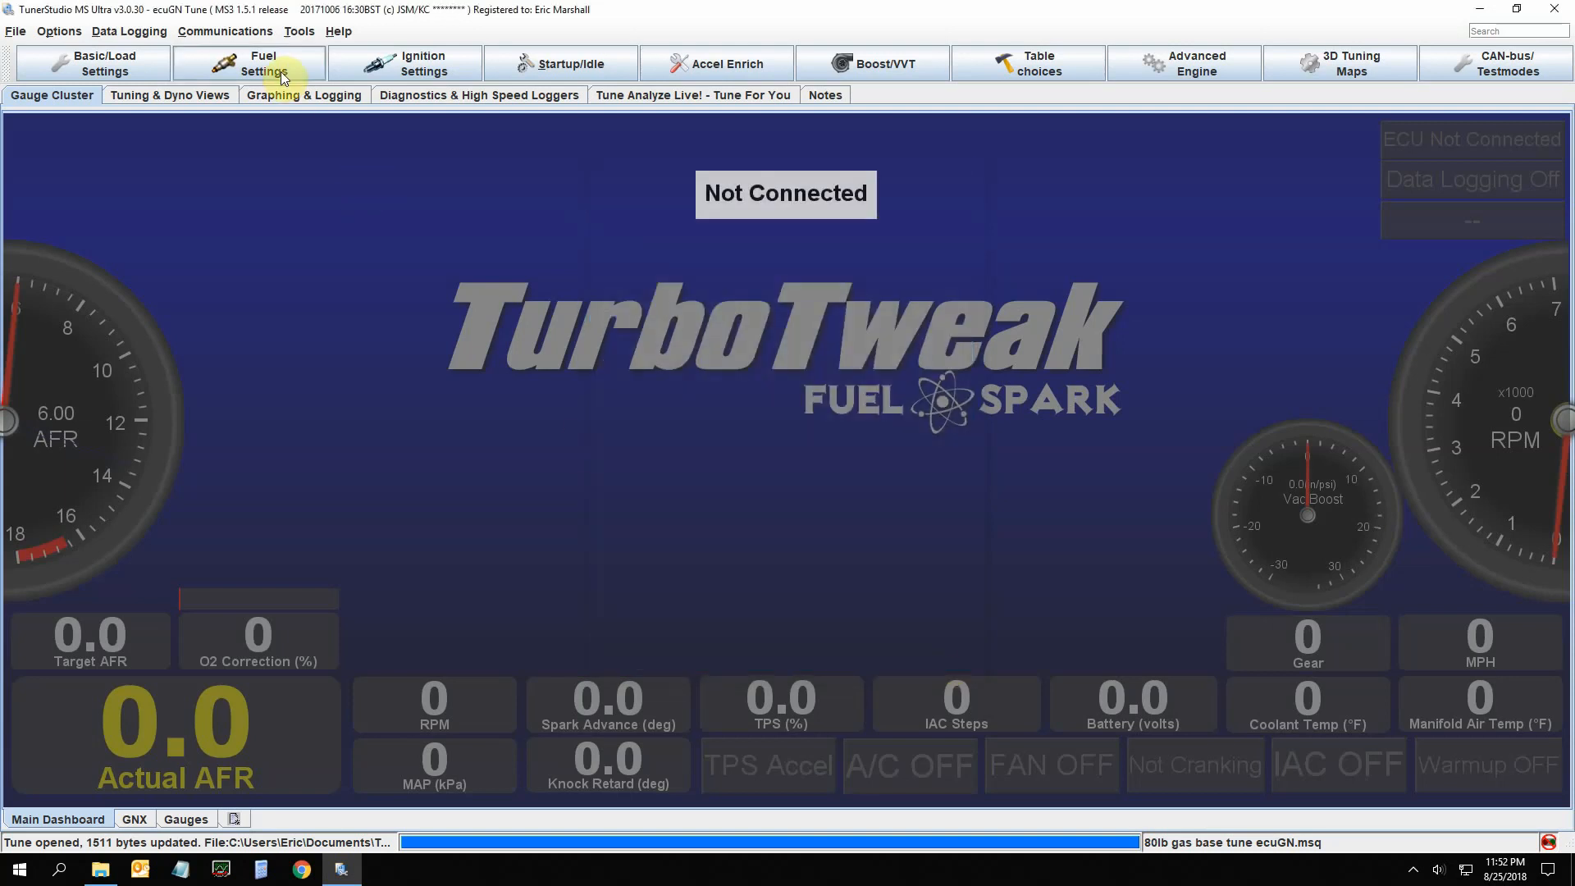
Bring up AFR/EGO Control from the Fuel Settings list
left_click(263, 64)
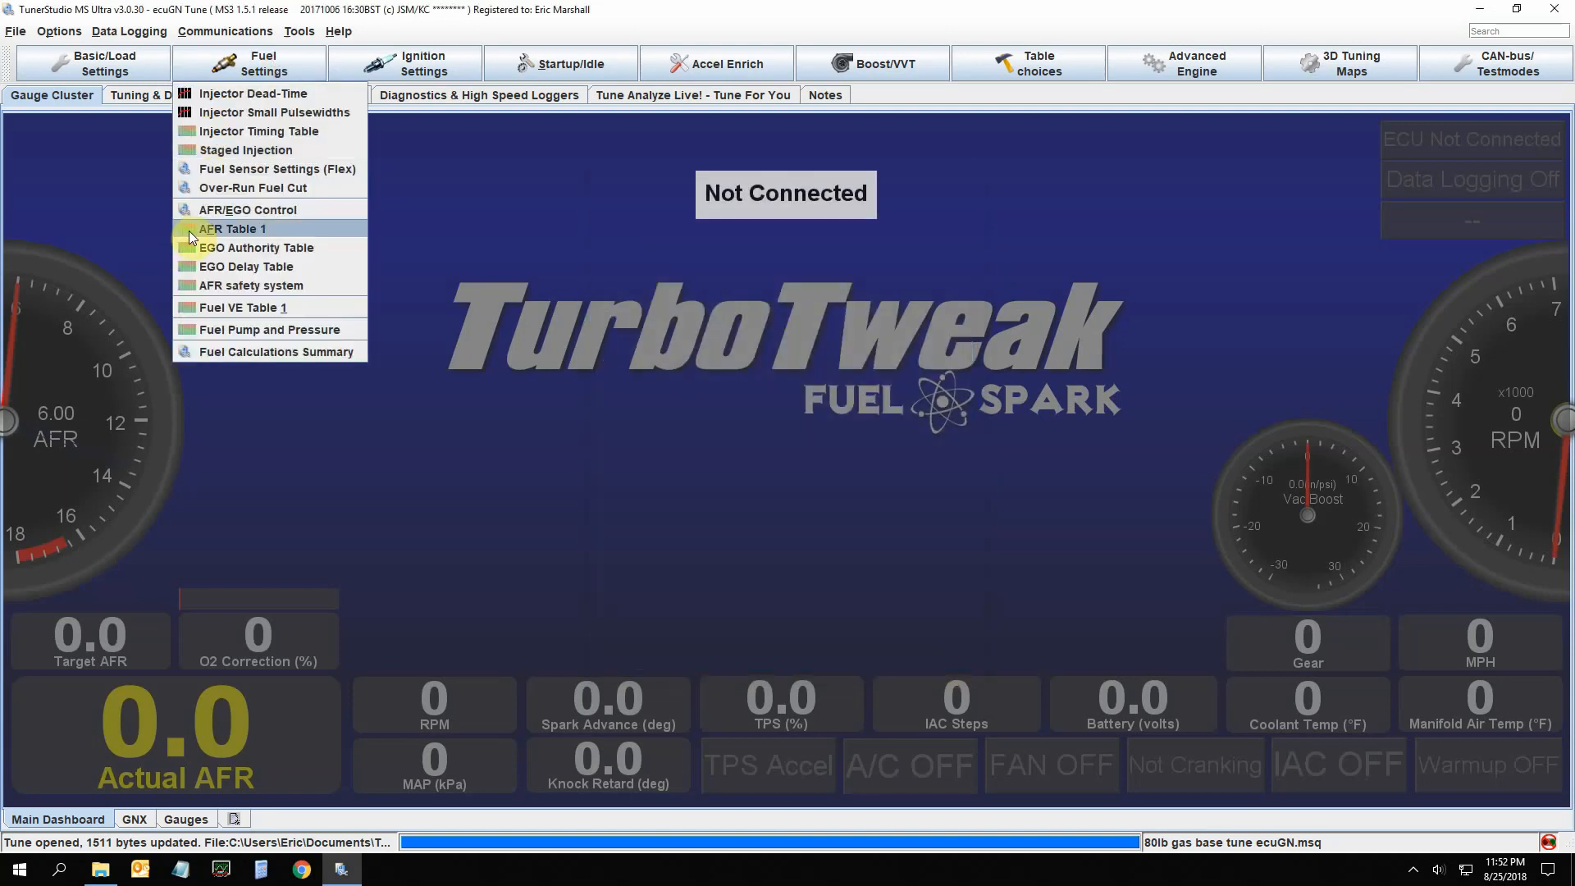
left_click(248, 209)
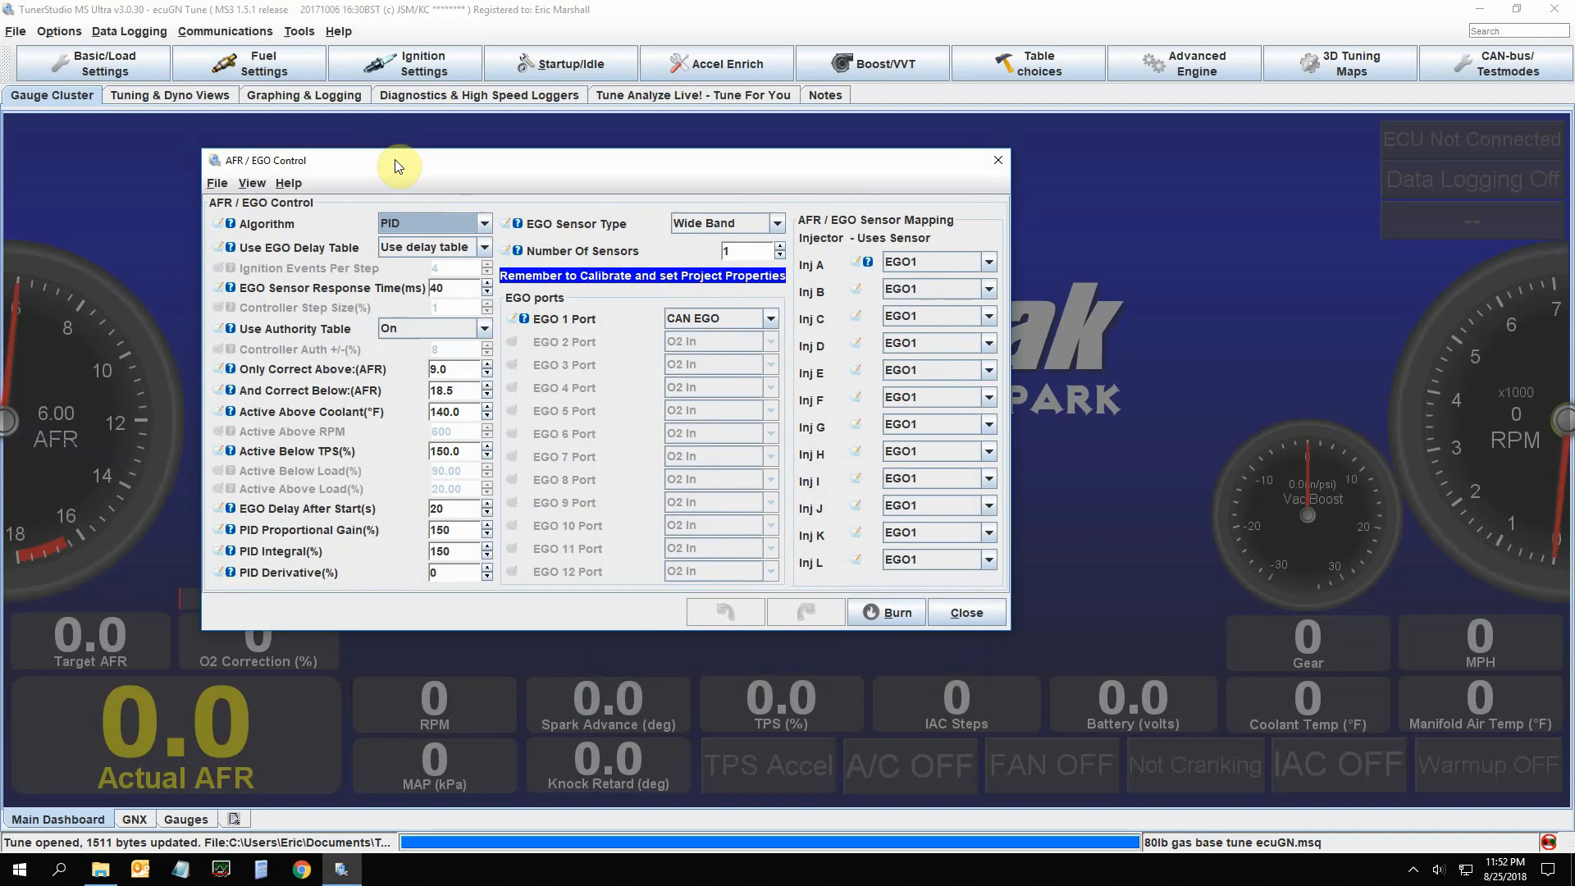
Reposition the AFR/EGO Control window to review its PID gains 150, 150, 0
left_click_drag(397, 166, 416, 159)
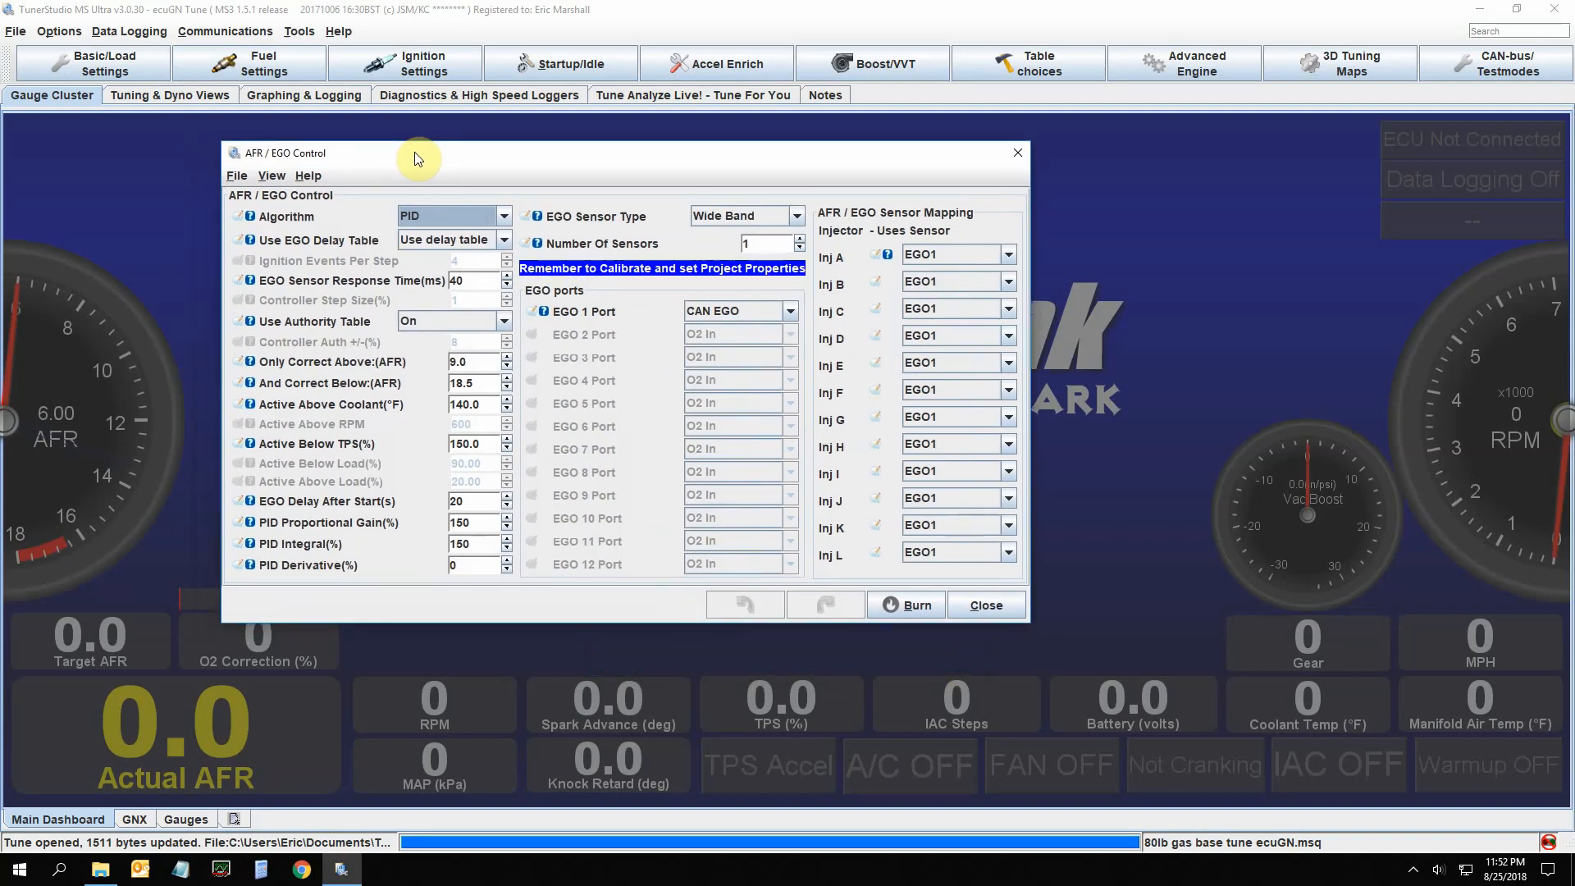
mouse_move(414, 144)
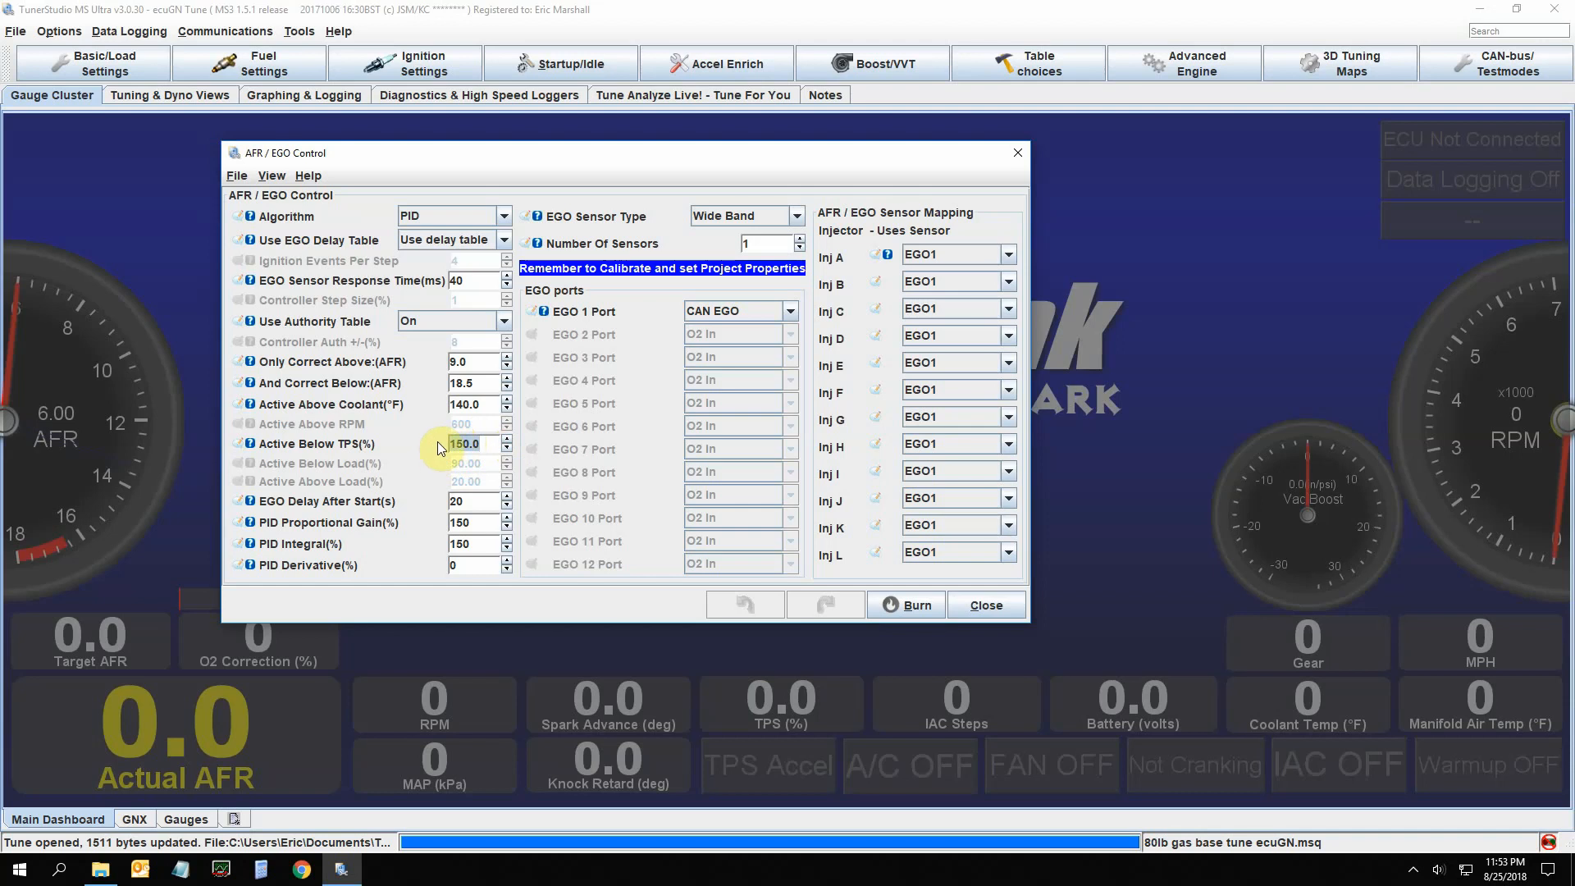
mouse_move(379, 563)
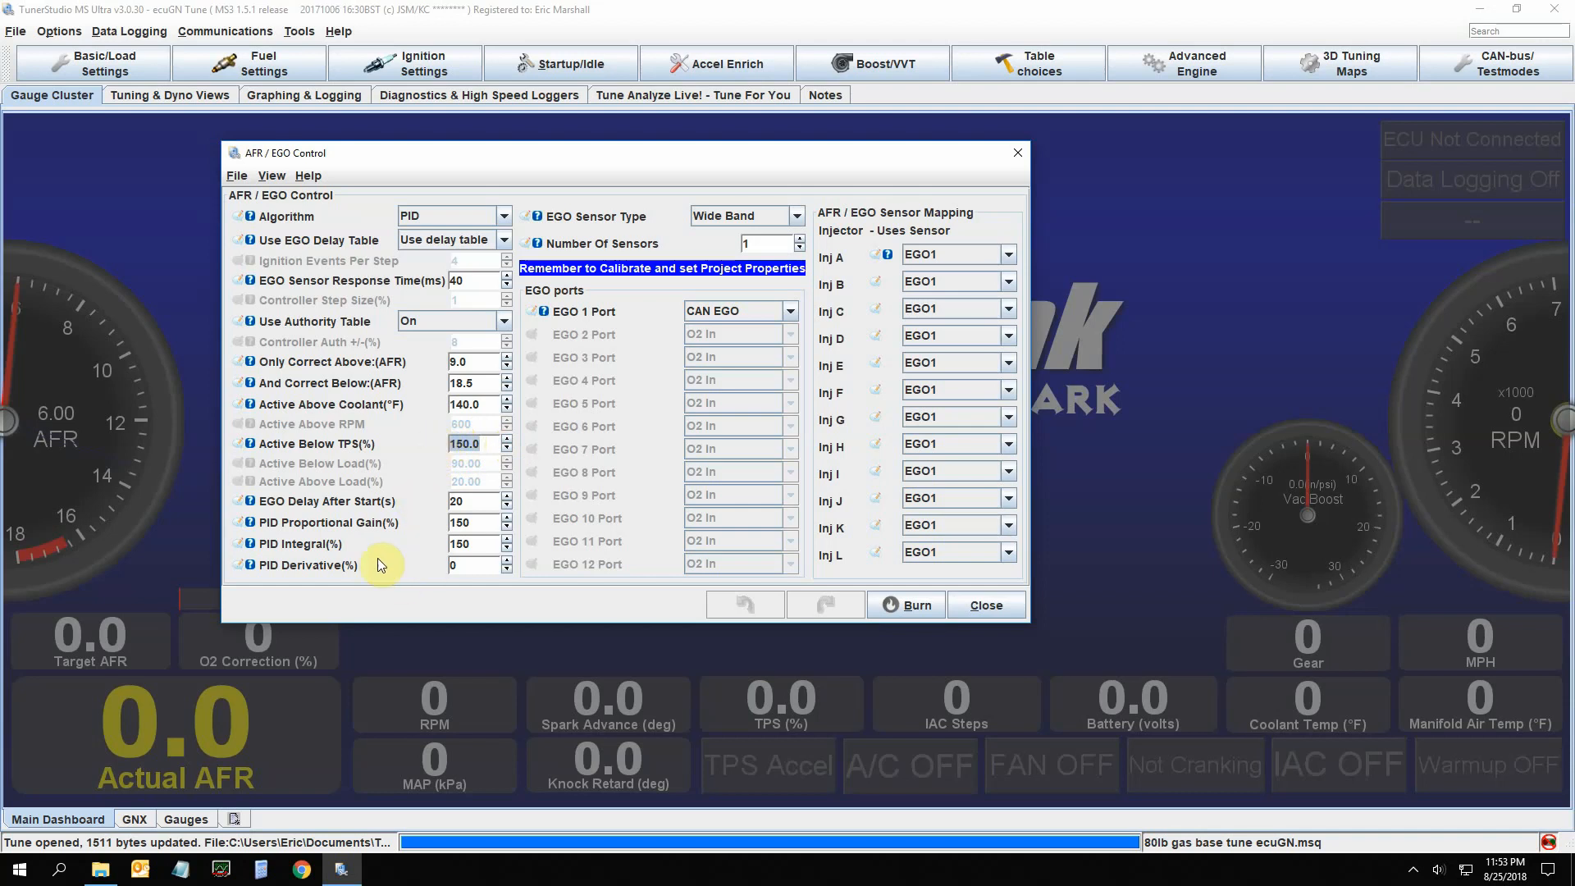
mouse_move(369, 561)
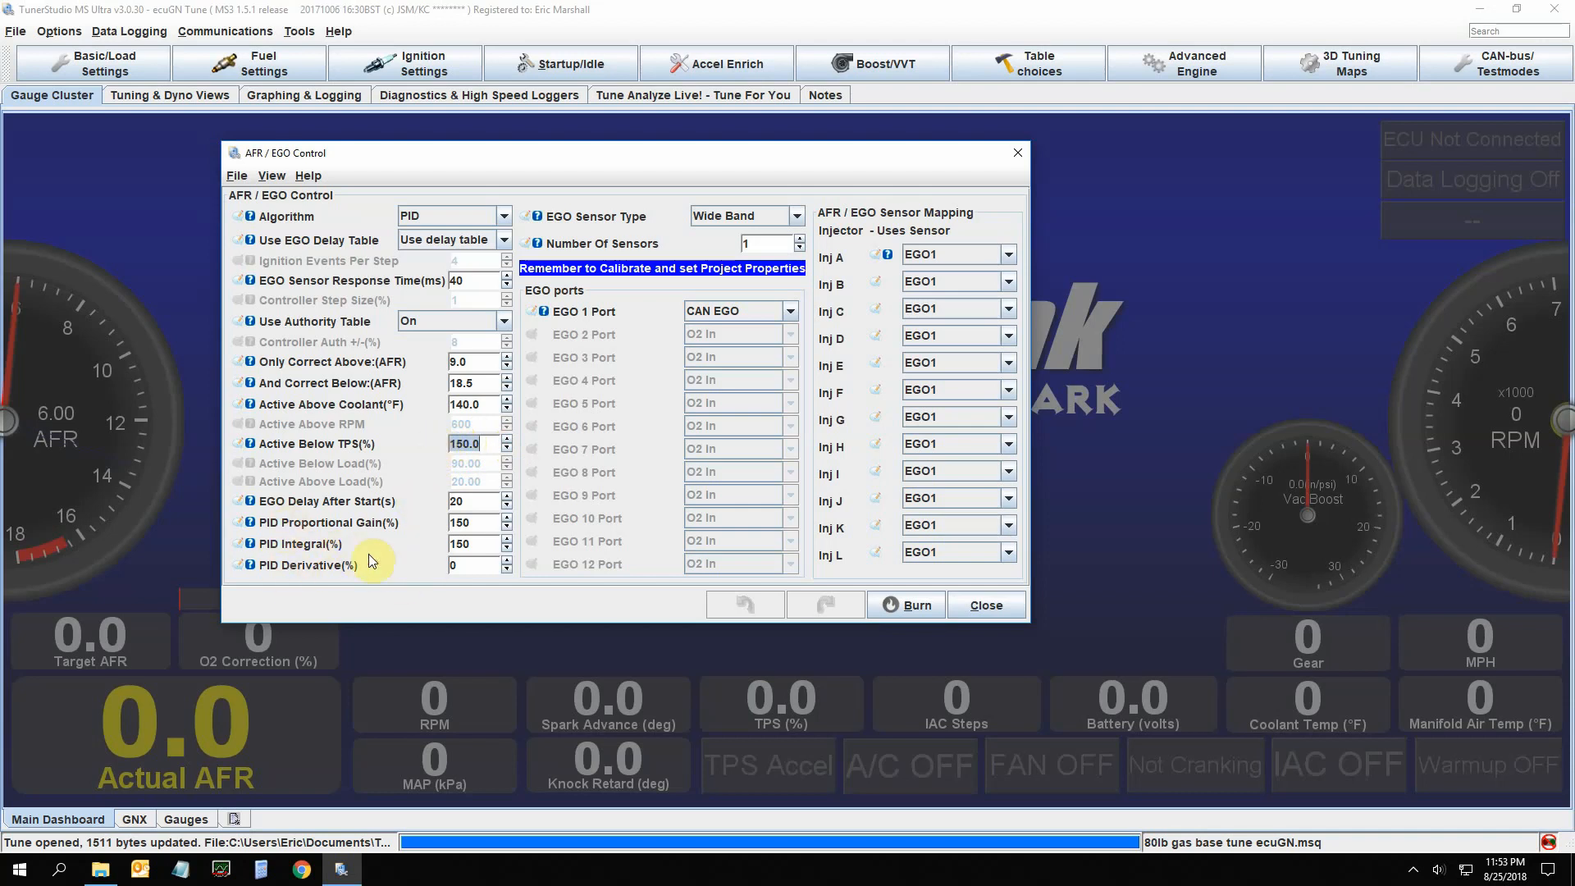
mouse_move(422, 563)
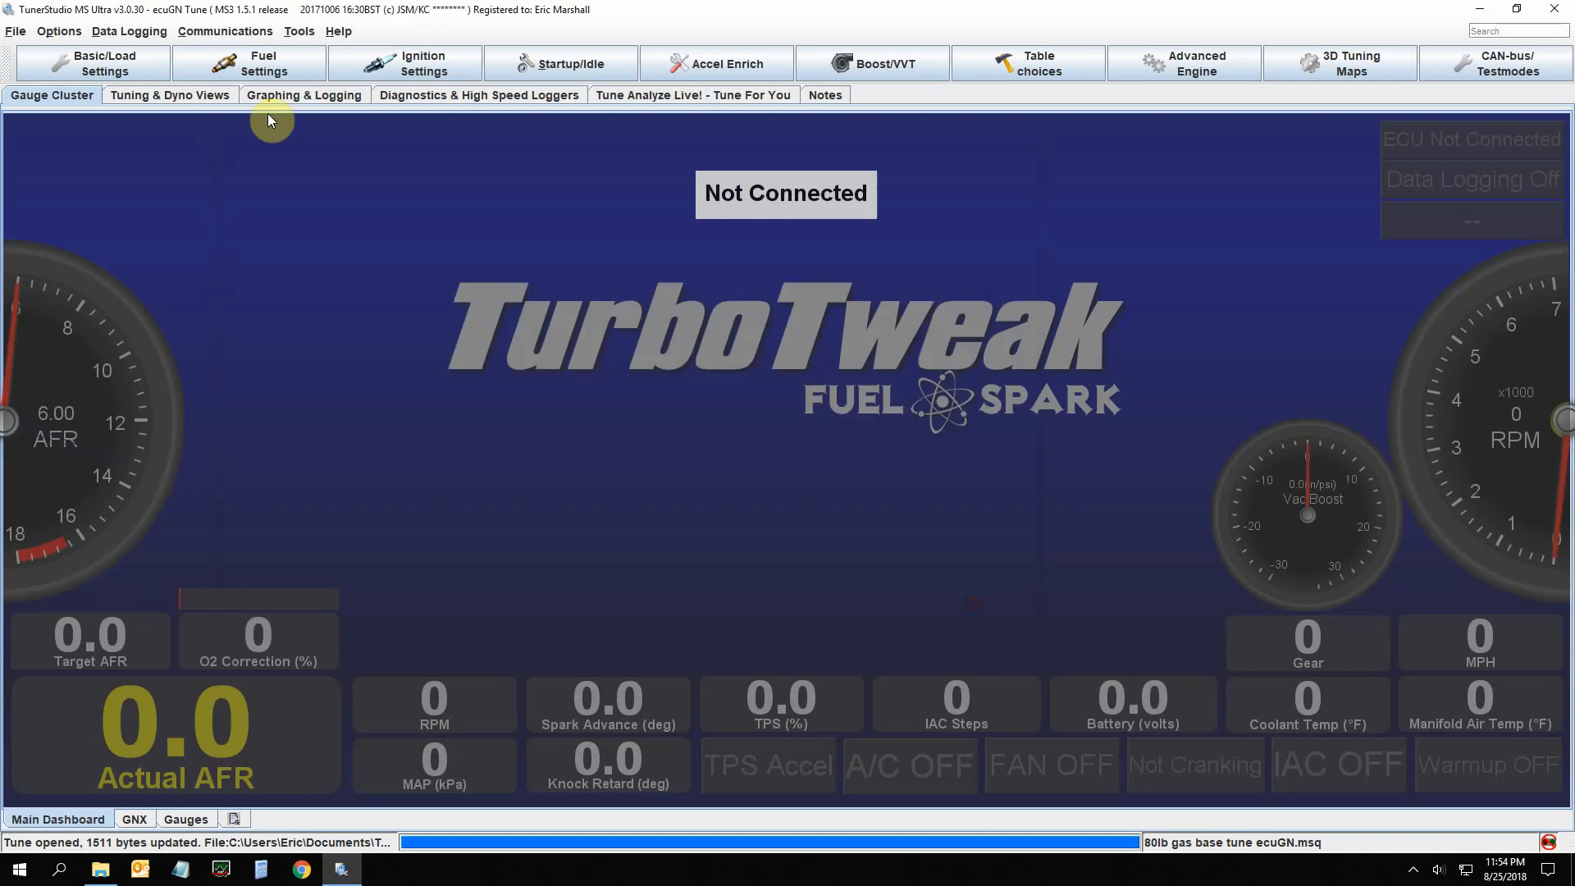
Bring up AFR Table 1 from the Fuel Settings list
left_click(263, 64)
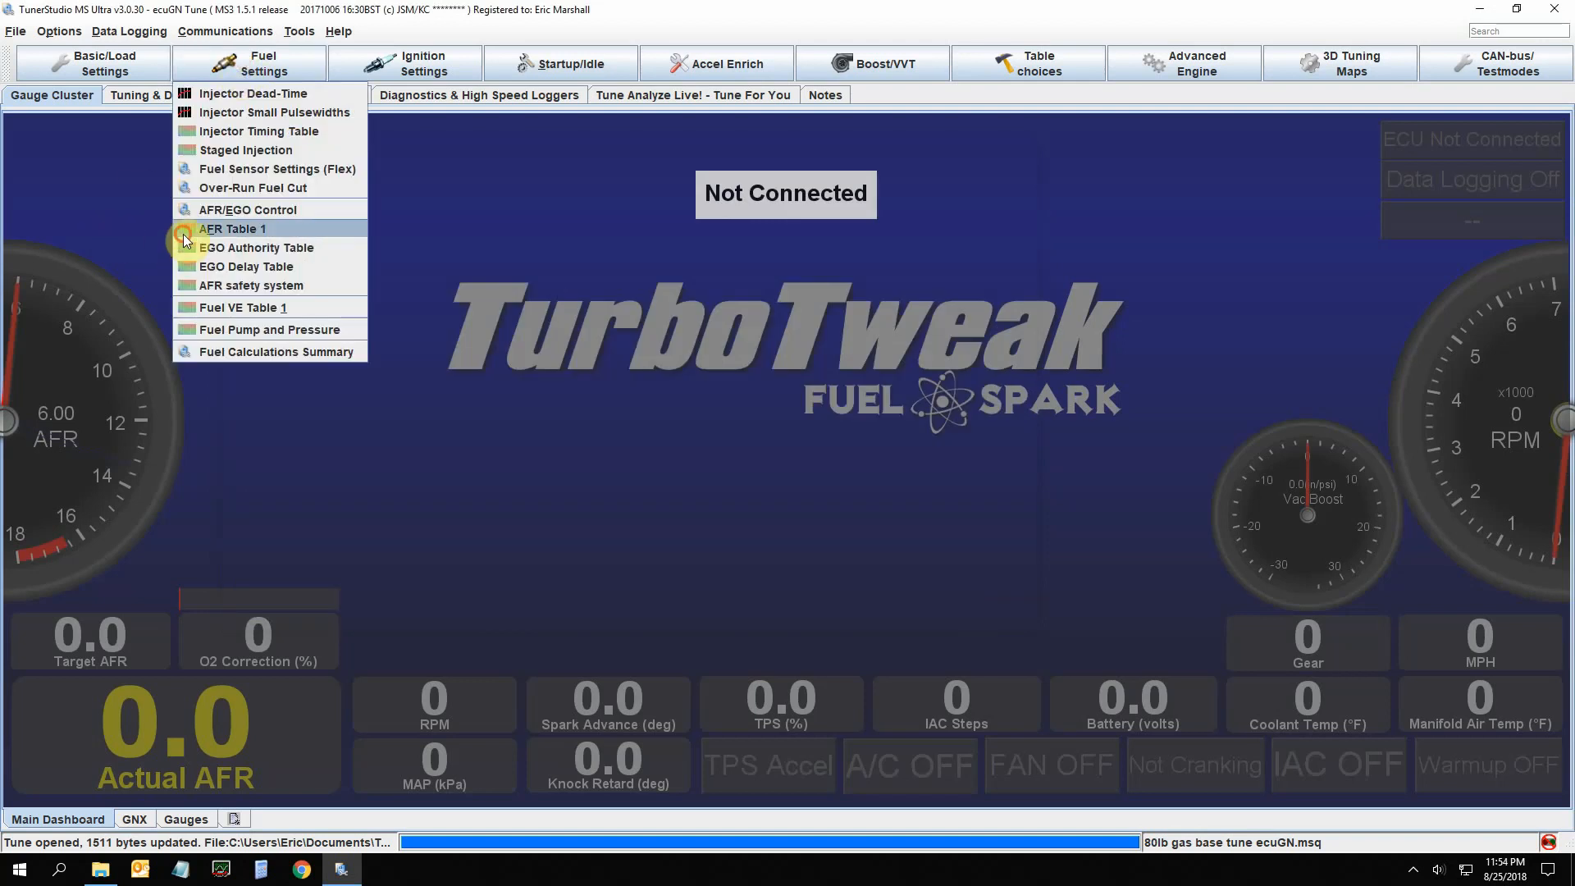
left_click(231, 230)
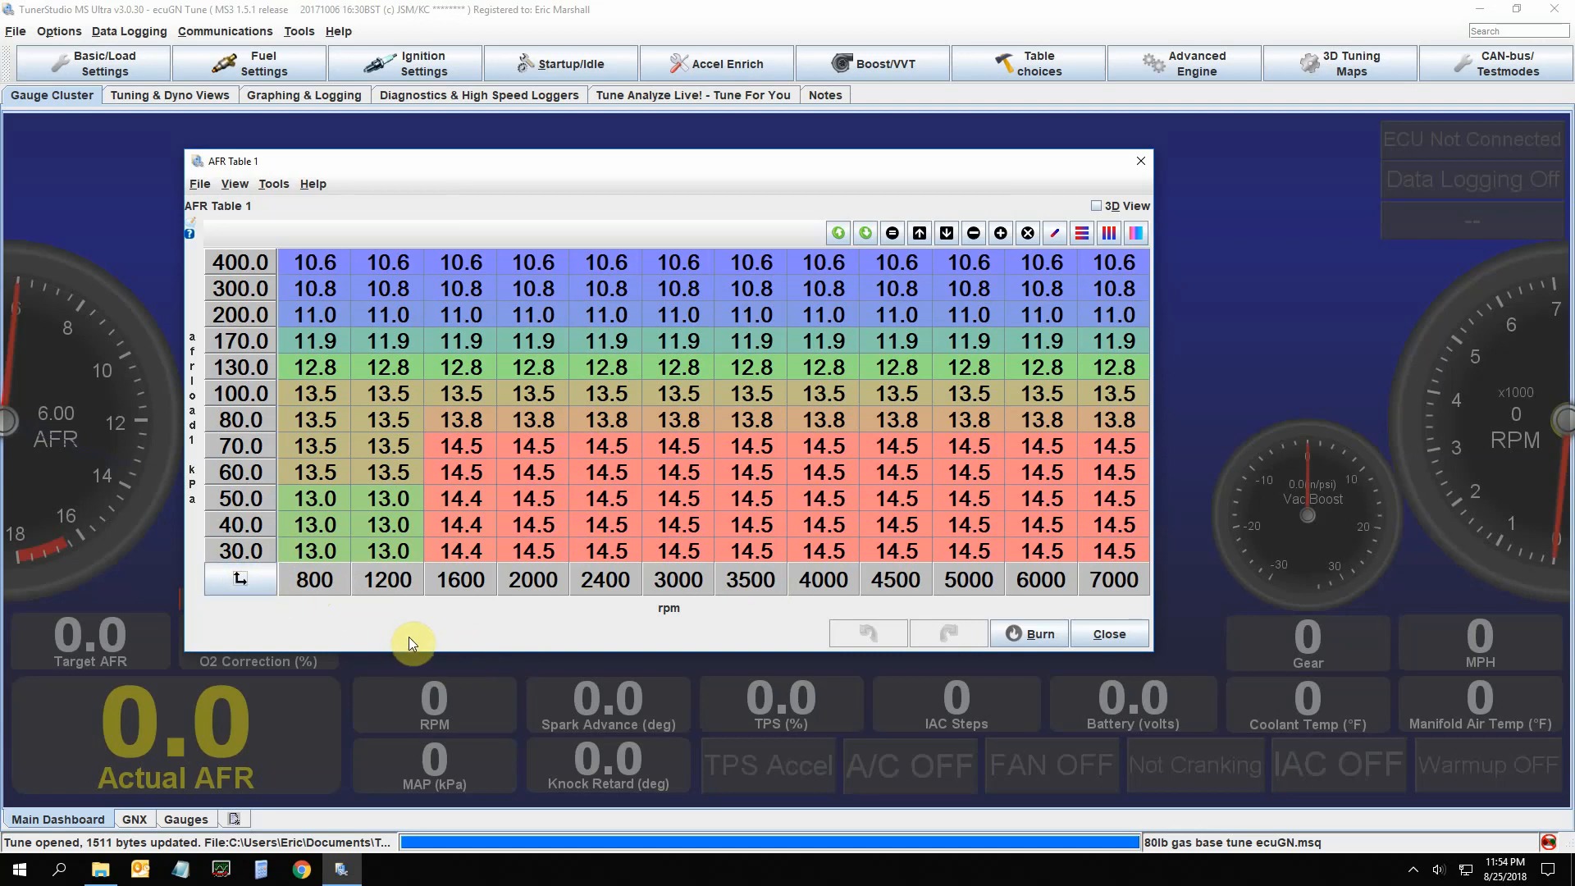
mouse_move(491, 638)
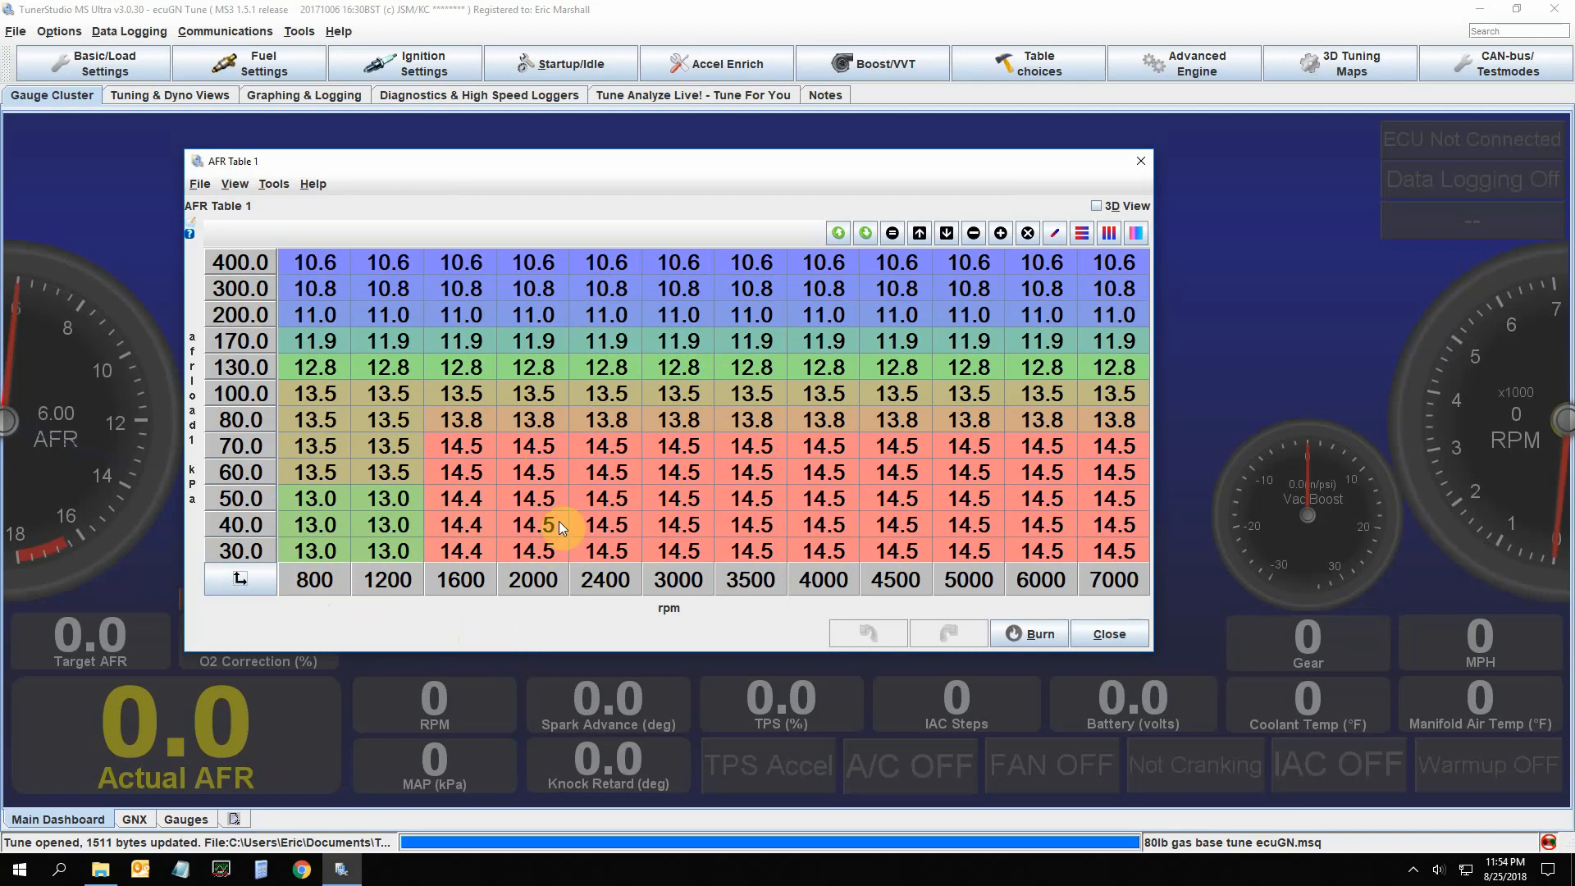
mouse_move(572, 468)
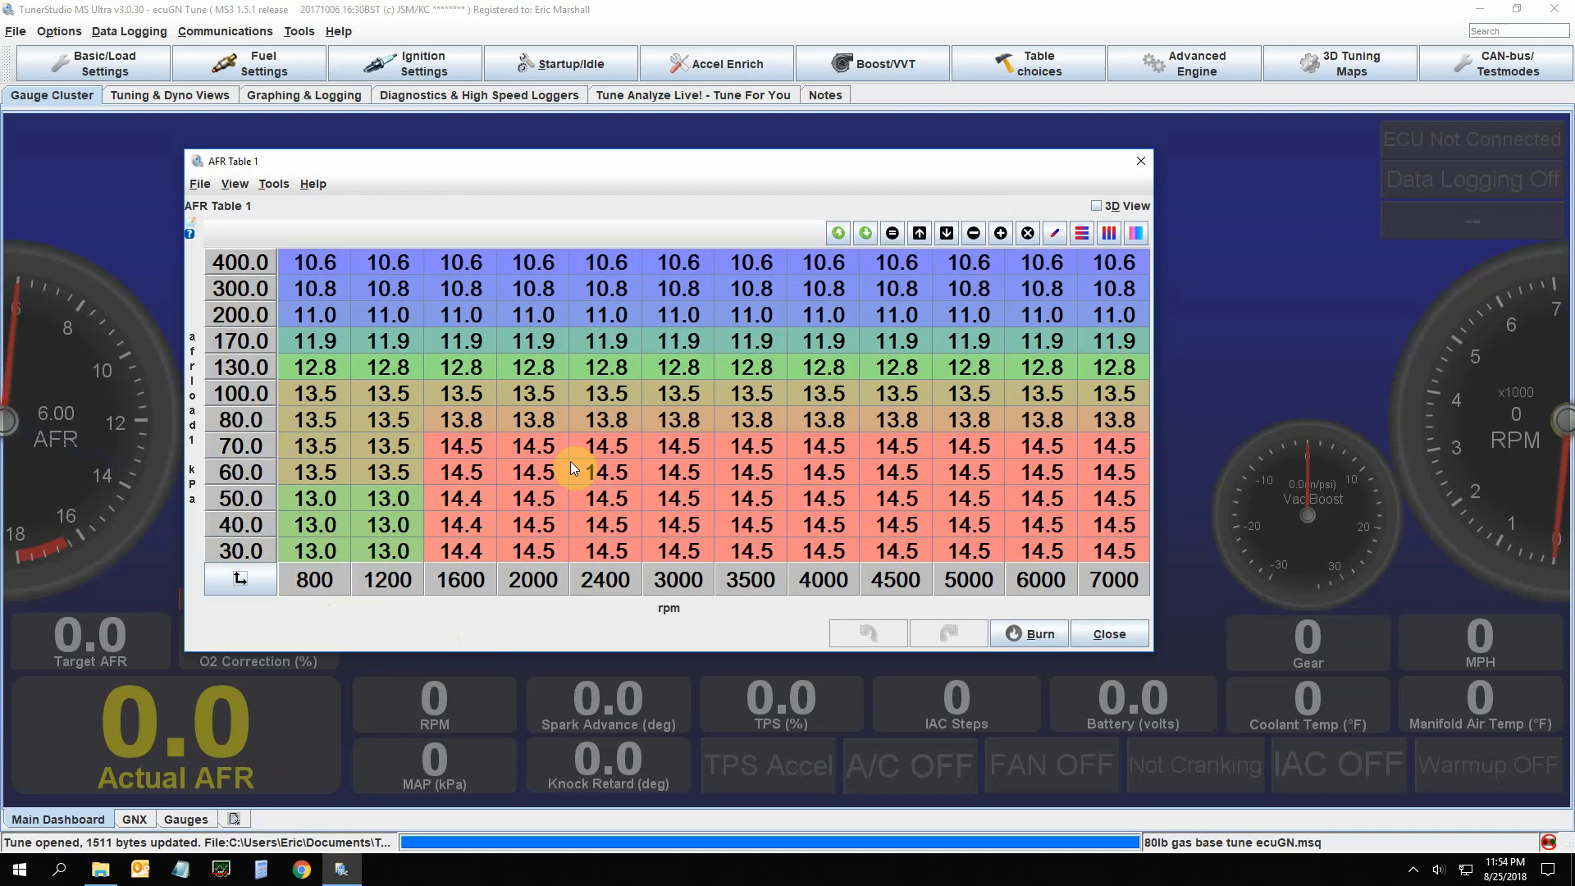
mouse_move(377, 543)
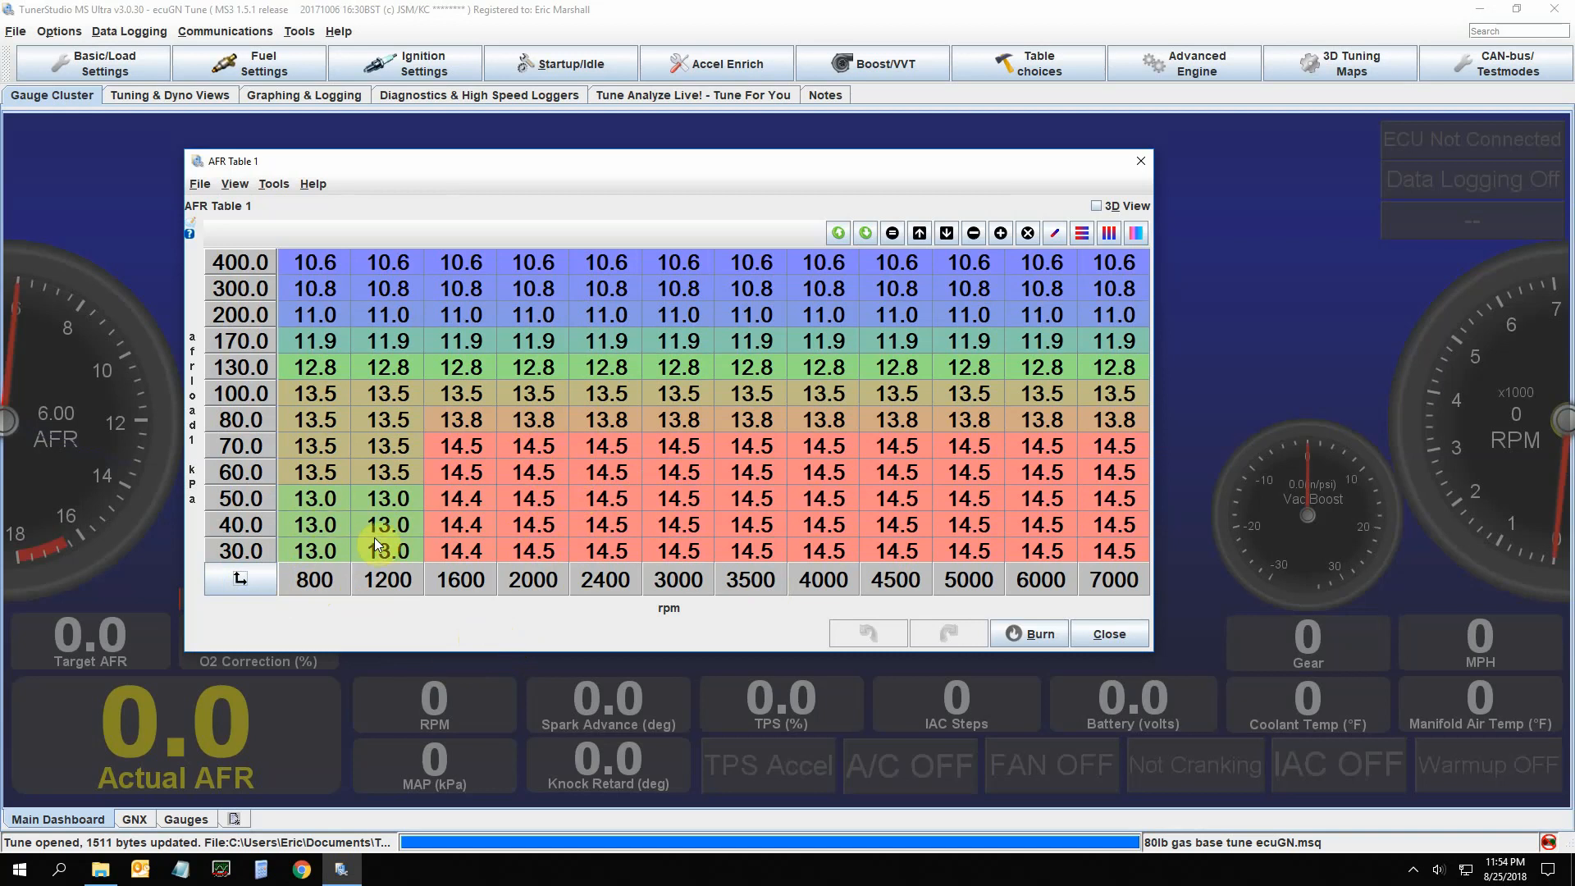
mouse_move(412, 420)
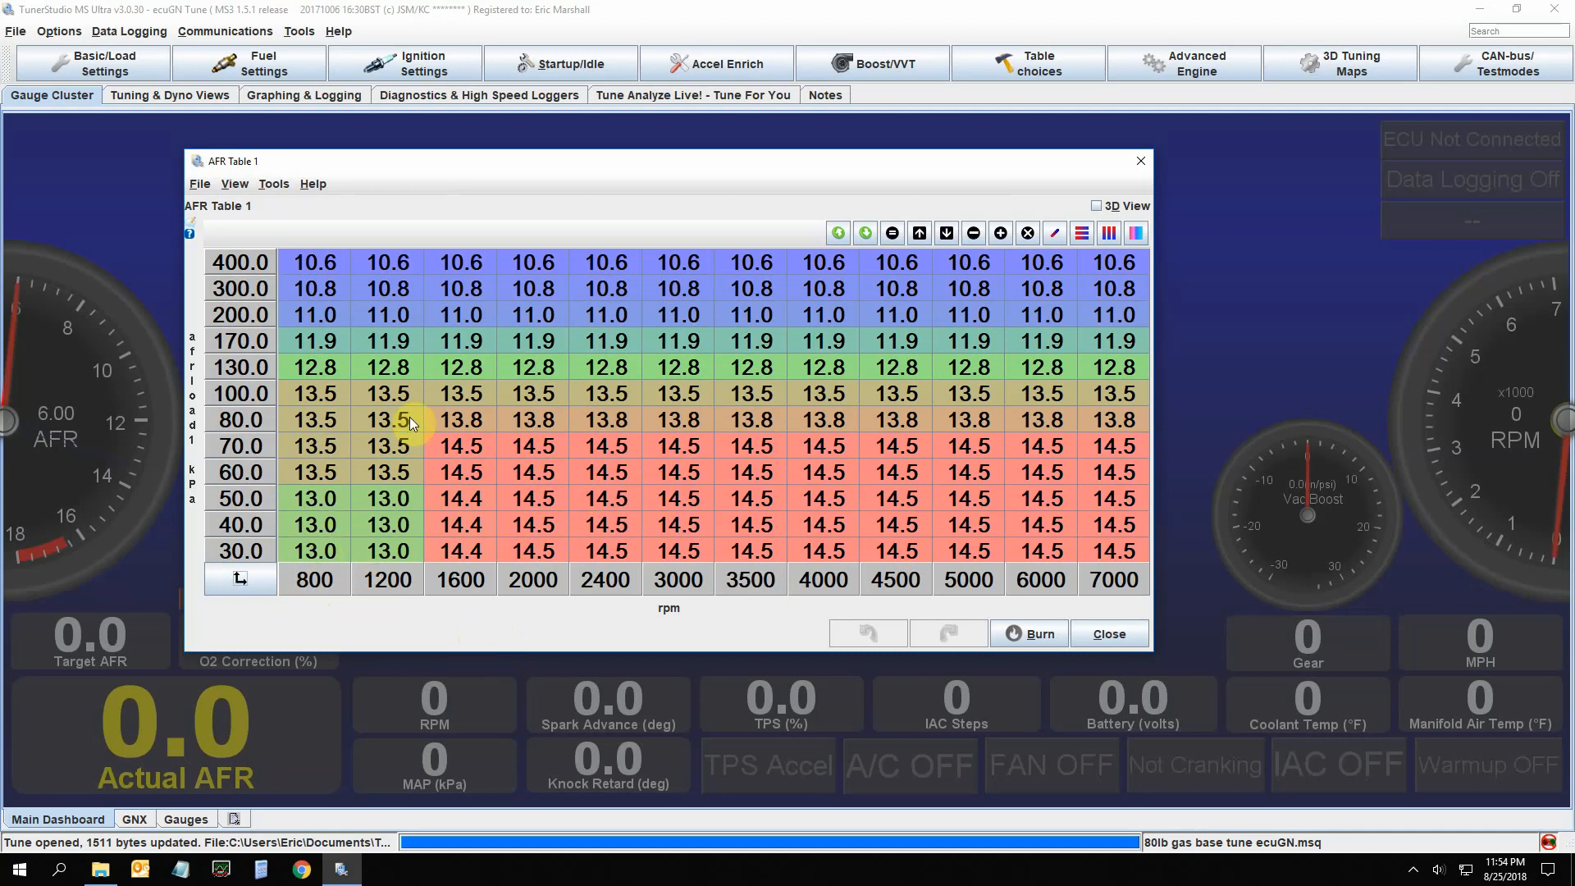
mouse_move(587, 422)
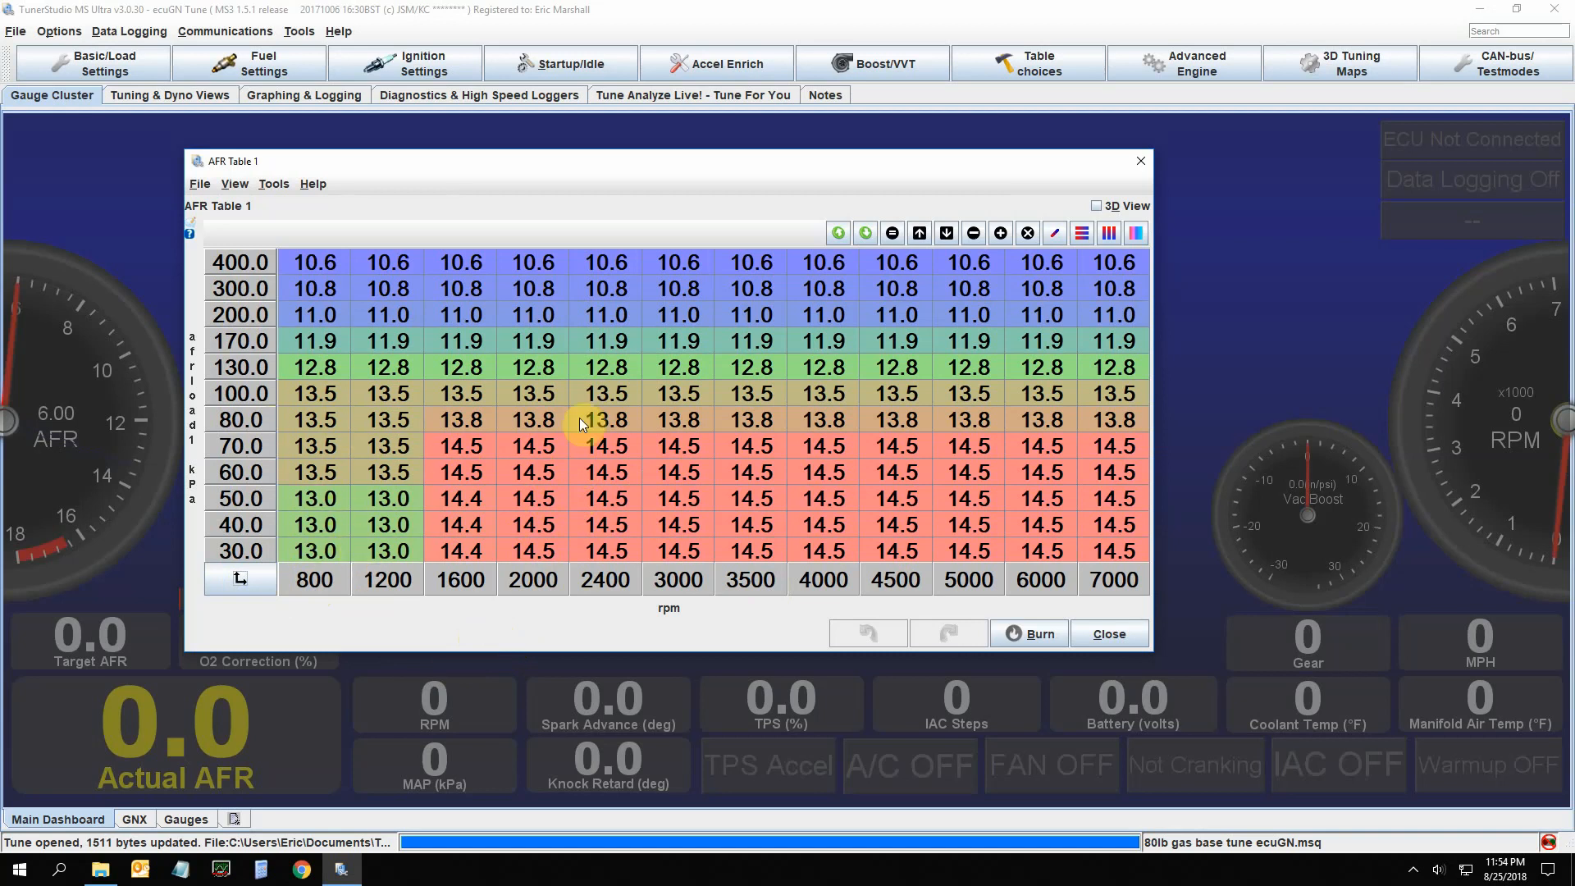
mouse_move(781, 264)
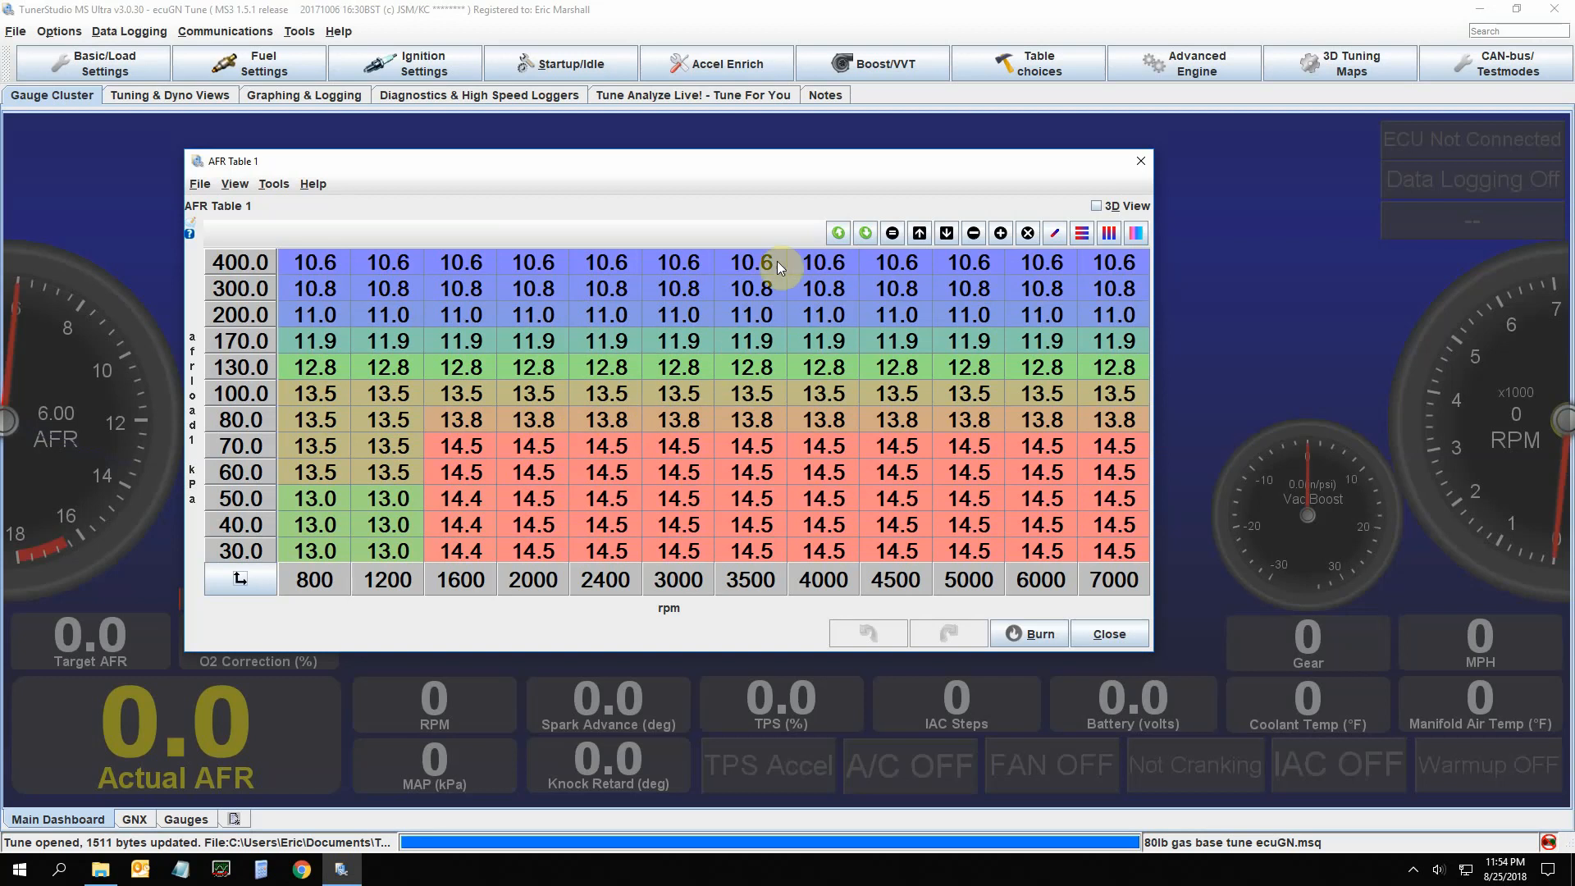
mouse_move(778, 348)
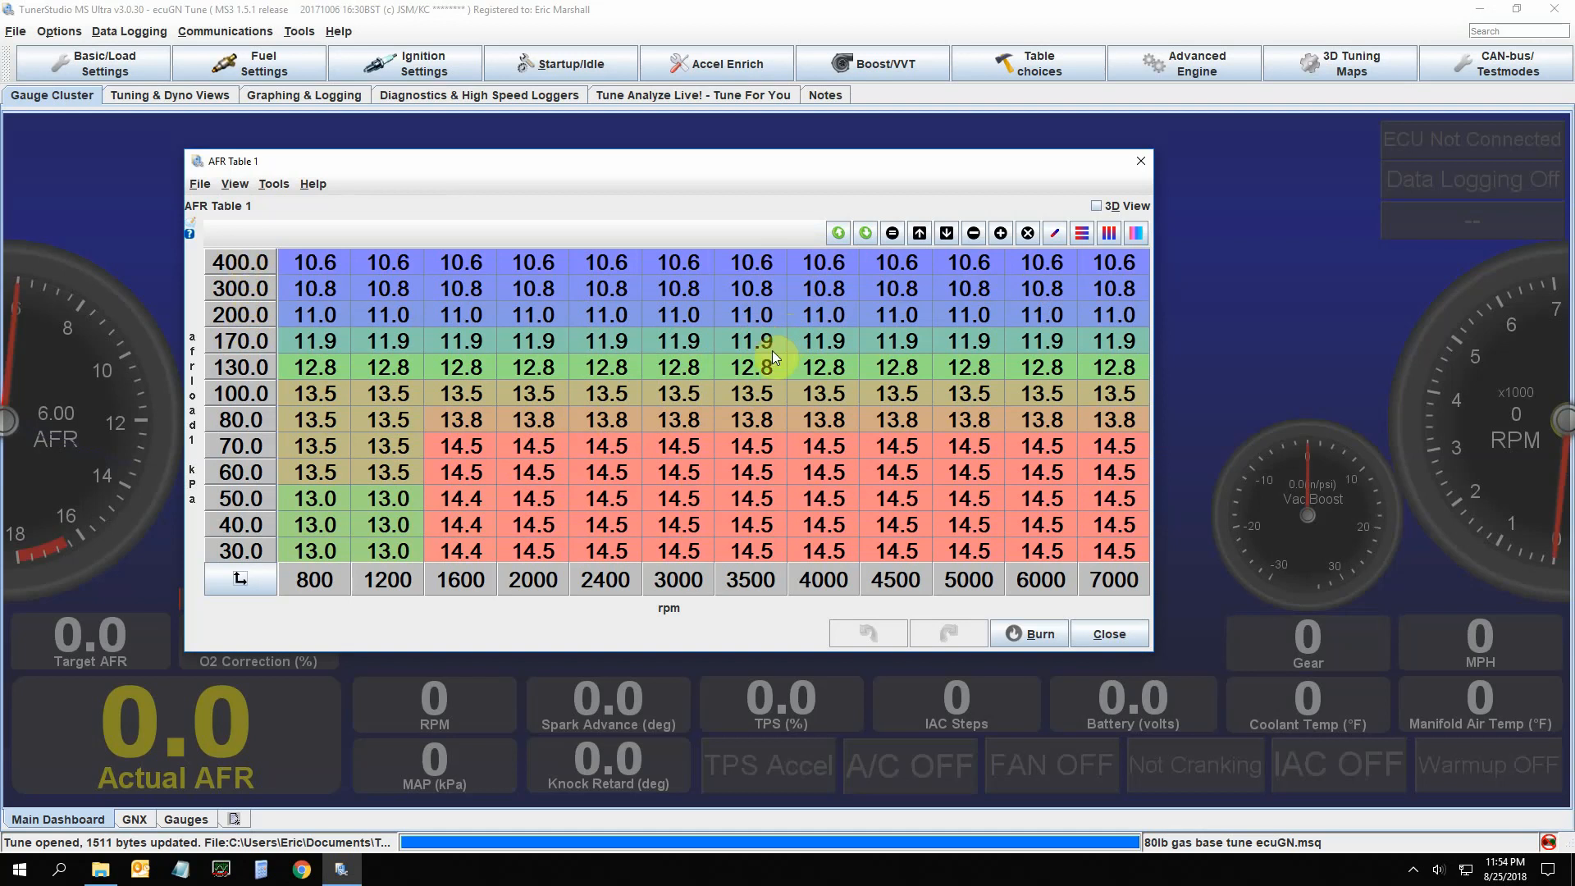
mouse_move(704, 360)
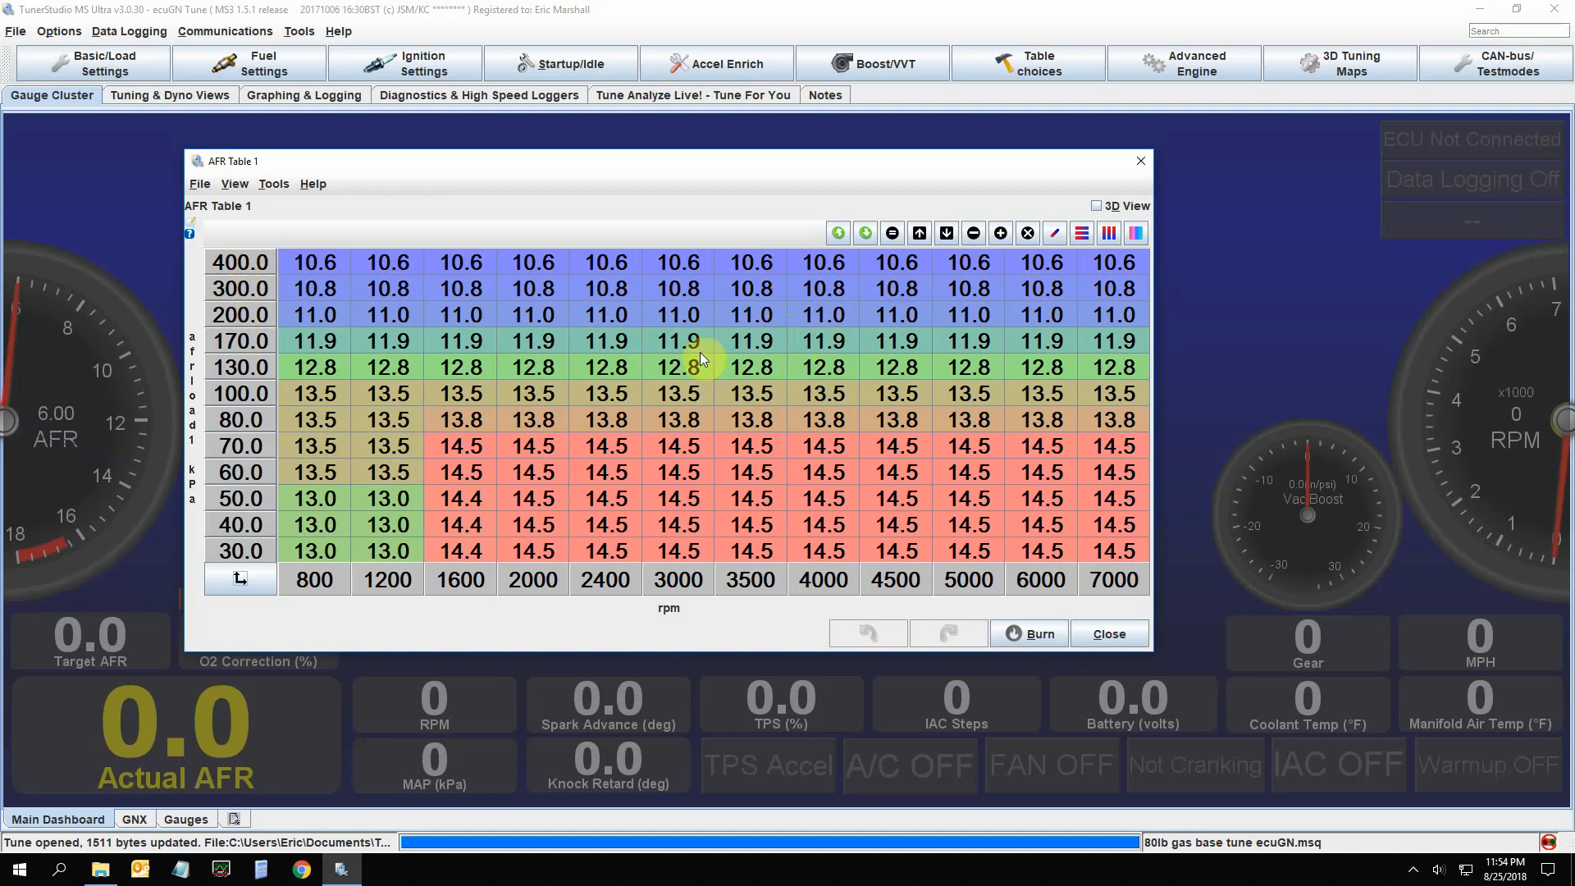
mouse_move(848, 292)
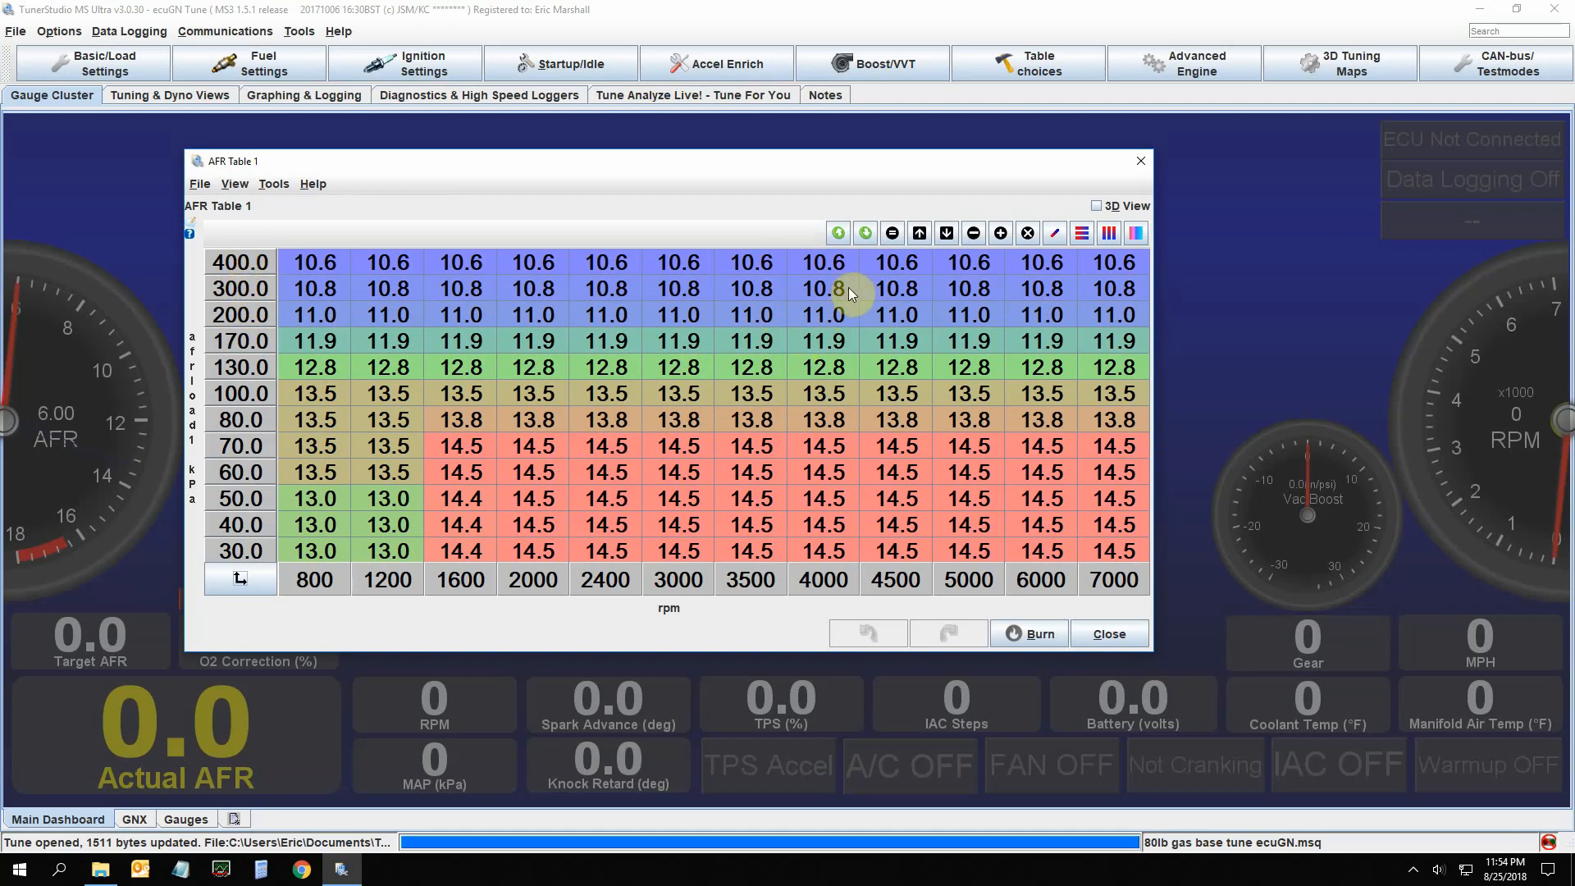
mouse_move(195, 498)
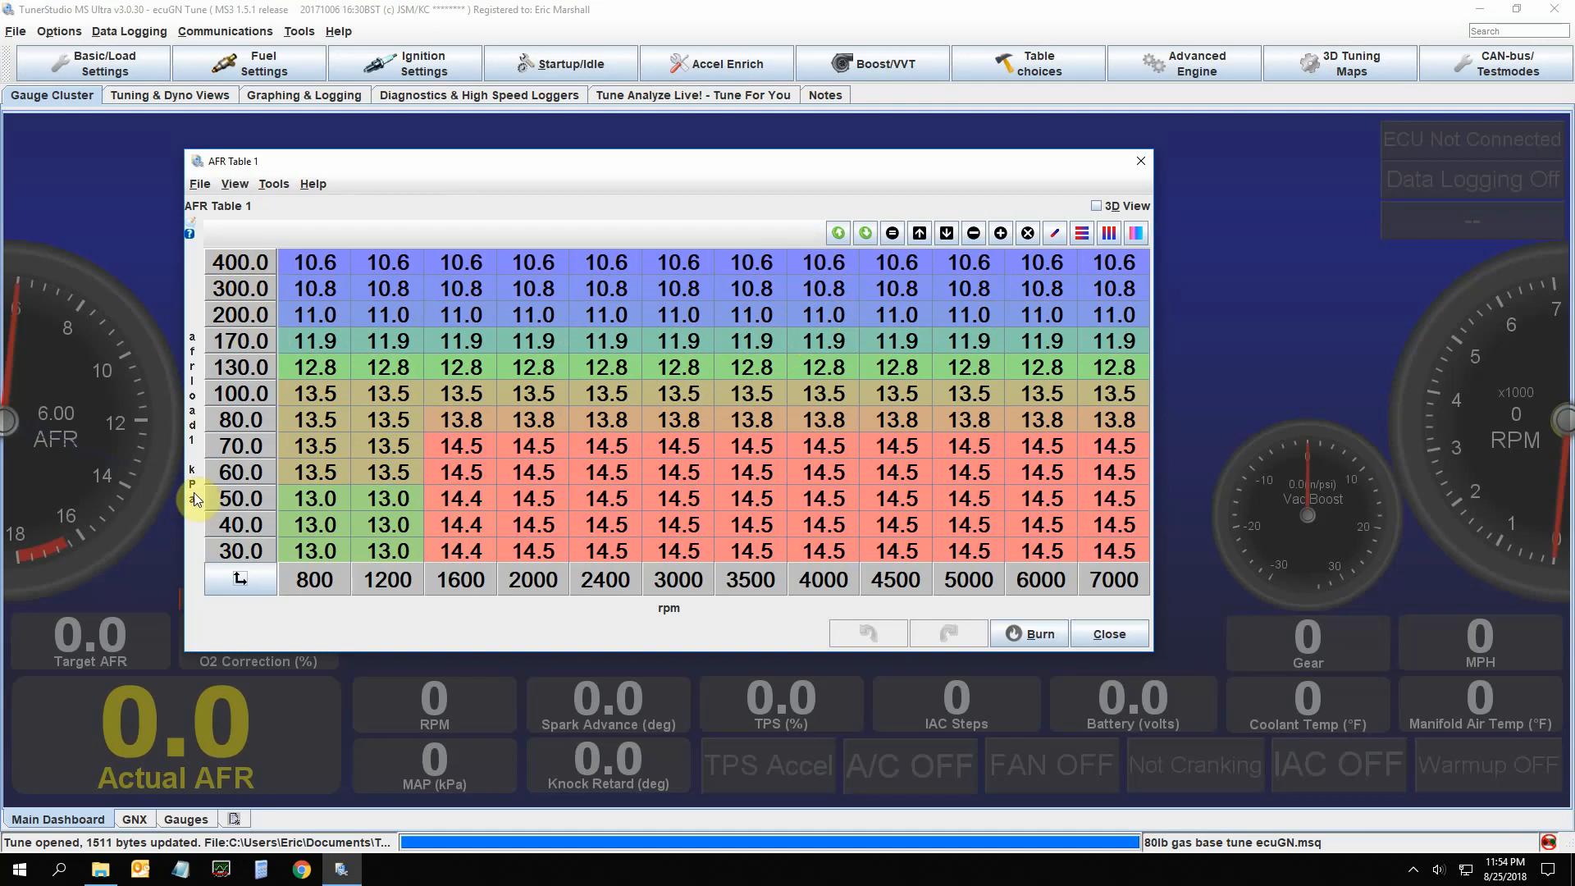
Start editing the 50.0 kPa load breakpoint, then dismiss the prompt without changes
double_click(240, 497)
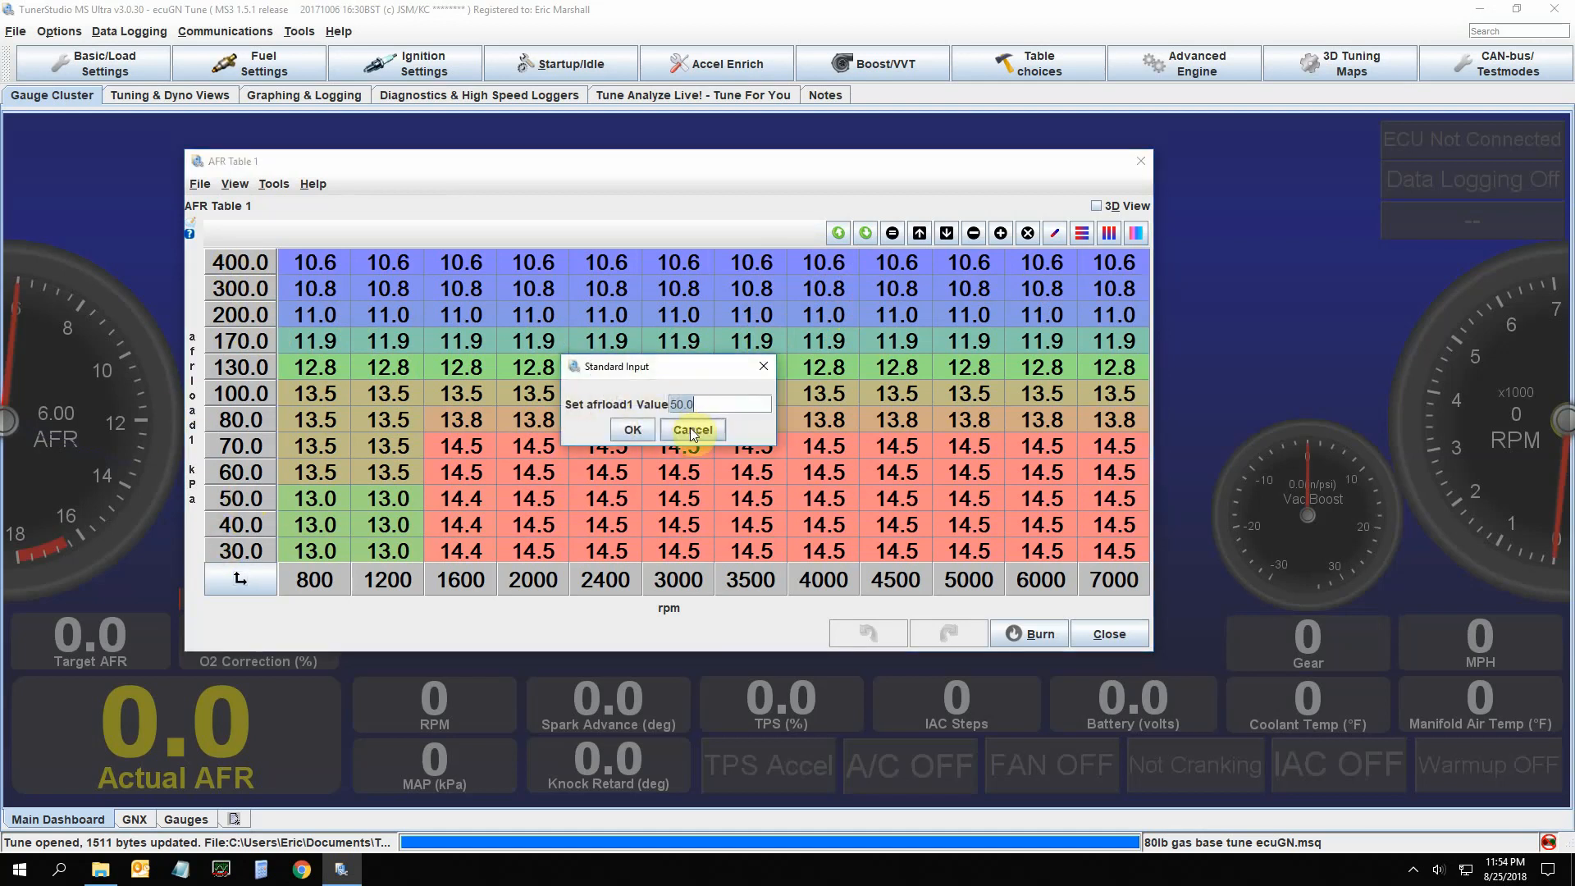
left_click(692, 428)
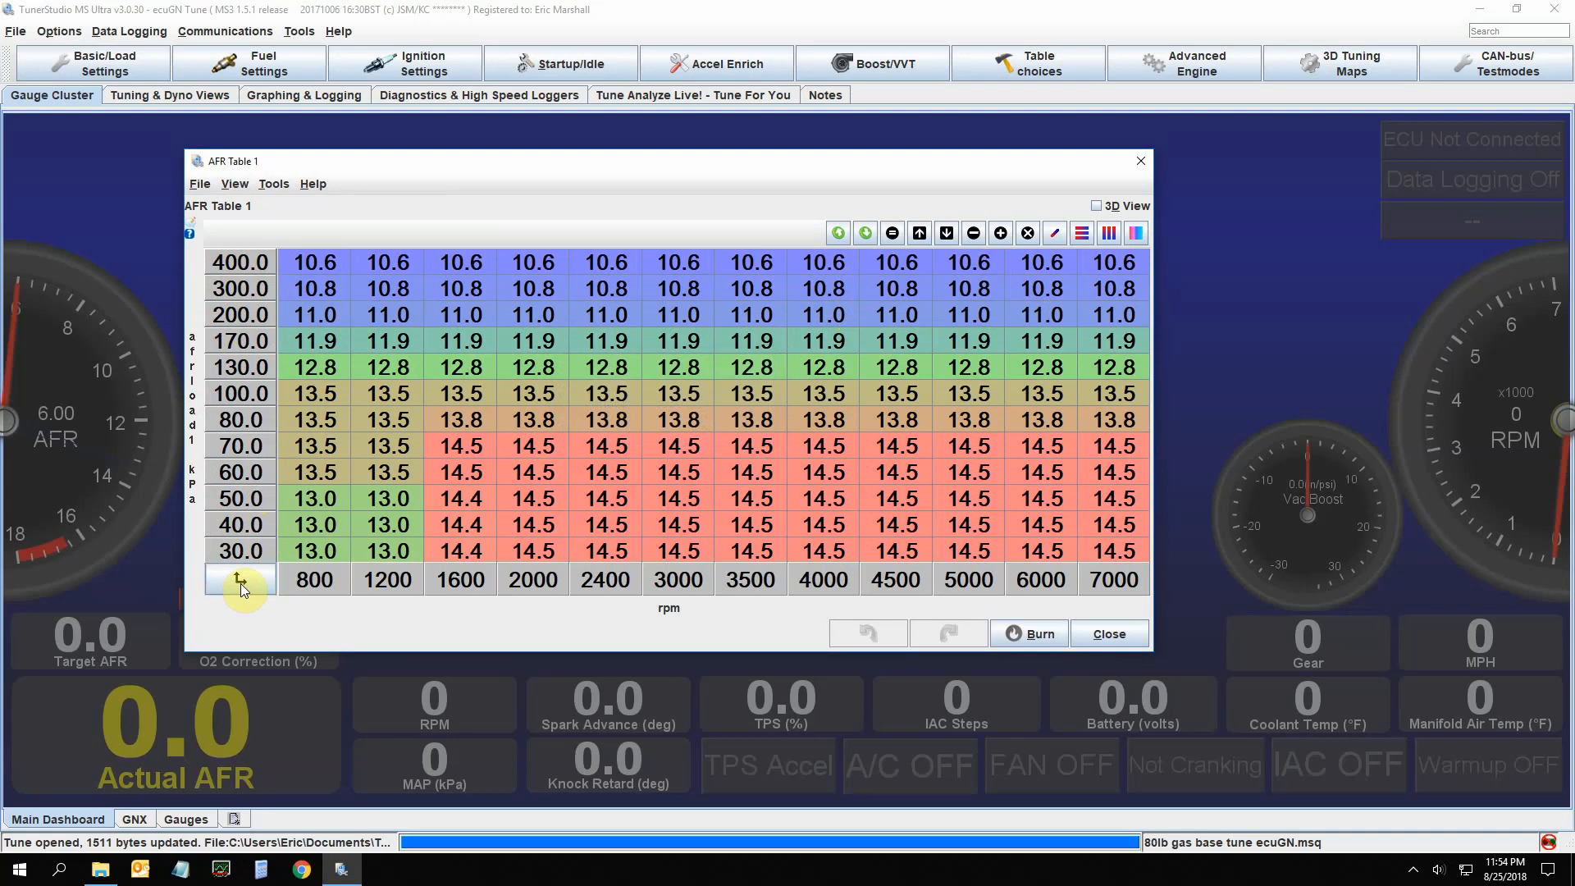
mouse_move(648, 391)
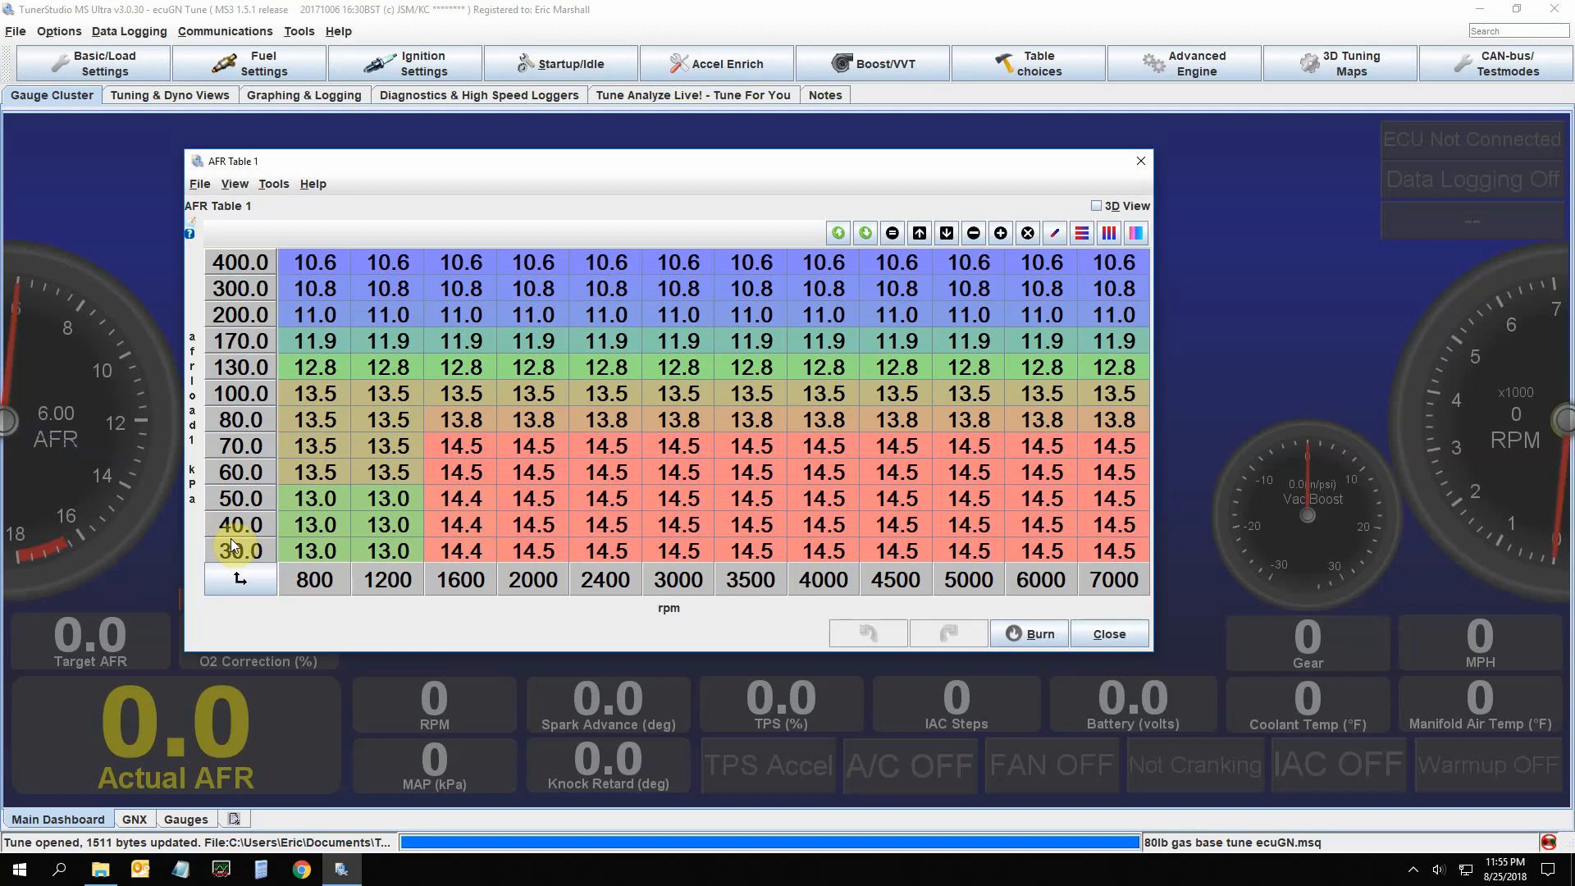
mouse_move(275, 628)
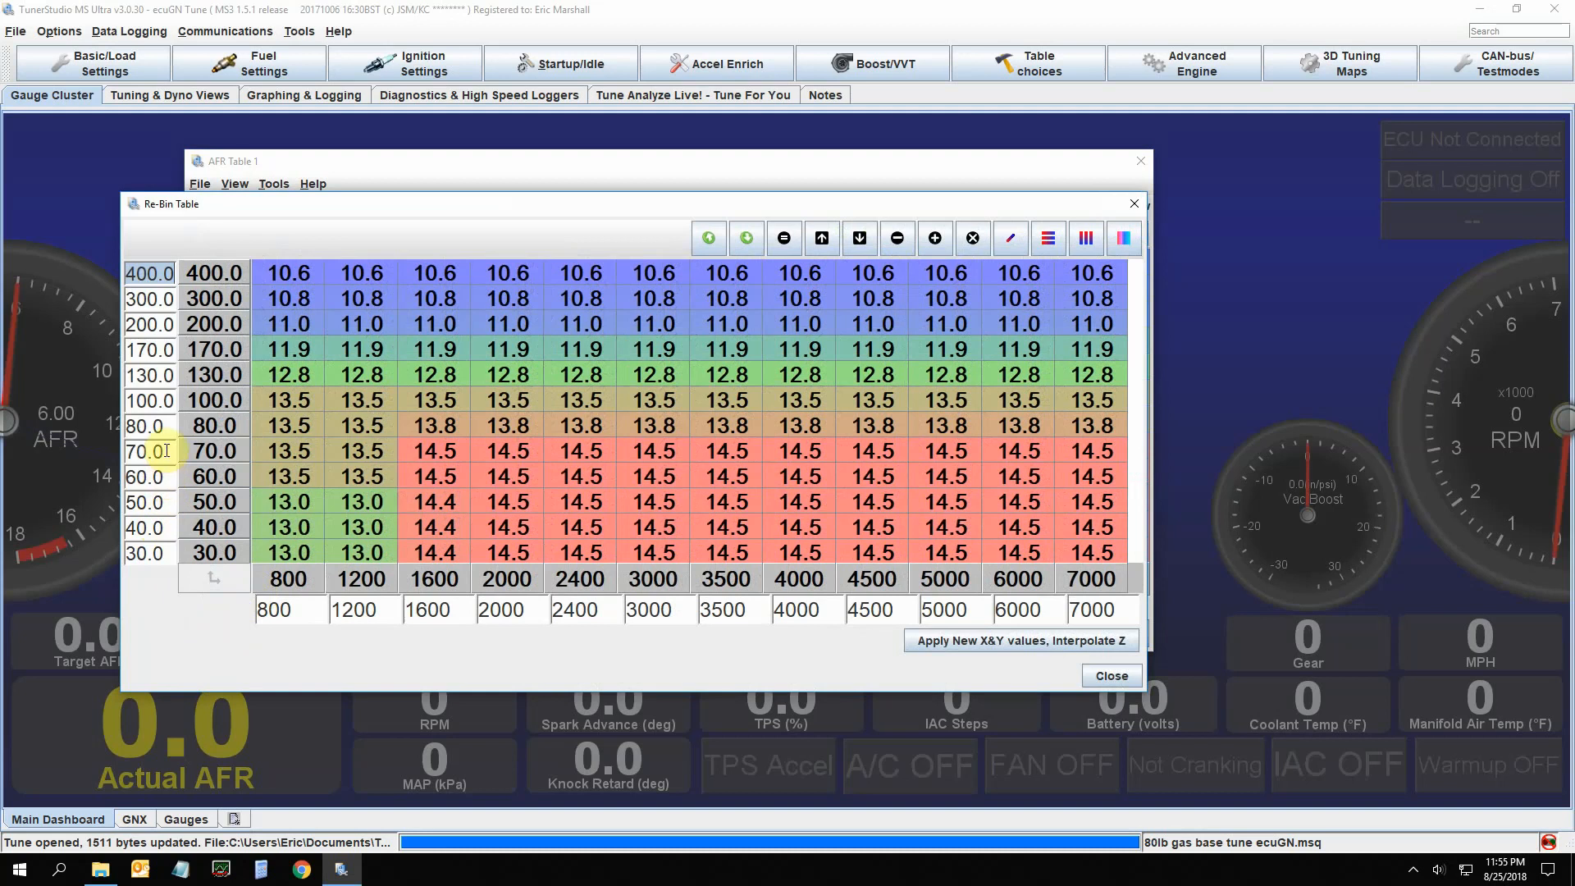
Enter 65 for the 70.0 load breakpoint, then close the re-bin view and AFR Table 1
left_click(149, 450)
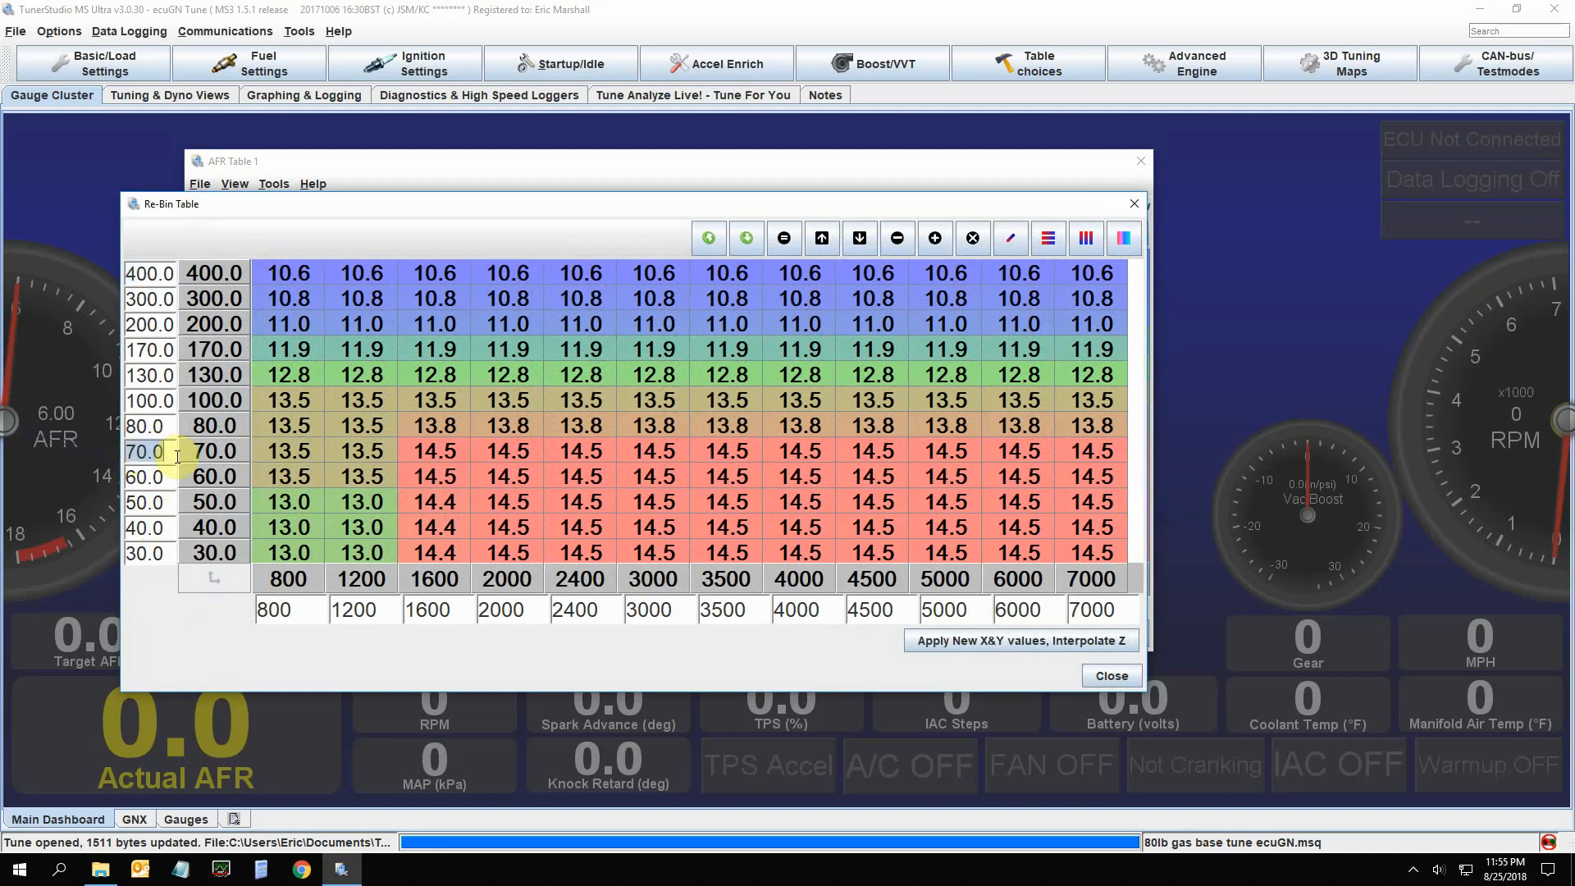
type("65")
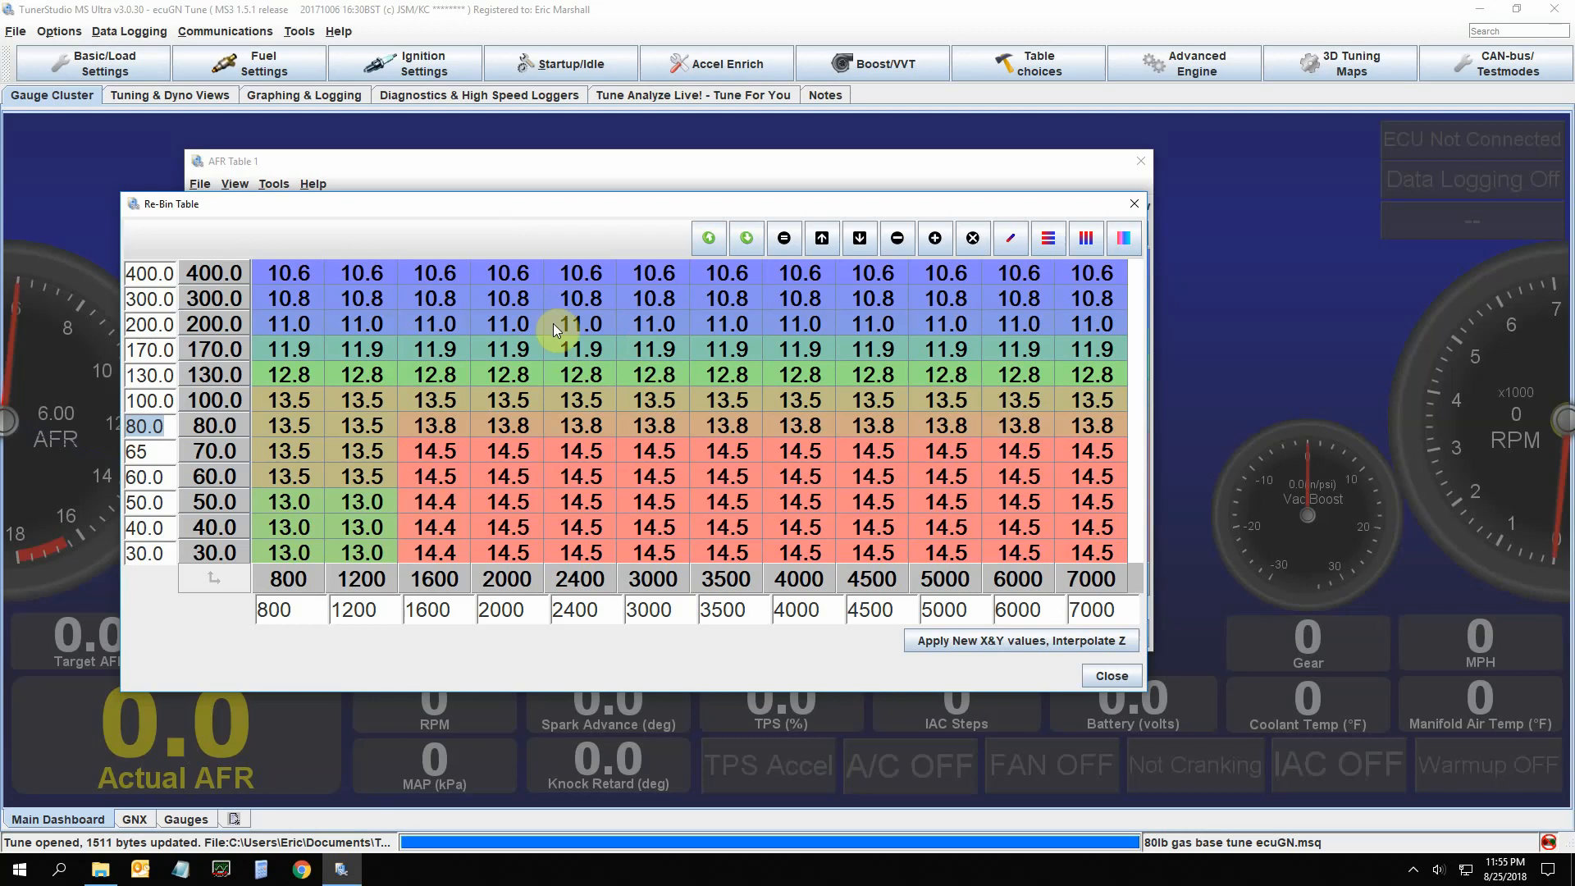
mouse_move(512, 351)
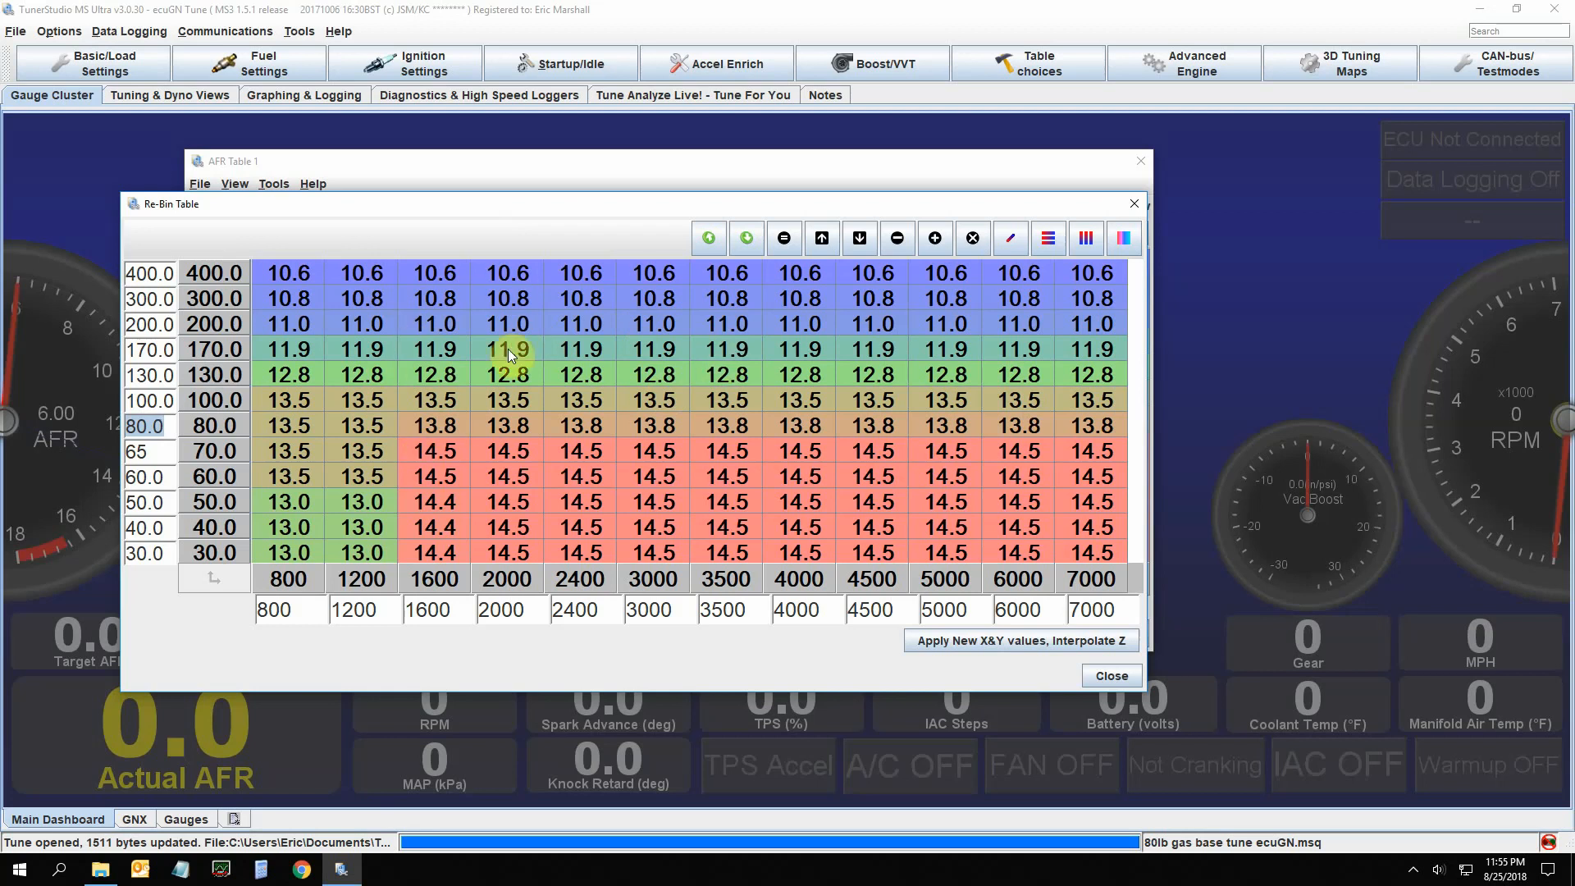
mouse_move(346, 471)
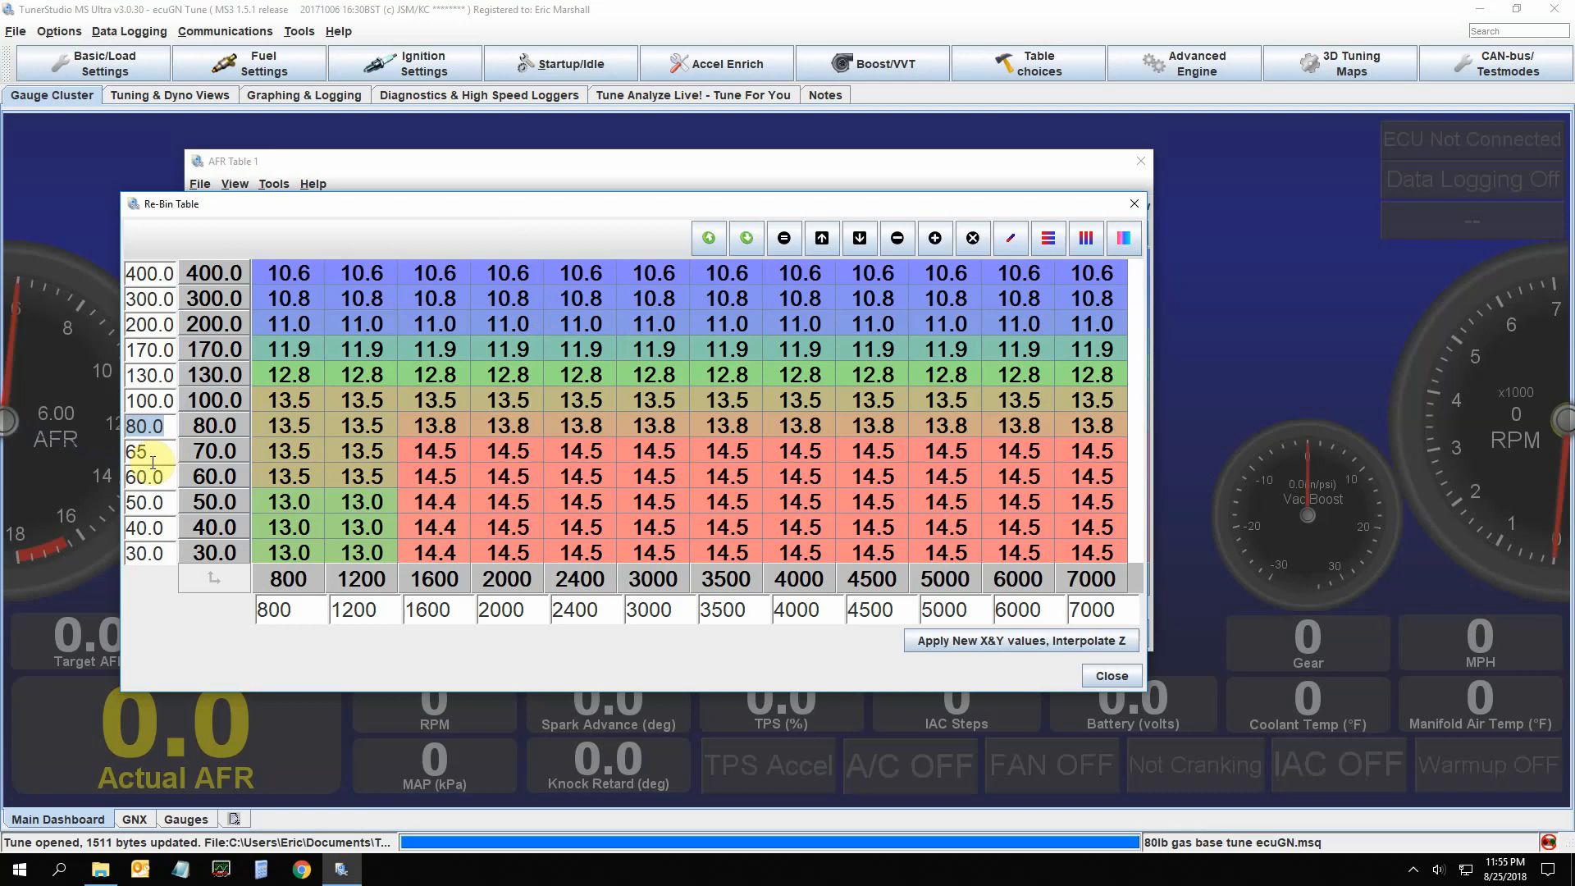
left_click(144, 476)
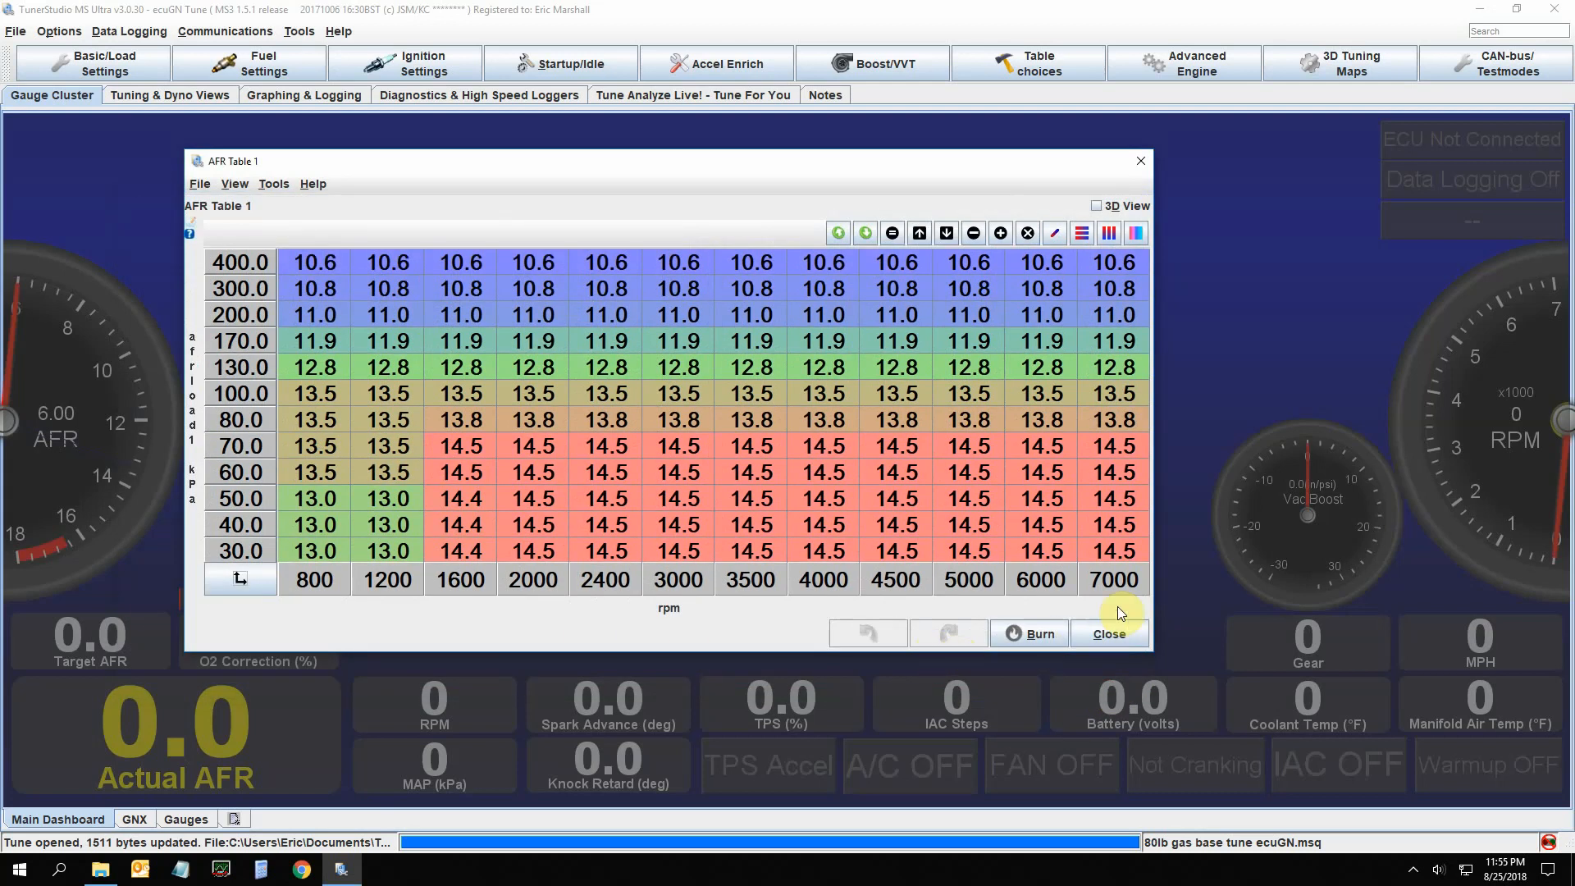
left_click(1109, 634)
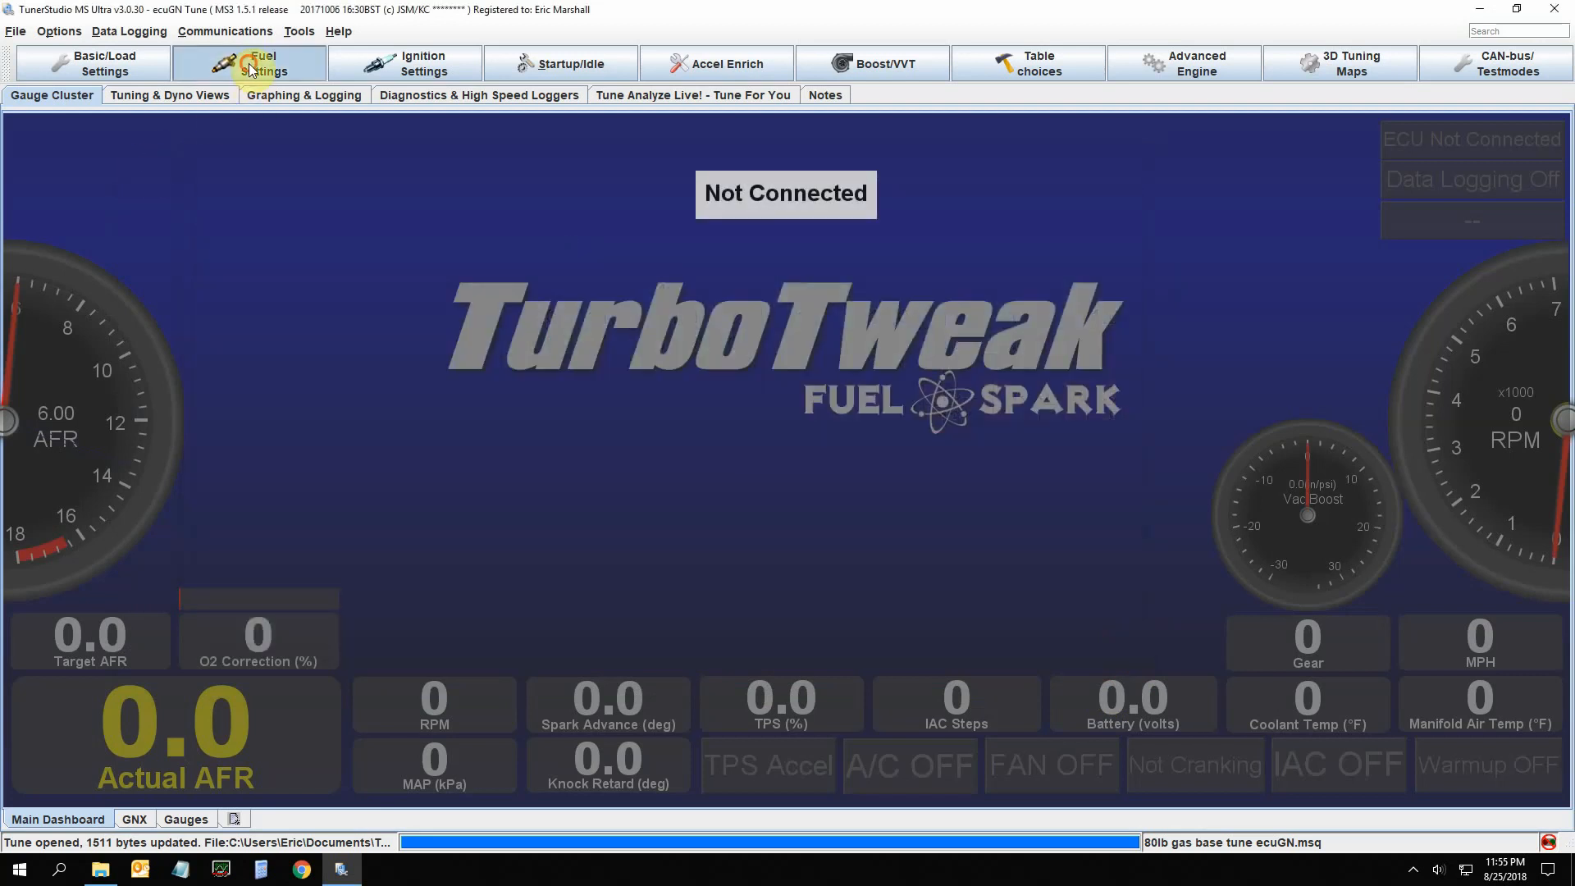
left_click(248, 64)
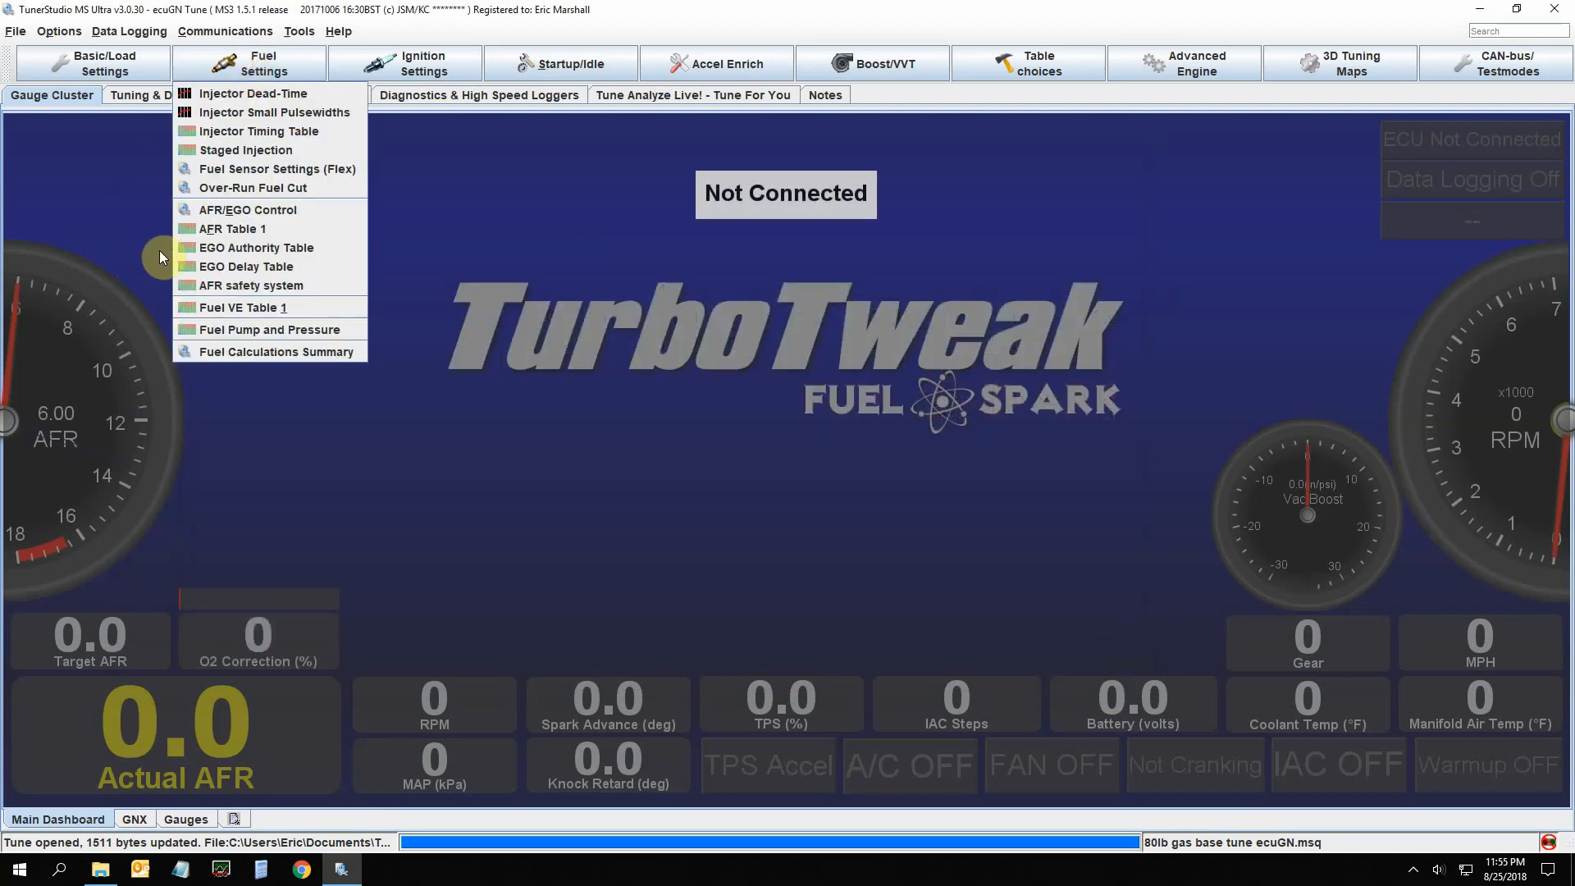
left_click(256, 247)
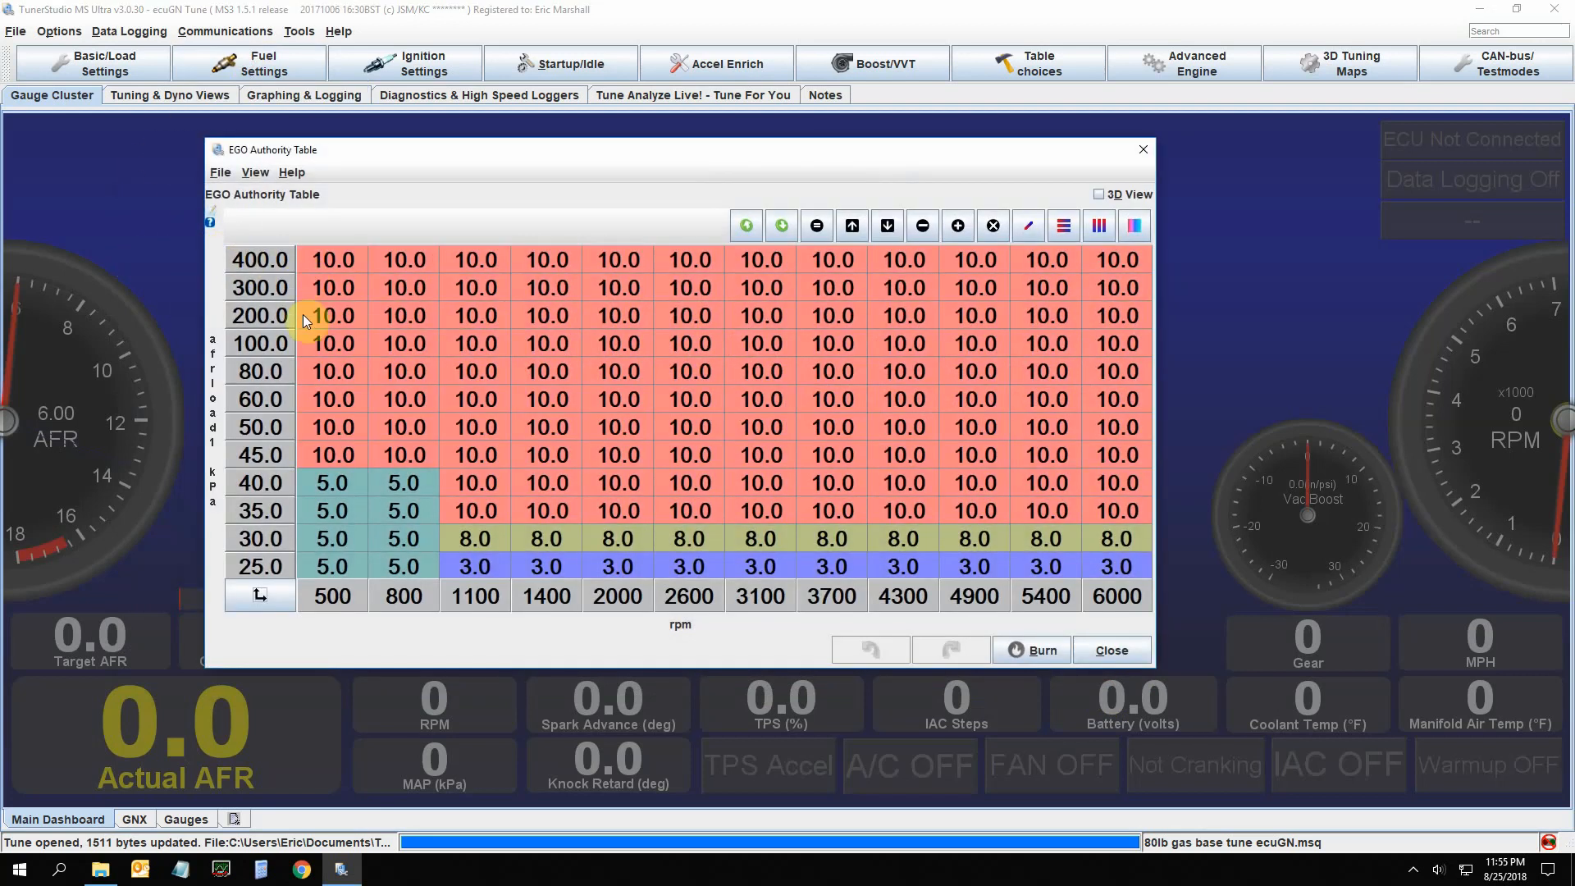
mouse_move(658, 420)
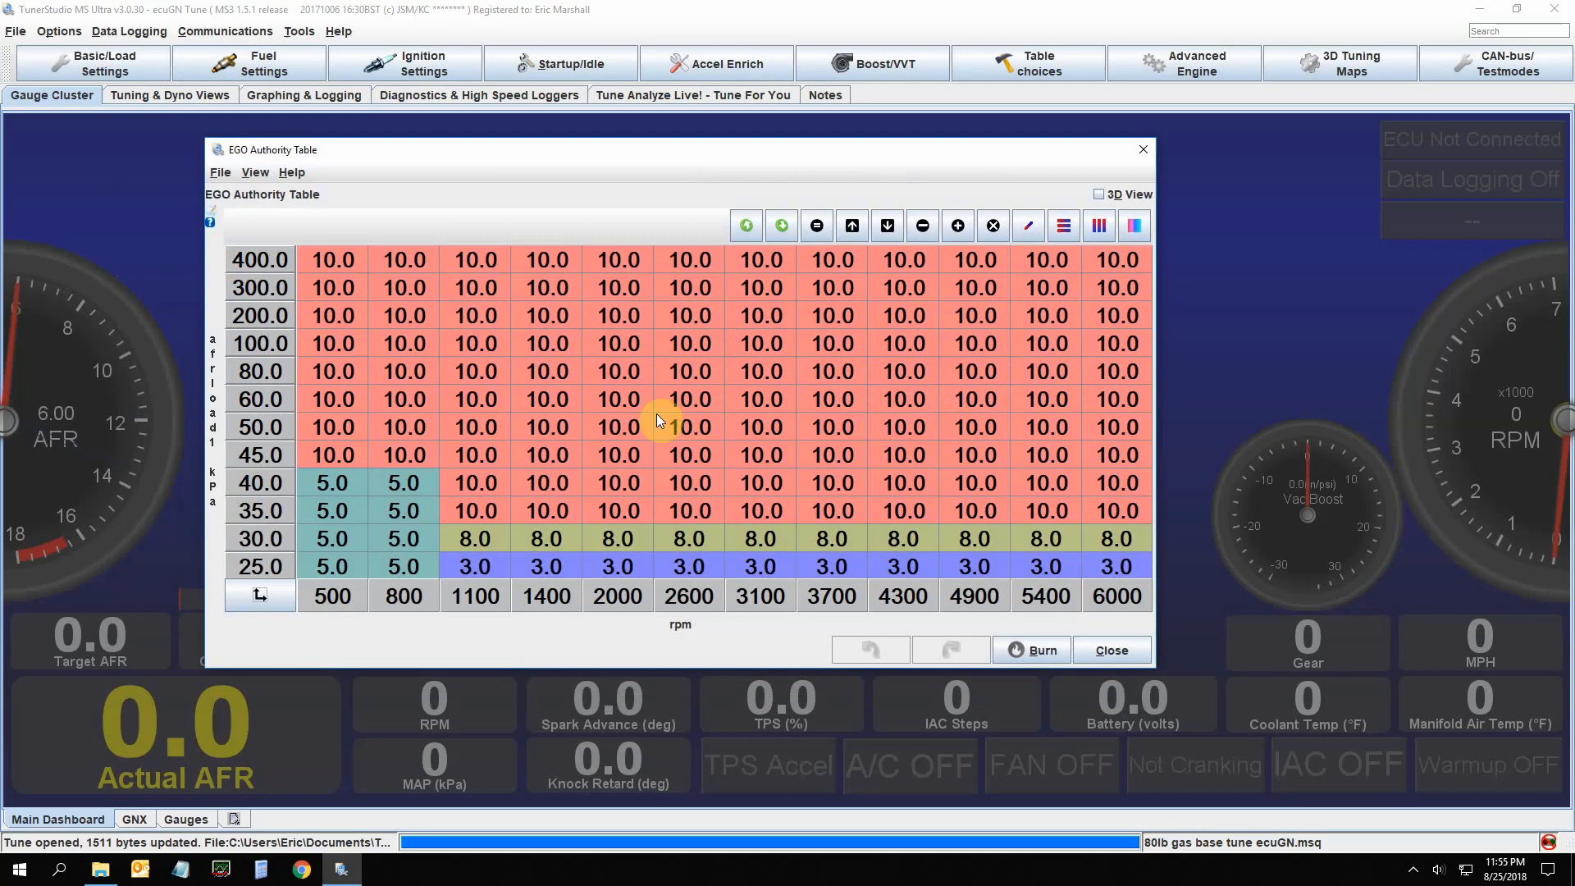
mouse_move(601, 360)
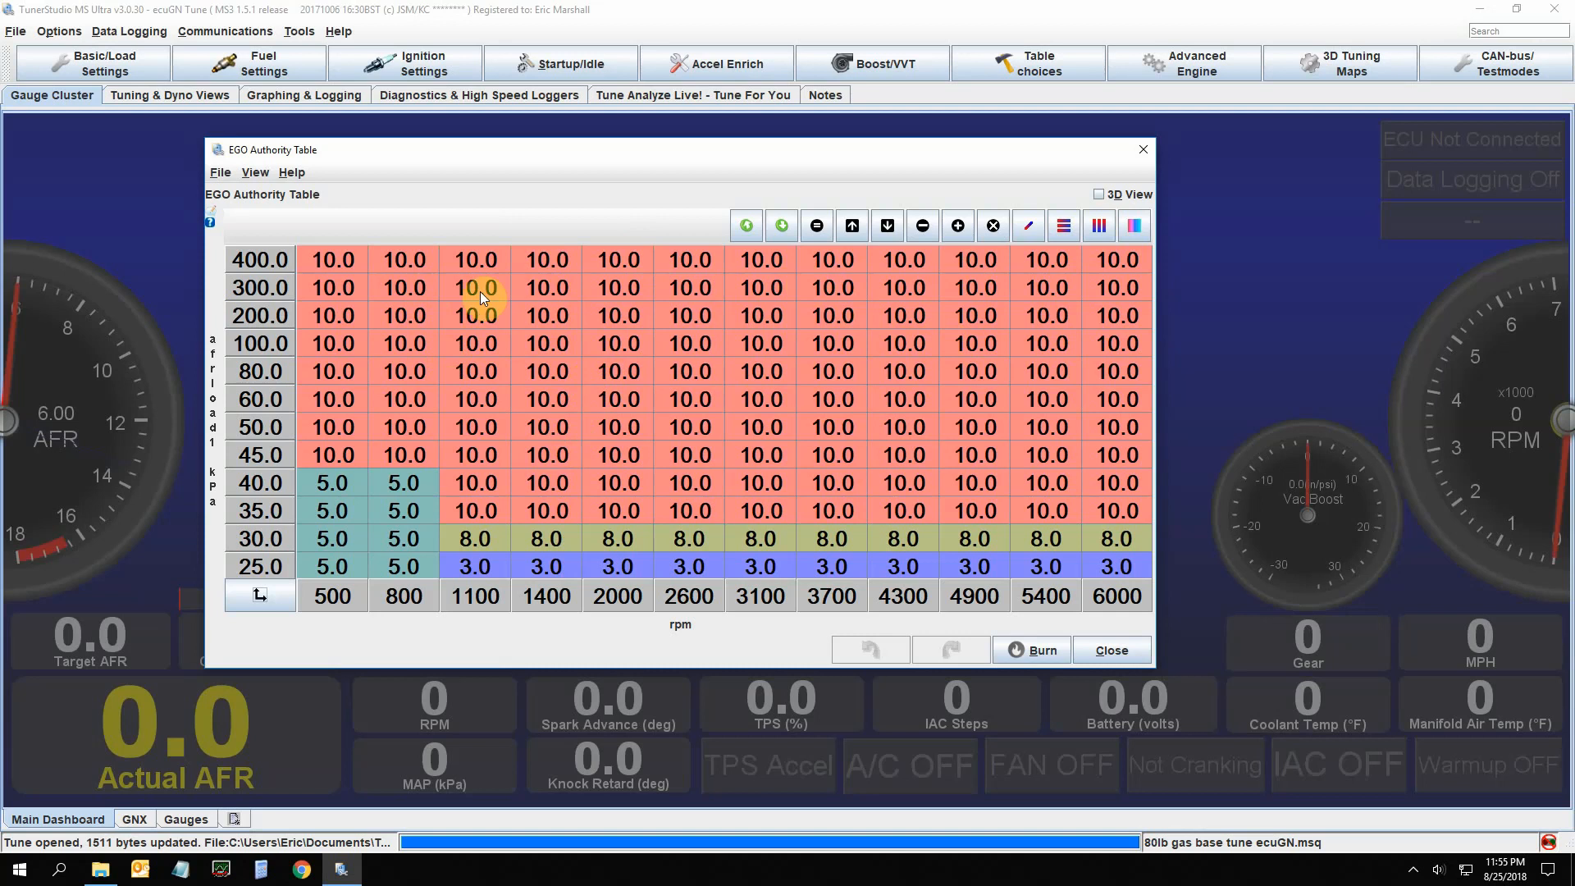
mouse_move(648, 320)
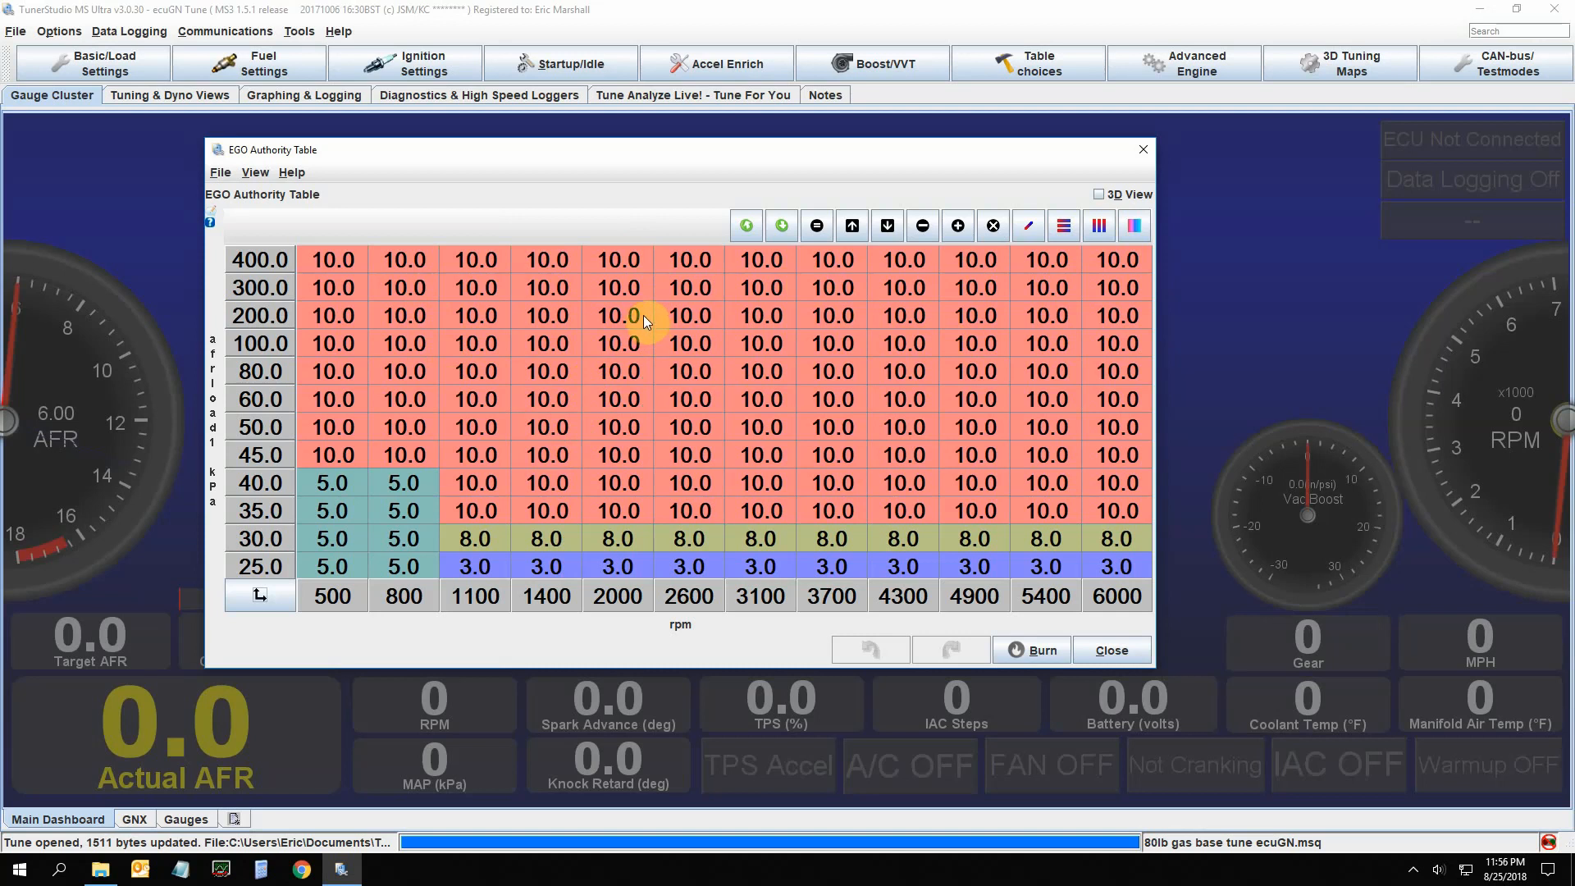
mouse_move(592, 331)
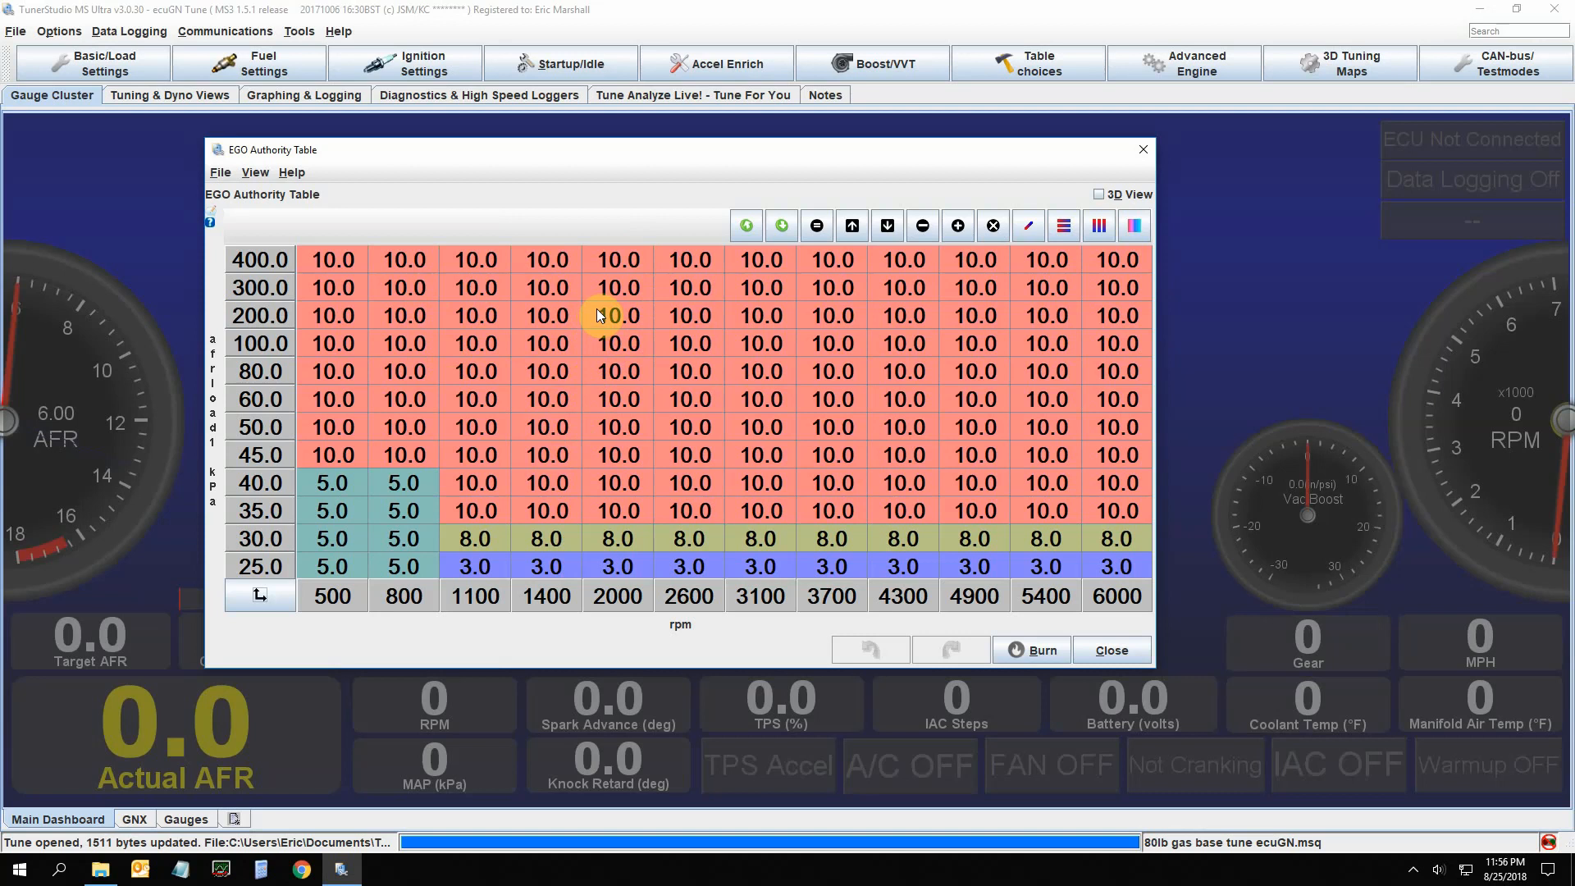
mouse_move(589, 336)
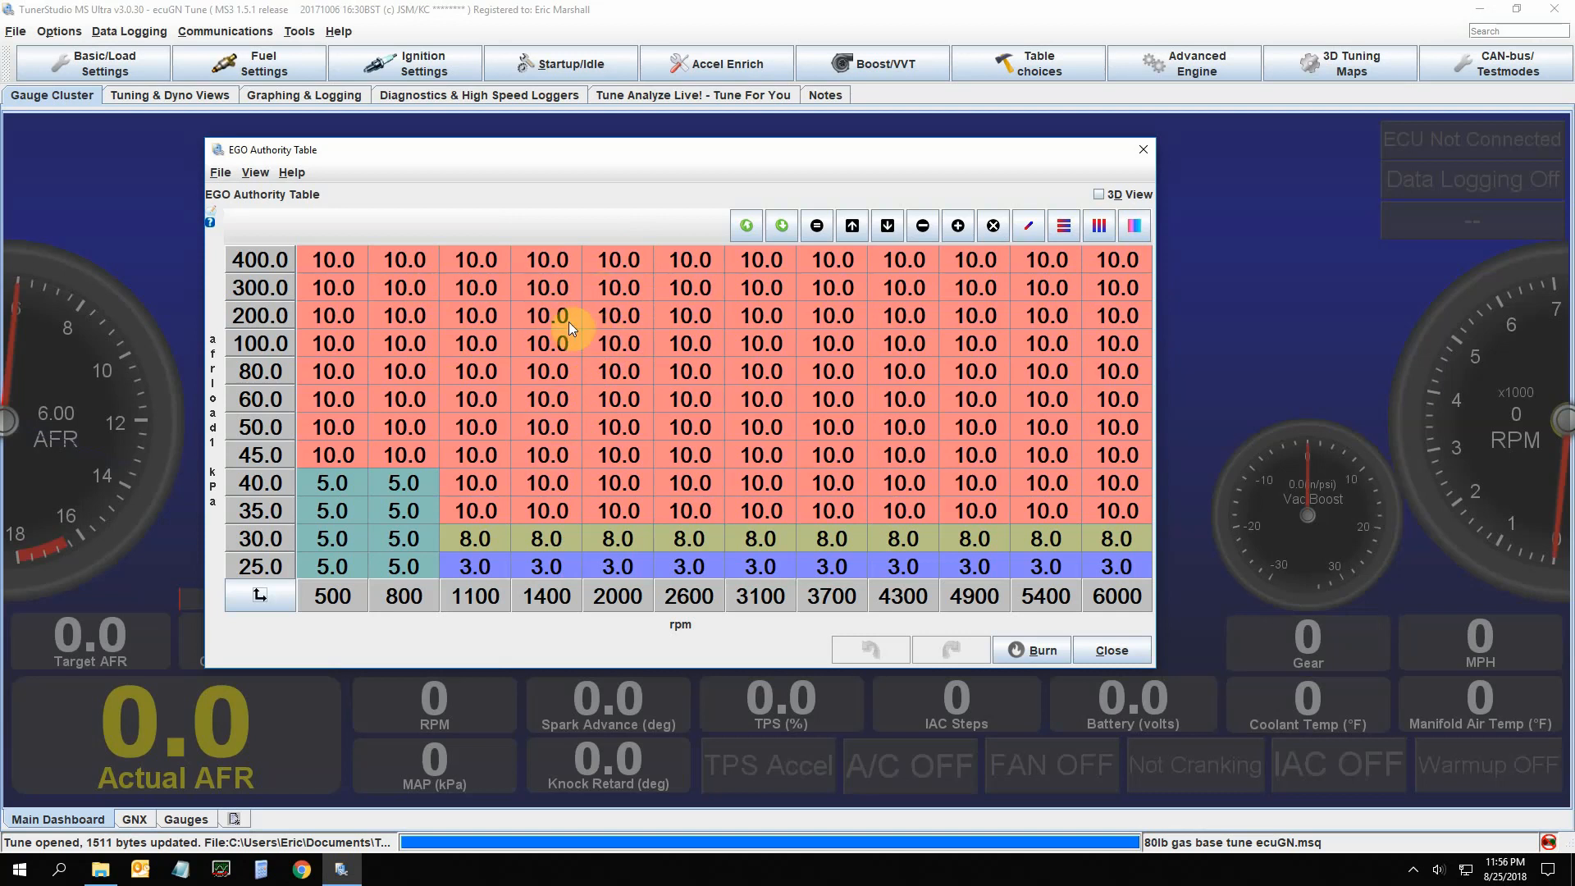
mouse_move(566, 339)
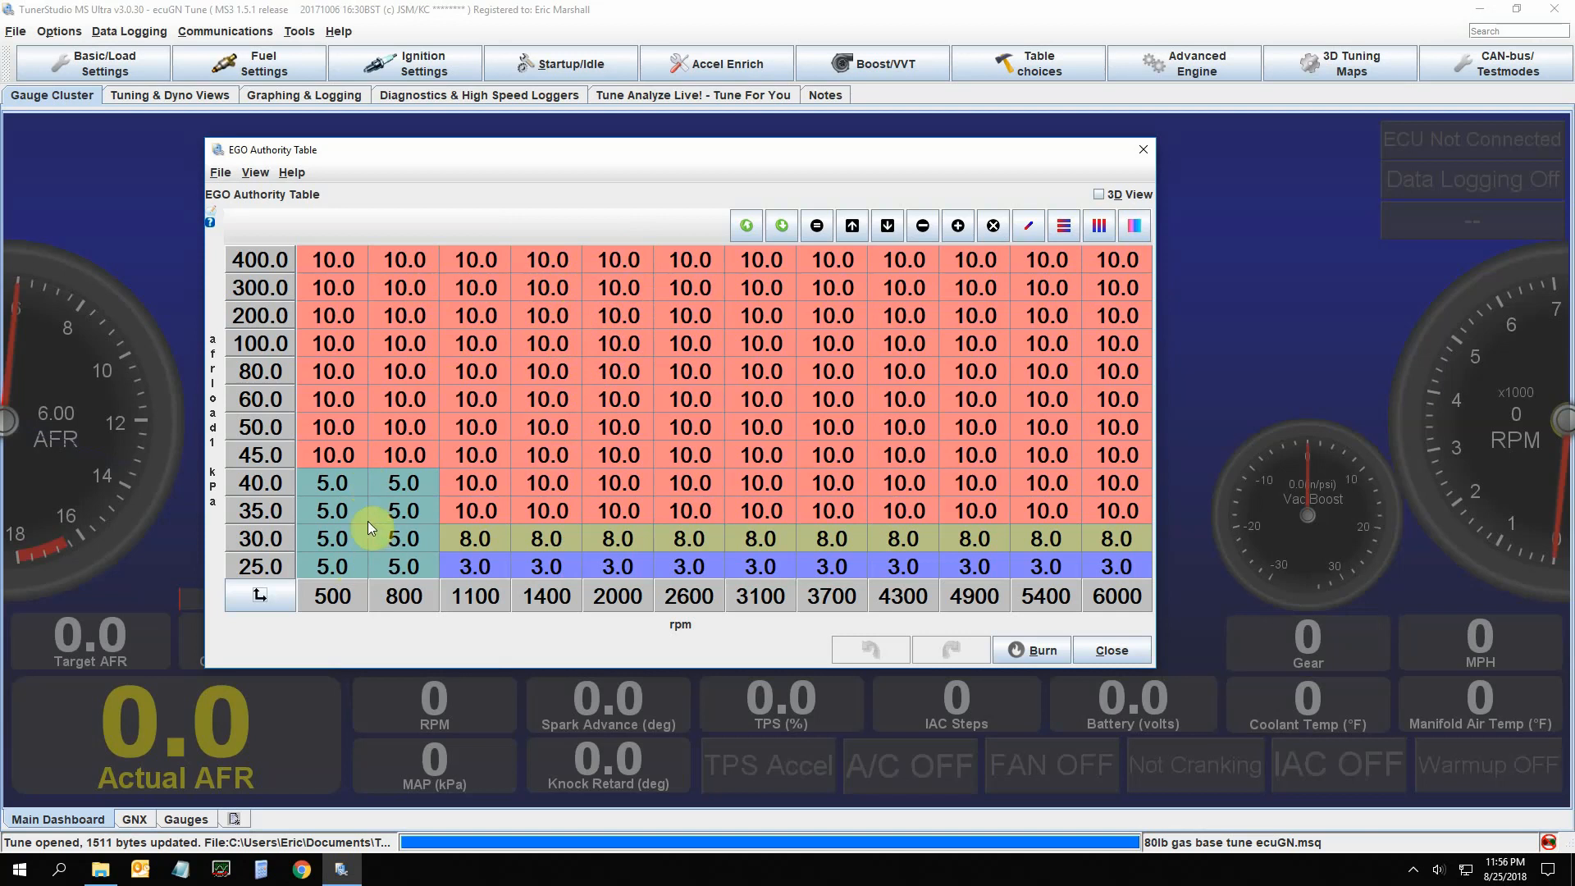
mouse_move(633, 573)
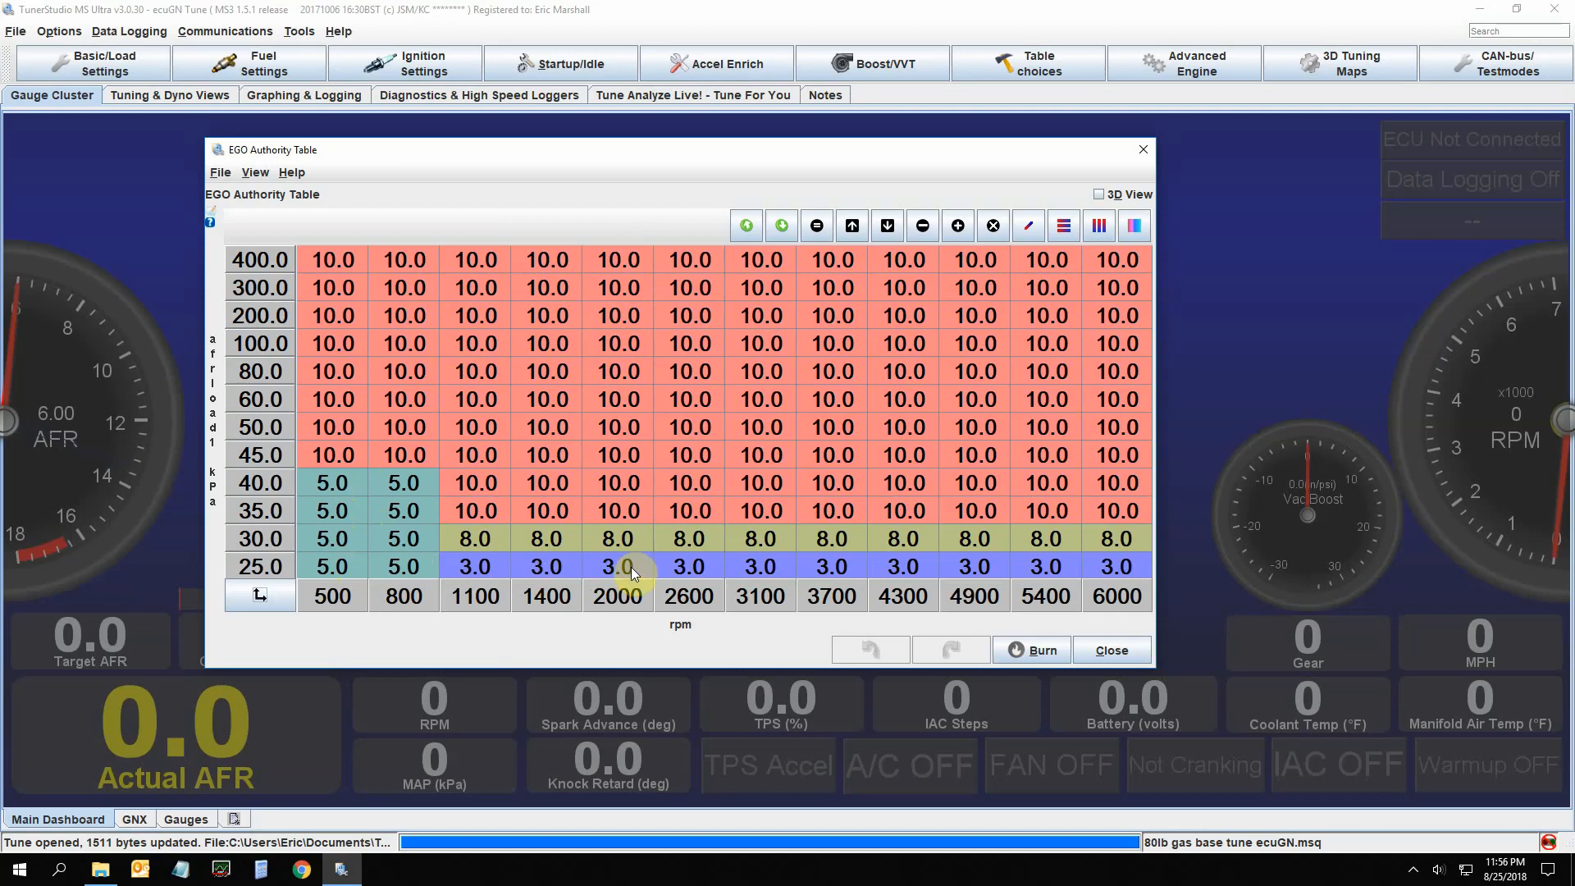
mouse_move(520, 581)
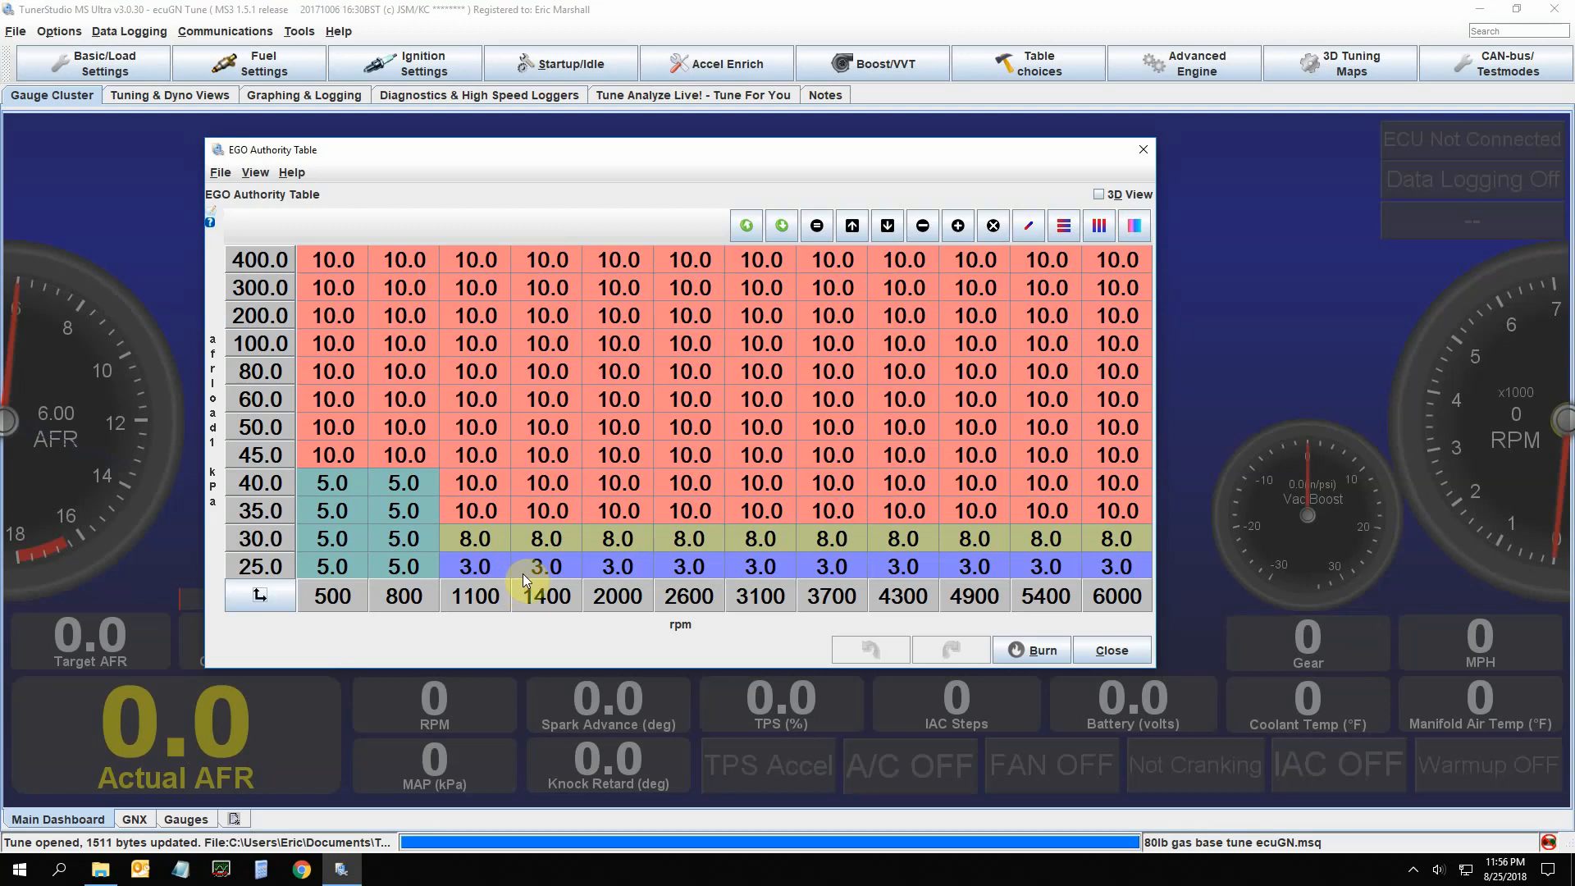
mouse_move(512, 577)
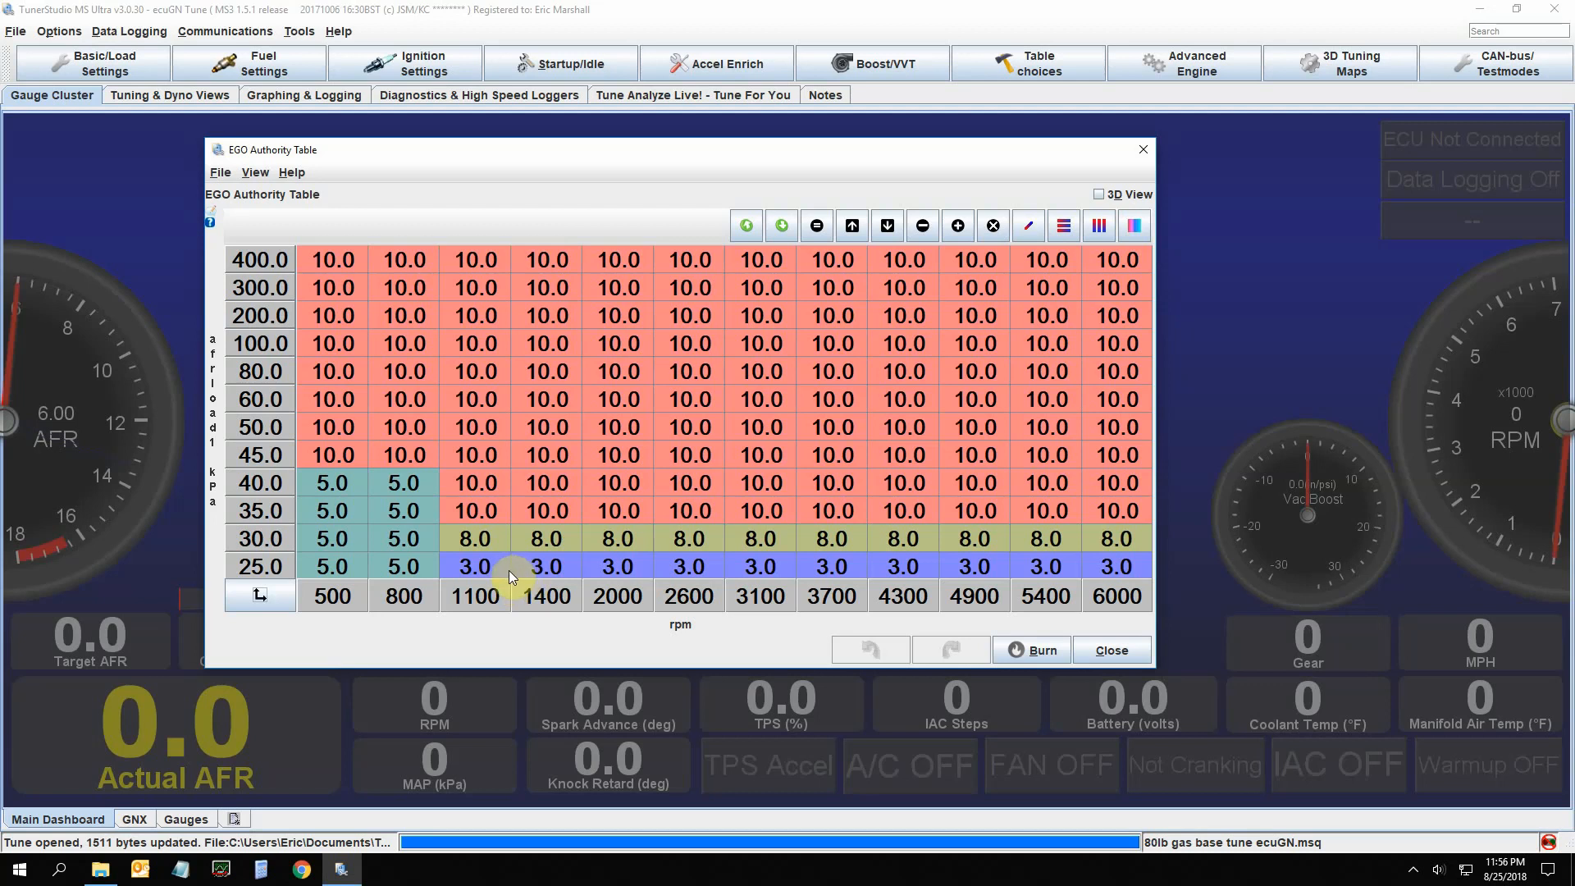
mouse_move(502, 574)
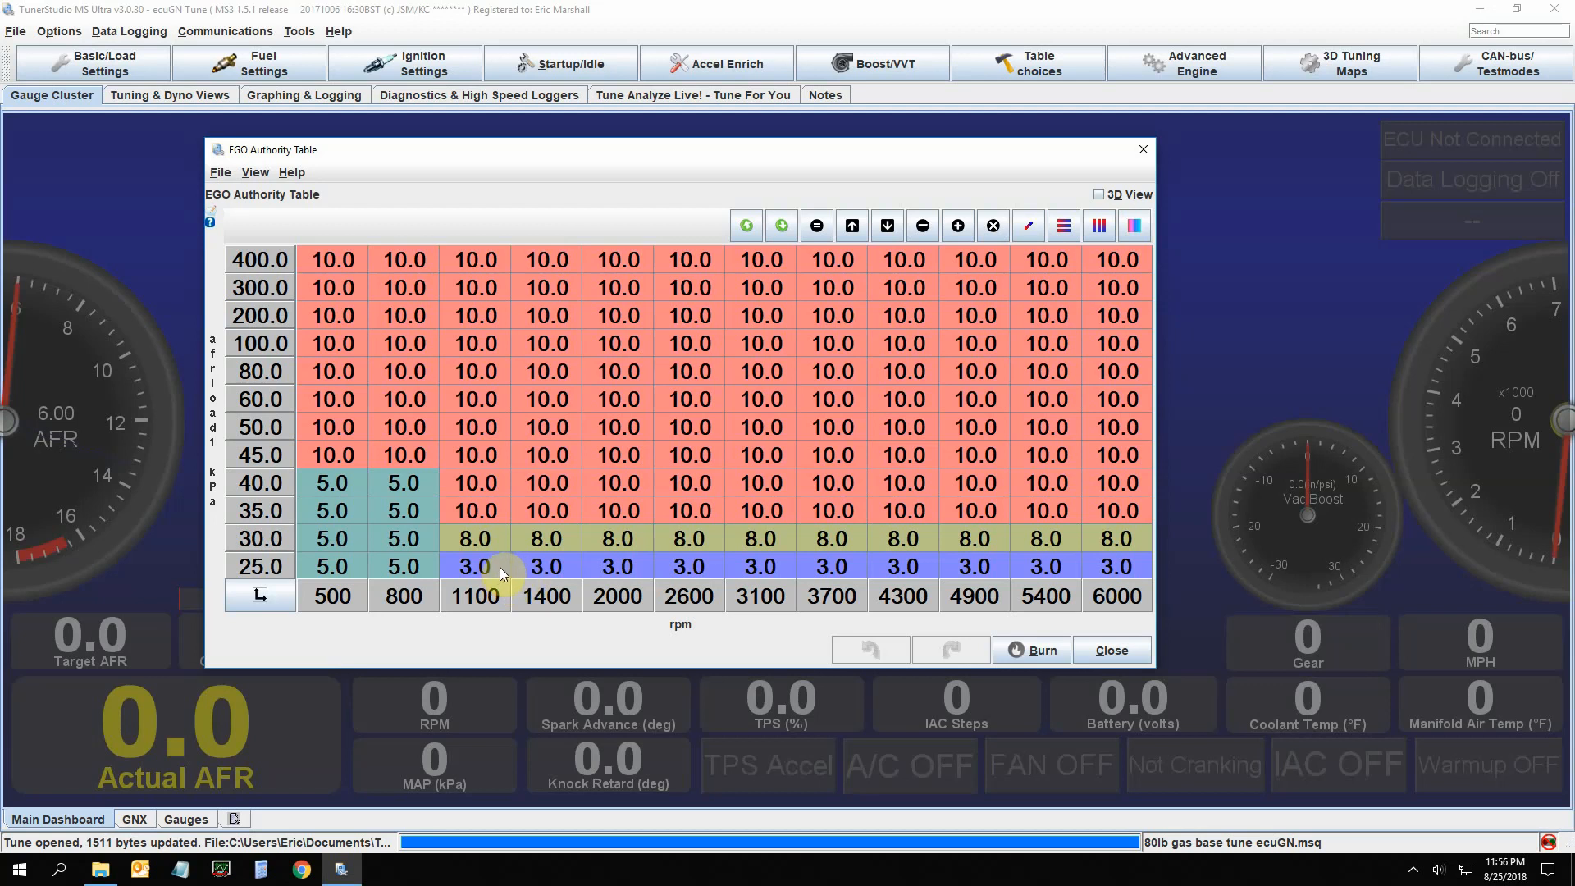
mouse_move(515, 586)
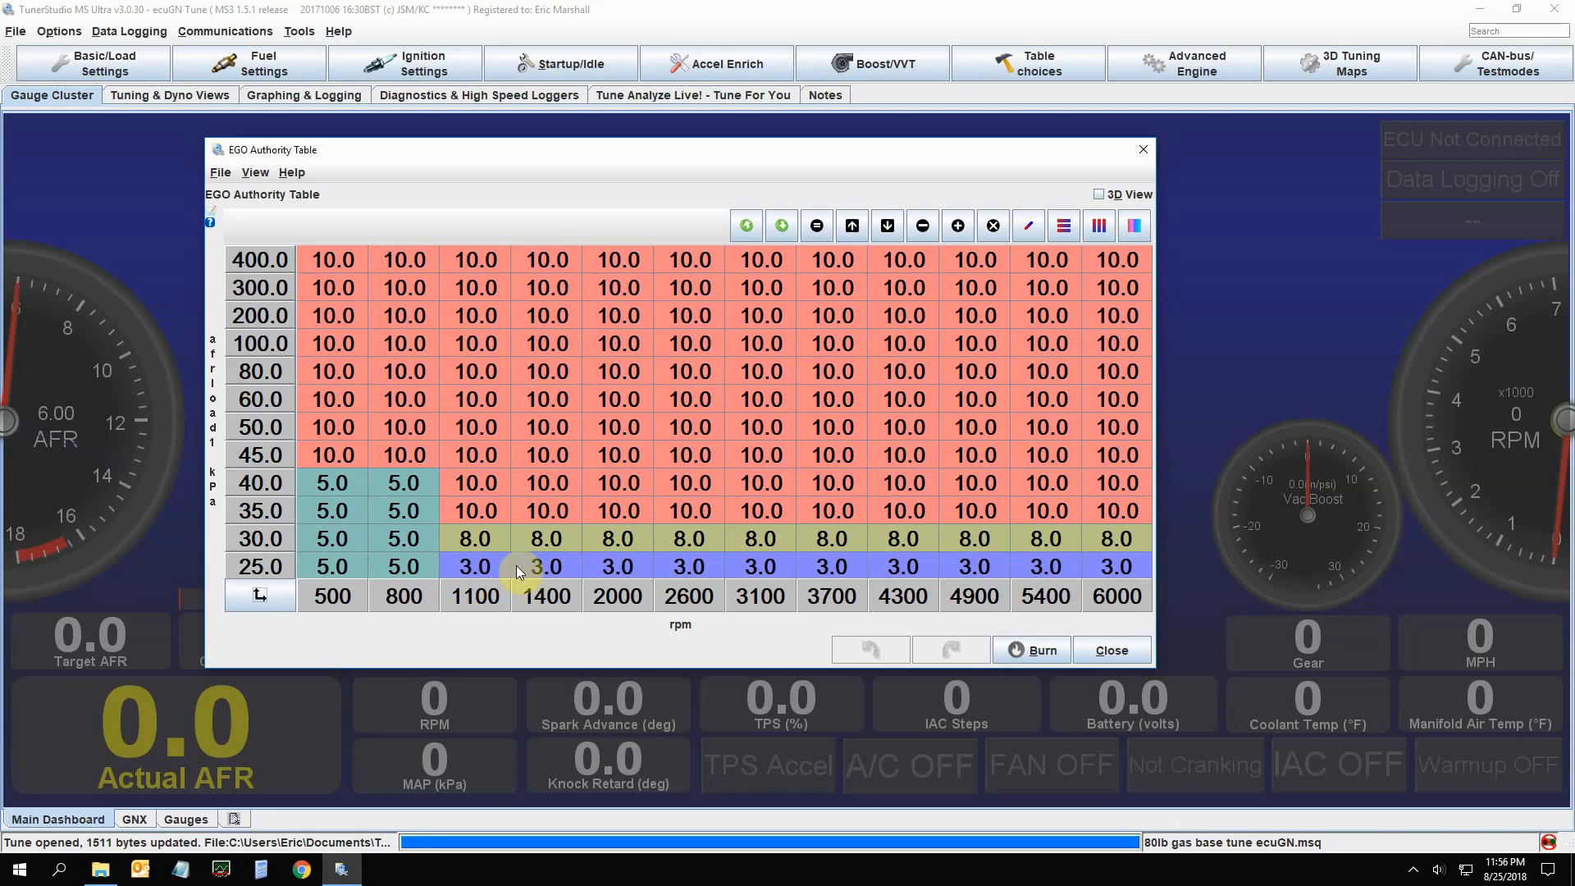
mouse_move(567, 571)
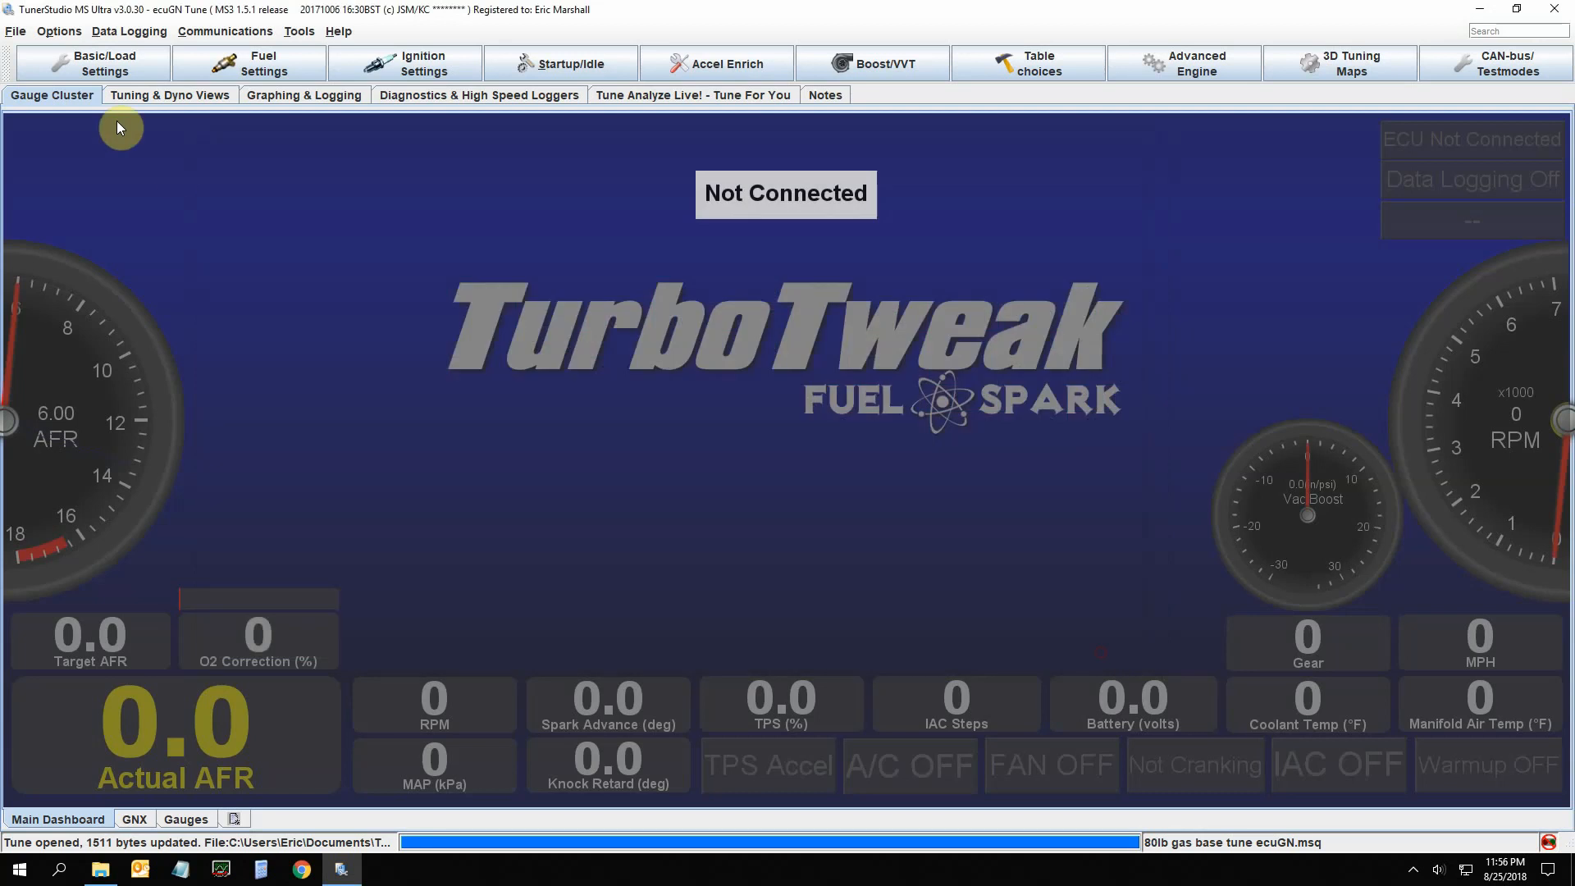
left_click(249, 62)
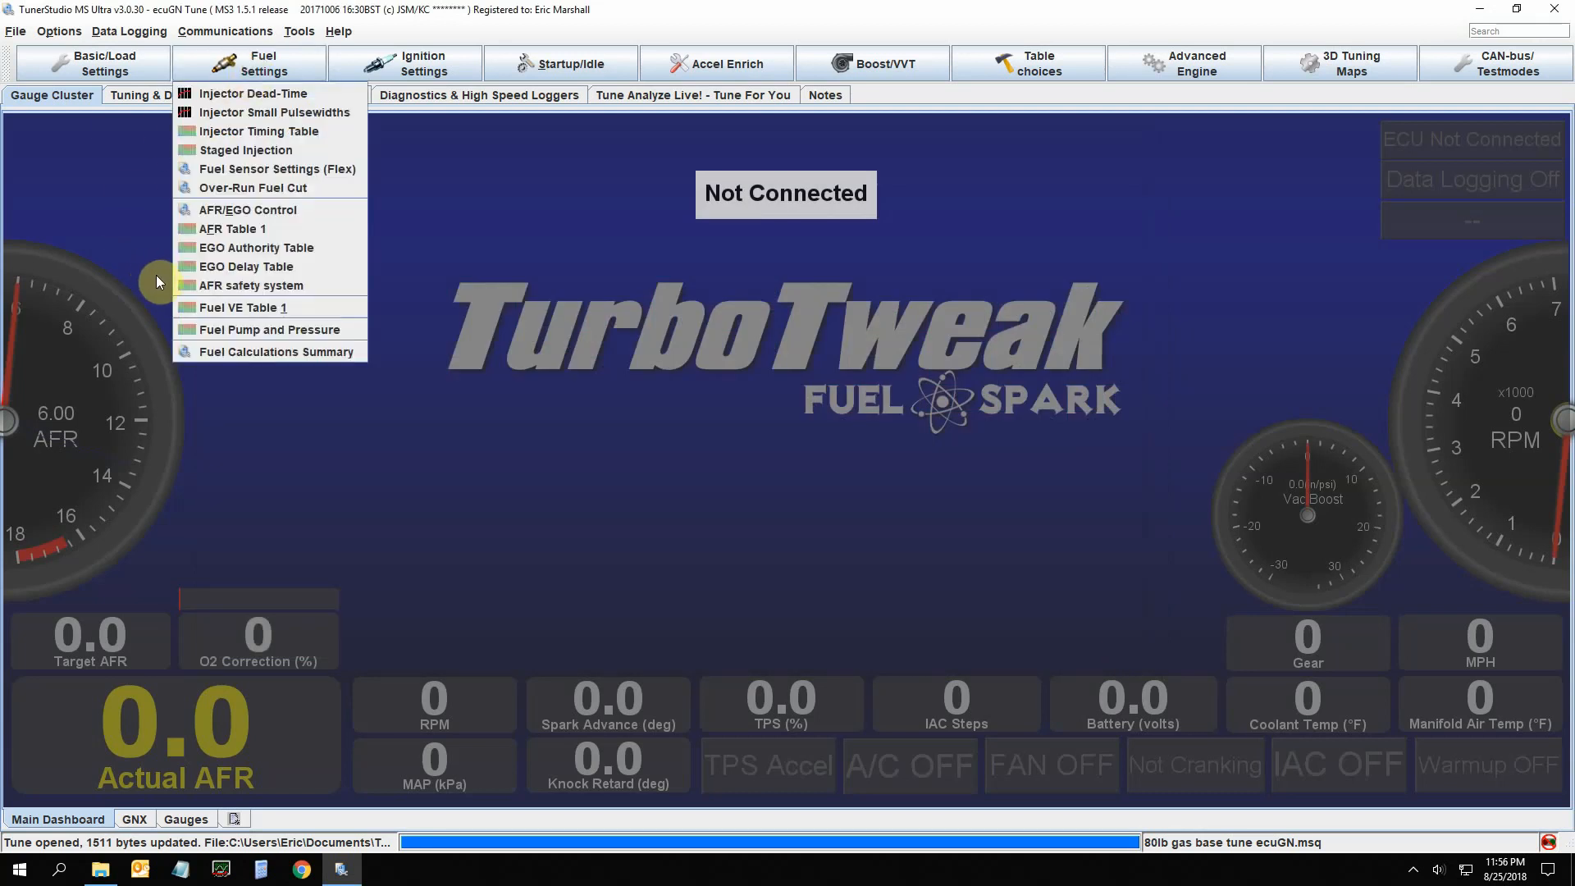
left_click(244, 266)
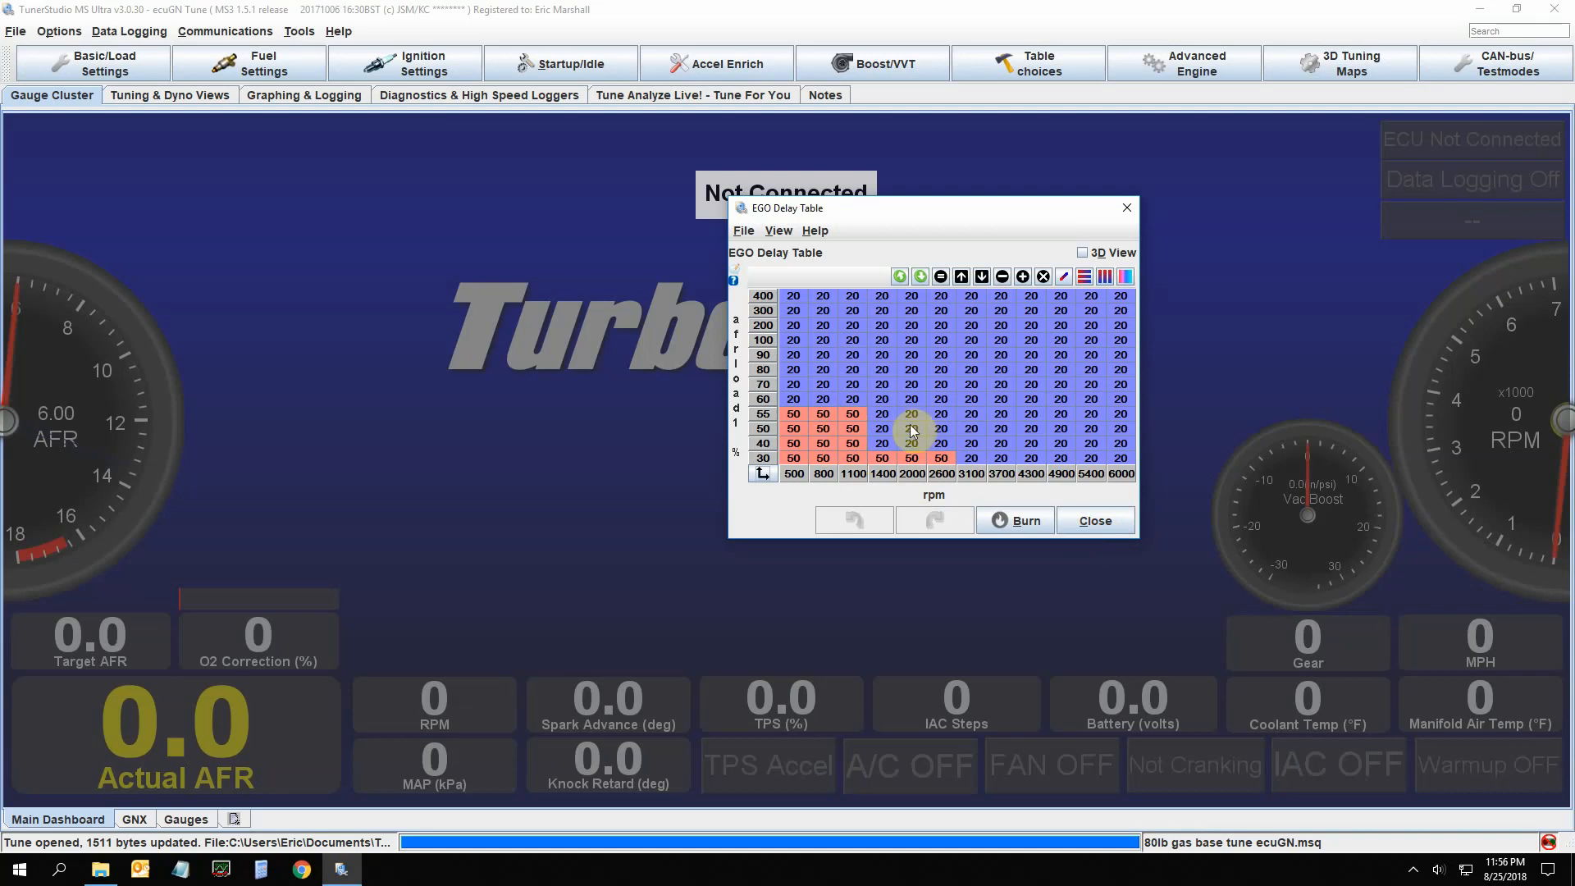
mouse_move(1118, 365)
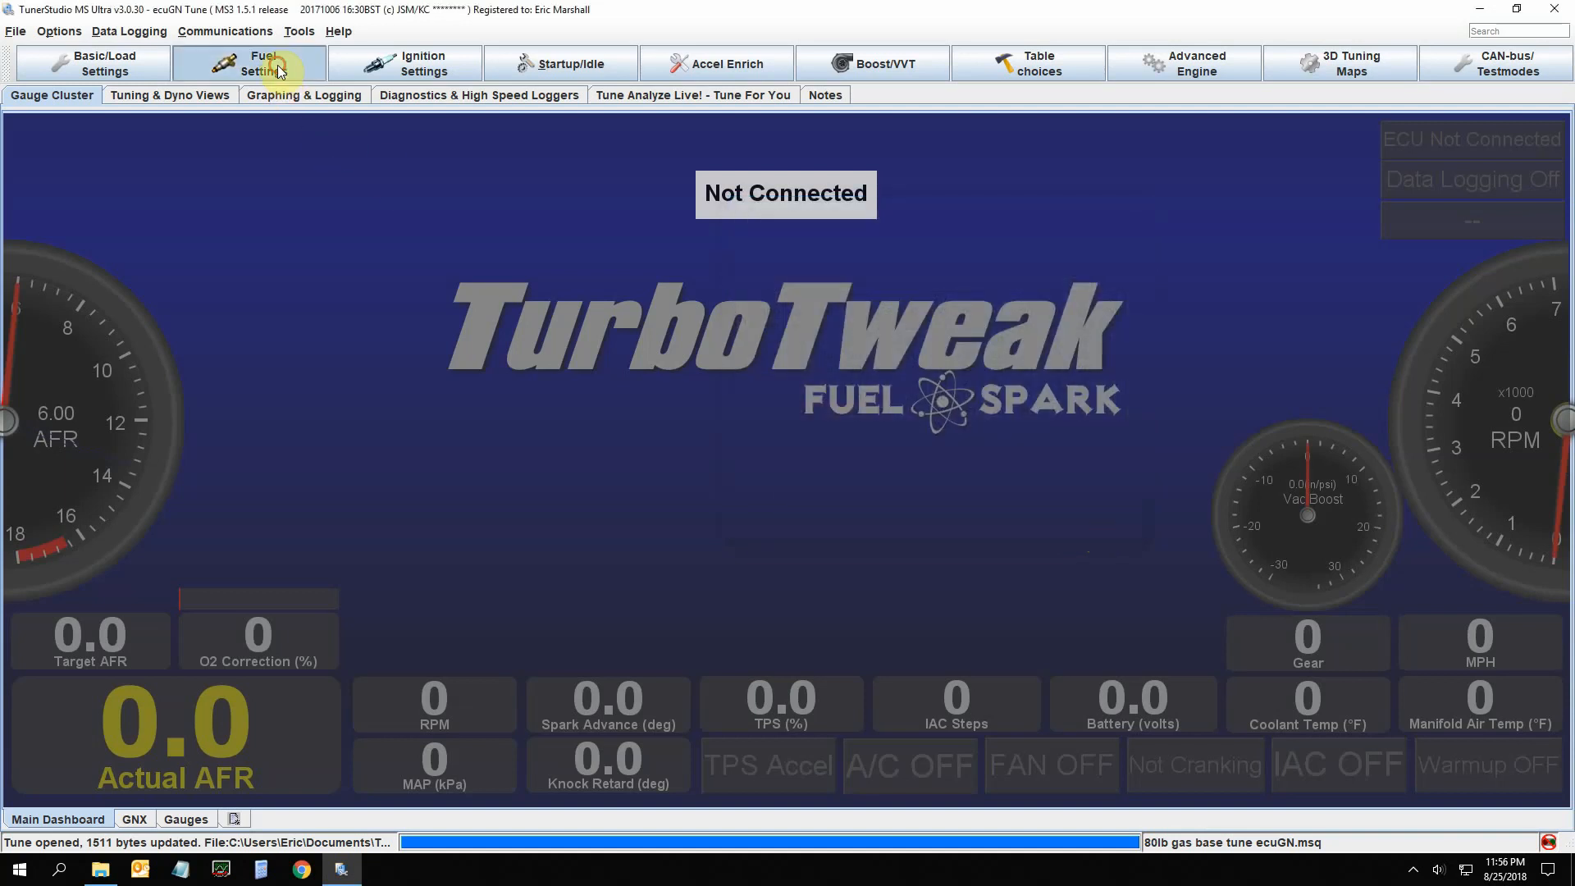
left_click(250, 64)
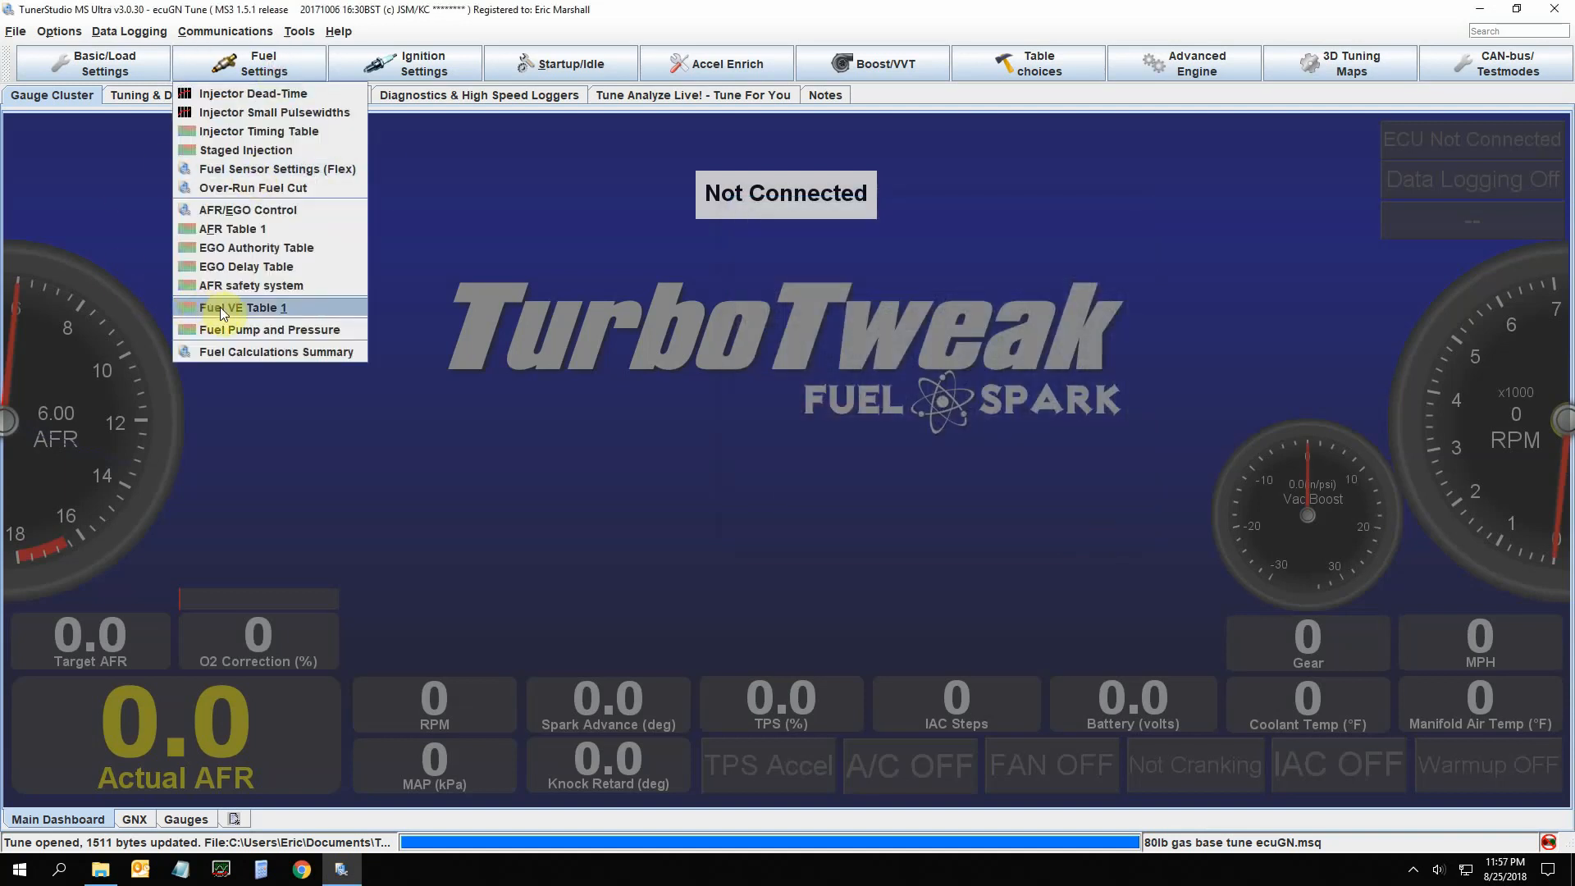
left_click(250, 284)
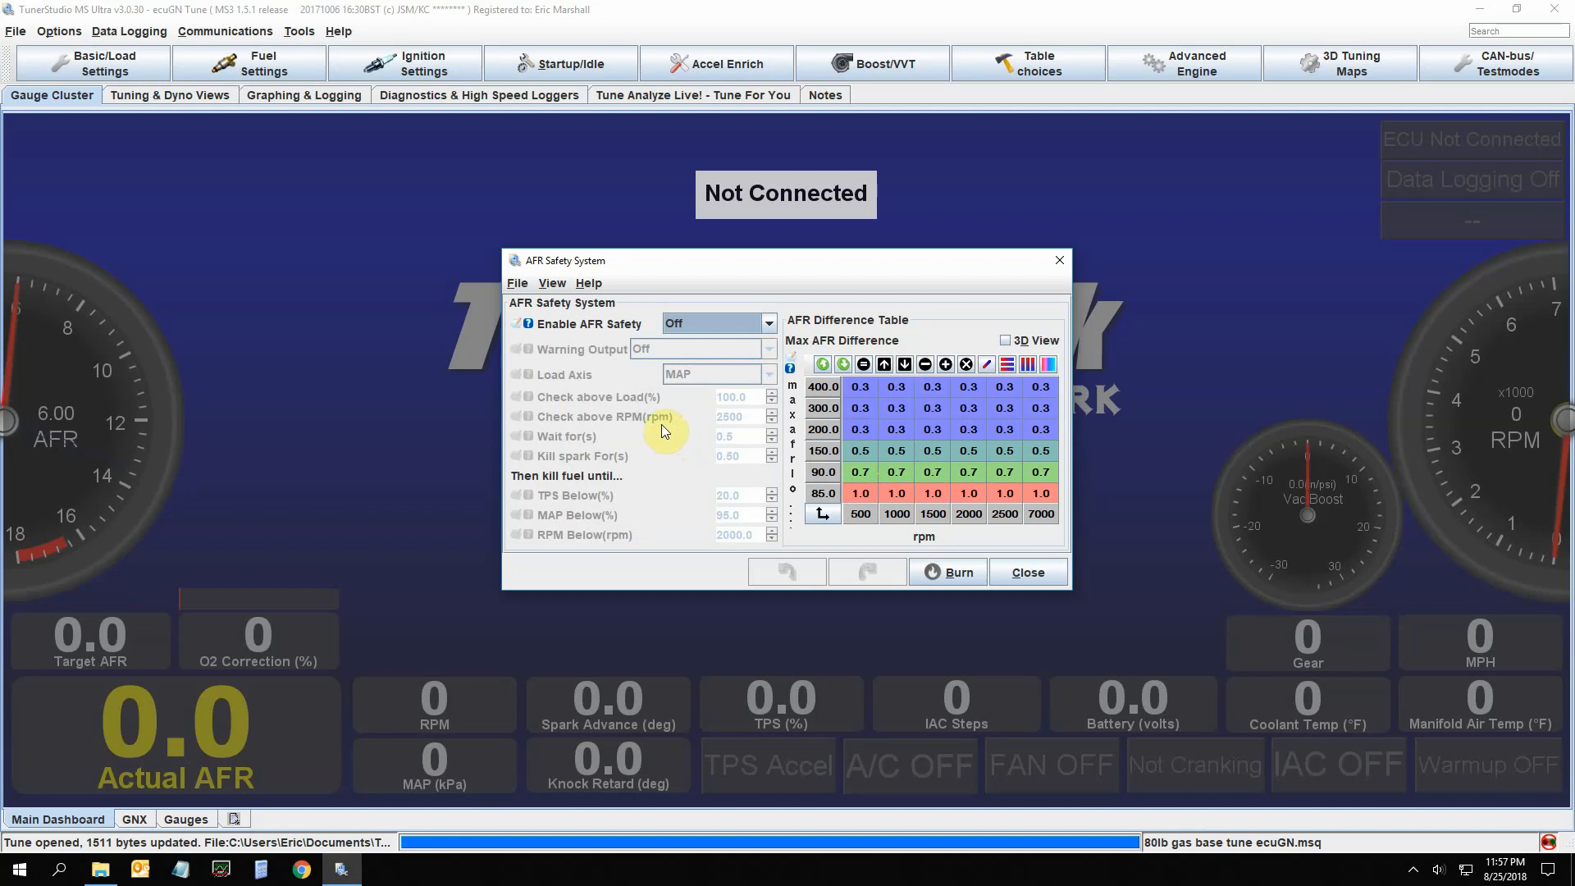
mouse_move(688, 430)
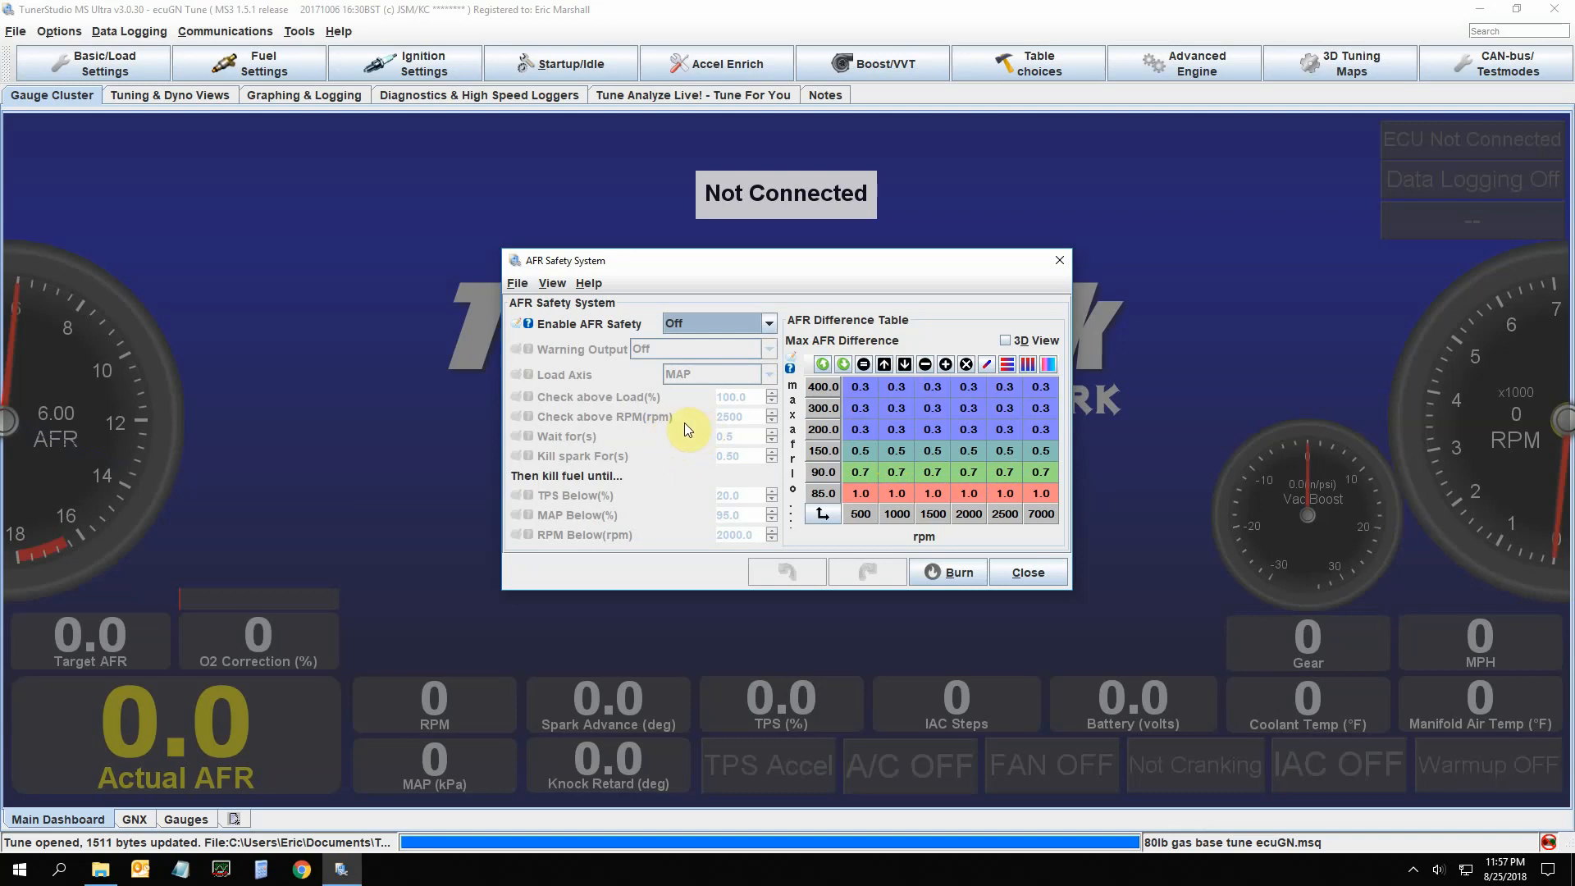
mouse_move(653, 435)
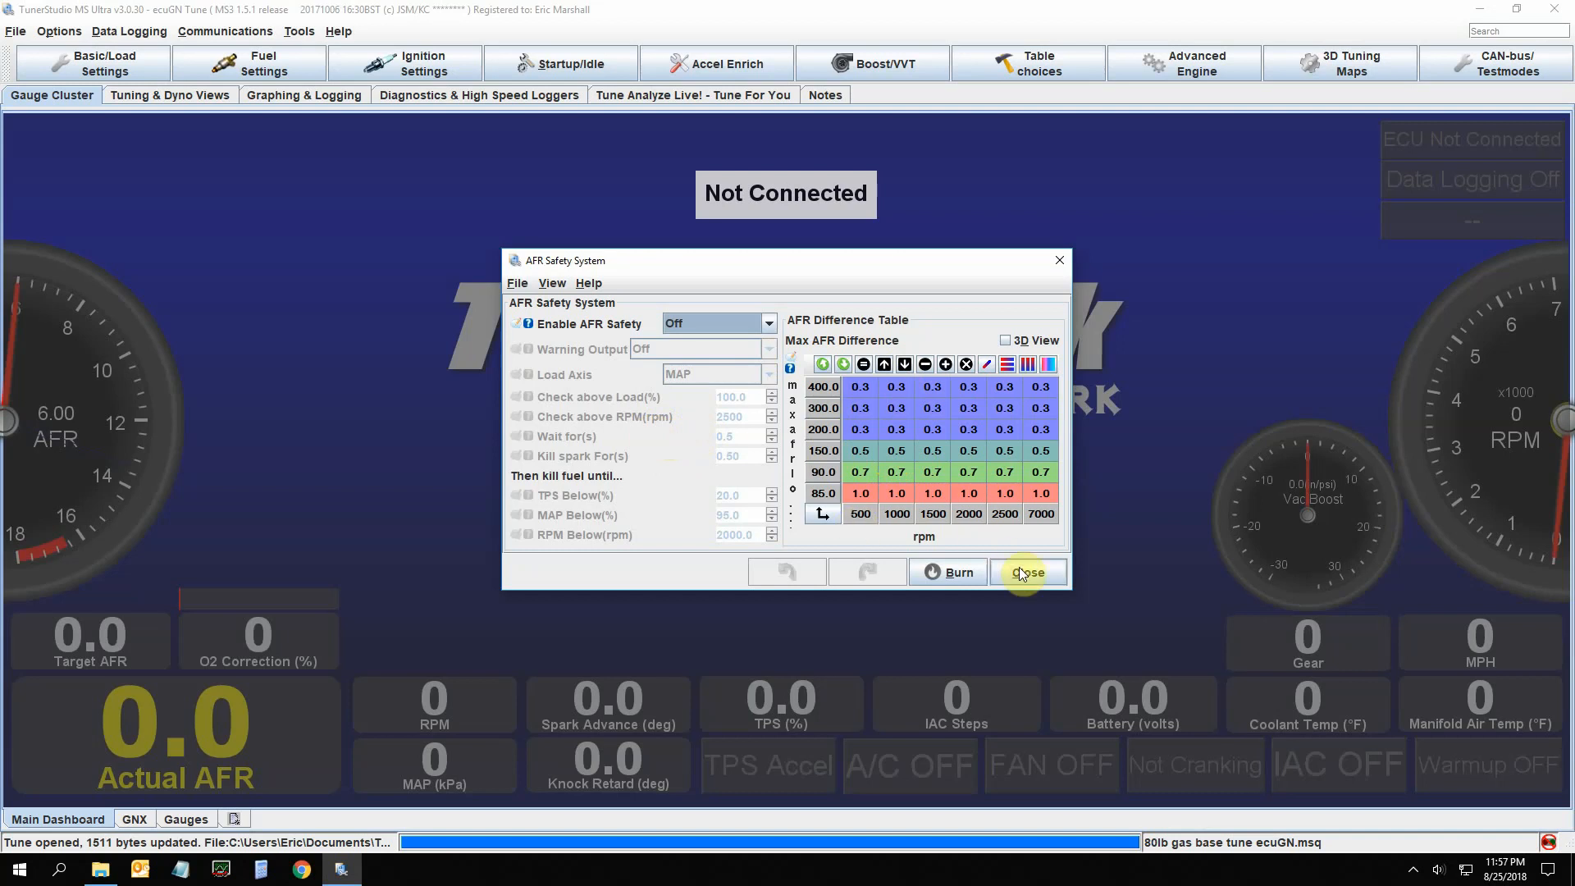
left_click(1027, 571)
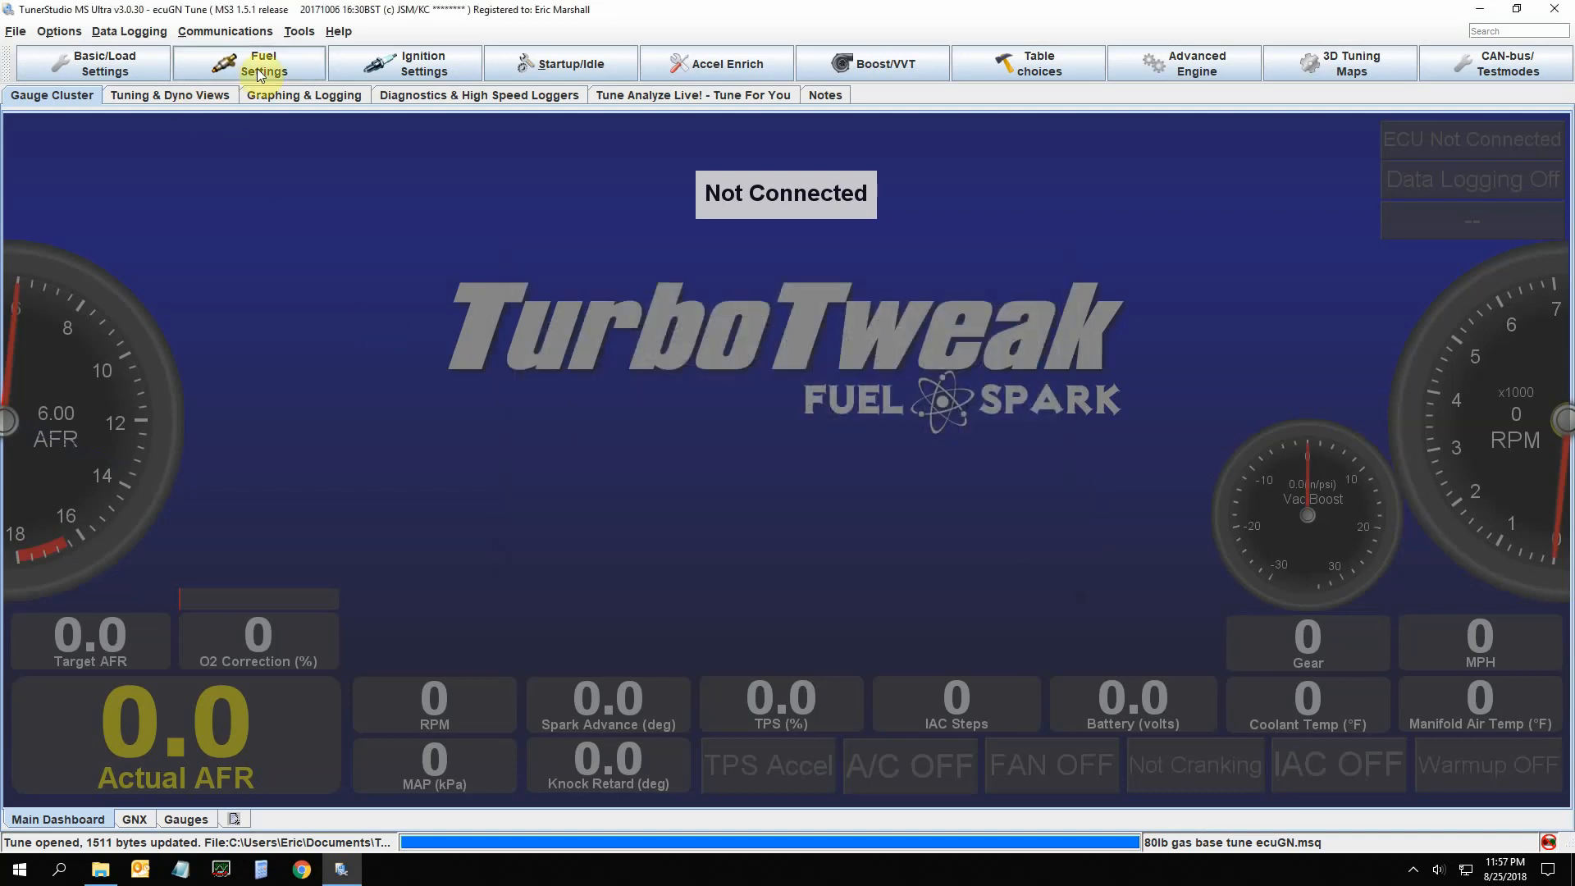
Bring up the Fuel Settings list to reach Fuel VE Table 1
left_click(263, 62)
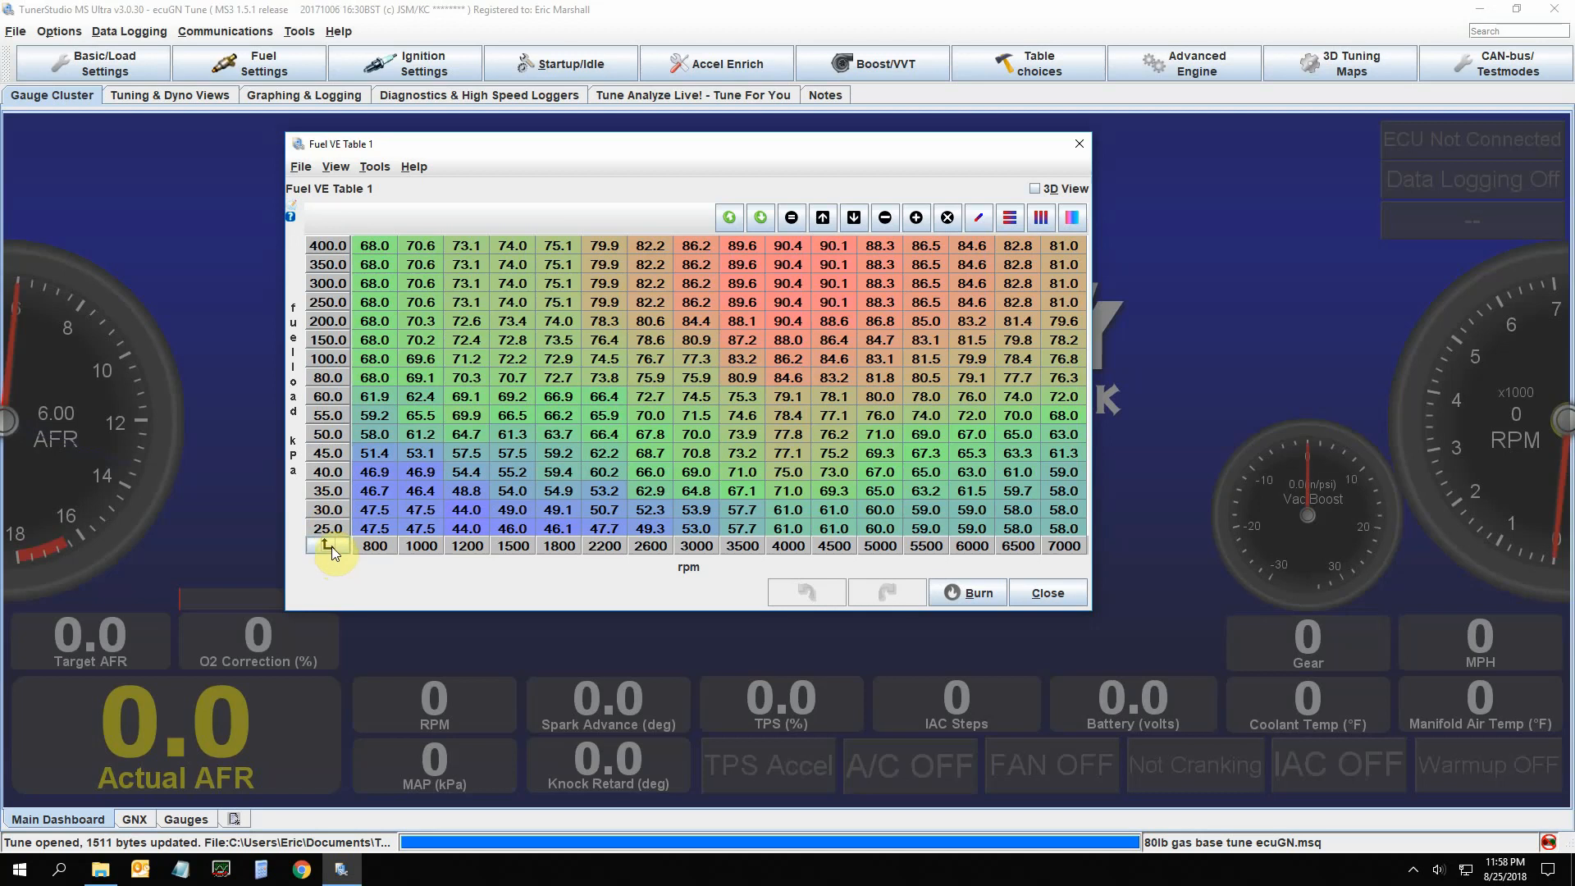
left_click(1041, 218)
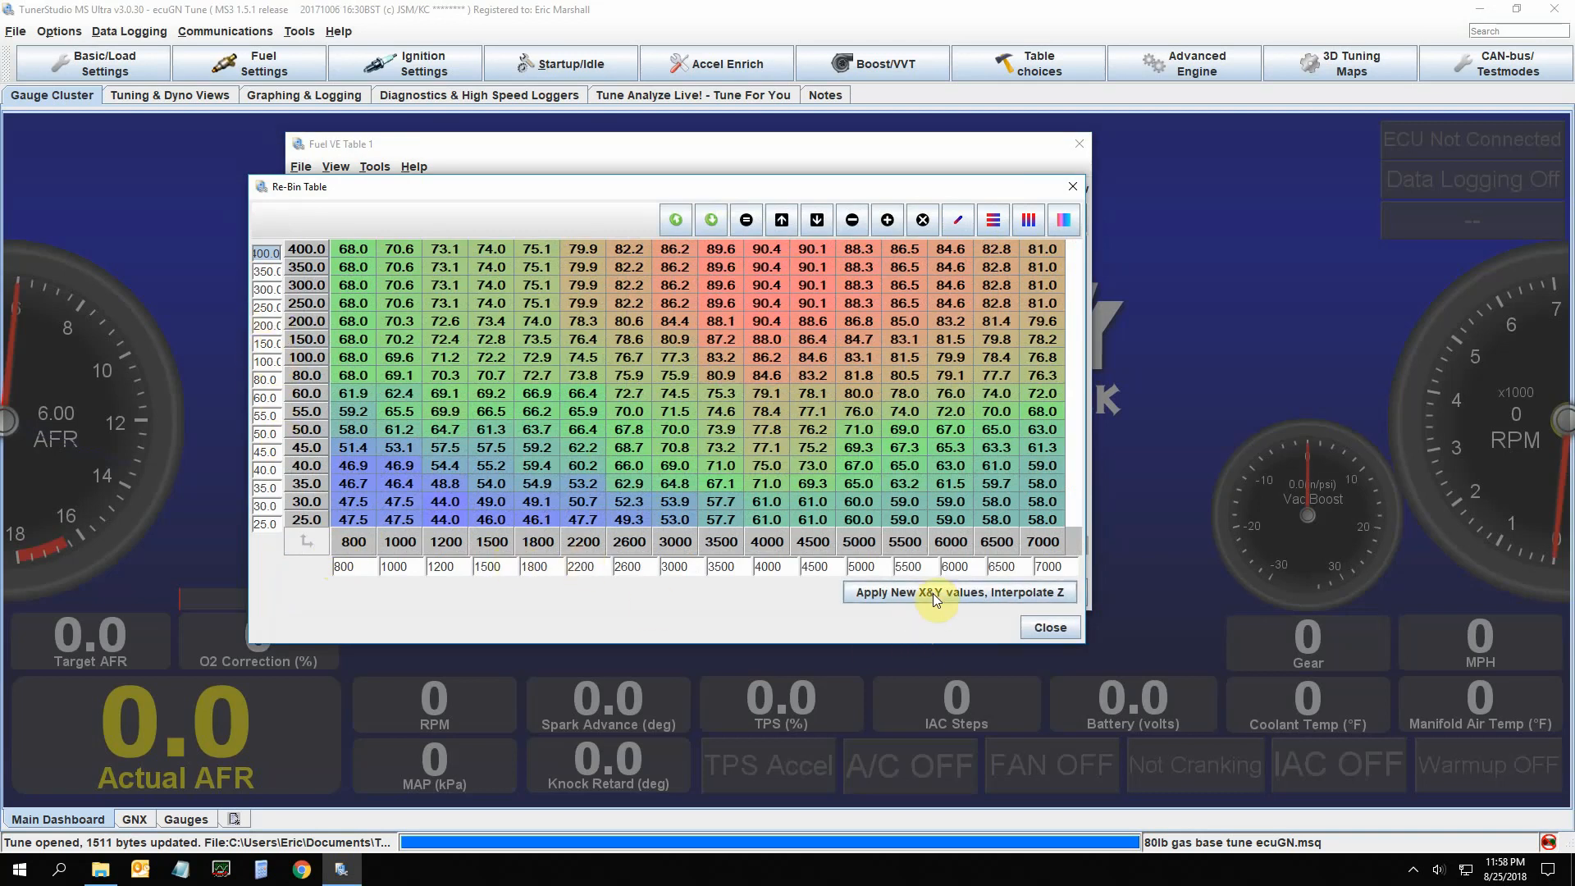
mouse_move(915, 602)
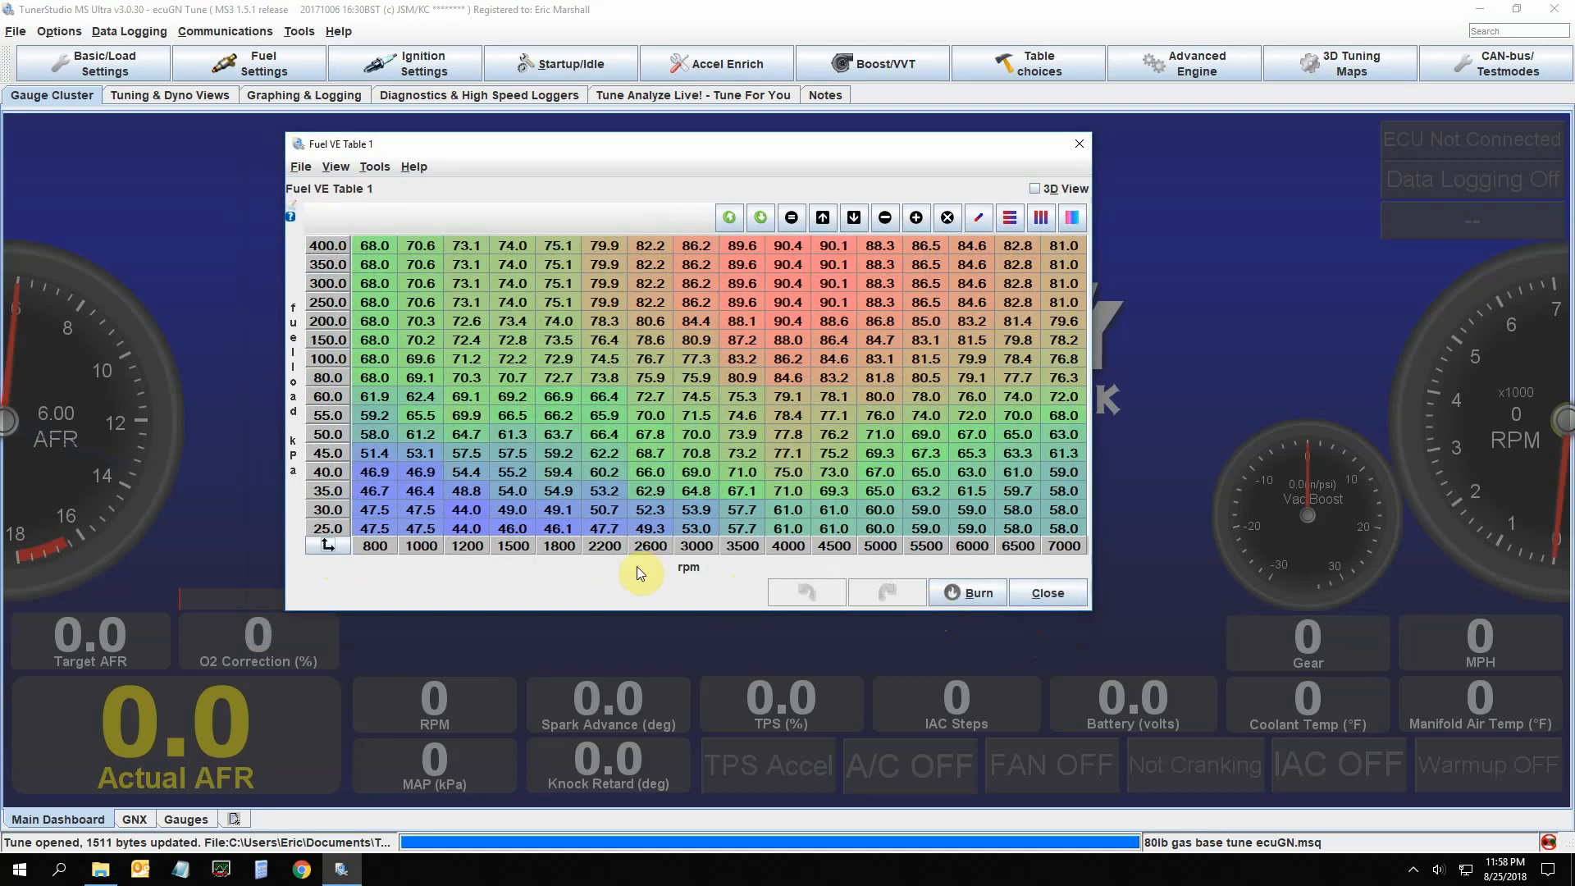
mouse_move(345, 225)
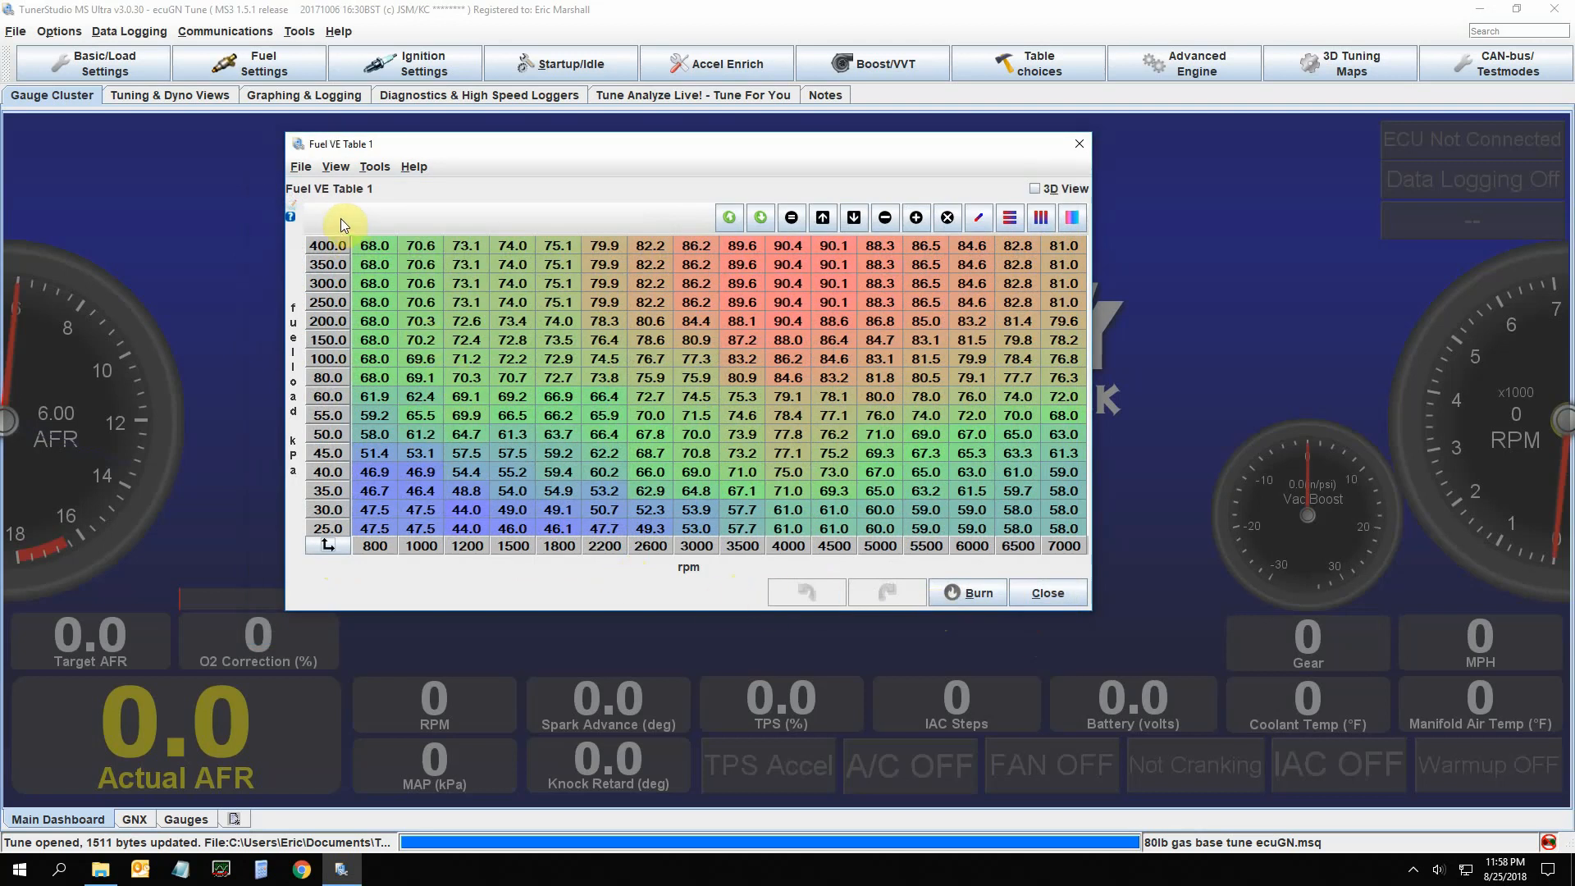
left_click(326, 245)
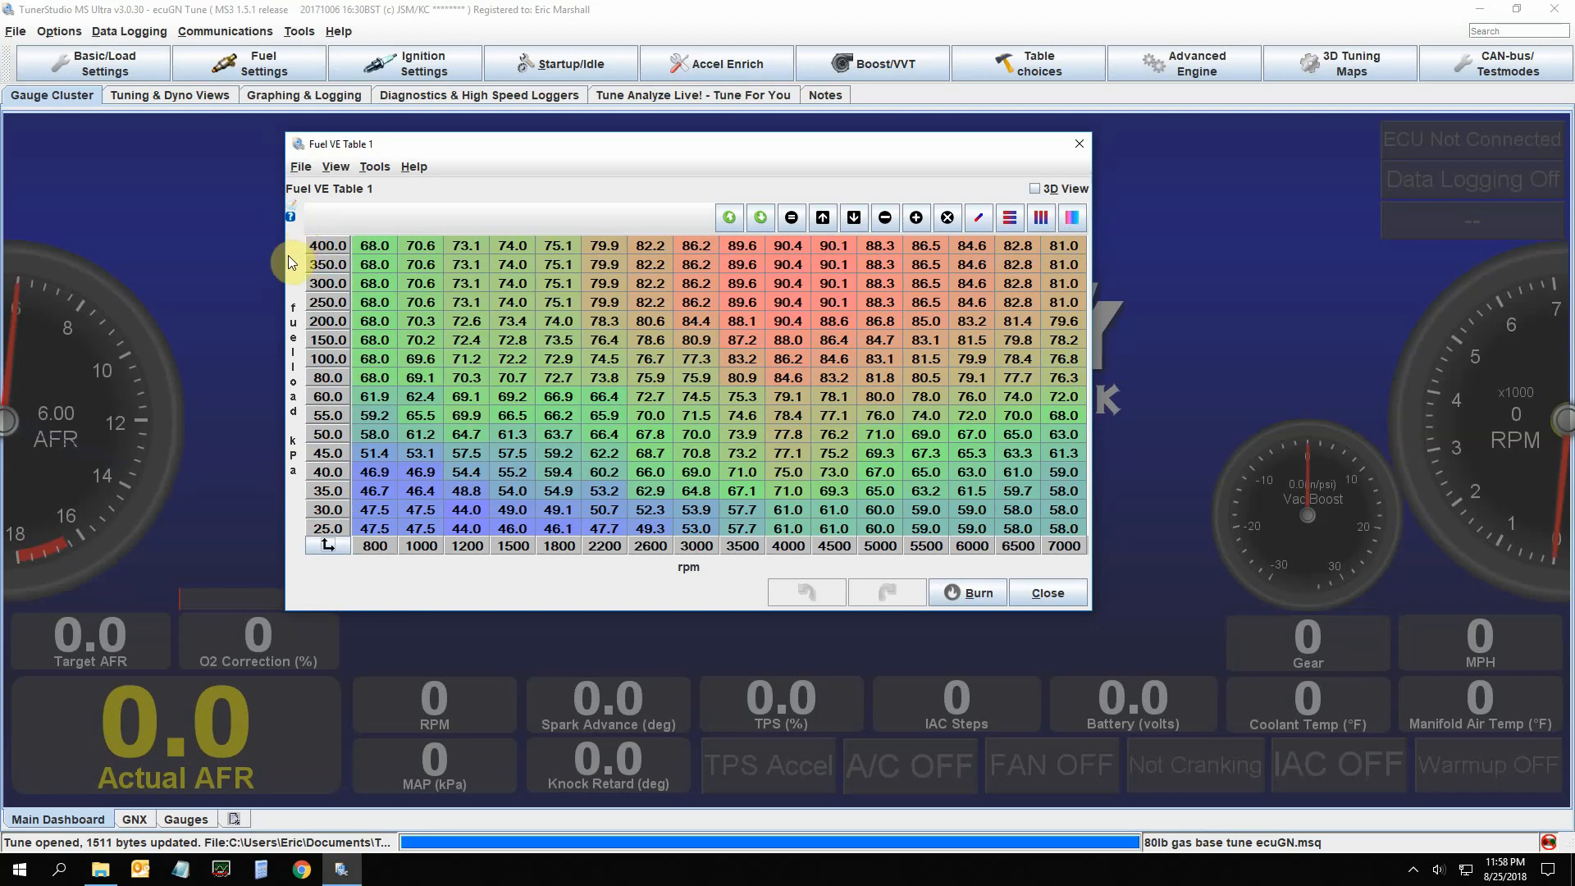
mouse_move(384, 218)
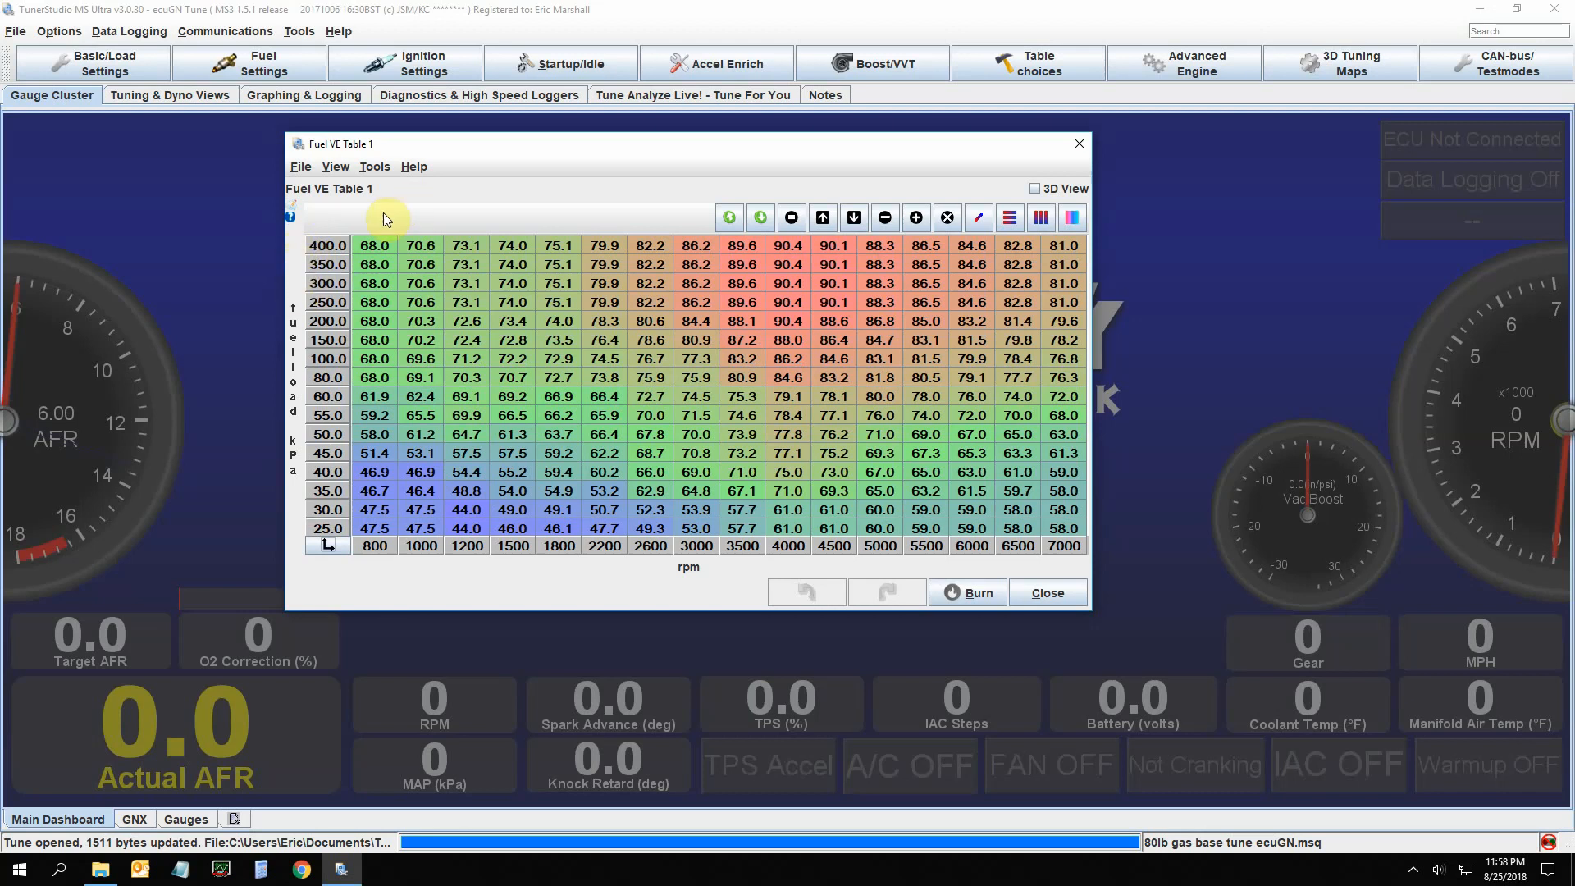
mouse_move(382, 208)
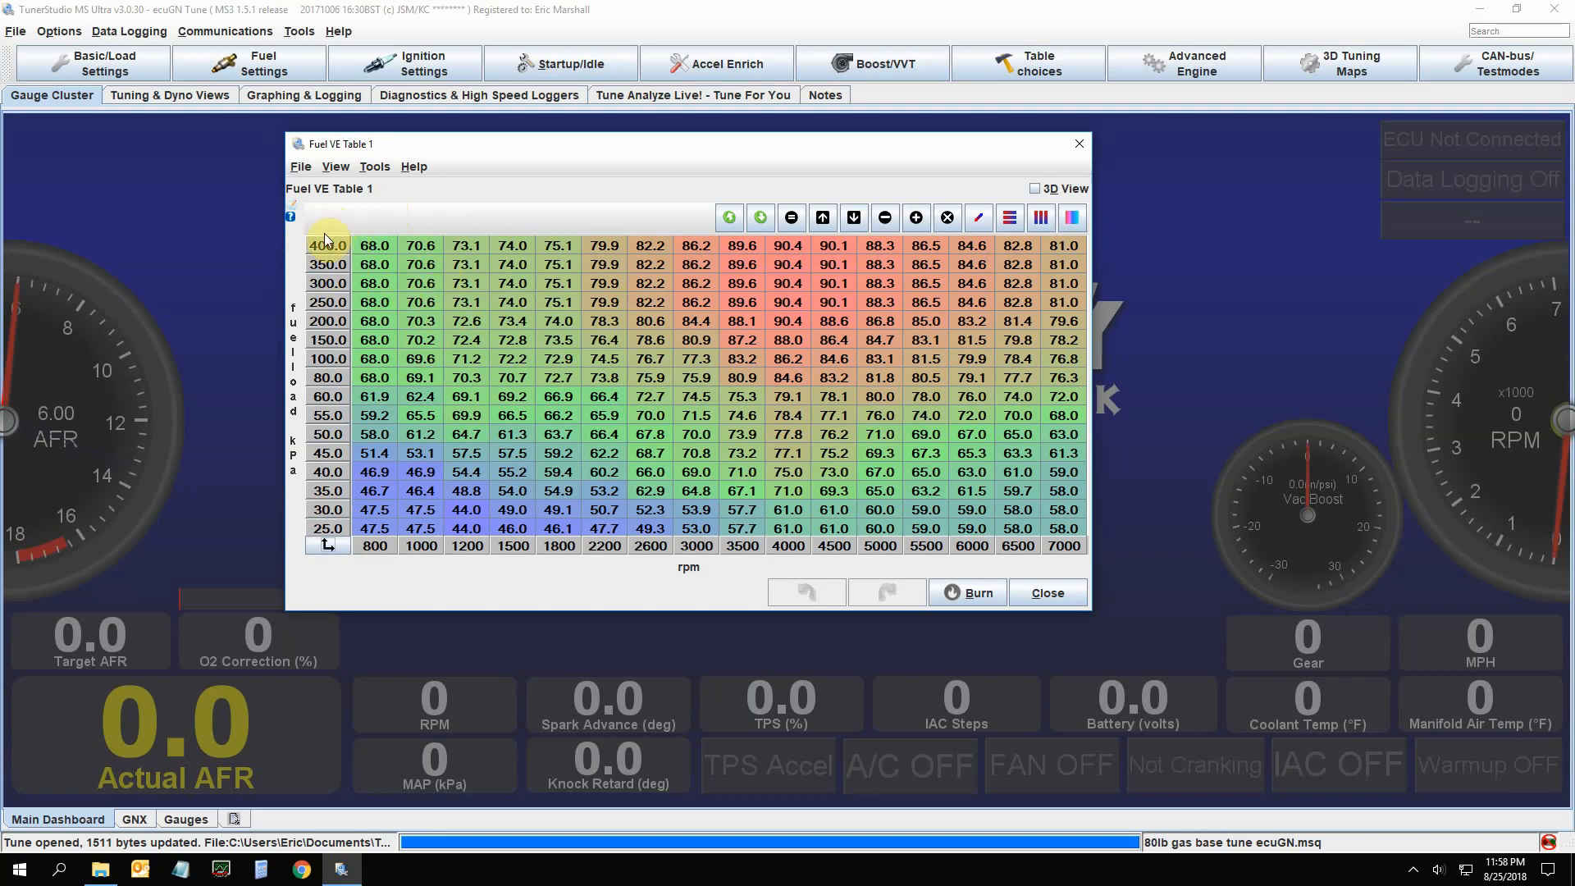
mouse_move(1029, 592)
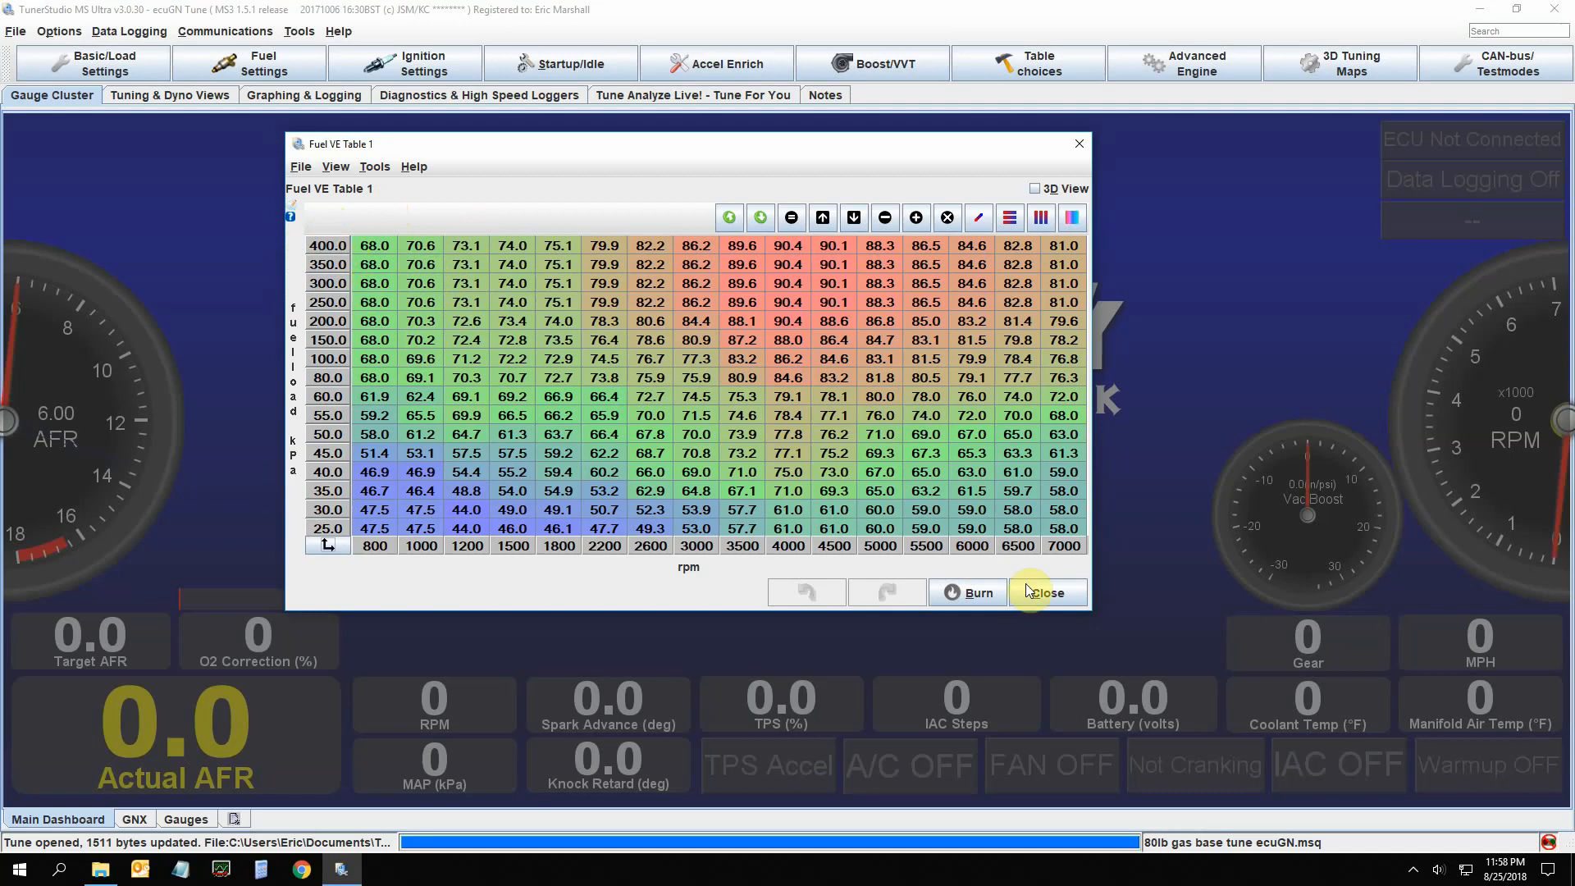
Close the VE table, review Fuel Pump and Pressure Control (On/Off, 43.5 psi), and close it
left_click(248, 62)
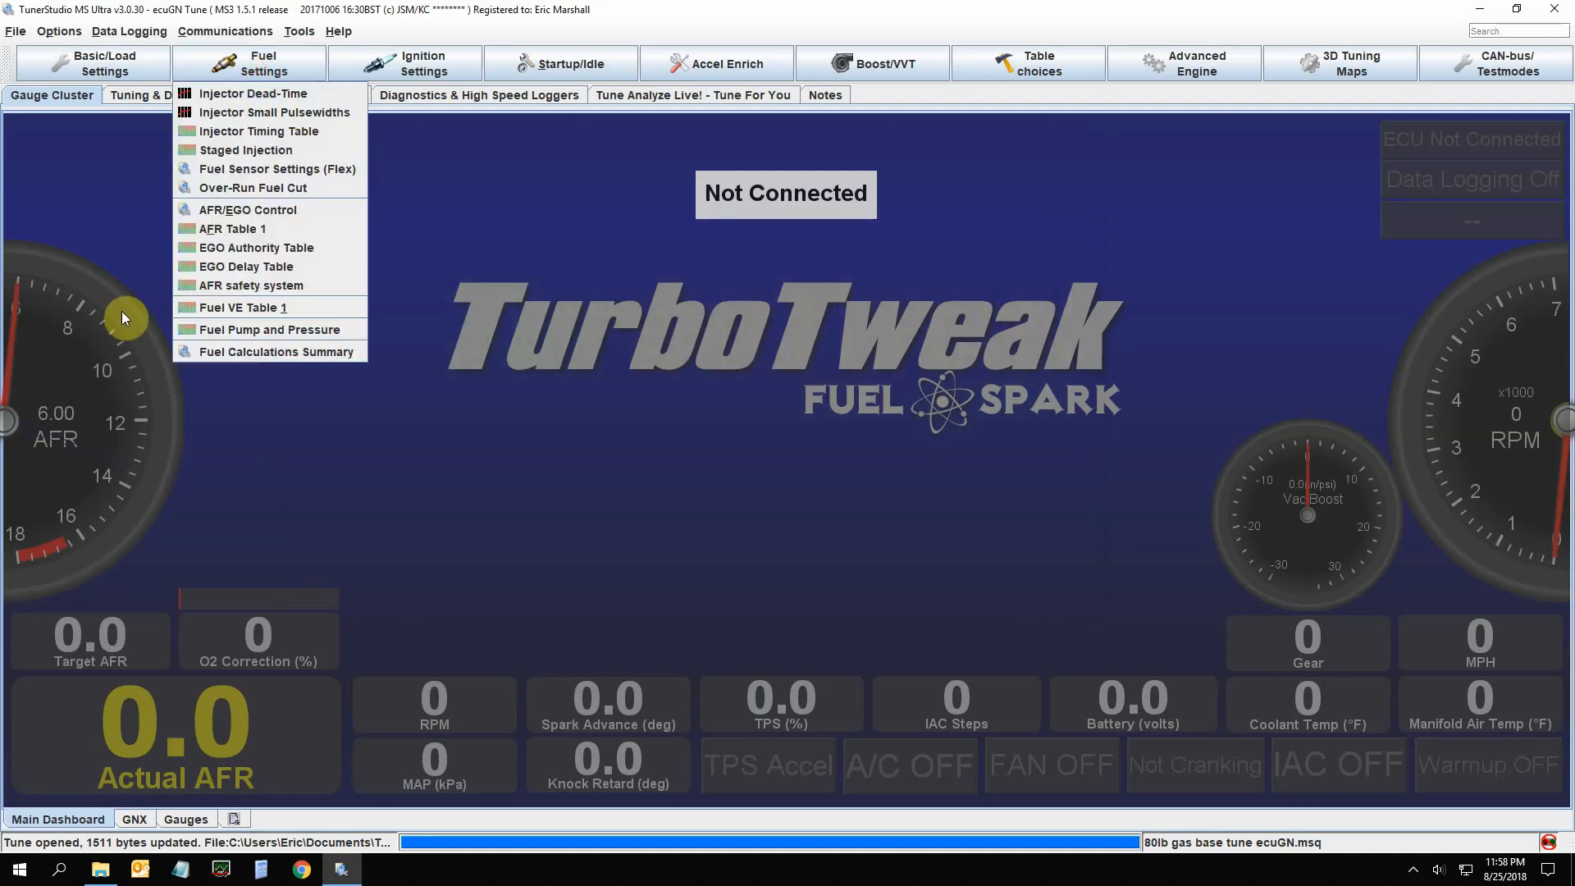
left_click(271, 330)
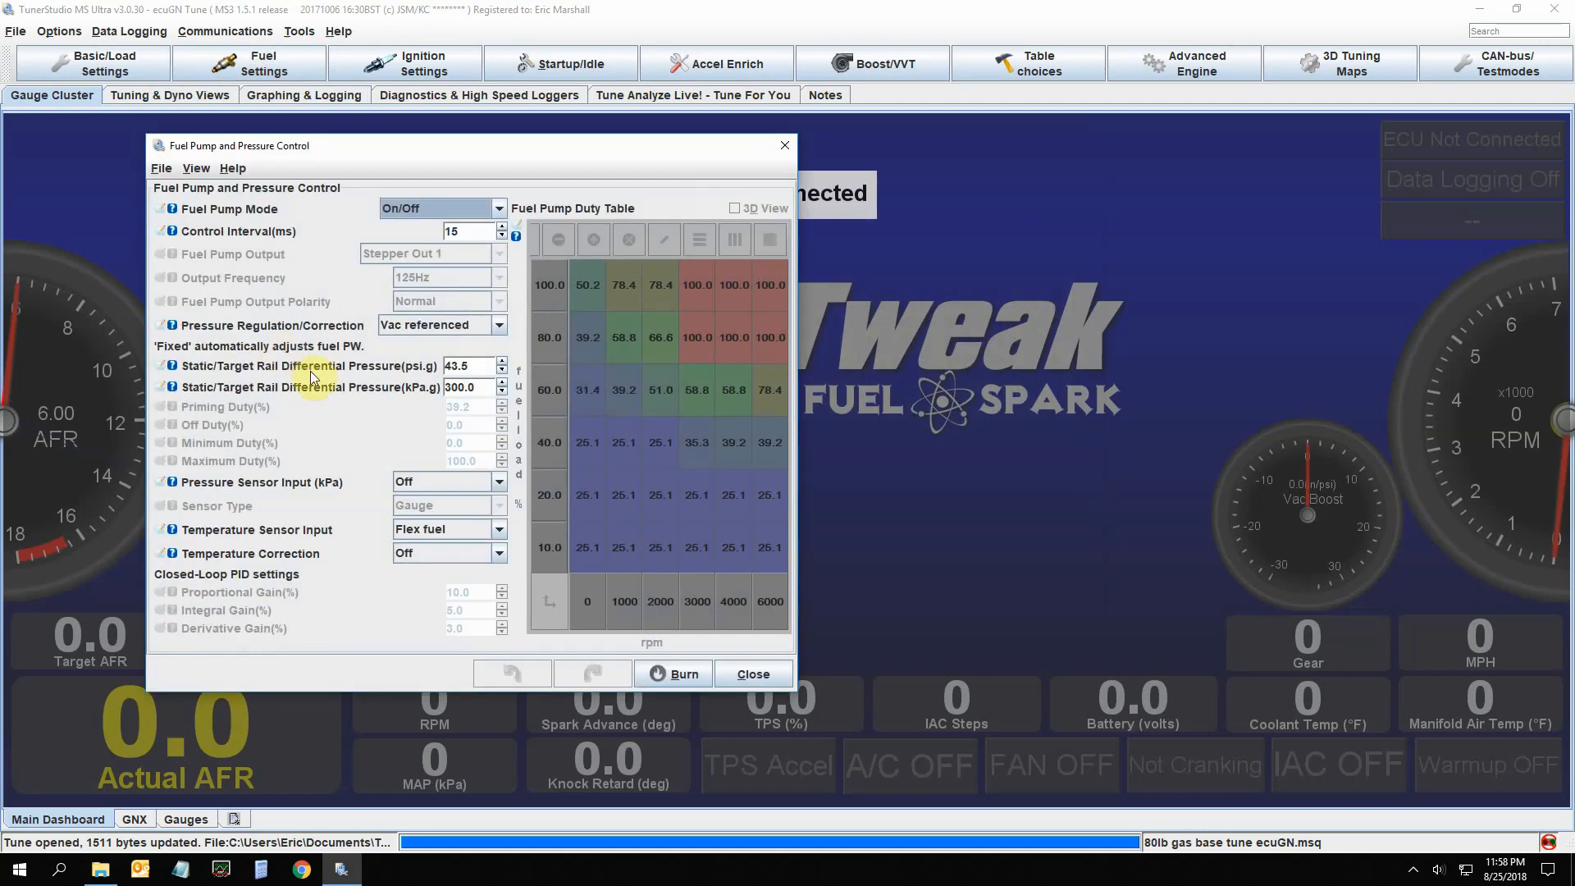
mouse_move(350, 409)
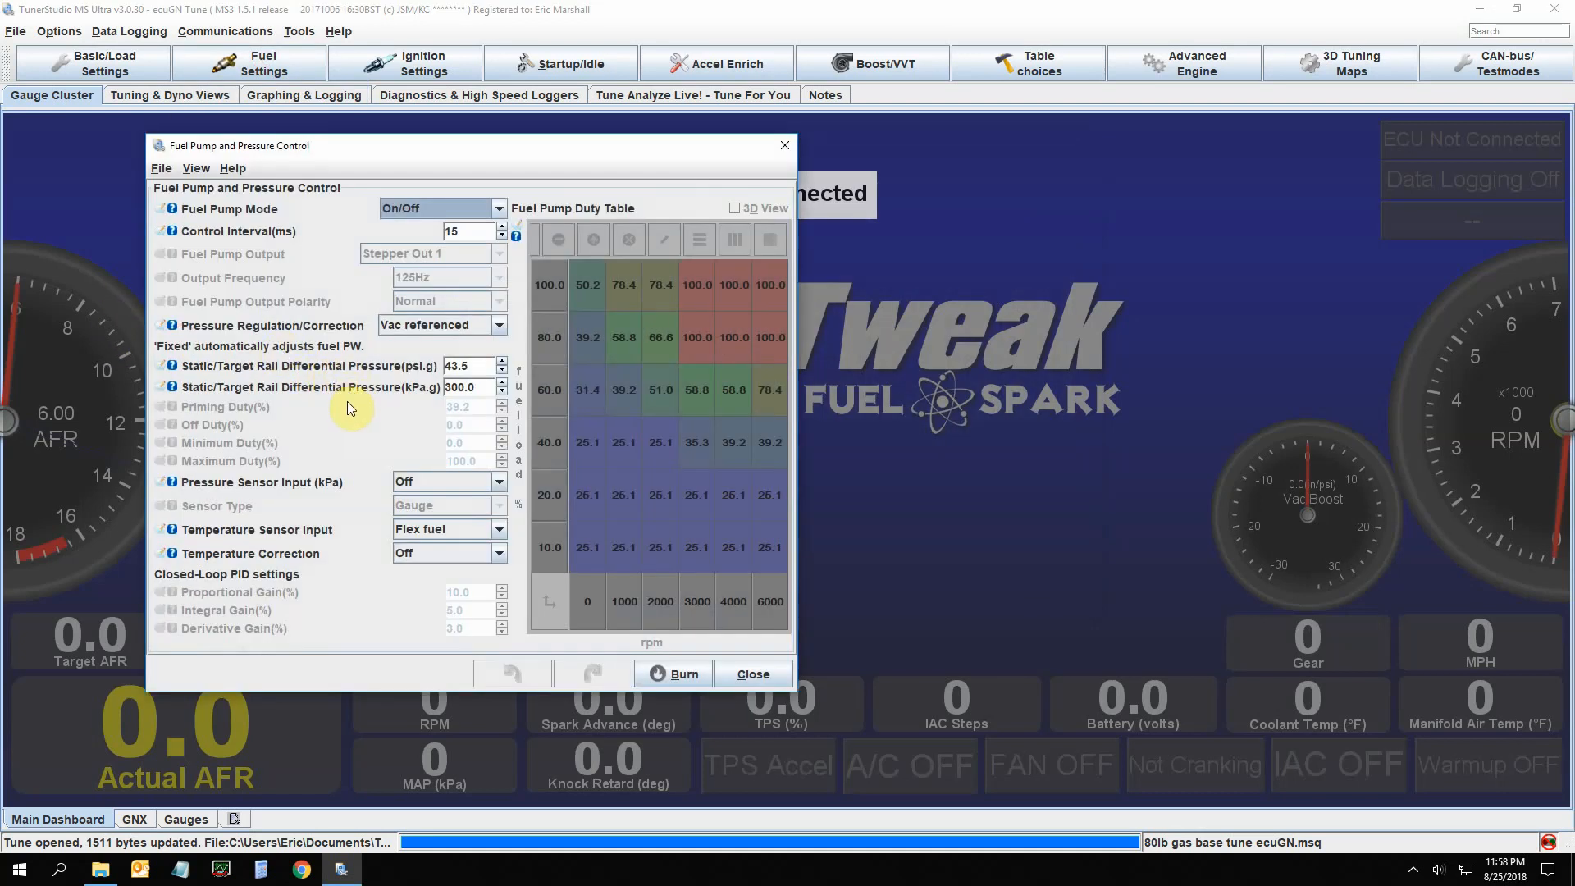
mouse_move(359, 442)
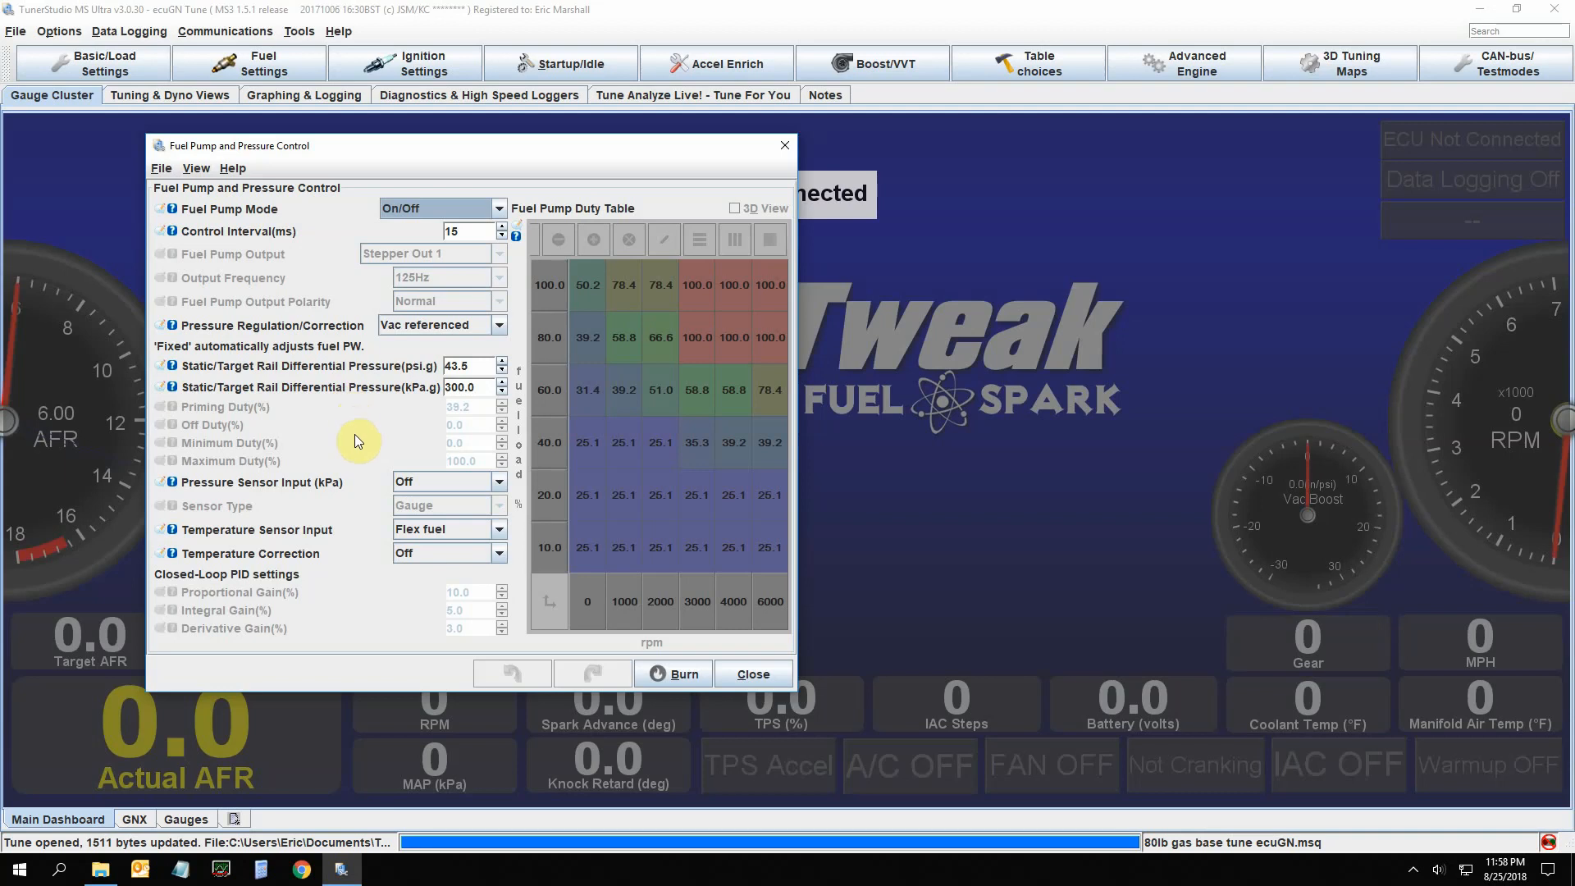
mouse_move(364, 467)
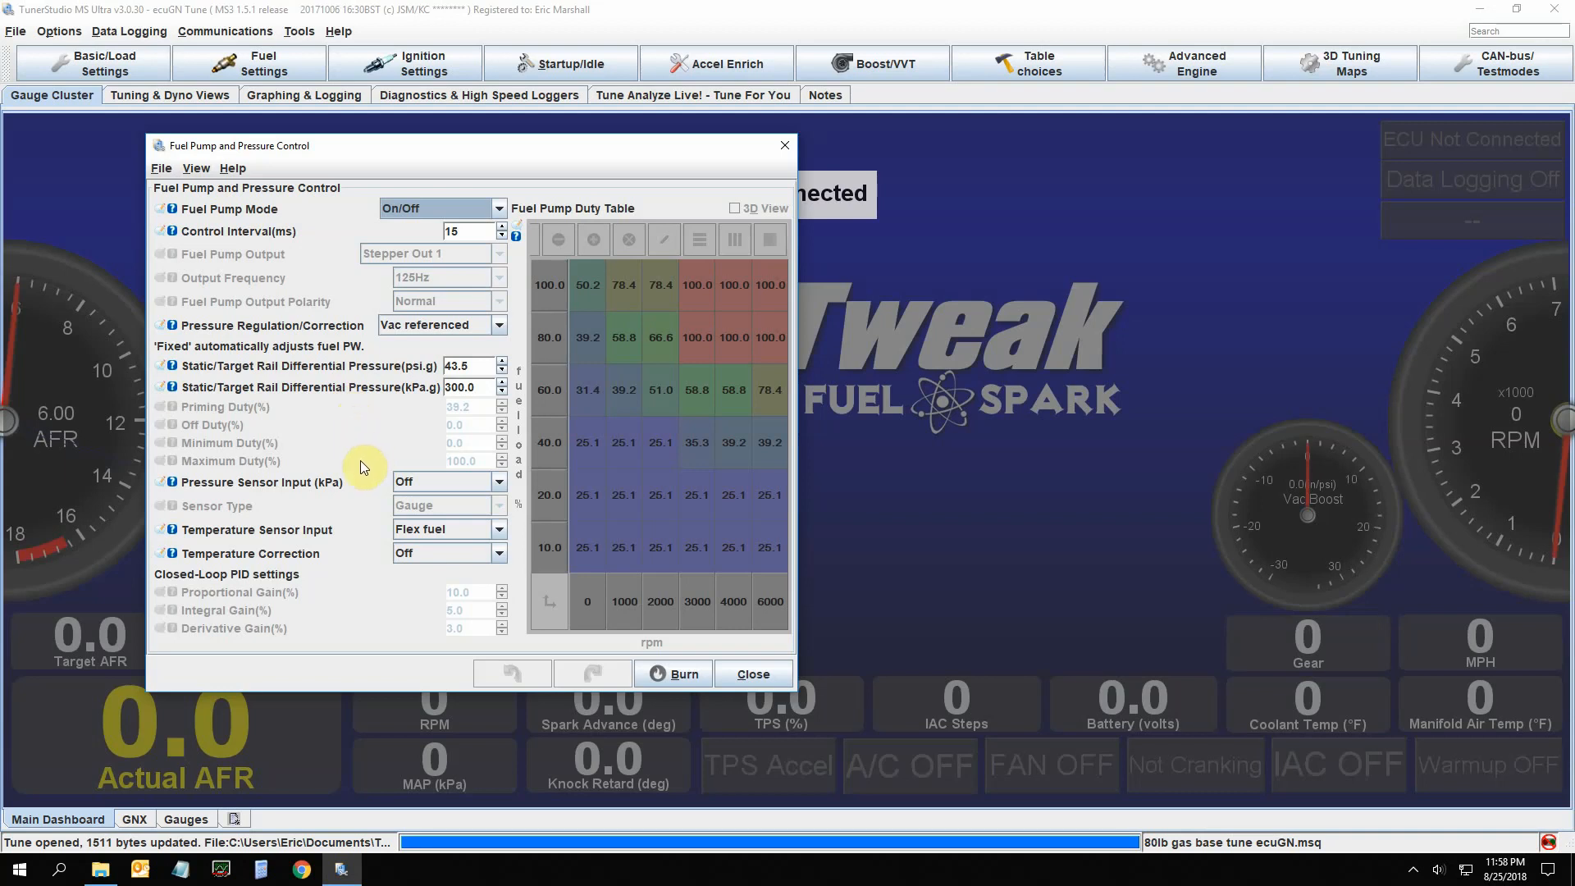
mouse_move(361, 523)
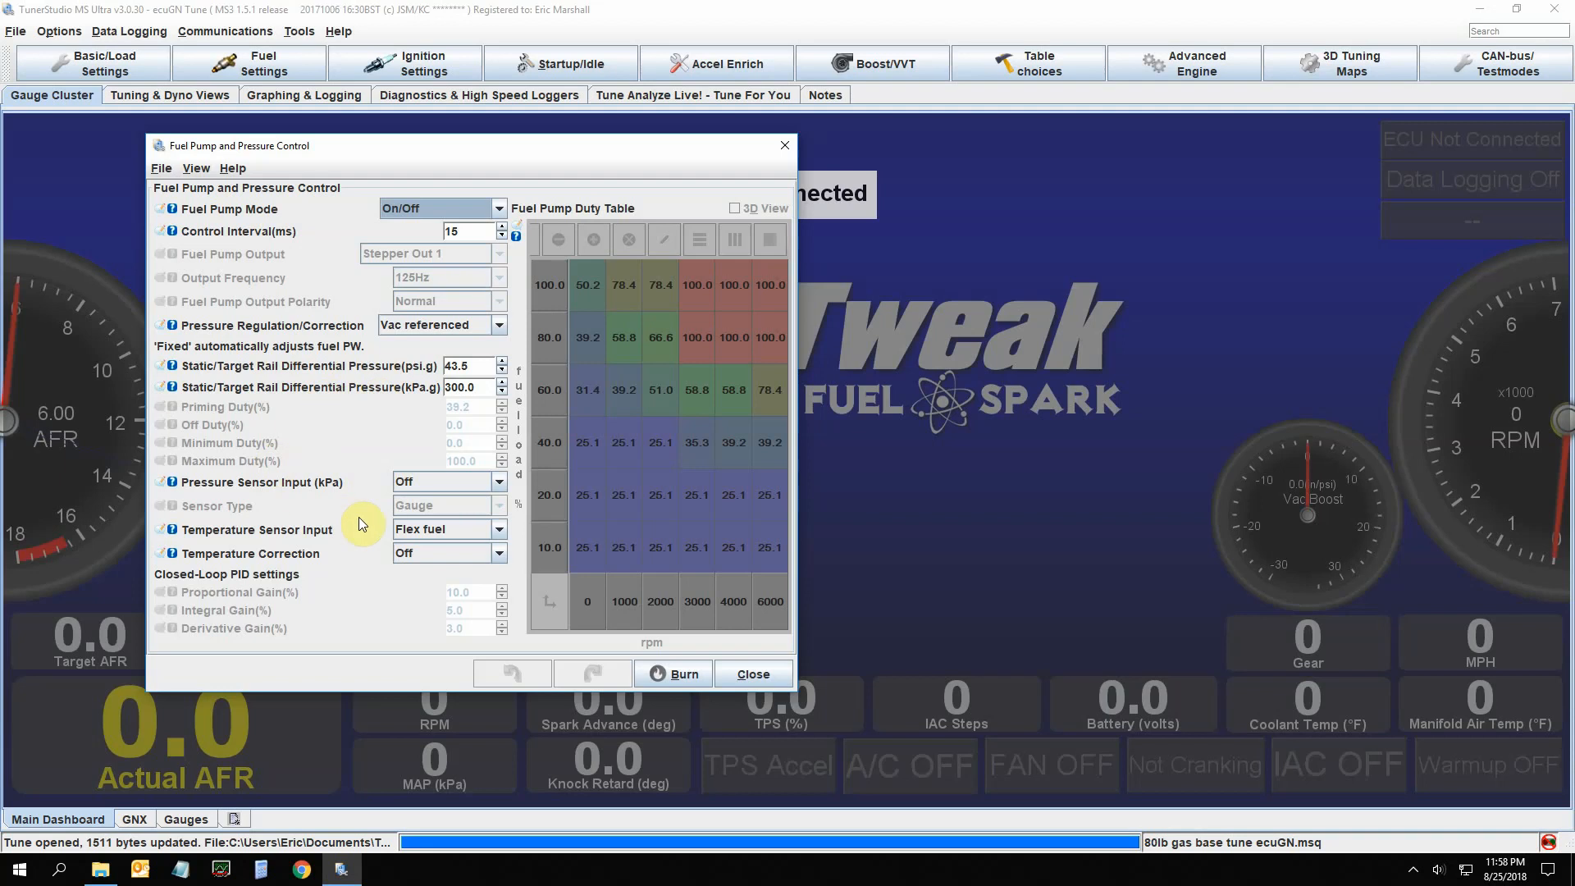
mouse_move(340, 576)
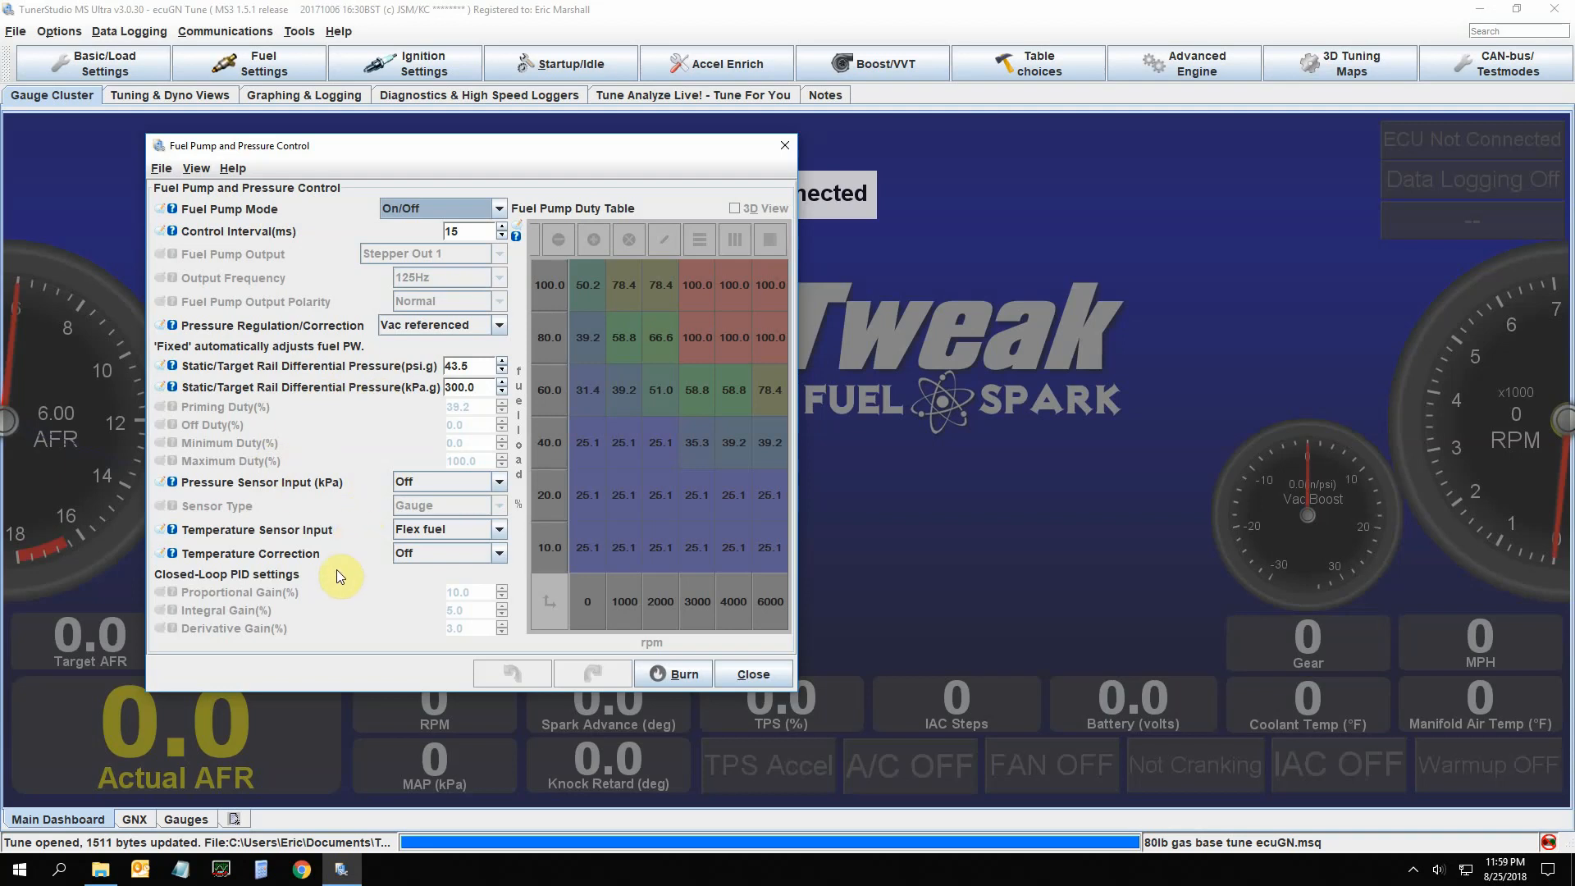
mouse_move(330, 279)
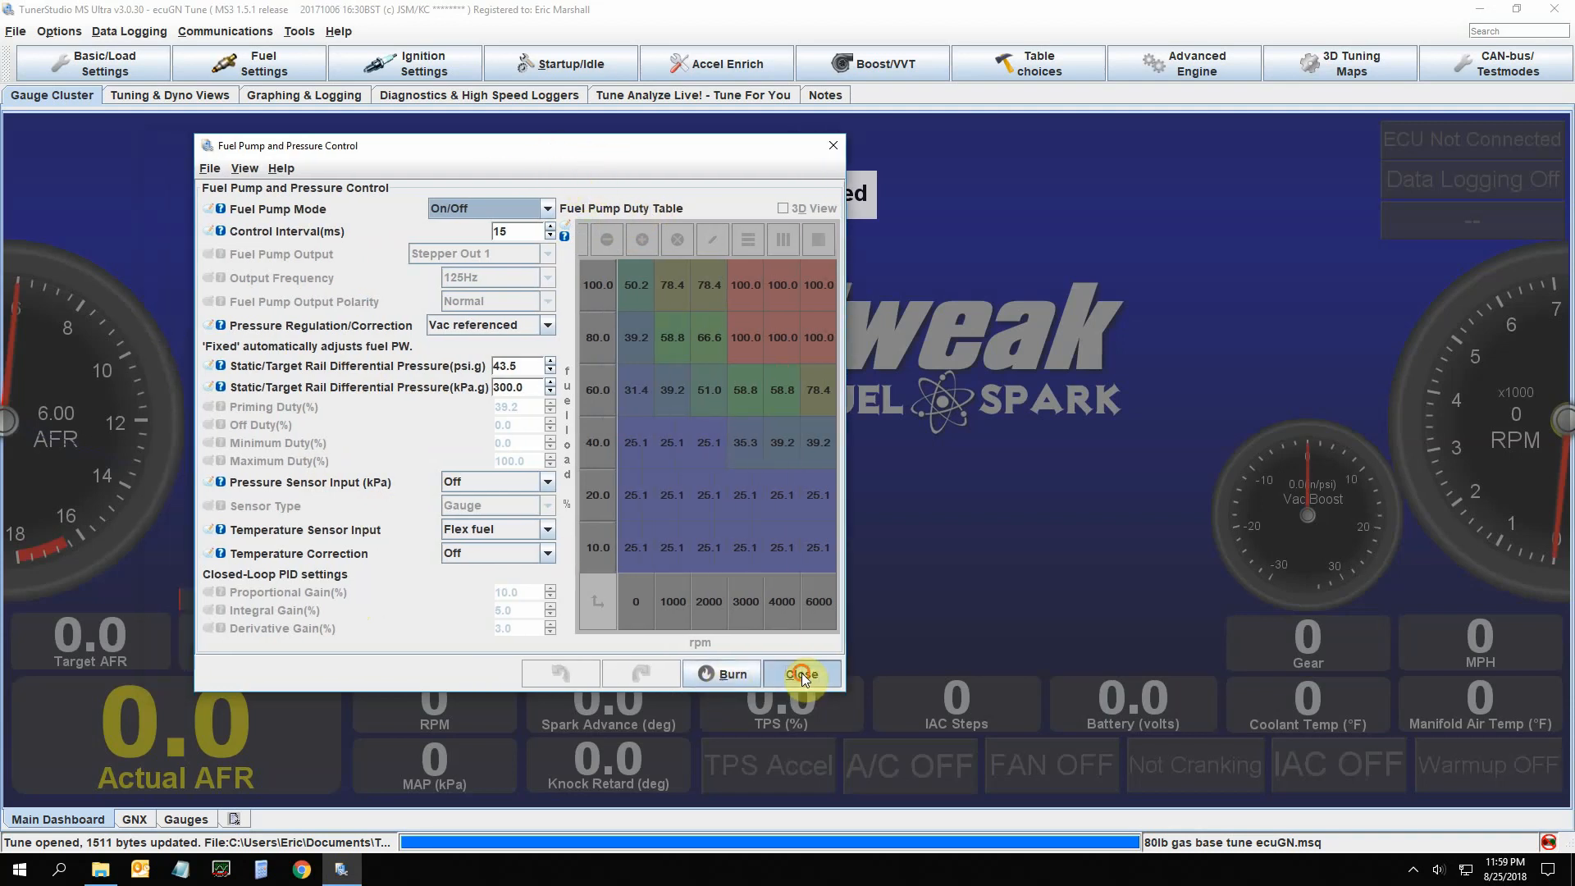
left_click(802, 674)
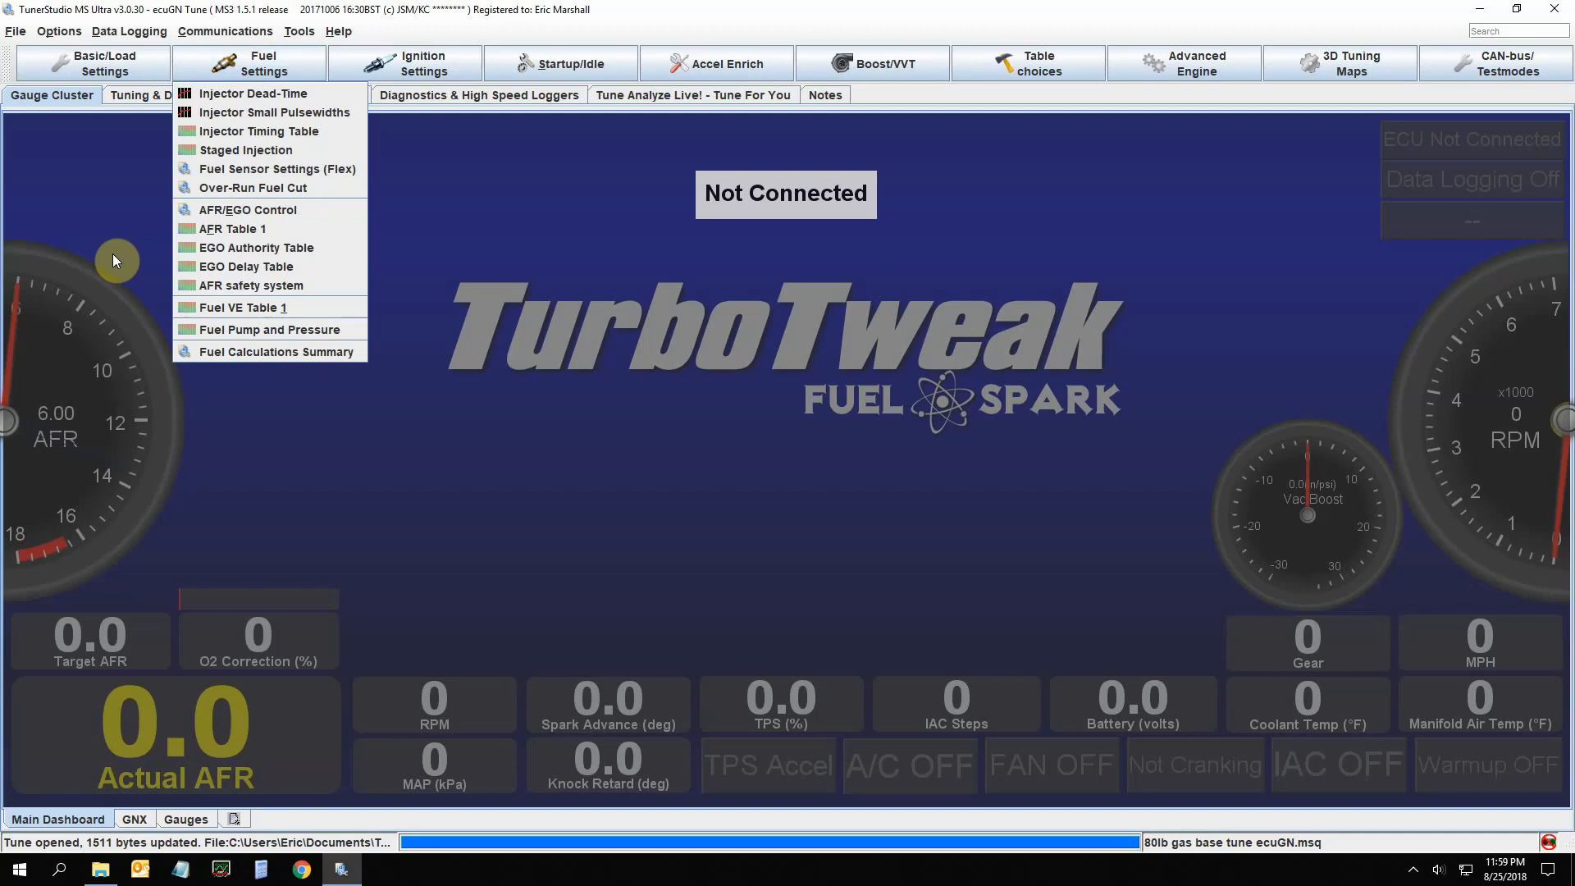
left_click(275, 351)
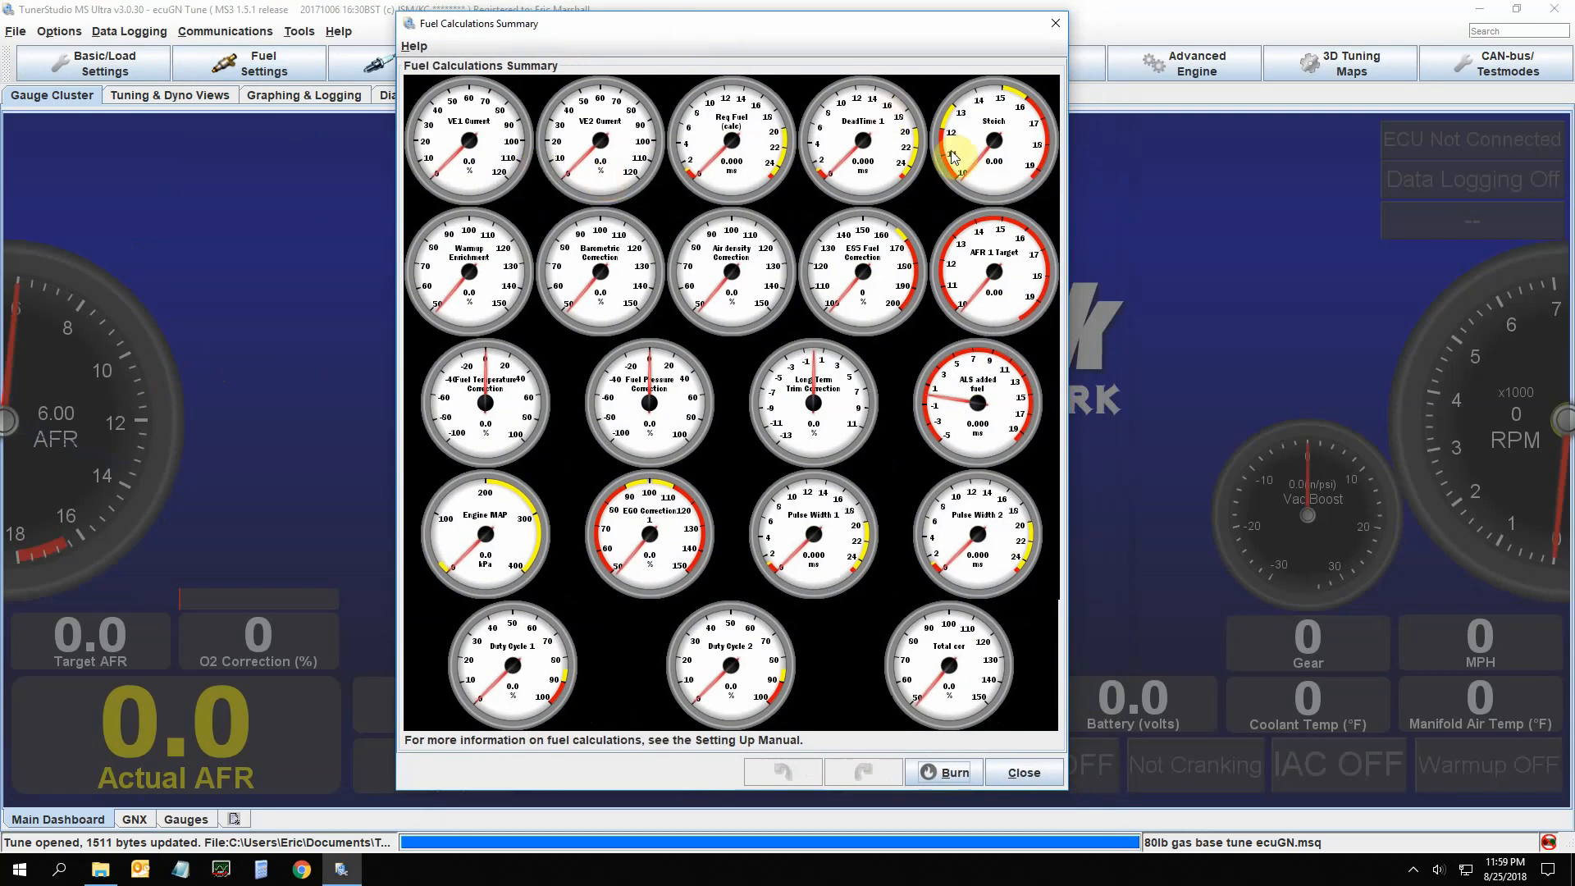
mouse_move(573, 492)
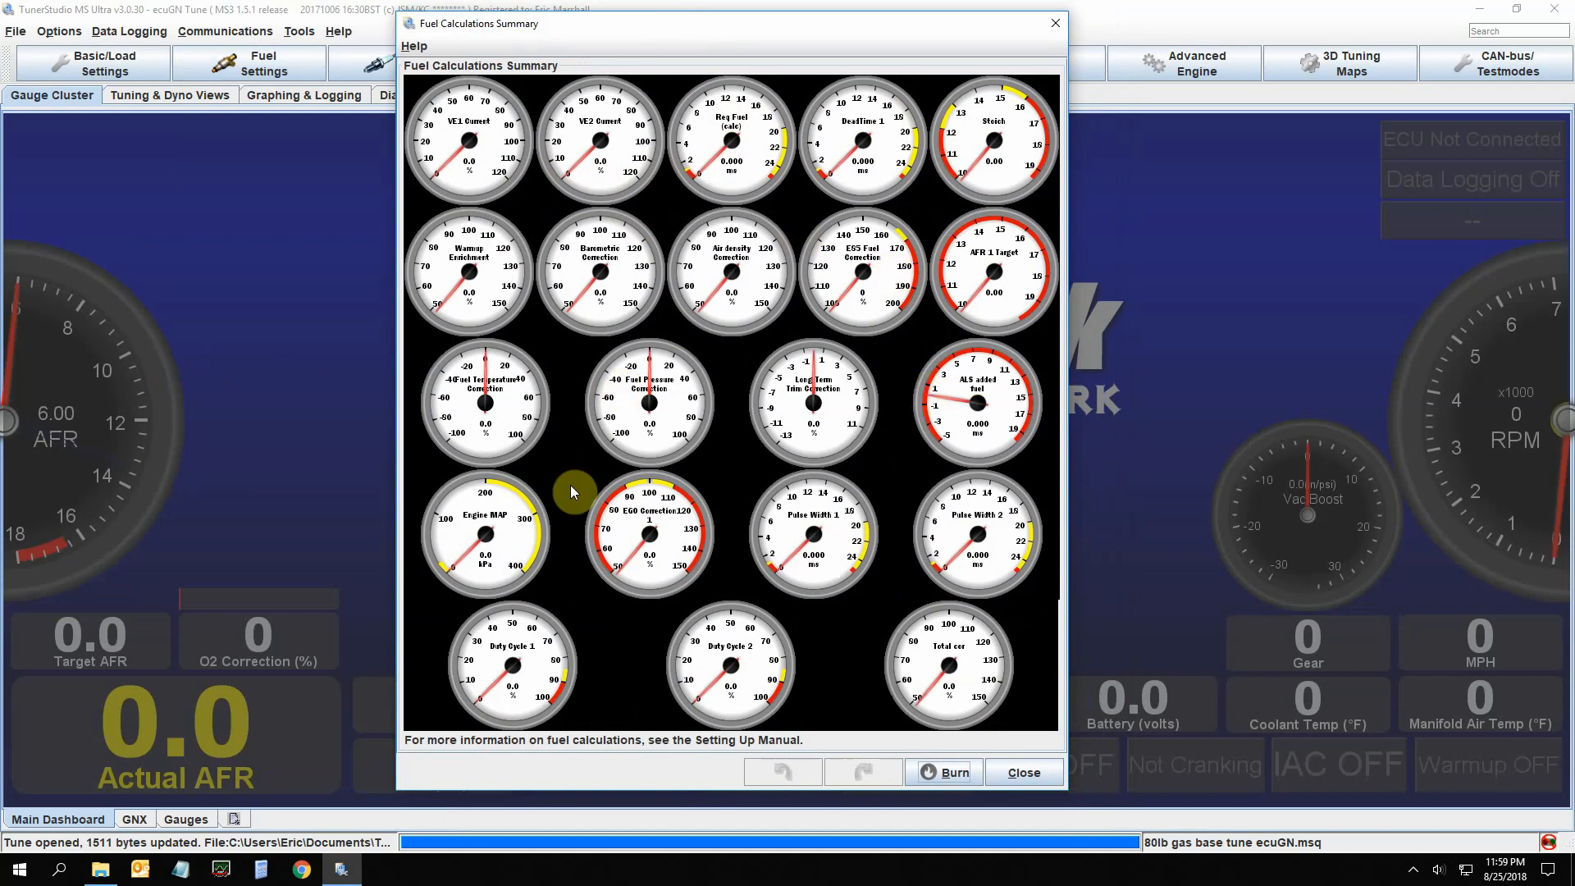
mouse_move(823, 571)
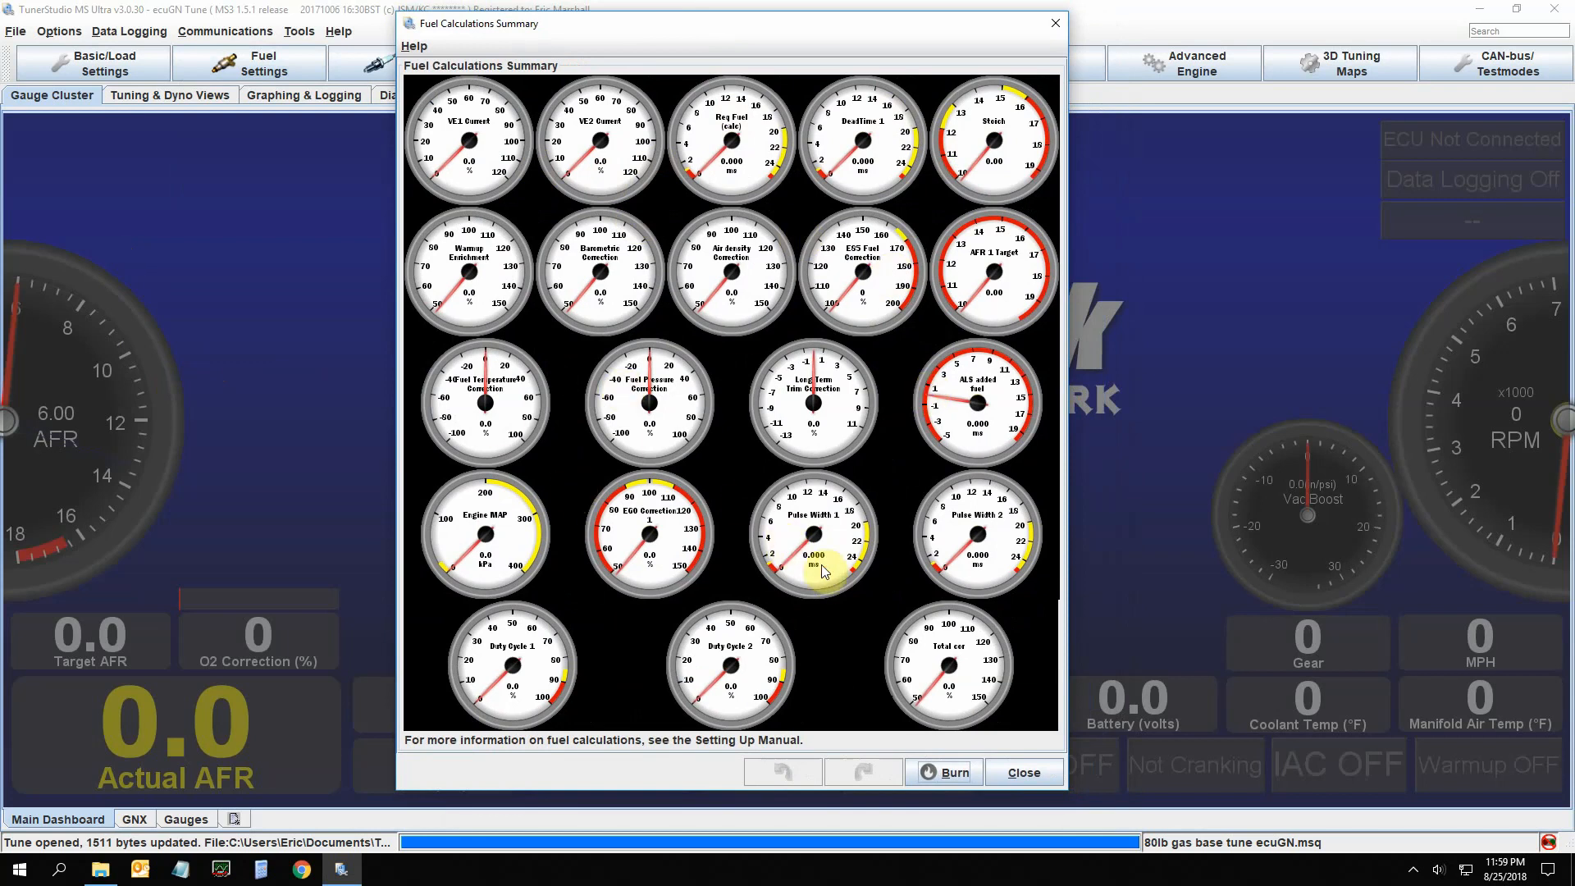
mouse_move(870, 613)
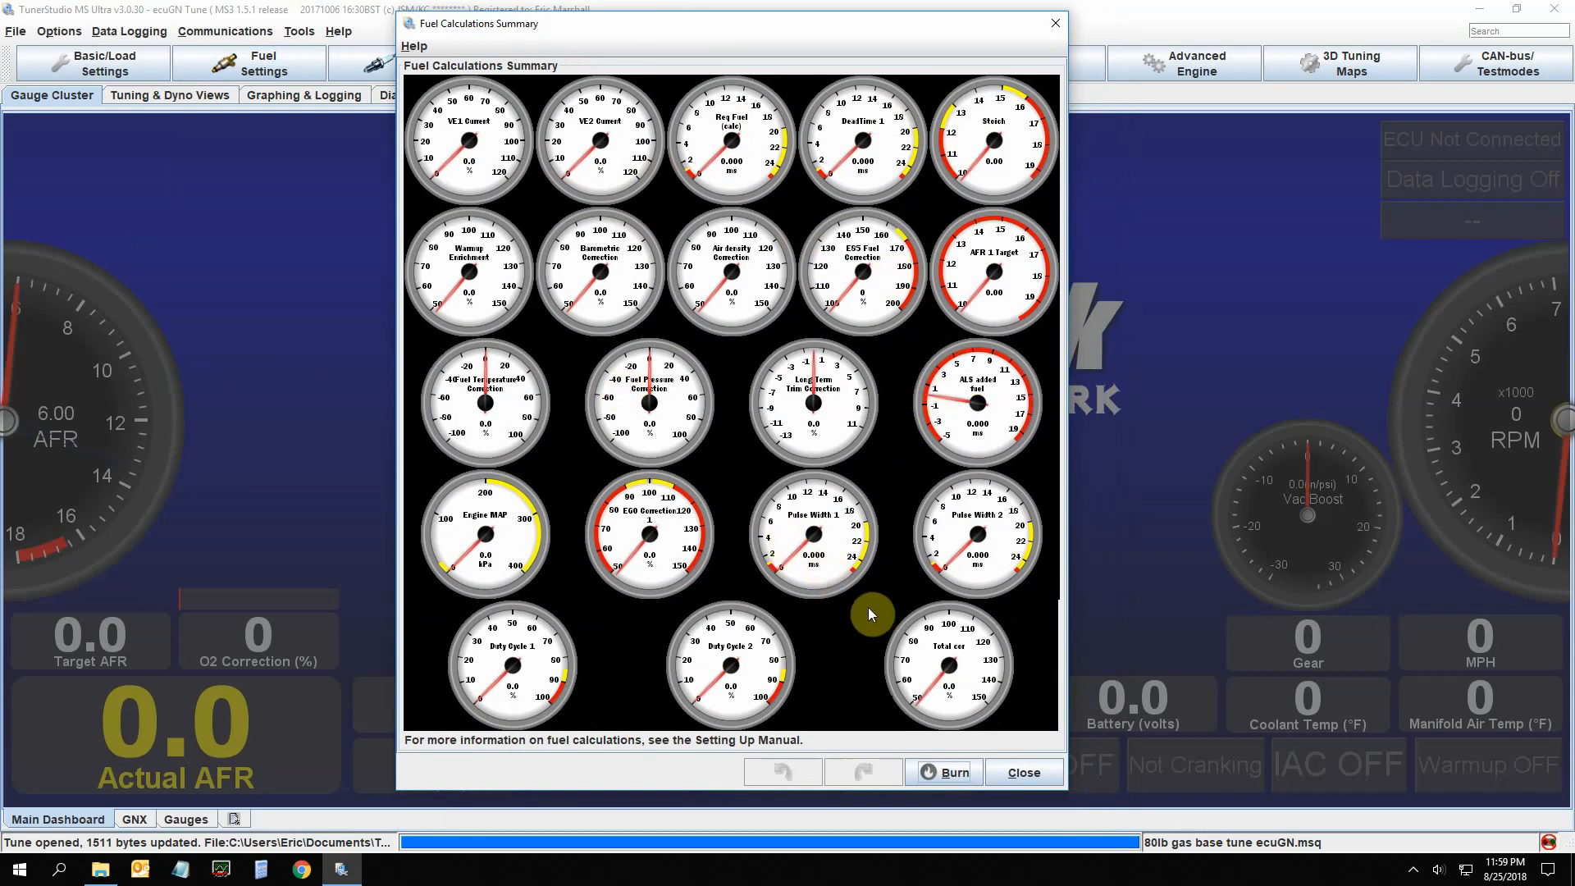
mouse_move(856, 613)
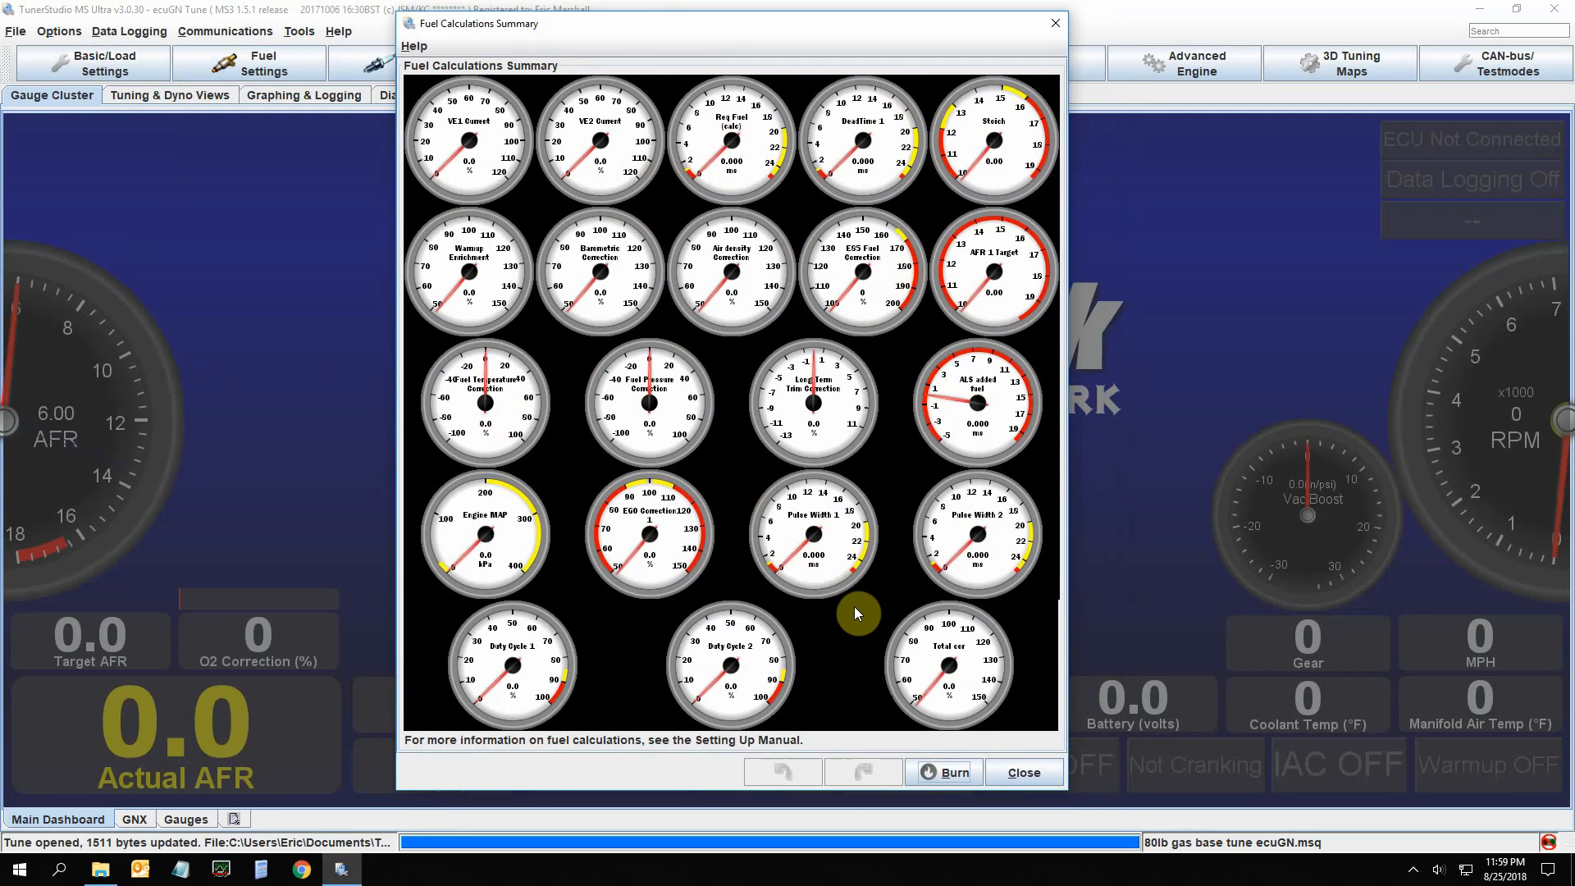
mouse_move(593, 508)
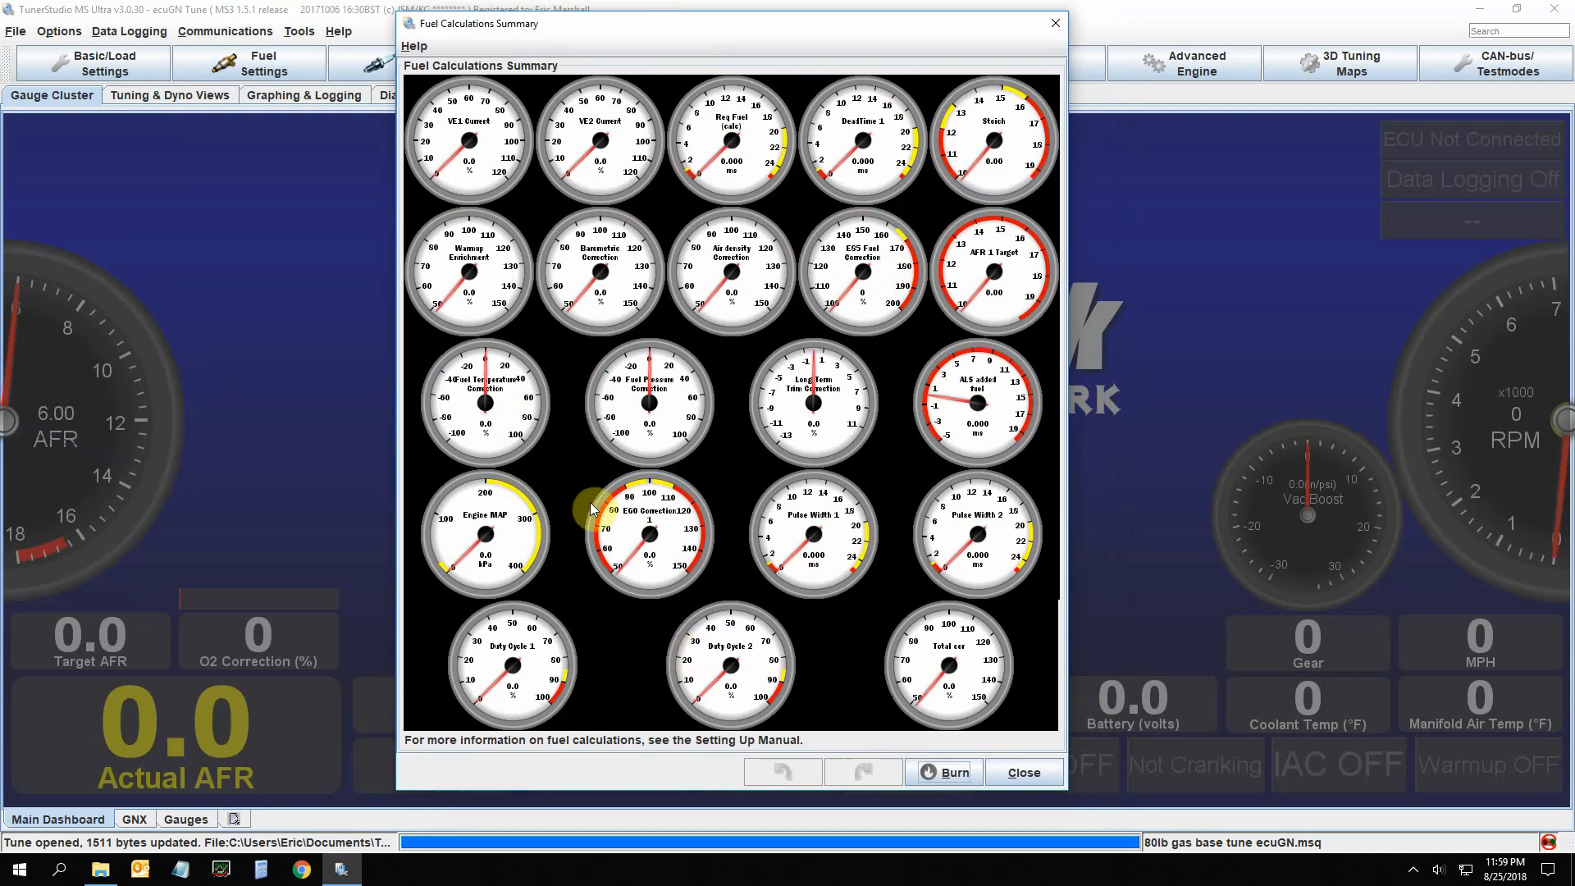
mouse_move(884, 339)
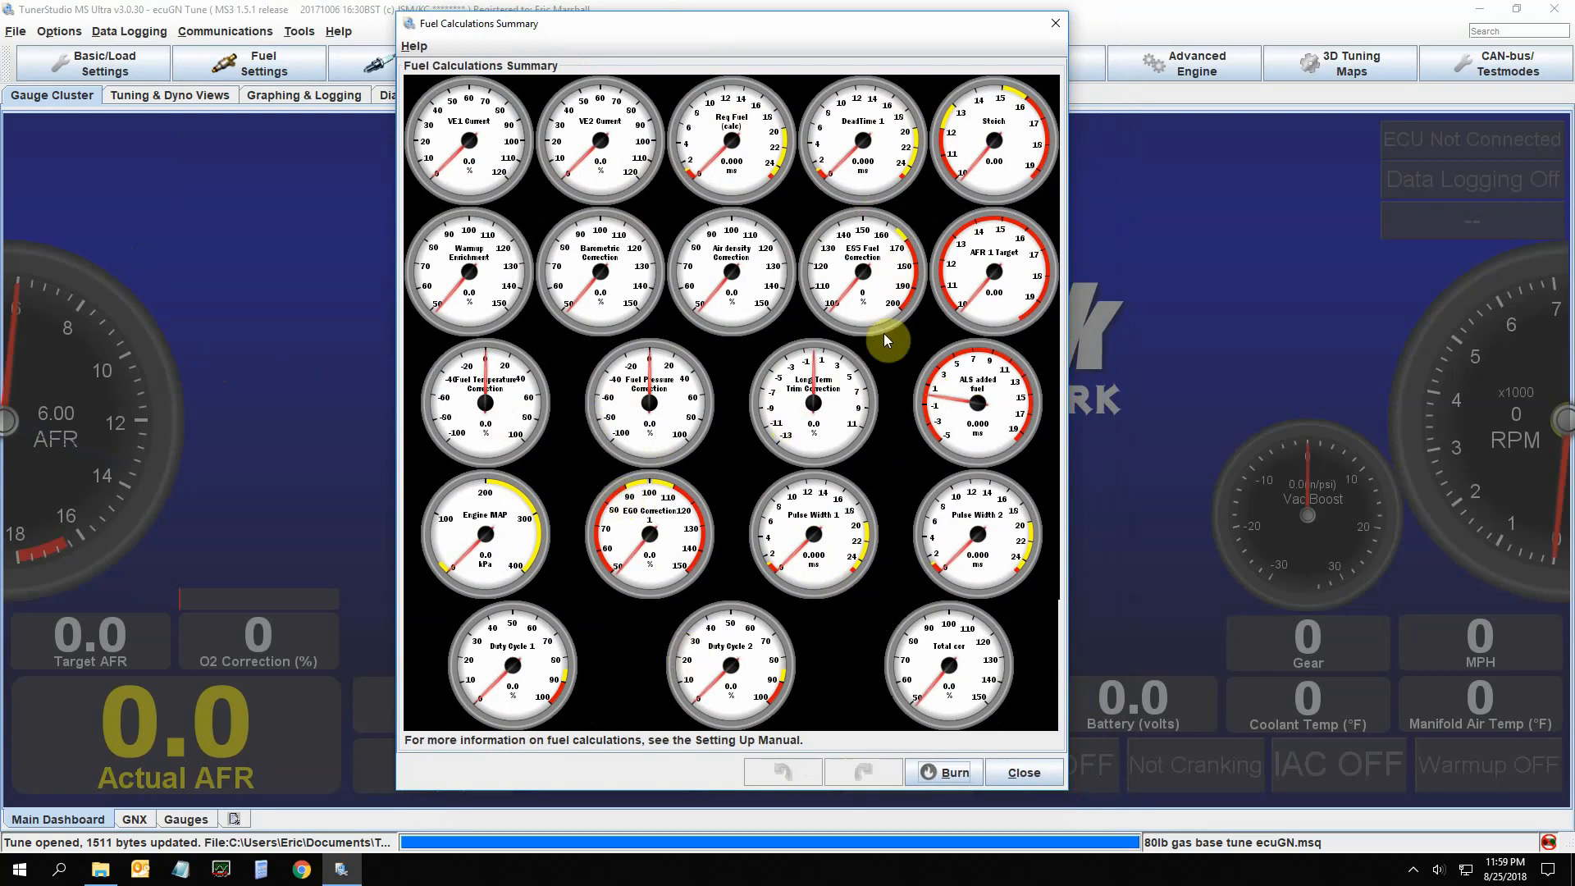
mouse_move(507, 395)
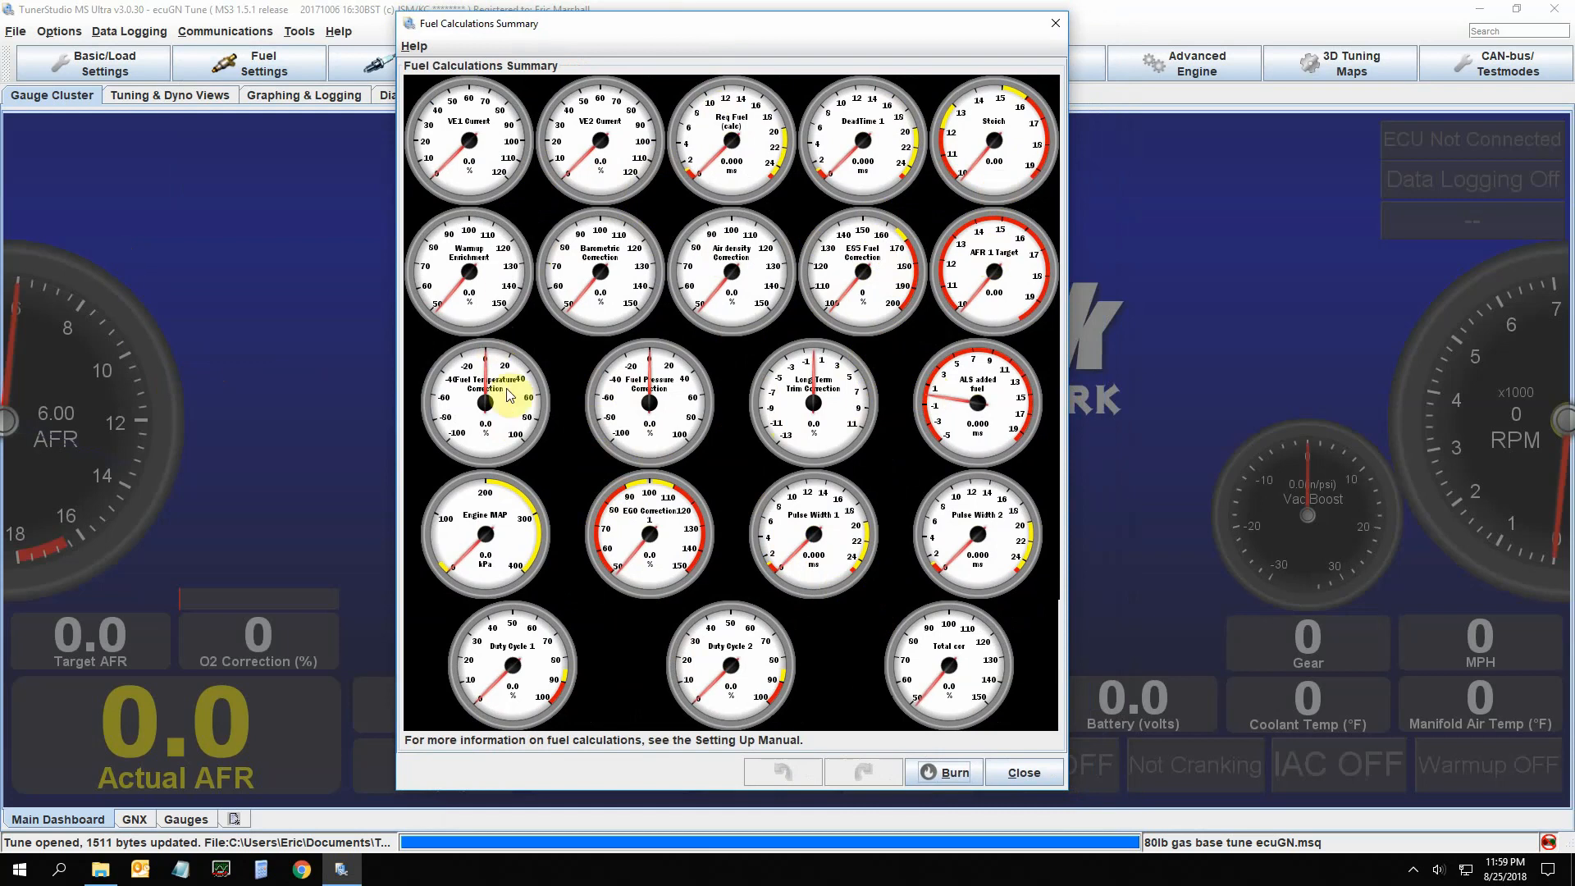
mouse_move(648, 618)
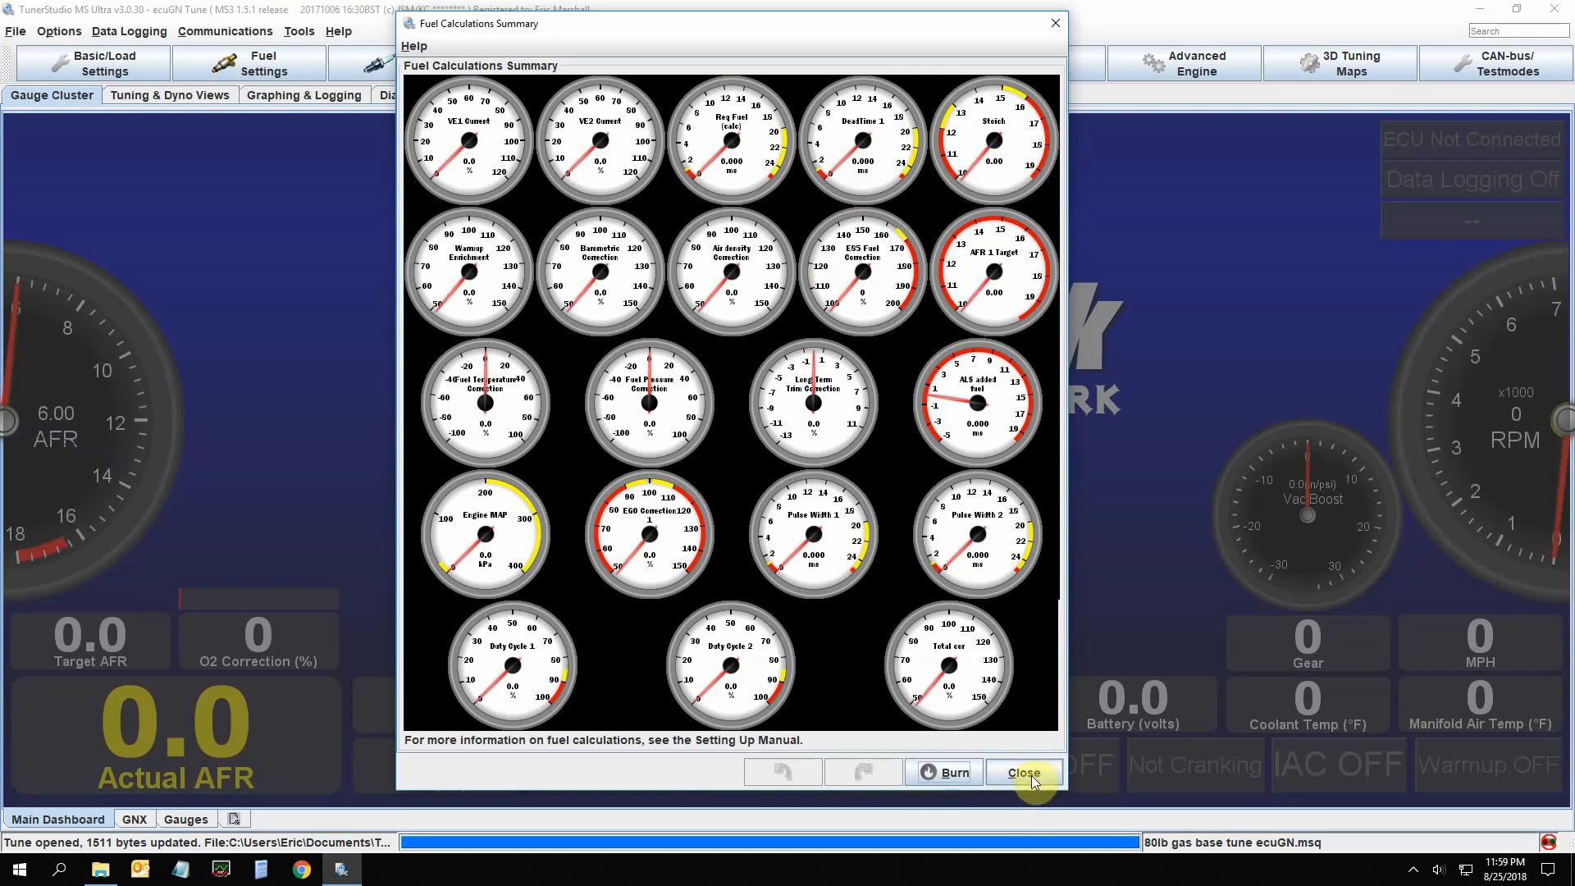
left_click(1022, 771)
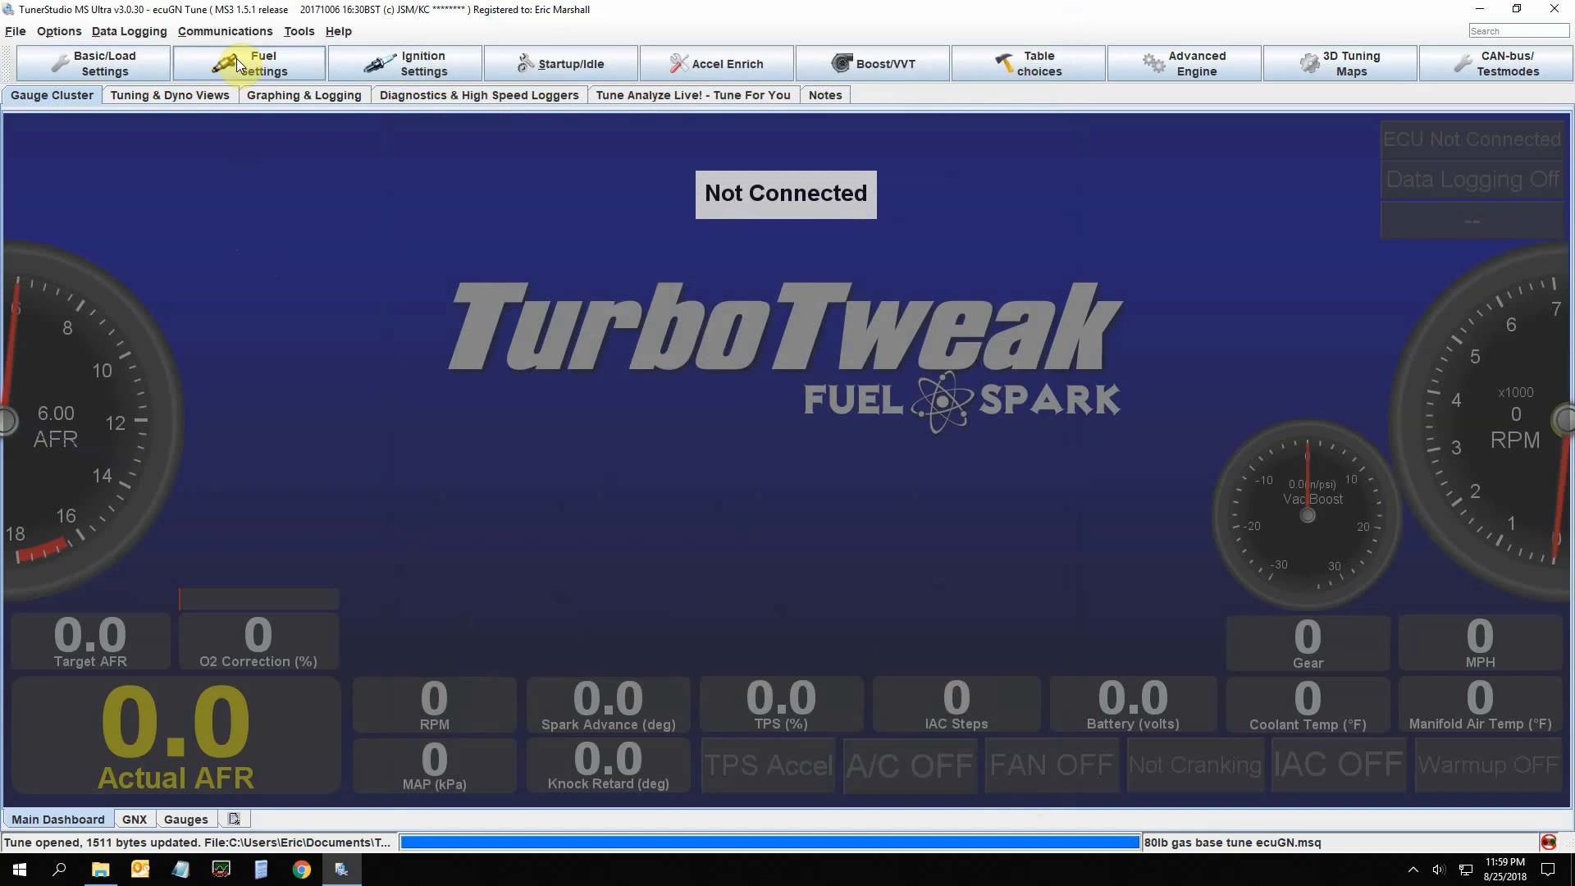
left_click(249, 64)
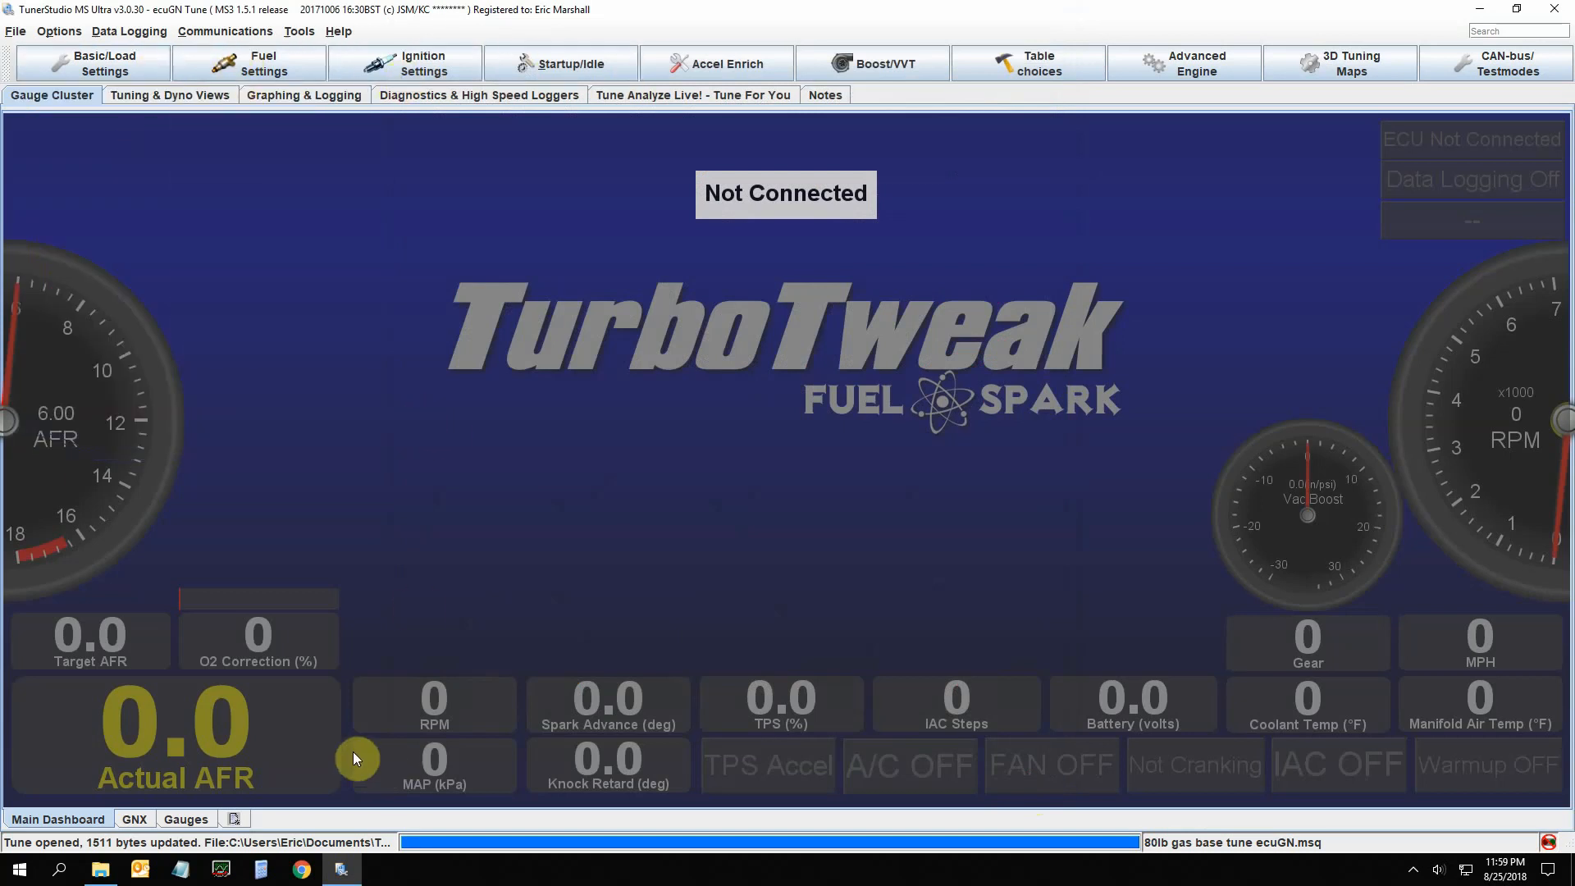
left_click(1413, 868)
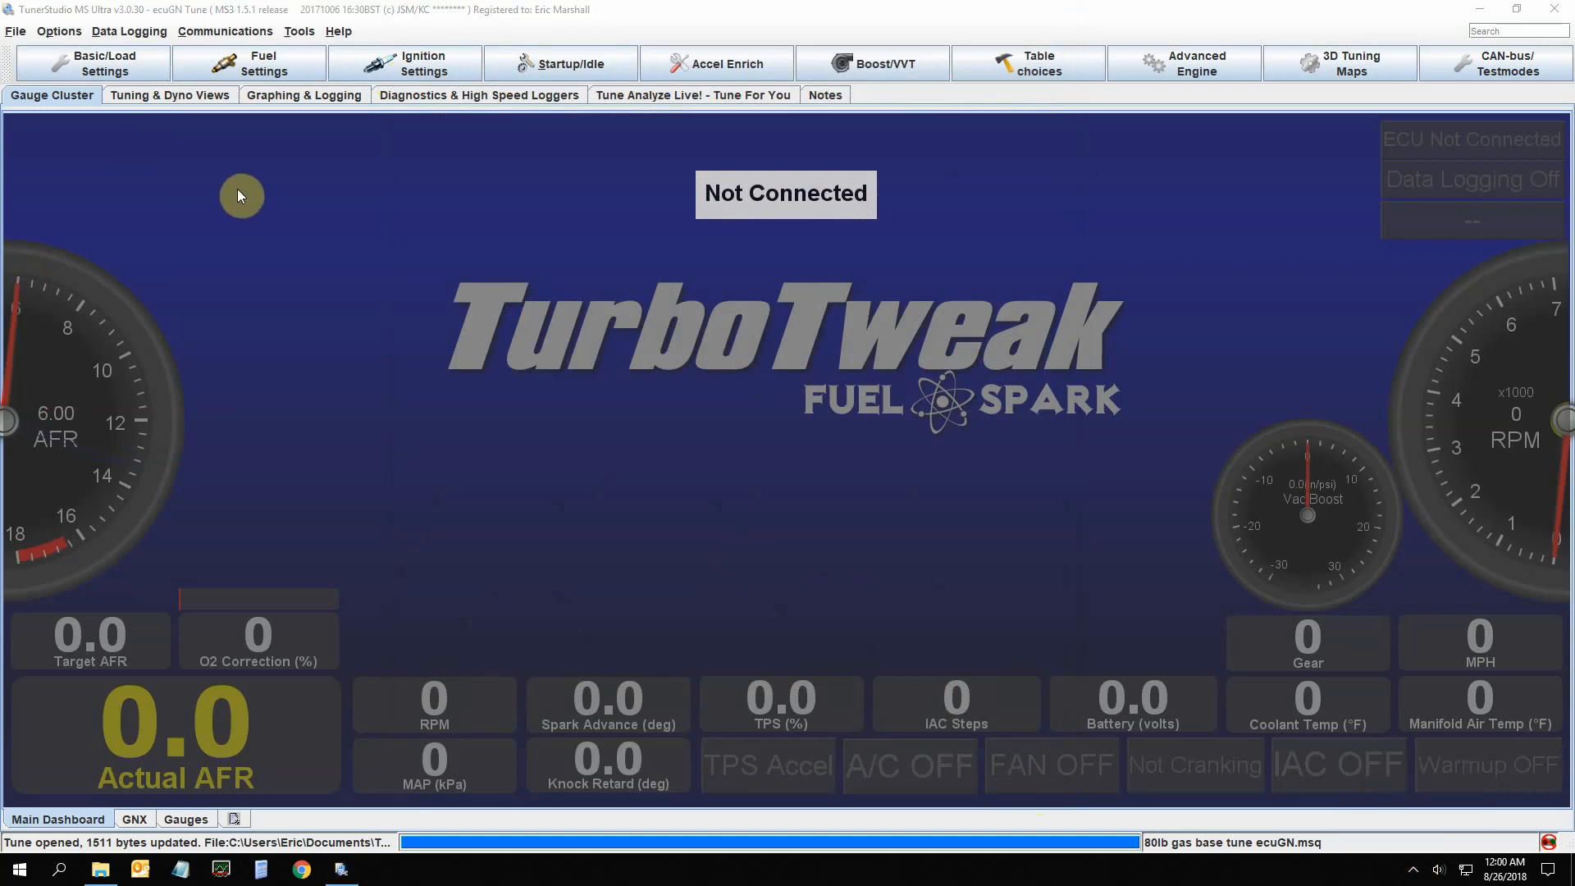
mouse_move(1340, 751)
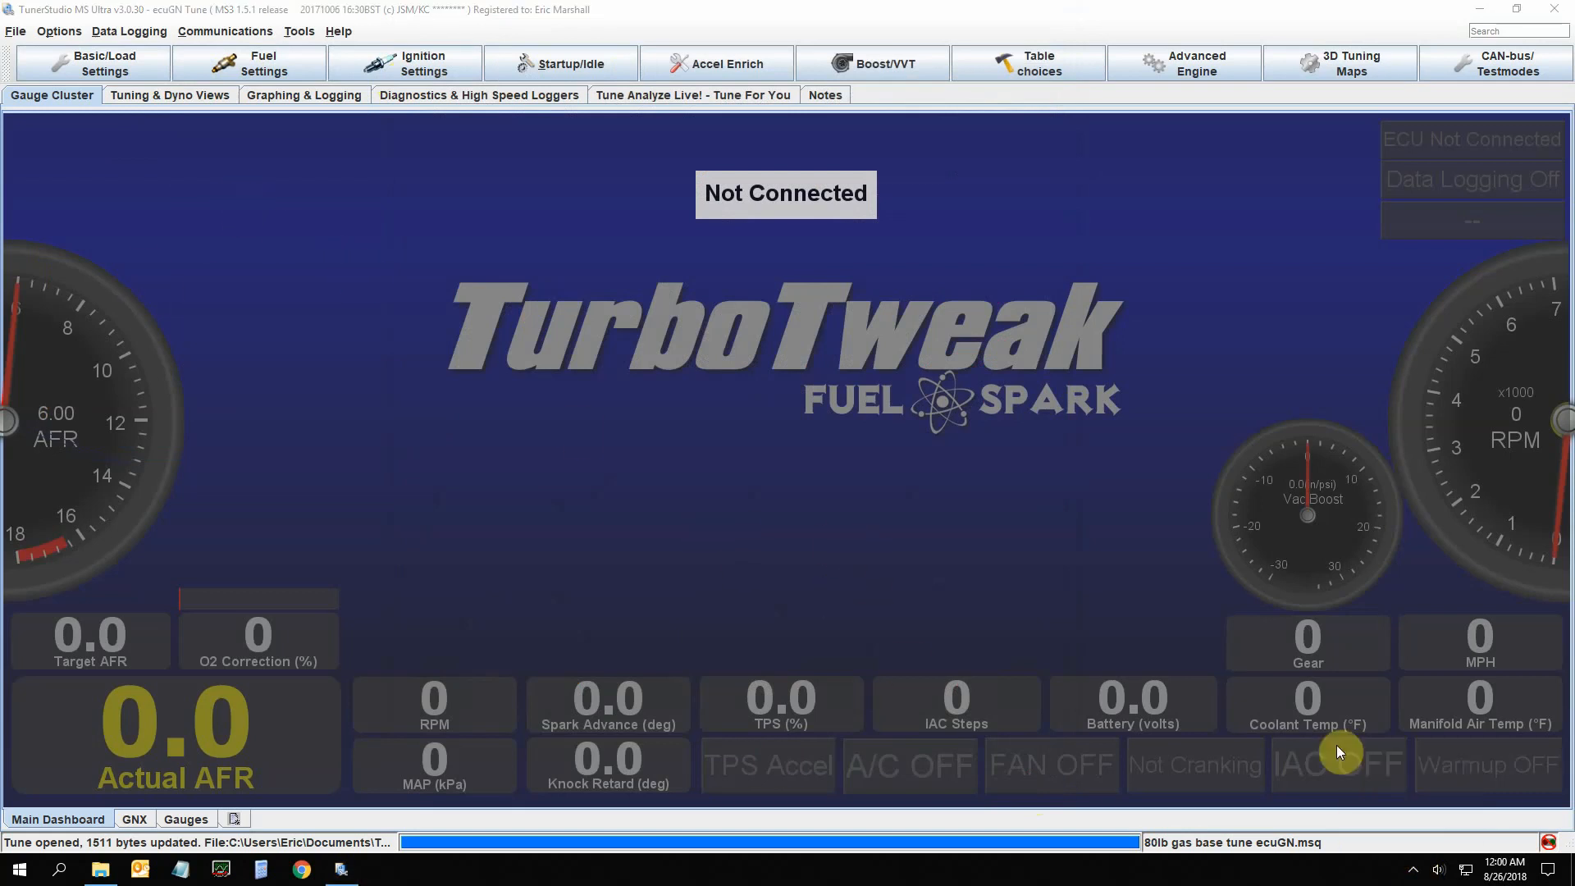
mouse_move(1434, 876)
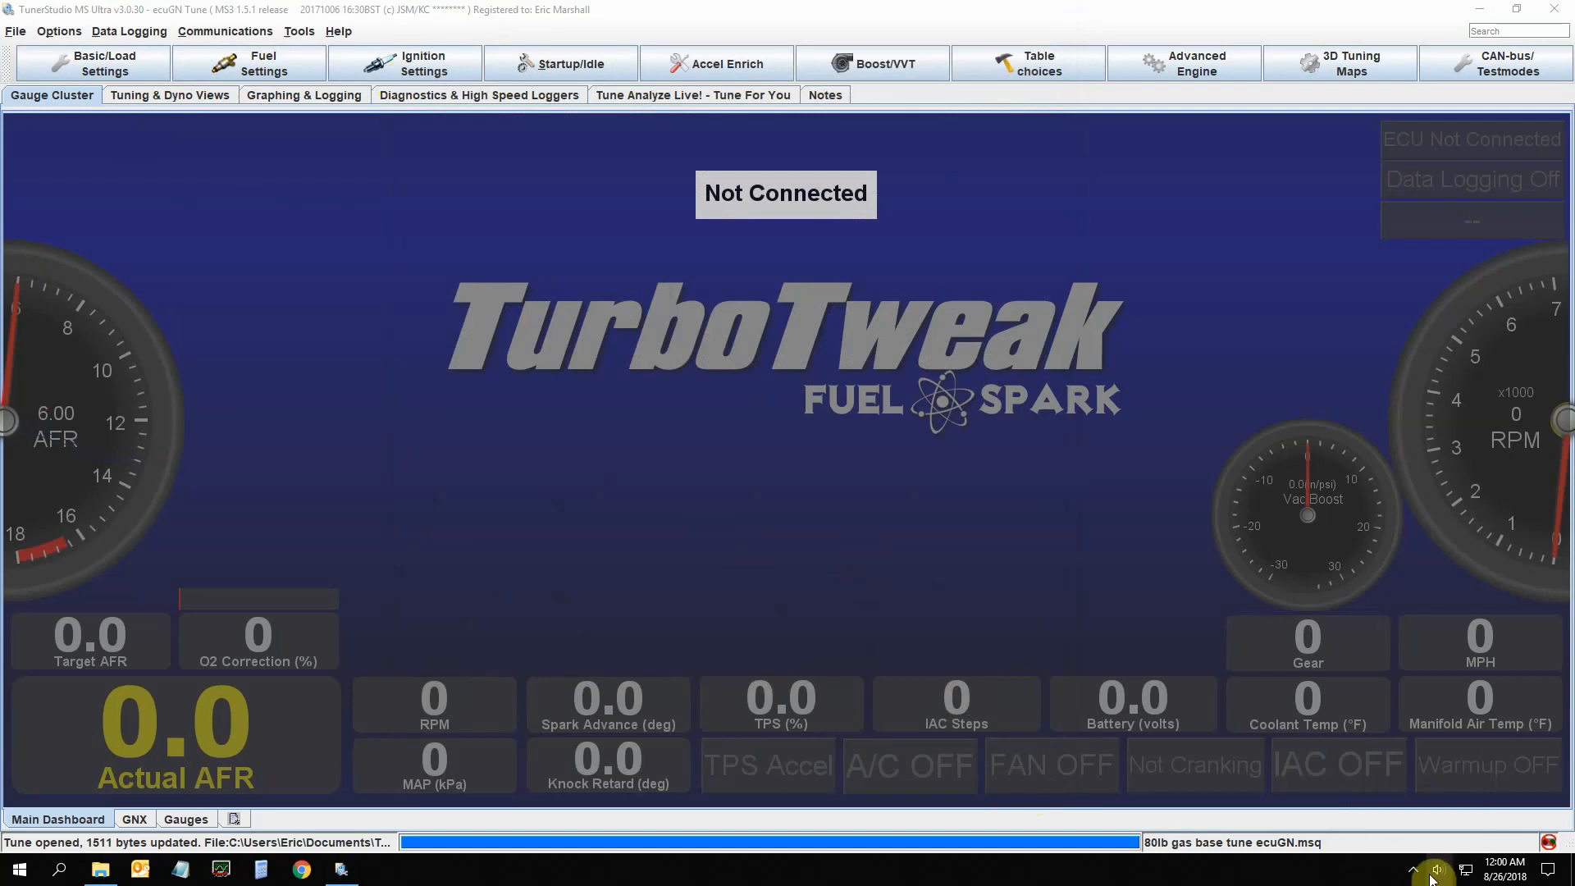